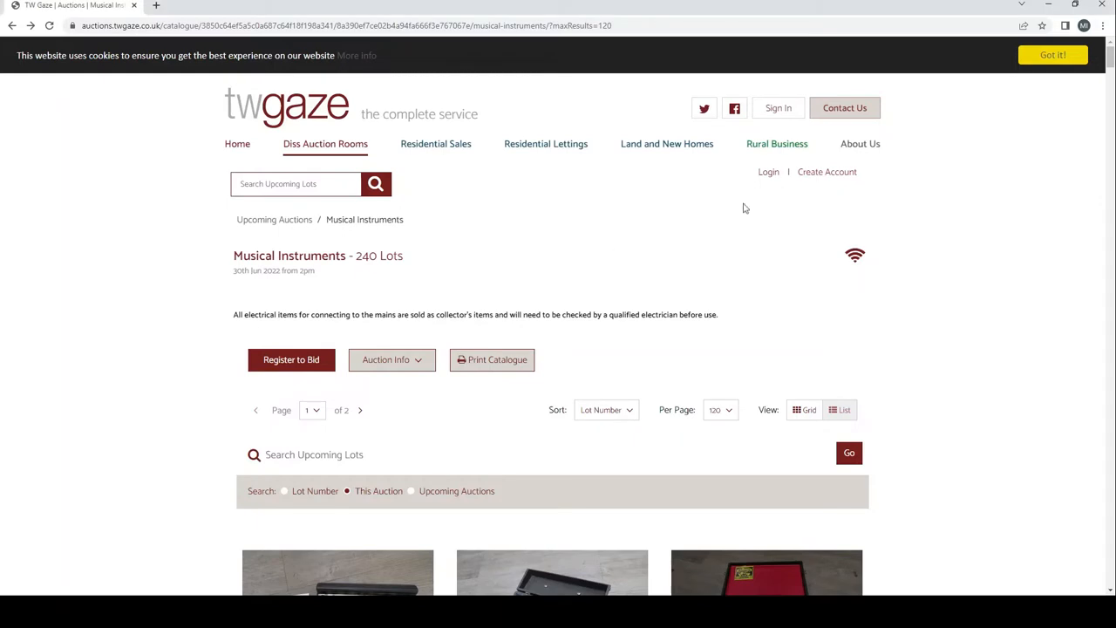
Dismiss the cookie notice on the Musical Instruments catalogue of 240 lots
click(1053, 54)
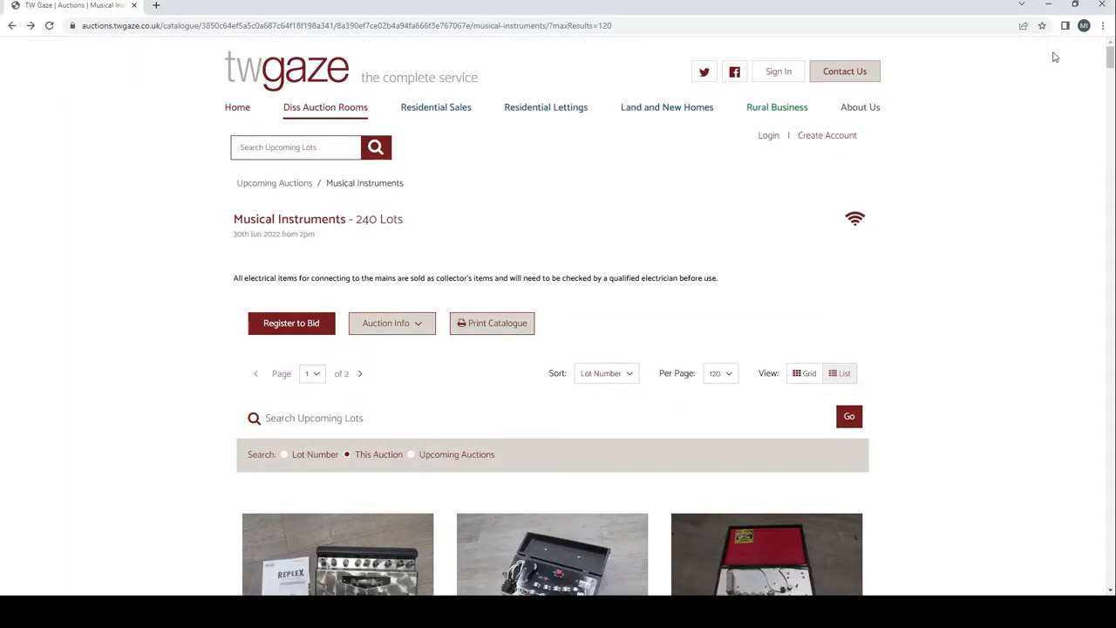
mouse_move(25, 273)
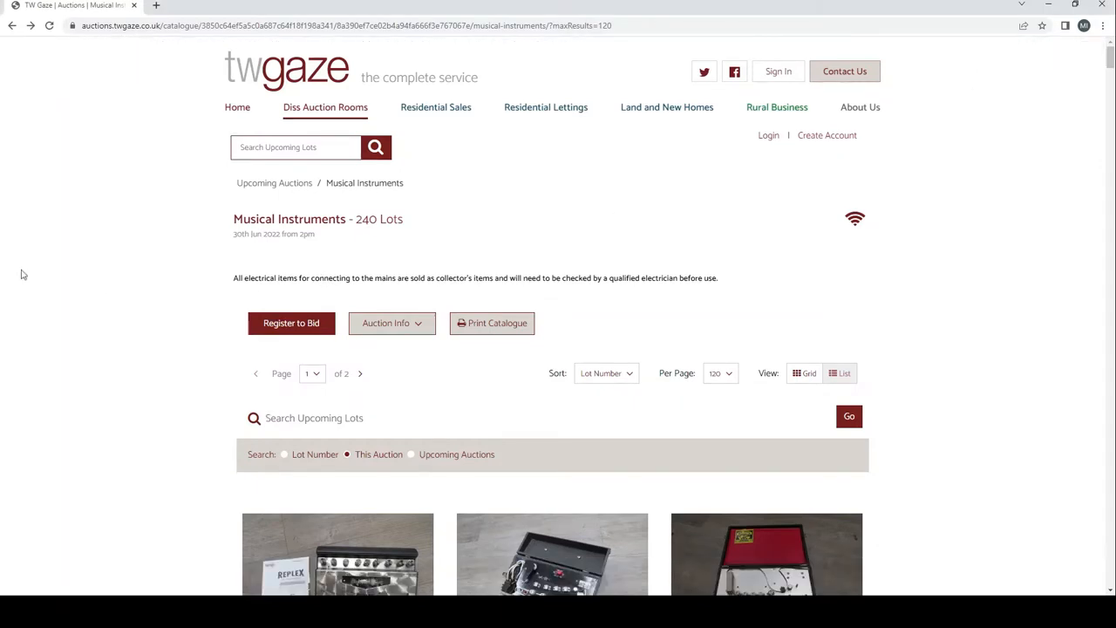
mouse_move(175, 317)
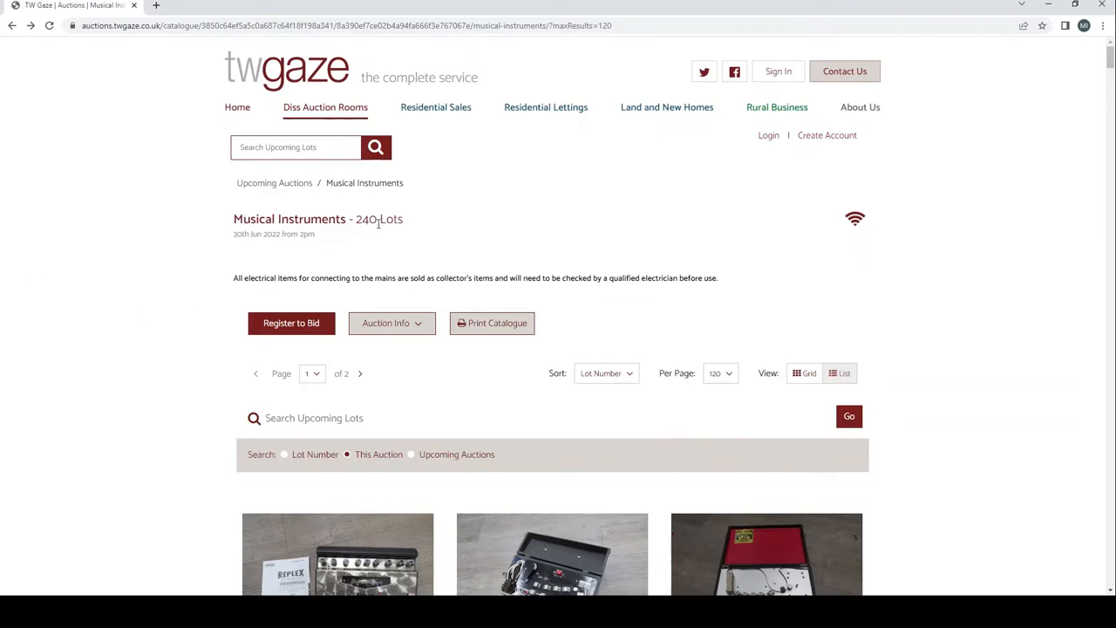
mouse_move(515, 230)
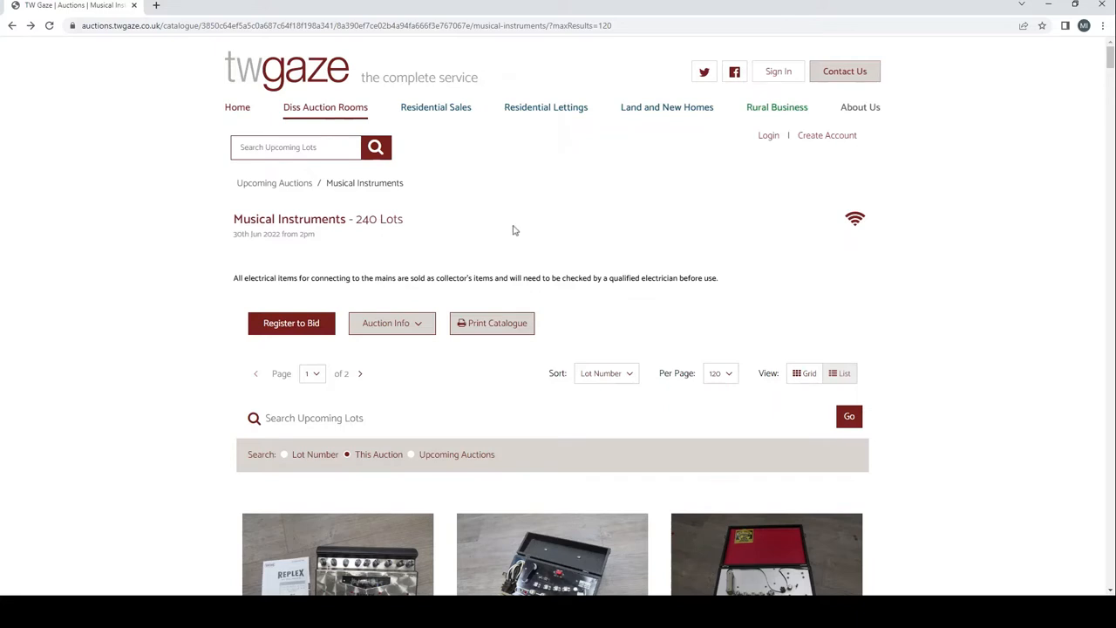
mouse_move(272, 265)
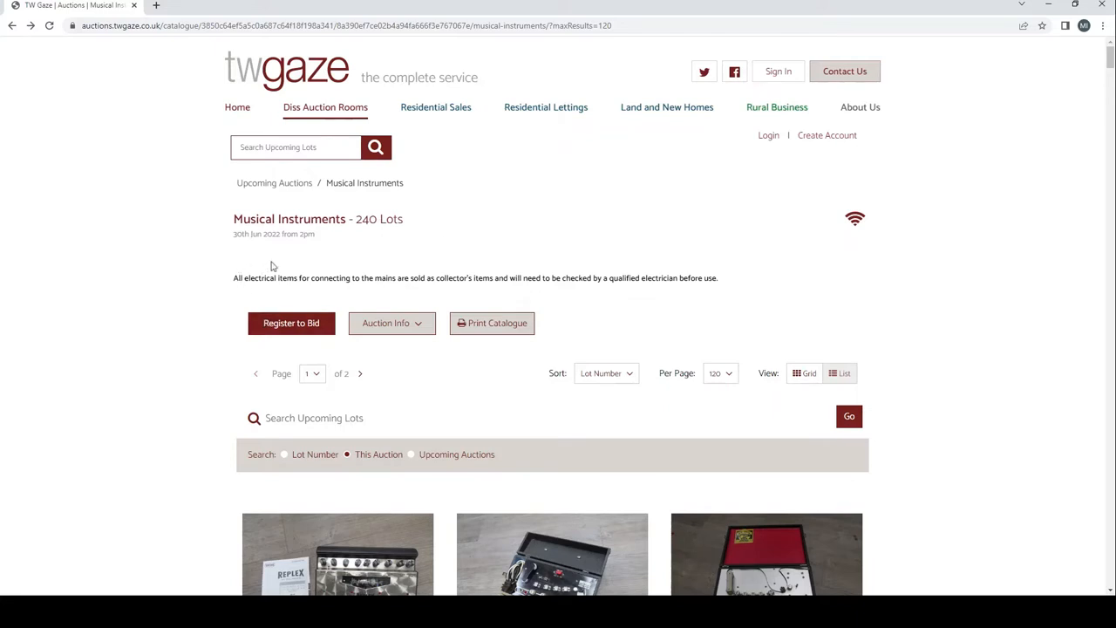
mouse_move(184, 282)
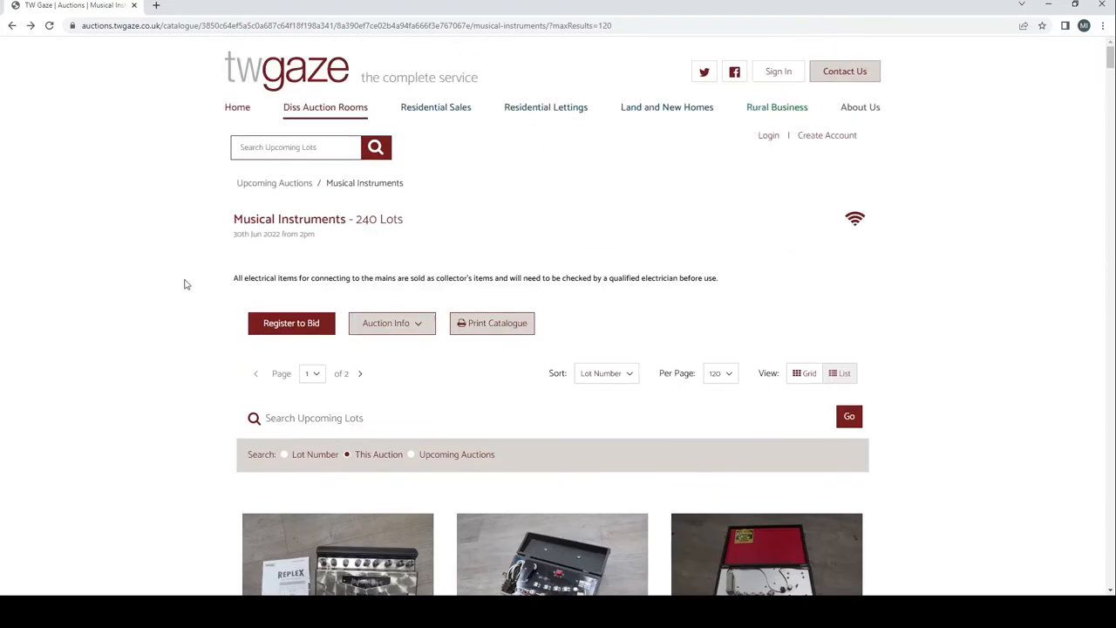
mouse_move(542, 252)
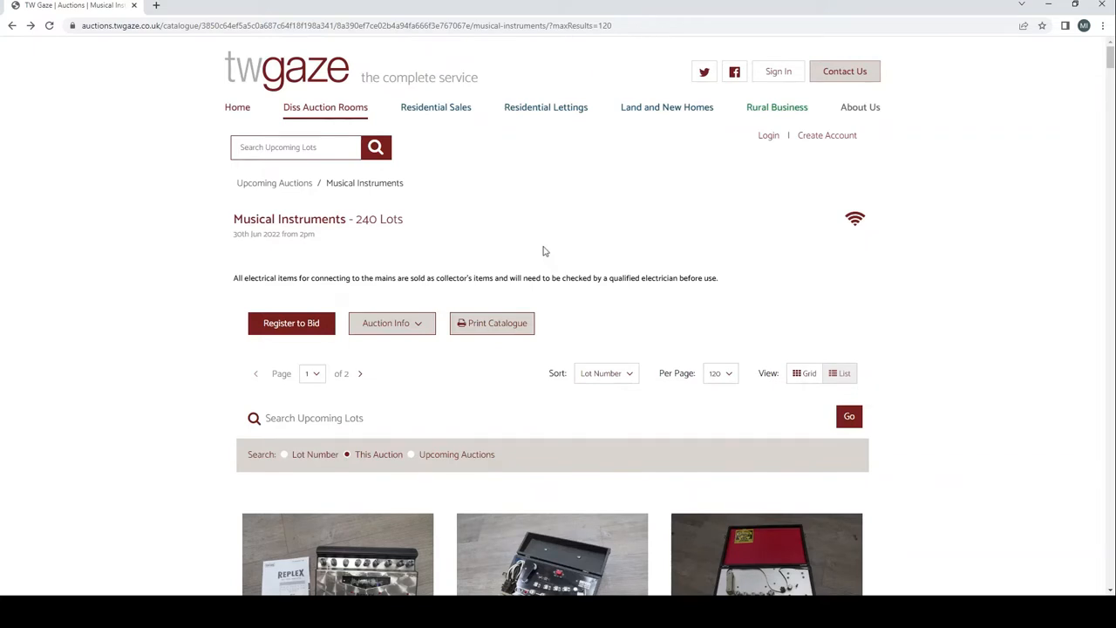
mouse_move(645, 185)
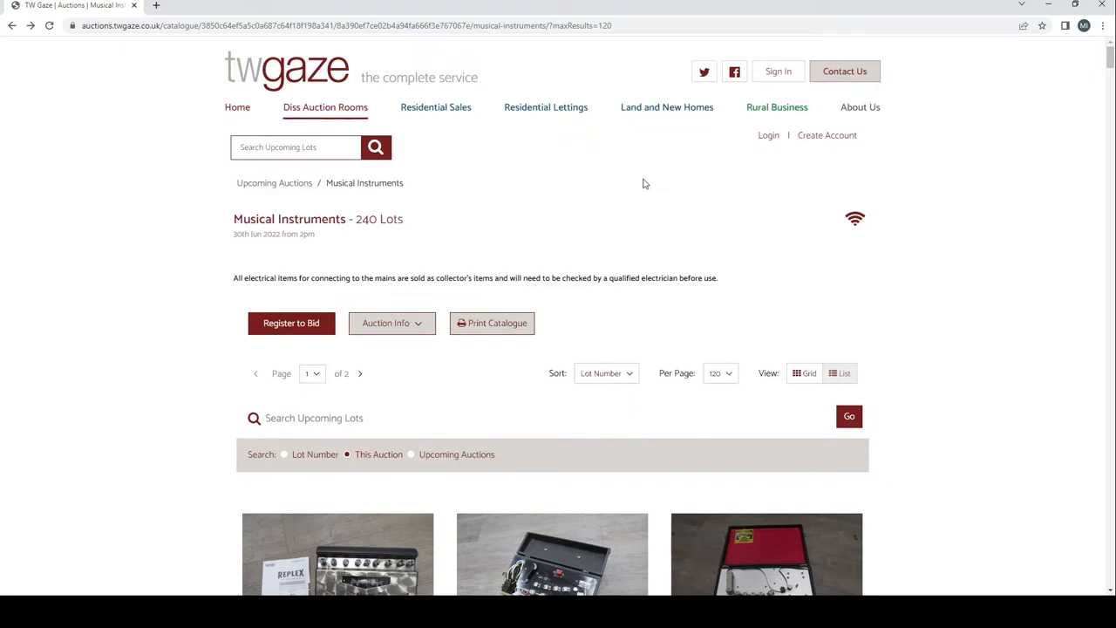
mouse_move(614, 272)
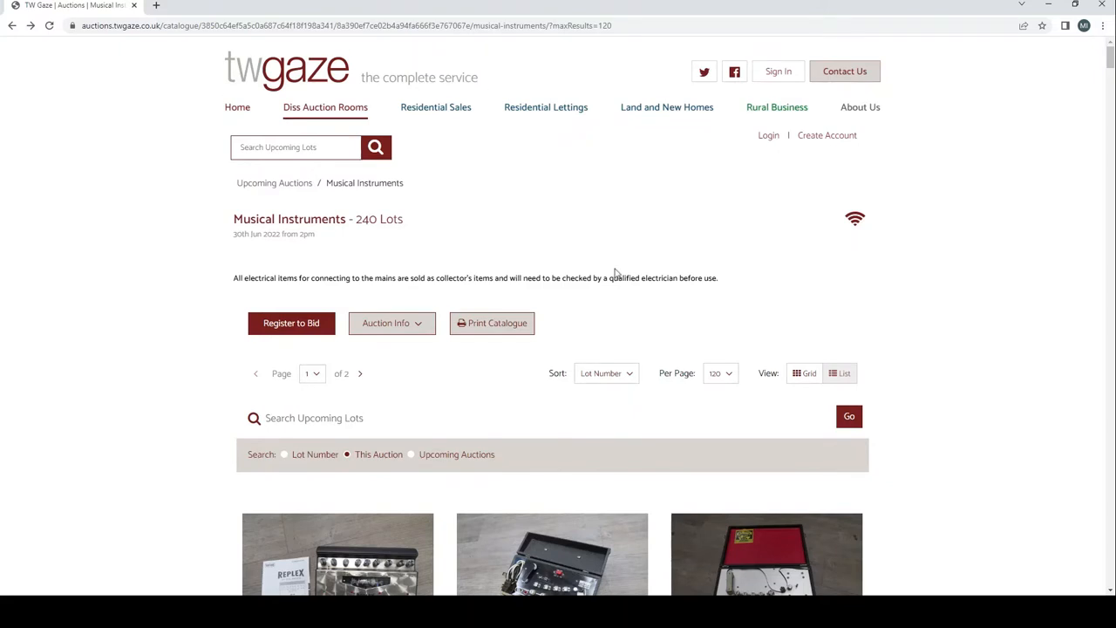
mouse_move(764, 188)
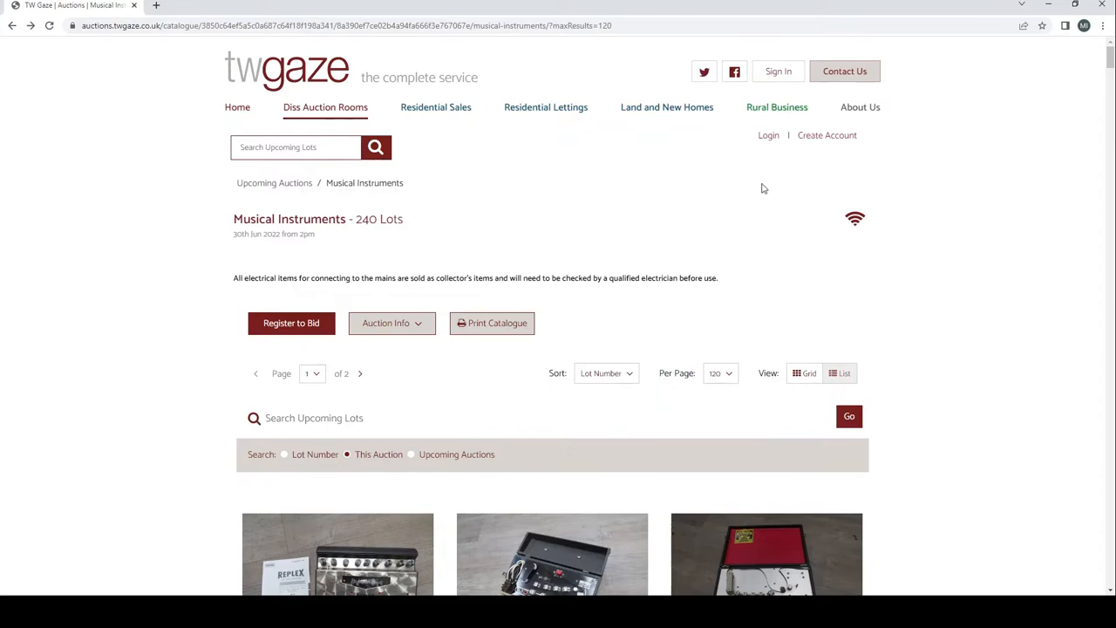
mouse_move(764, 254)
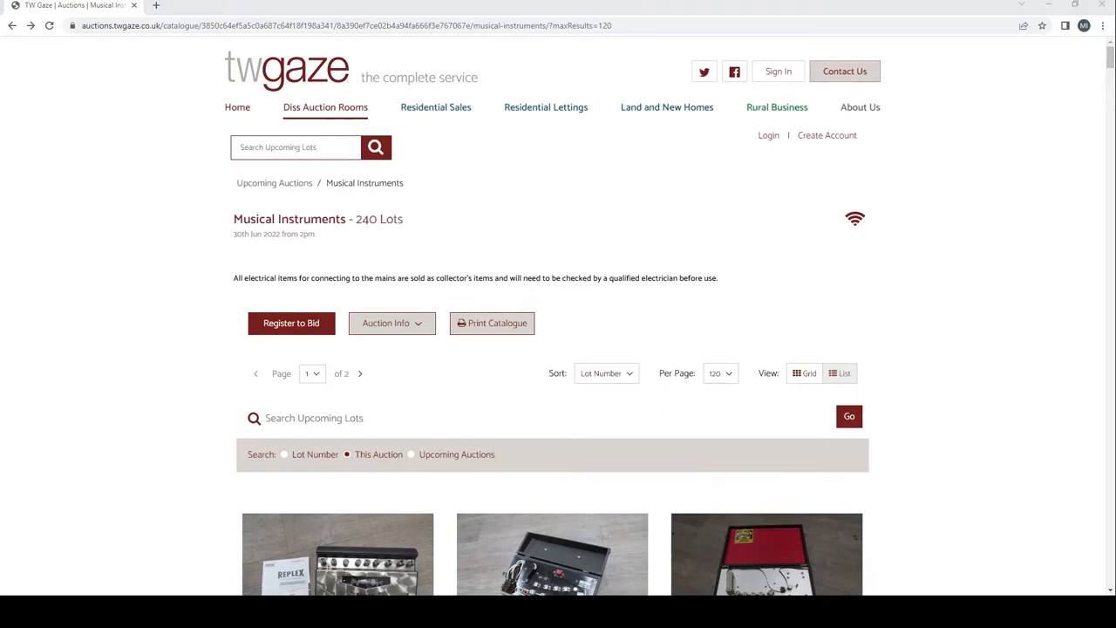
mouse_move(433, 499)
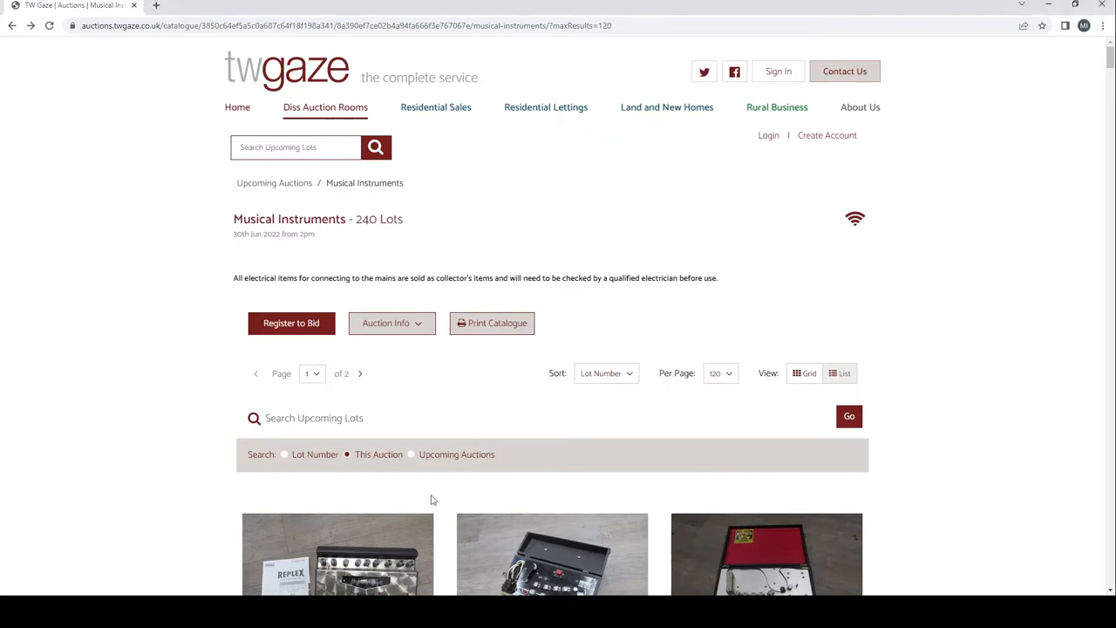
View Lot 7001 from the catalogue, then advance to Lot 7002 and on toward Lot 7003, the WEM Watkins Copicat
click(339, 555)
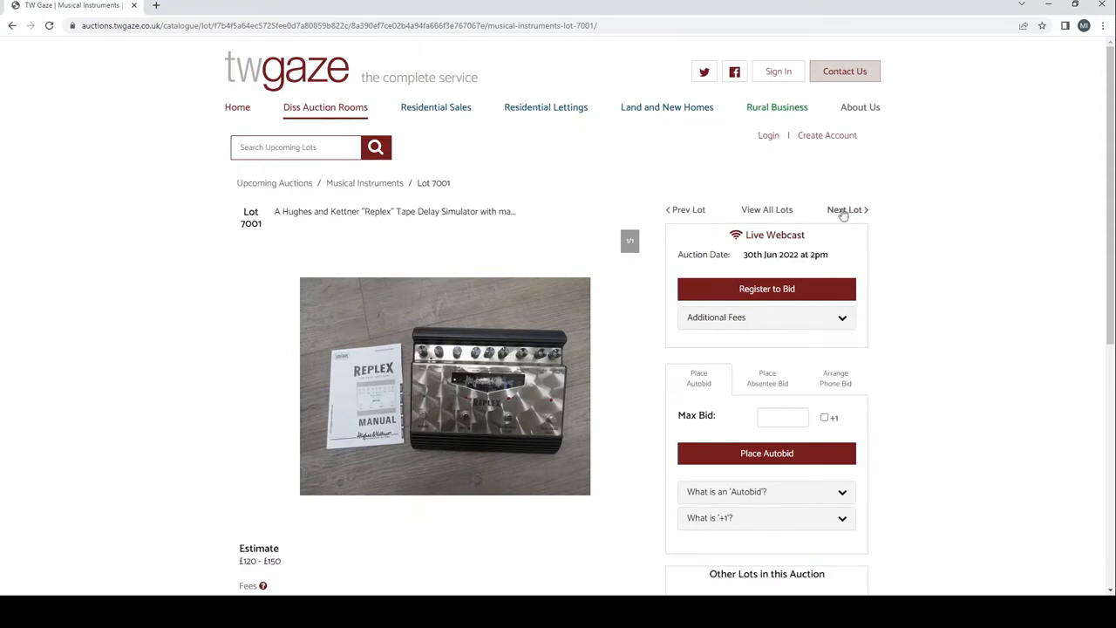
scroll(down, 3)
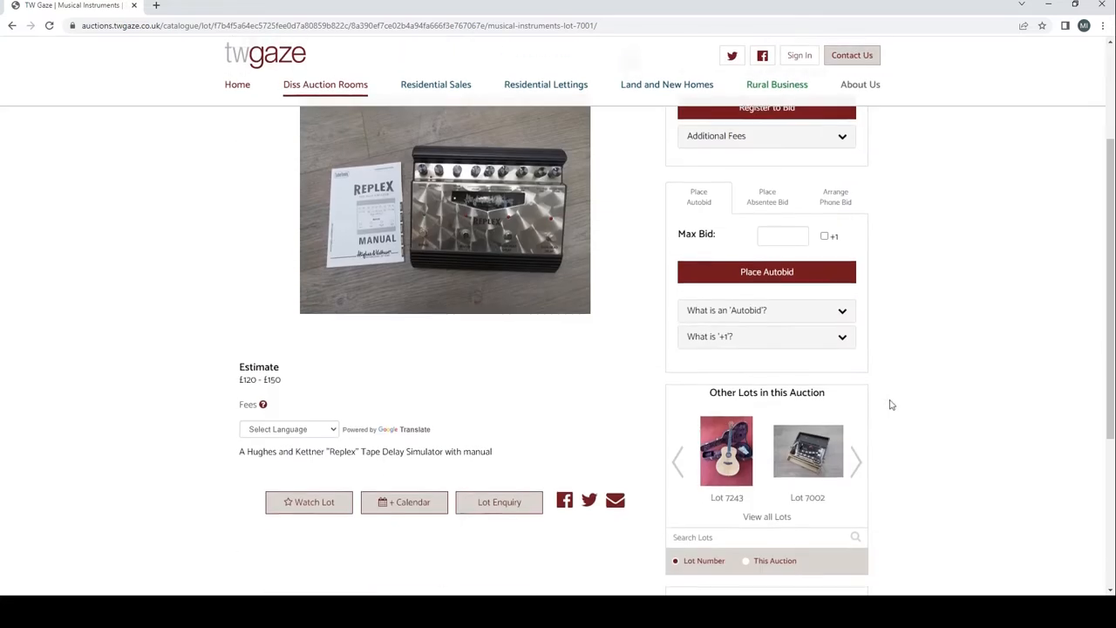
scroll(up, 3)
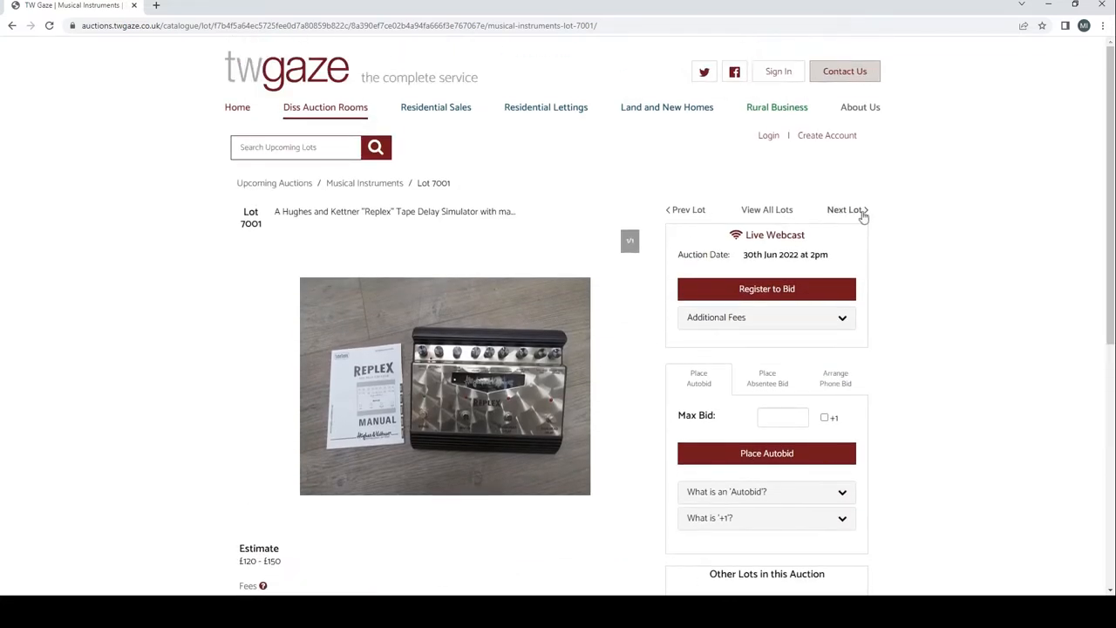
click(844, 209)
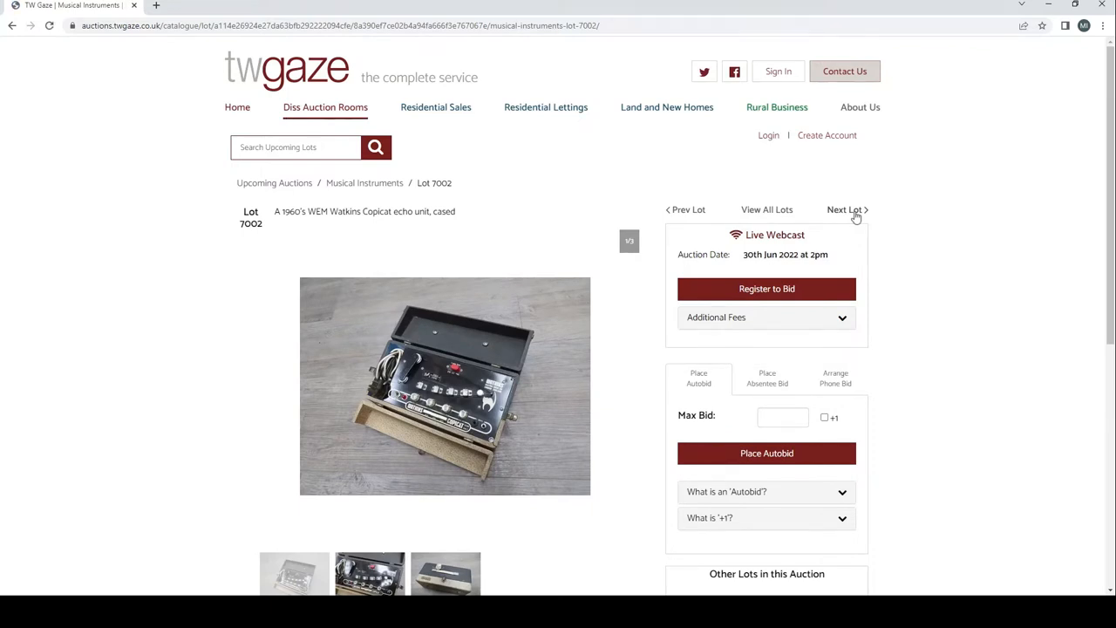
scroll(down, 3)
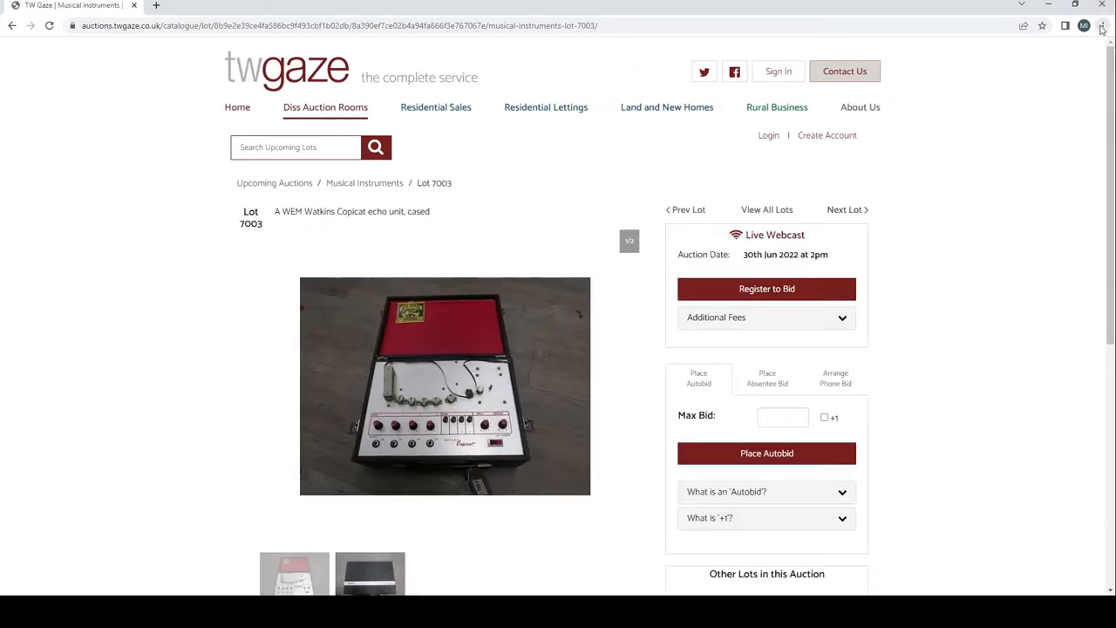
Advance lot by lot from Lot 7003 through to Lot 7010, the Gem Electronics Saturn amplifier
scroll(down, 3)
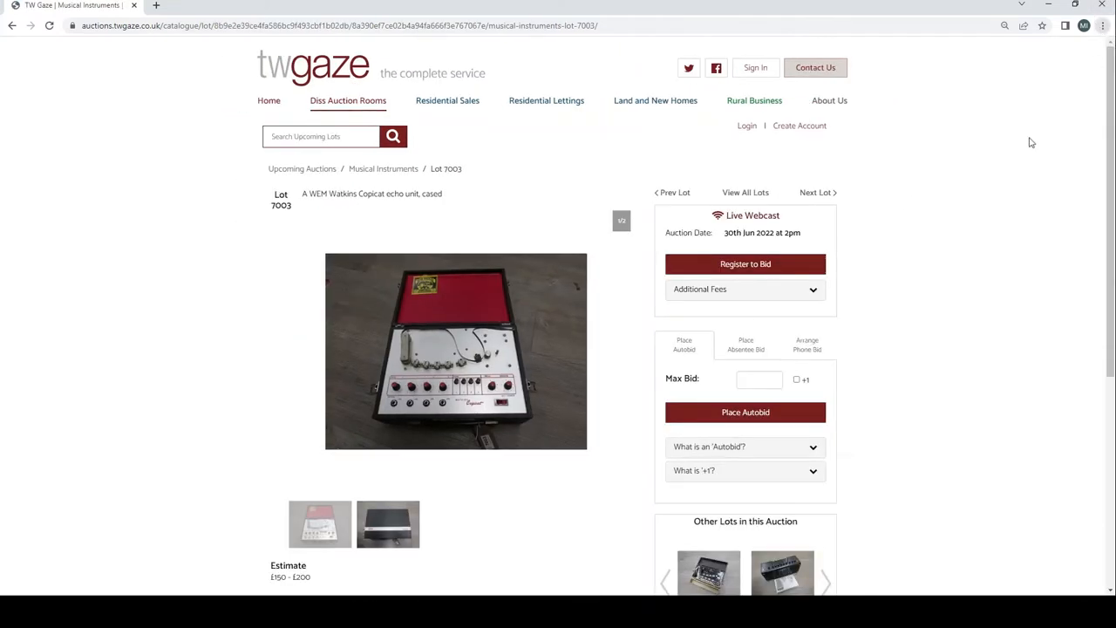
mouse_move(911, 353)
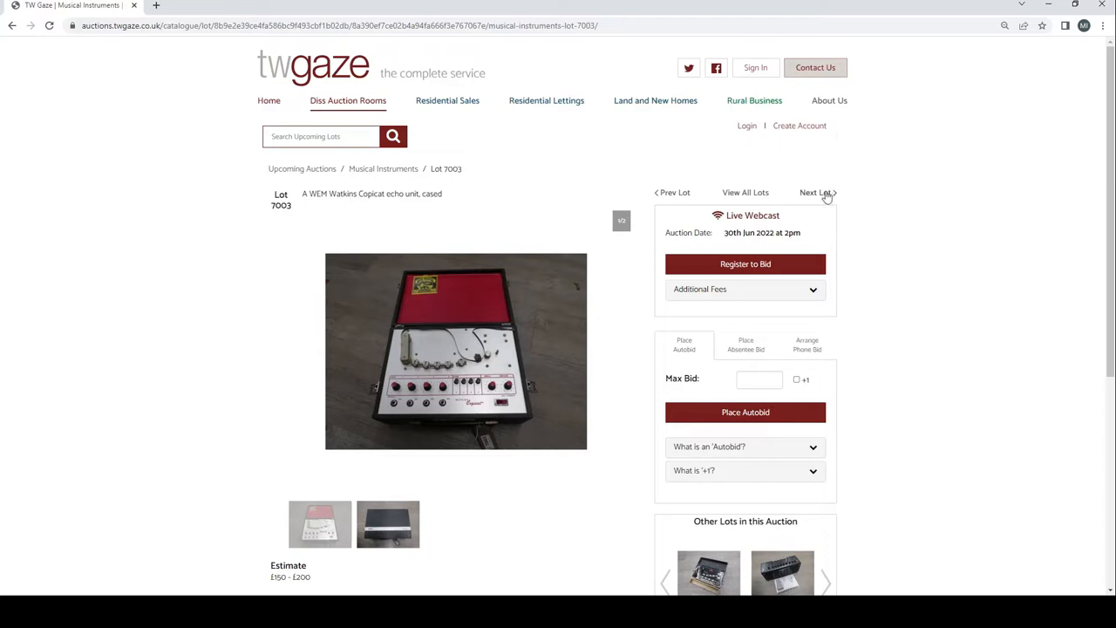
click(816, 191)
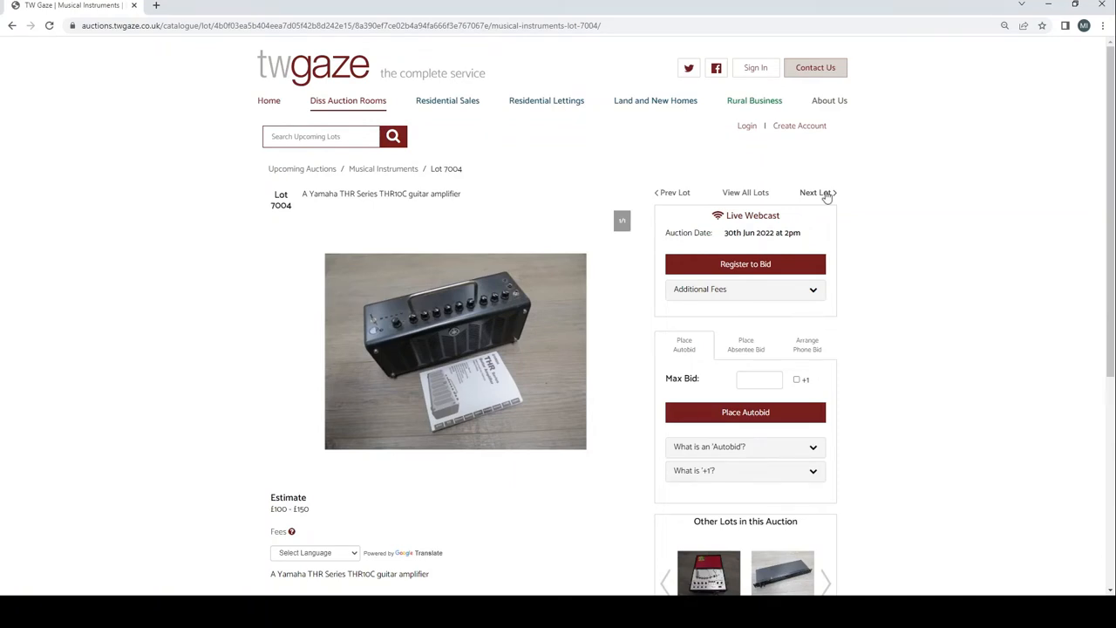
click(816, 192)
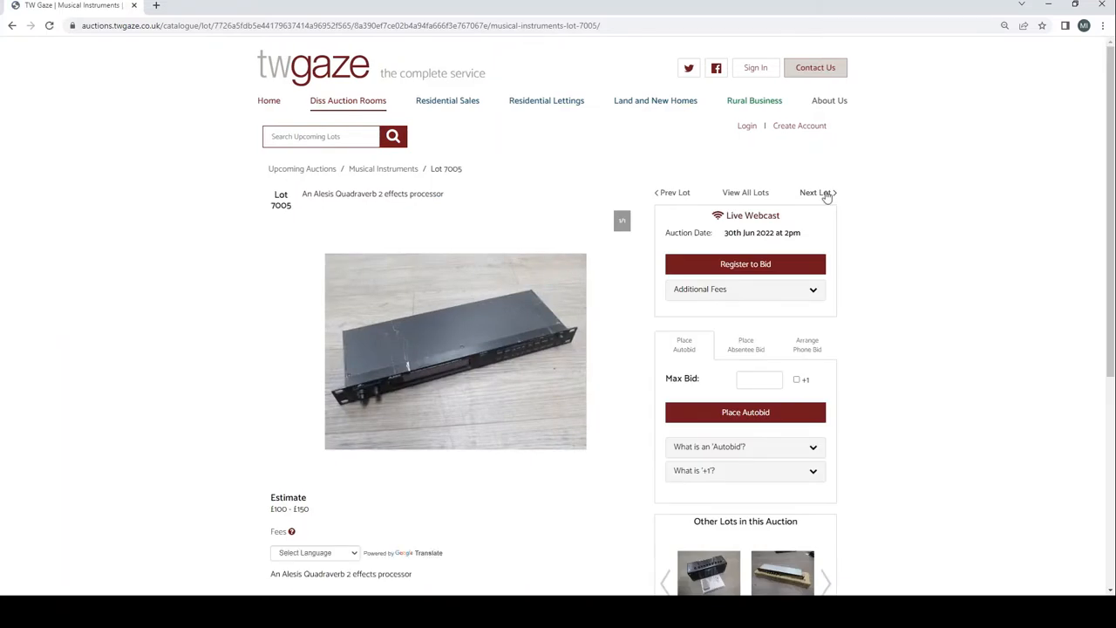
click(816, 192)
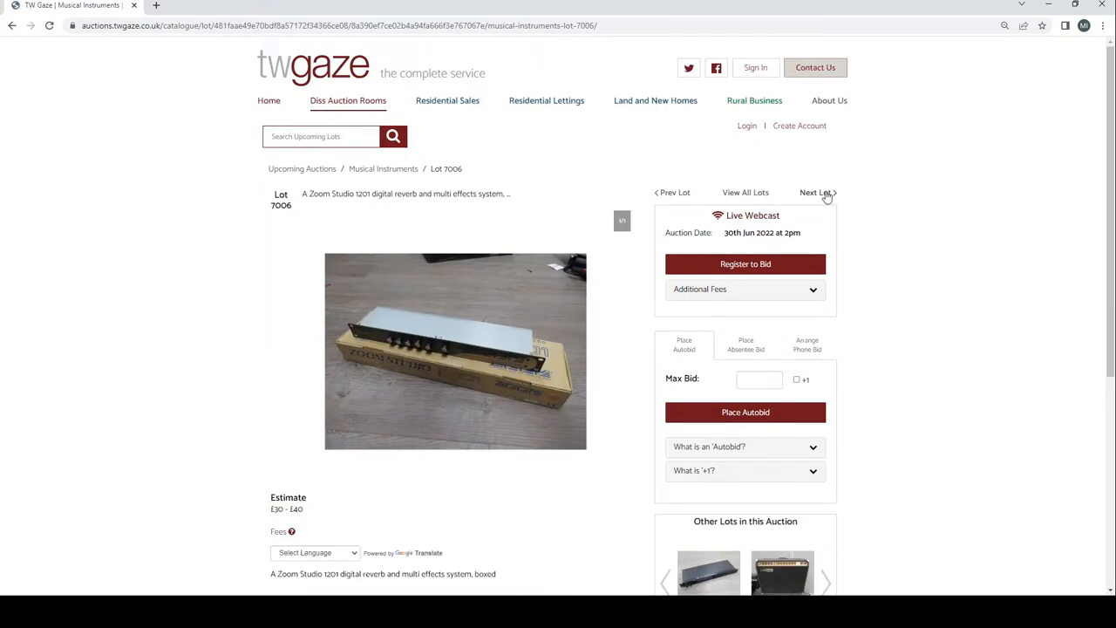
click(816, 192)
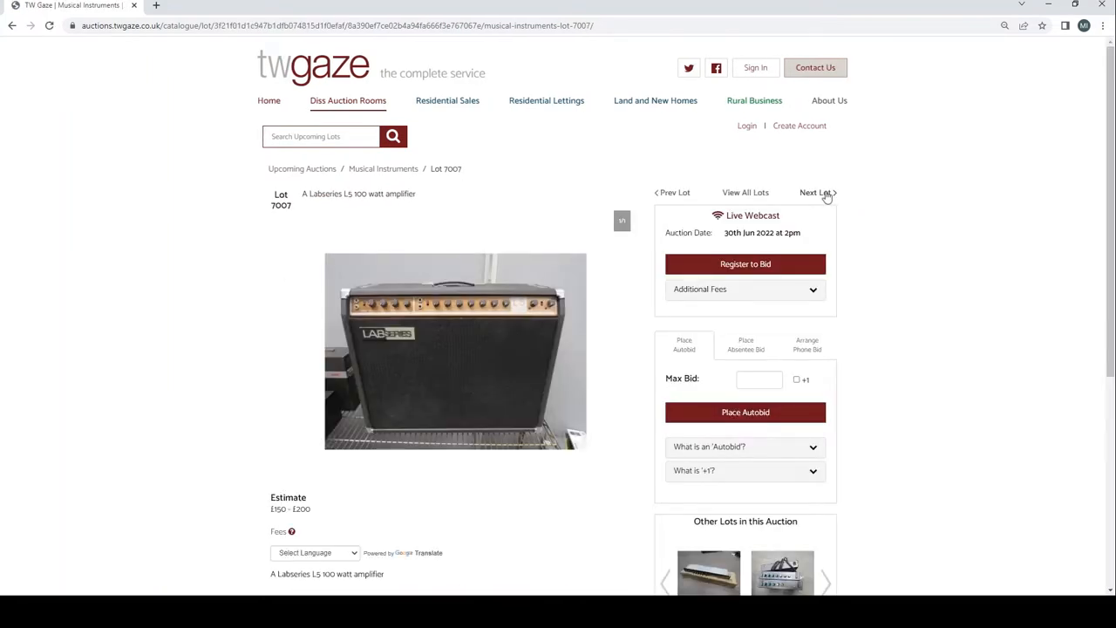
click(816, 191)
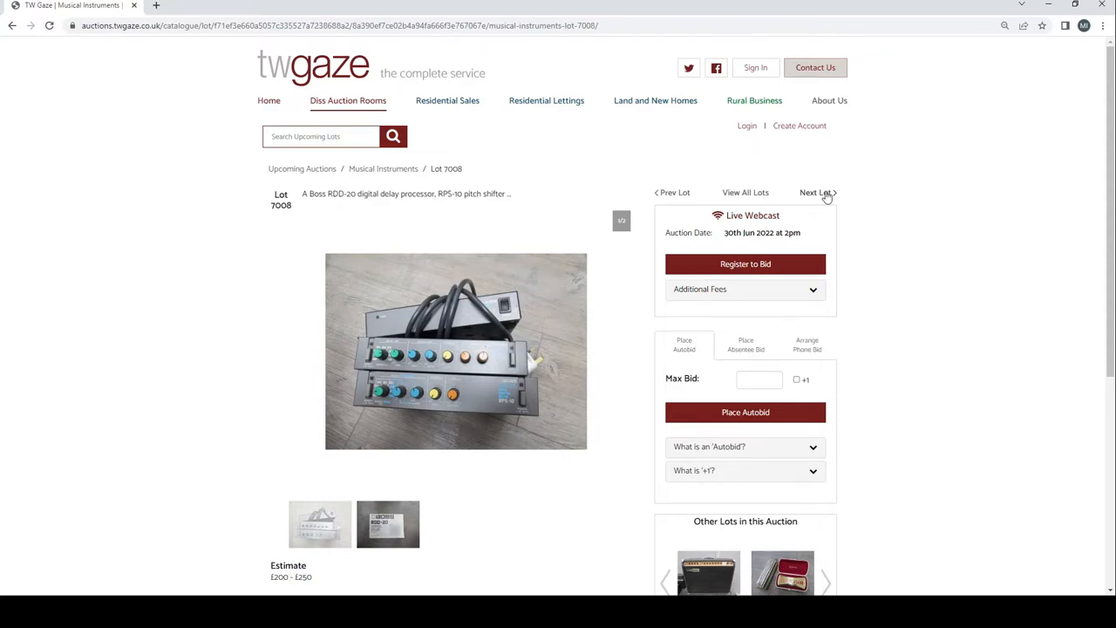
click(816, 192)
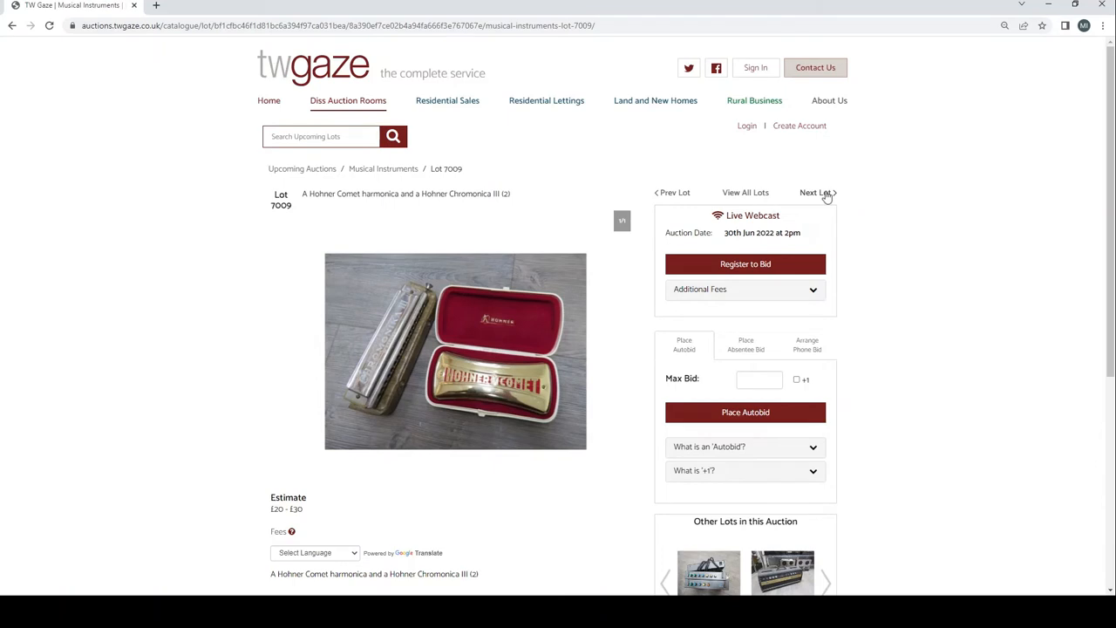
click(816, 192)
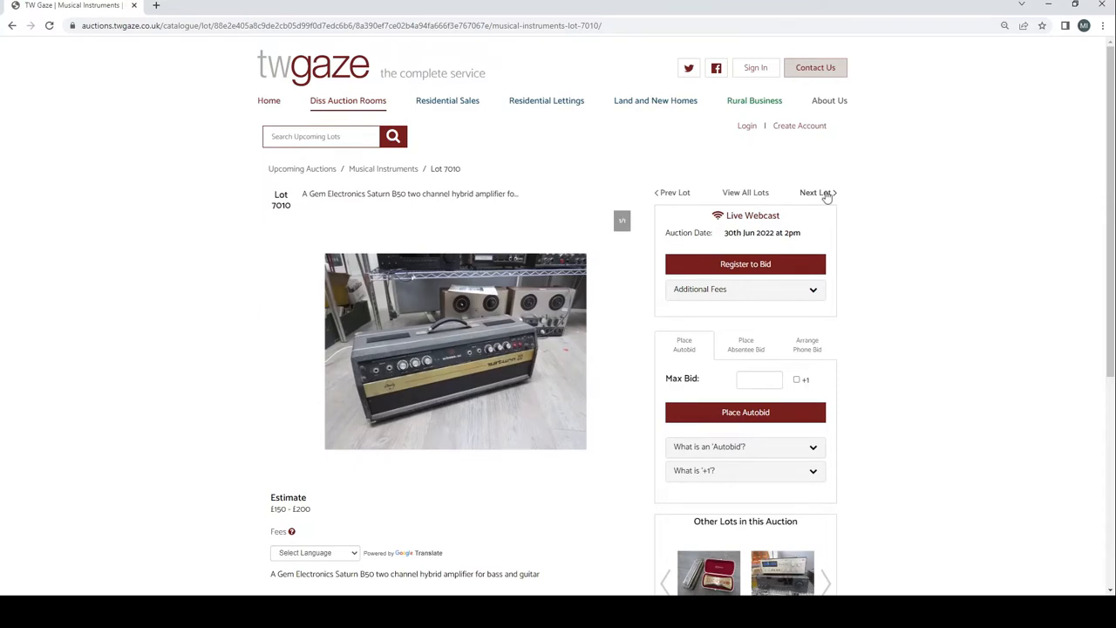
mouse_move(589, 408)
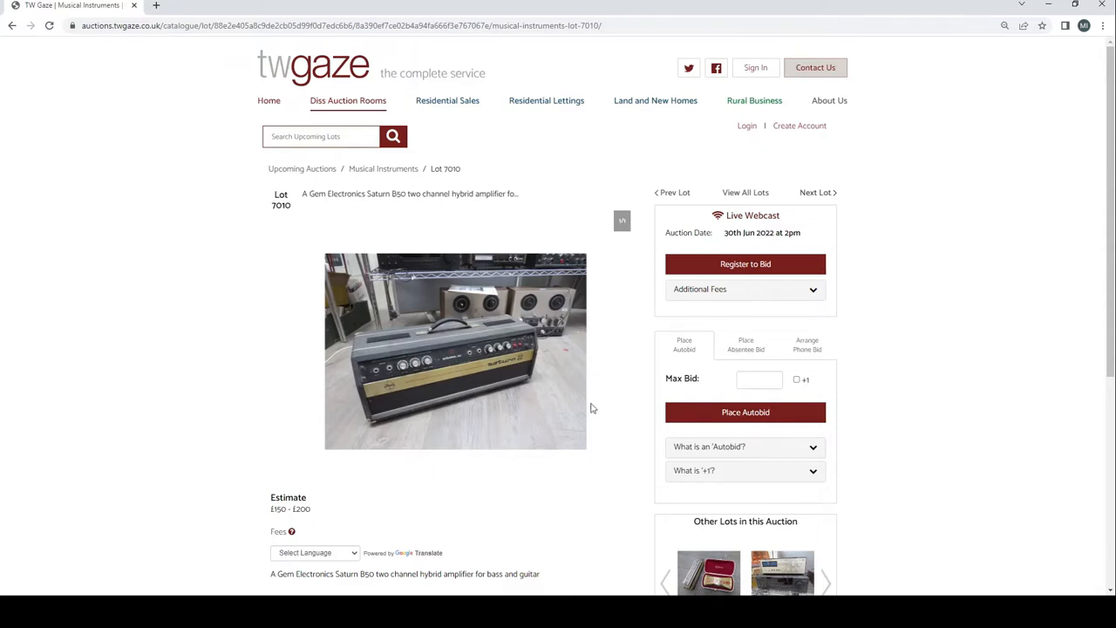
mouse_move(819, 195)
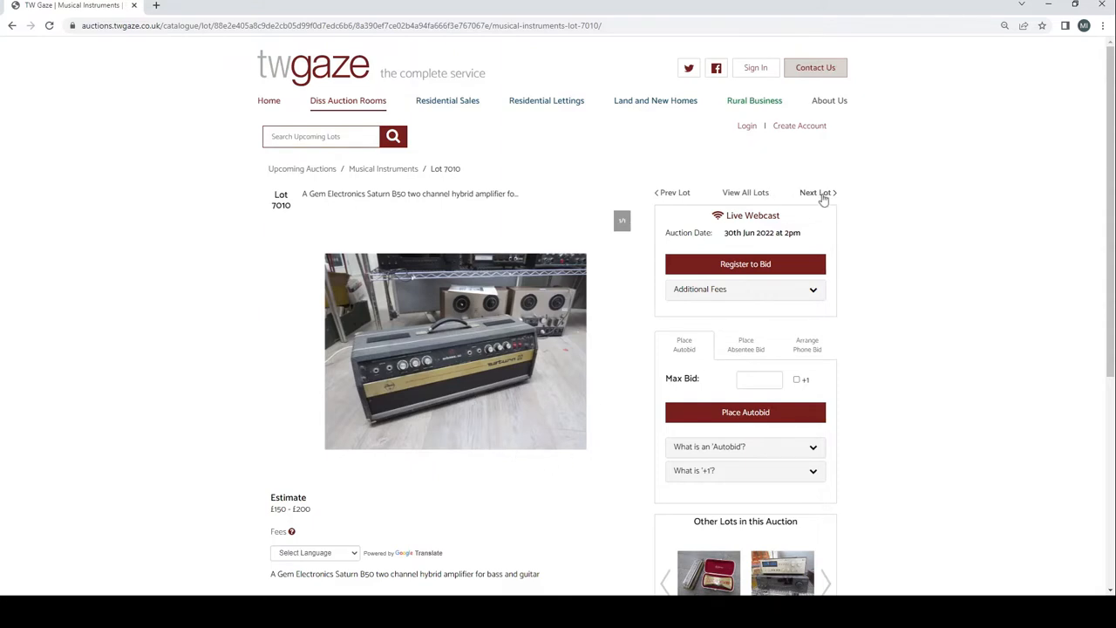
mouse_move(819, 202)
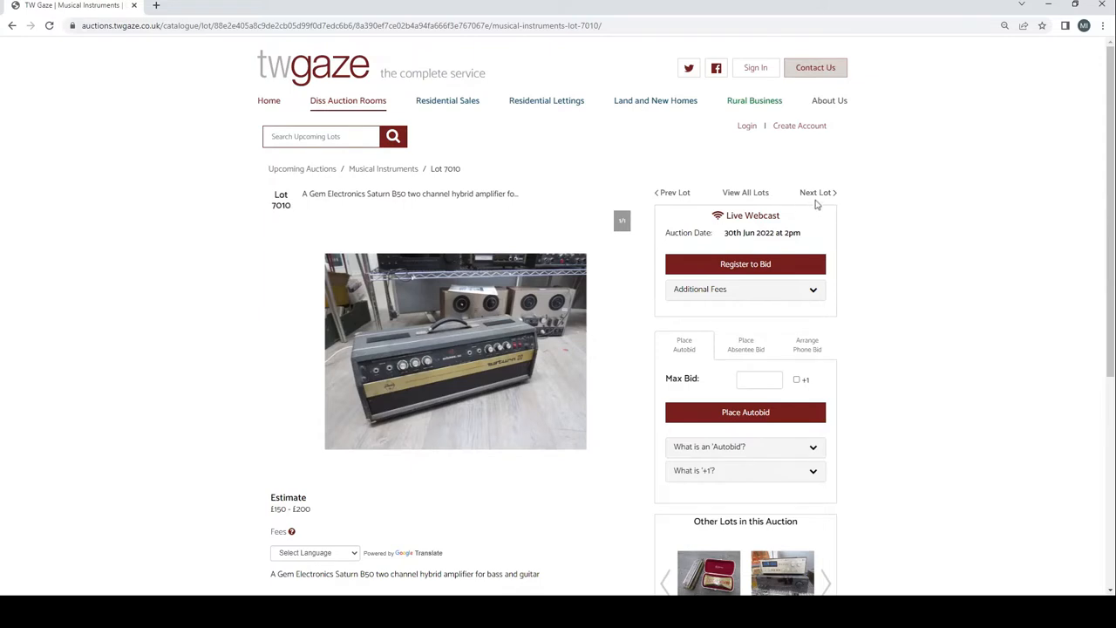
Advance from Lot 7011 past the Akai tape deck to Lot 7014, the boxed Boss RC-2 Loop Station pedal
click(816, 191)
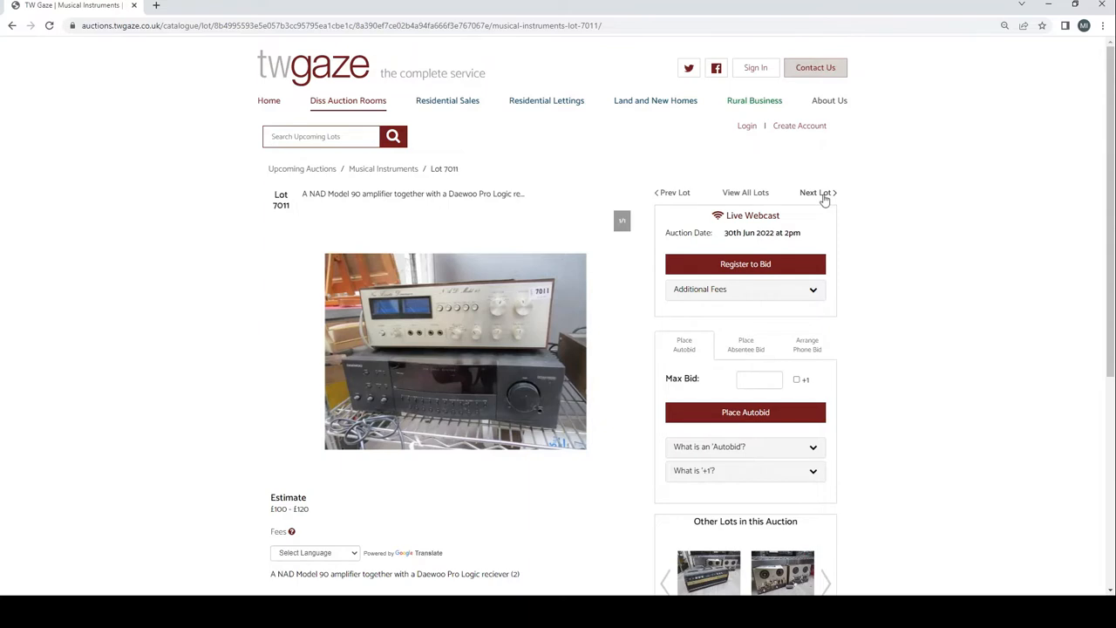
click(816, 192)
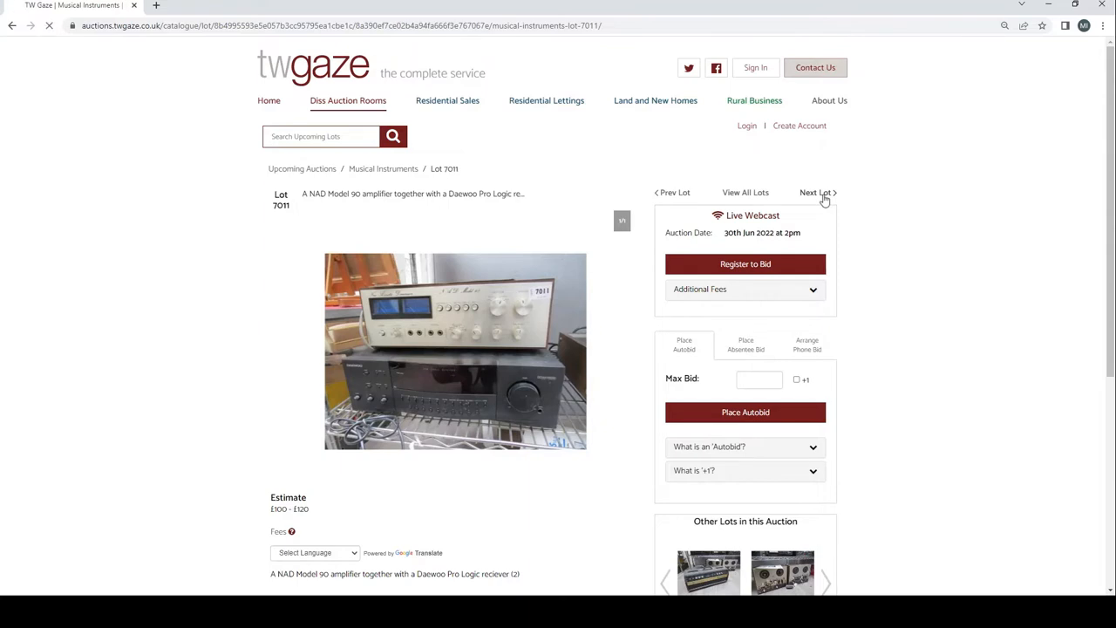
click(816, 192)
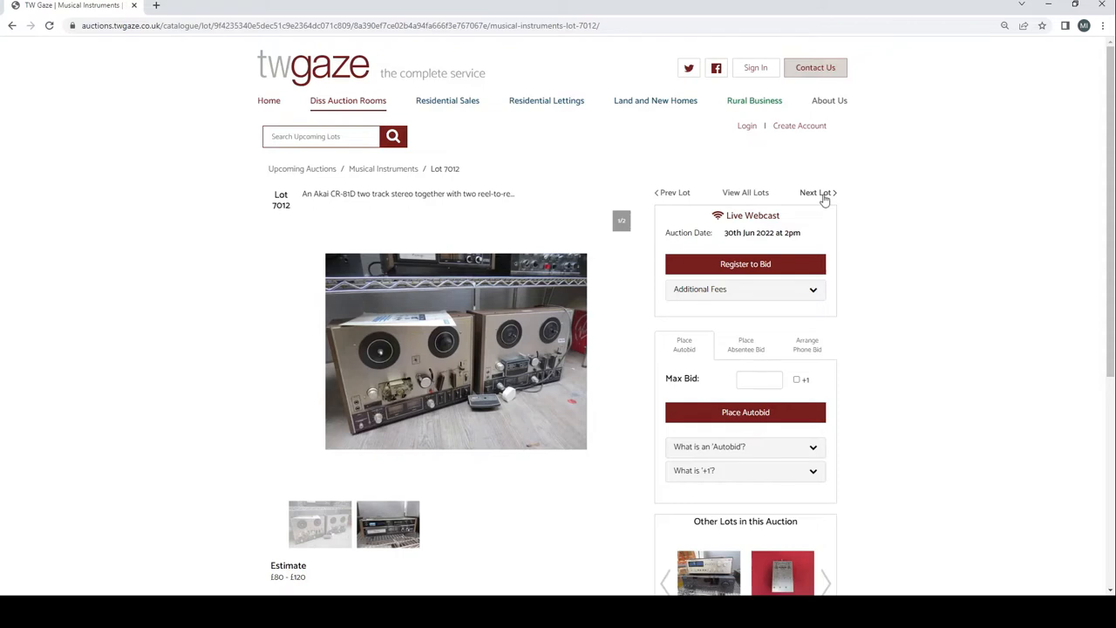
scroll(down, 3)
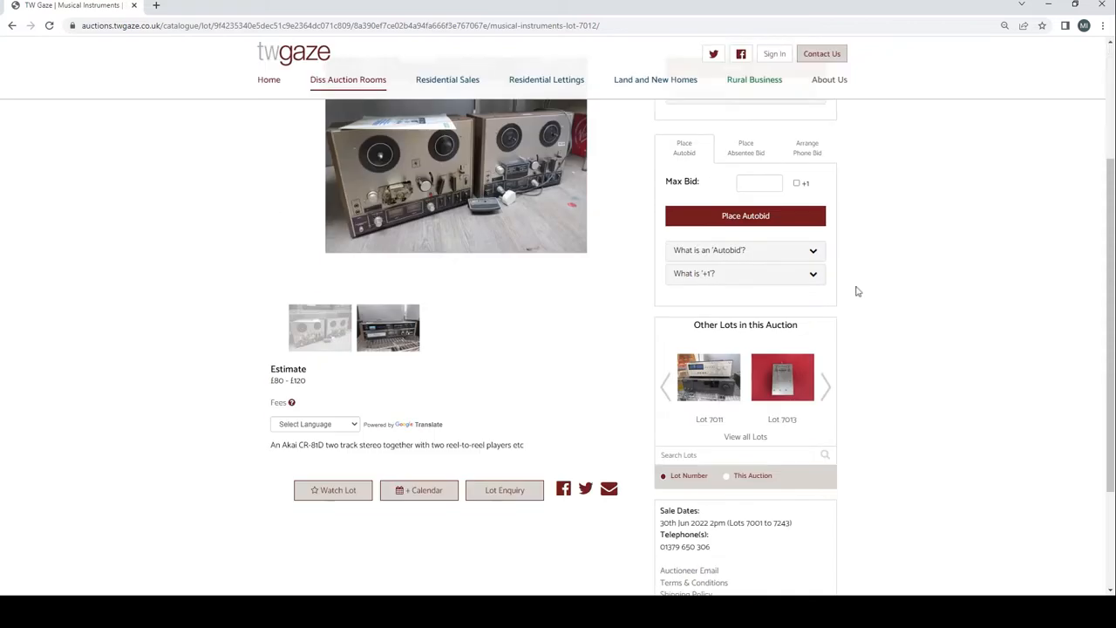
scroll(up, 3)
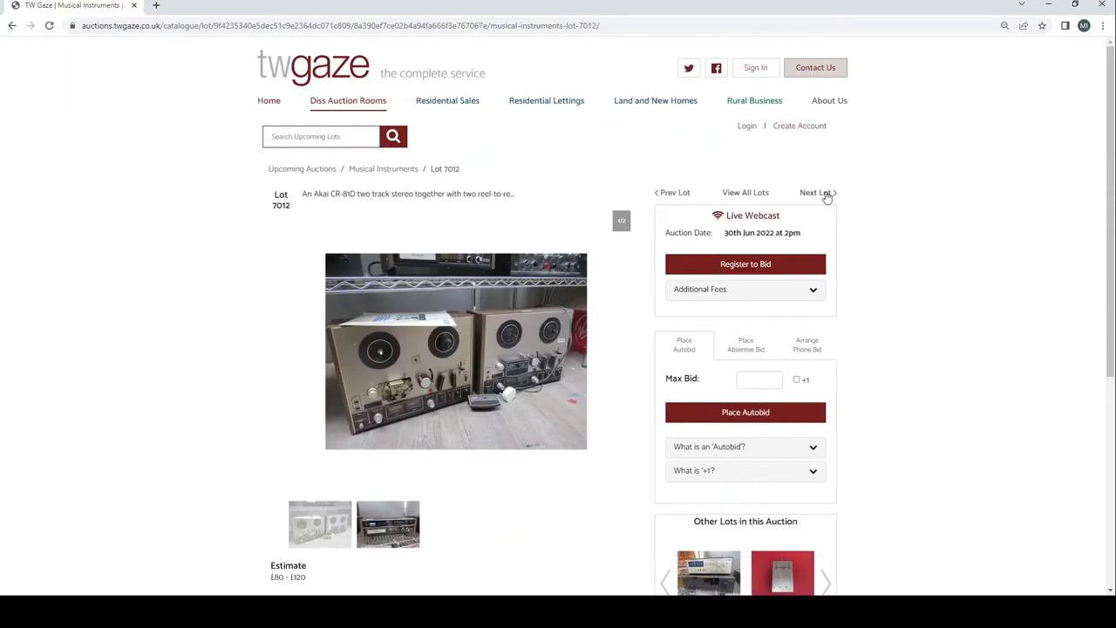
click(816, 192)
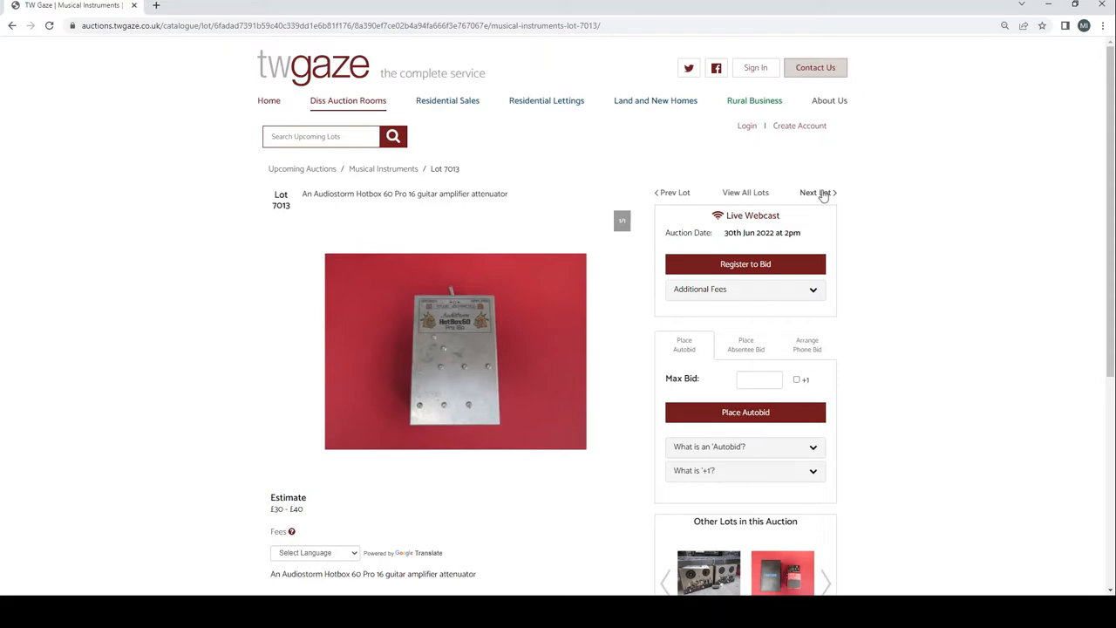
click(814, 192)
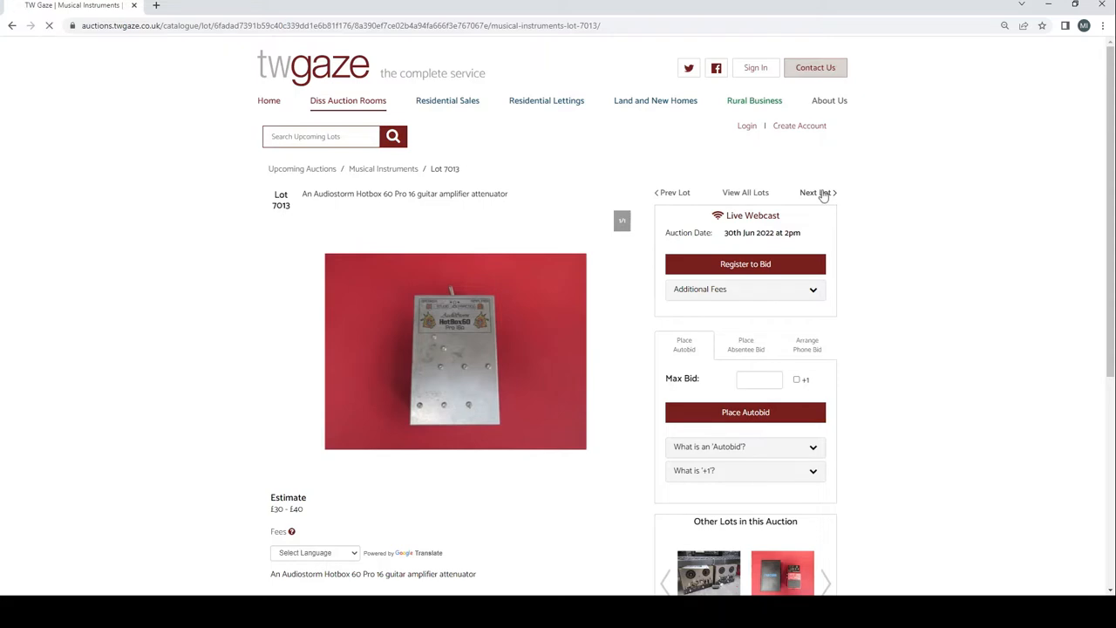
click(815, 192)
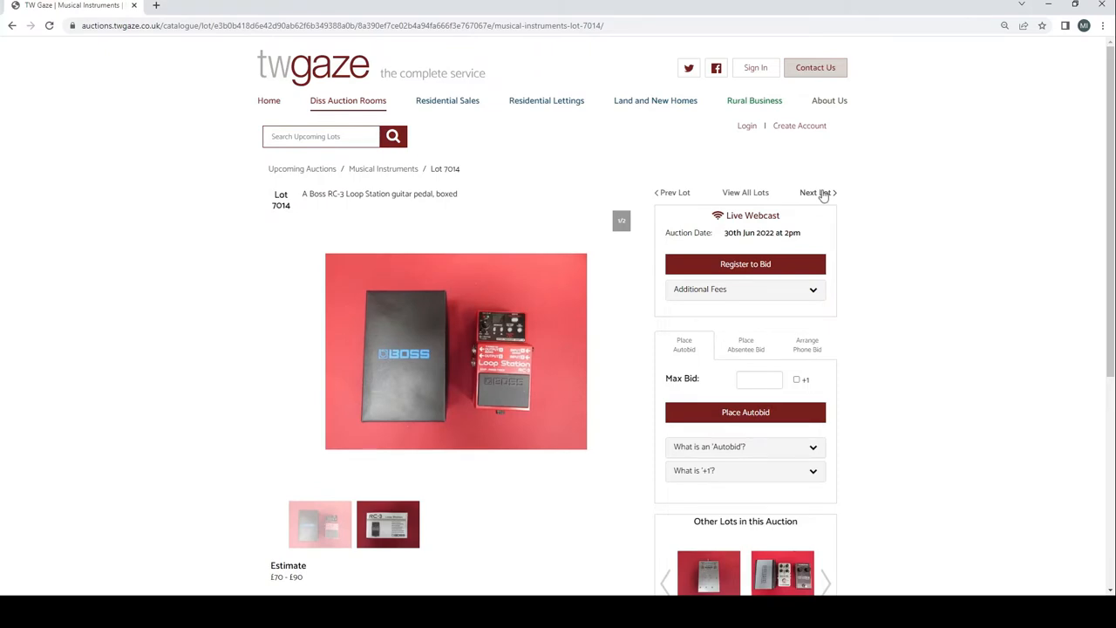
Step through the effects-pedal lots from Lot 7015 to Lot 7021
click(814, 192)
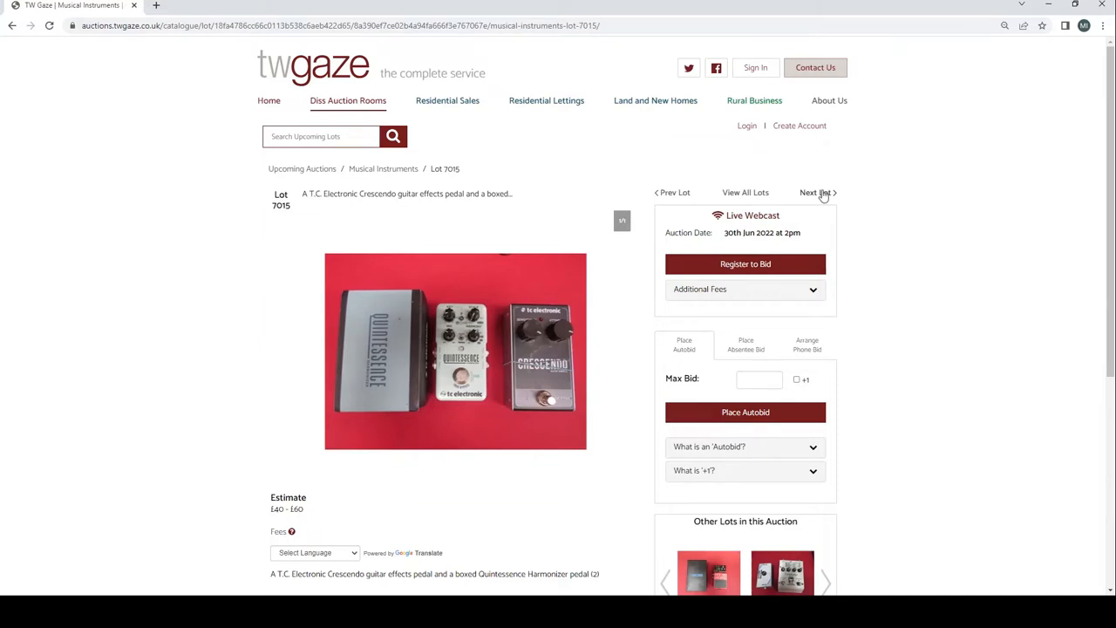
click(813, 192)
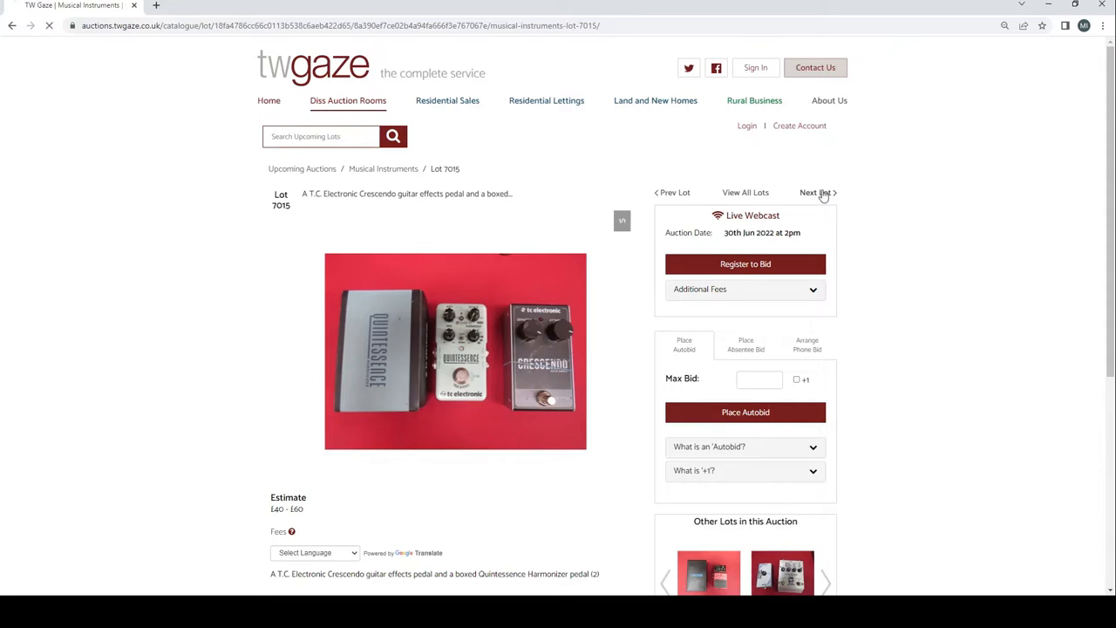
click(816, 192)
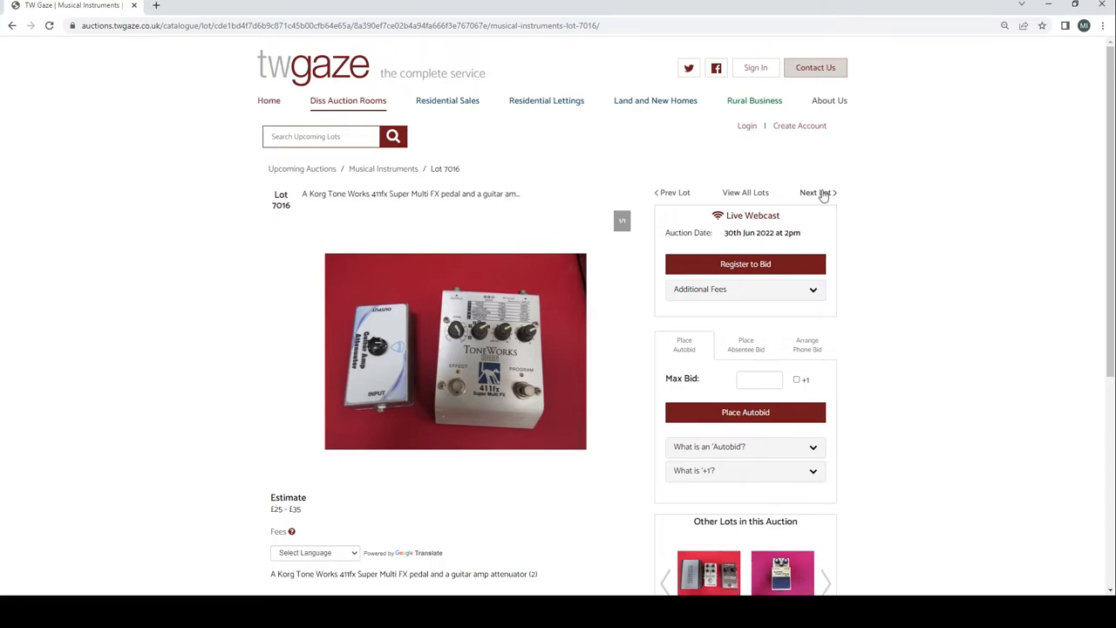
click(816, 191)
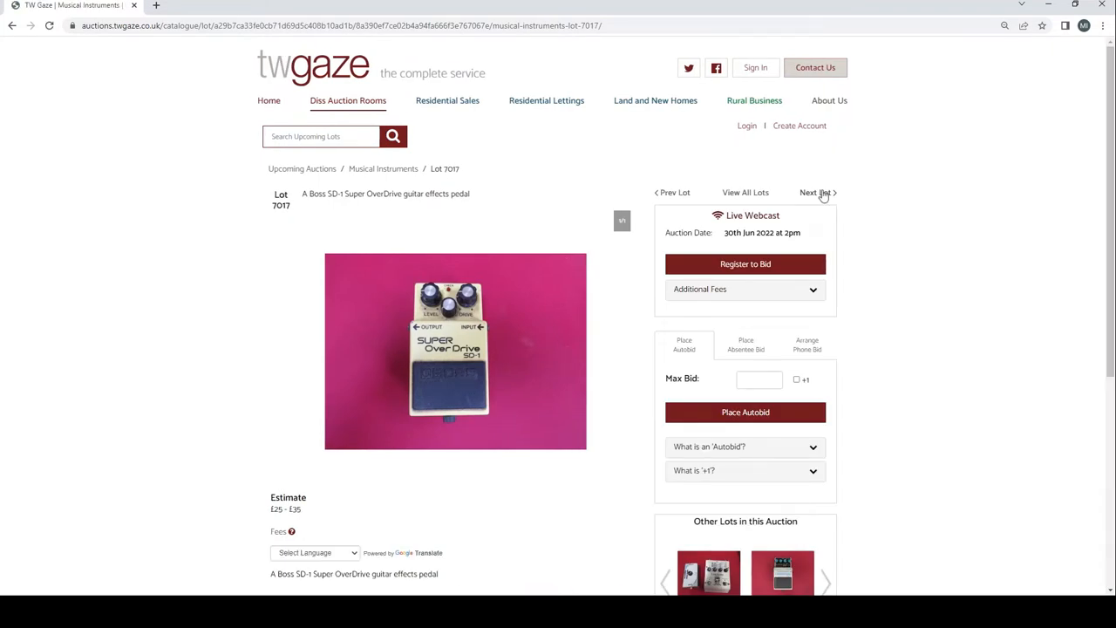
click(816, 191)
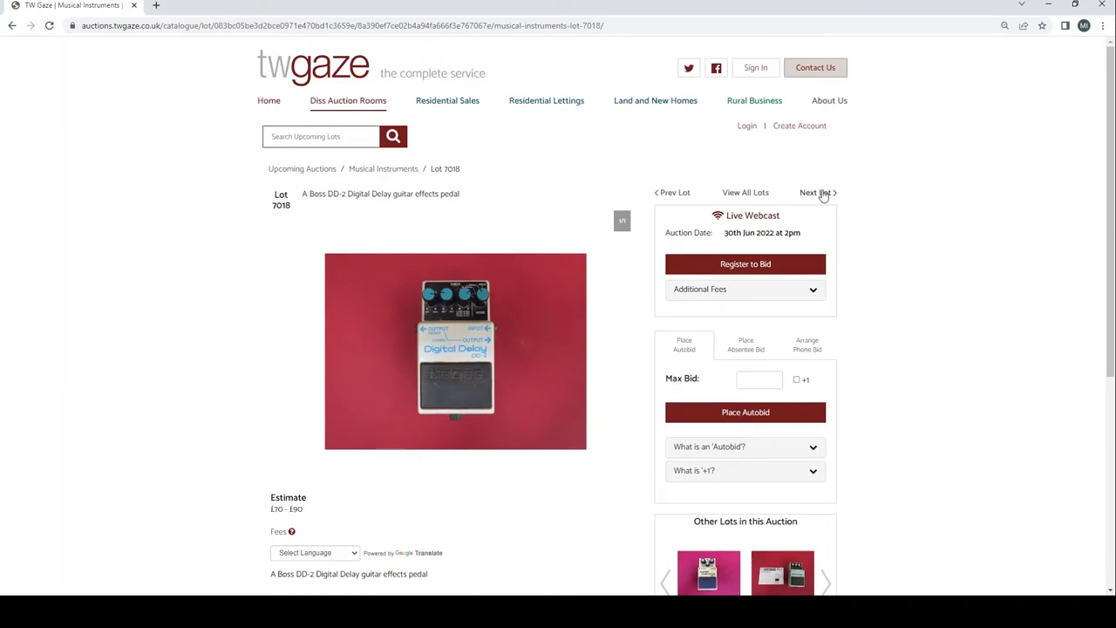
click(814, 192)
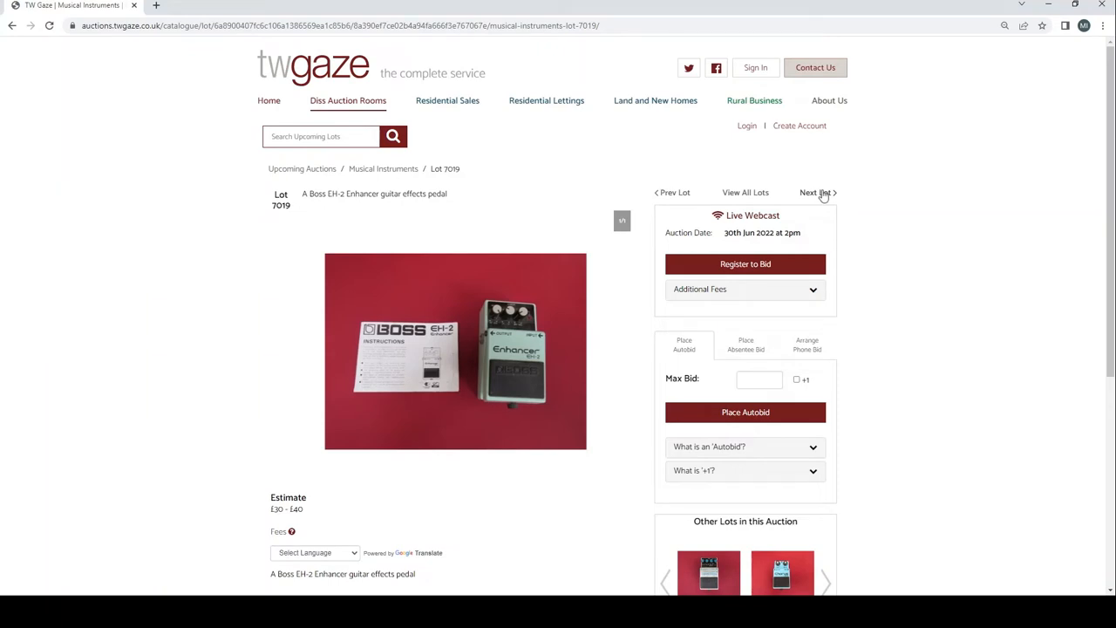
click(815, 192)
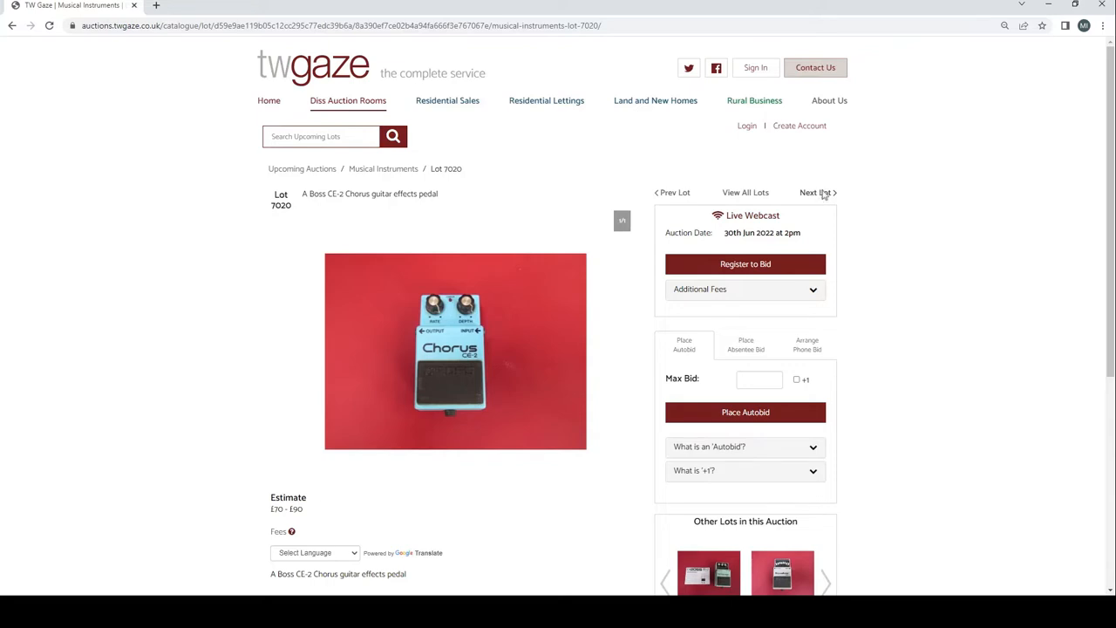
click(816, 192)
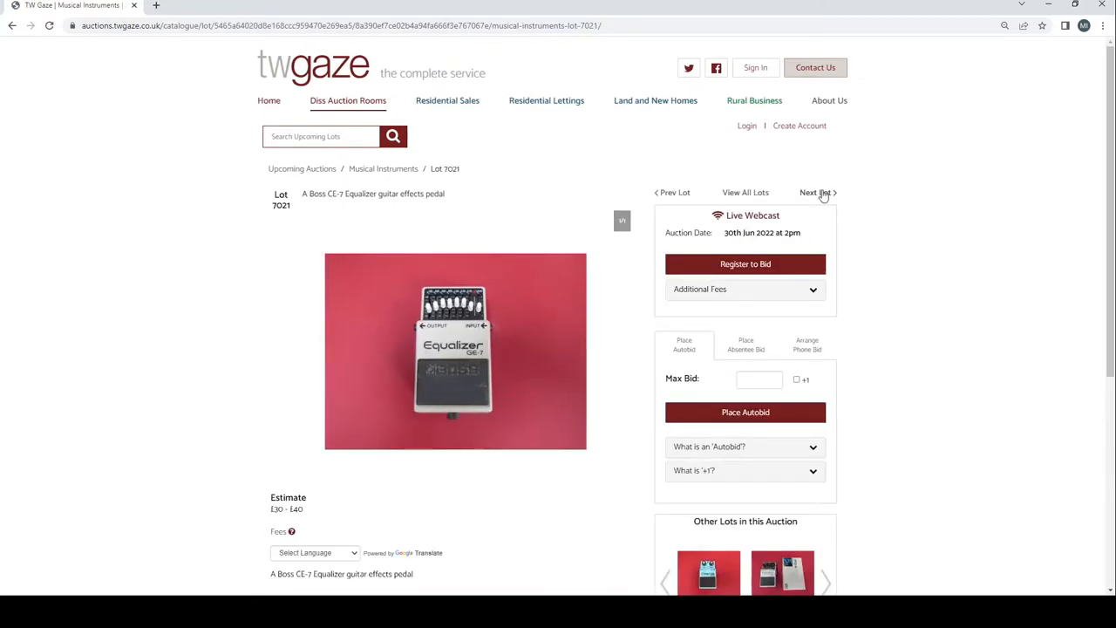
click(816, 191)
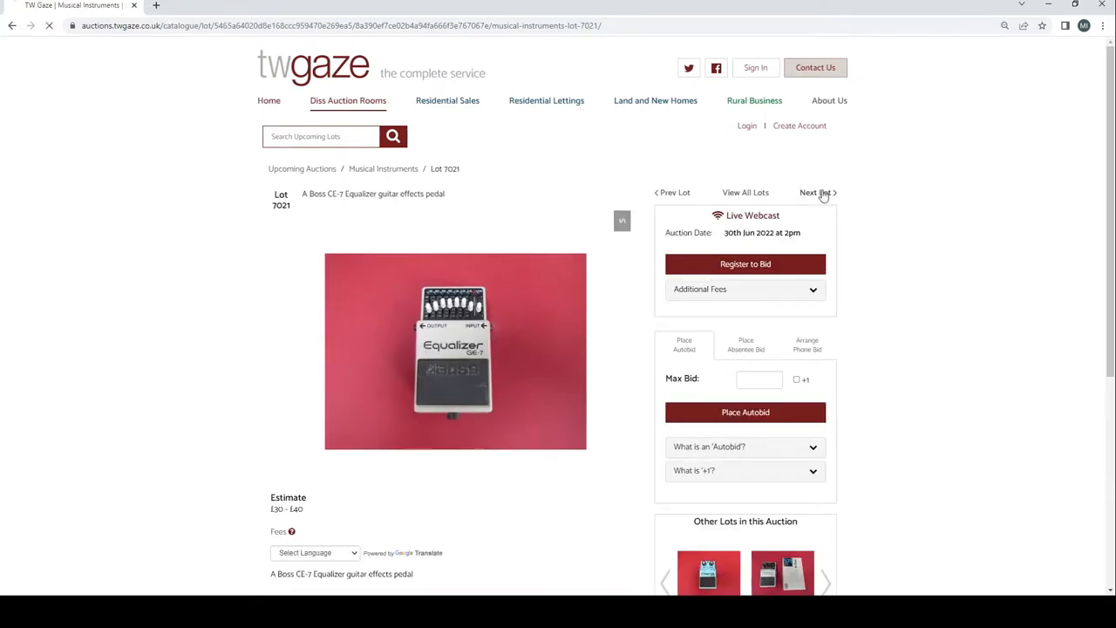
Continue through Lots 7022 to 7029, ending on the Fender Vibro Champ XD amplifier
click(812, 192)
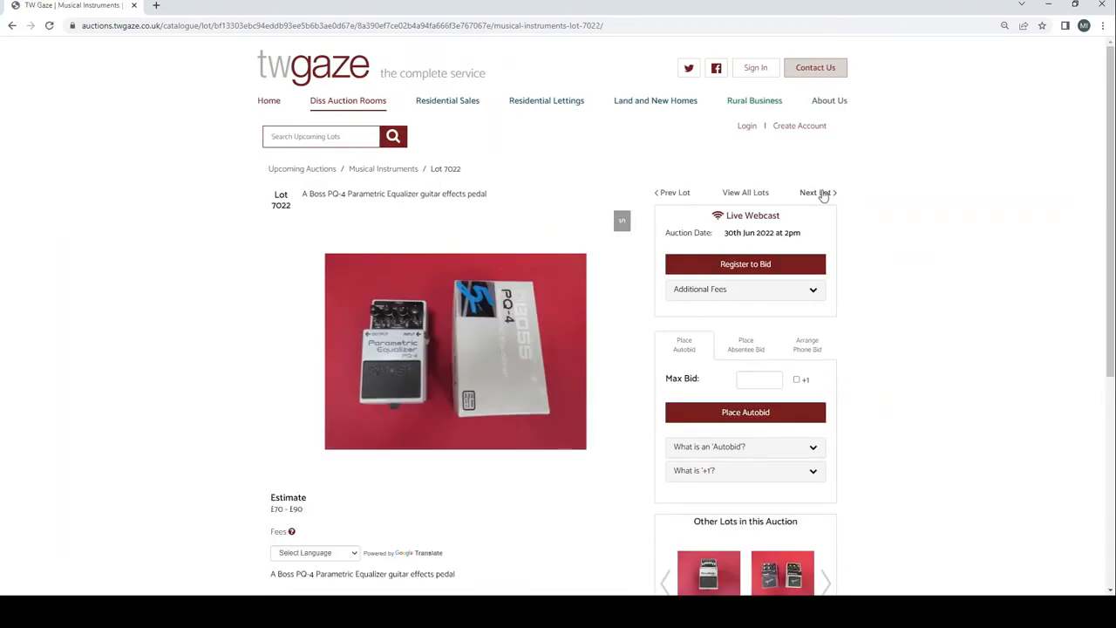
click(813, 192)
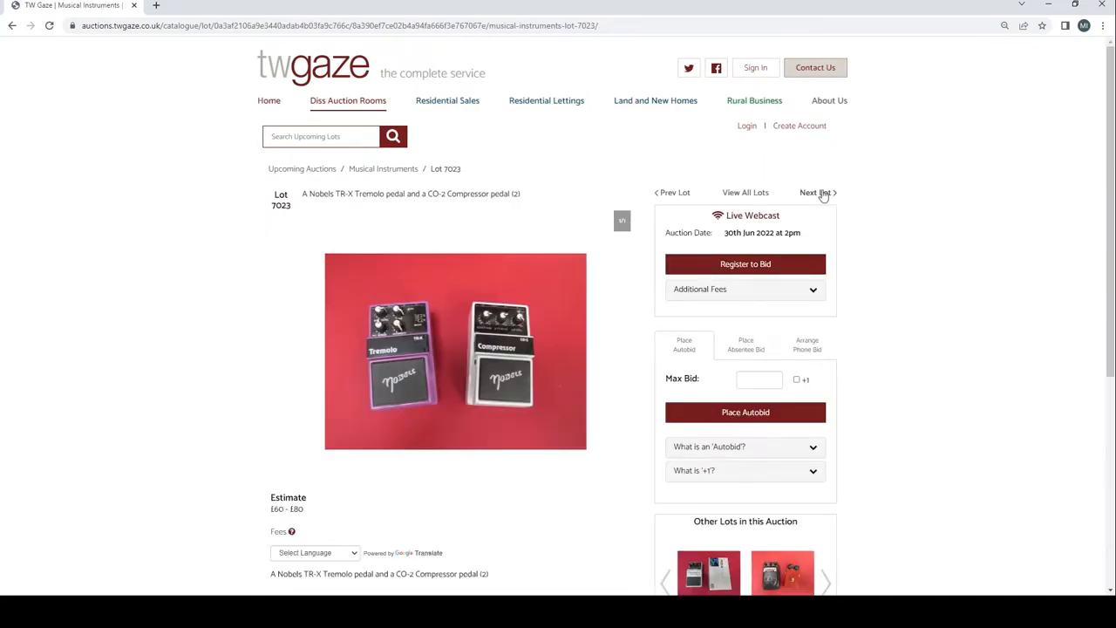
click(814, 192)
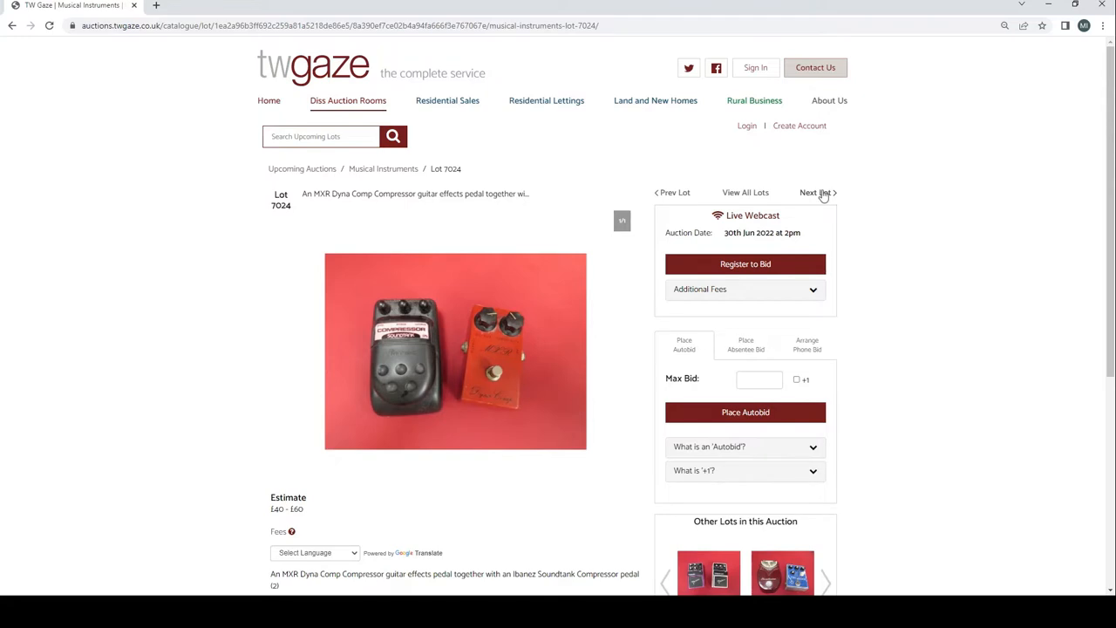
click(813, 192)
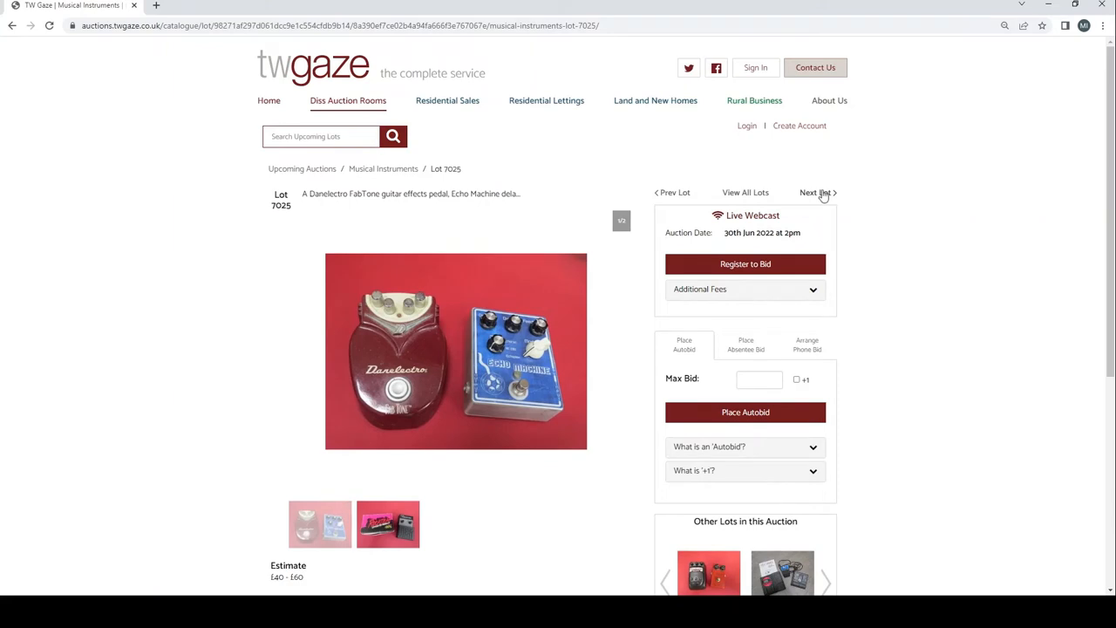
click(812, 192)
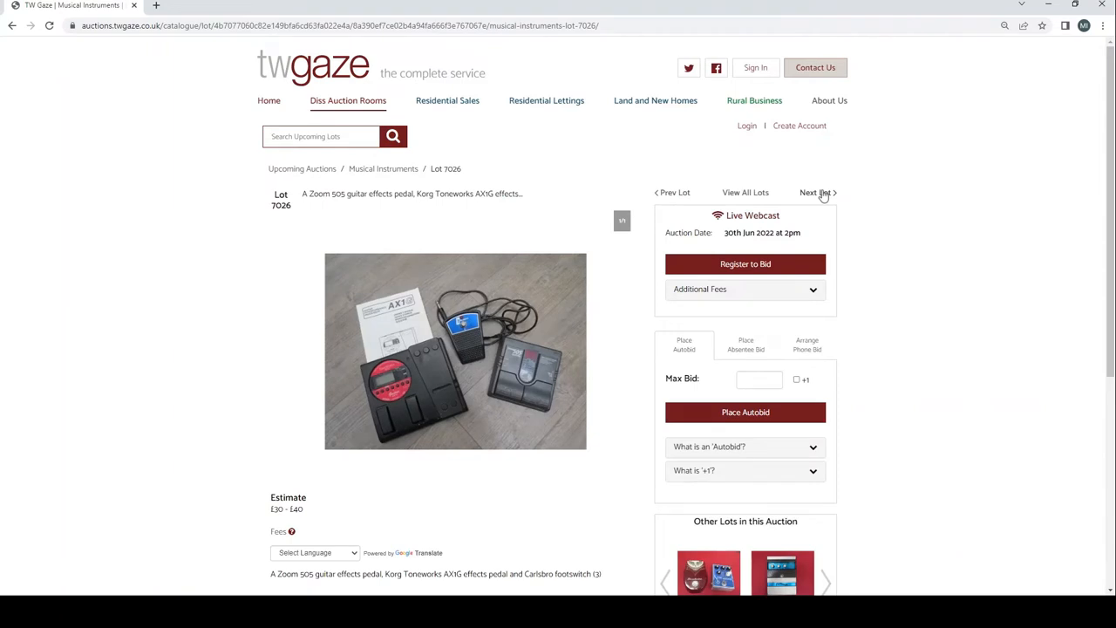
click(814, 192)
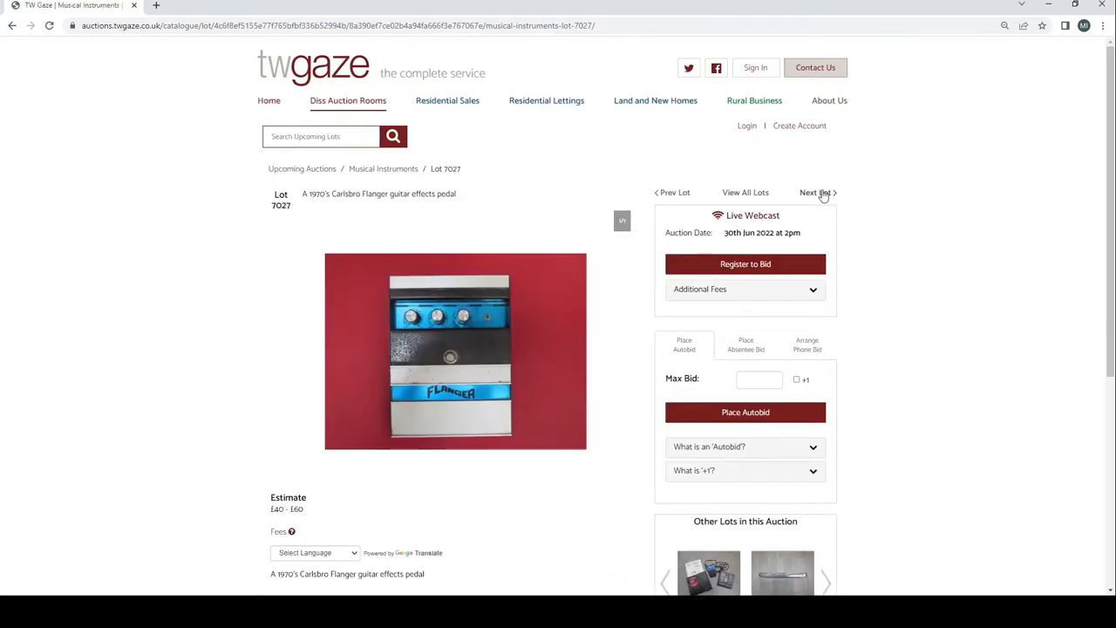
click(816, 192)
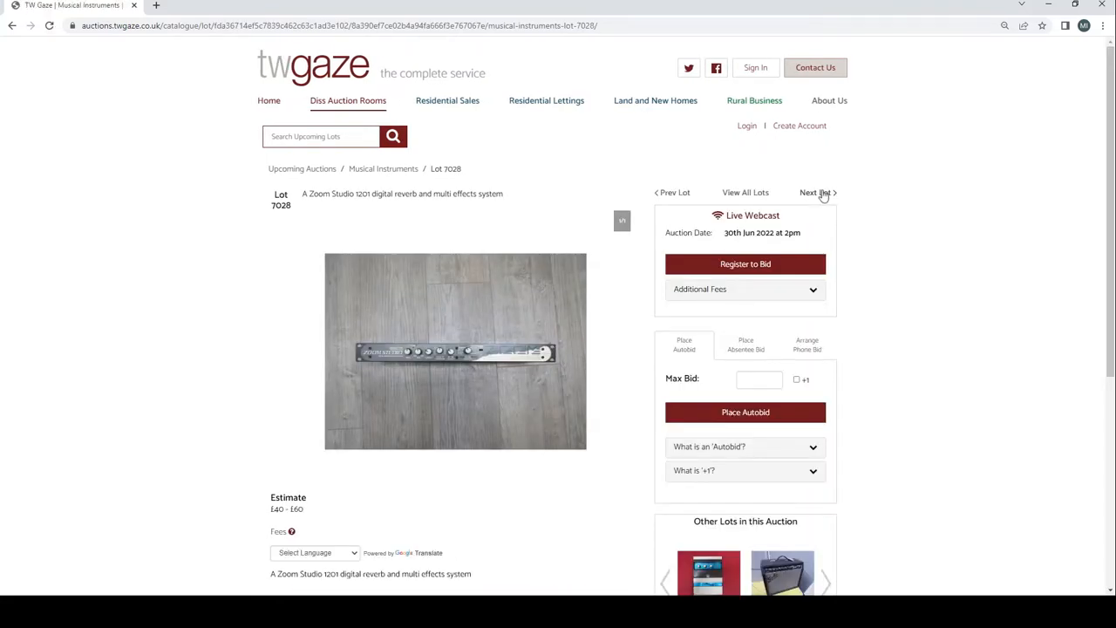
click(816, 192)
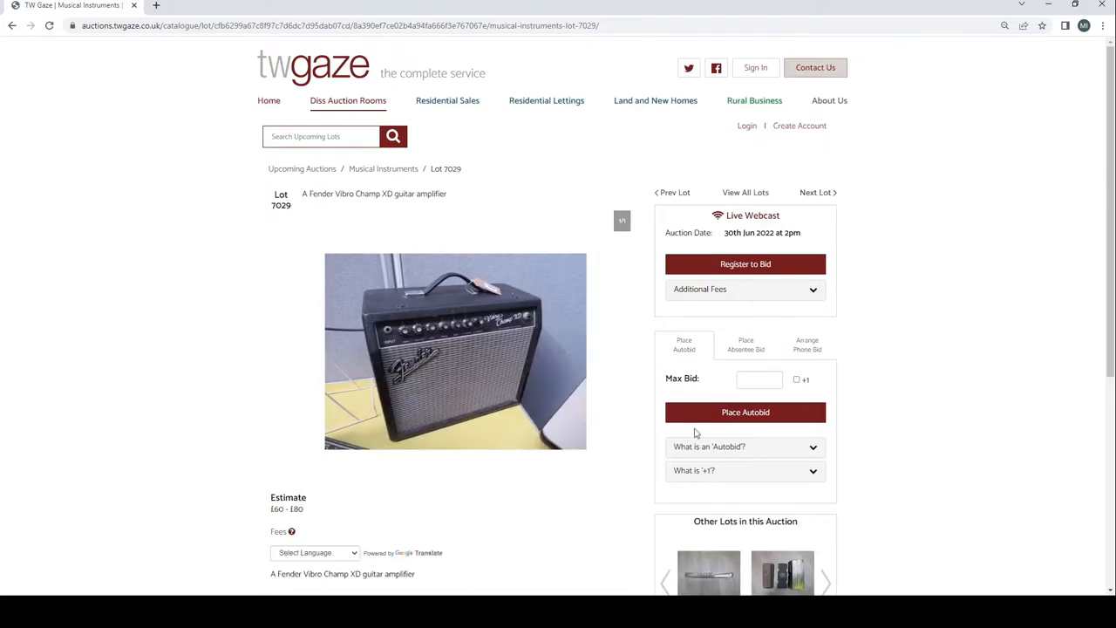
mouse_move(696, 432)
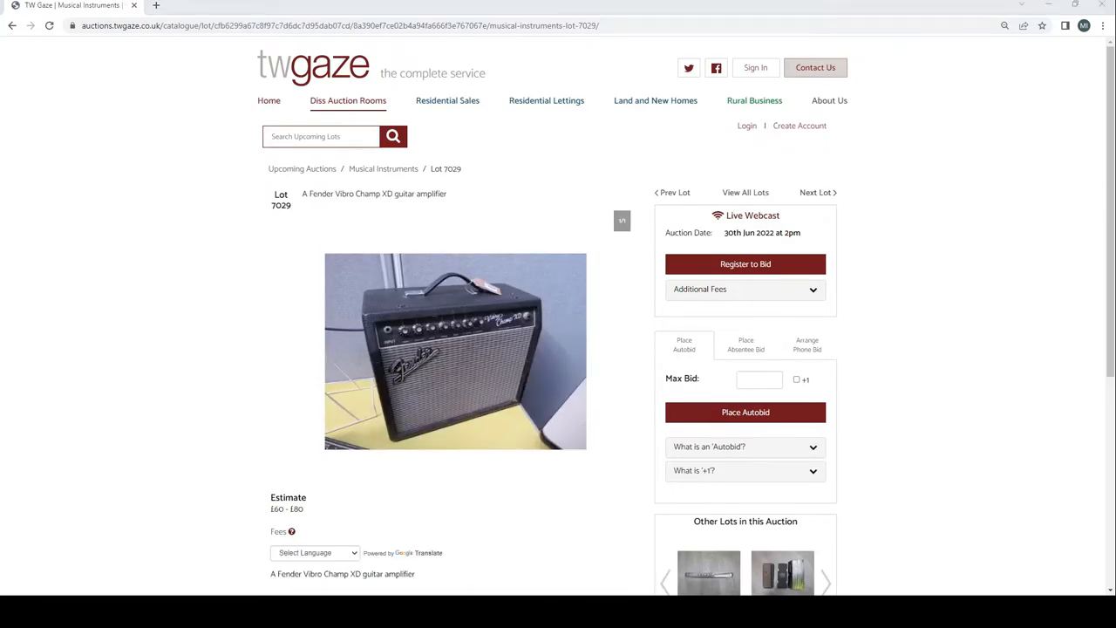
mouse_move(509, 173)
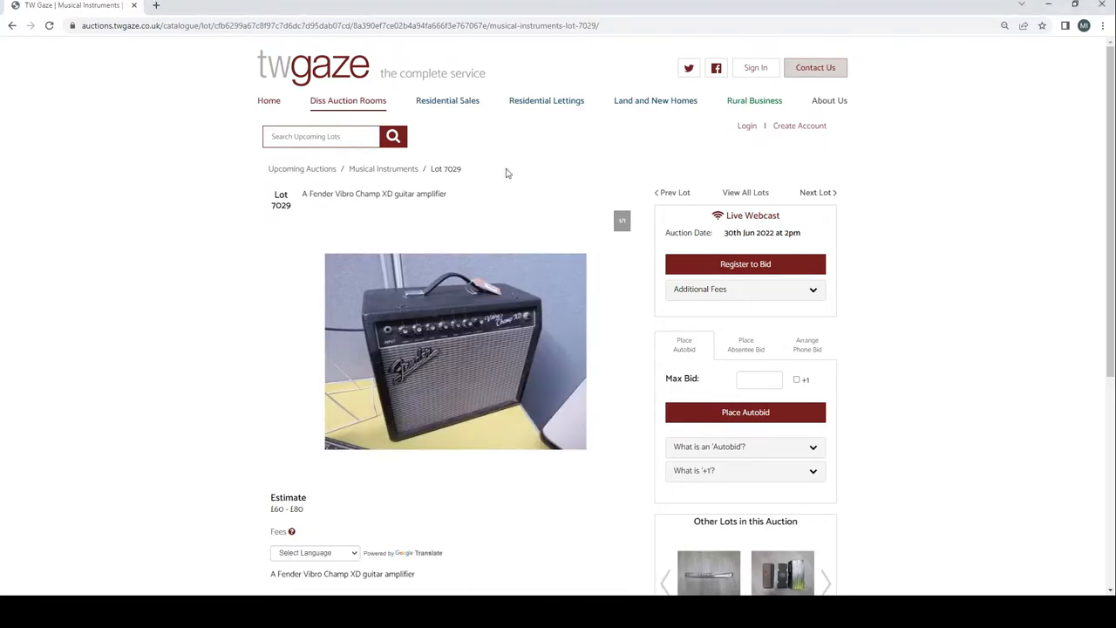
Step through the amplifier lots from Lot 7030 to Lot 7036, the Boss Katana-50, and on to Lot 7037
click(816, 192)
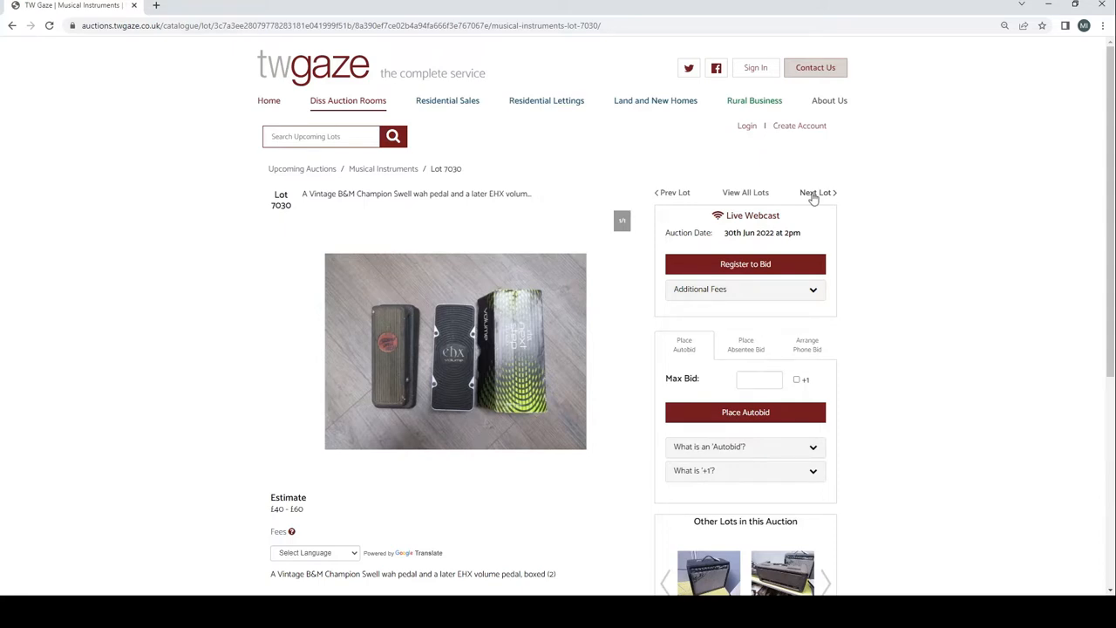
click(816, 192)
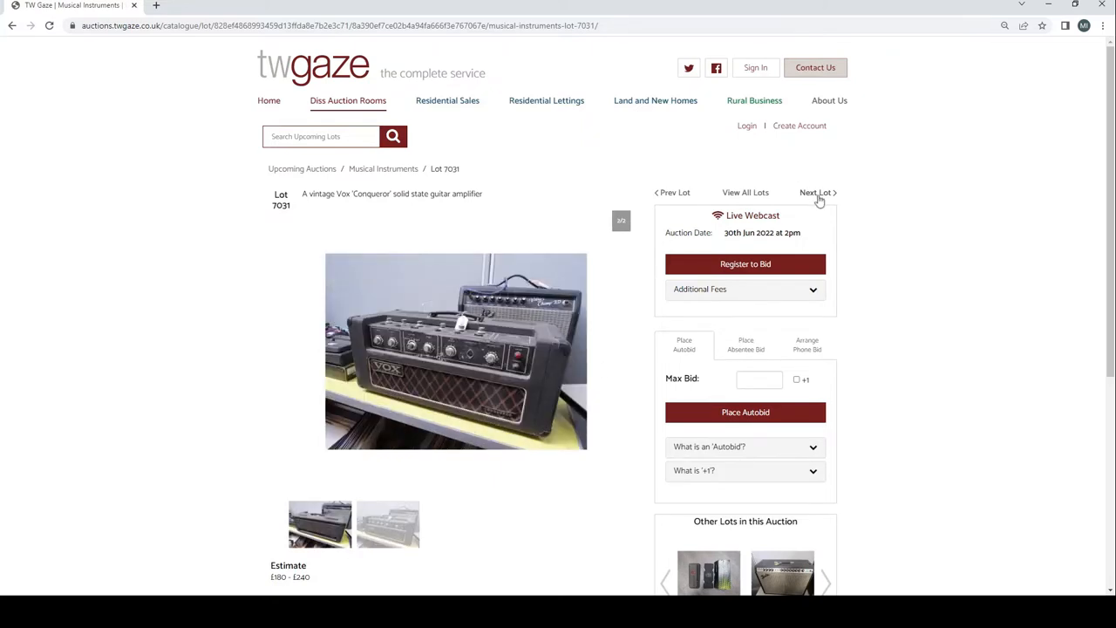
click(816, 192)
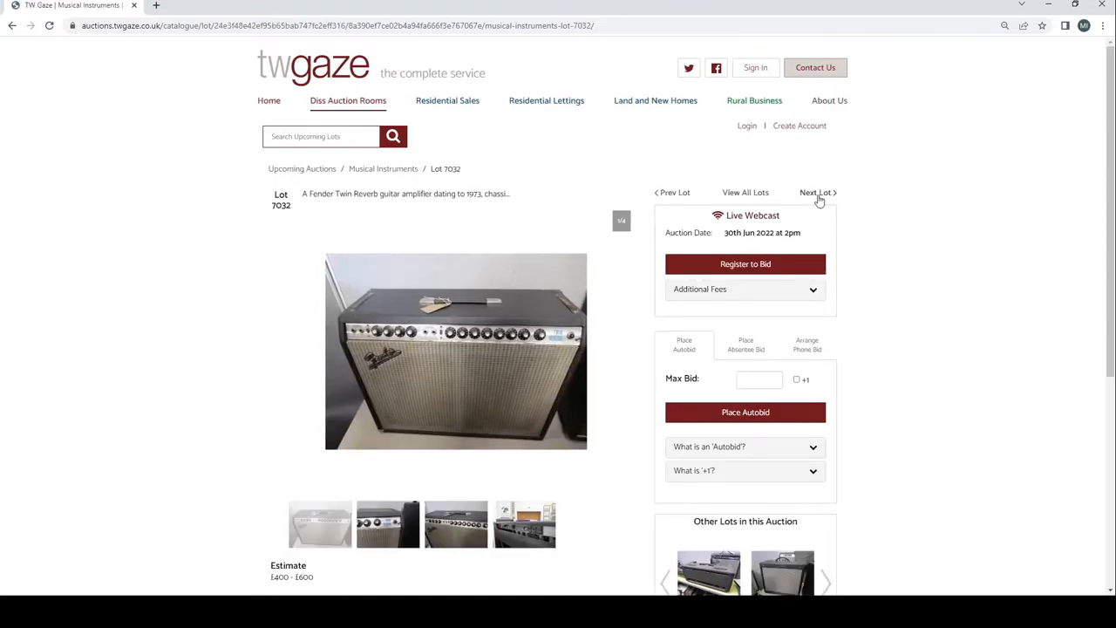
click(816, 192)
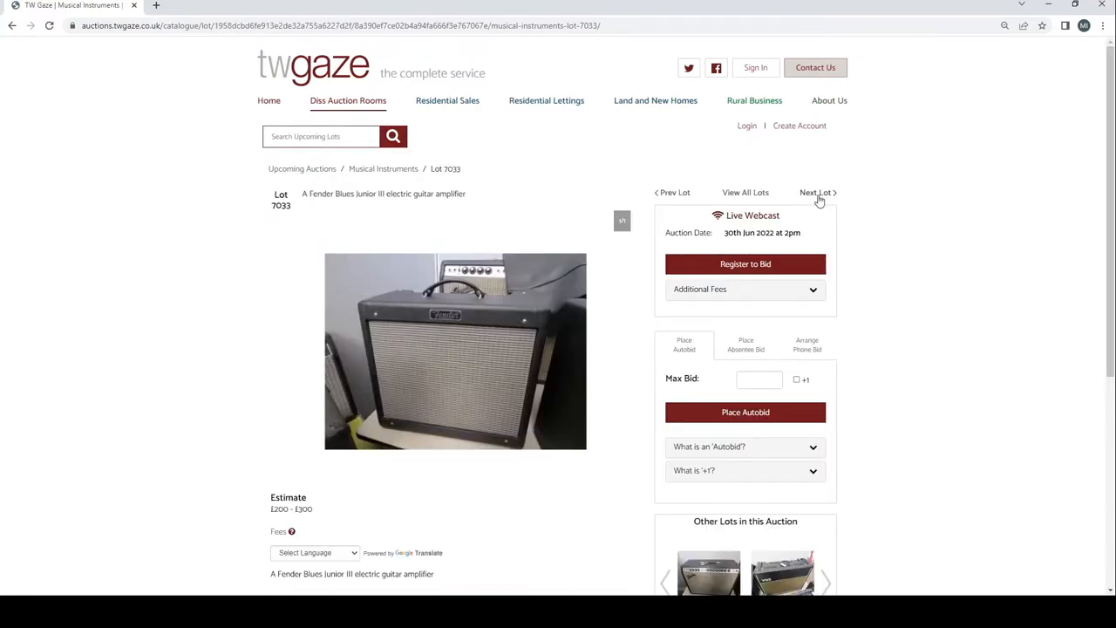
click(816, 192)
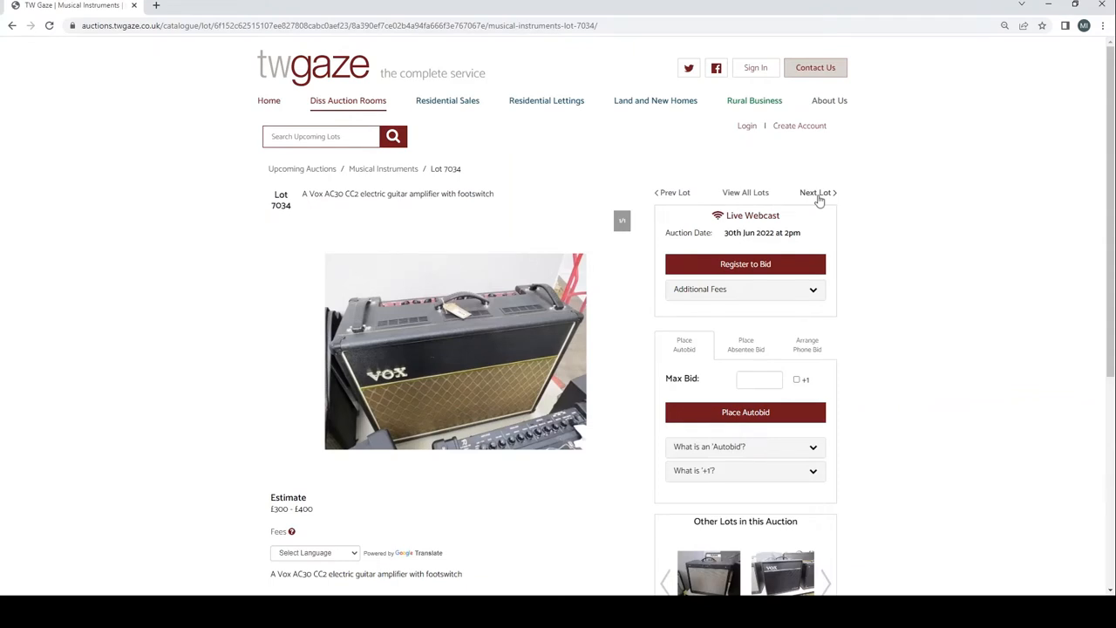
click(816, 192)
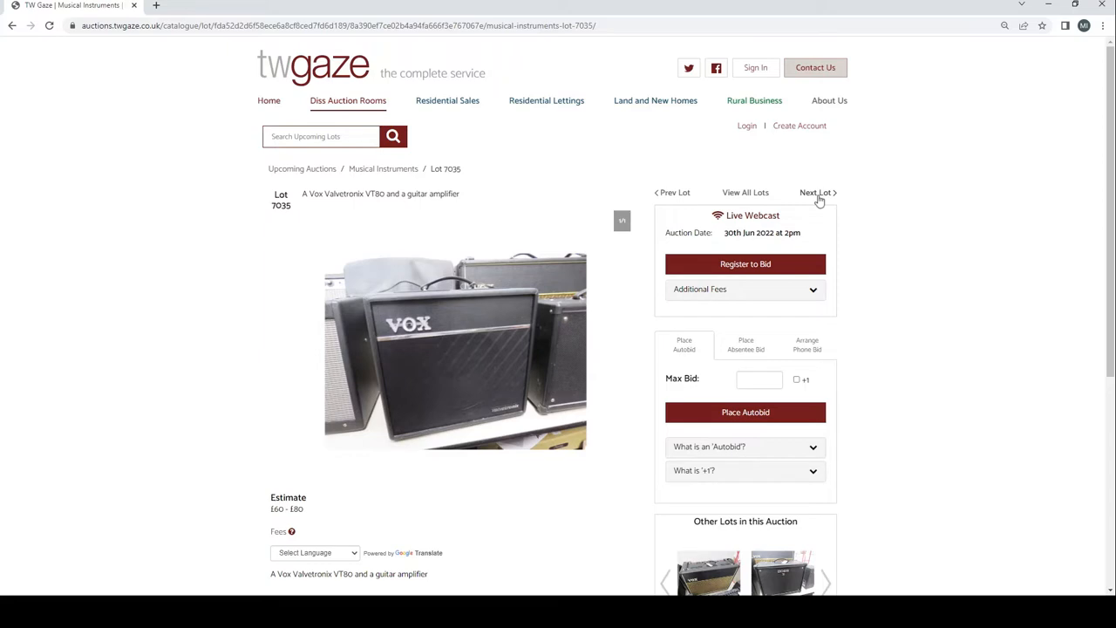
click(816, 192)
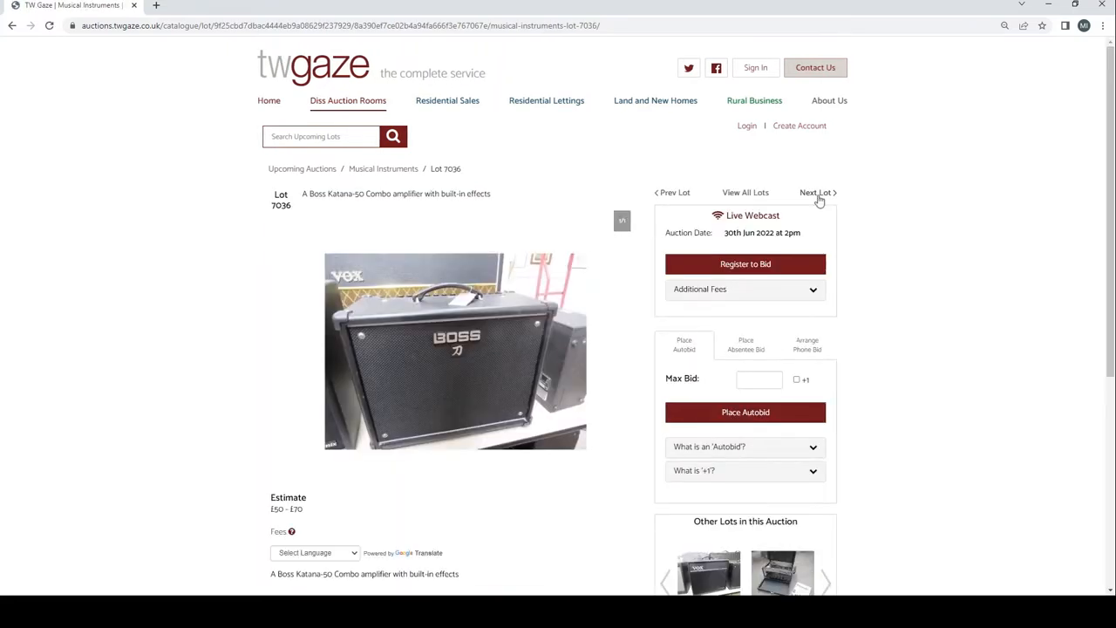
click(816, 192)
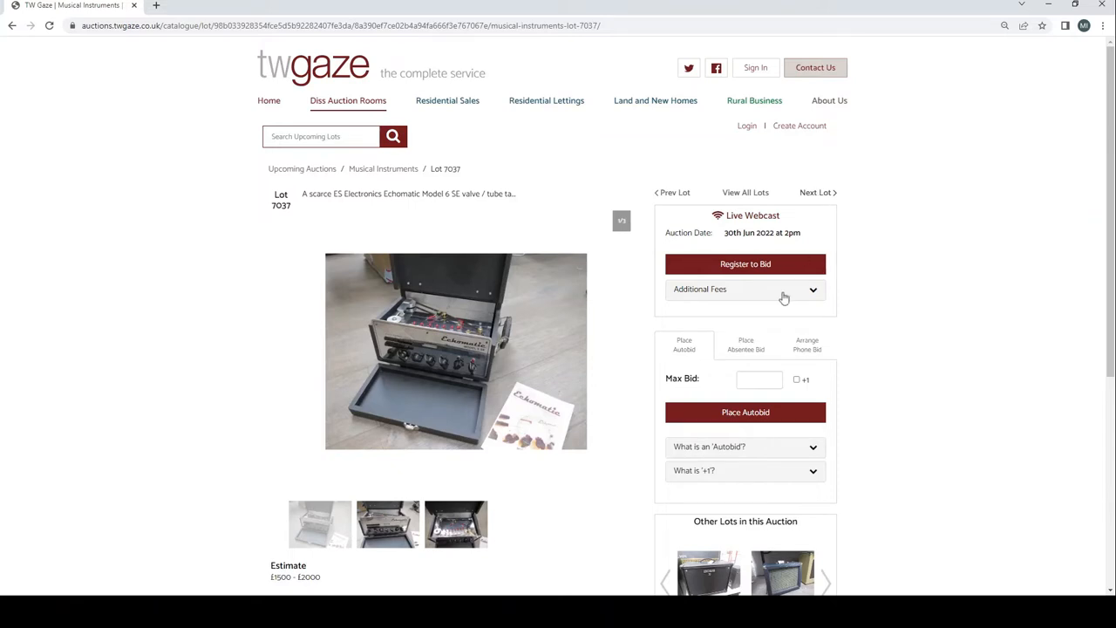
Review Lot 7037's Echomatic description and £1500–£2000 estimate, then move to Lot 7038, the Ampeg amplifier
scroll(down, 3)
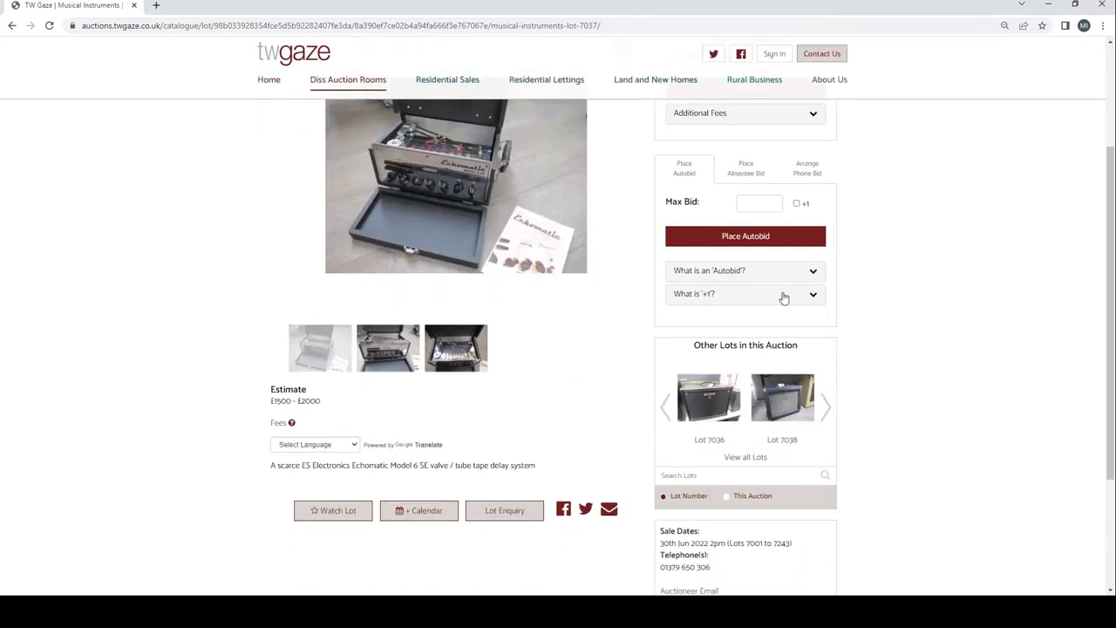
scroll(up, 3)
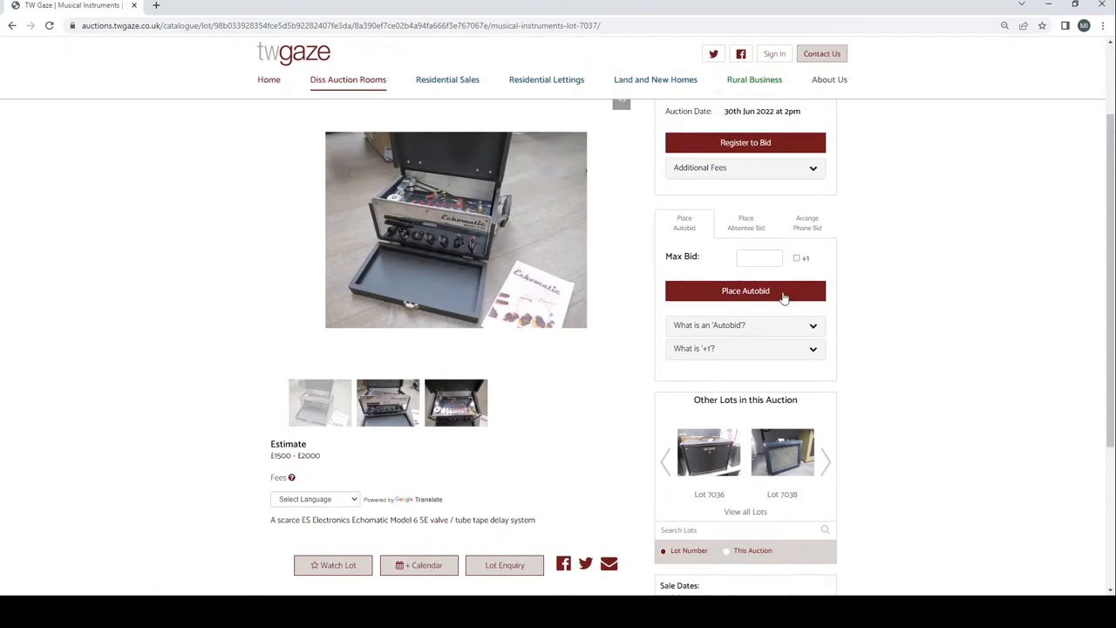
scroll(up, 3)
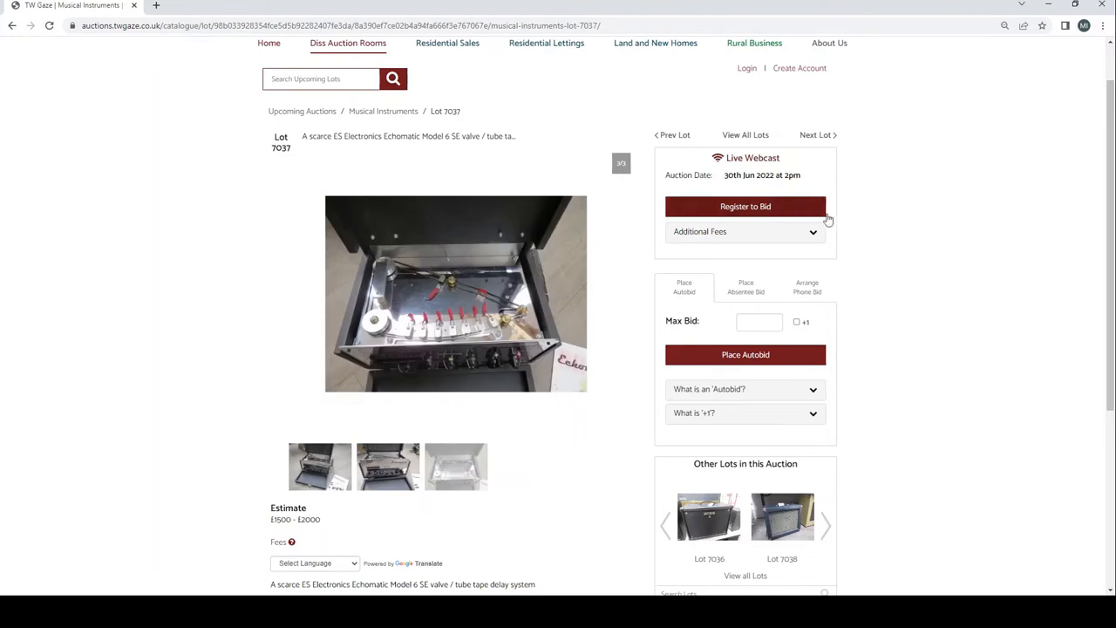
click(816, 135)
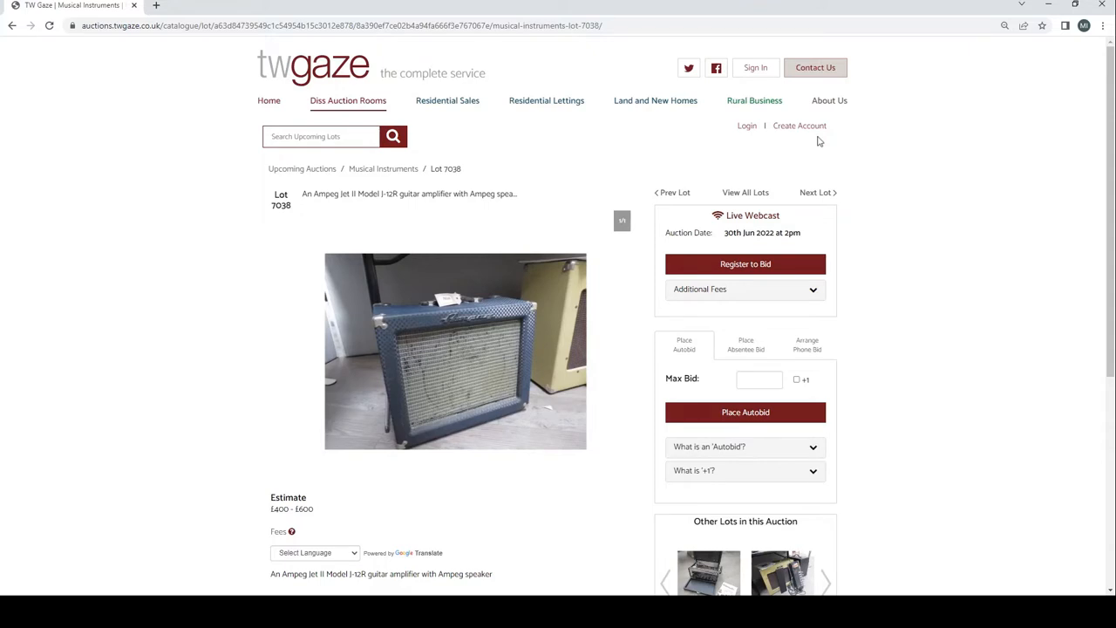
mouse_move(851, 179)
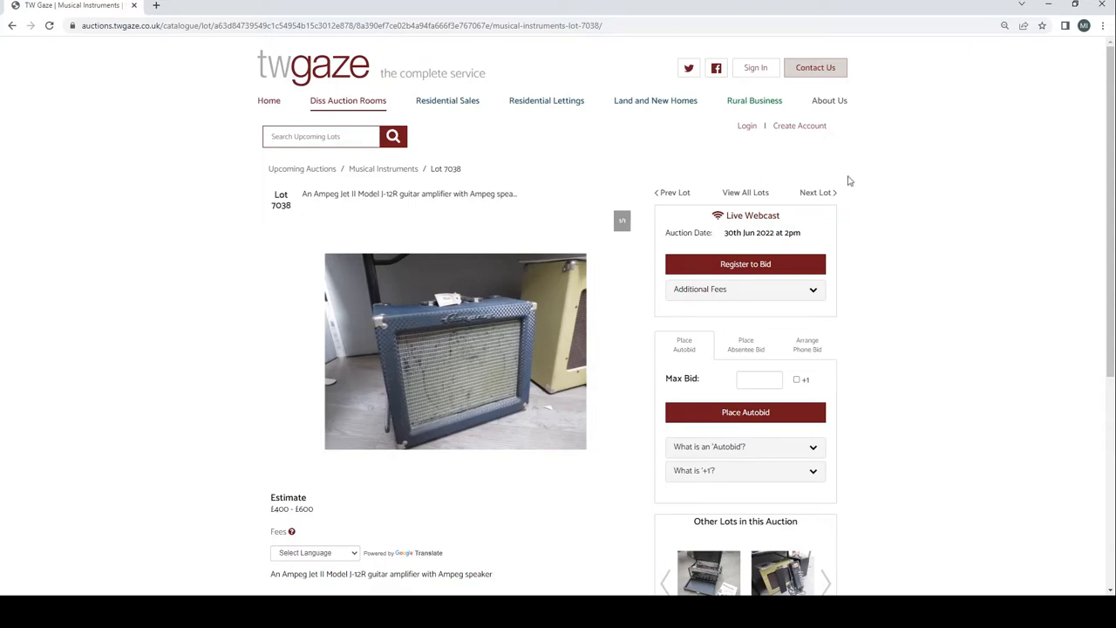
Step through Lots 7039 to 7047, the guitar magazine collection, and on to Lot 7048
click(816, 191)
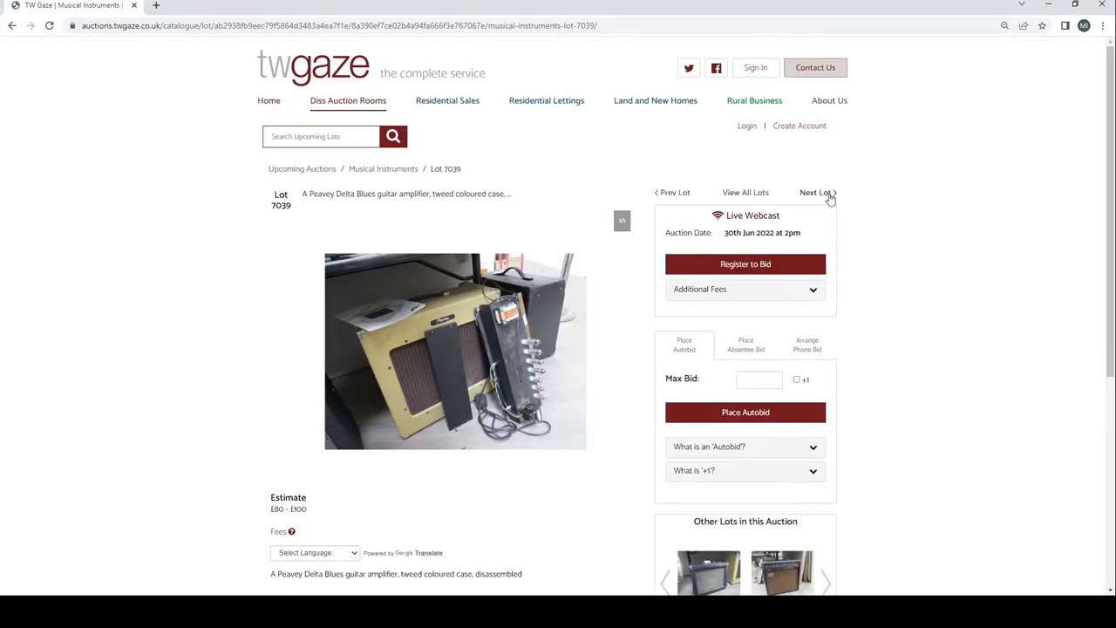
click(816, 191)
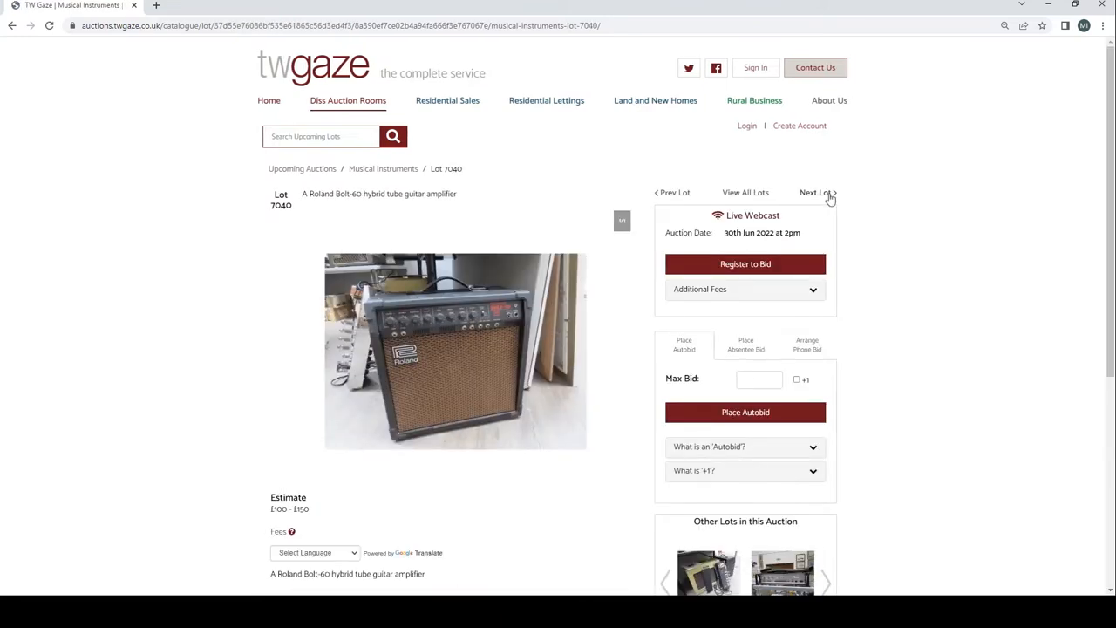
click(816, 192)
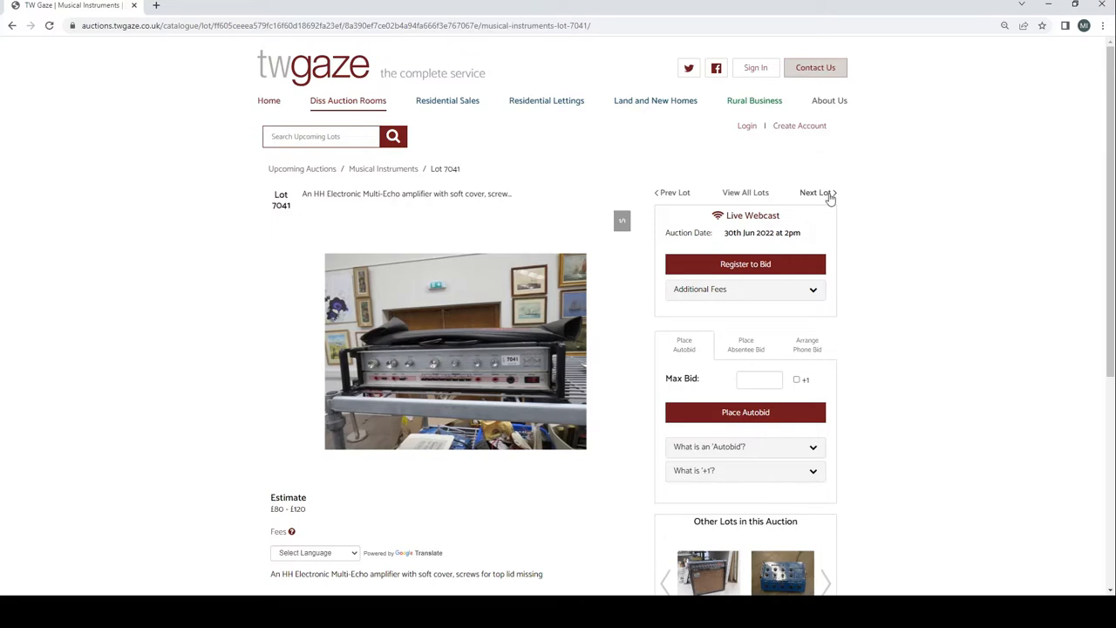
click(816, 192)
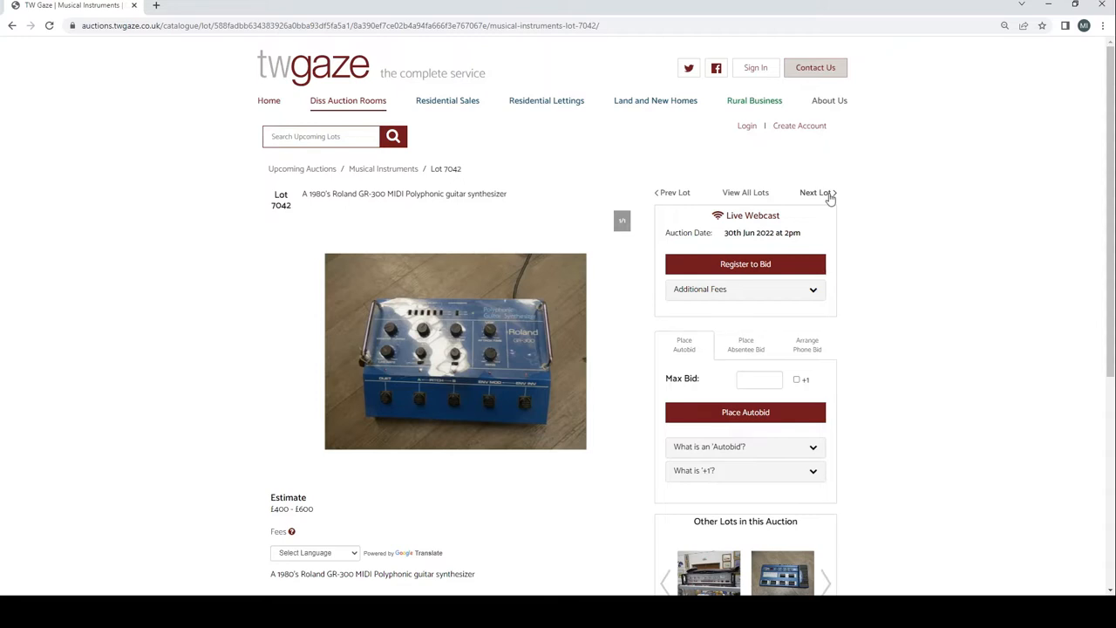
click(816, 192)
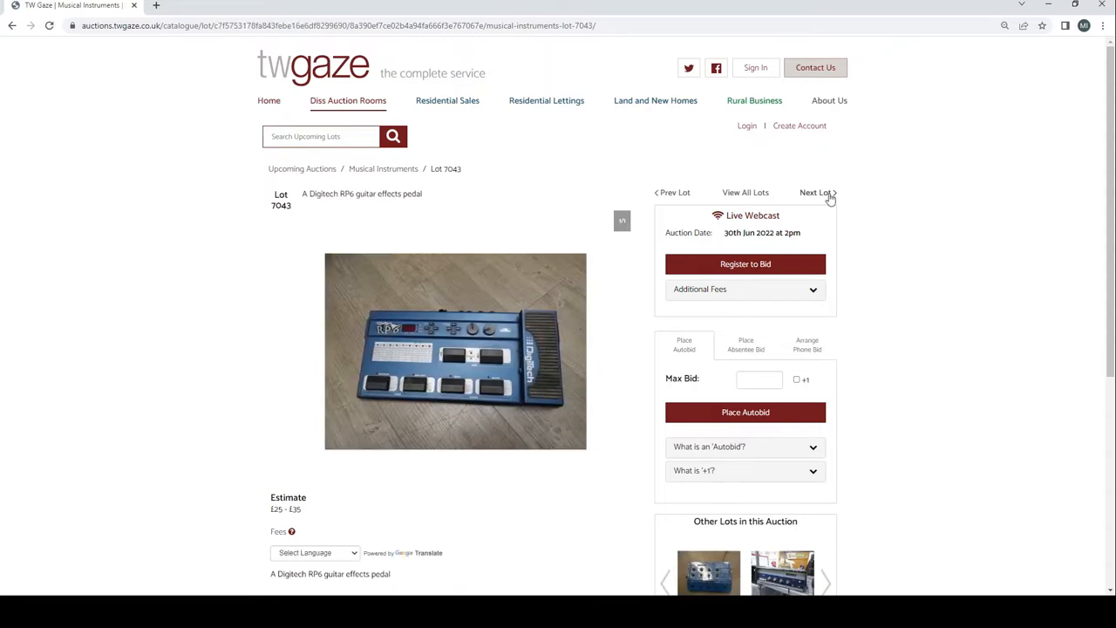
click(816, 192)
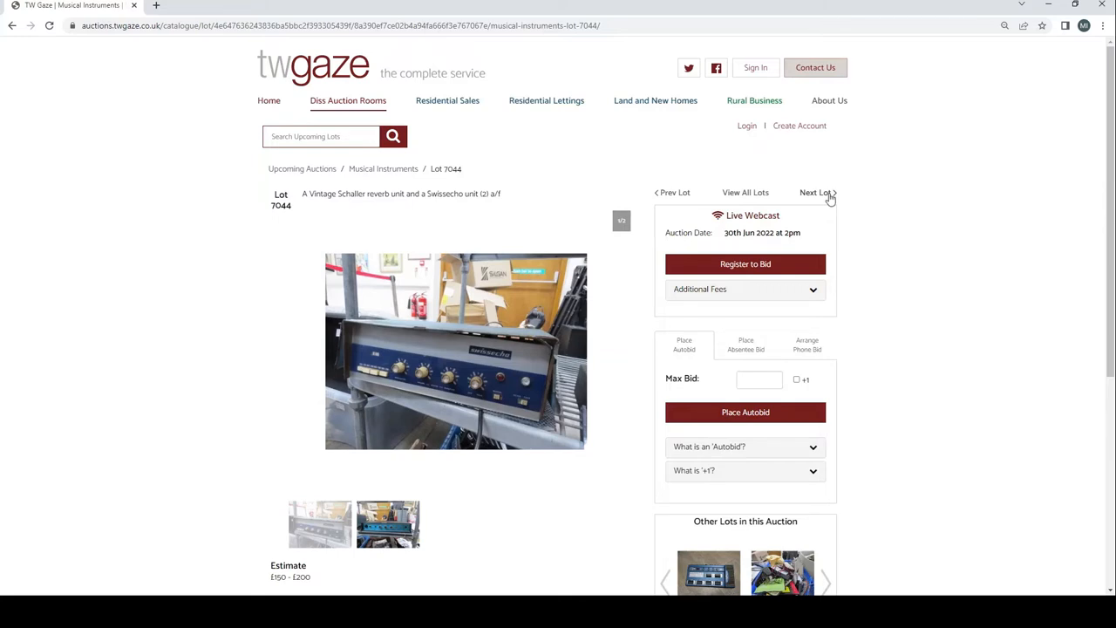
click(816, 192)
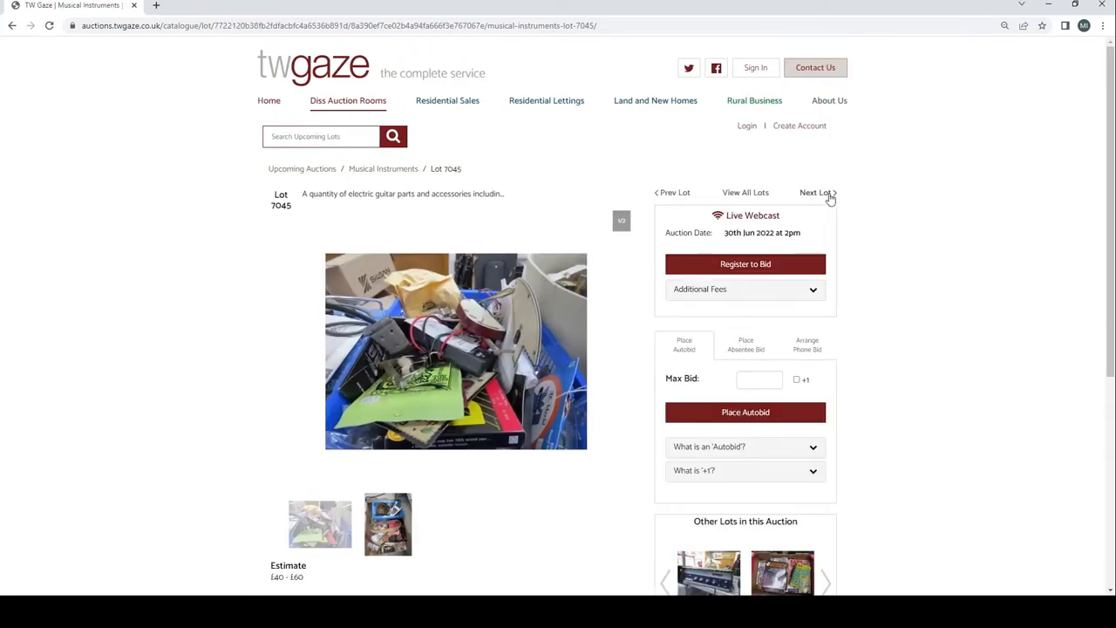
click(816, 191)
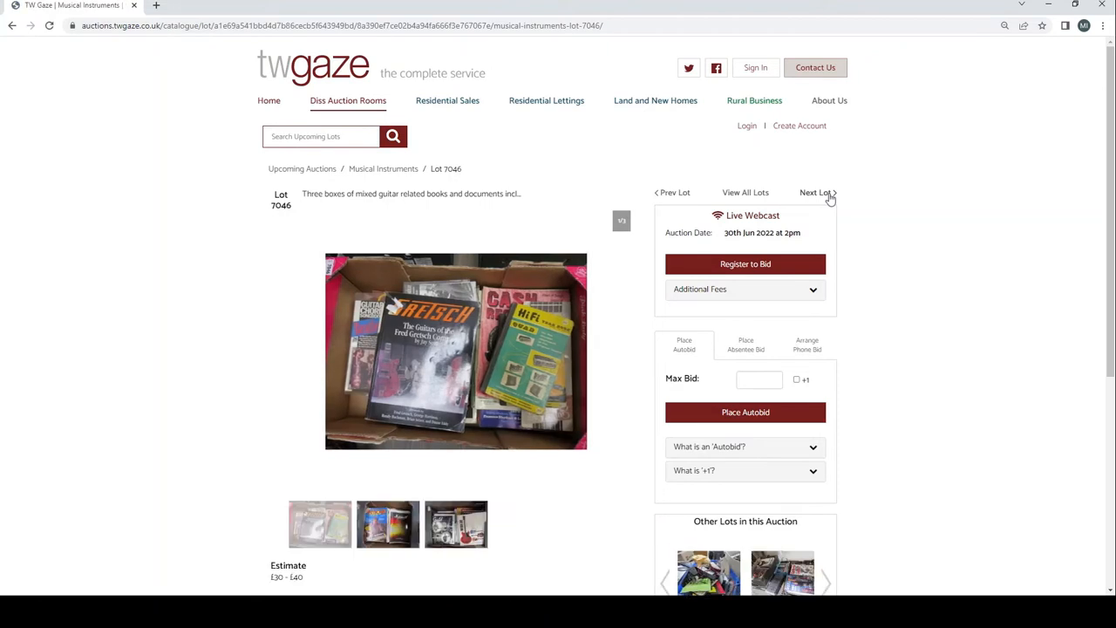
click(816, 191)
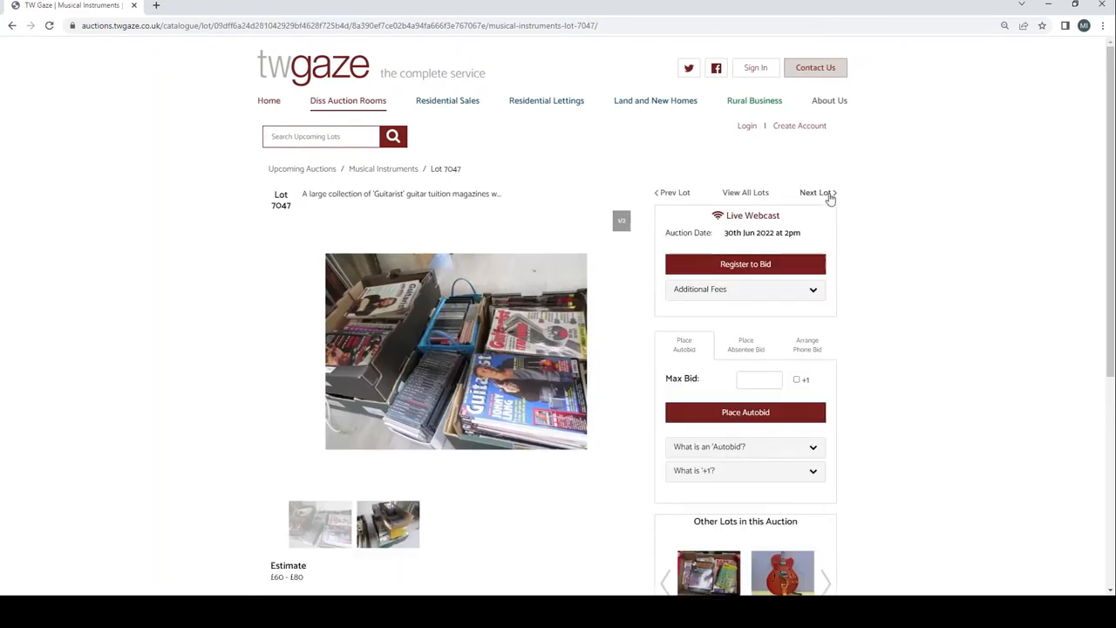
click(816, 192)
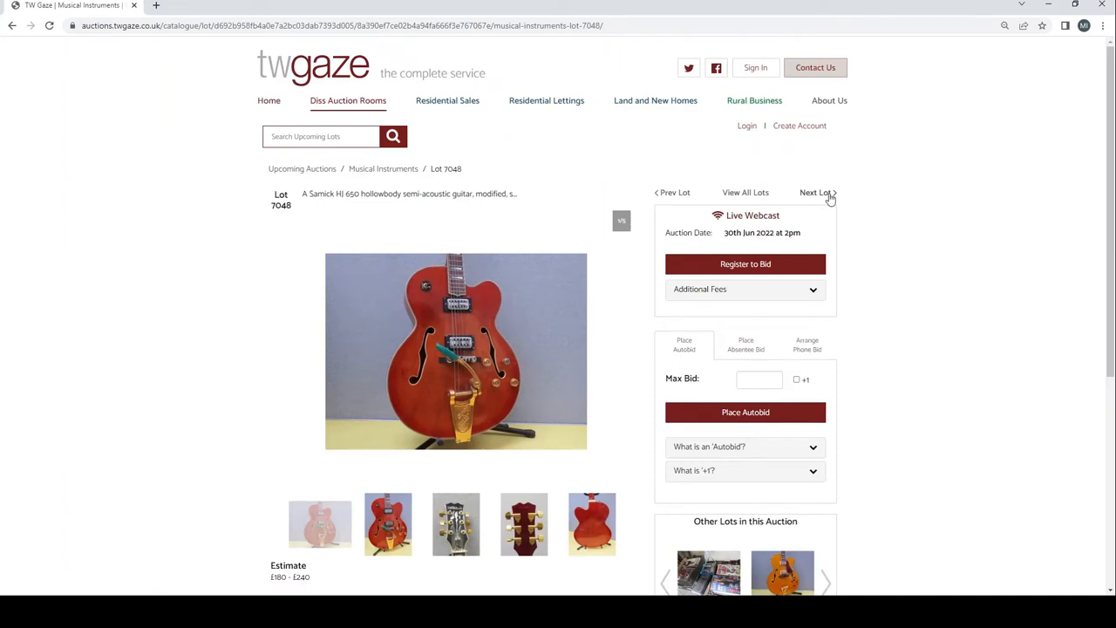
mouse_move(551, 460)
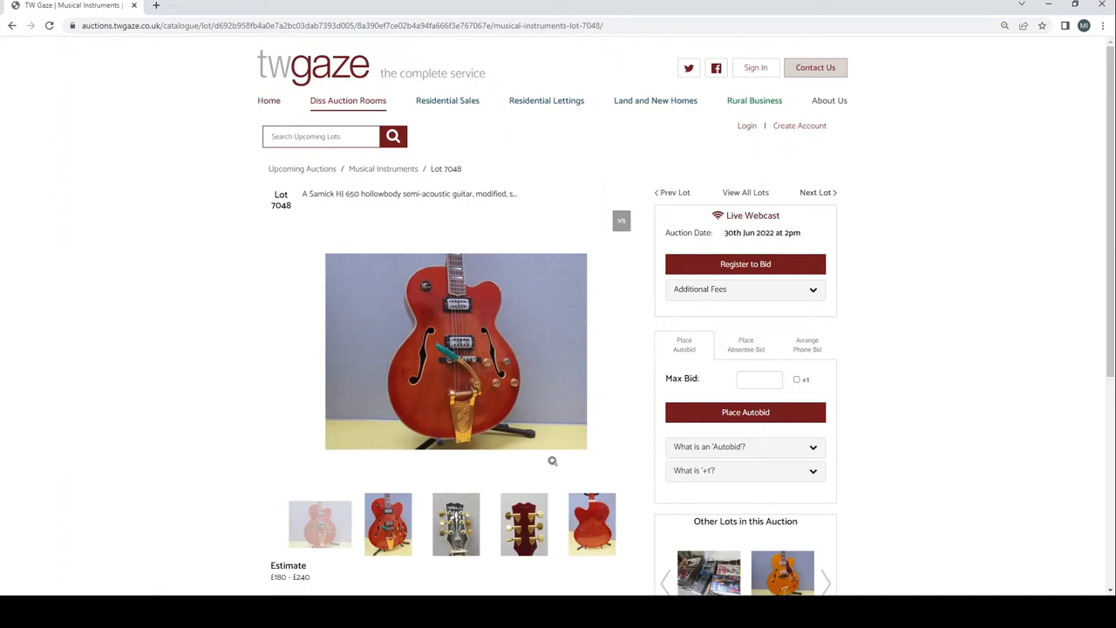
View extra photos of the semi-acoustic, Fenix and Epiphone guitars while advancing from Lot 7048 to Lot 7052
click(591, 523)
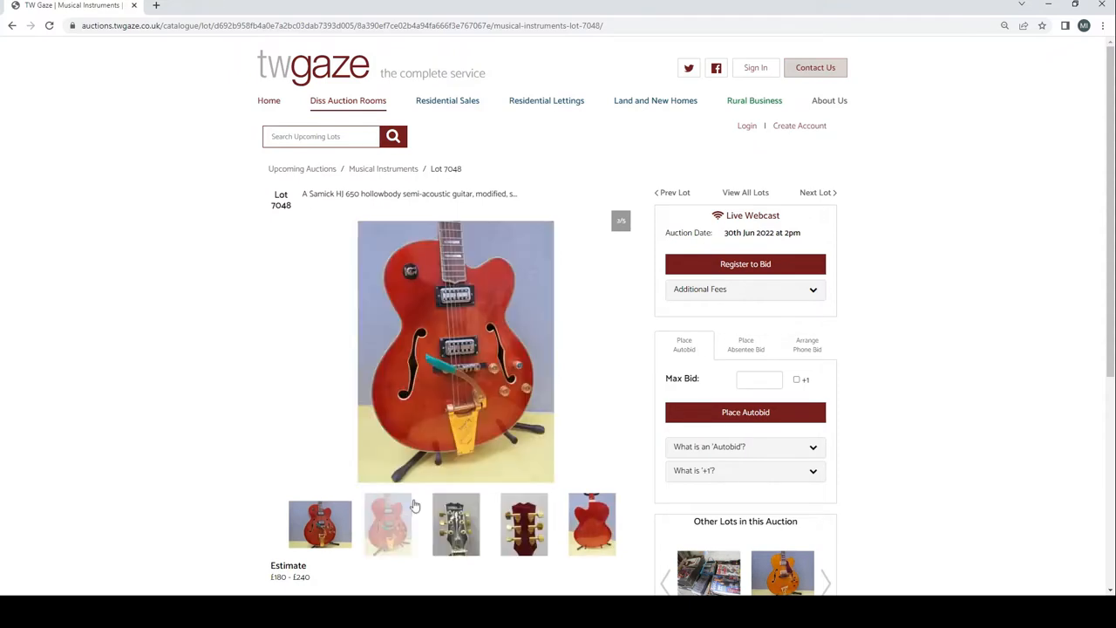
click(816, 192)
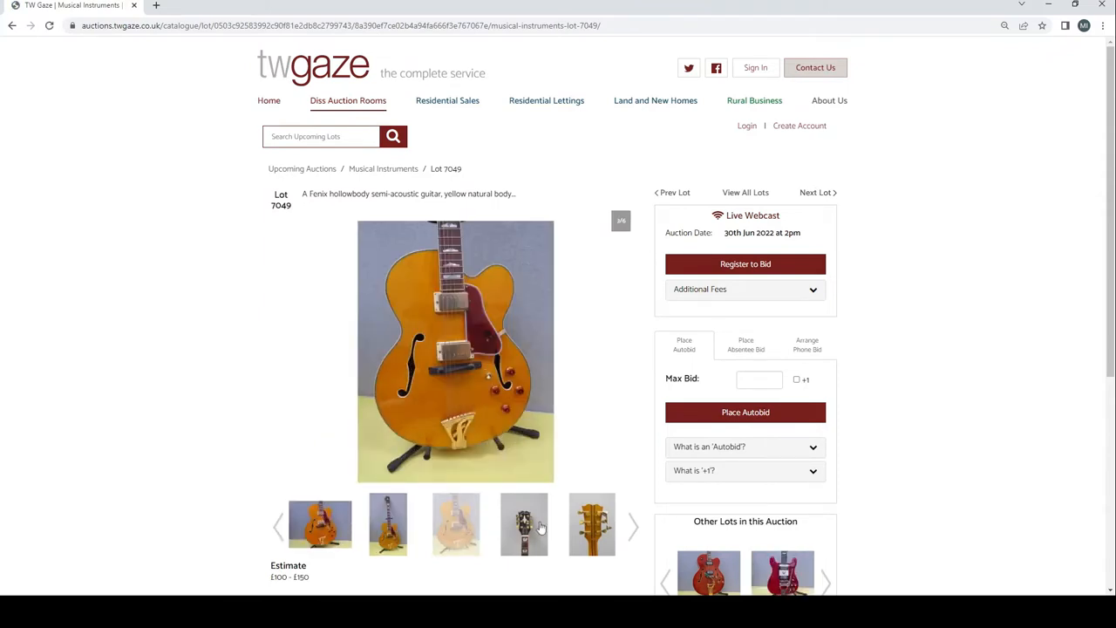
click(591, 523)
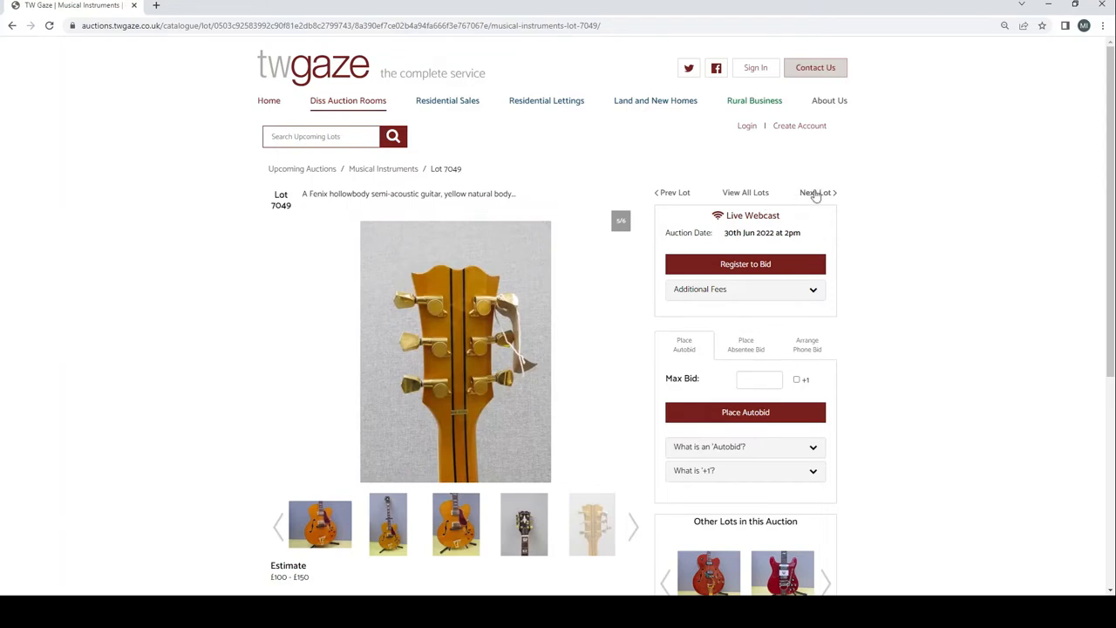
click(816, 192)
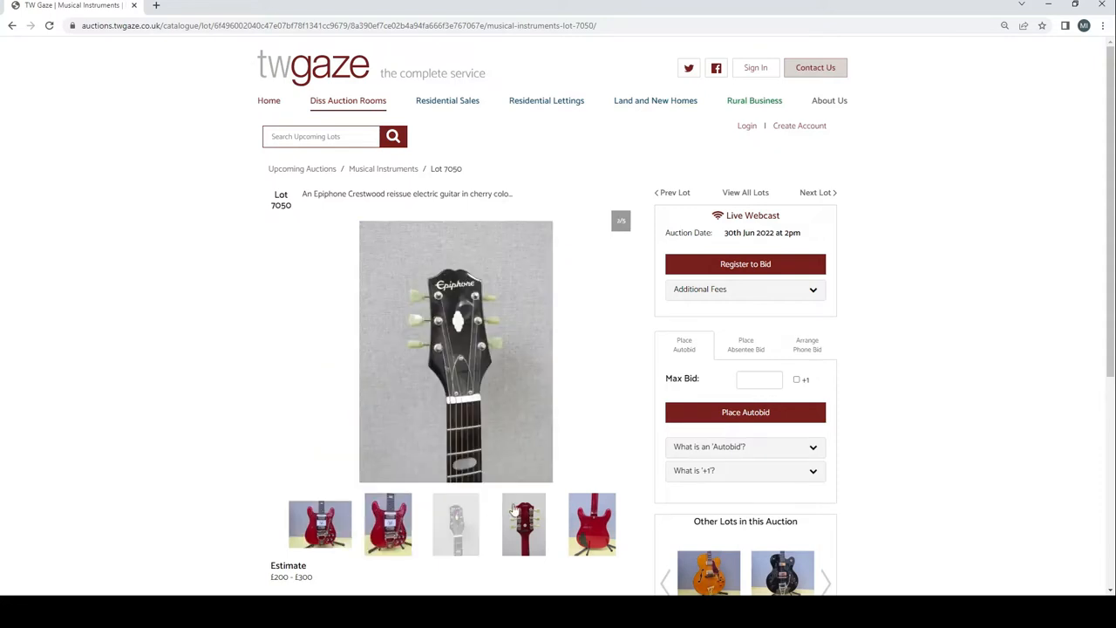
click(592, 523)
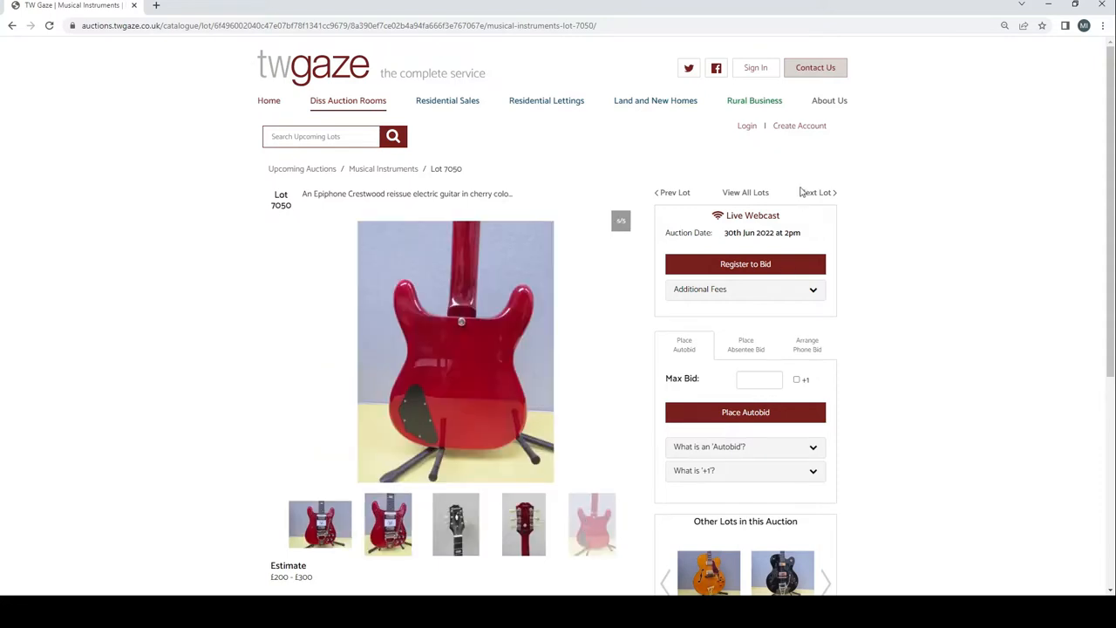
click(816, 192)
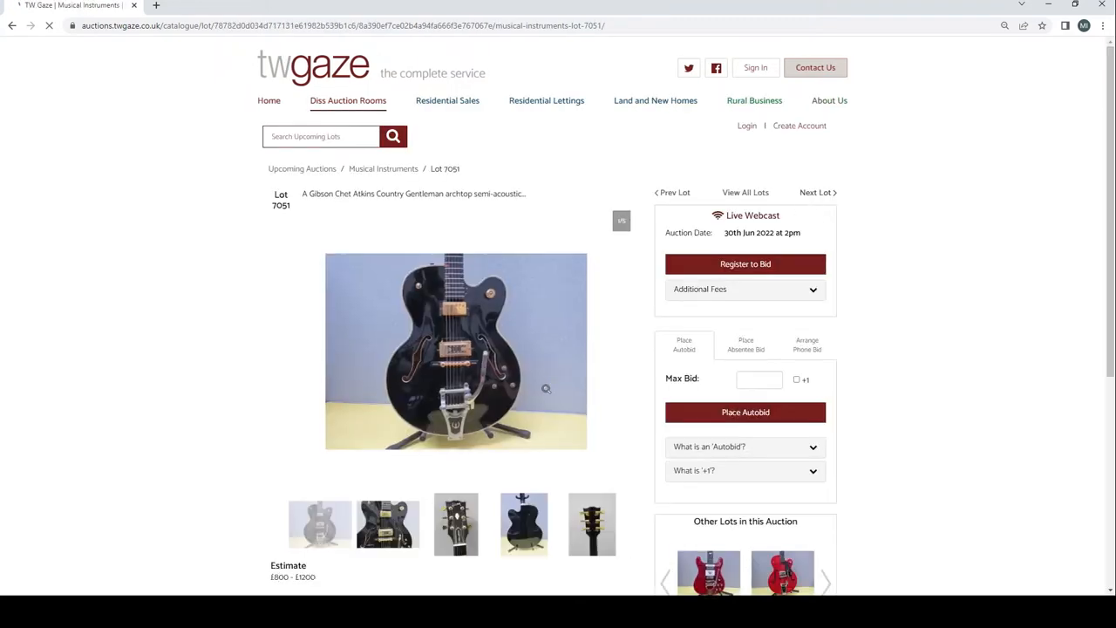
mouse_move(470, 401)
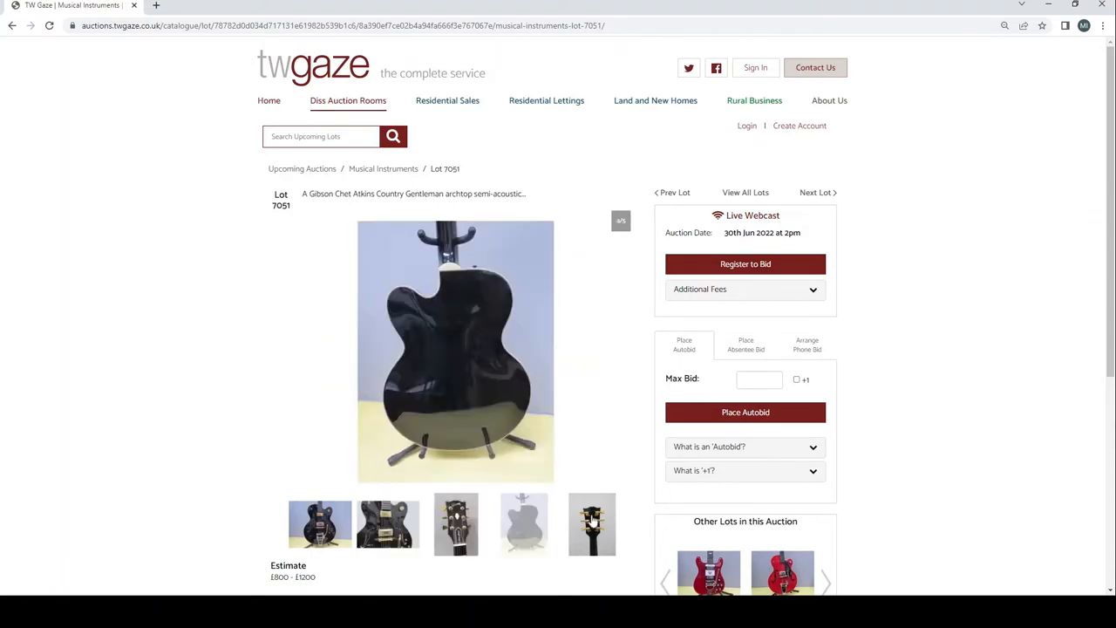
click(816, 192)
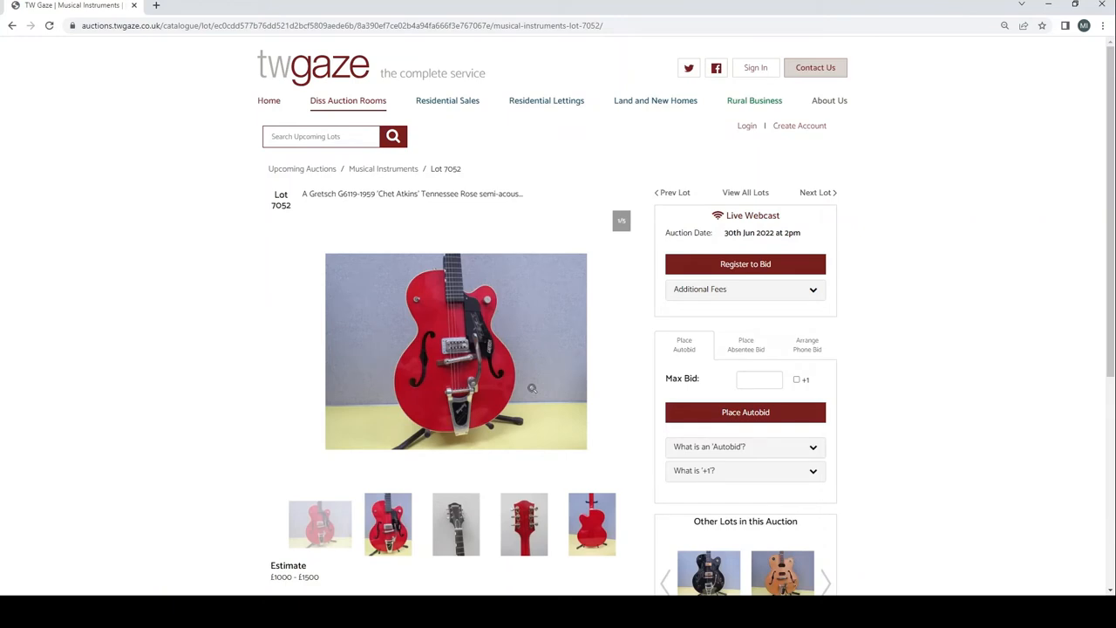
mouse_move(393, 377)
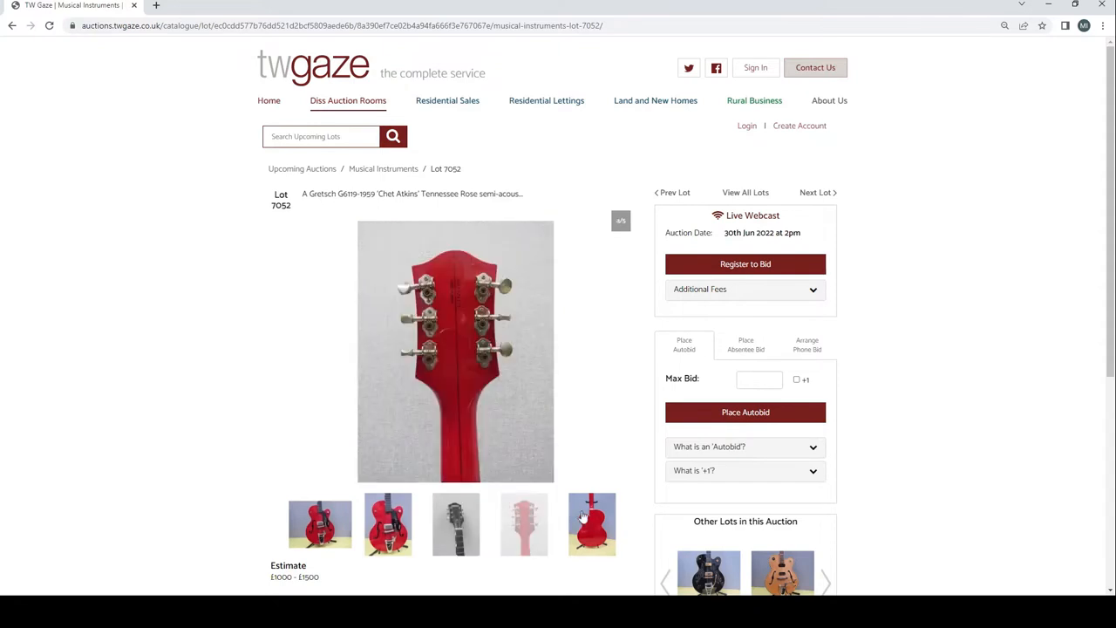
View the Gretsch back photo, the Peavey's full-length, headstock and back photos, and the Revelation's photos through Lot 7054
click(591, 523)
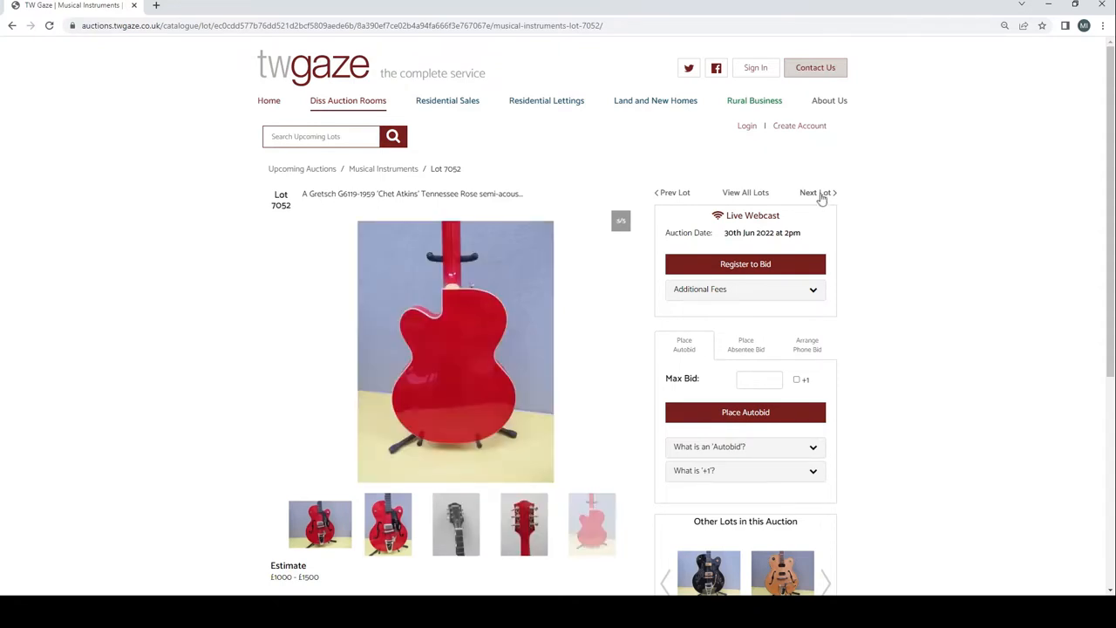
click(816, 191)
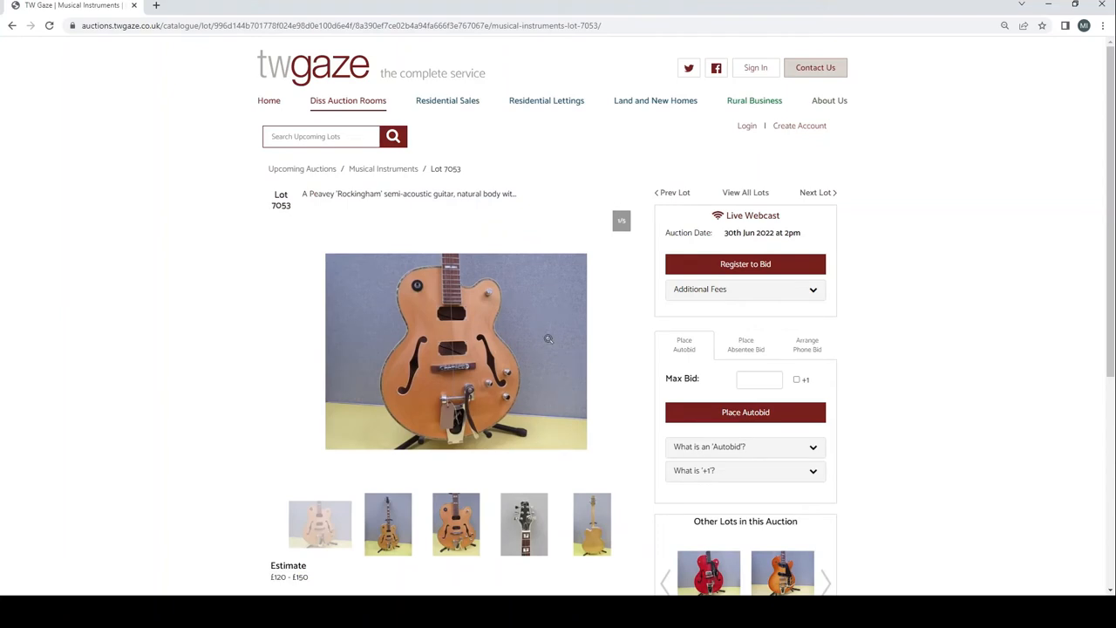
click(455, 523)
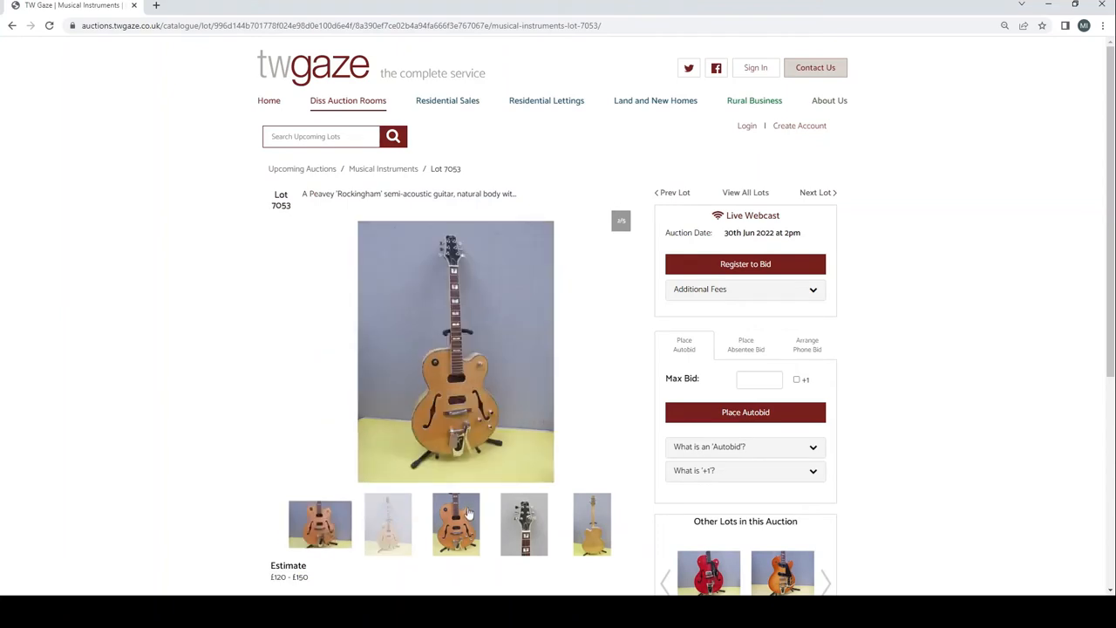
click(523, 523)
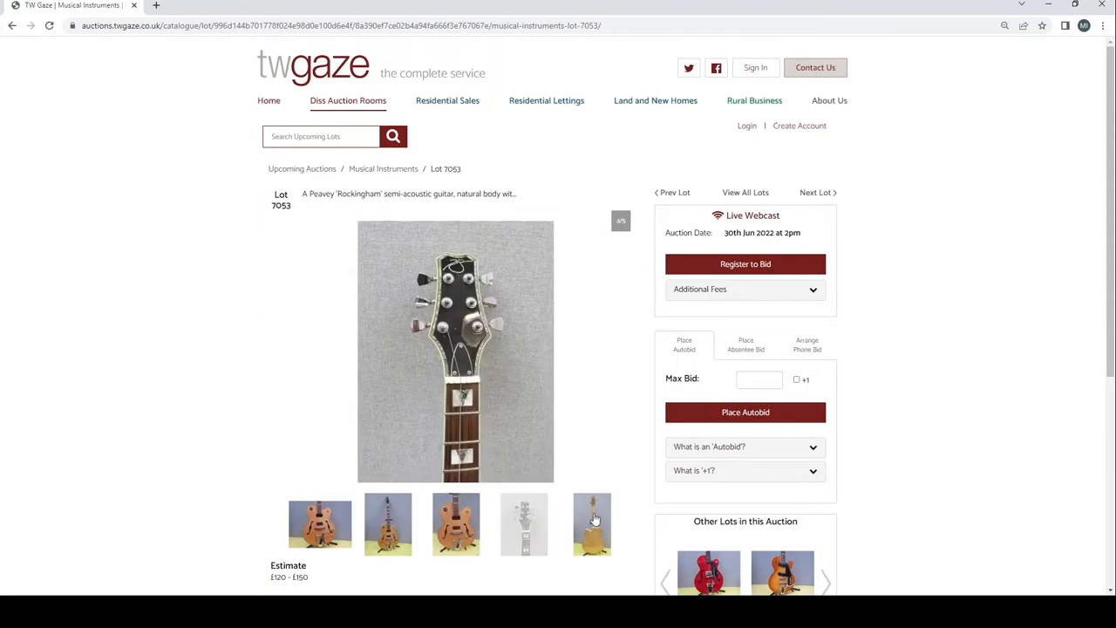
click(593, 523)
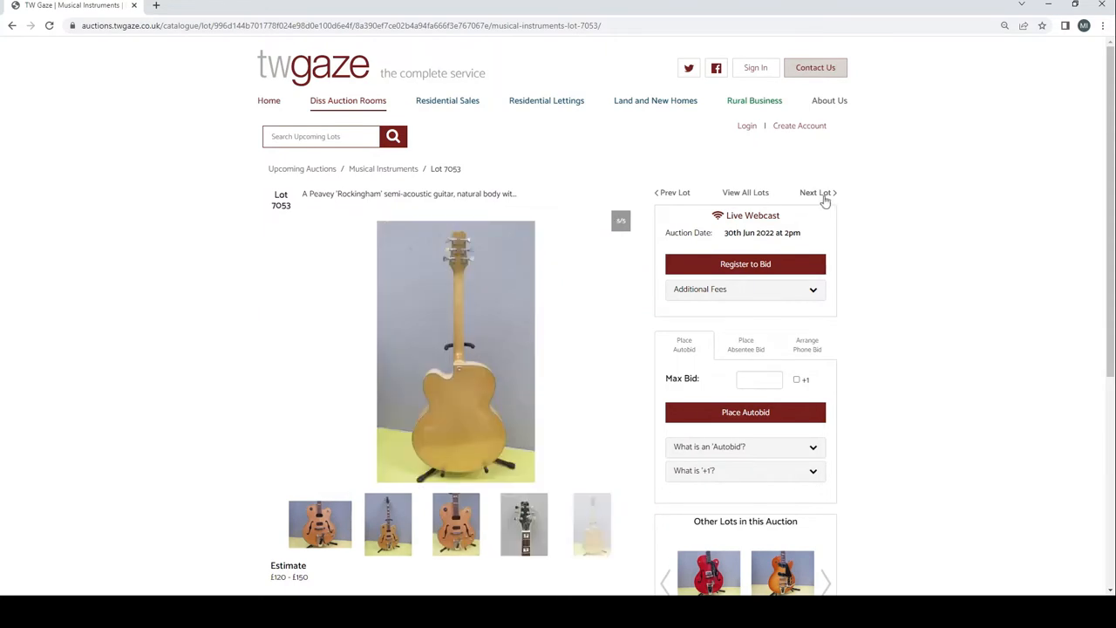
click(816, 192)
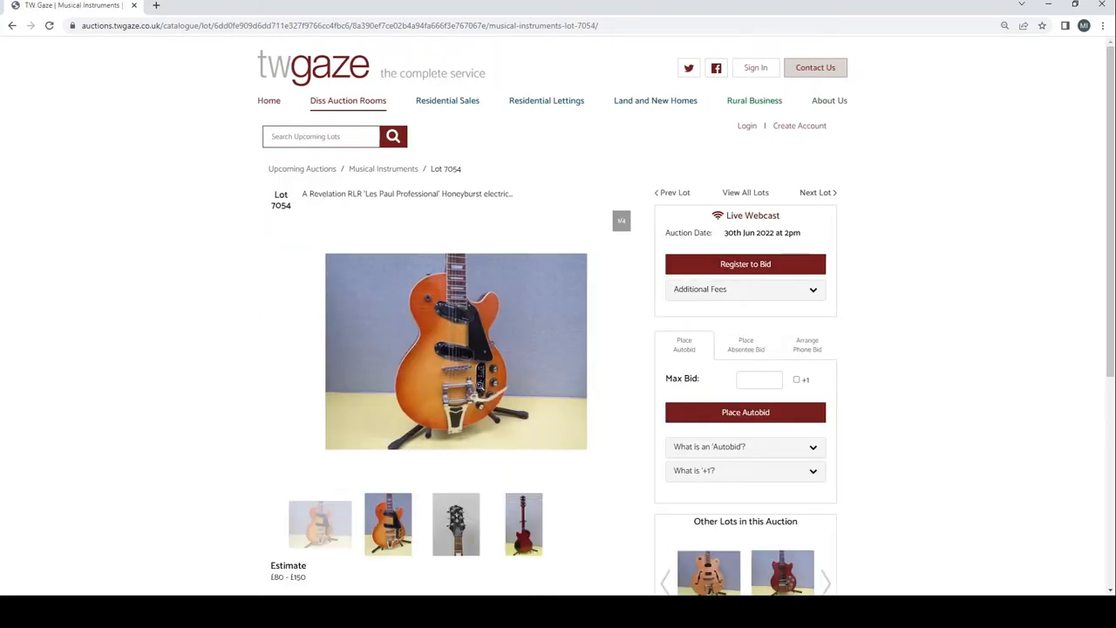
mouse_move(391, 453)
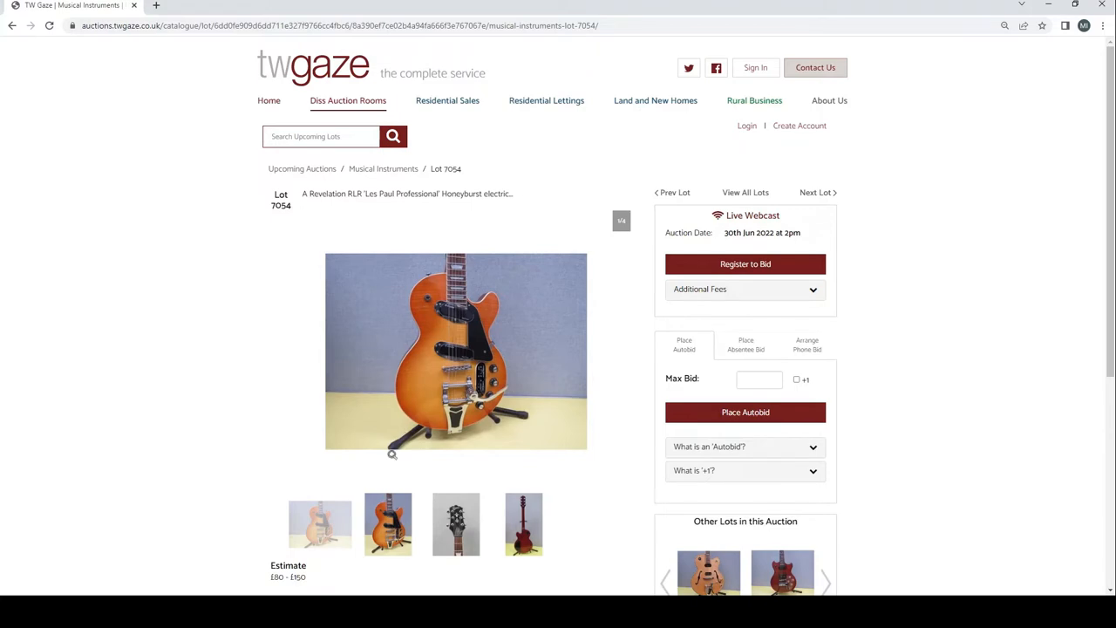
click(455, 523)
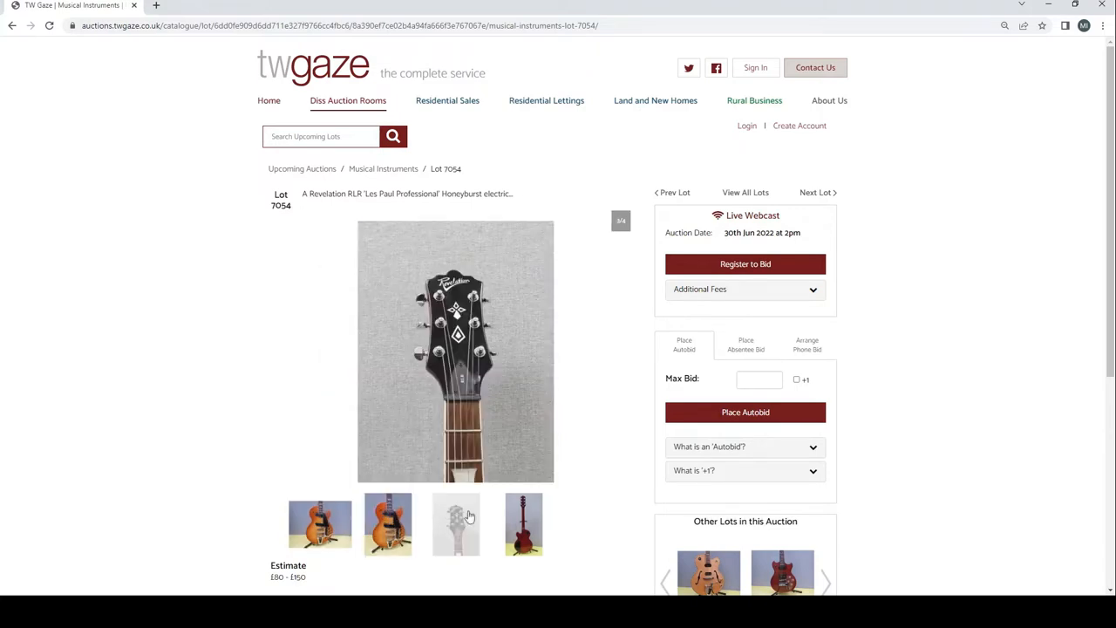
click(523, 523)
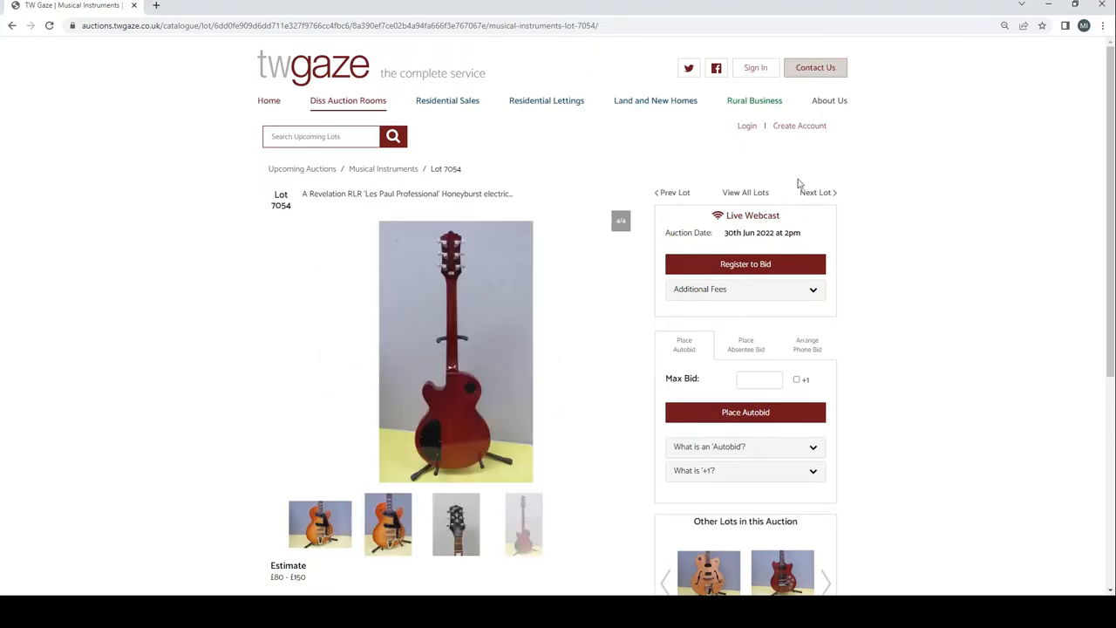
View Lot 7055's Roland G-303 back and open-case photos, then move on to Lot 7056
click(816, 192)
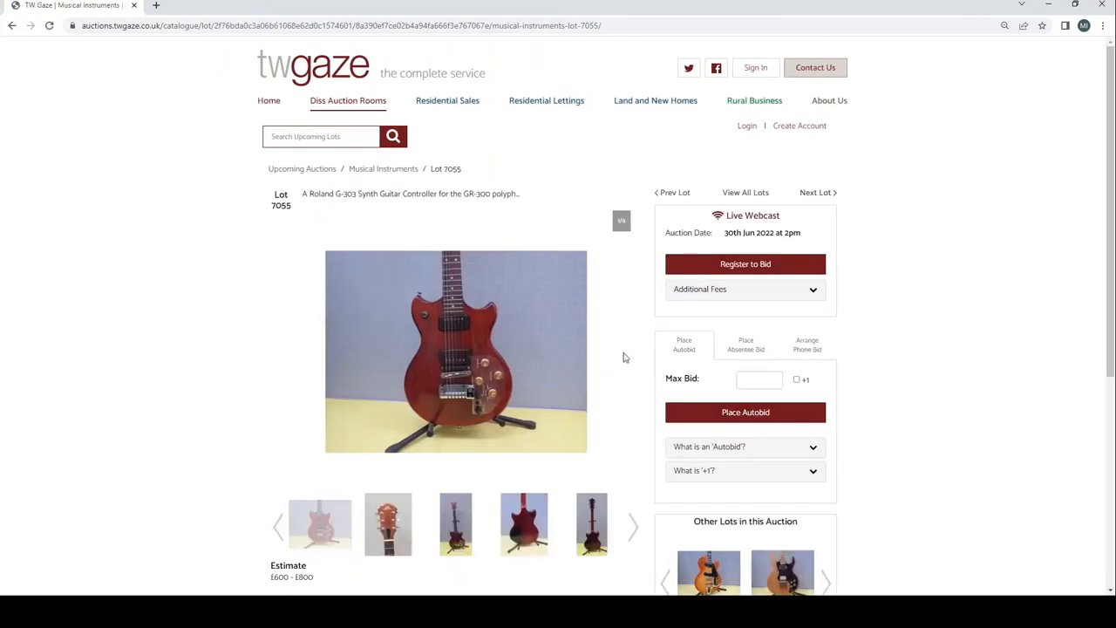
scroll(down, 3)
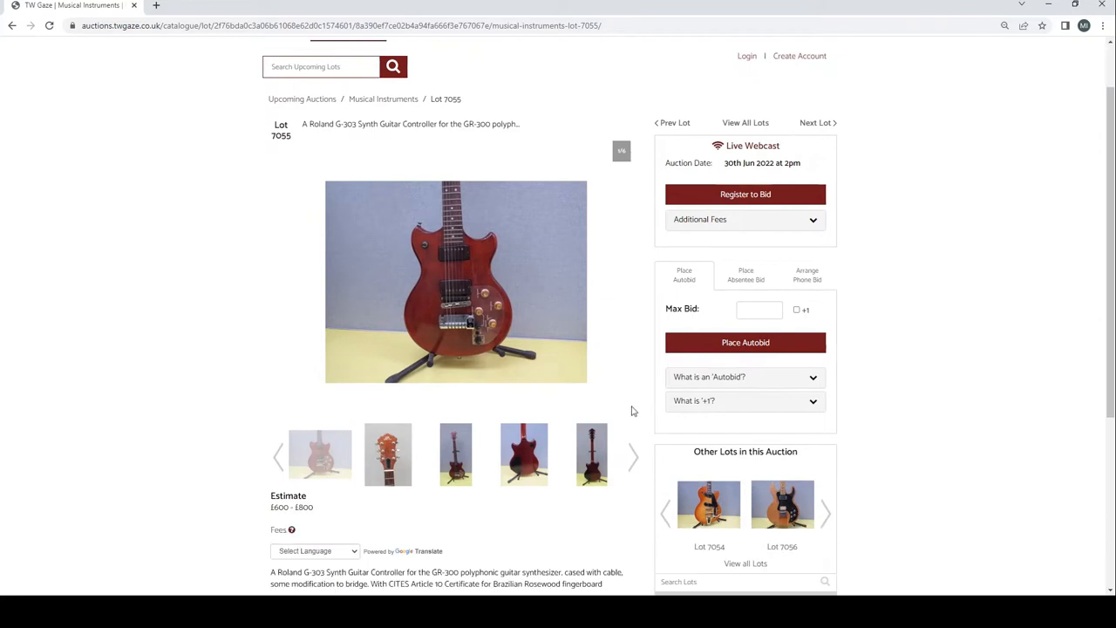
scroll(down, 3)
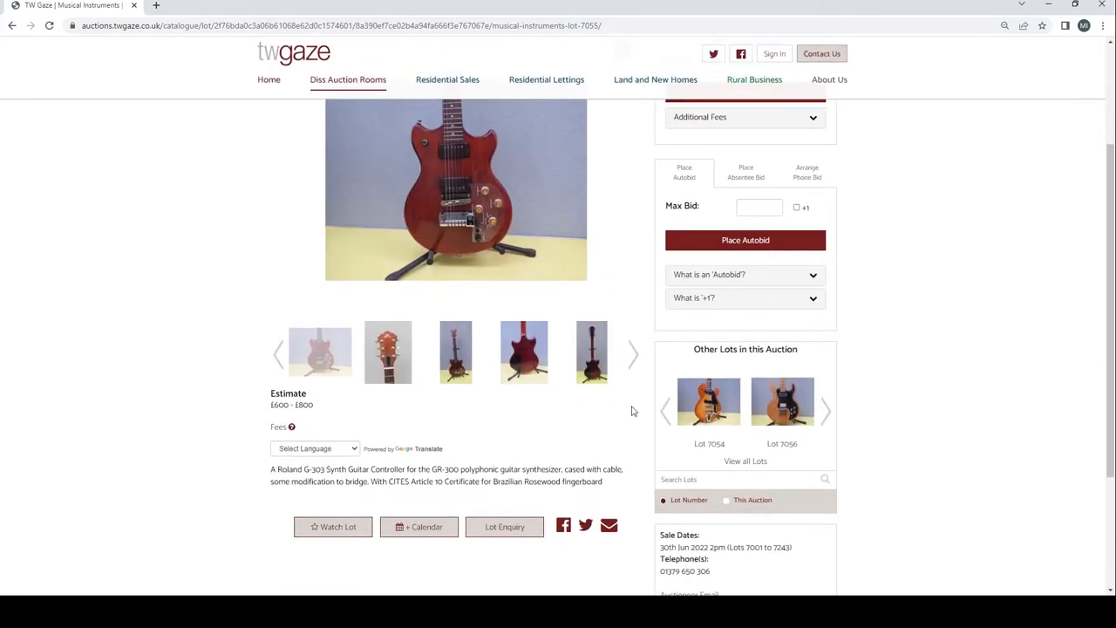
mouse_move(561, 385)
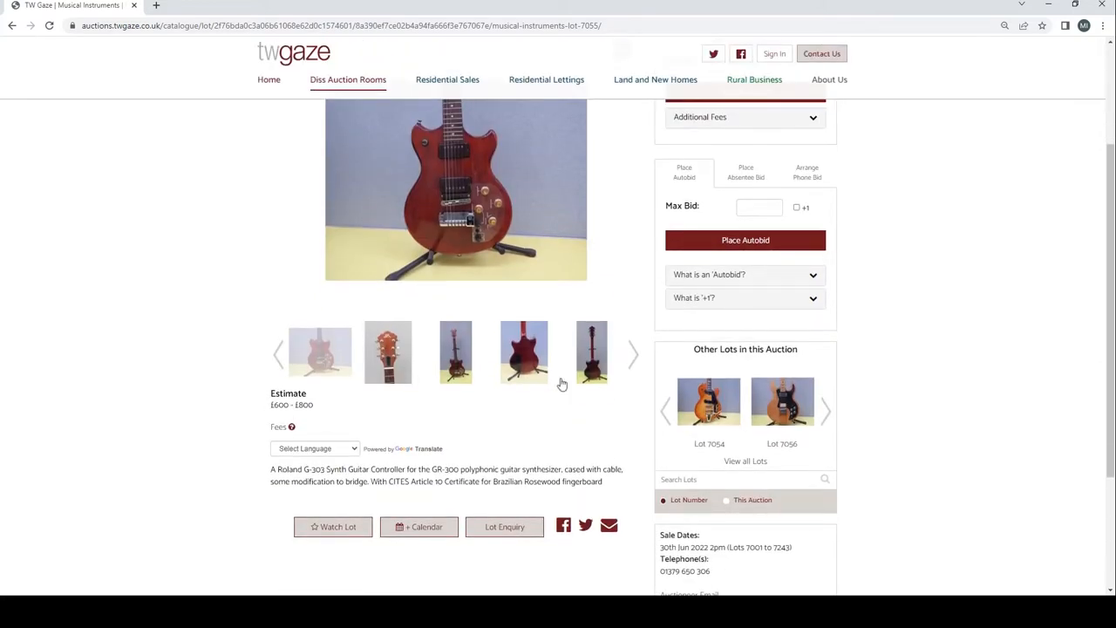
scroll(up, 3)
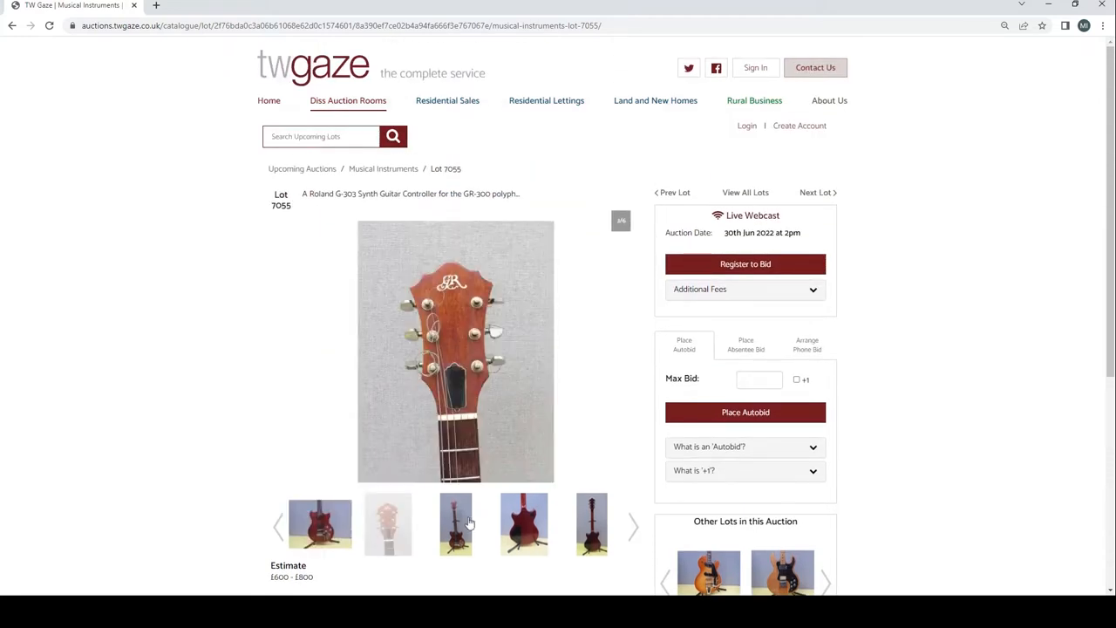
click(591, 523)
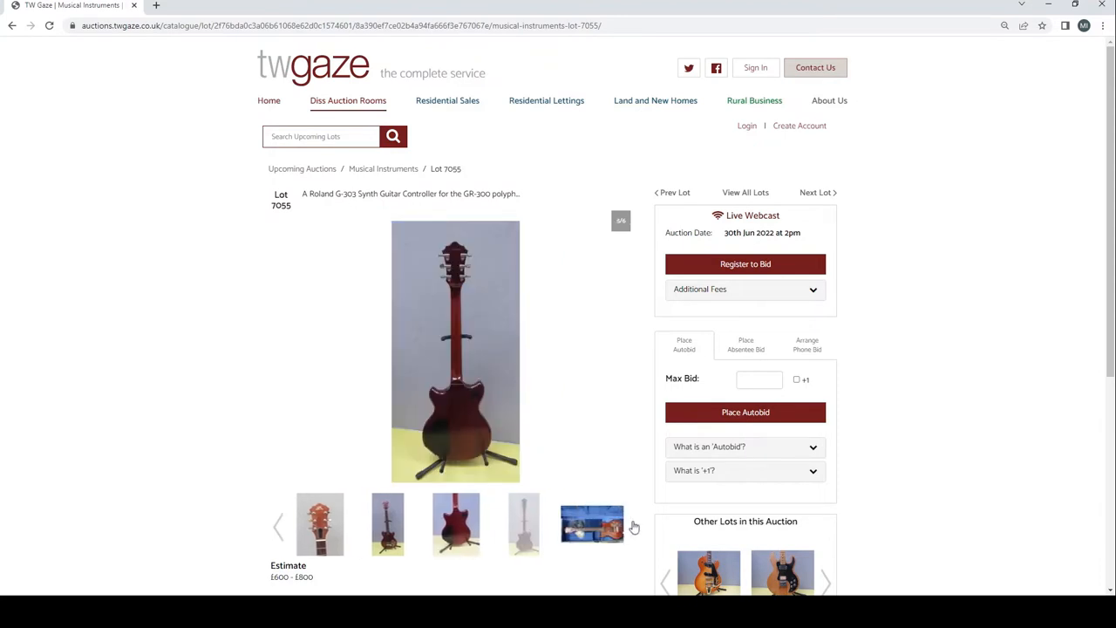
click(593, 523)
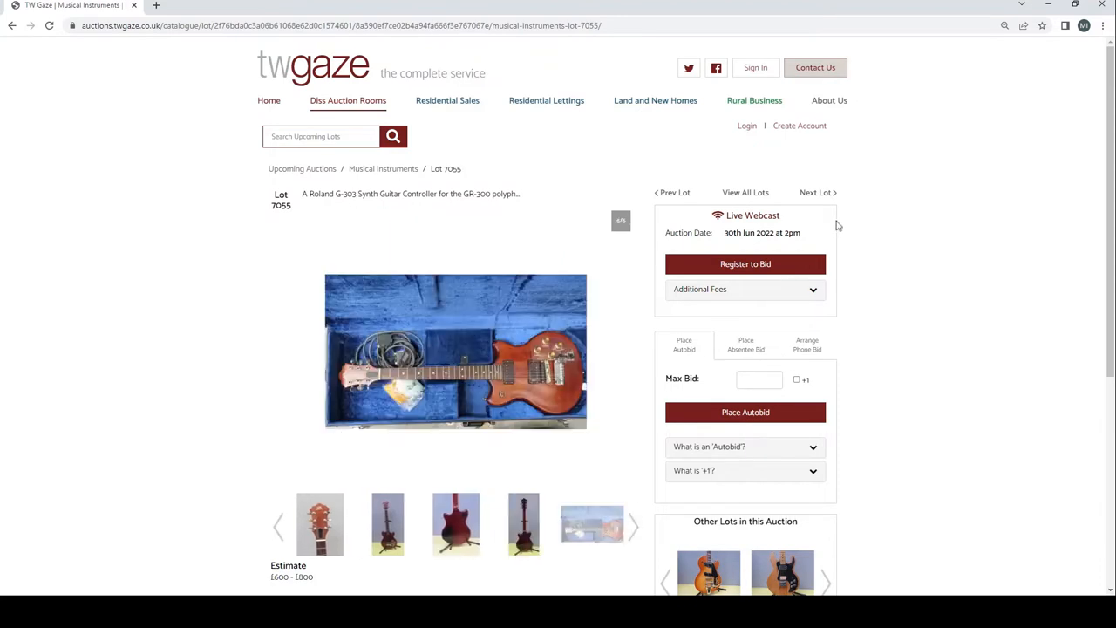
click(816, 192)
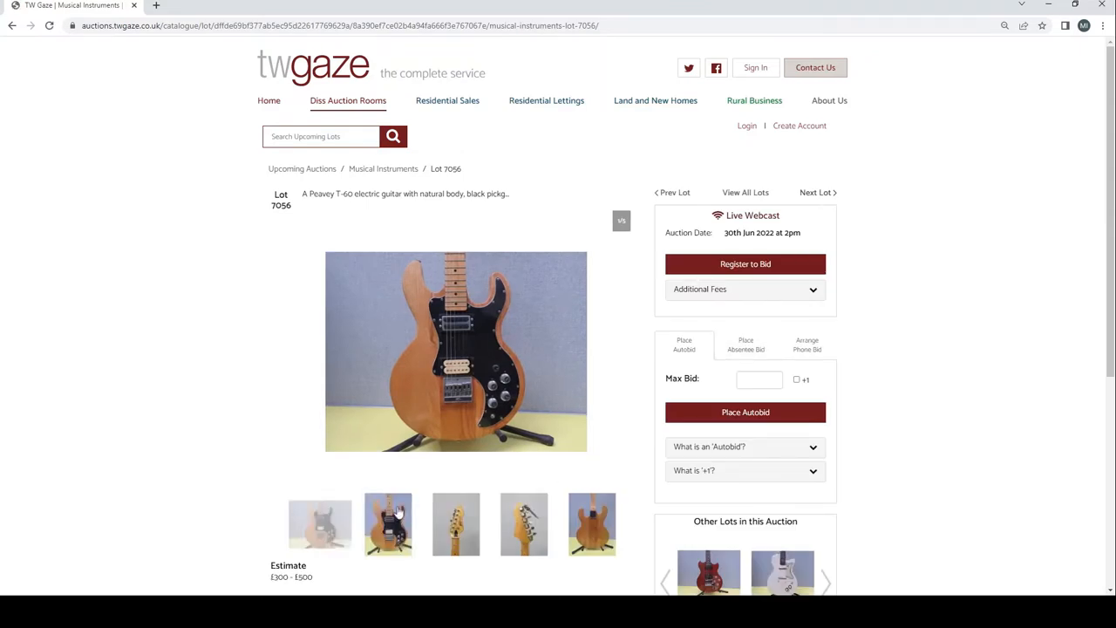
View the Peavey T-60's back and the Danelectro headstock photo while advancing through Lots 7056 to 7059
click(455, 523)
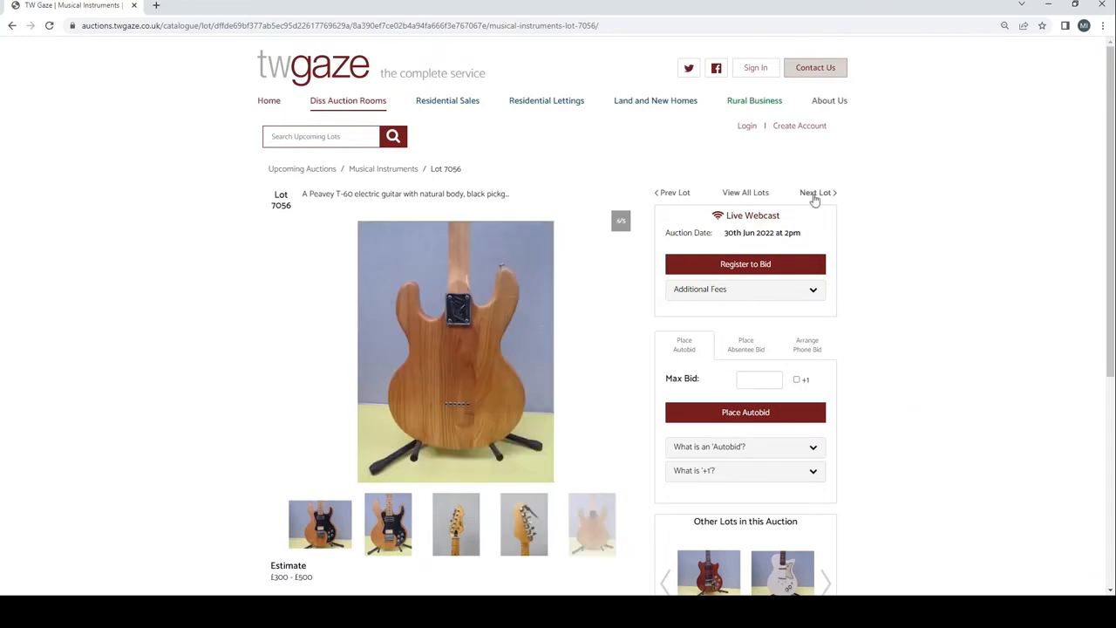
click(816, 192)
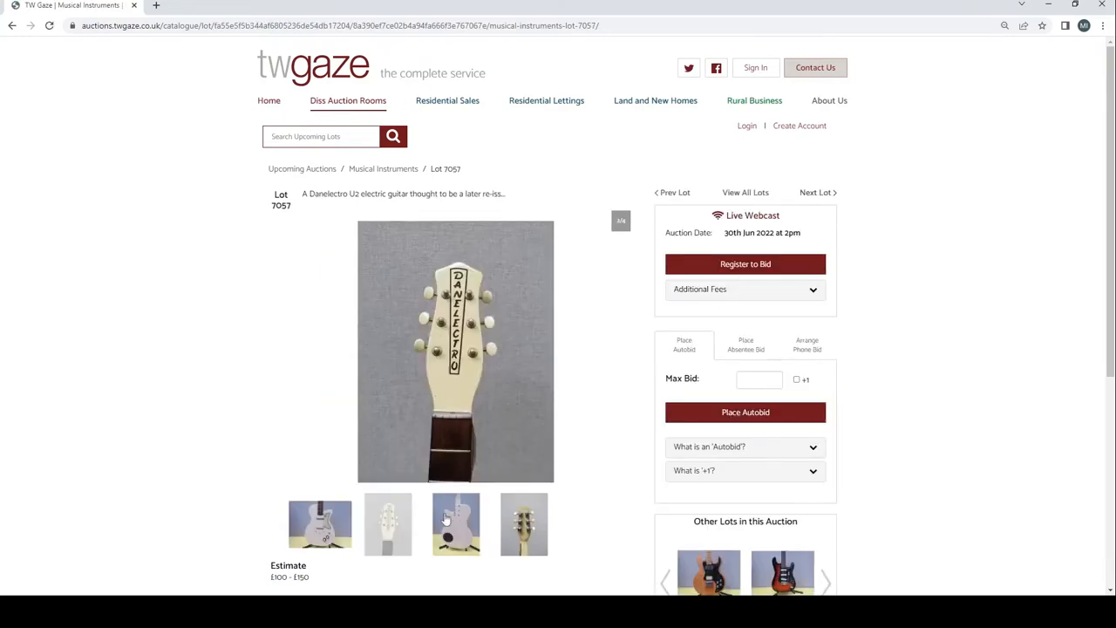
click(387, 523)
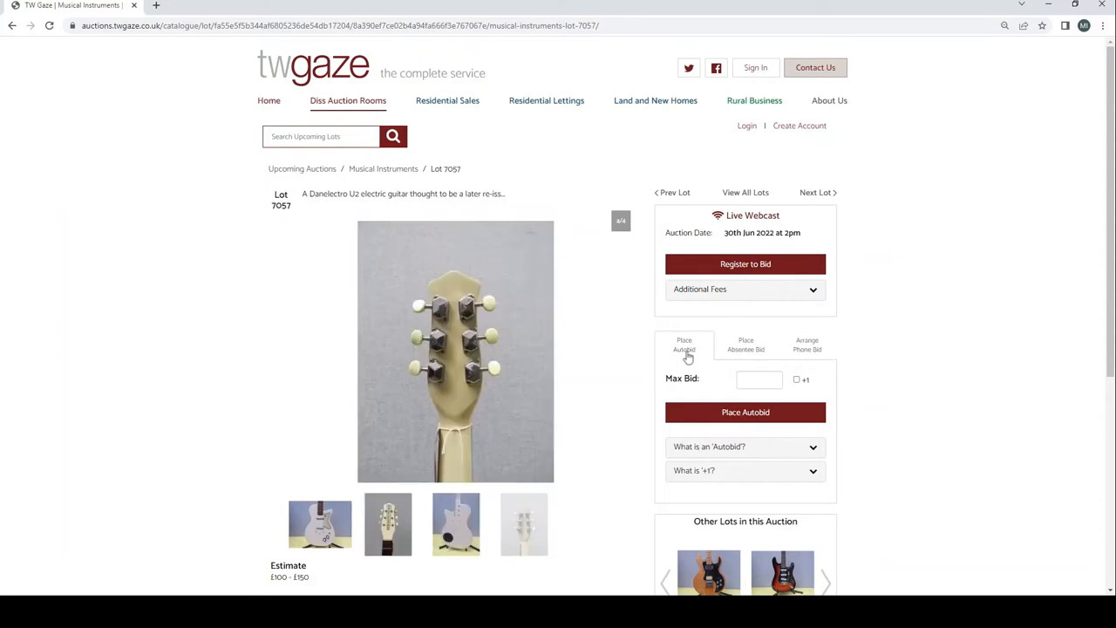
click(816, 192)
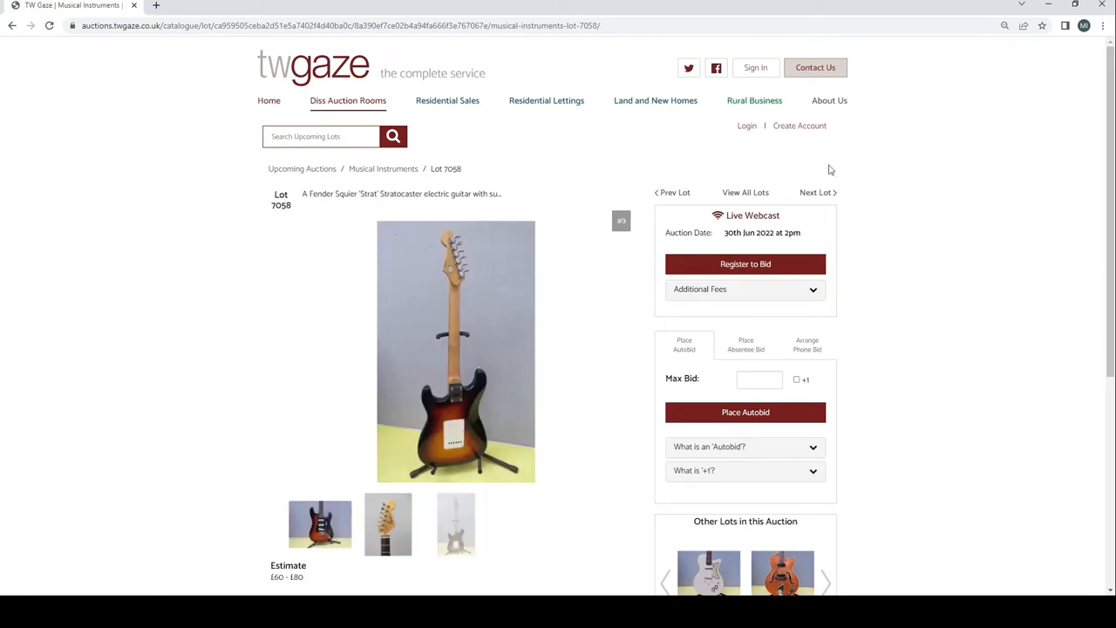
click(816, 192)
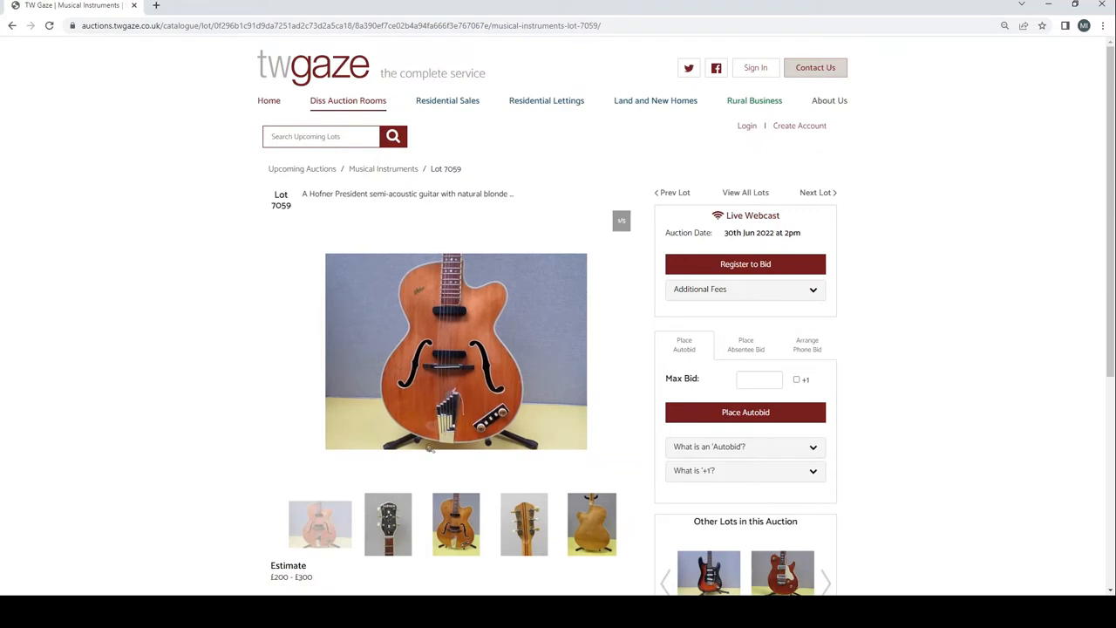
View the Hofner guitar's full-length and back photos, then Lot 7060, the Framus 'Nashville', with its back photo
click(456, 523)
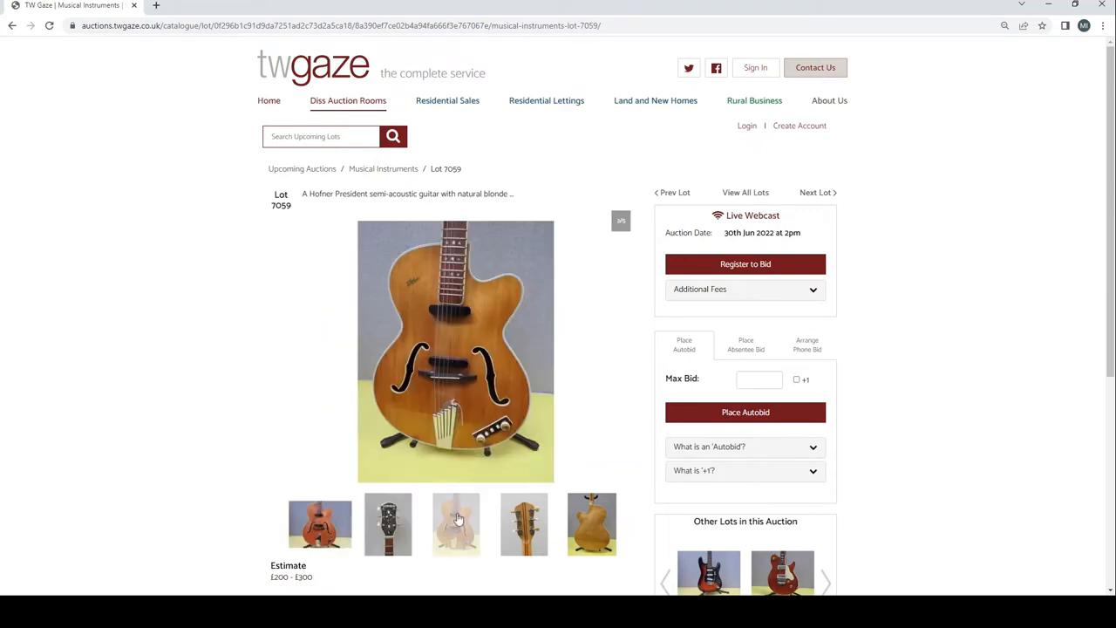
click(591, 523)
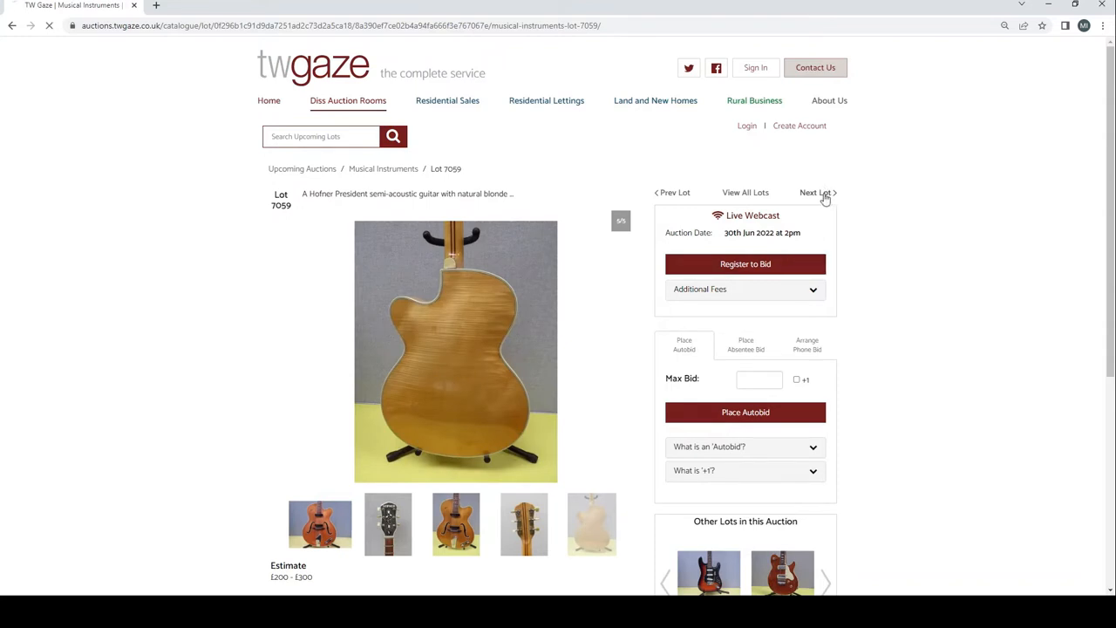
click(816, 192)
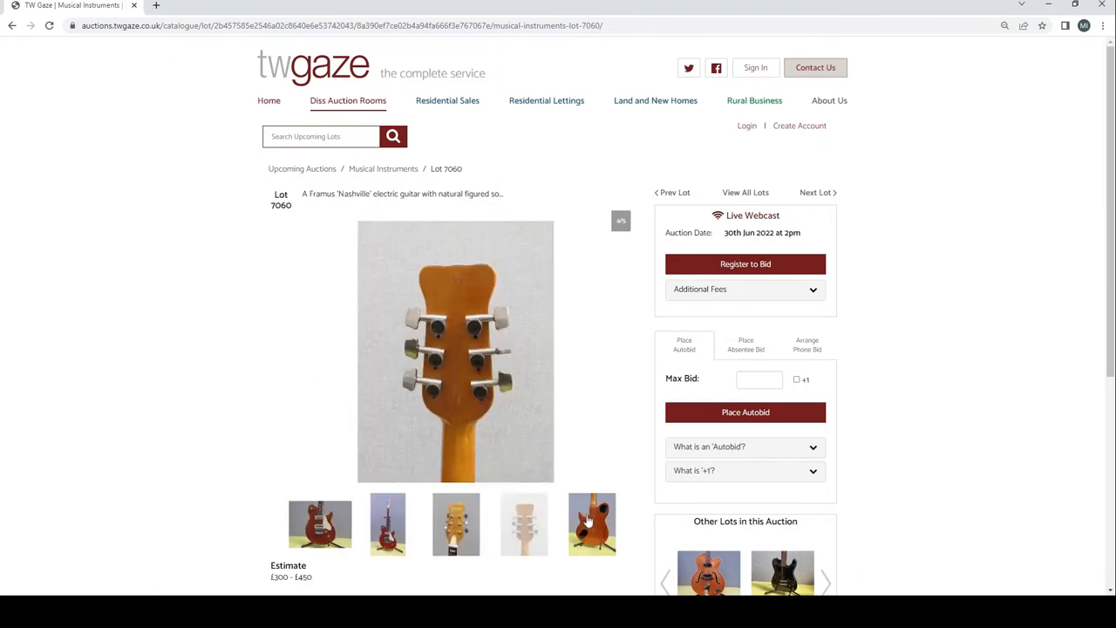
click(592, 524)
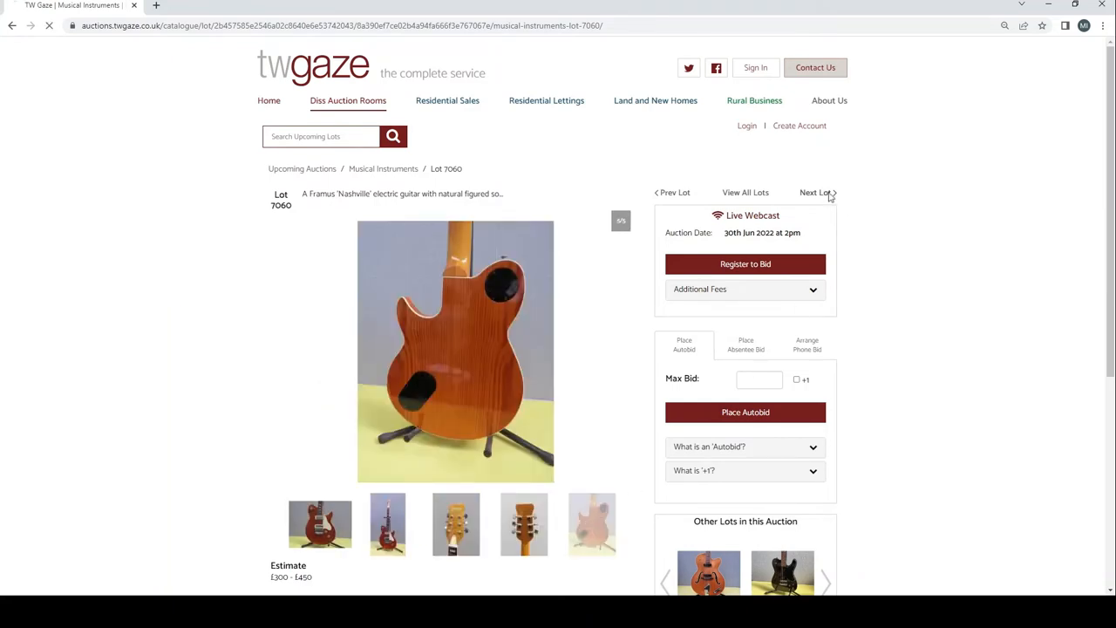
Advance to the Telecaster lot and view its full-length, headstock and angled photos
click(816, 191)
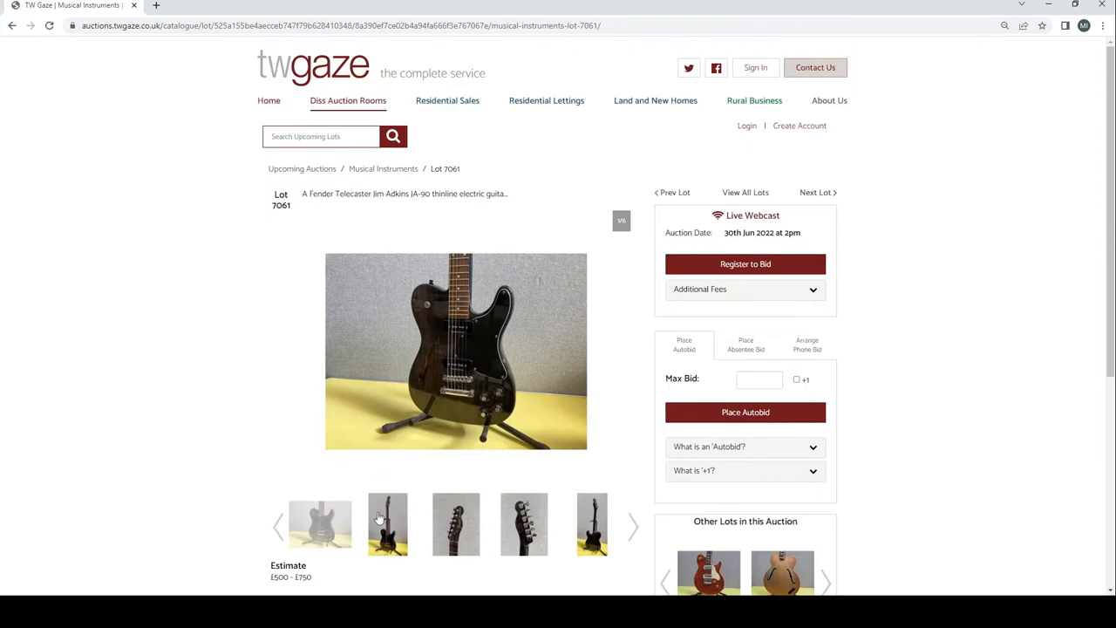
click(387, 524)
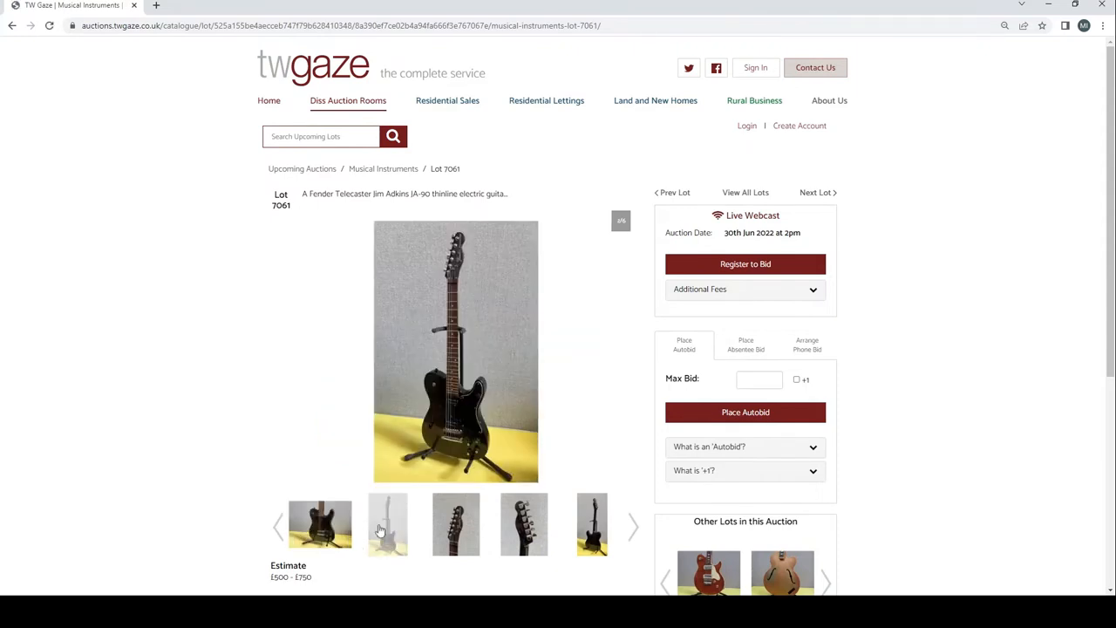
click(593, 523)
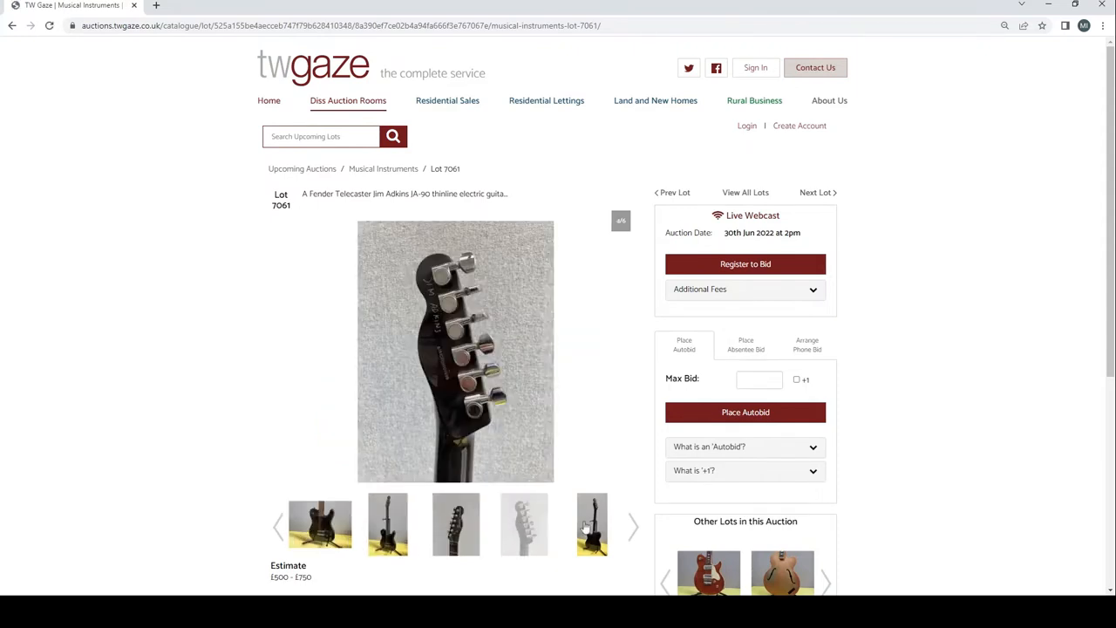
click(593, 523)
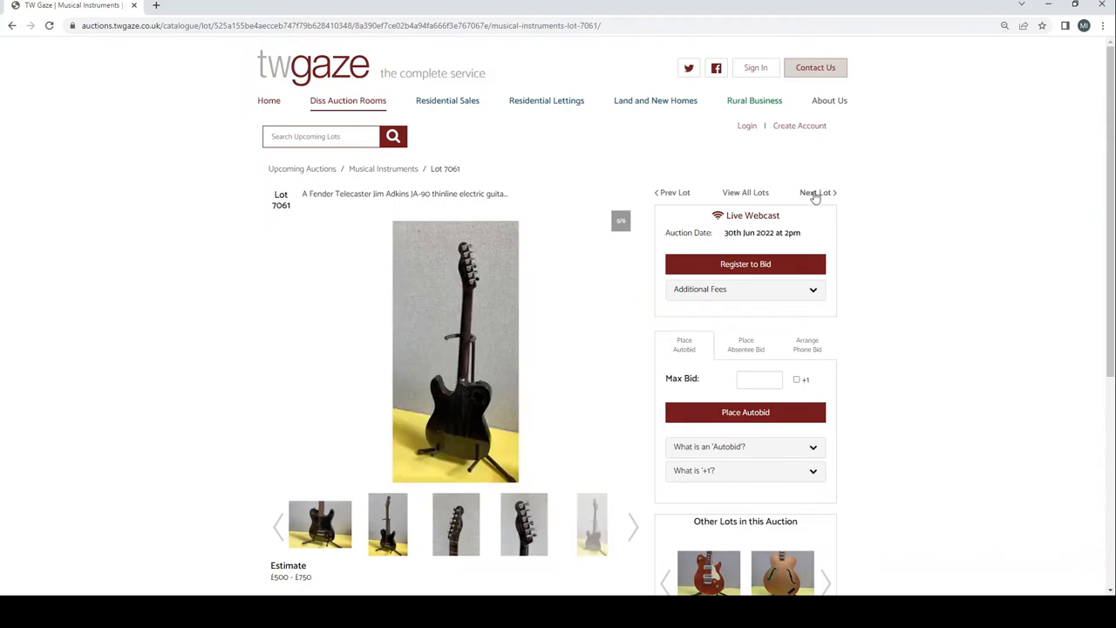
Step through the Hofner Committee and Yamaha lots, viewing the headstock and full-length photos
click(816, 192)
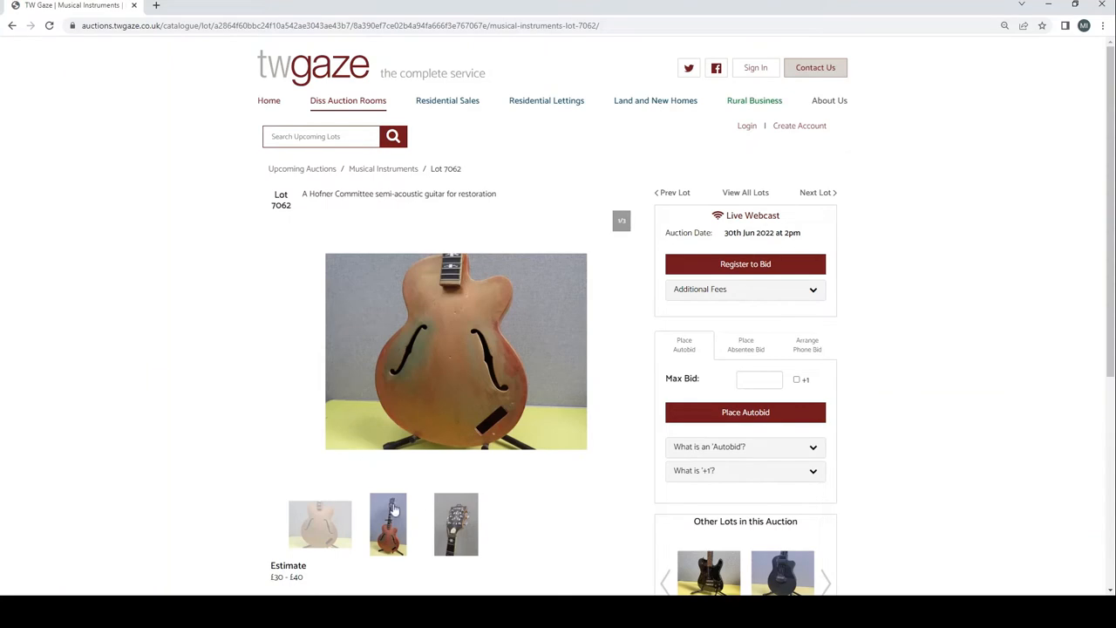
click(455, 523)
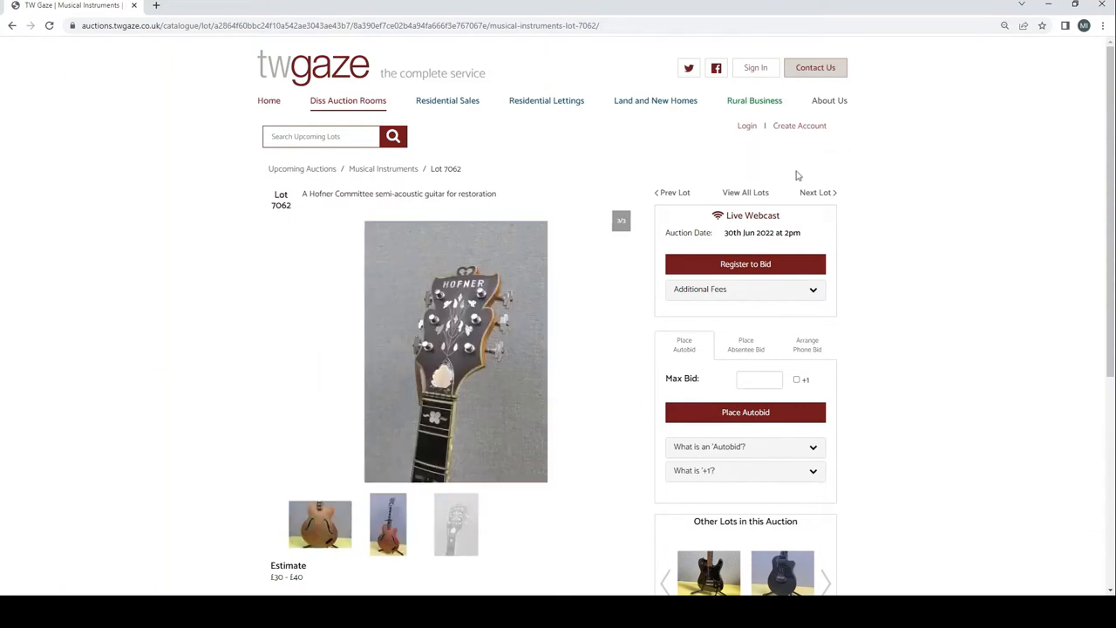
click(816, 192)
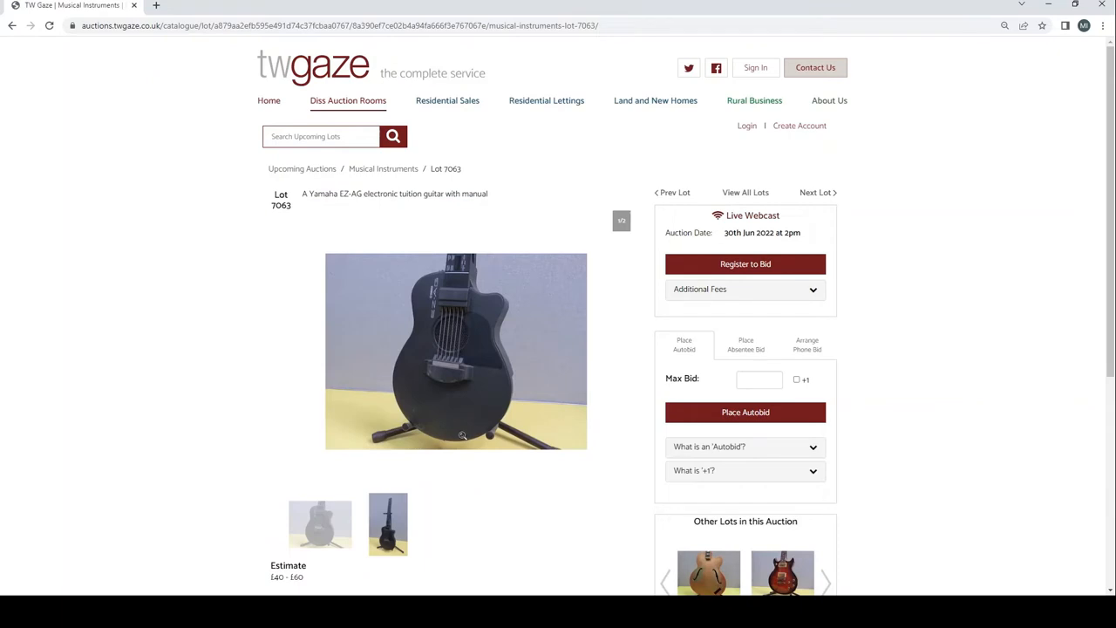
mouse_move(388, 523)
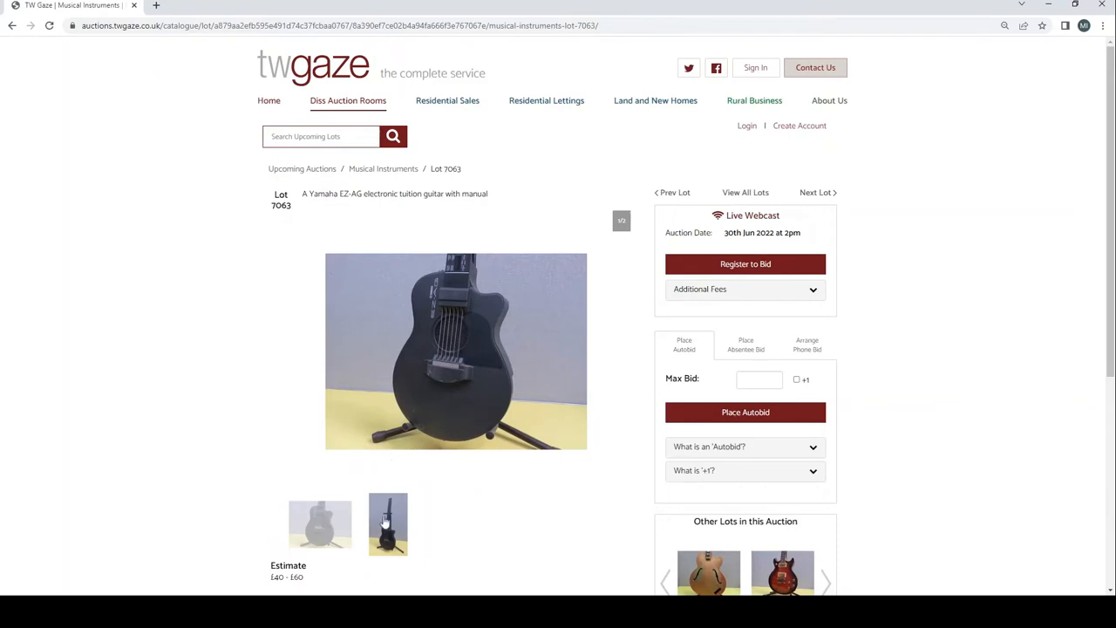
click(319, 523)
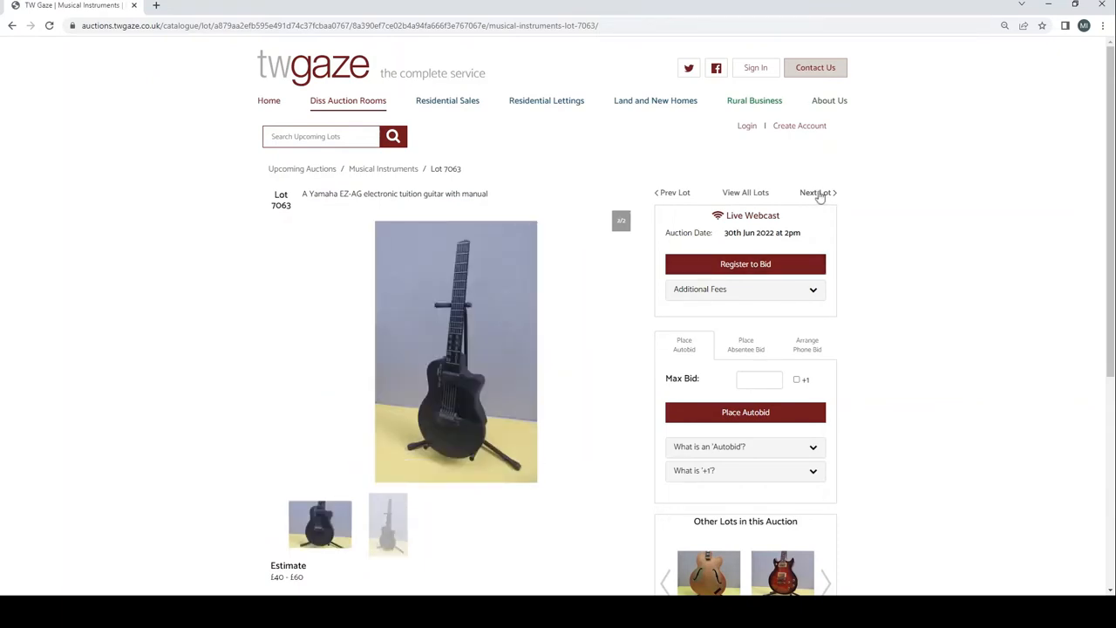
Advance to Lot 7065, the Ibanez Artist AR-100, and show the photo of the guitar's back
click(816, 191)
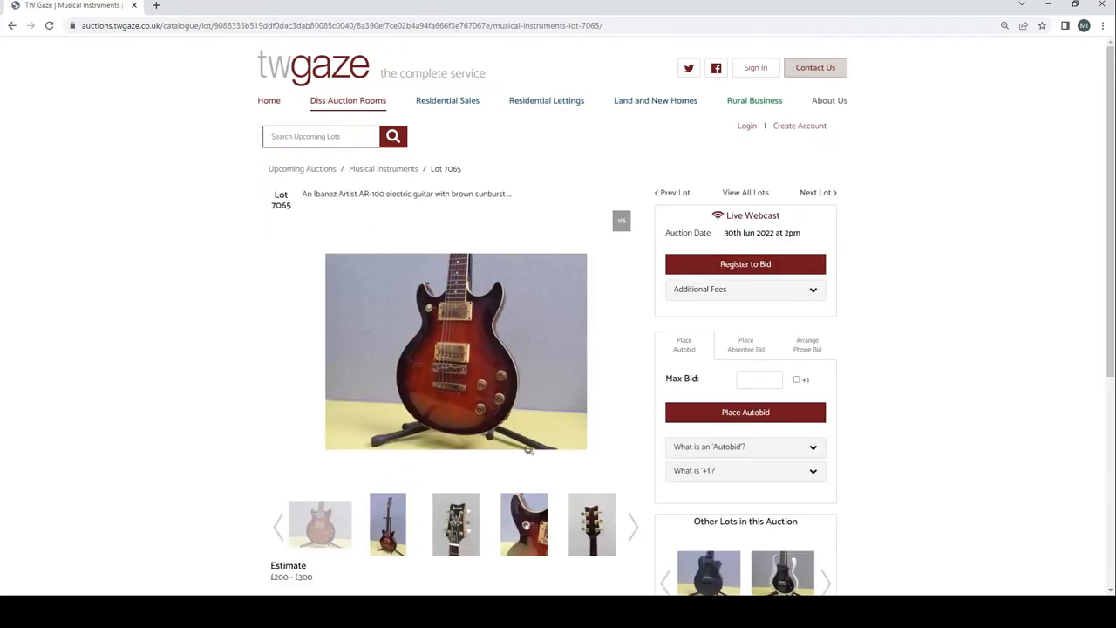
mouse_move(387, 523)
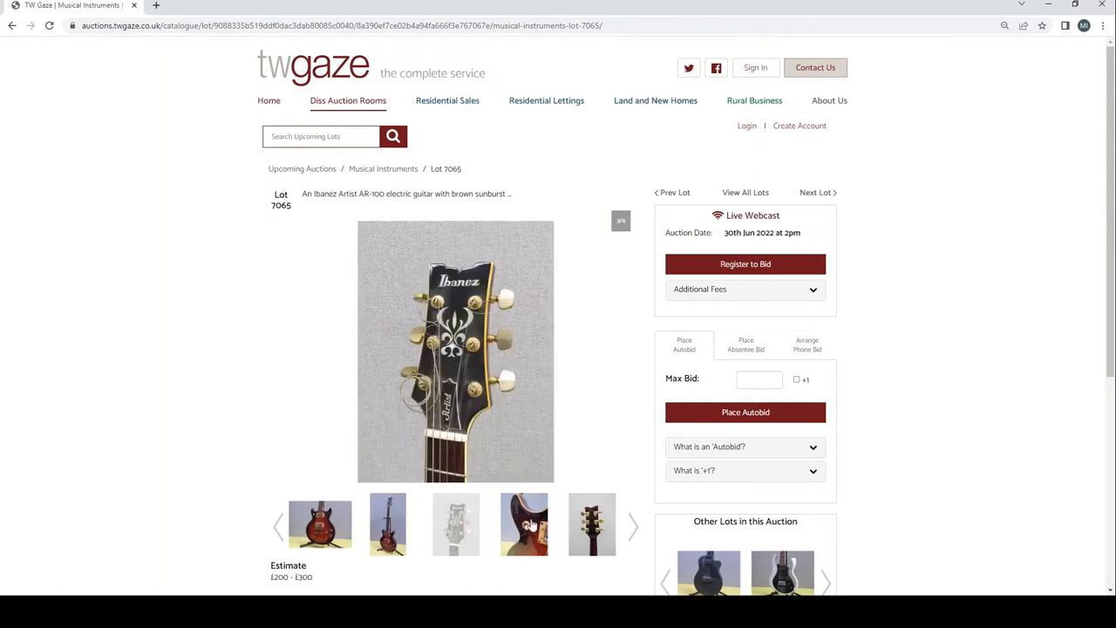
click(631, 523)
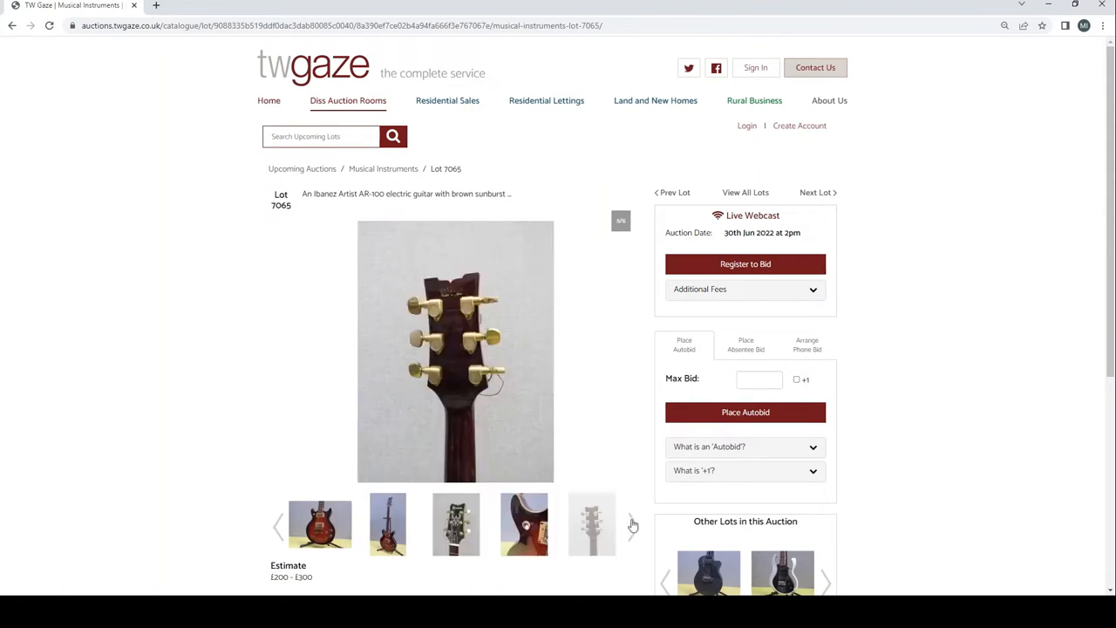
click(631, 526)
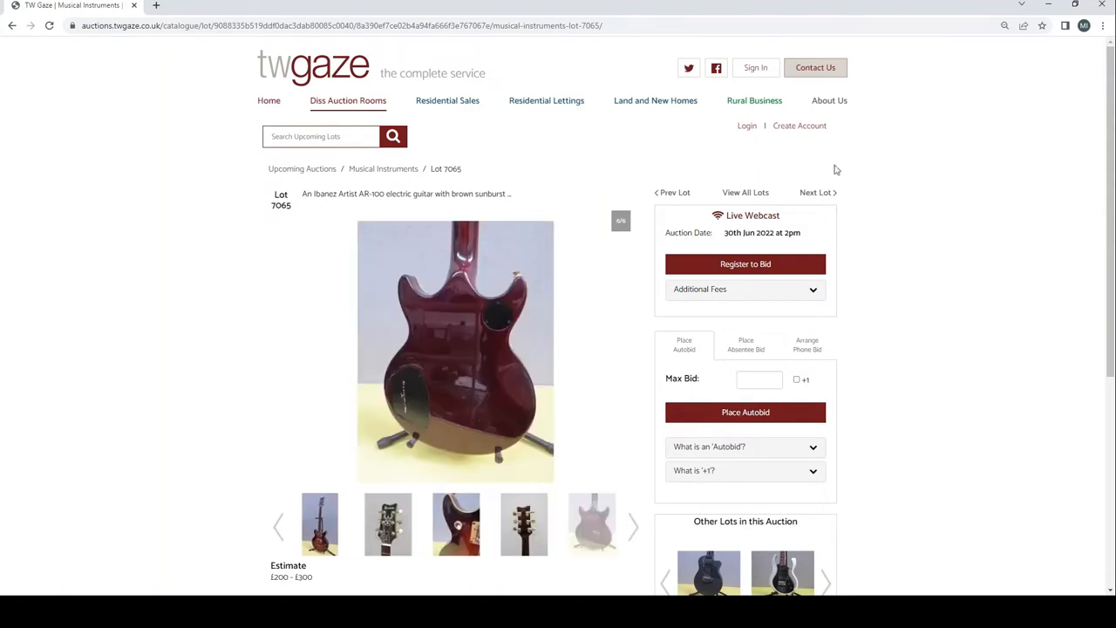
Advance to Lot 7066 and view the Vox guitar's headstock front and back photos
click(816, 192)
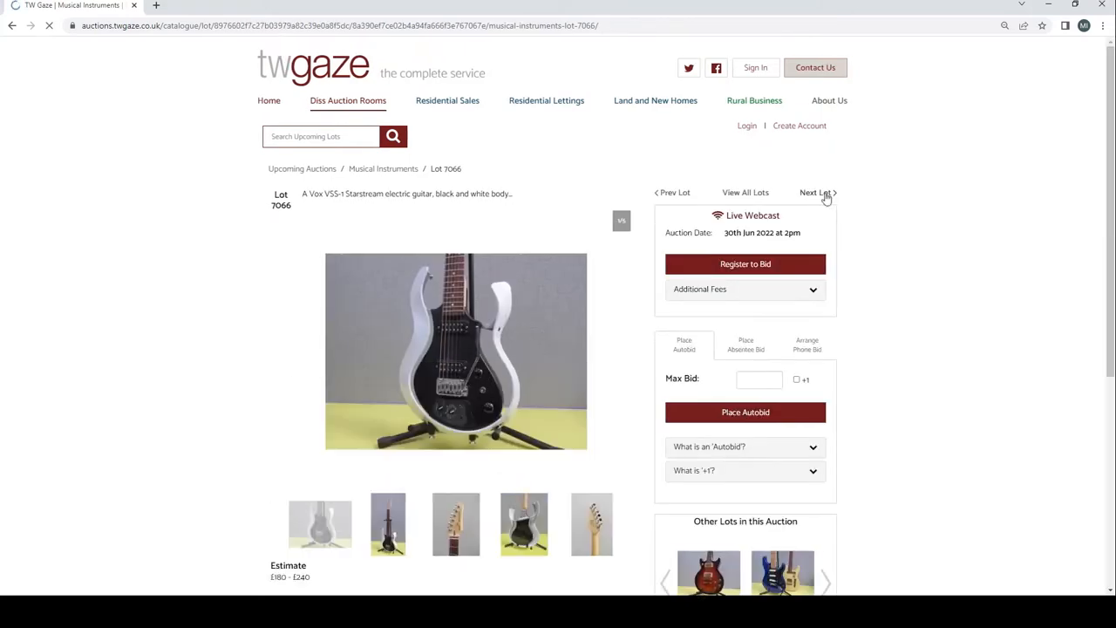
mouse_move(551, 376)
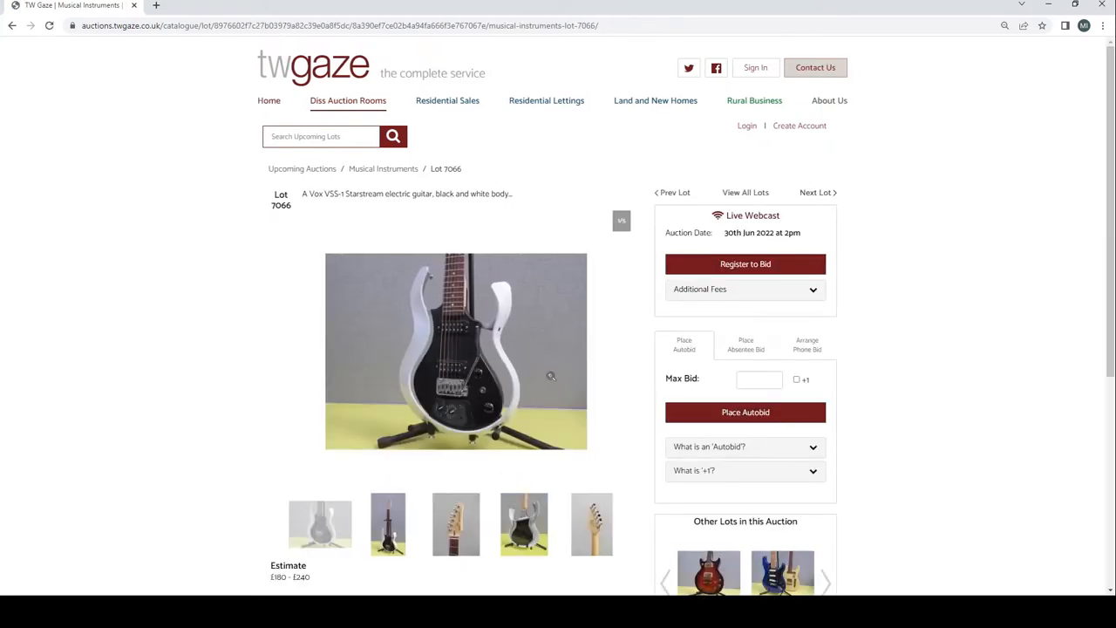
mouse_move(390, 523)
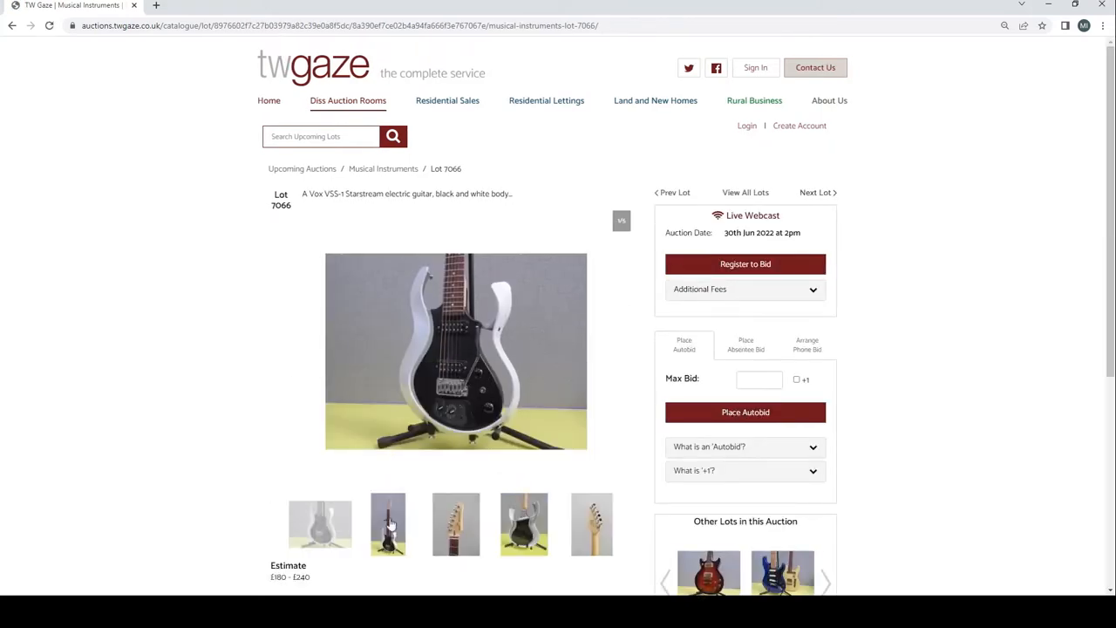
click(455, 523)
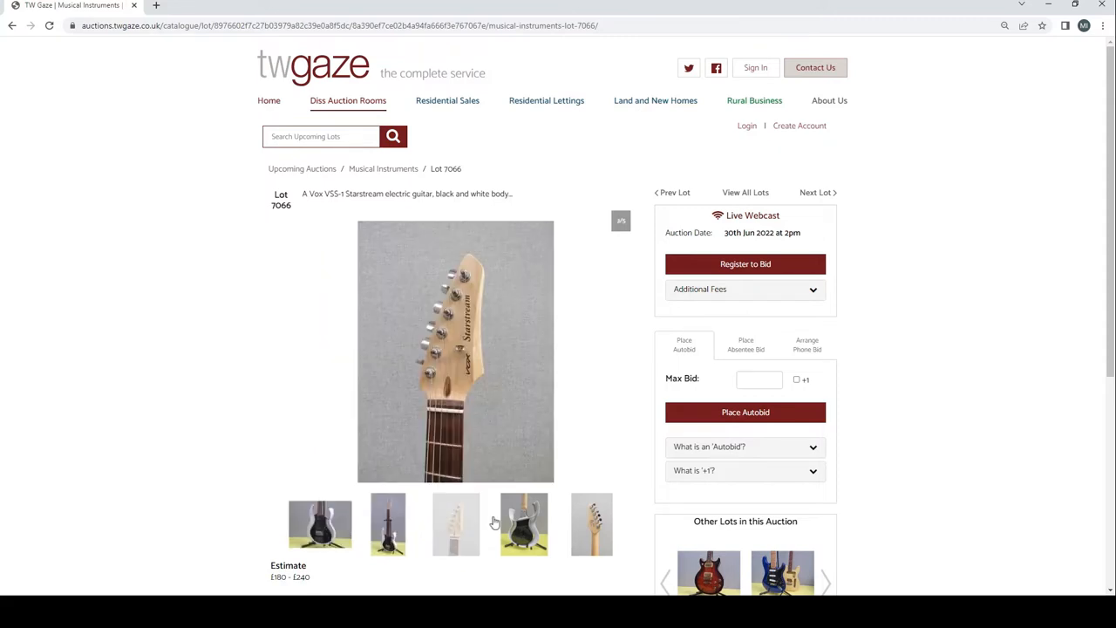
click(591, 523)
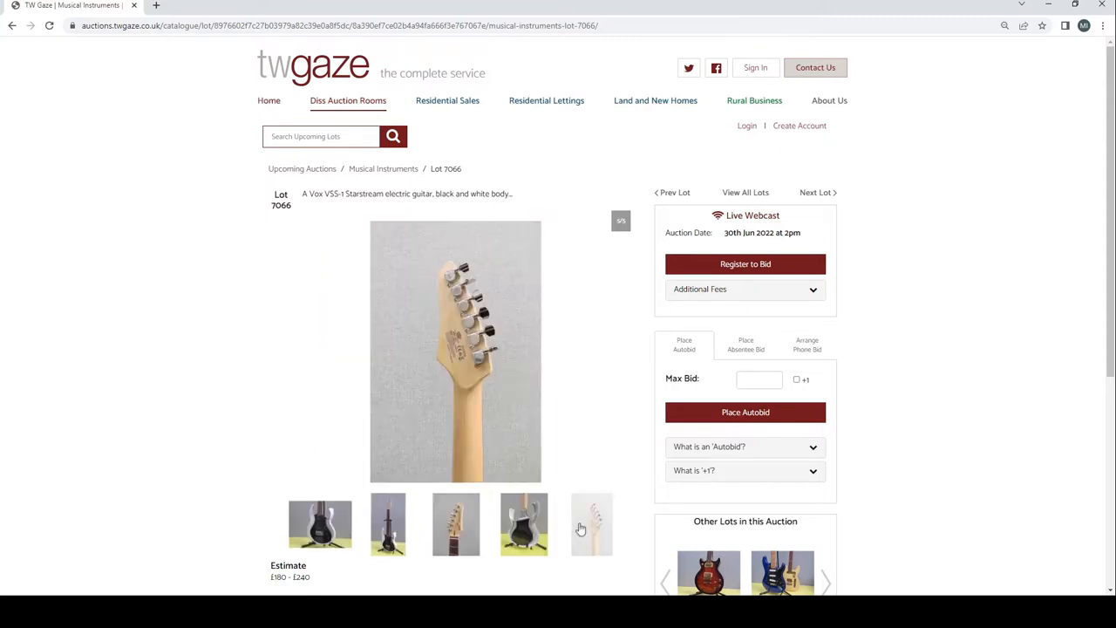
Advance to Lot 7067 and view the blue and cream Stratocaster photos, including both from the back
click(816, 191)
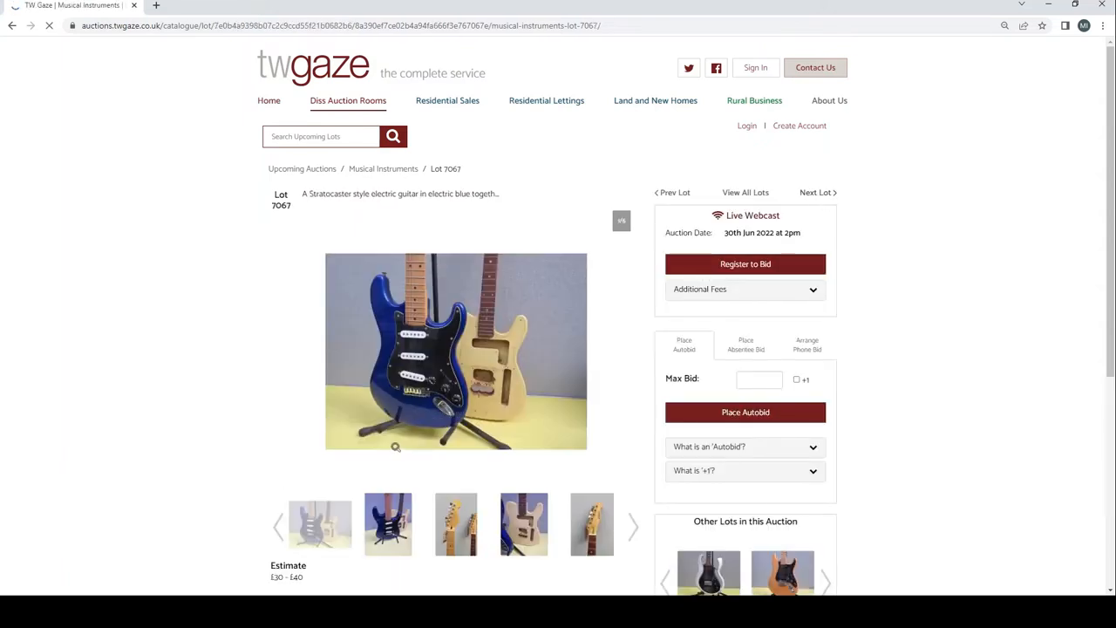
click(457, 523)
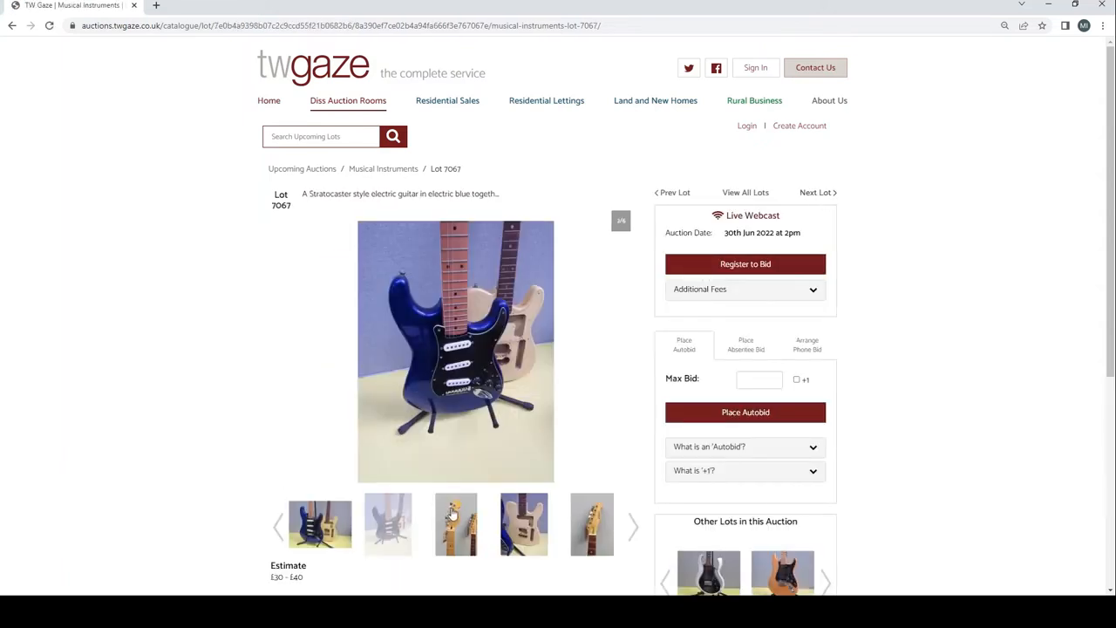
click(591, 524)
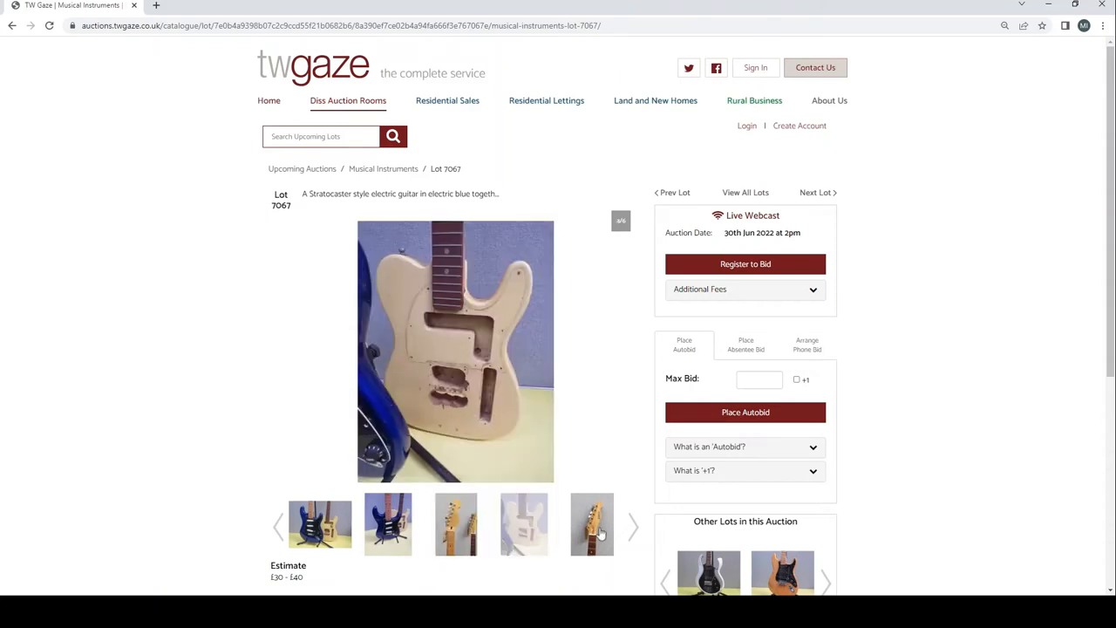
click(633, 526)
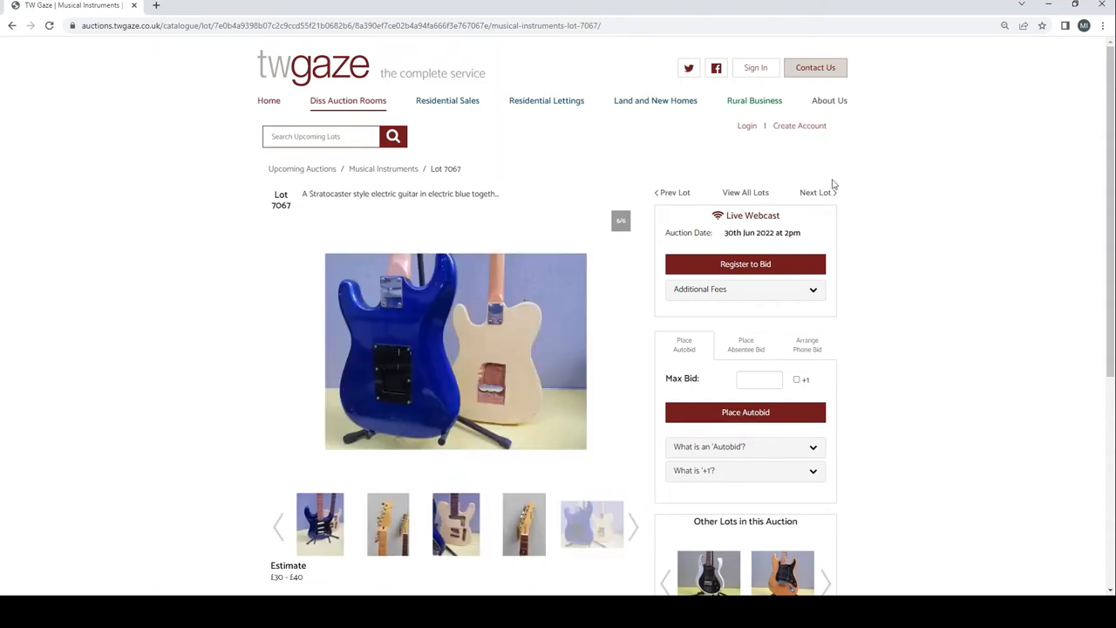
Advance to Lot 7068 and view the Fender's full-length, back and headstock-rear photos
click(814, 191)
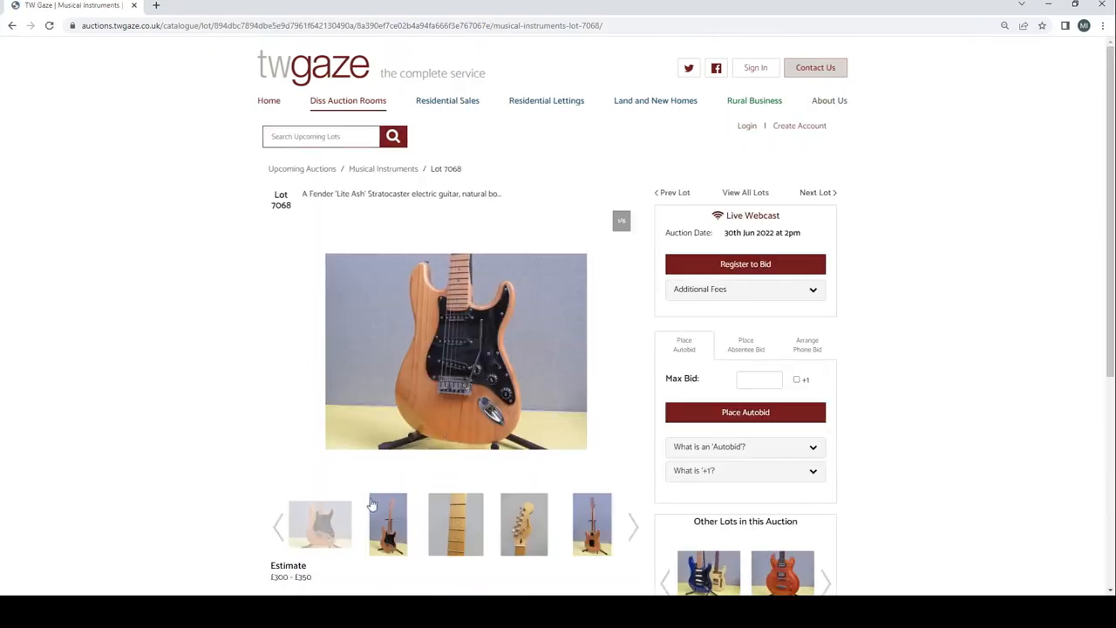
click(387, 523)
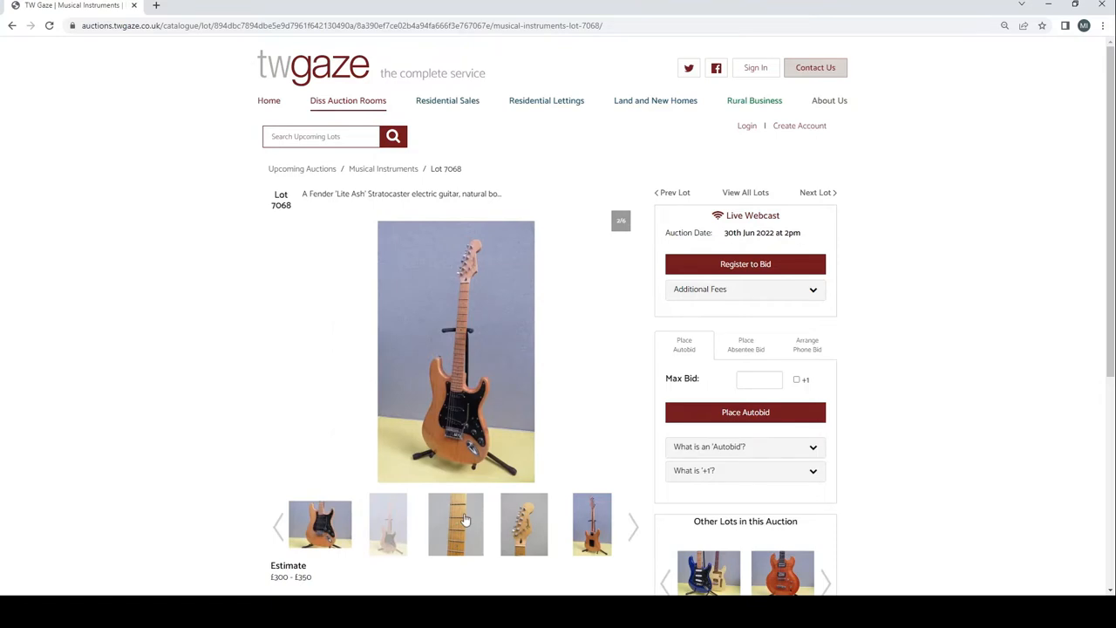
click(593, 523)
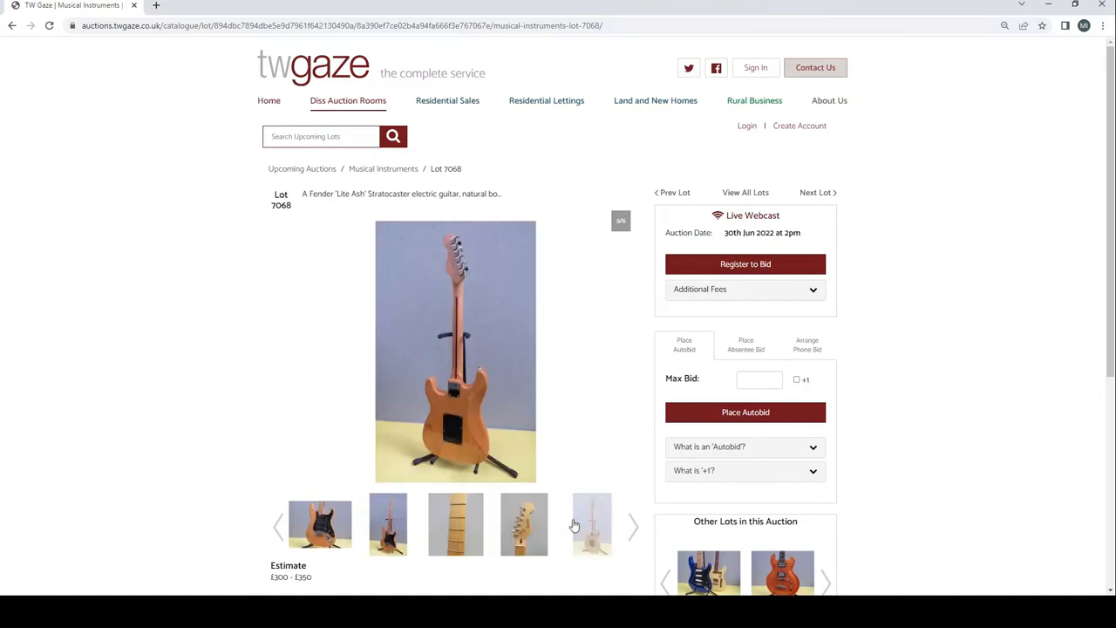
click(635, 526)
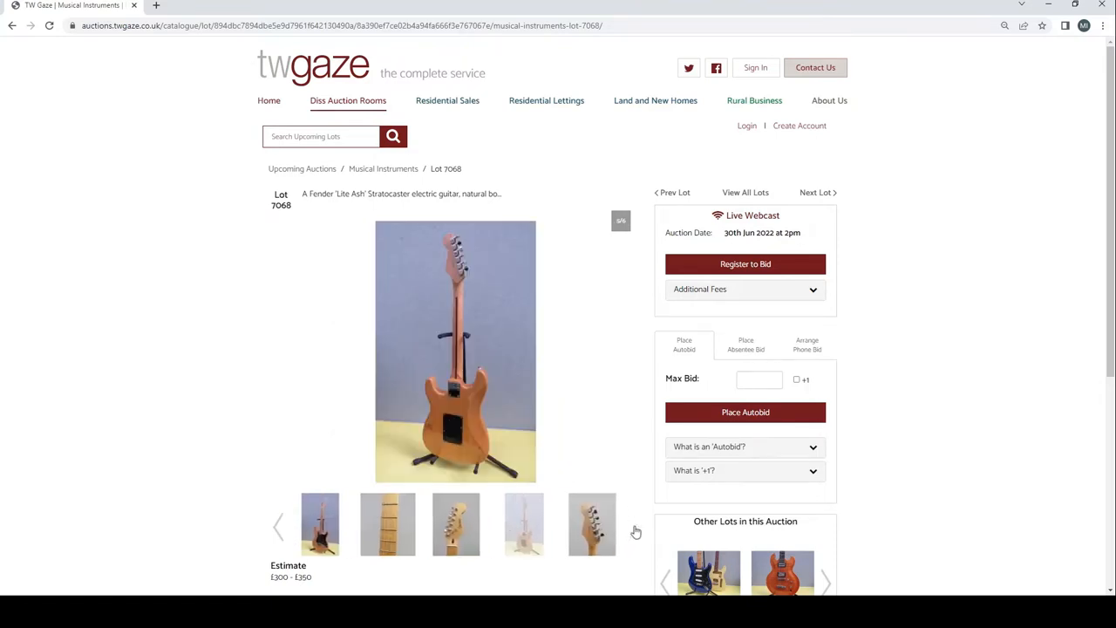
click(591, 523)
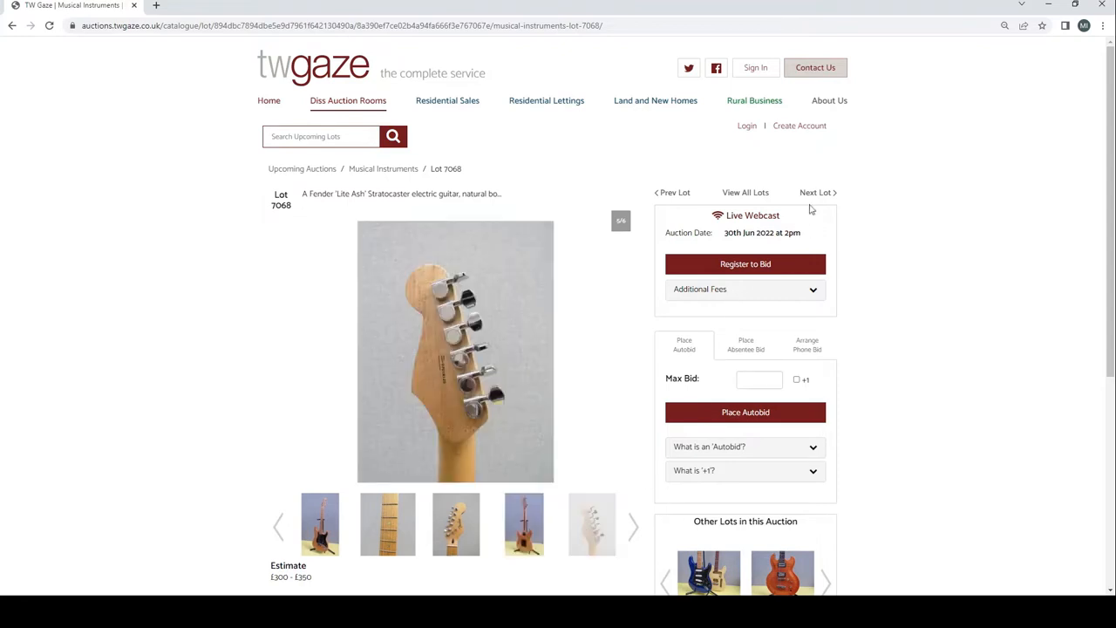
View Lot 7069's orange Dean back and headstock photos, then Lot 7070's Burns project photo
click(816, 192)
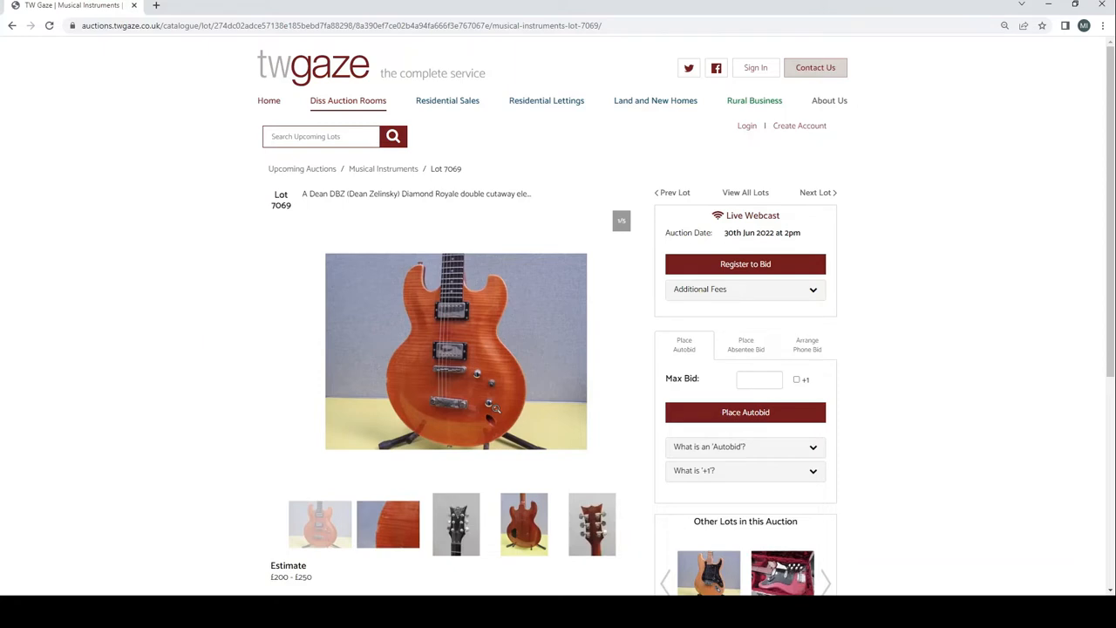
click(387, 523)
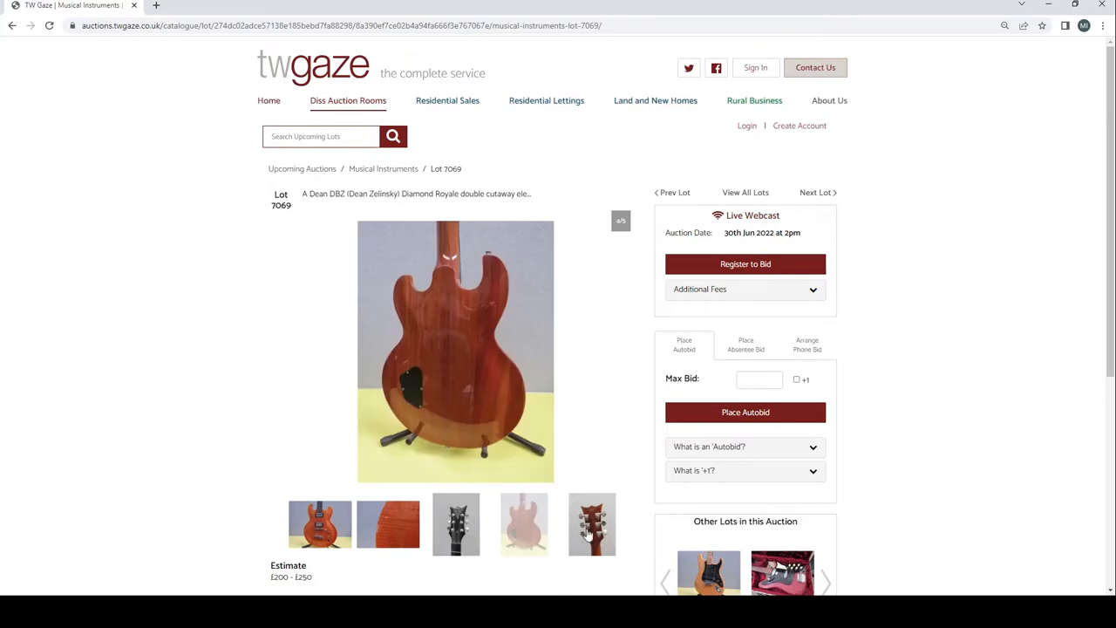
click(593, 523)
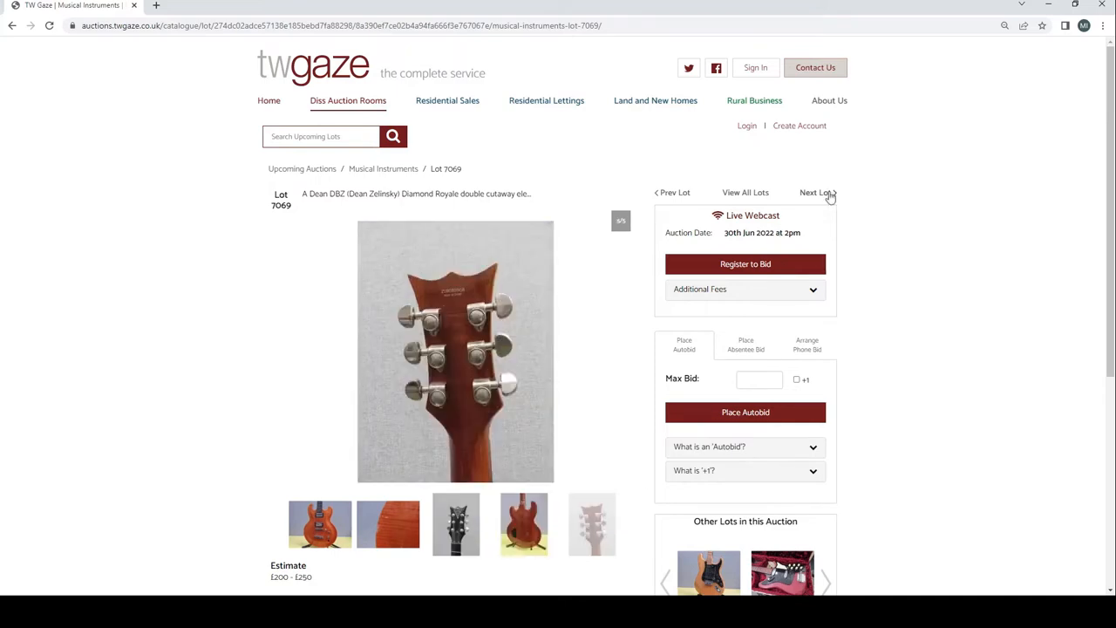
click(816, 191)
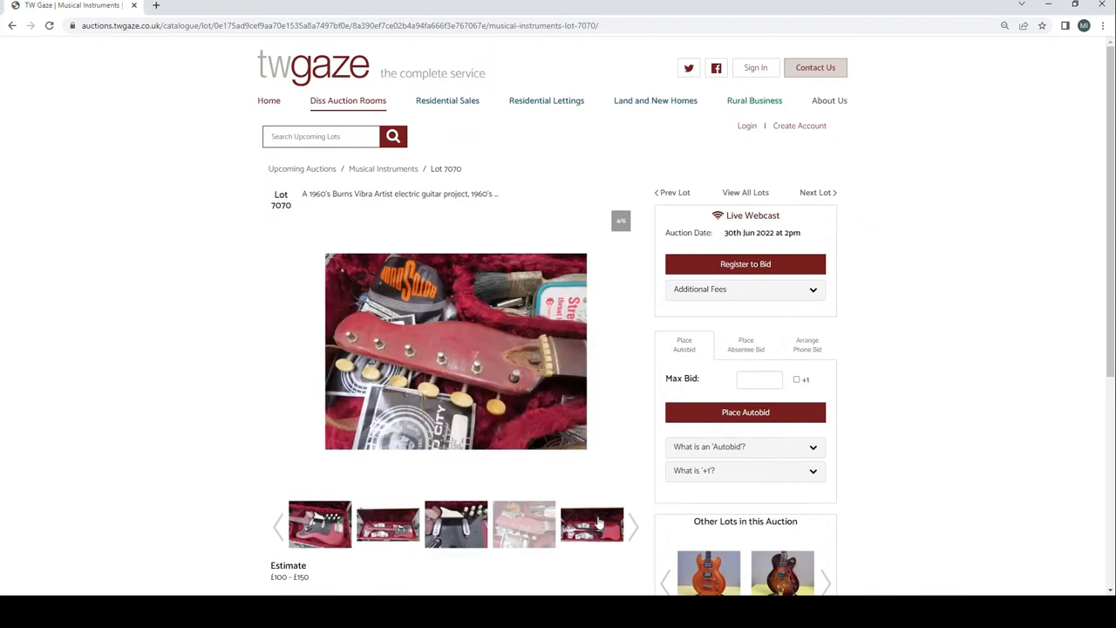
click(593, 523)
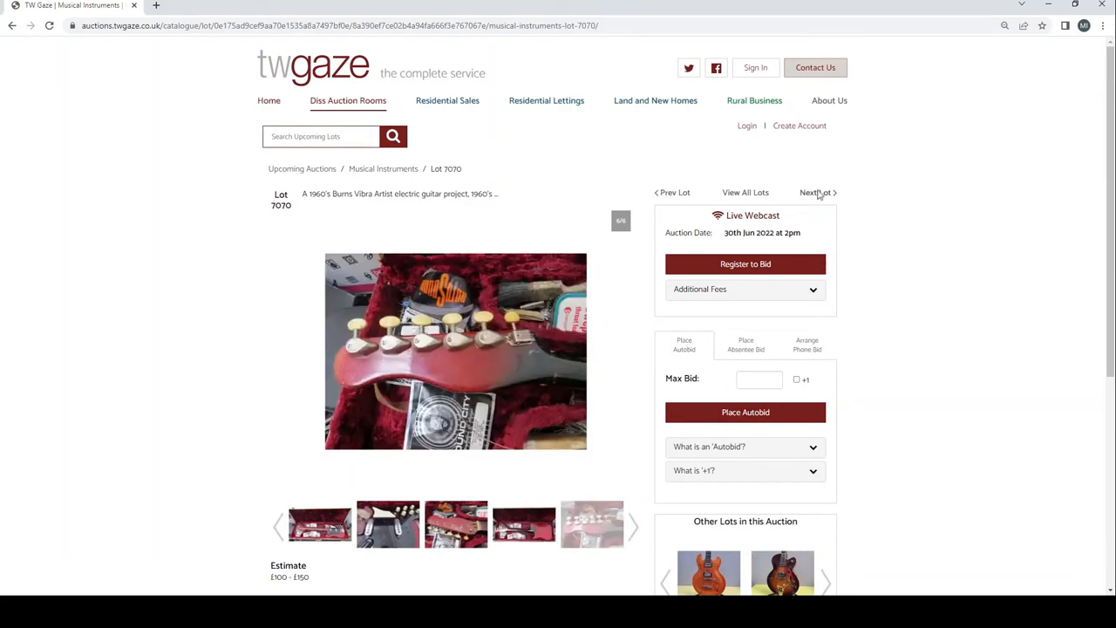
Step through Lots 7071–7073, viewing the Yamaha archtop and Gretsch photos, to reach Lot 7074
click(816, 192)
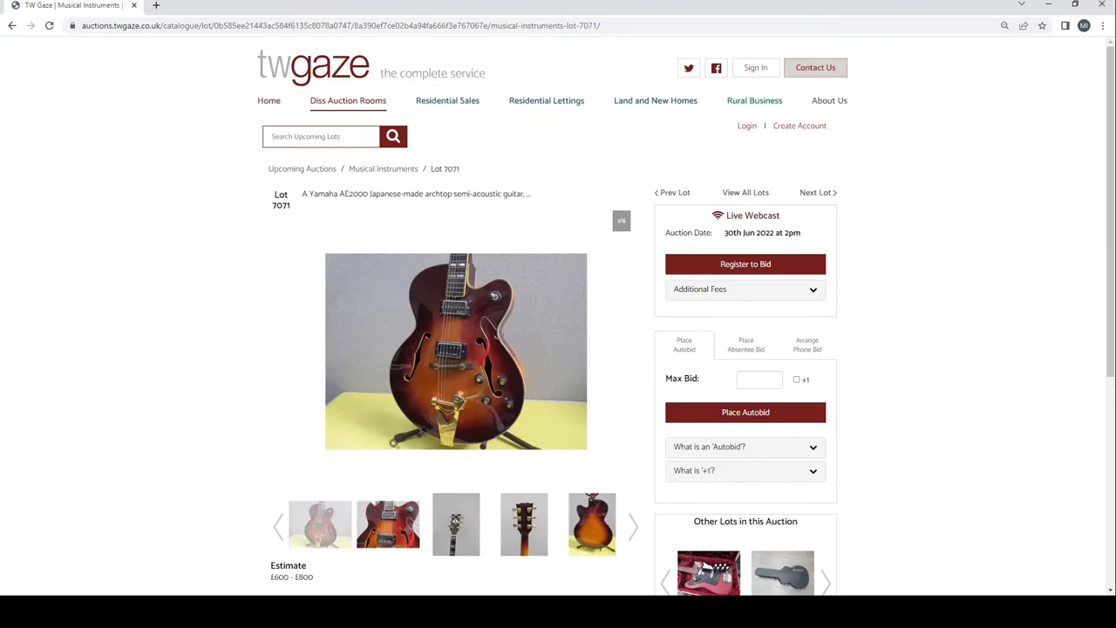
click(455, 523)
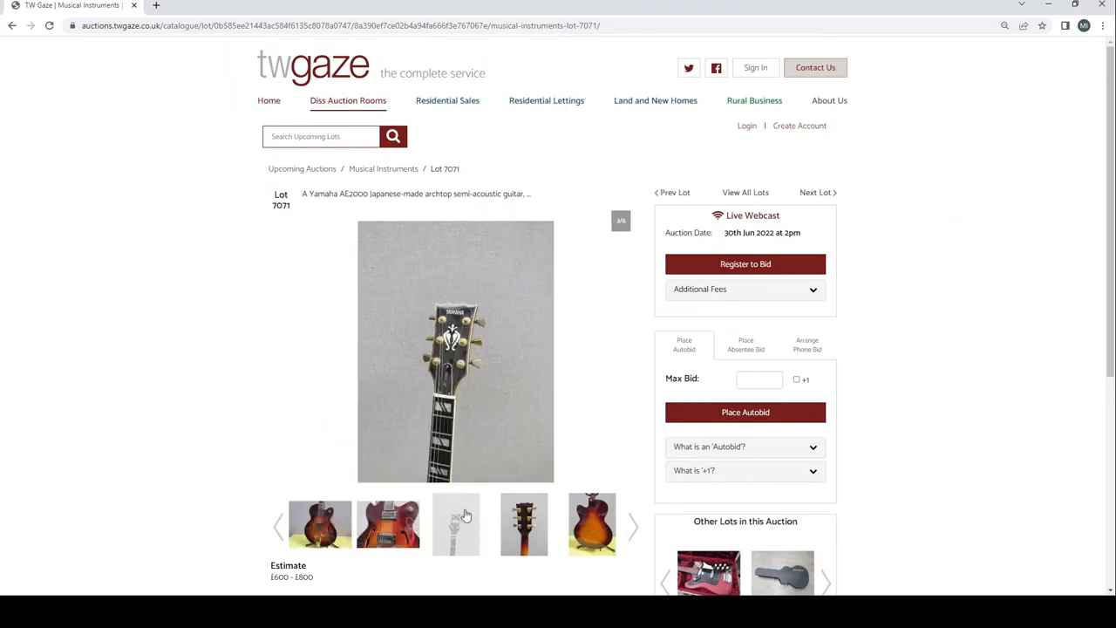
click(591, 523)
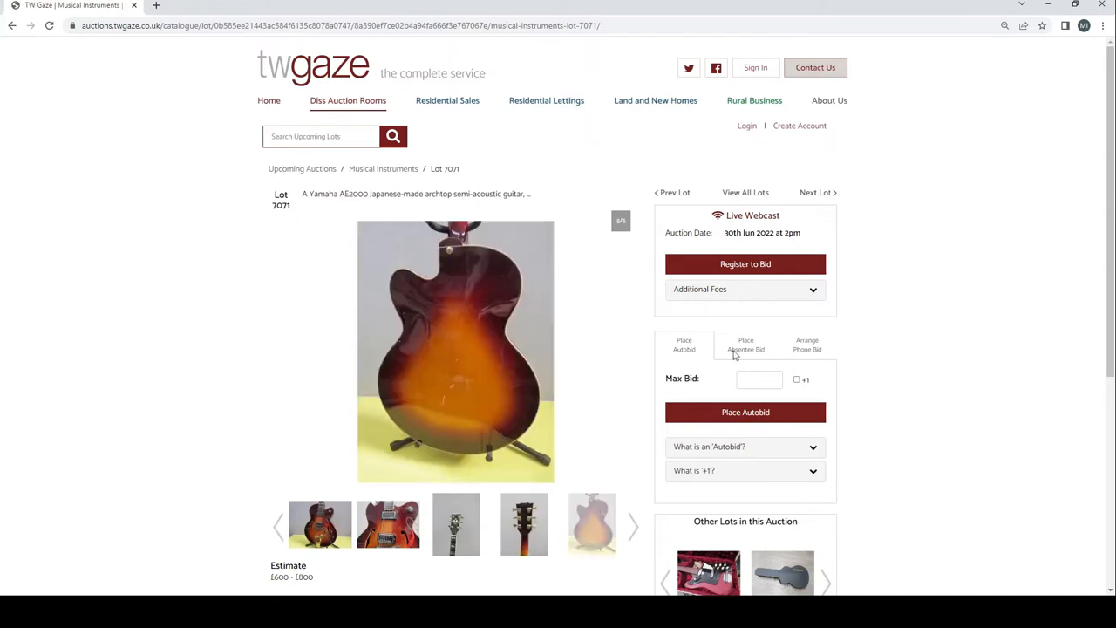
click(816, 192)
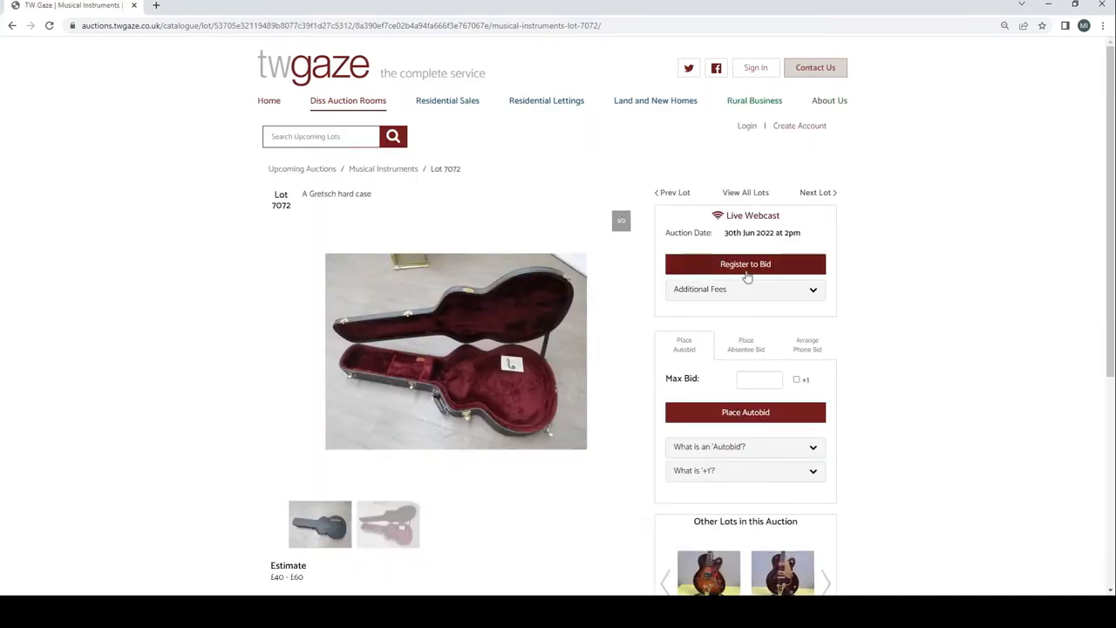
click(816, 192)
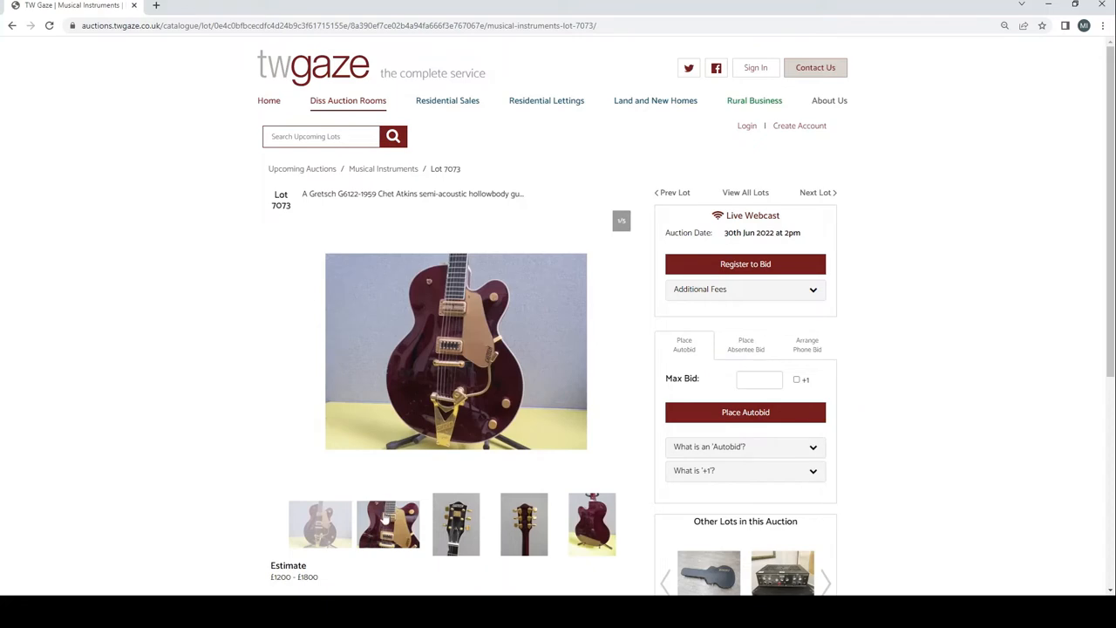
click(457, 523)
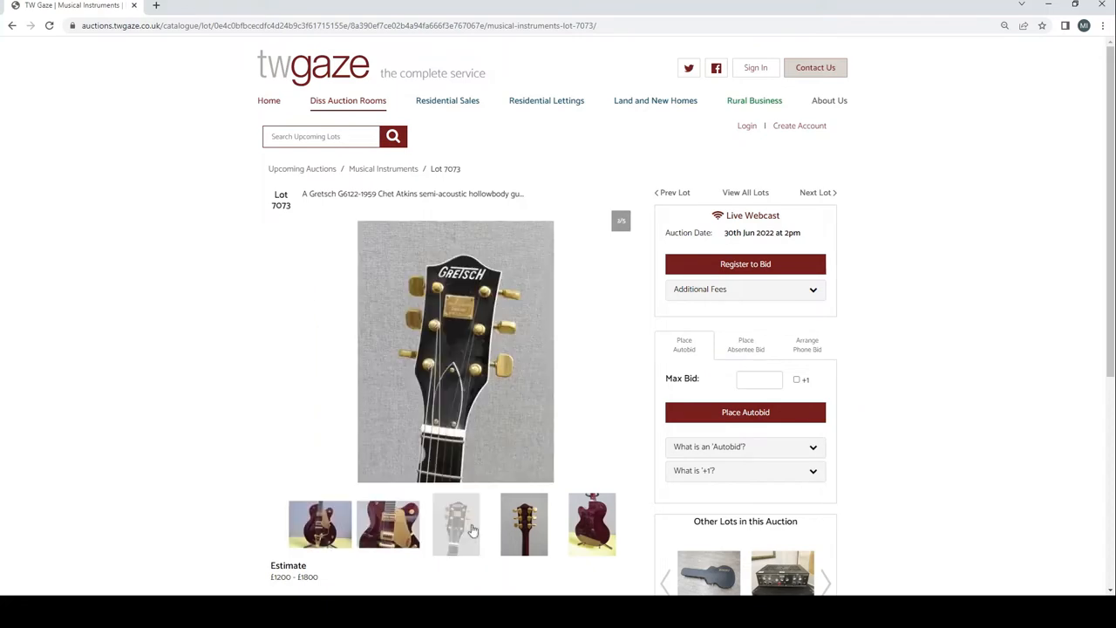
click(593, 523)
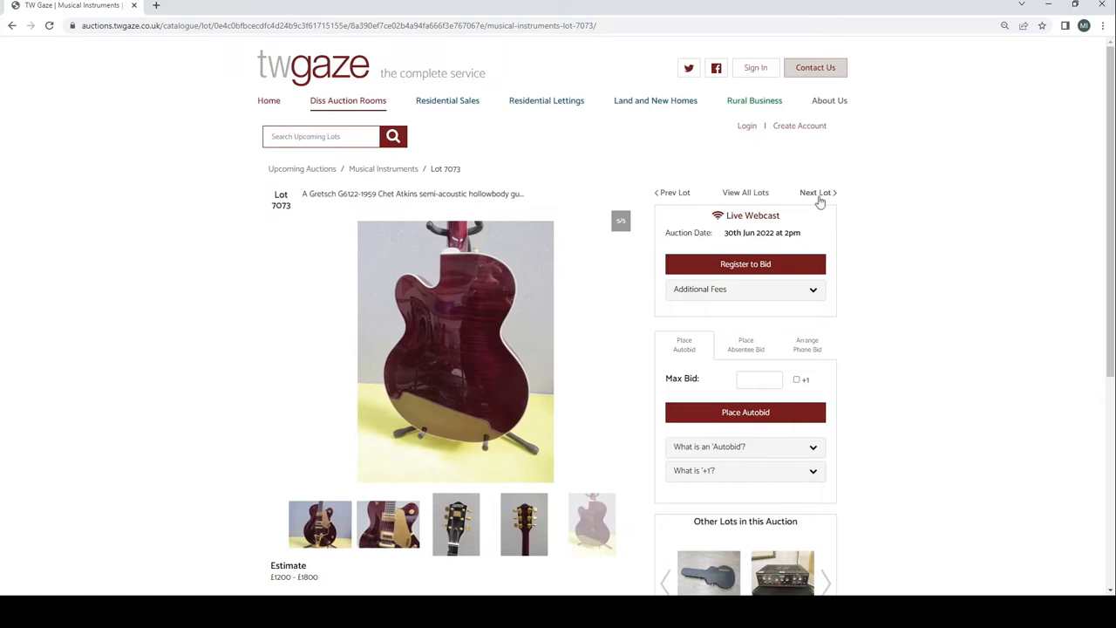
click(816, 192)
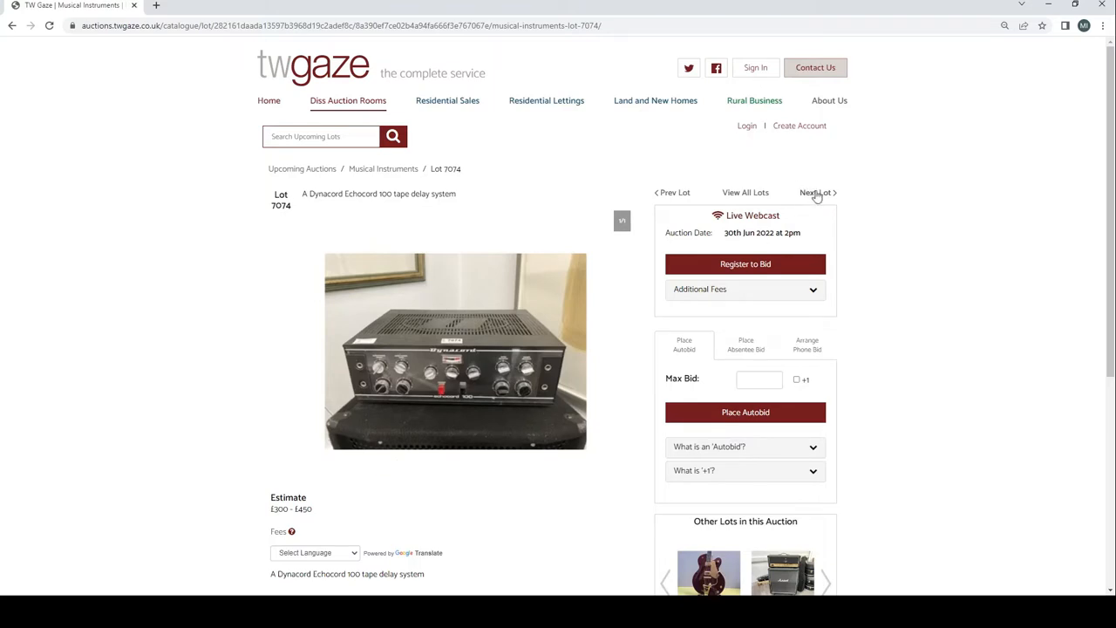
Advance to Lot 7075 and view another photo of the Marshall amplifier
click(816, 192)
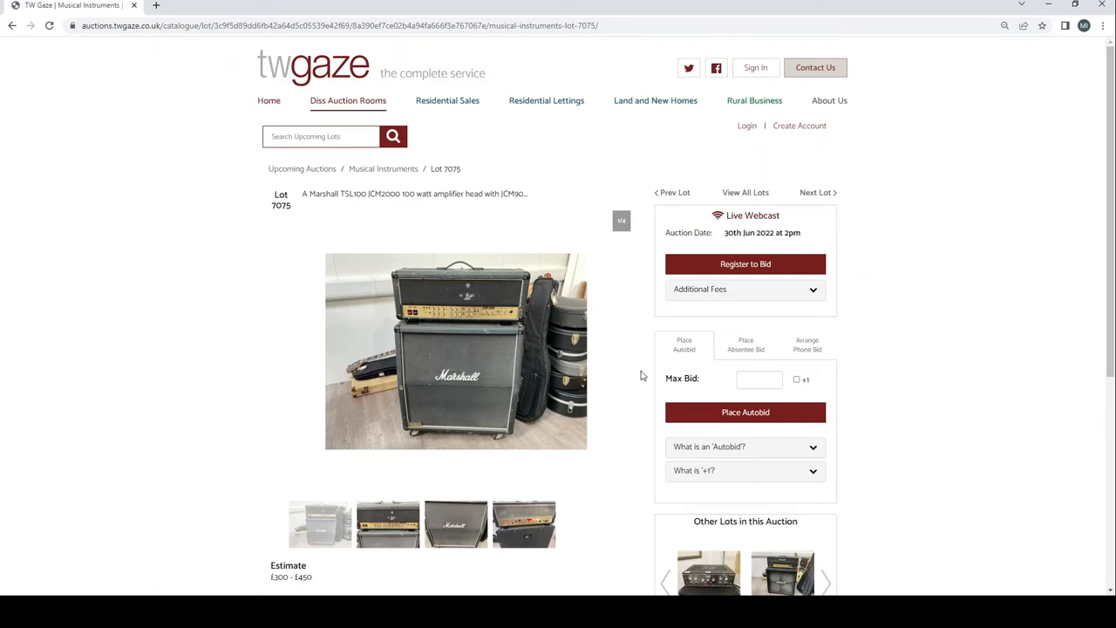
mouse_move(454, 466)
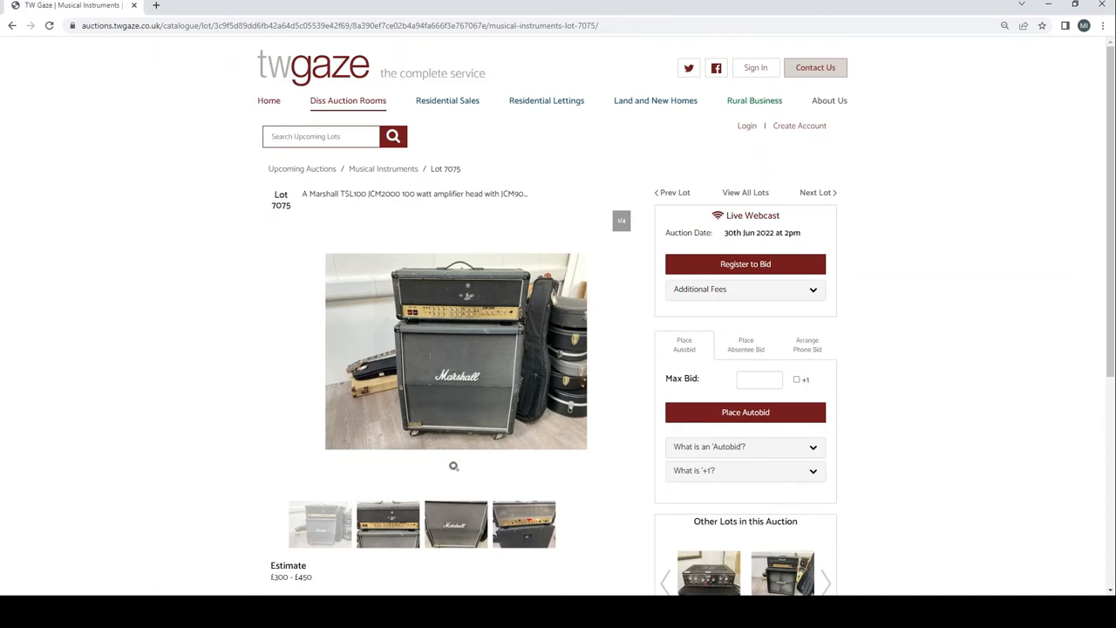
scroll(down, 3)
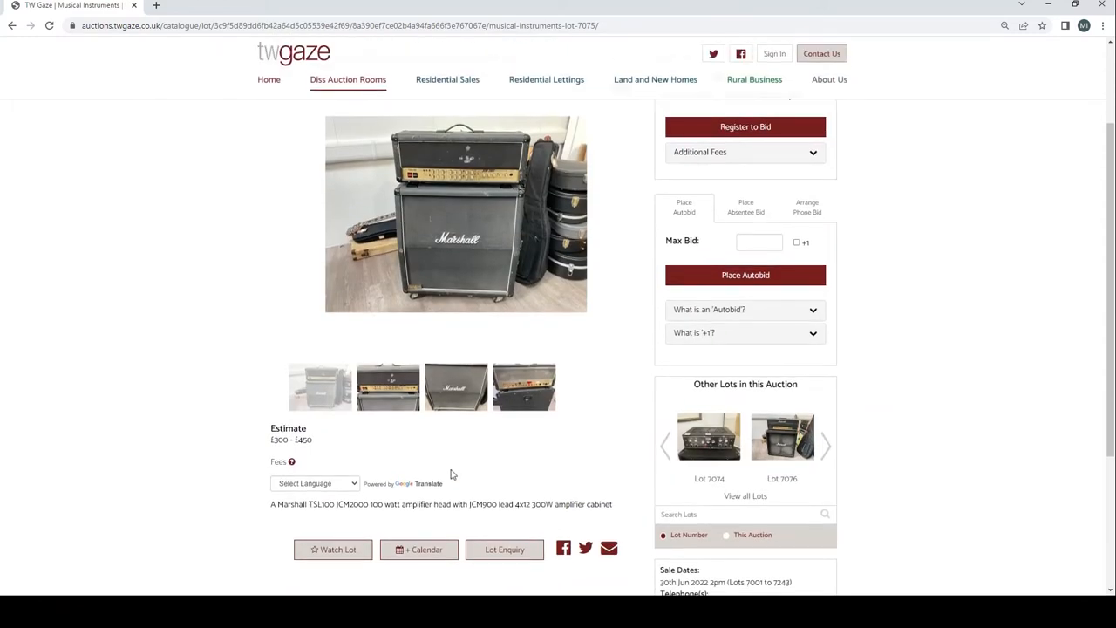
mouse_move(338, 415)
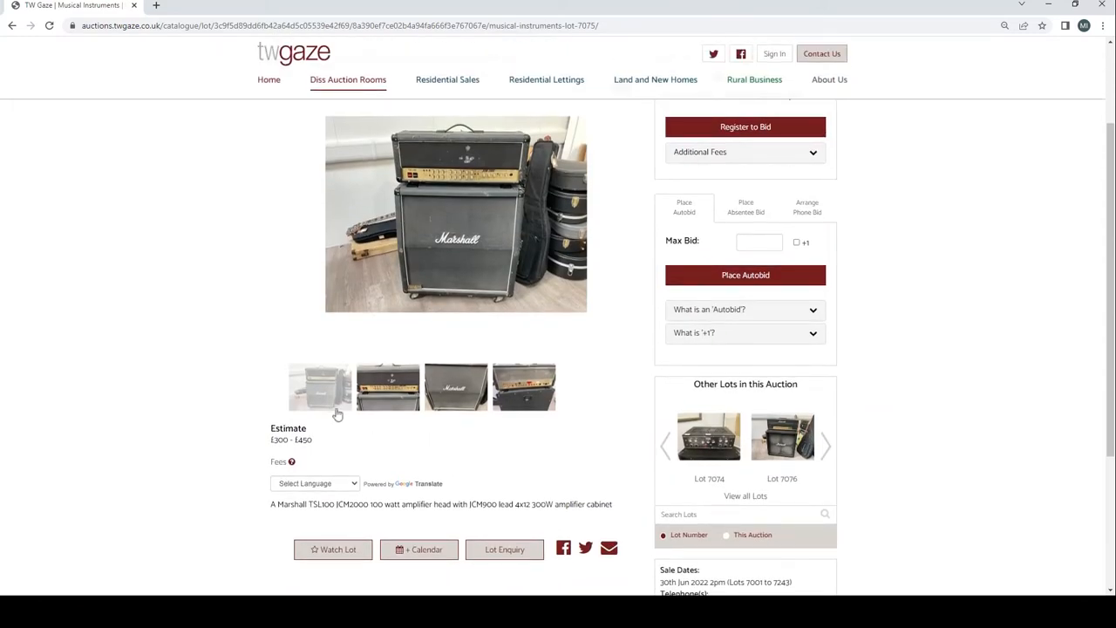
click(455, 387)
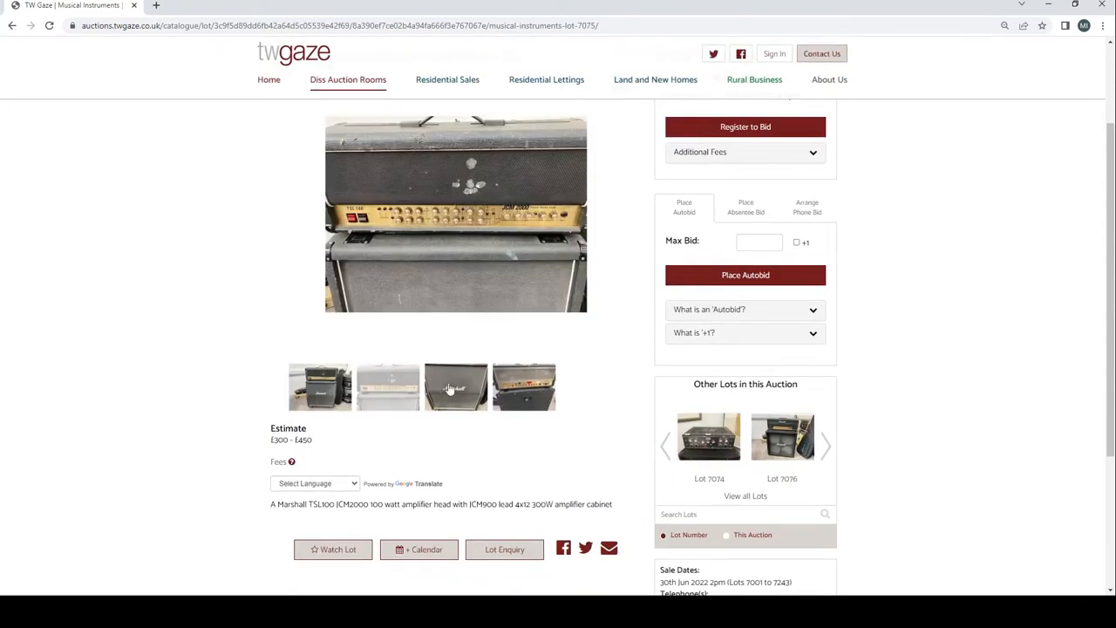
scroll(up, 3)
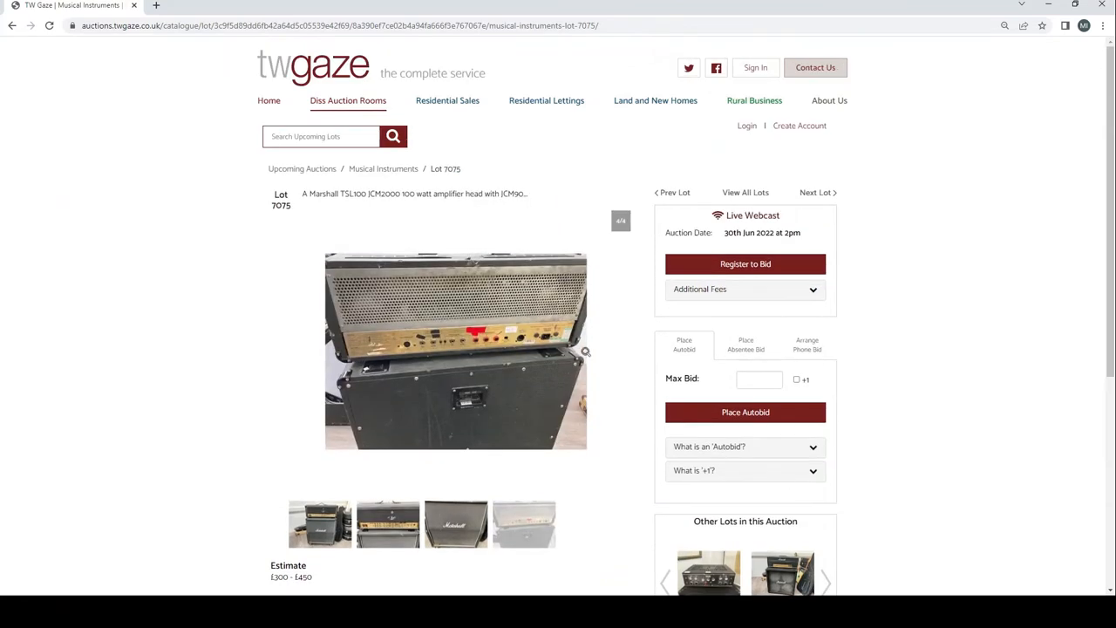
Move to Lot 7076, view the Marshall JTM45's rear photo, and advance to Lot 7077
click(816, 192)
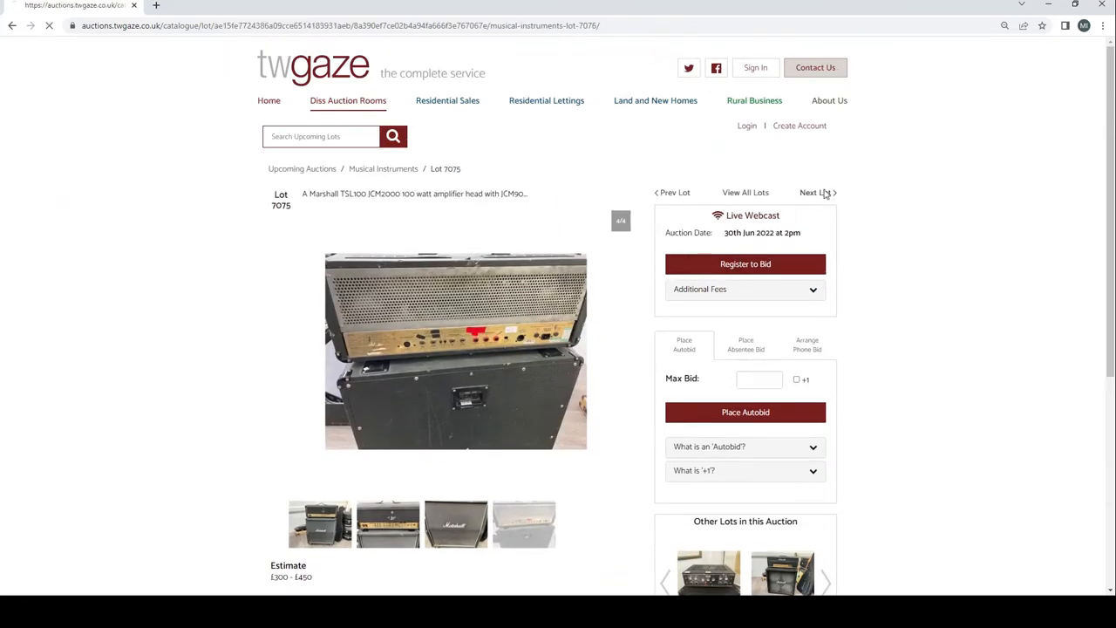
click(816, 192)
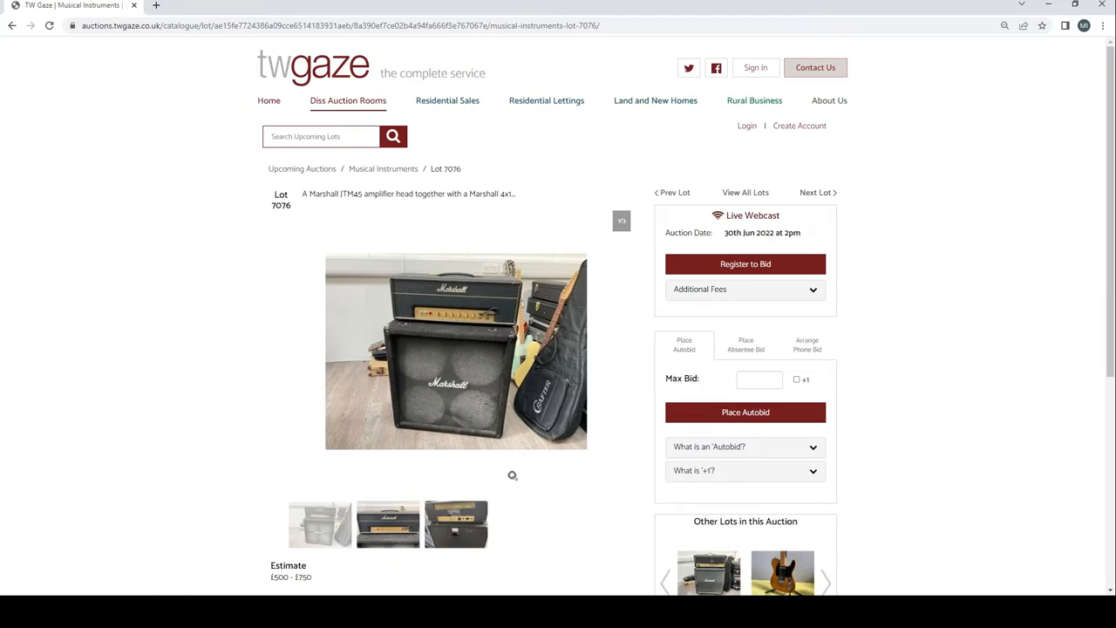
mouse_move(404, 523)
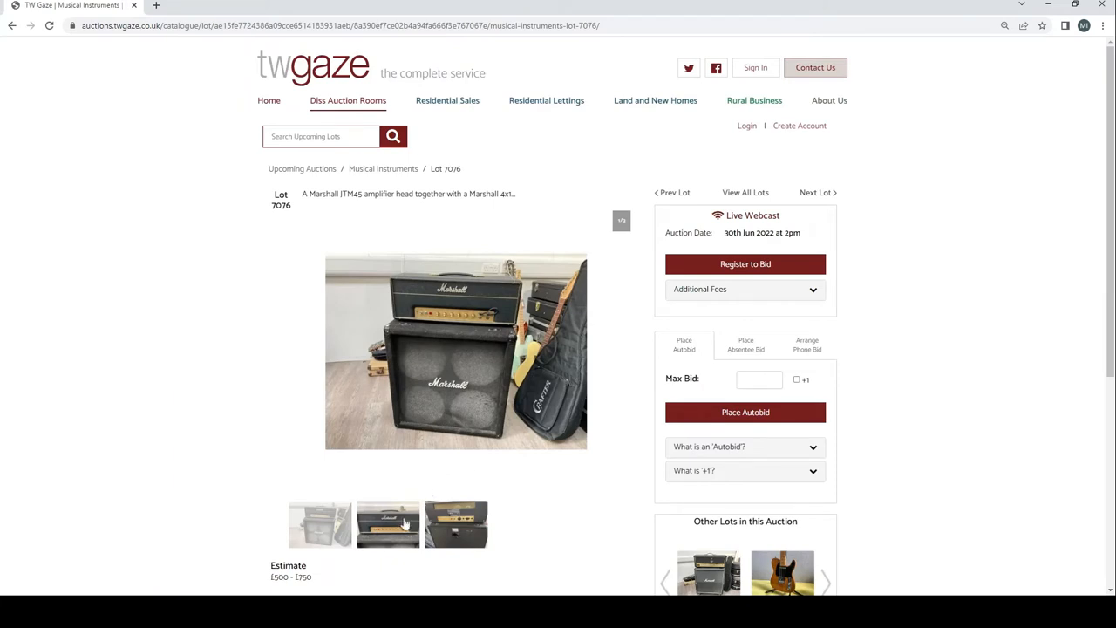
click(456, 523)
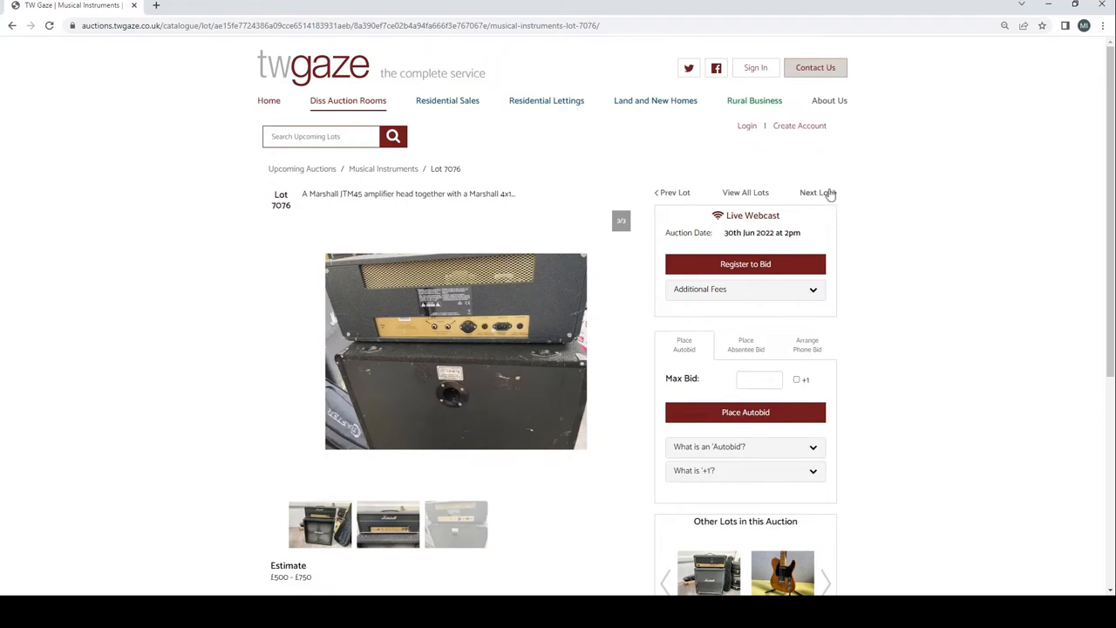
click(816, 192)
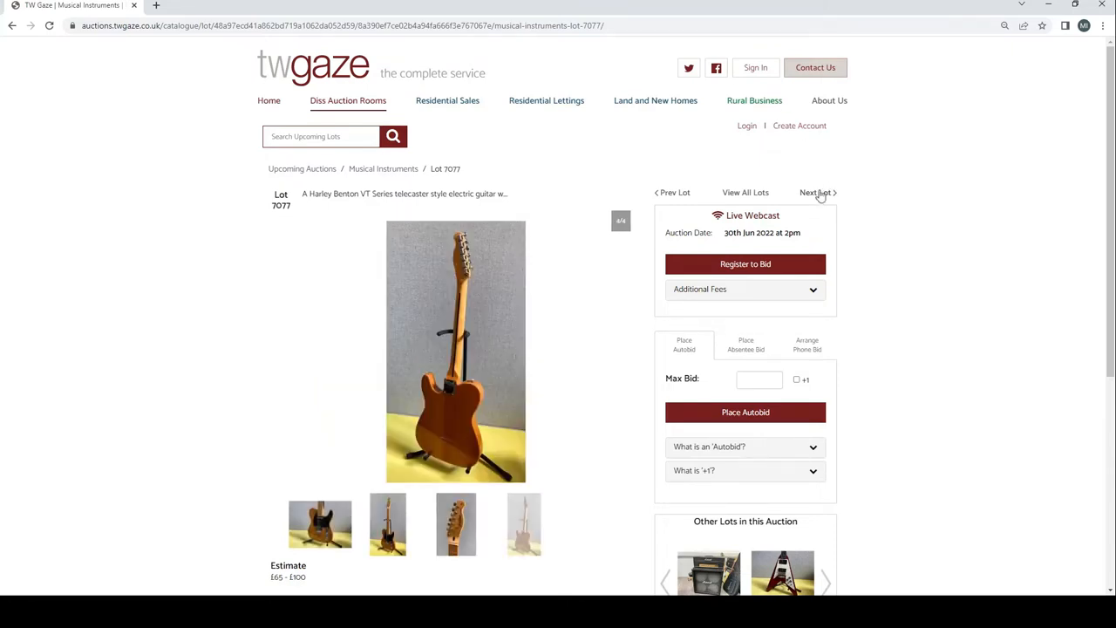
Advance to Lot 7078 and flip through the Flying V's fretboard and body-back photos
click(814, 192)
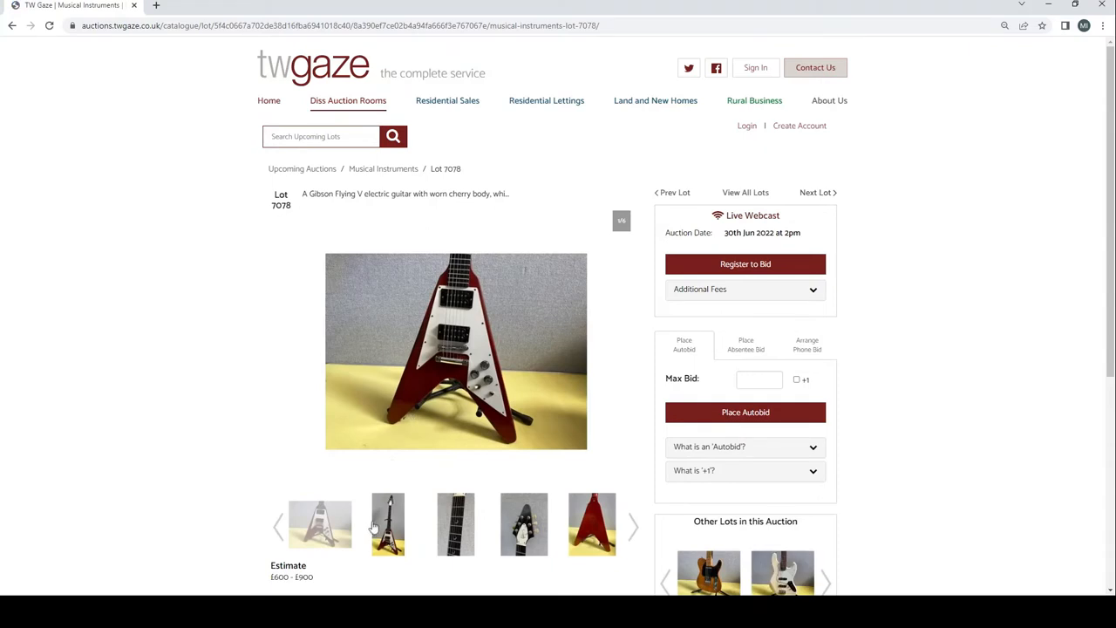
click(454, 523)
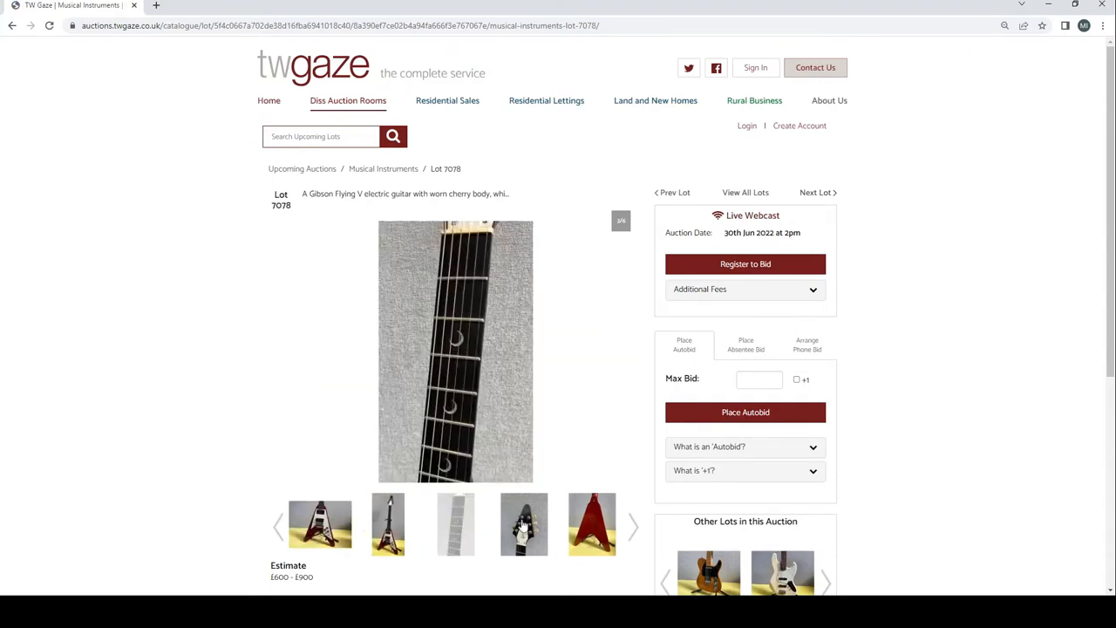
click(634, 527)
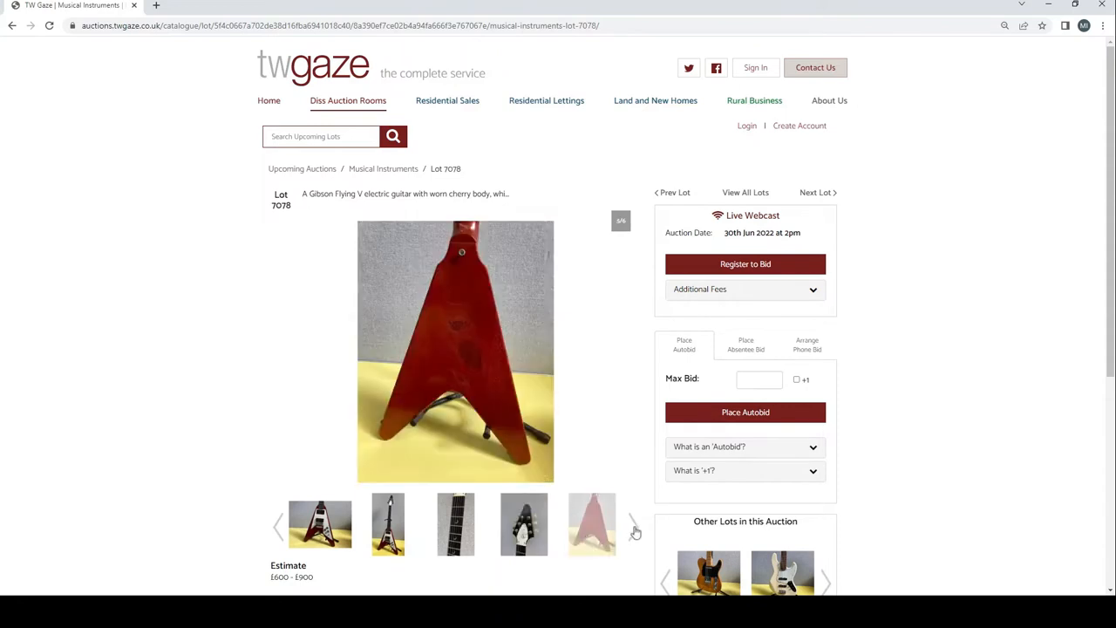
click(635, 527)
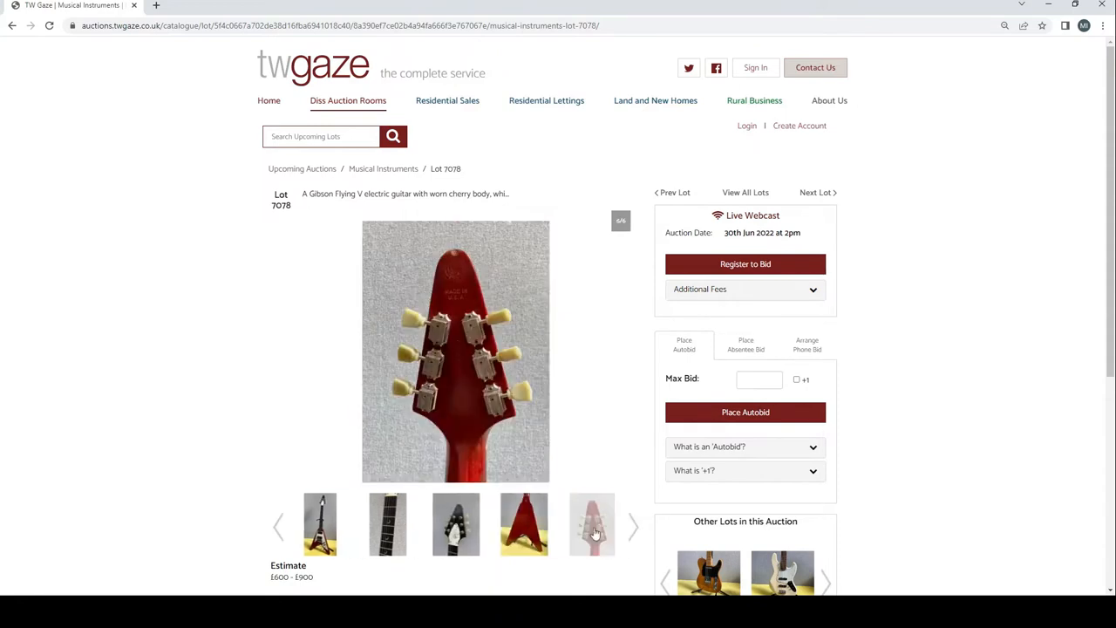
mouse_move(817, 191)
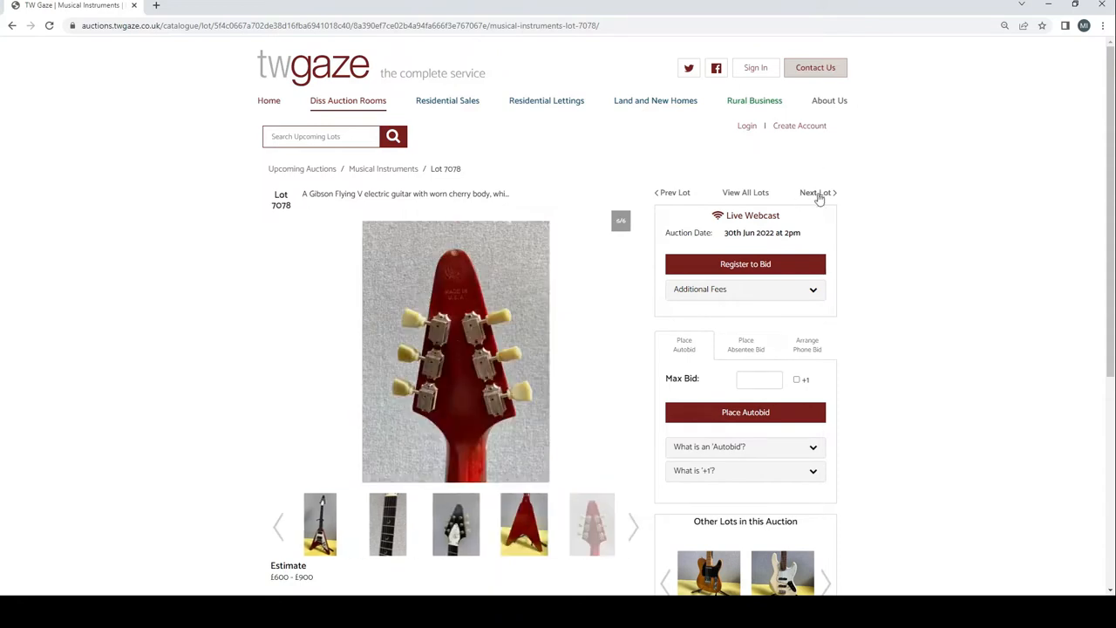
View Lot 7079's bass photos and Lot 7080's Hofner headstock back, then reach Lot 7081
click(816, 191)
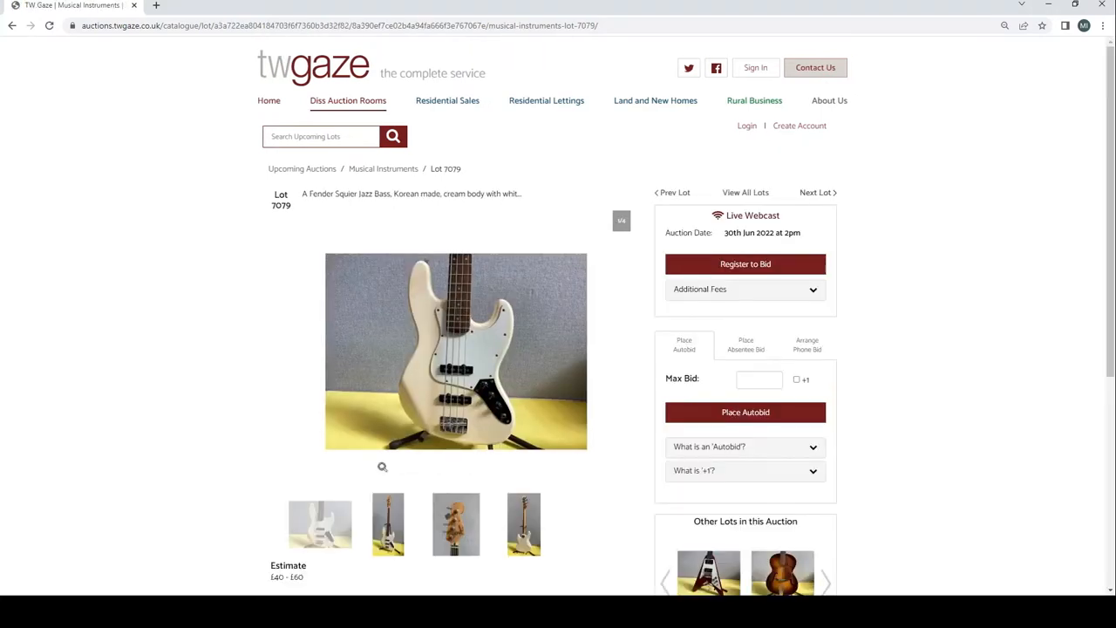
click(455, 523)
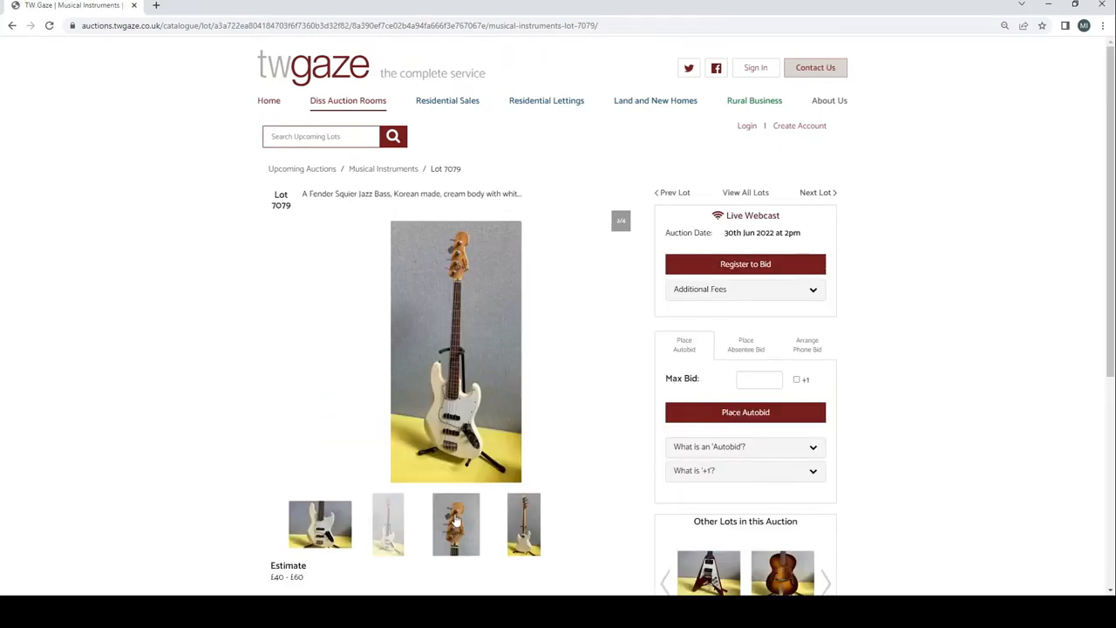
click(387, 523)
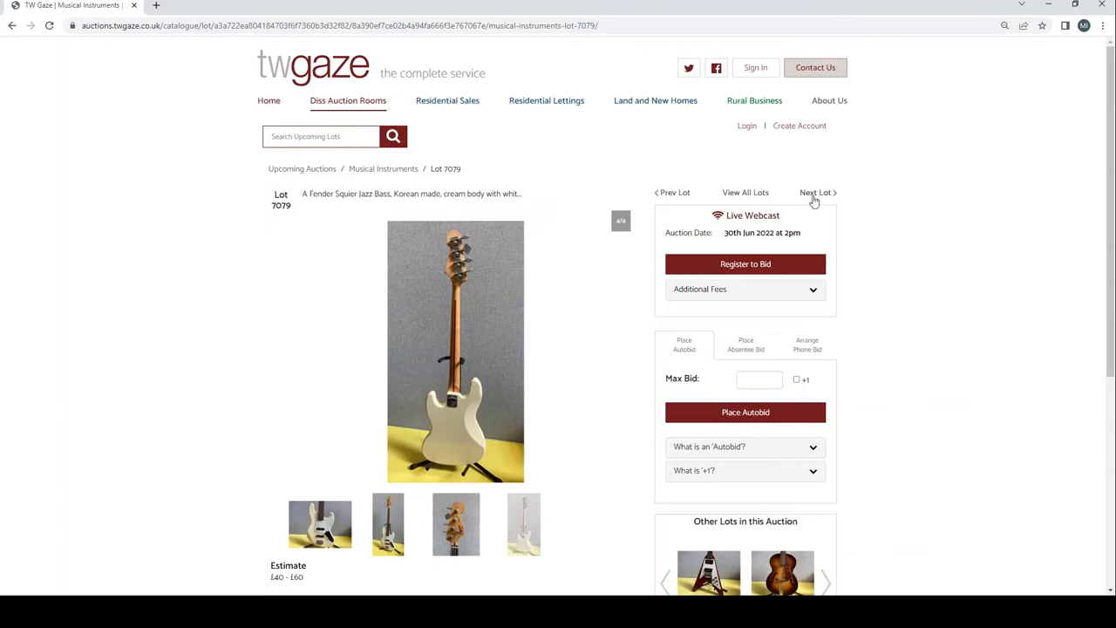
click(816, 192)
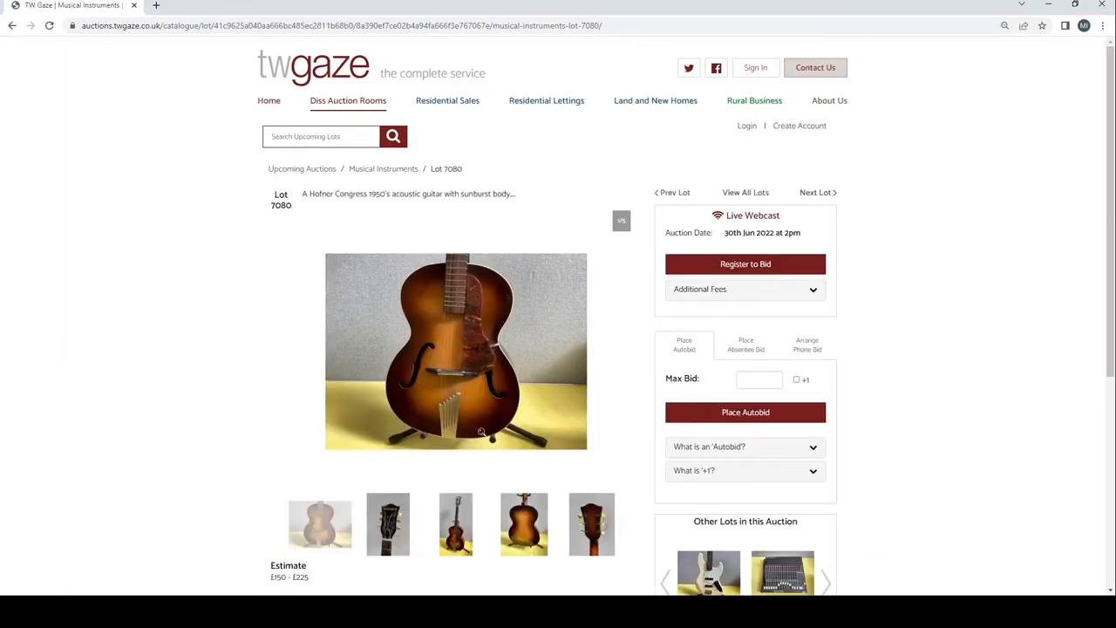
click(387, 523)
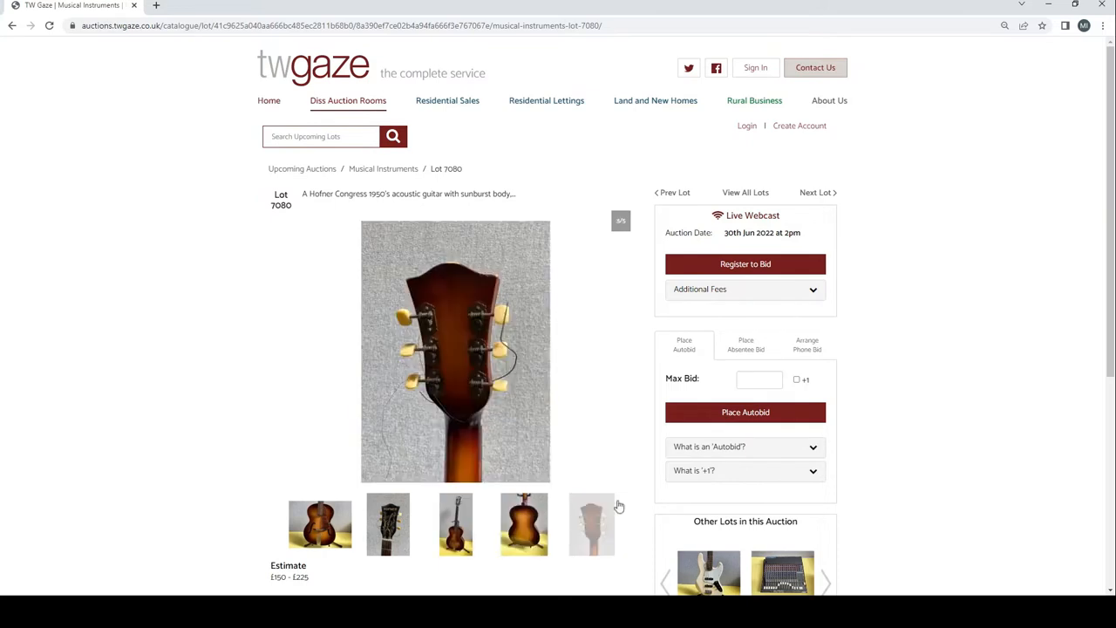
click(814, 192)
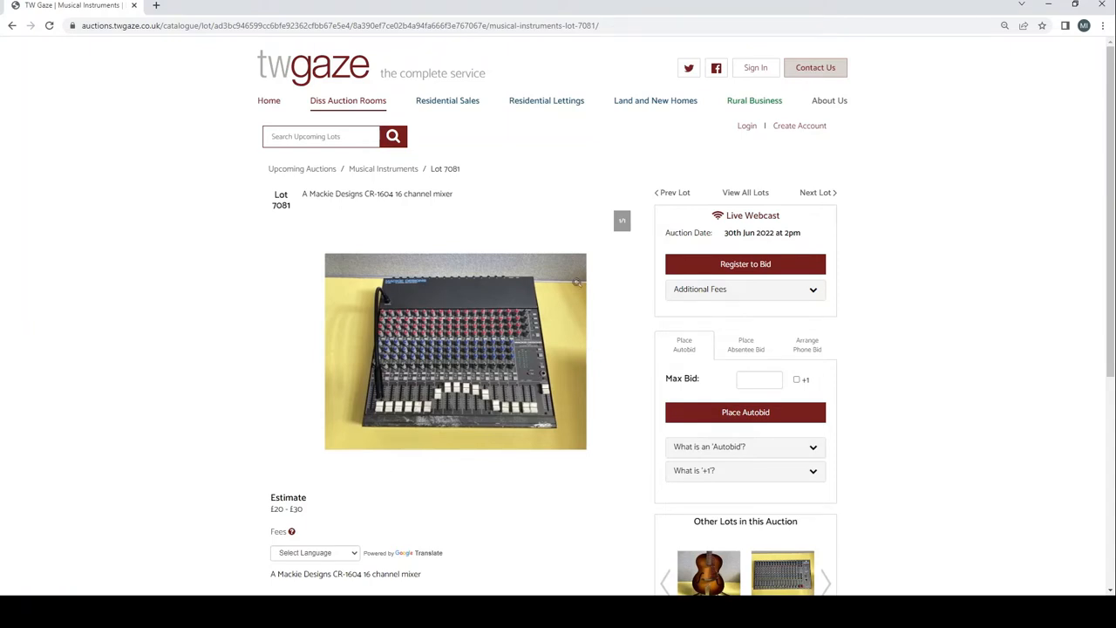
Advance lot by lot from Lot 7082 past the mixers, amplifier and processors to Lot 7089
click(816, 192)
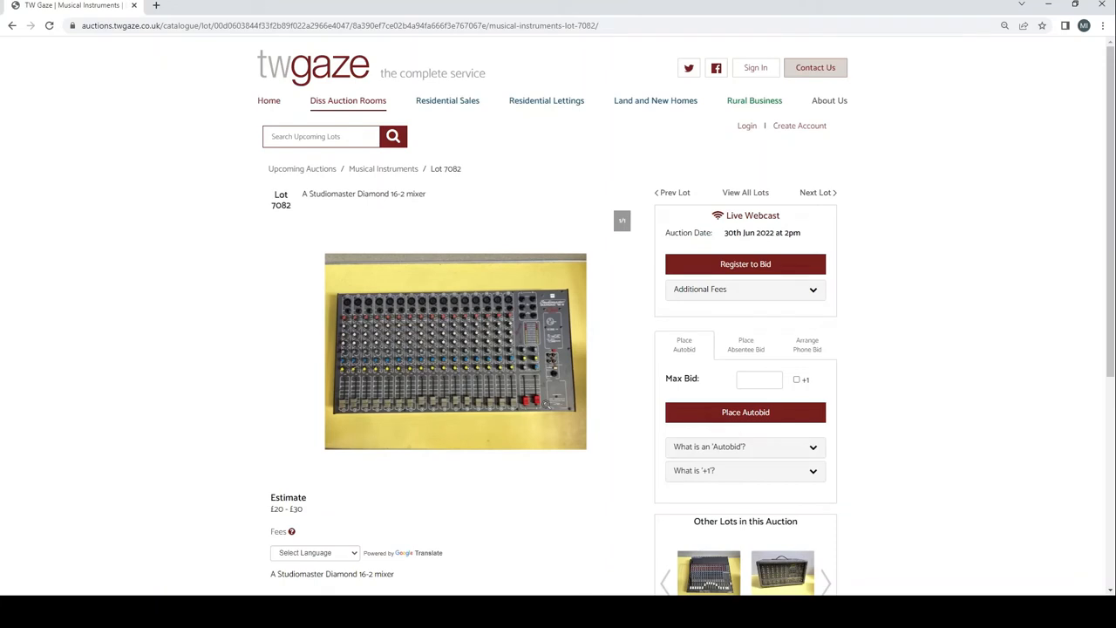
mouse_move(614, 272)
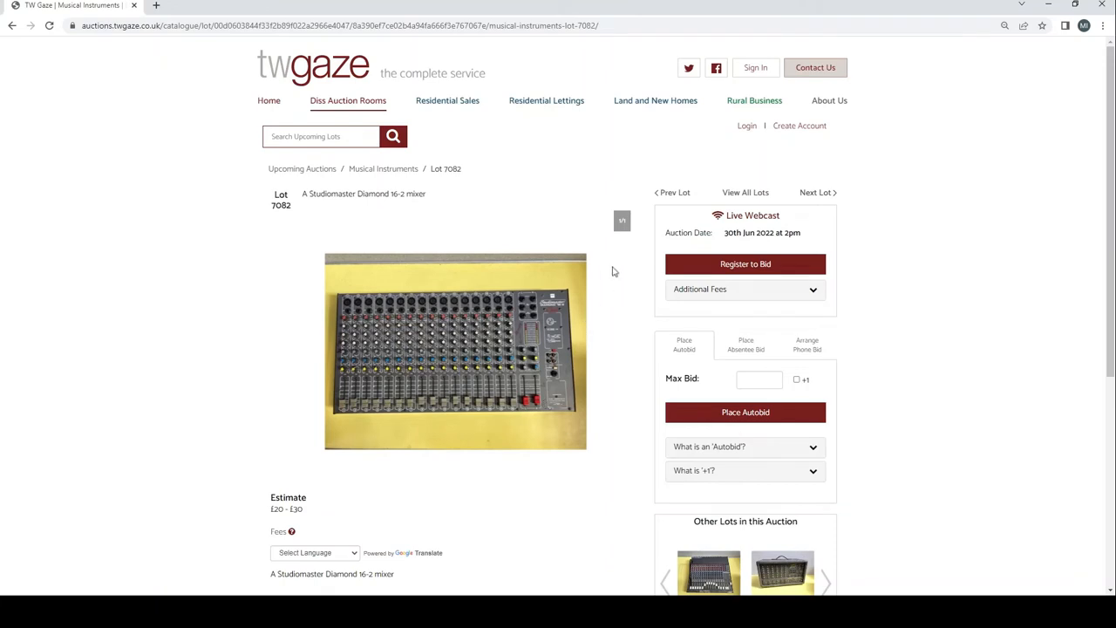
mouse_move(830, 192)
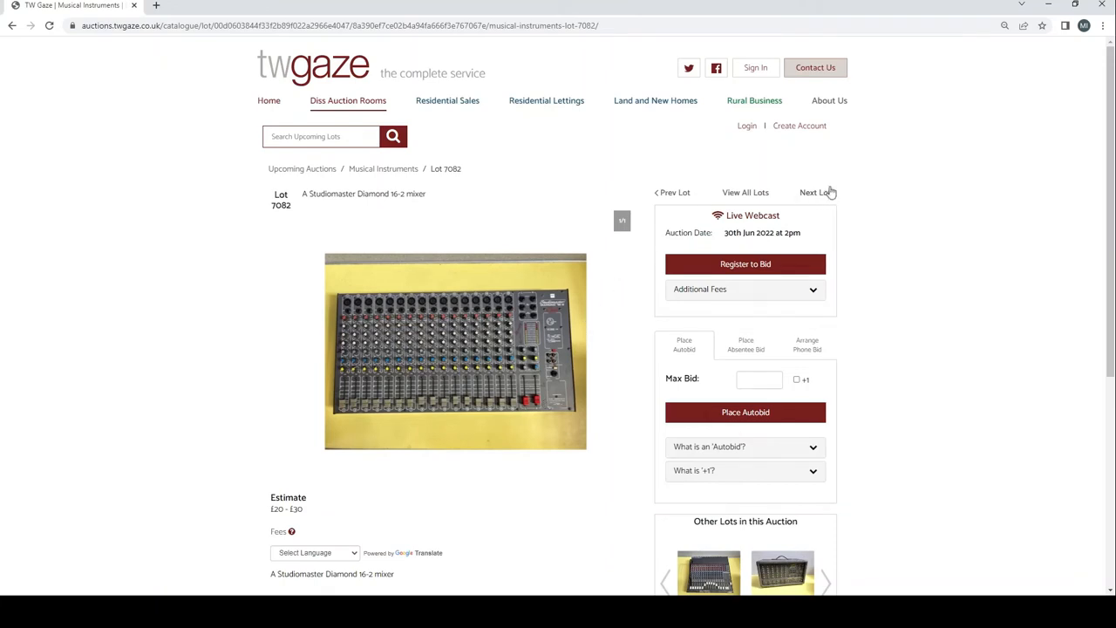
click(816, 191)
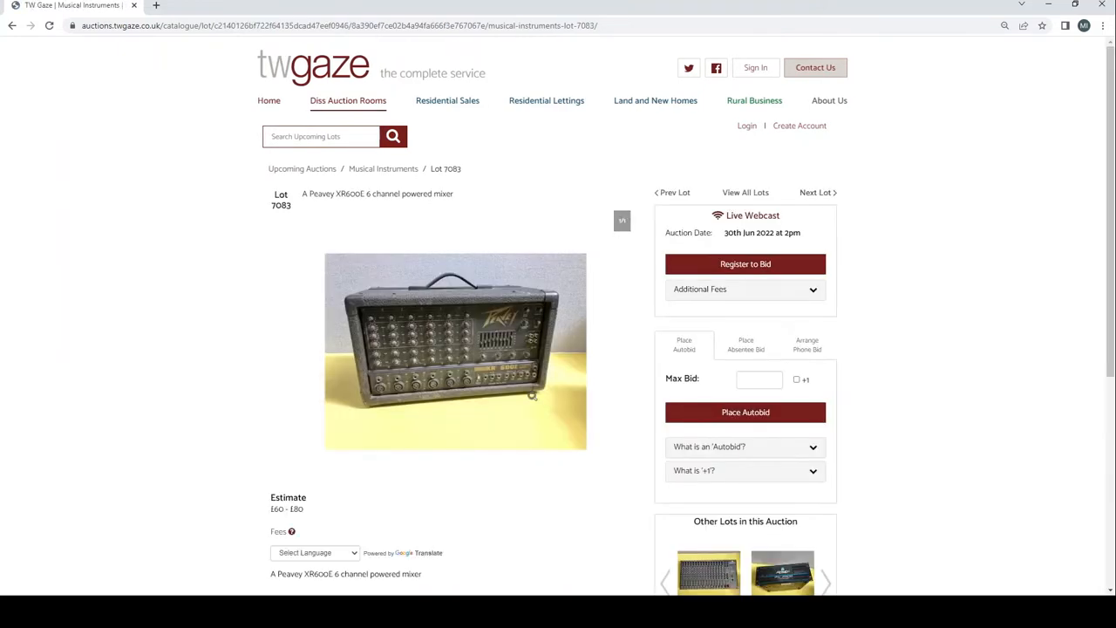
mouse_move(489, 387)
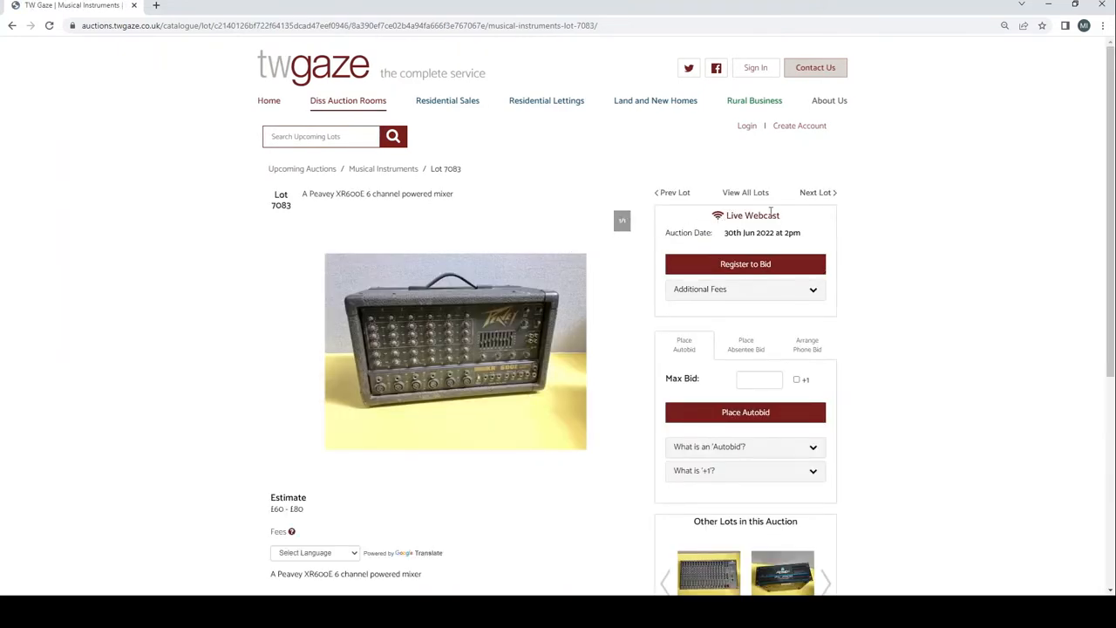
click(814, 192)
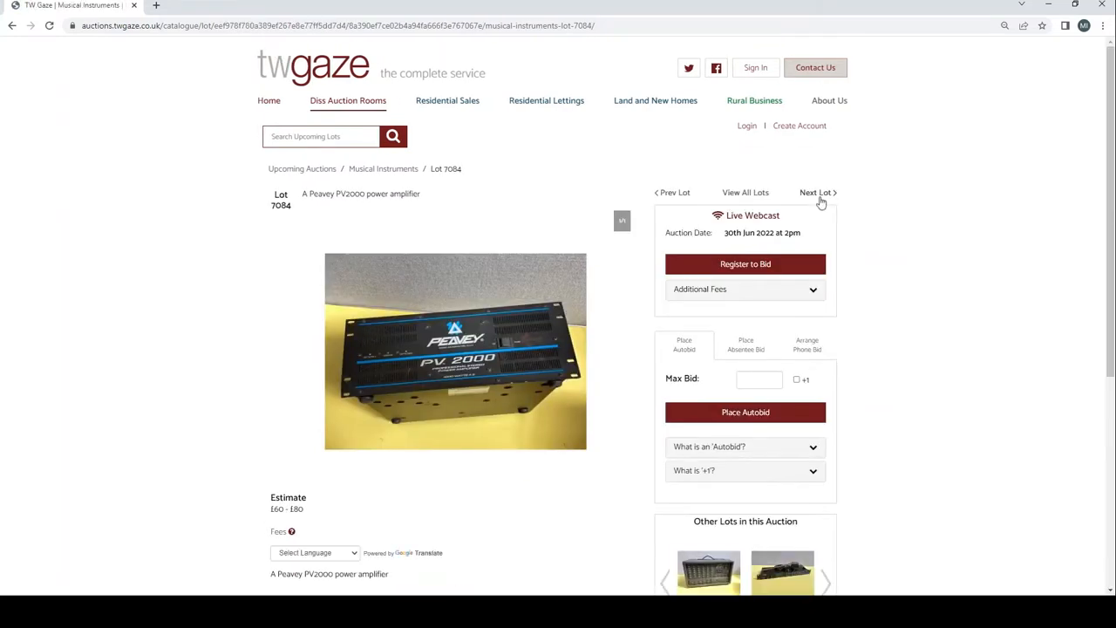
mouse_move(596, 223)
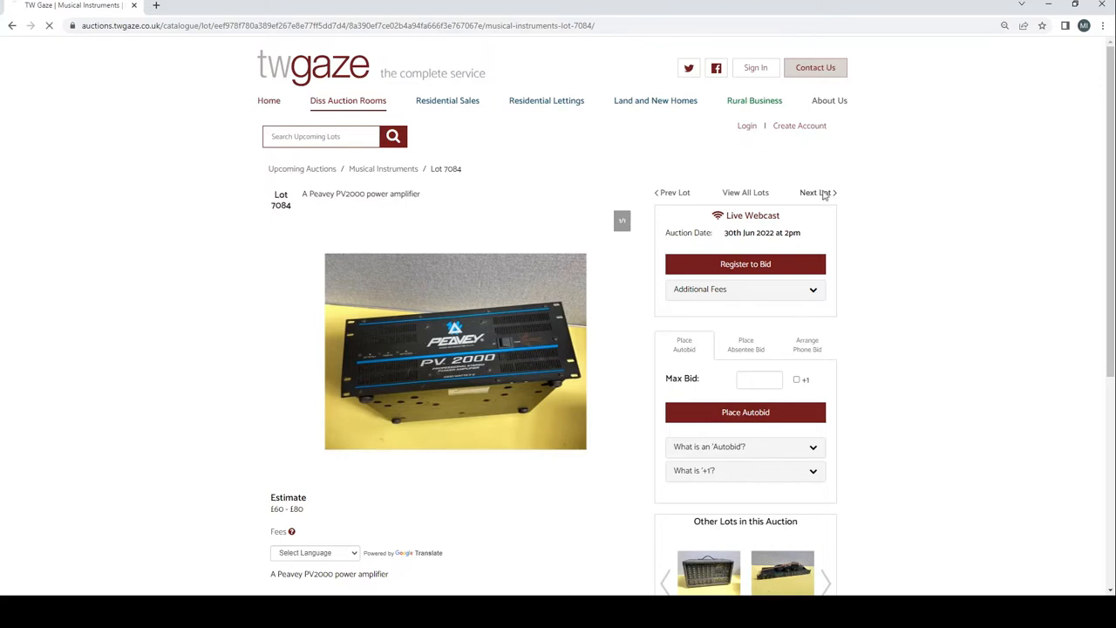
click(816, 192)
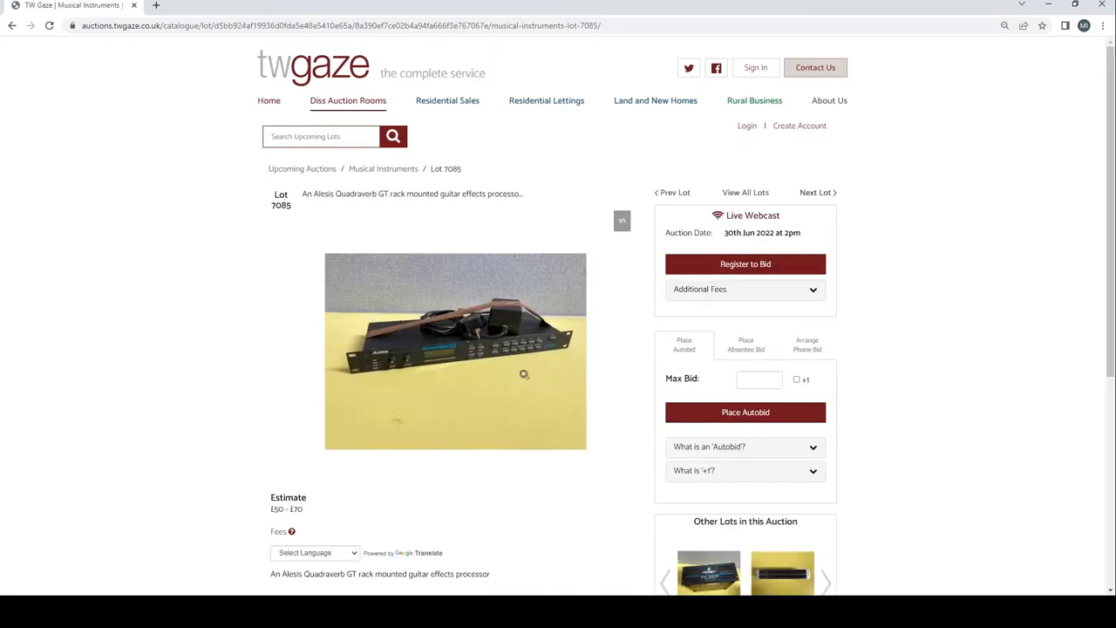
mouse_move(729, 178)
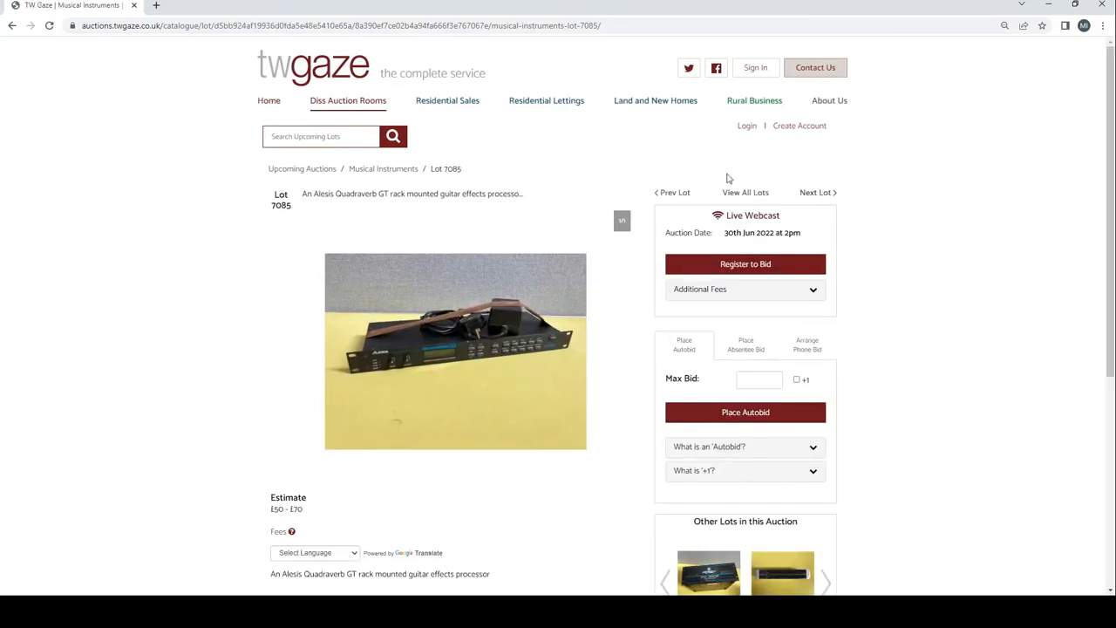
click(816, 191)
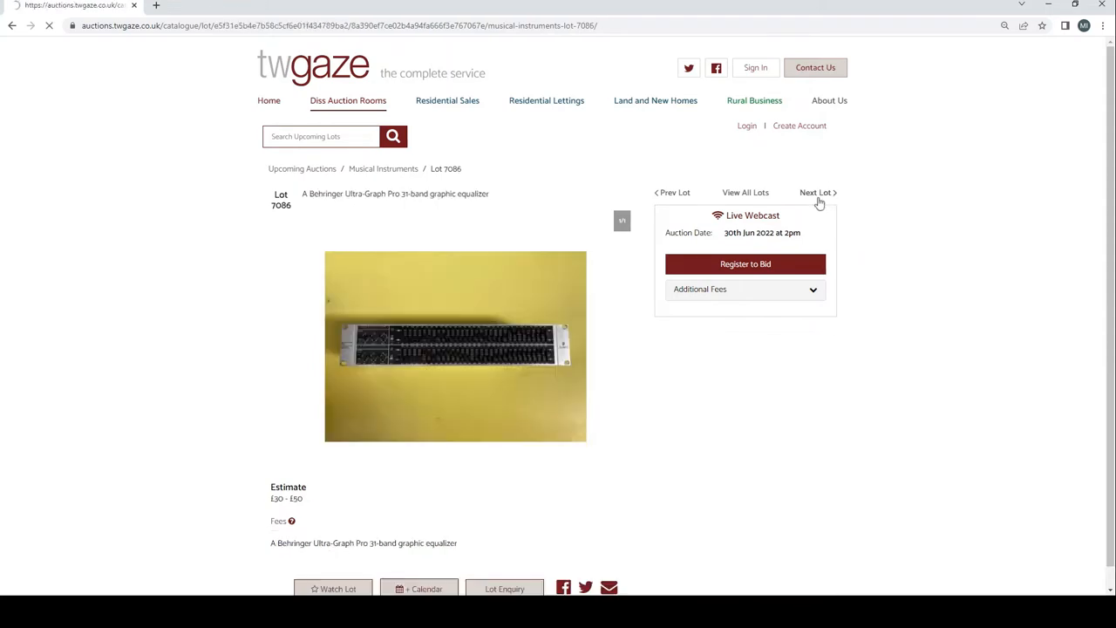
click(746, 263)
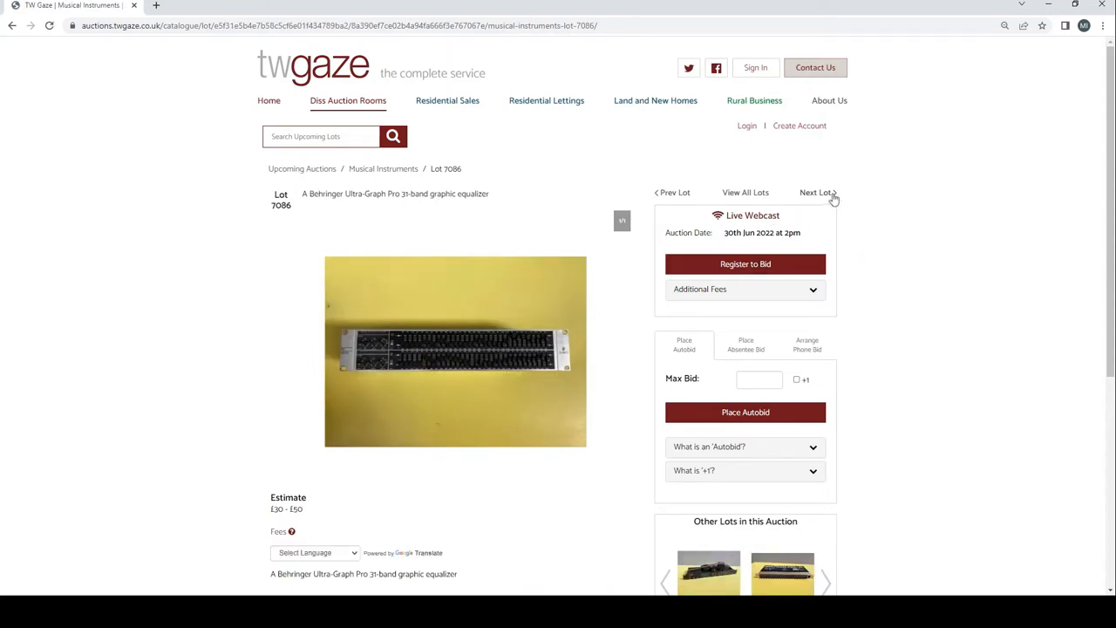
click(816, 192)
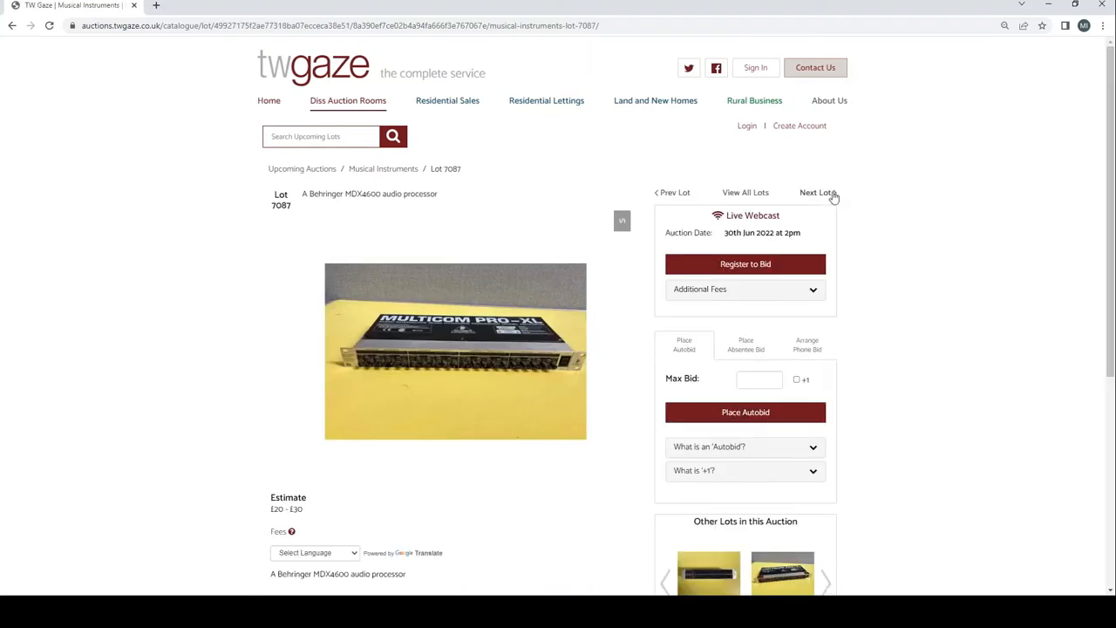
click(816, 191)
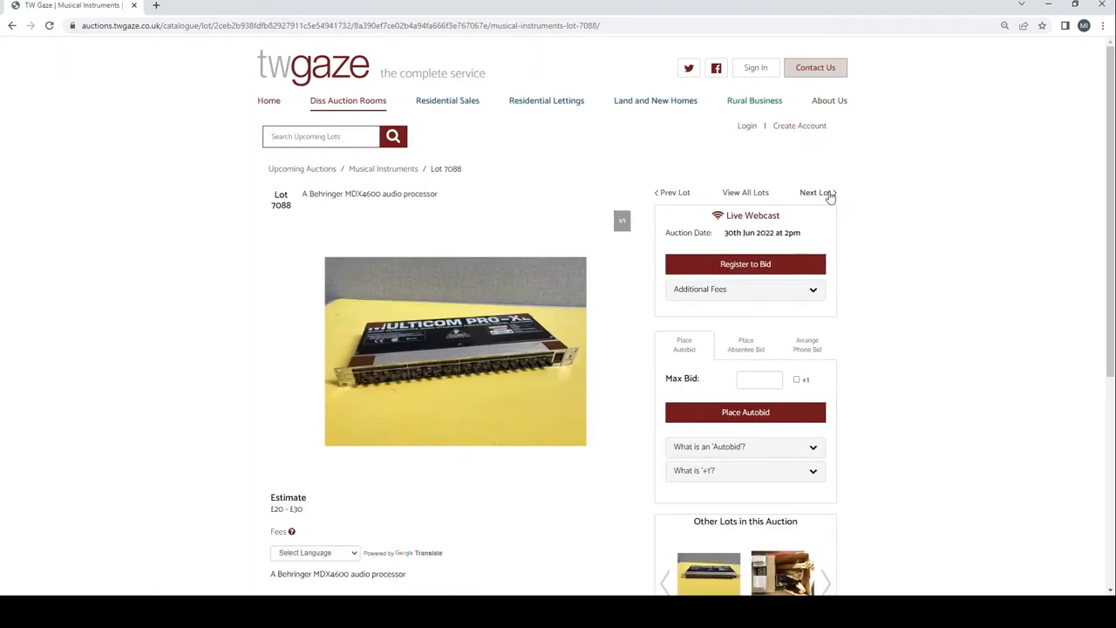
click(816, 192)
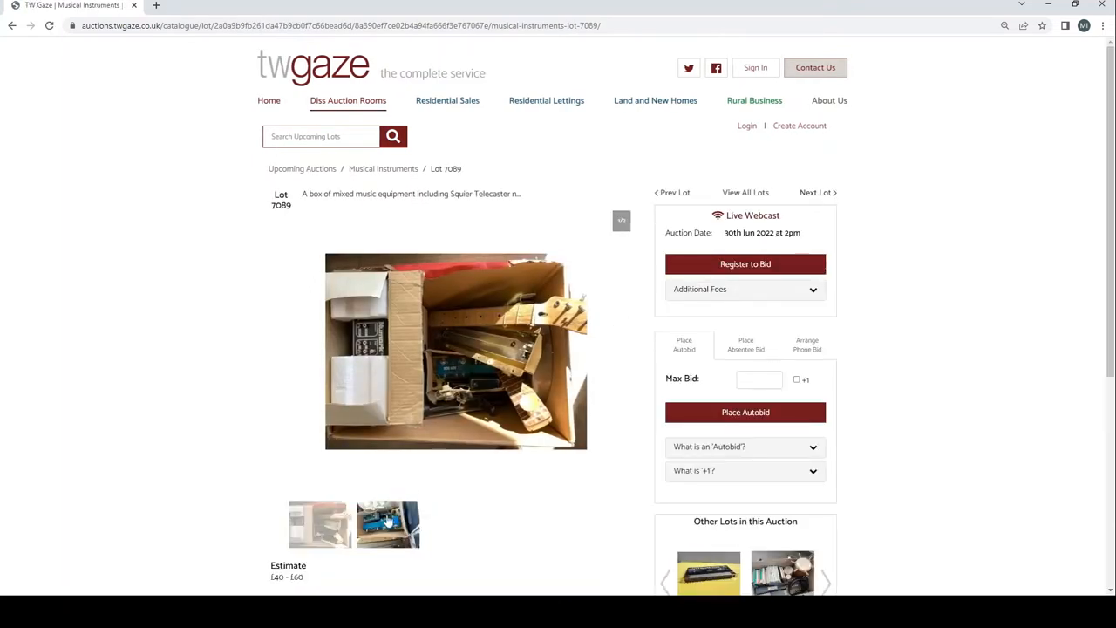
Step through Lots 7090 and 7091 to the Mason saxophone at 7092 and on to the violin, Lot 7093
click(387, 523)
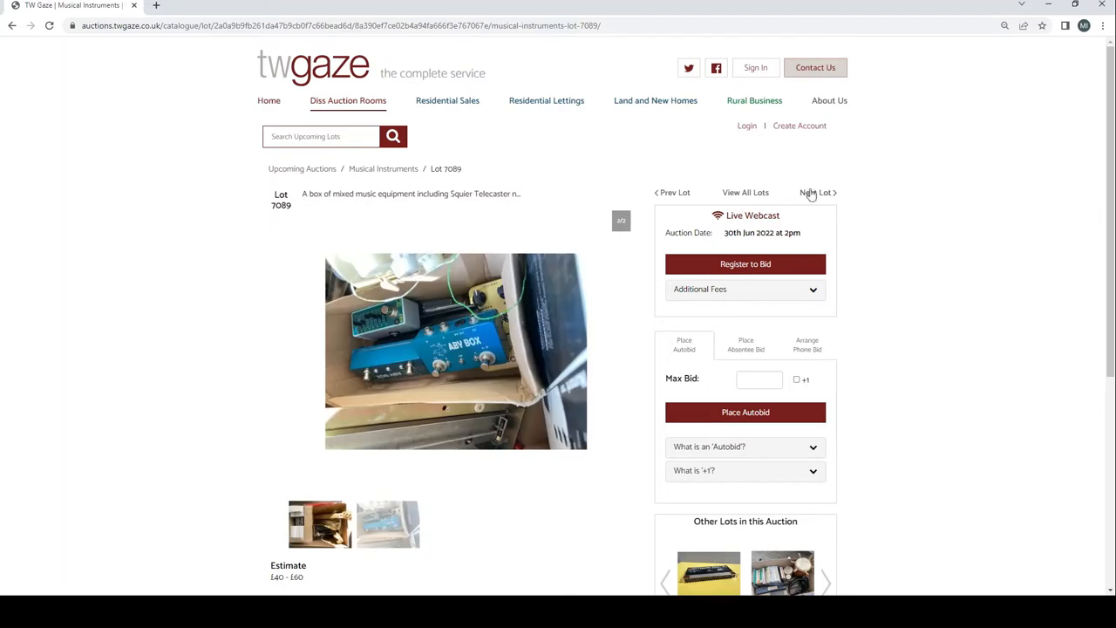
click(816, 192)
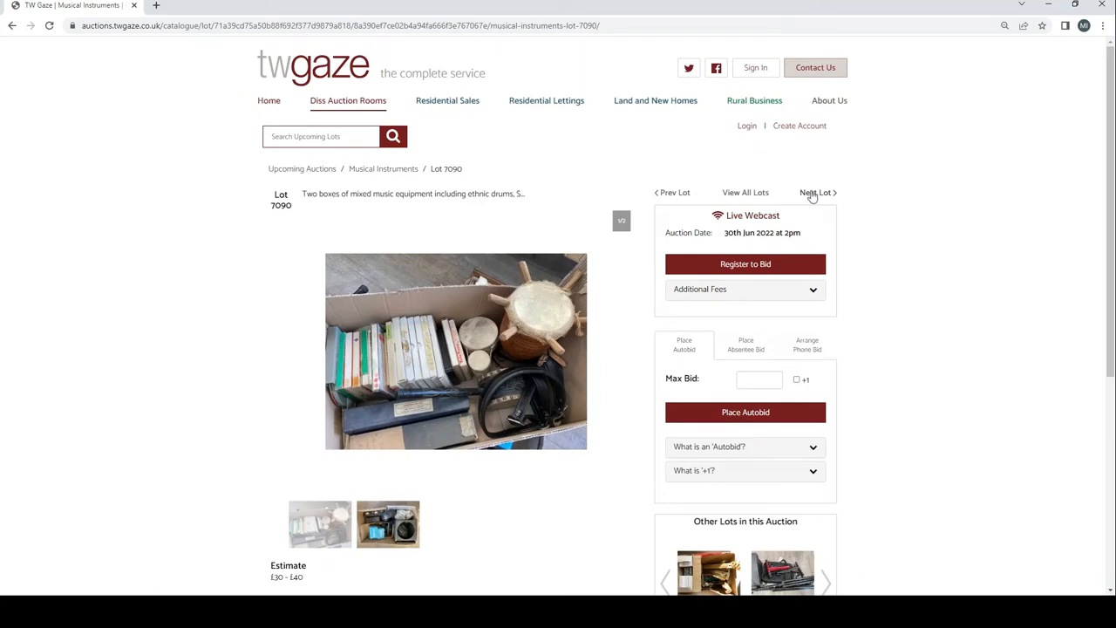
click(388, 524)
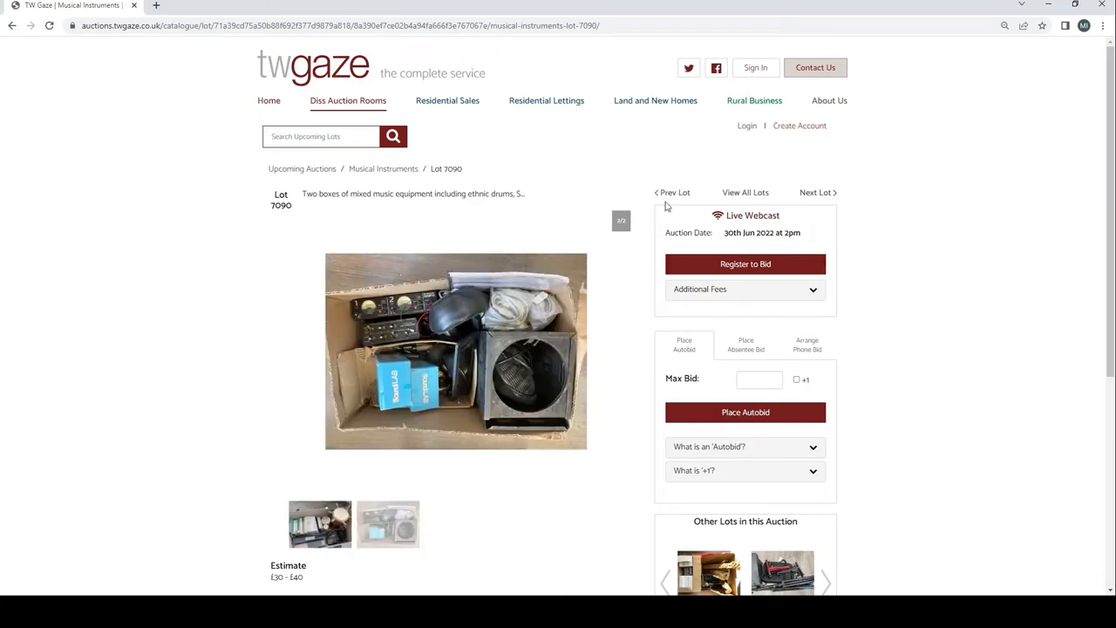
click(816, 192)
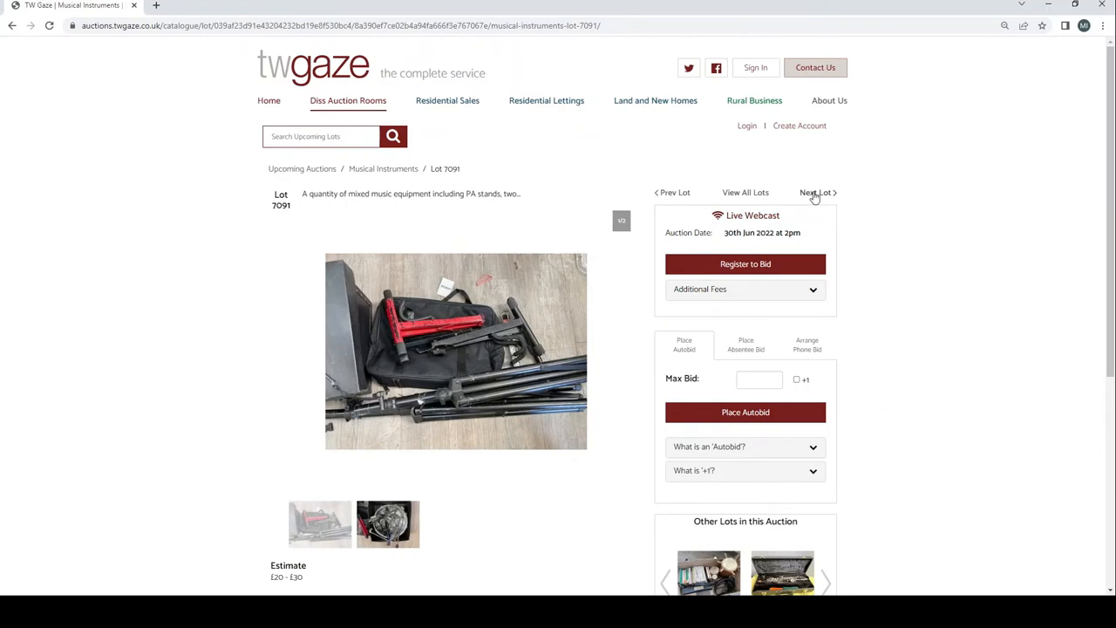
click(816, 191)
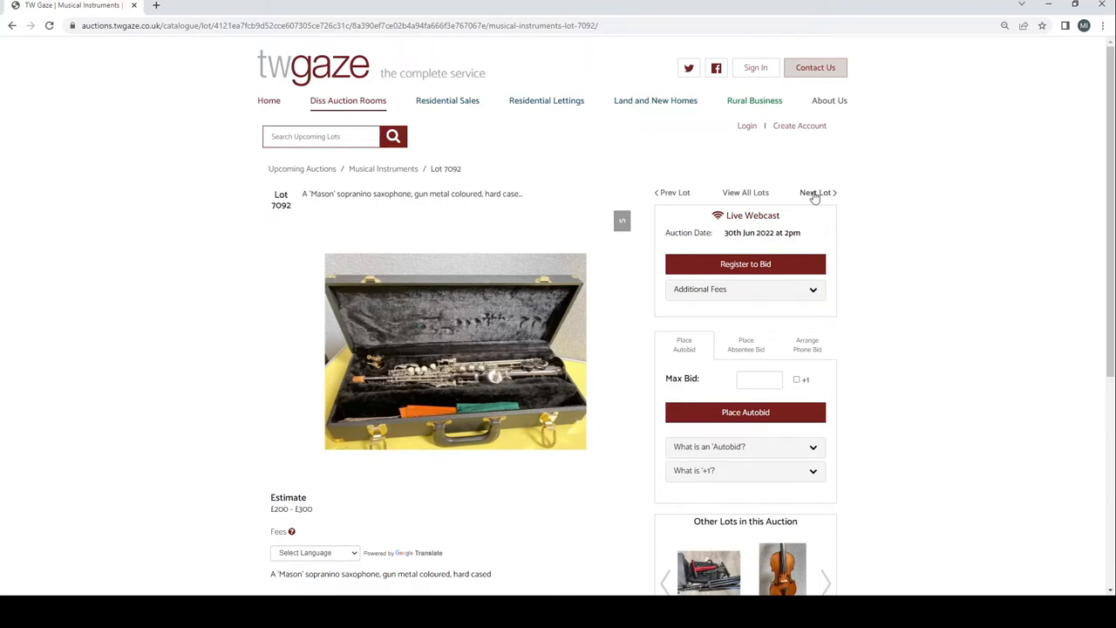
click(816, 192)
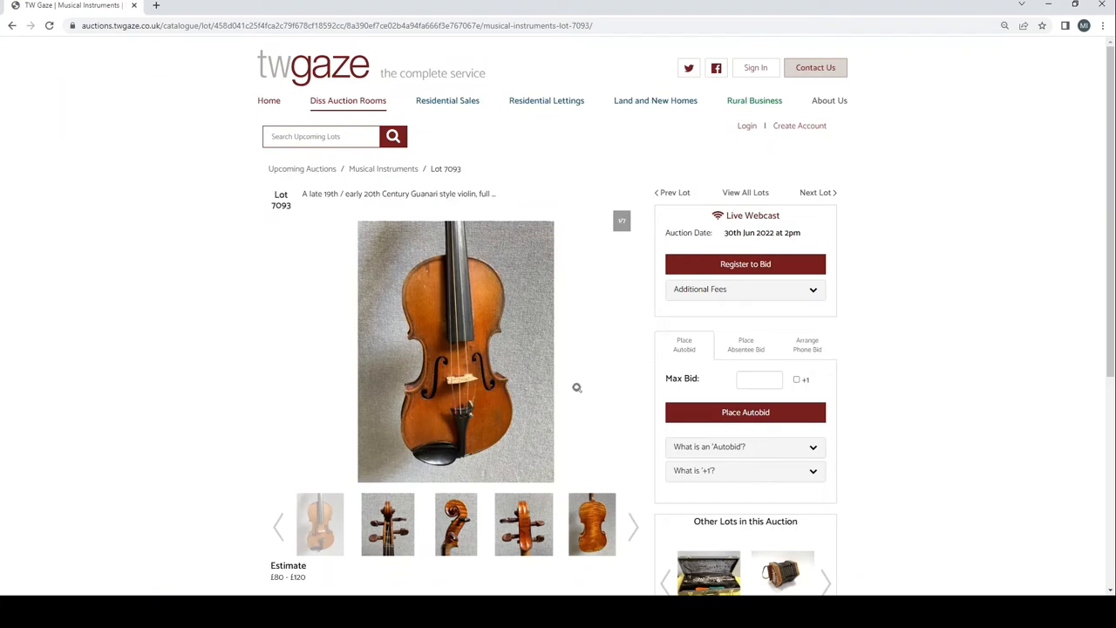
mouse_move(433, 420)
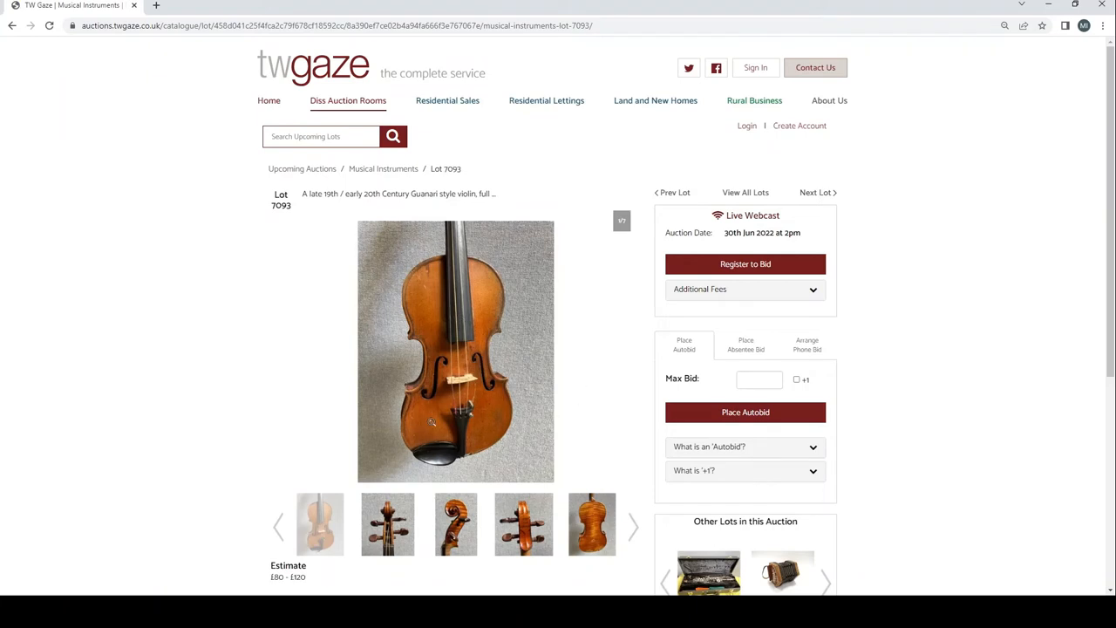
mouse_move(418, 445)
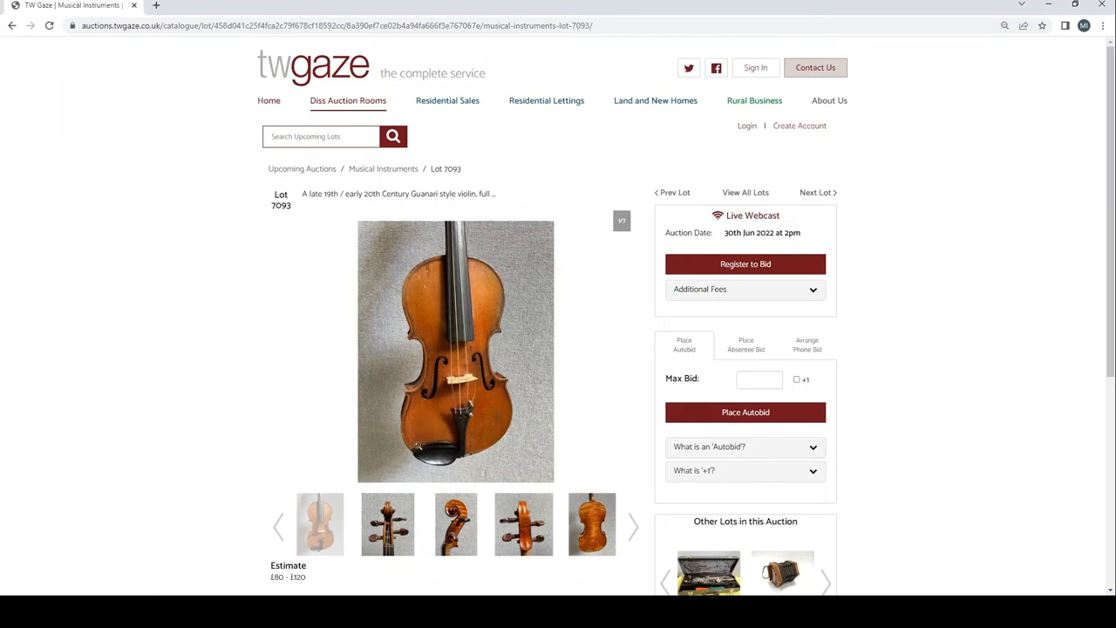
mouse_move(387, 516)
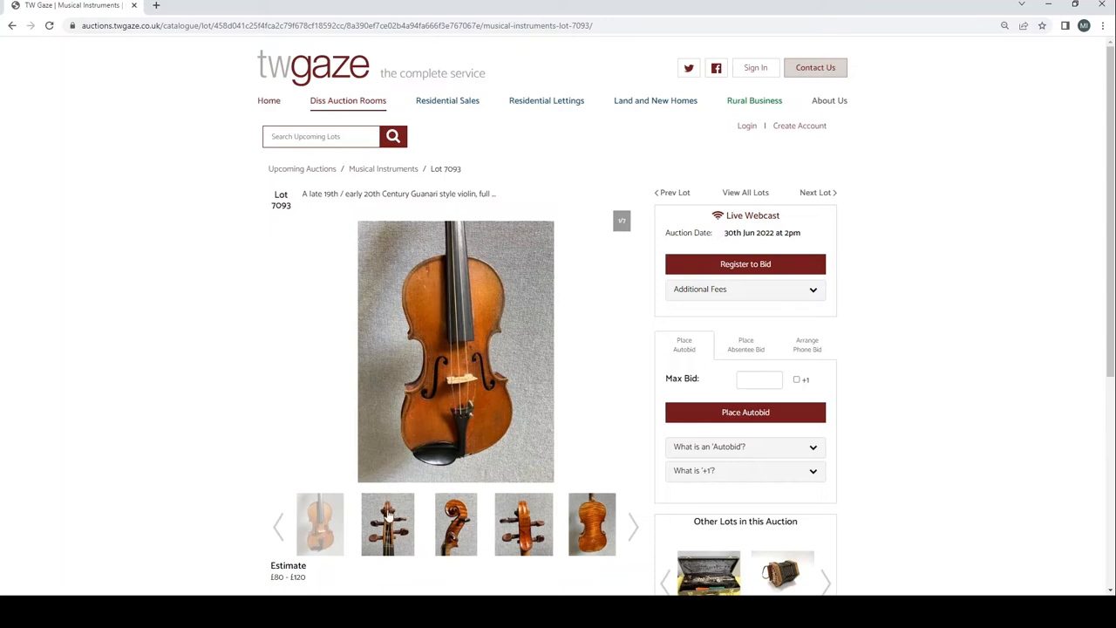
Flip through the Guarneri-style violin photos to the bow
click(455, 523)
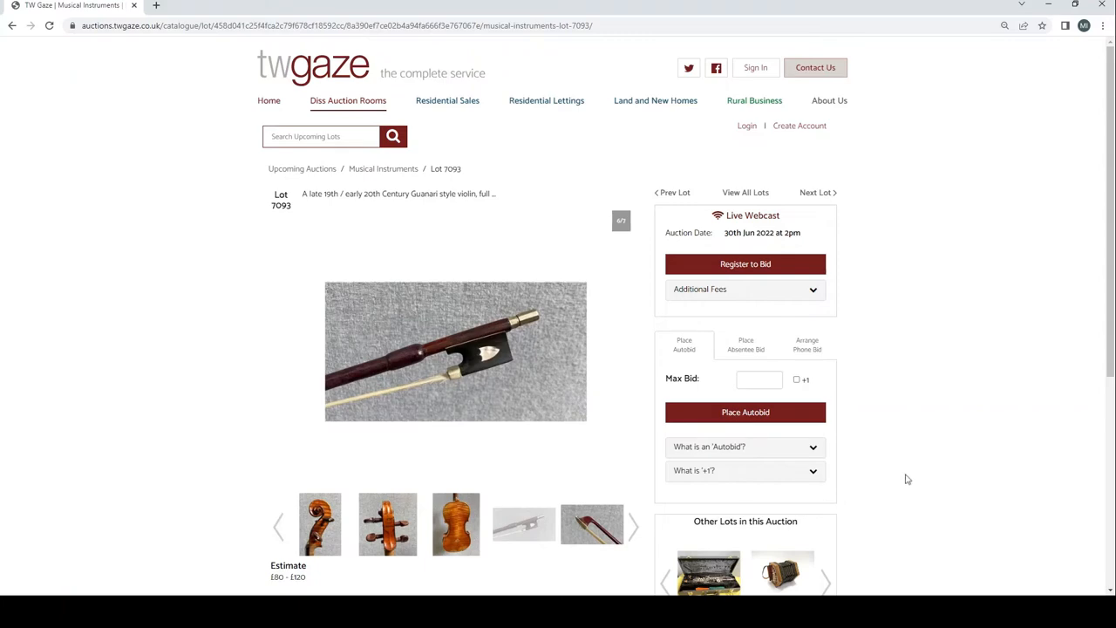
scroll(down, 3)
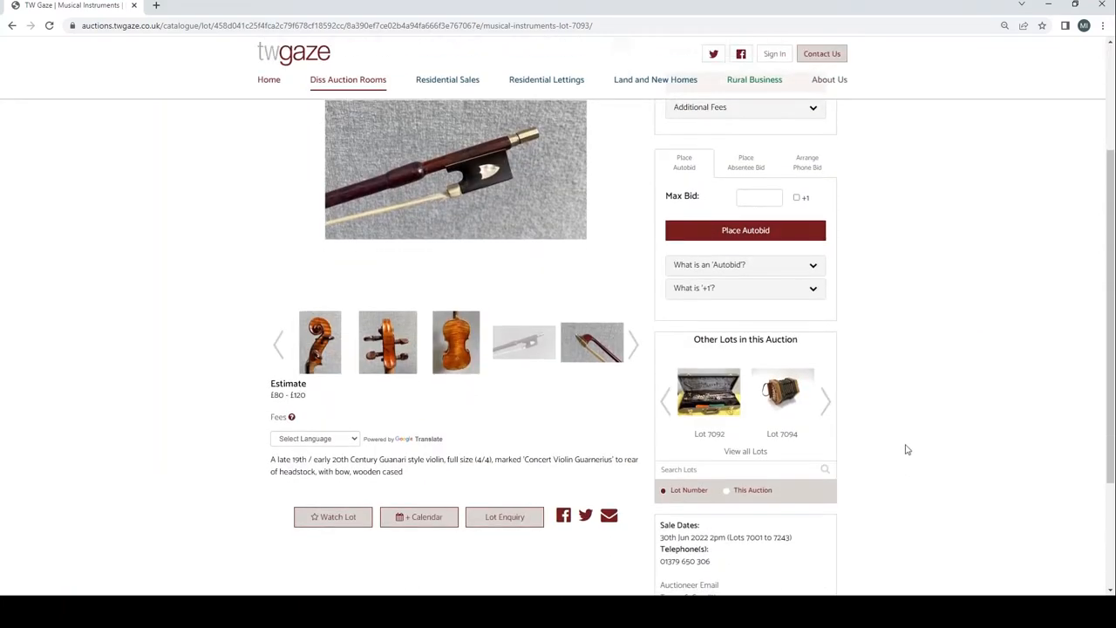
scroll(up, 3)
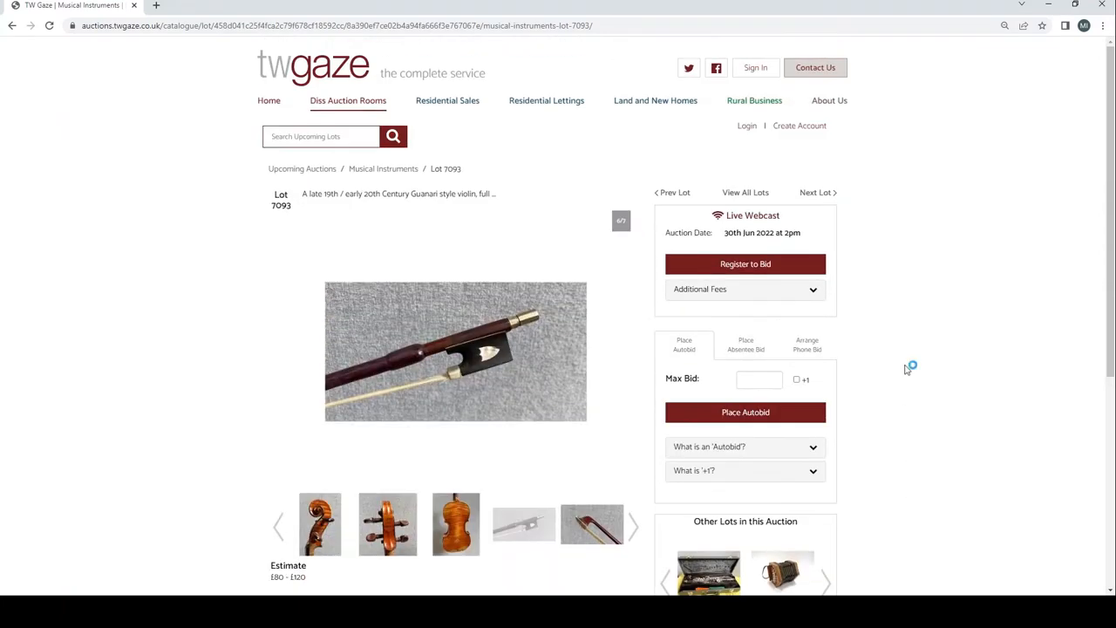
Advance to Lot 7094, the Lachenal concertina, and show its bellows-extended photo
click(816, 191)
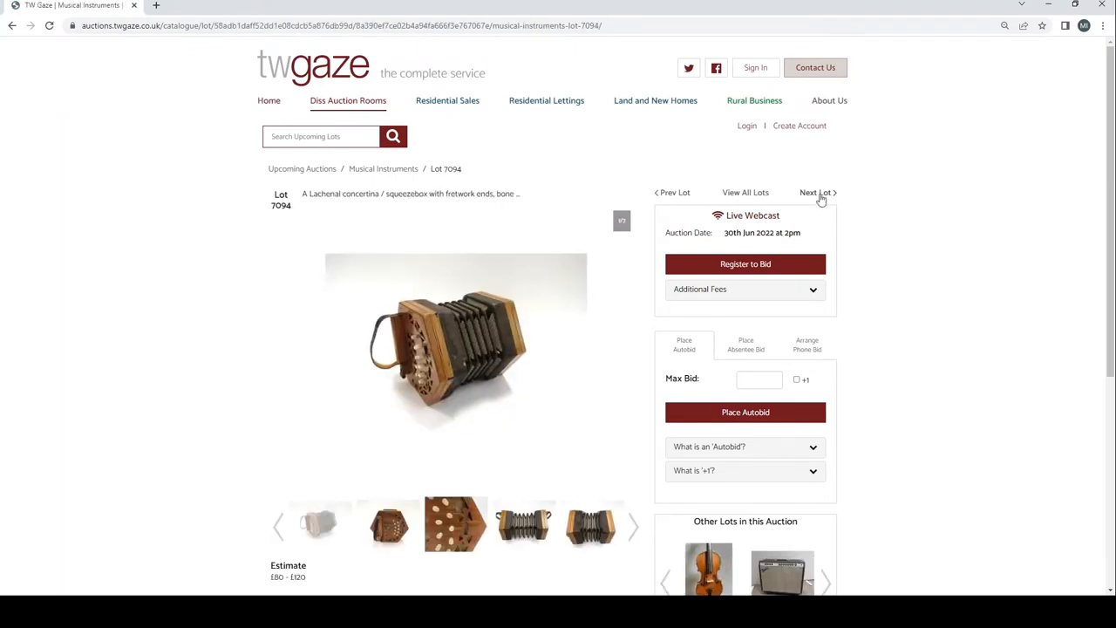
mouse_move(589, 335)
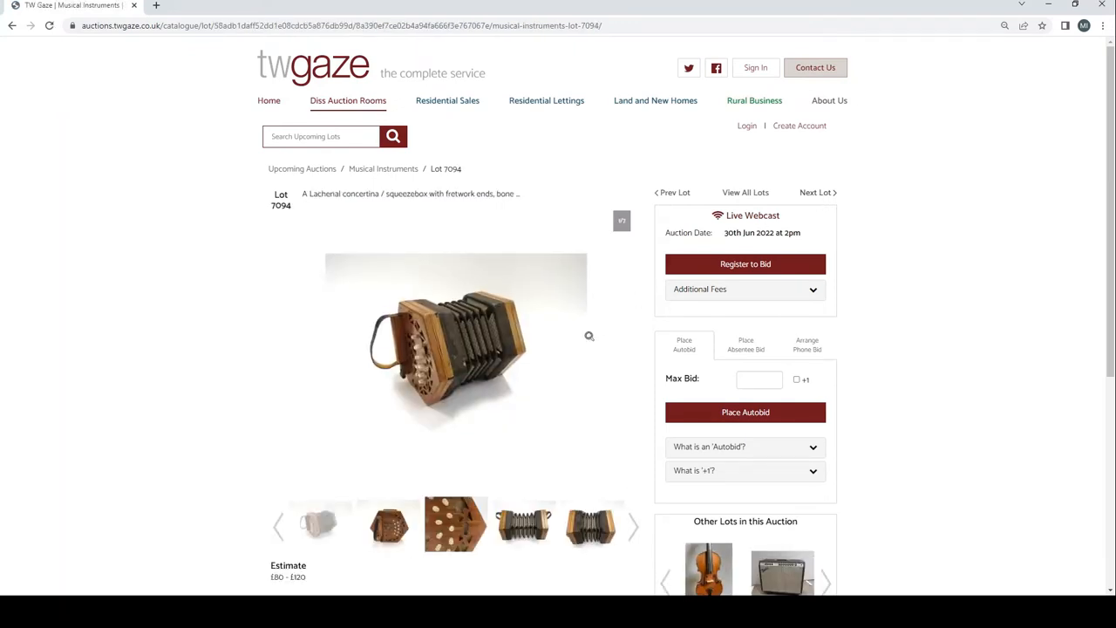
scroll(down, 3)
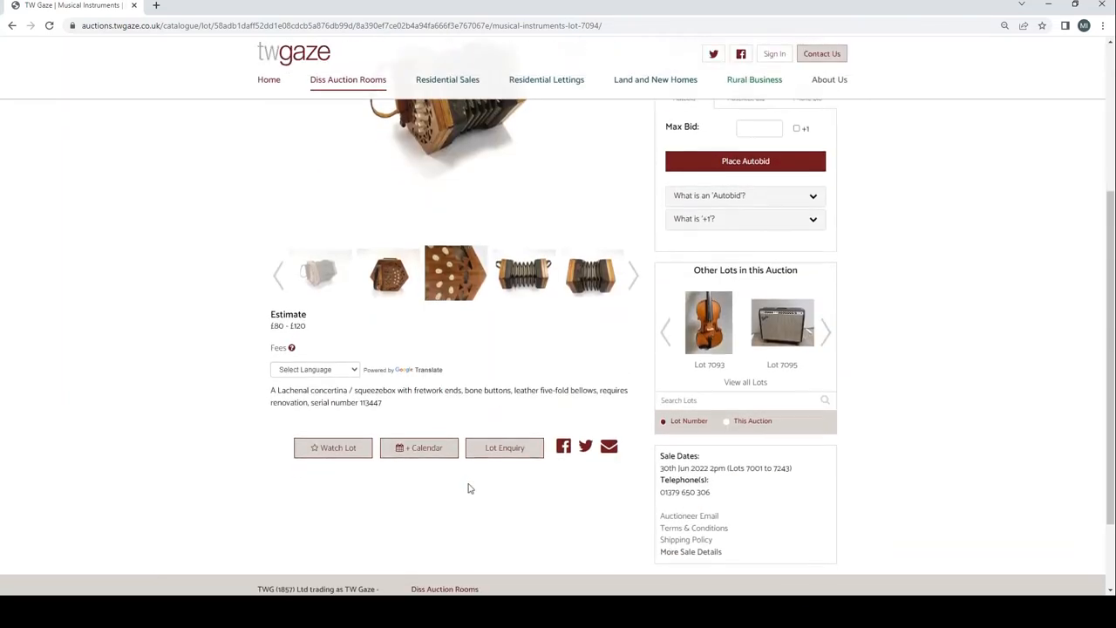
scroll(up, 3)
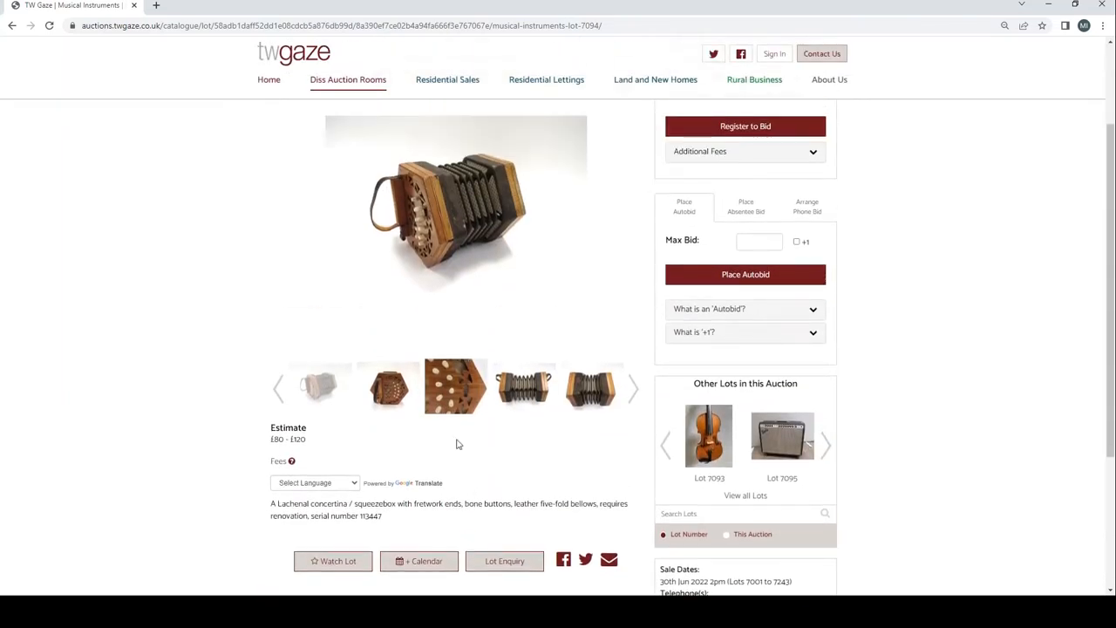
click(523, 387)
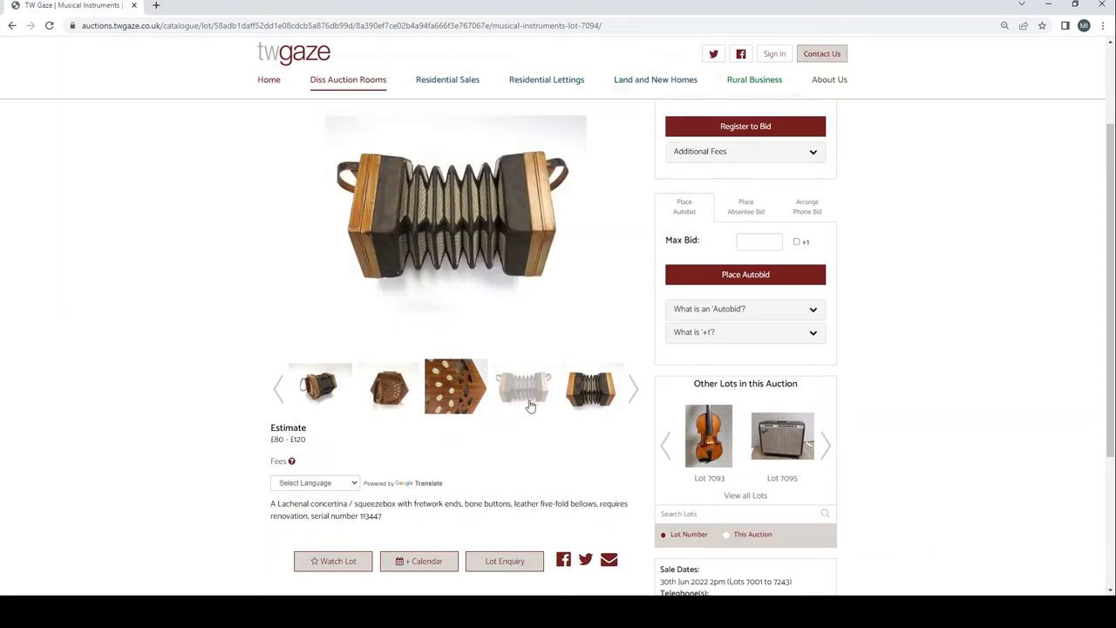
scroll(up, 3)
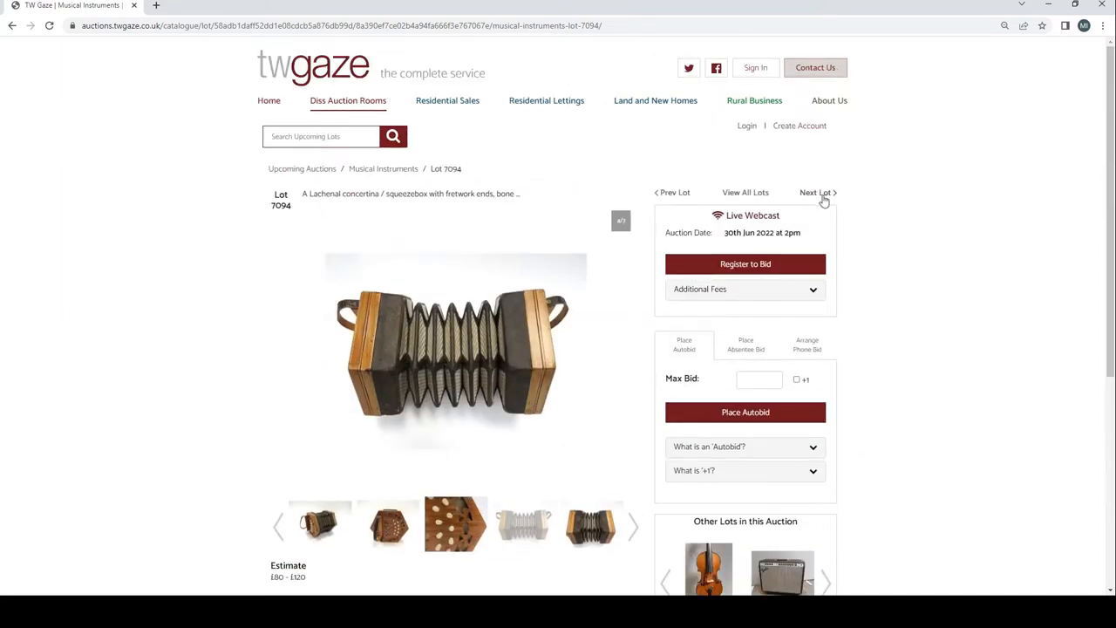
Advance through Lot 7095 to Lot 7097 and view the Gretsch parlour guitar beside amplifiers
click(816, 192)
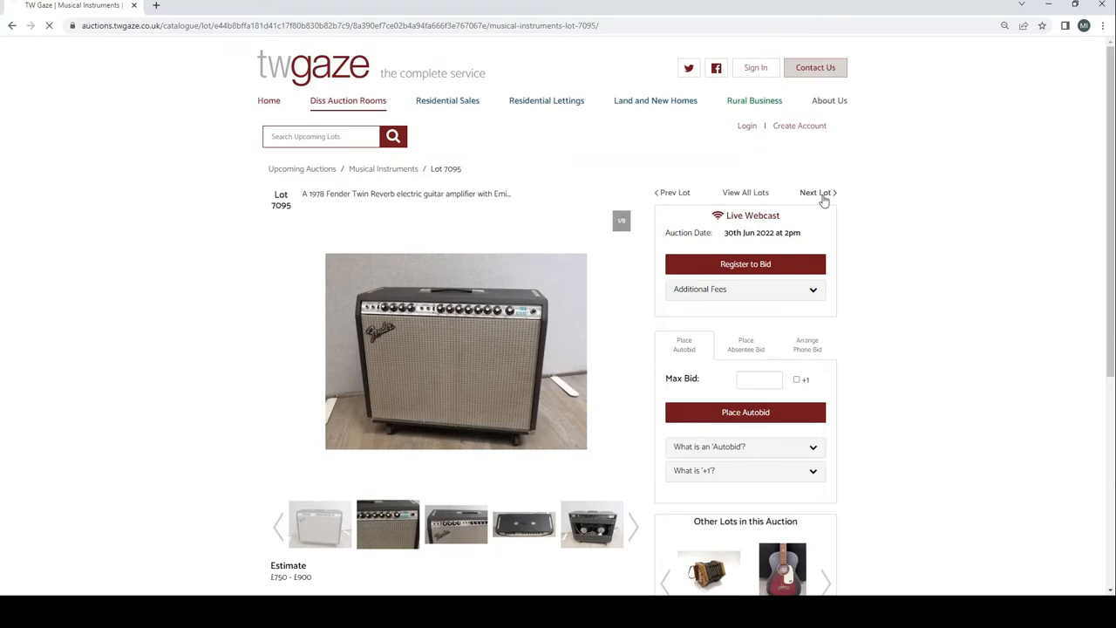
click(816, 192)
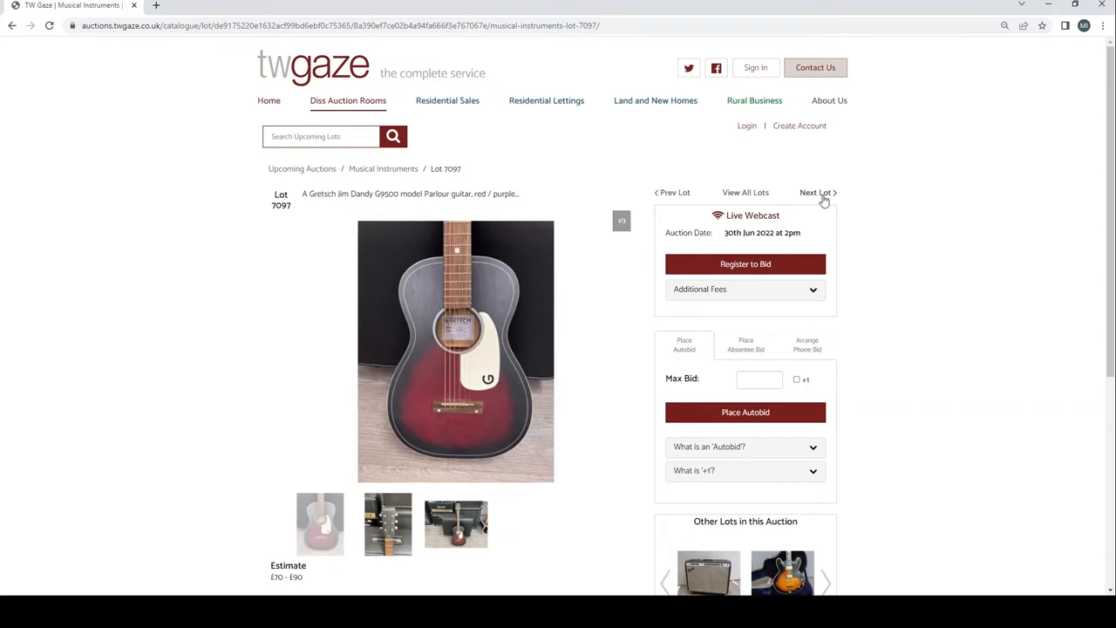
mouse_move(268, 479)
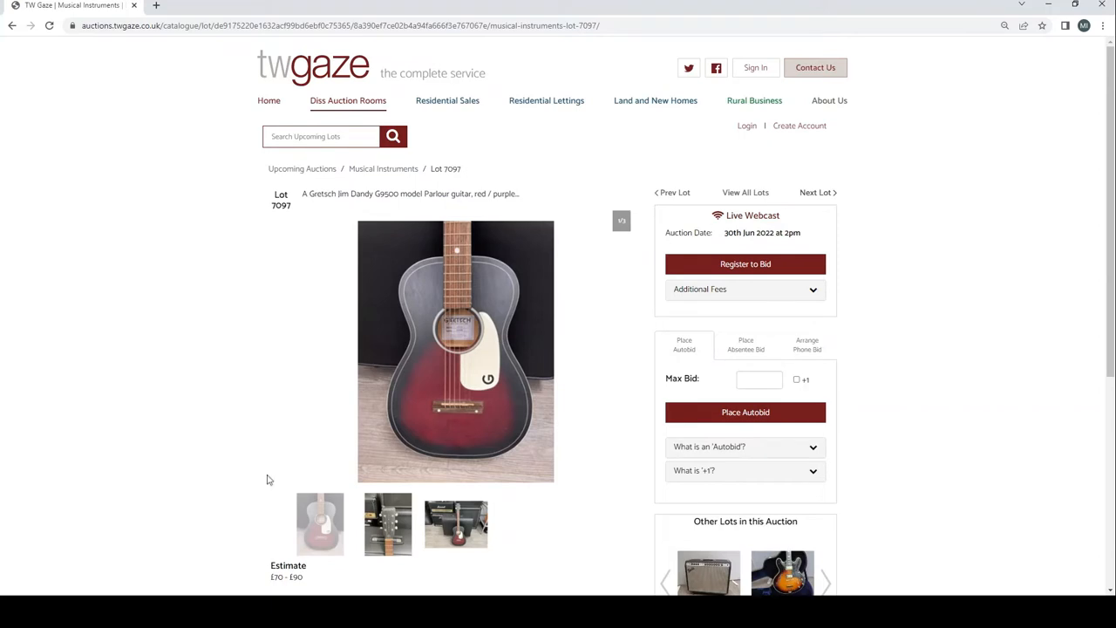
click(455, 523)
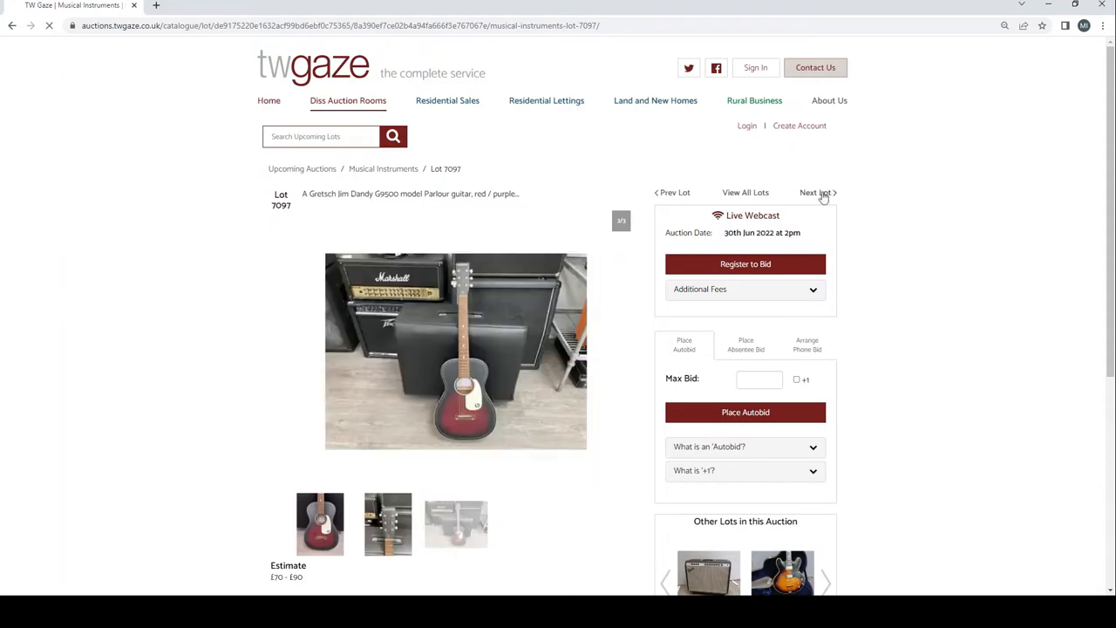
Advance to Lot 7098, the Peerless Renaissance Custom, and view its headstock front and back
click(816, 192)
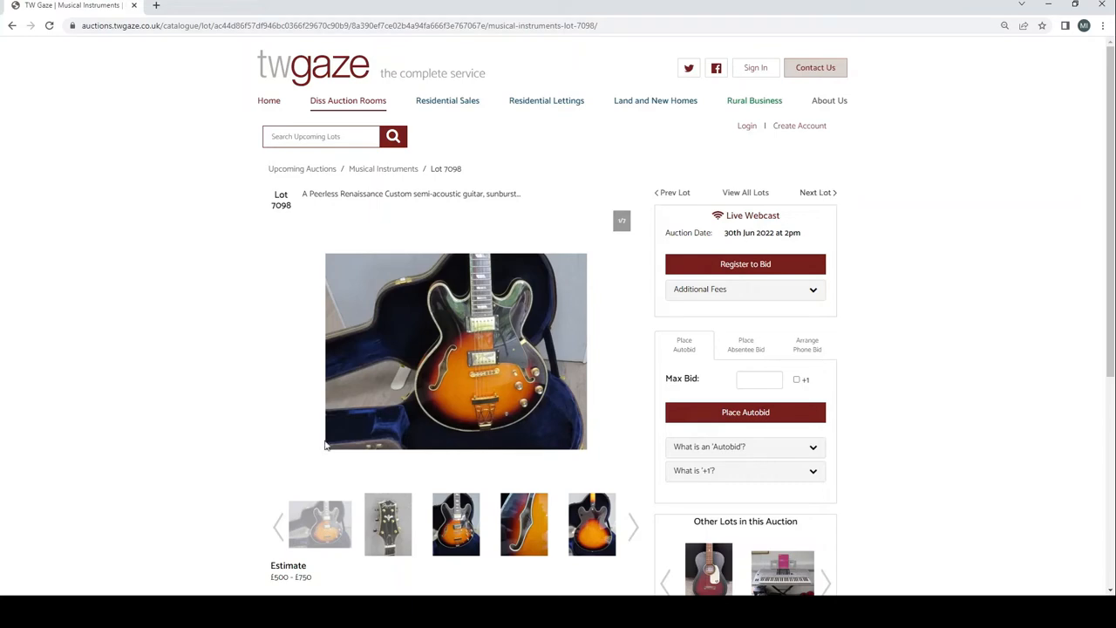
click(387, 523)
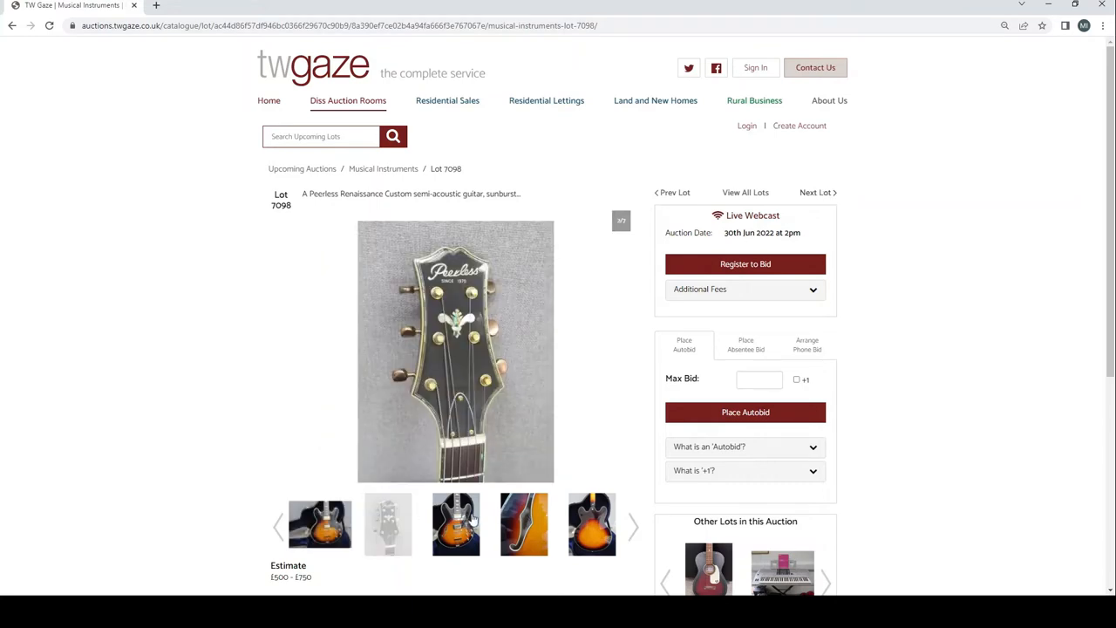
click(523, 523)
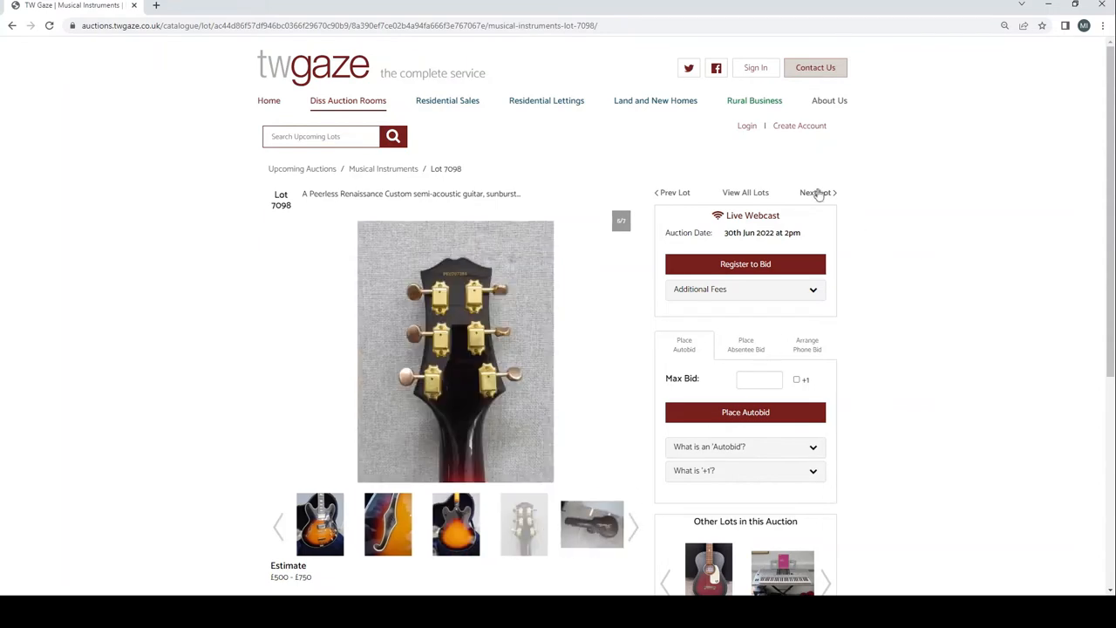
Step through Lots 7099–7101 (keyboard, mixer, Carlsbro speakers) to the Gretsch 12-string, Lot 7102
click(812, 192)
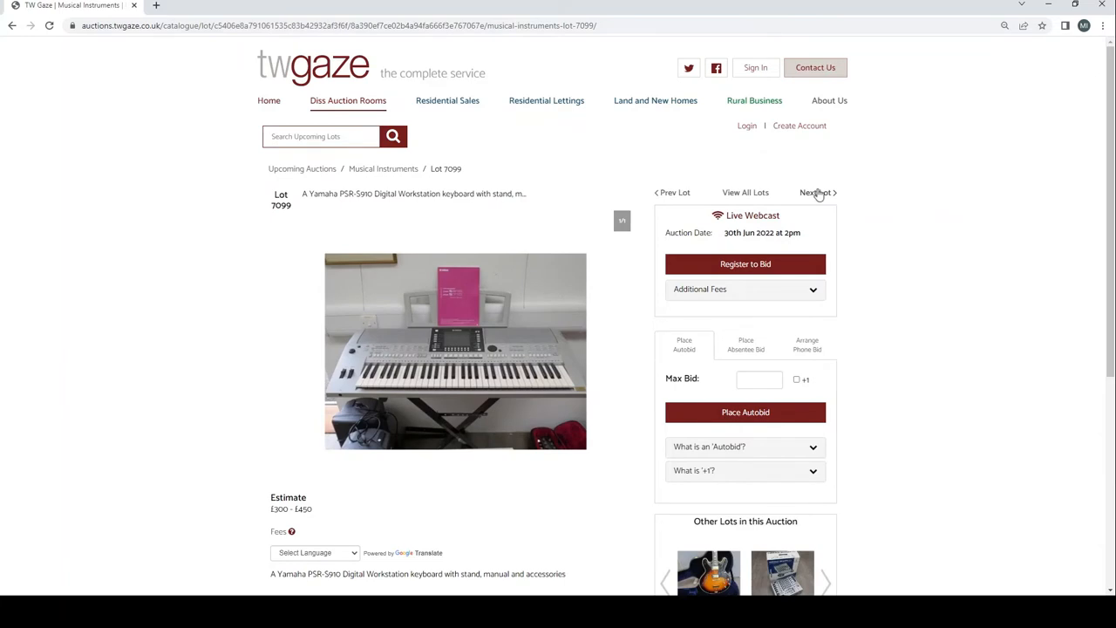
mouse_move(818, 193)
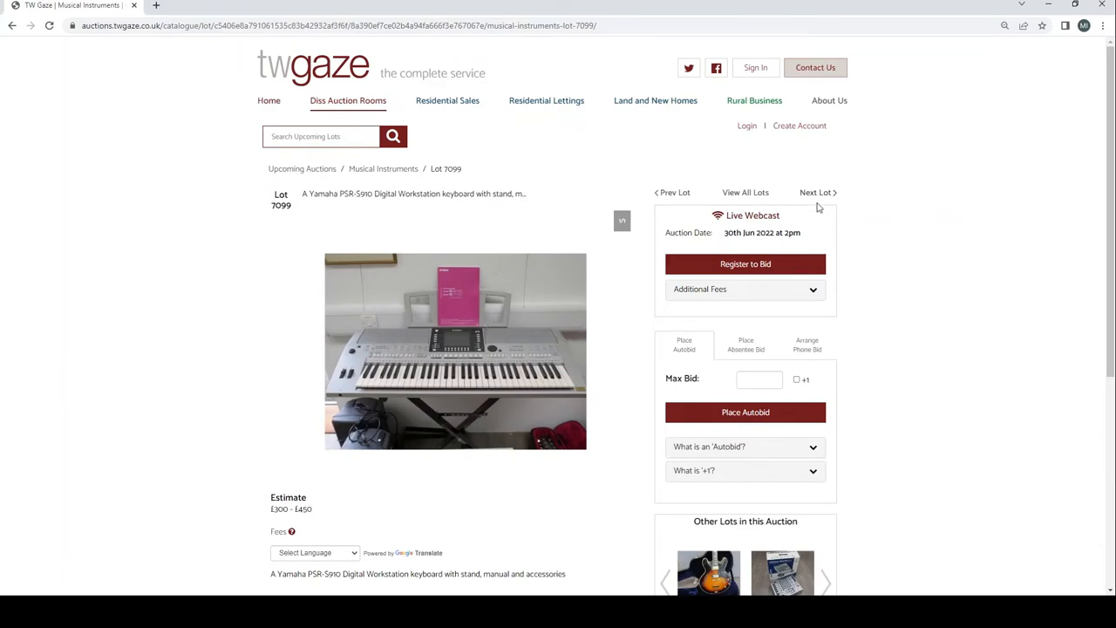
click(816, 192)
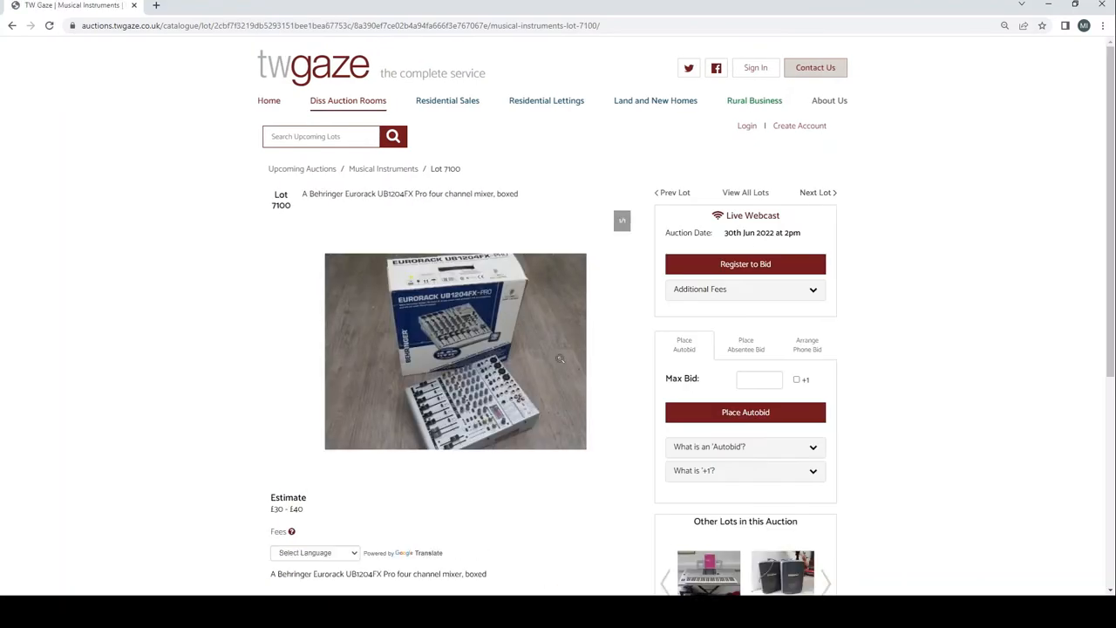
mouse_move(830, 181)
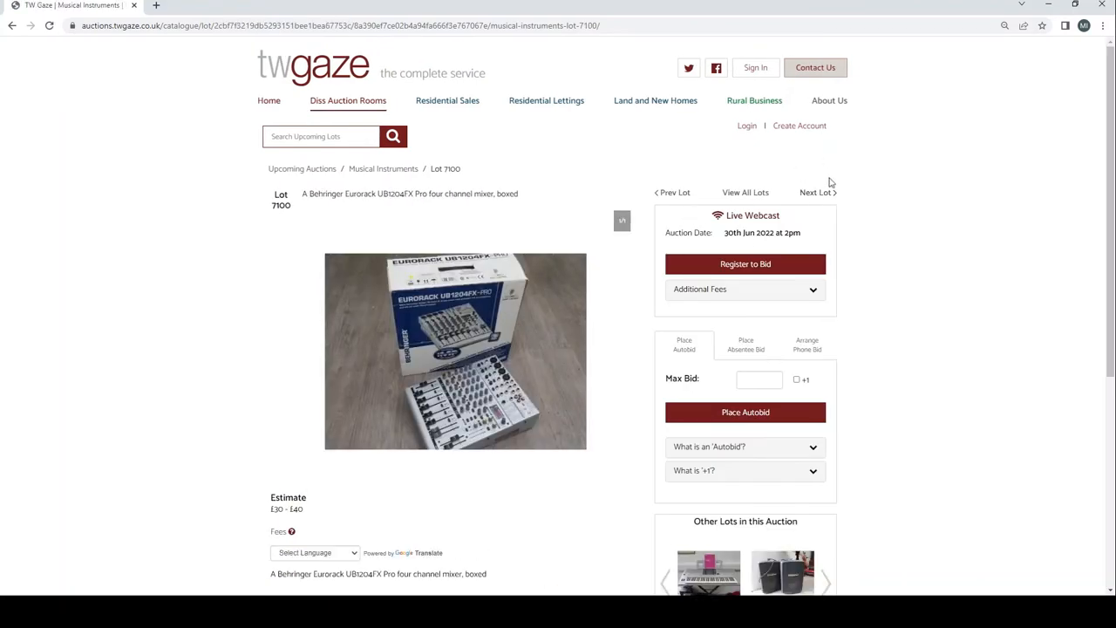
mouse_move(818, 192)
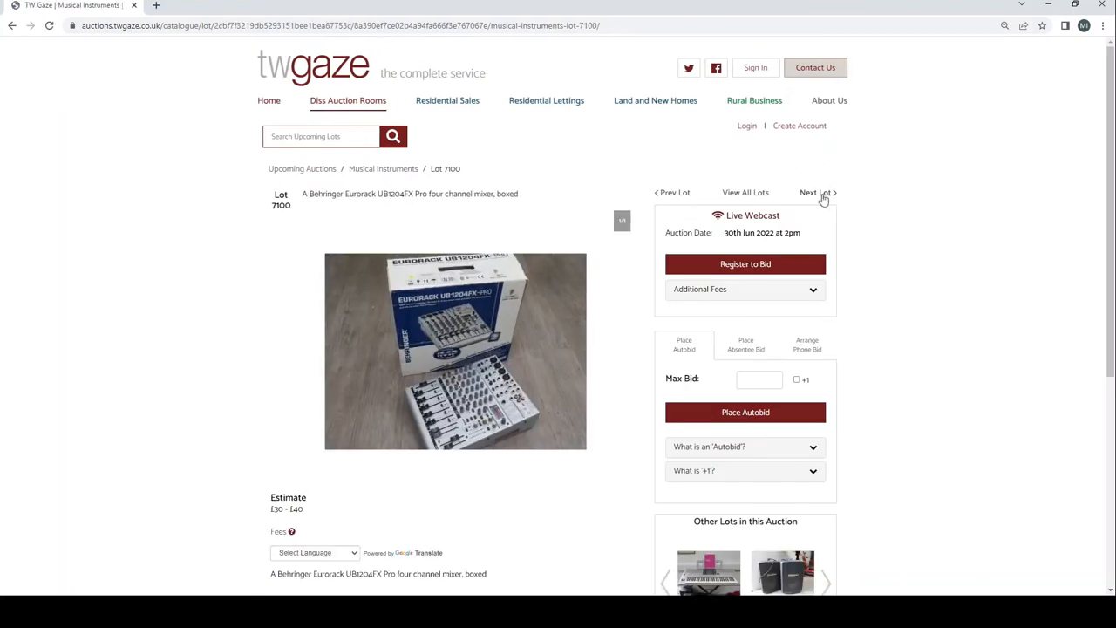
click(816, 192)
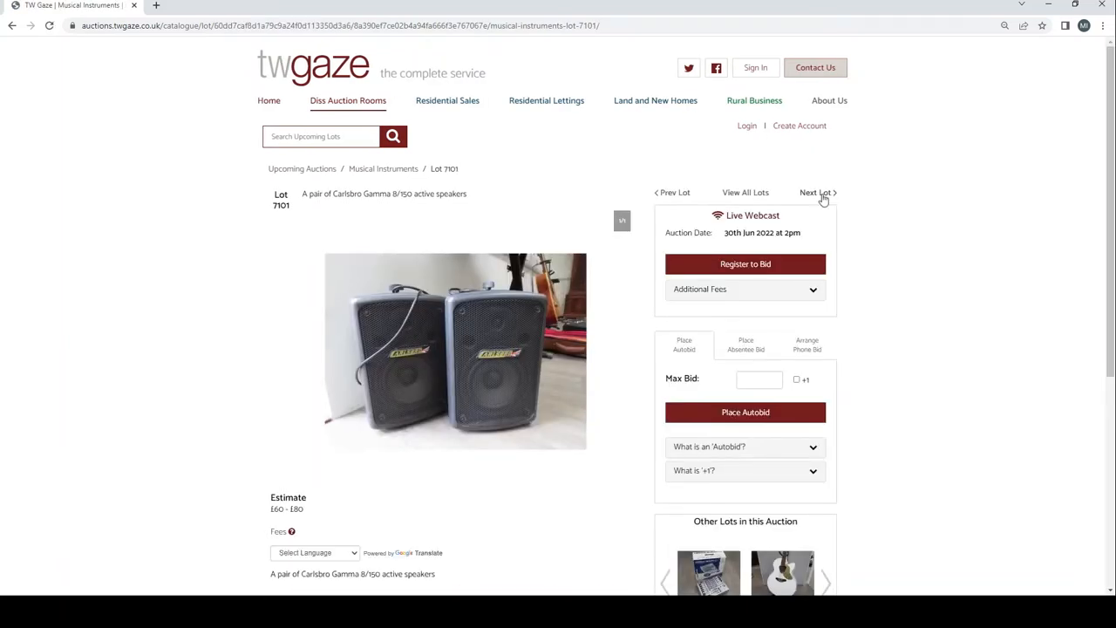
click(816, 191)
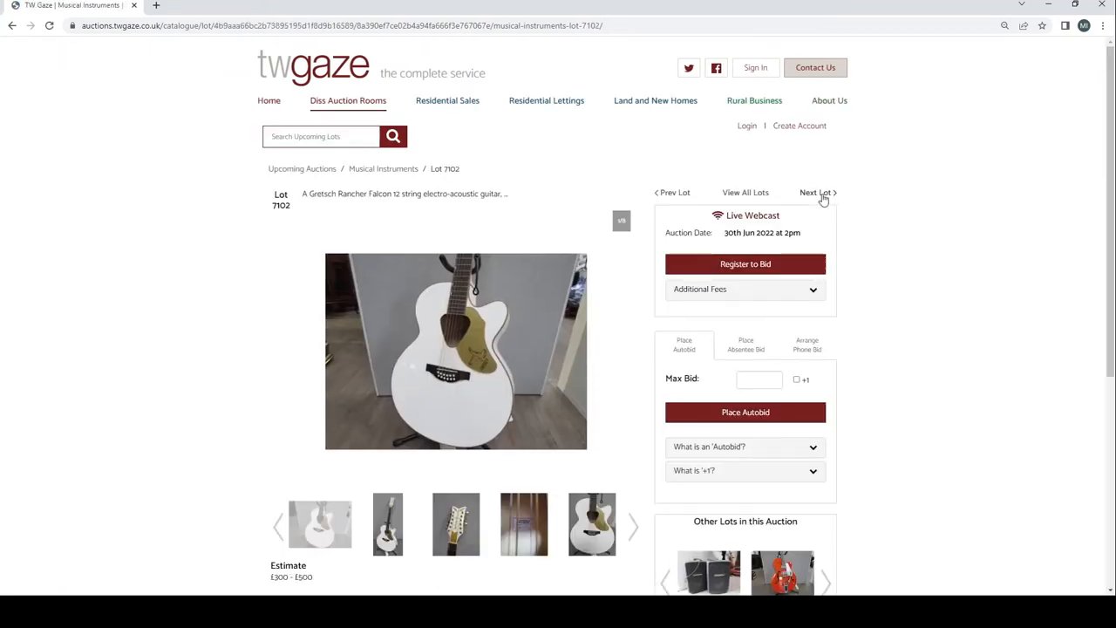
mouse_move(403, 537)
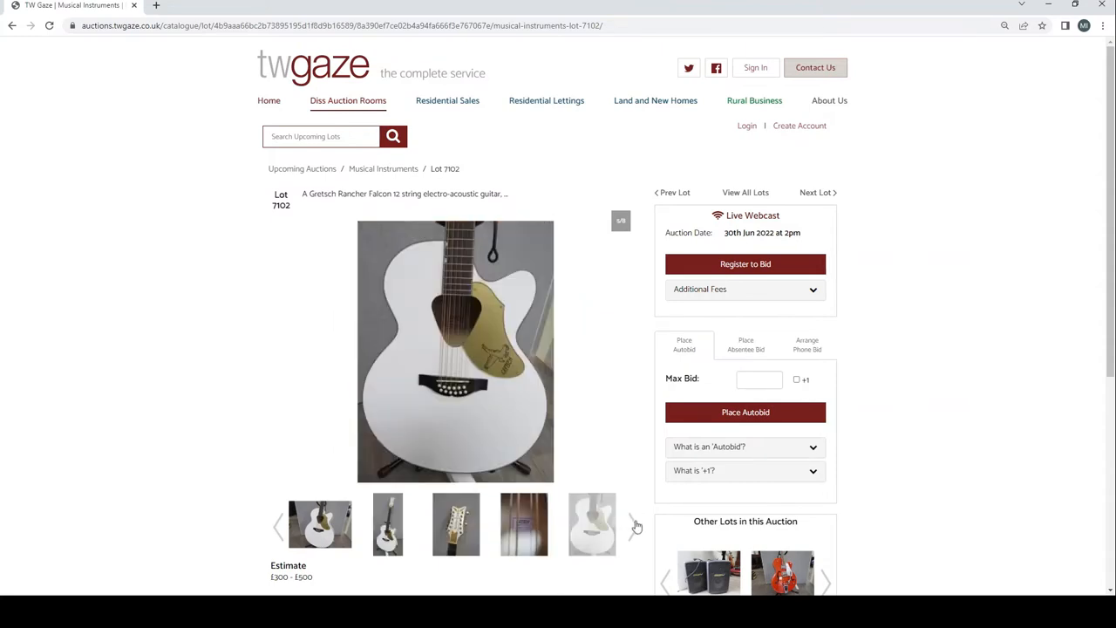
View more photos of the white Gretsch 12-string, including its headstock rear, and advance to Lot 7103
click(635, 526)
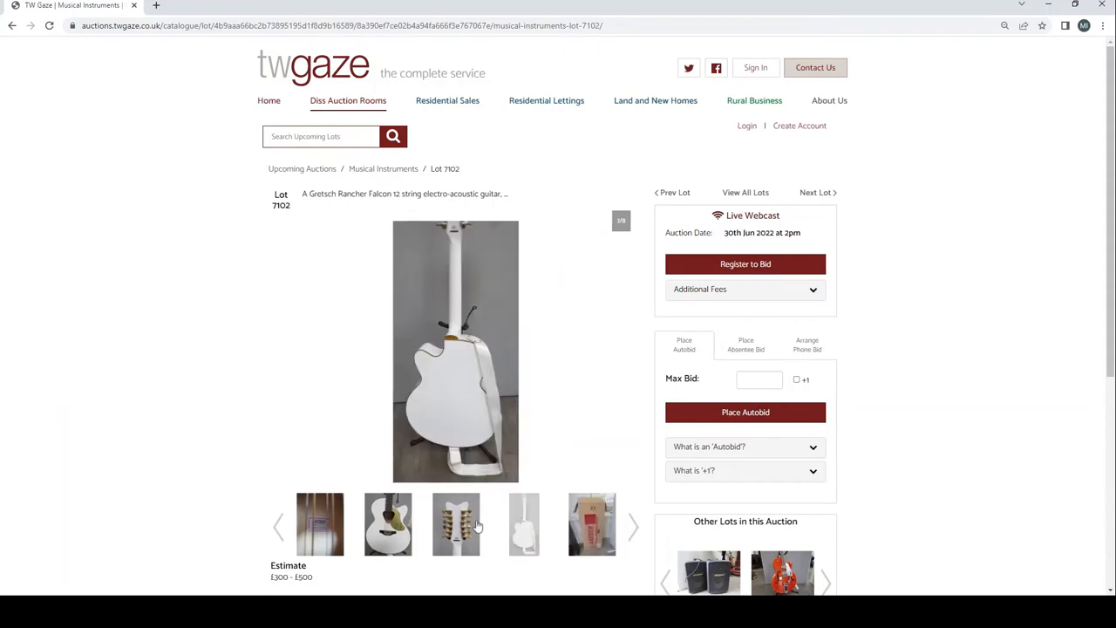
click(455, 523)
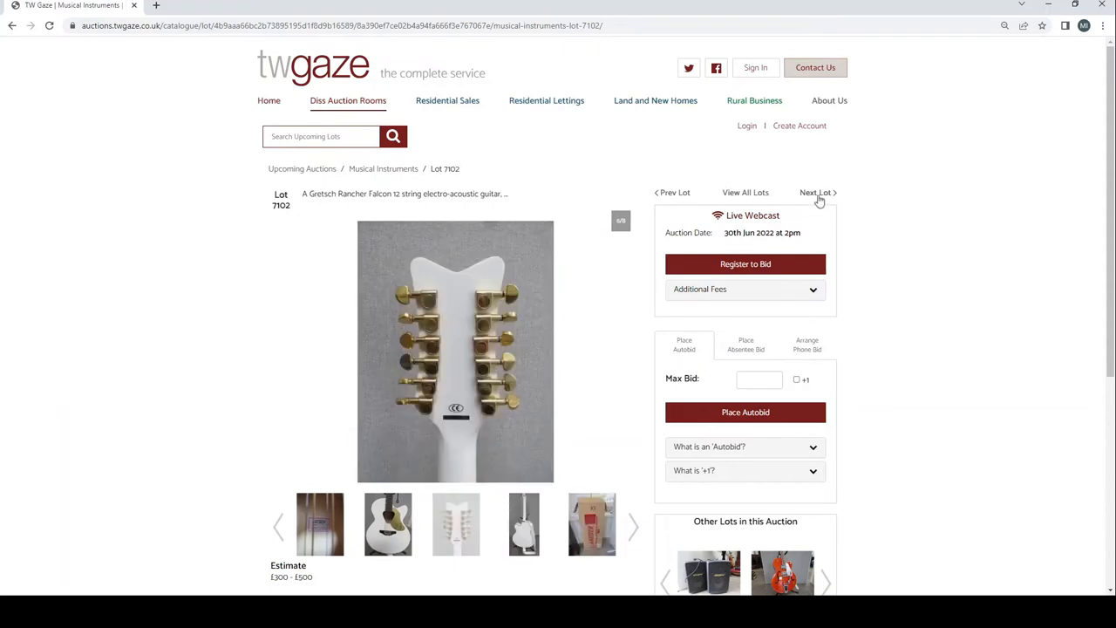
click(816, 192)
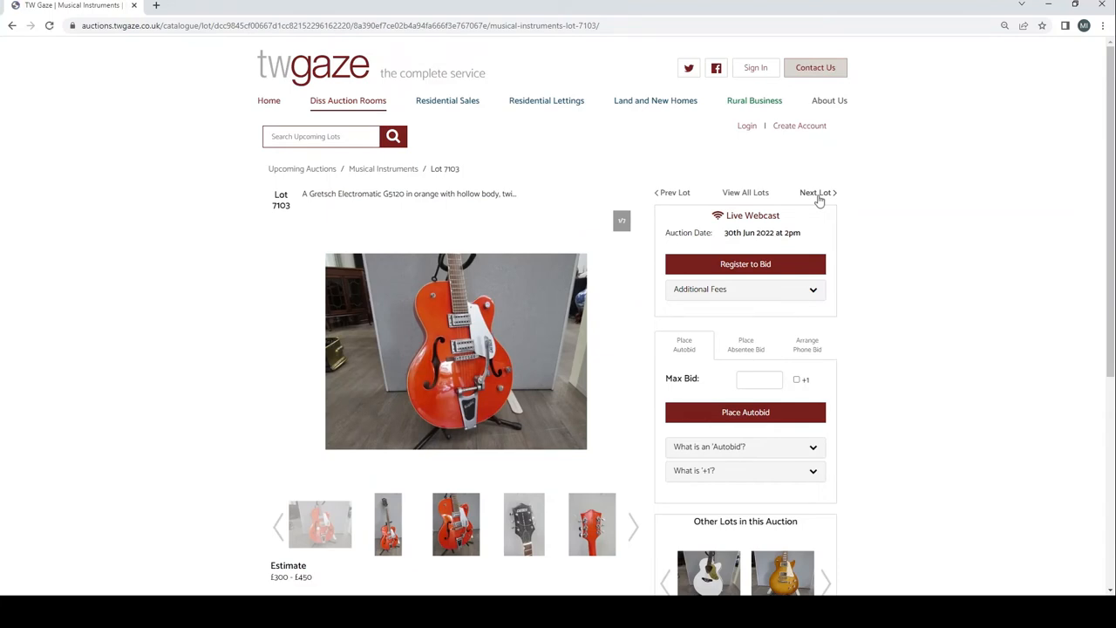
mouse_move(384, 504)
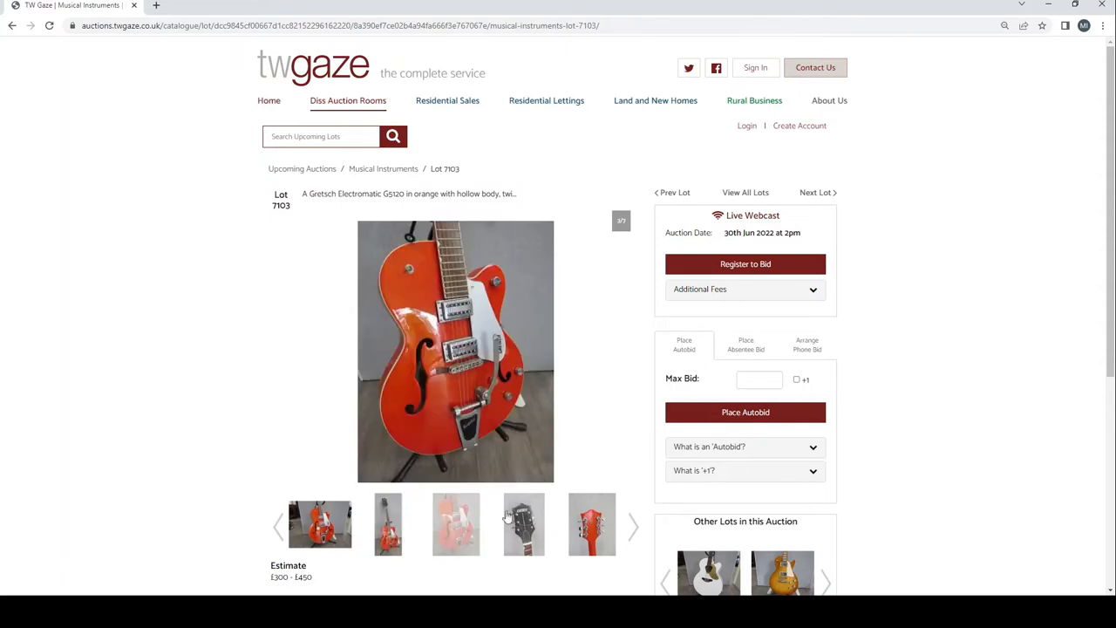
View the orange Gretsch Electromatic's headstock rear and extra photos, then reach Lot 7104
click(591, 523)
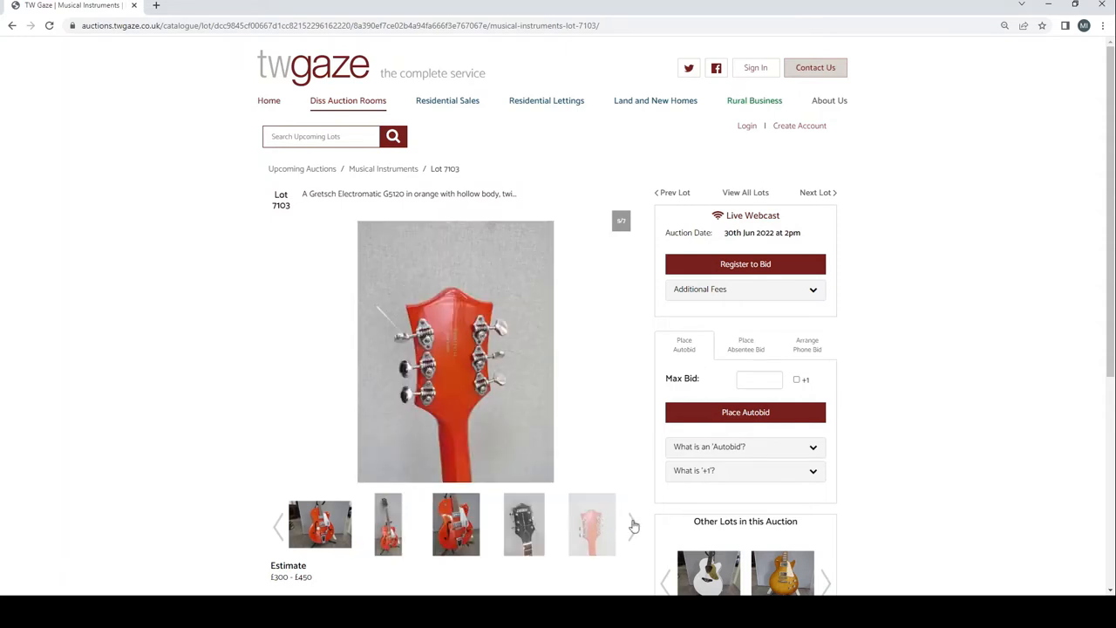
click(633, 527)
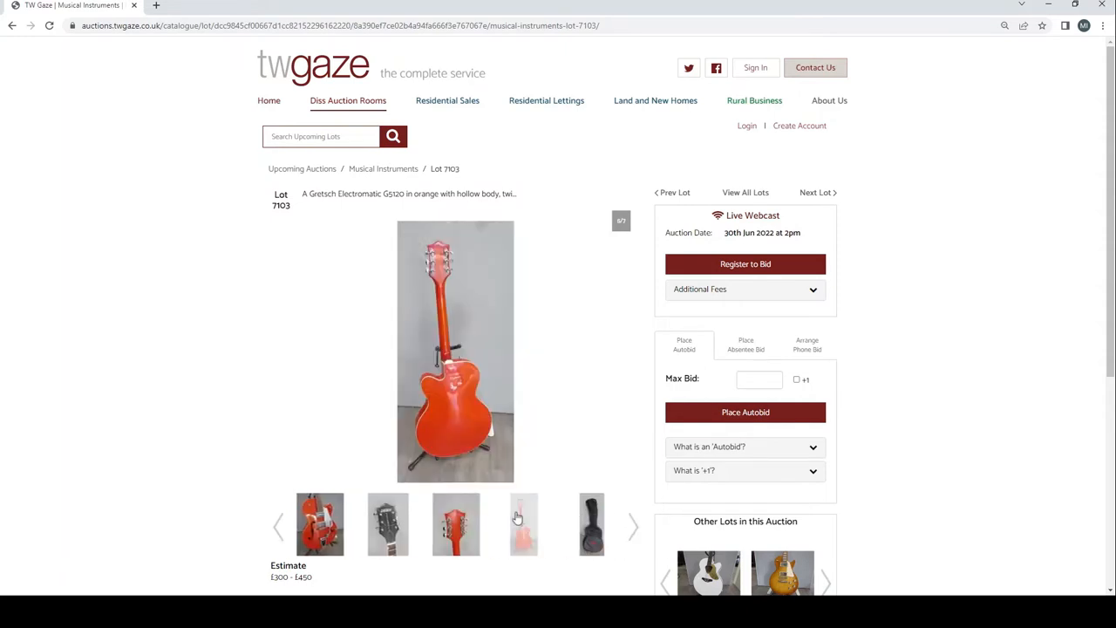
click(816, 192)
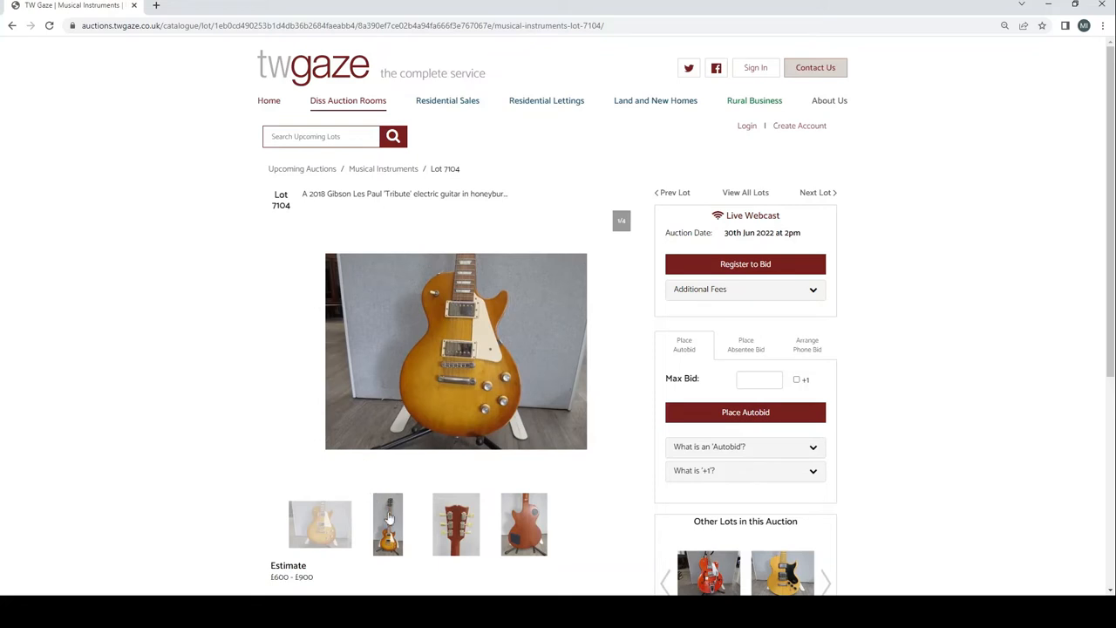
View the lot 7104 Les Paul's rear headstock and body photos, then move to lot 7105
click(455, 523)
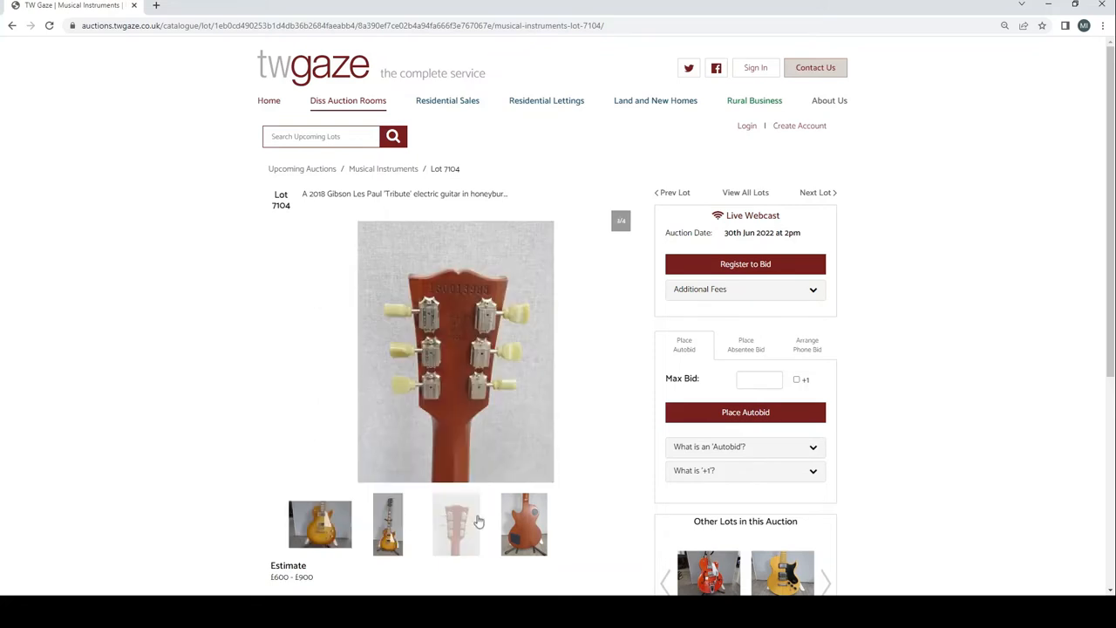
click(523, 523)
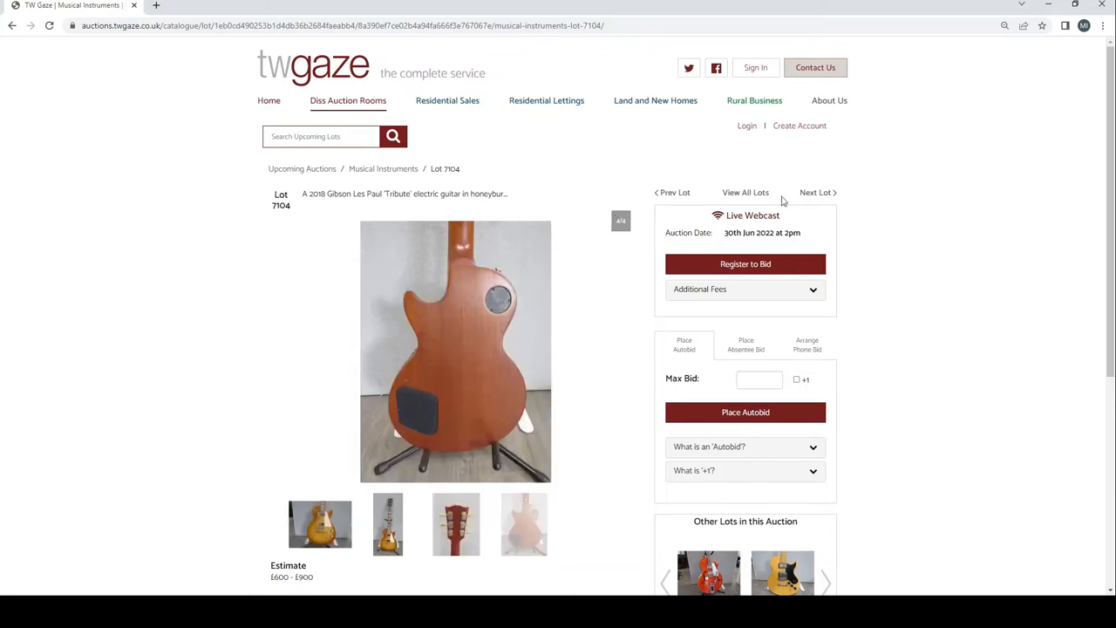
click(816, 192)
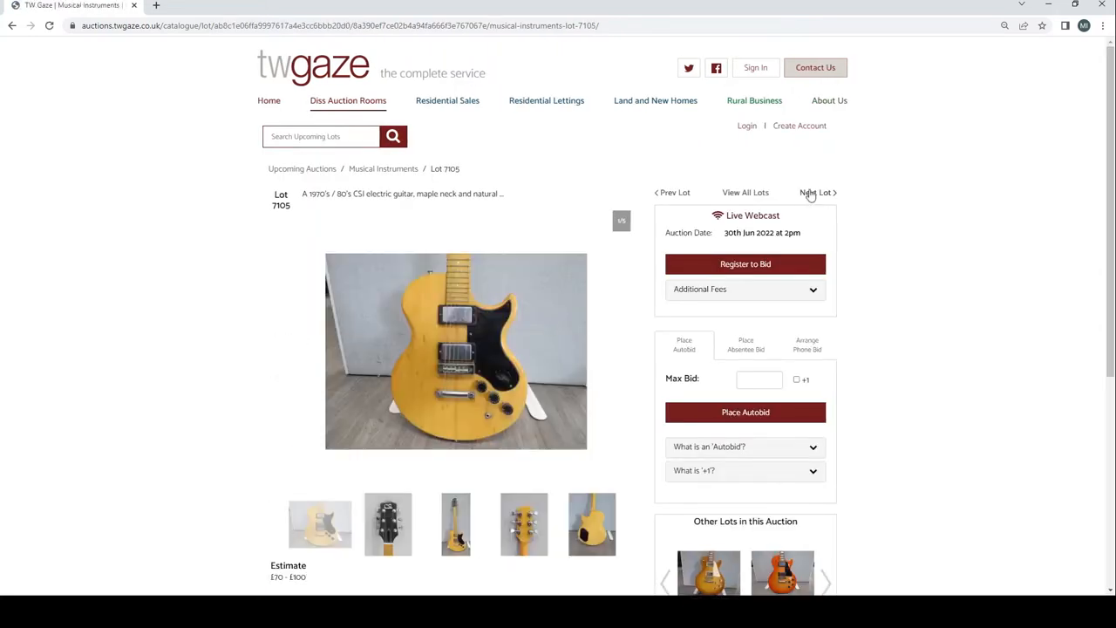
mouse_move(346, 504)
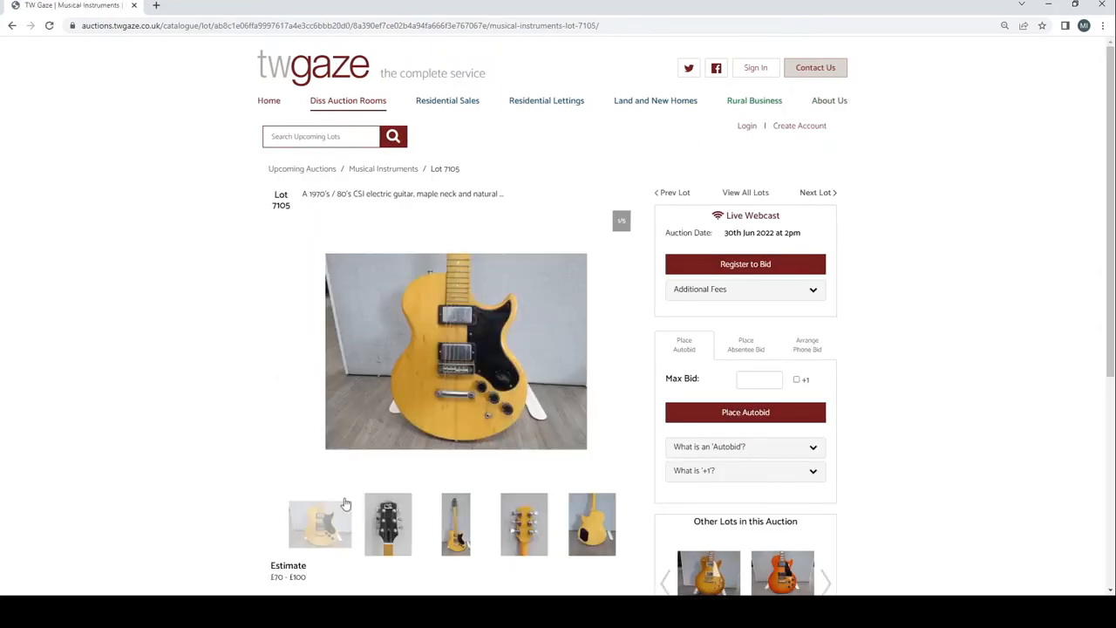
View the maple-neck guitar's full-length and back photos on lot 7105, then move to lot 7106
click(455, 523)
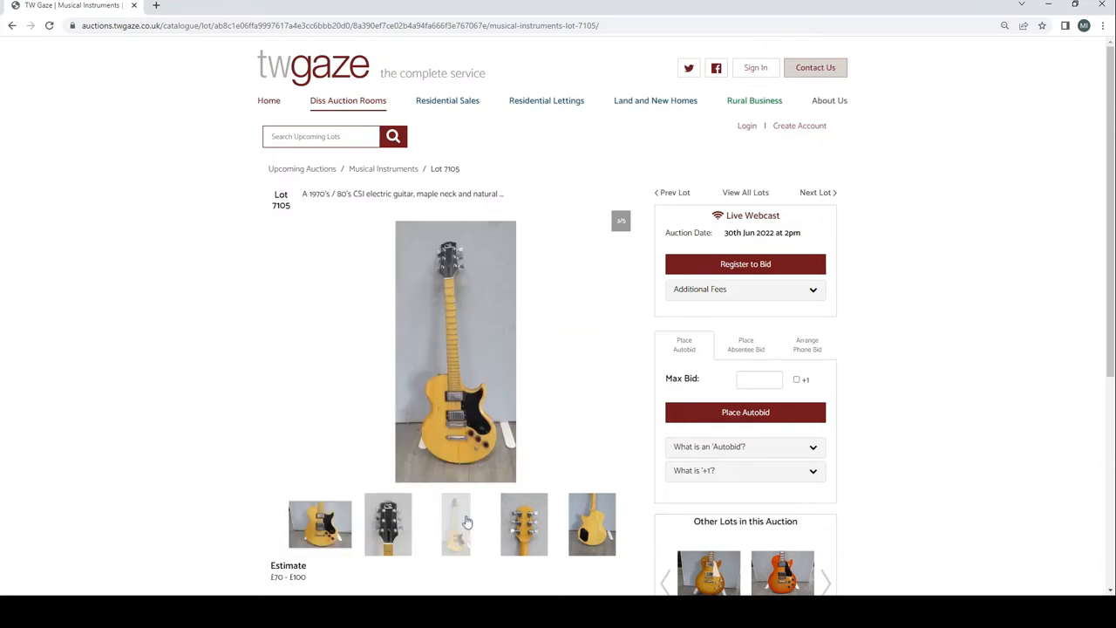
click(591, 523)
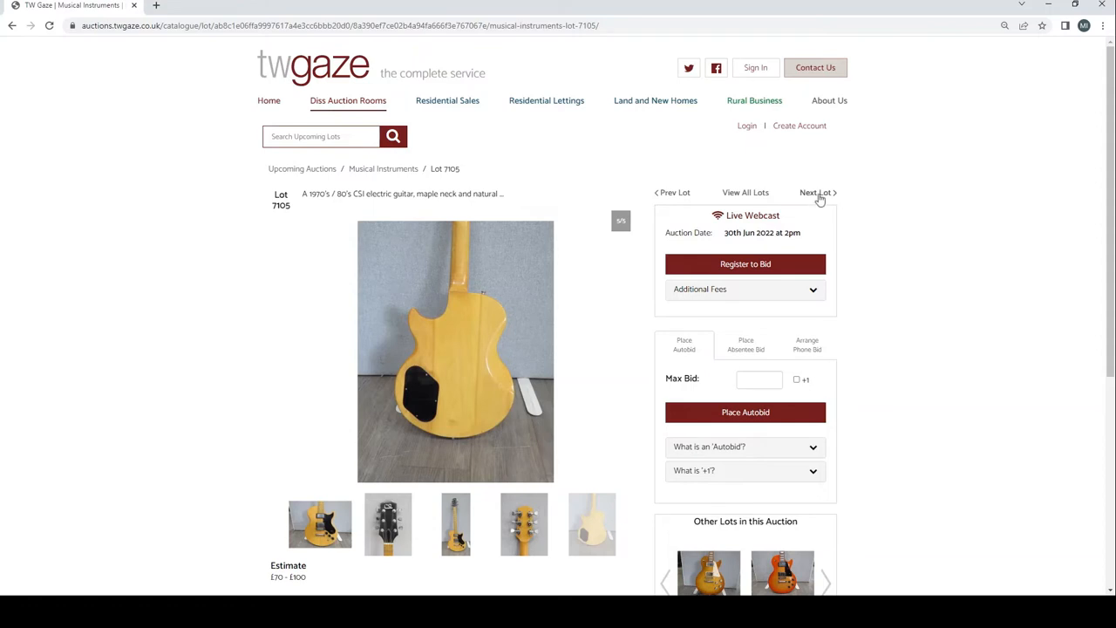
click(816, 191)
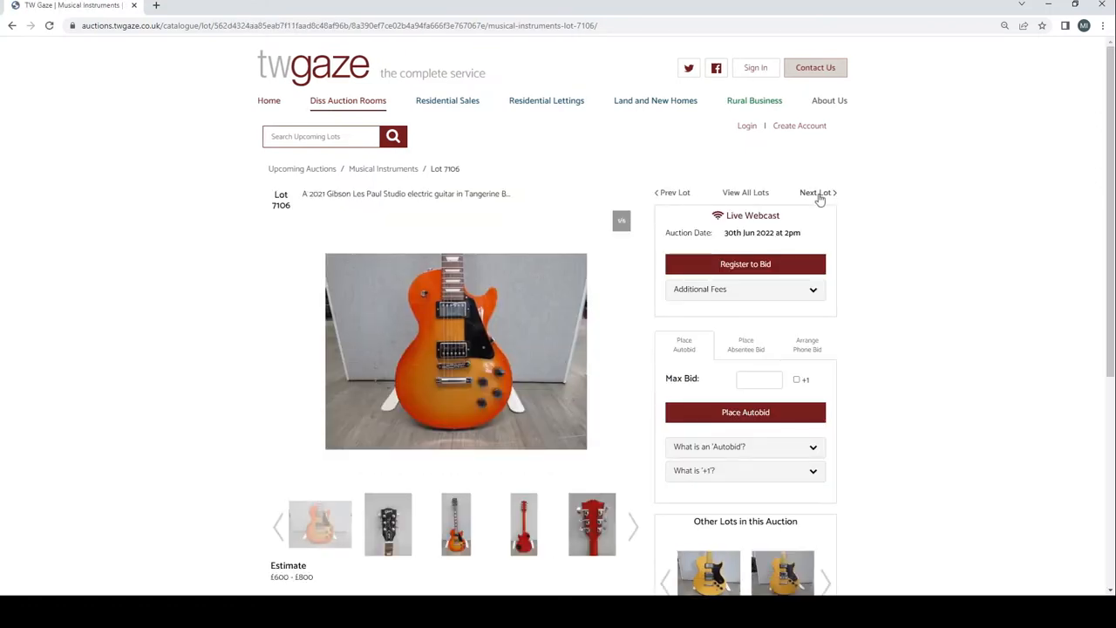
Browse the tangerine Les Paul (7106) and Gibson L6-S (7107) photos, then advance to lot 7108
click(387, 523)
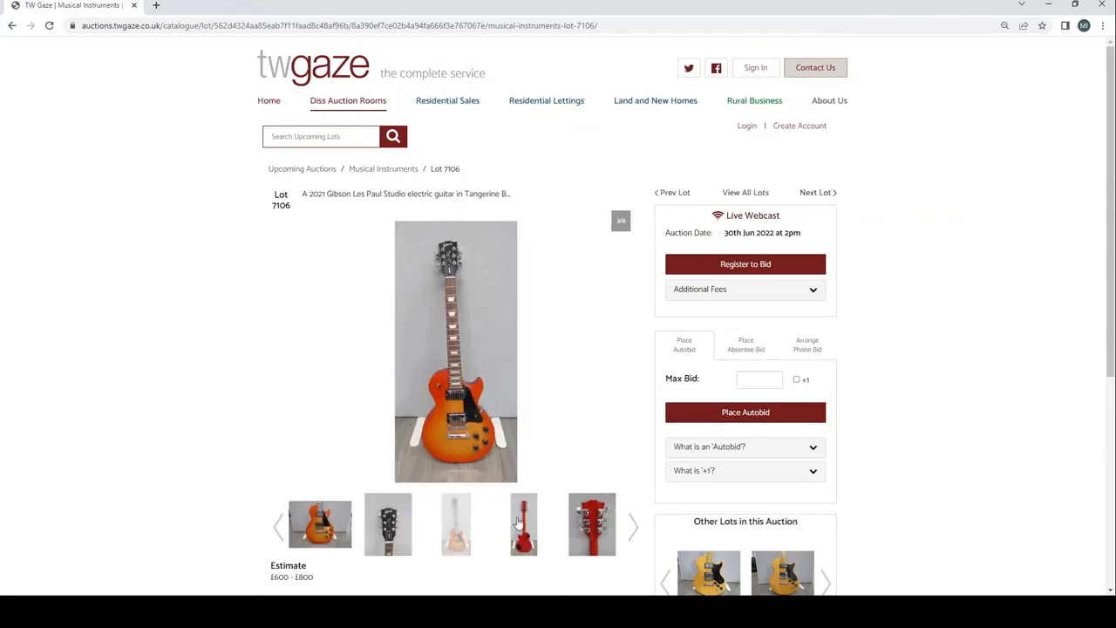
click(591, 523)
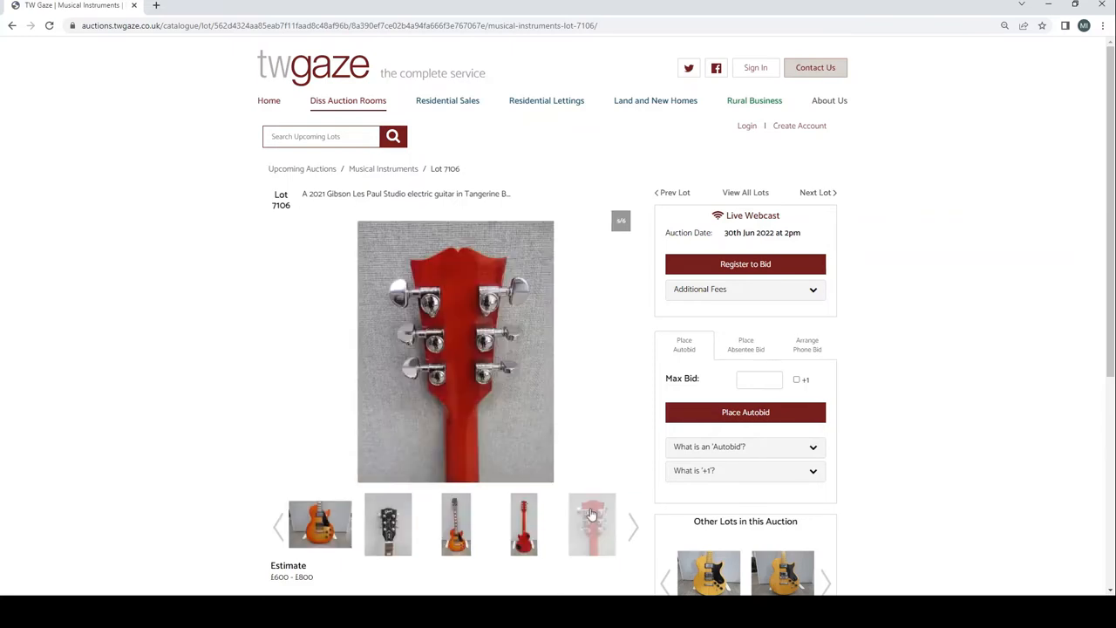
click(633, 527)
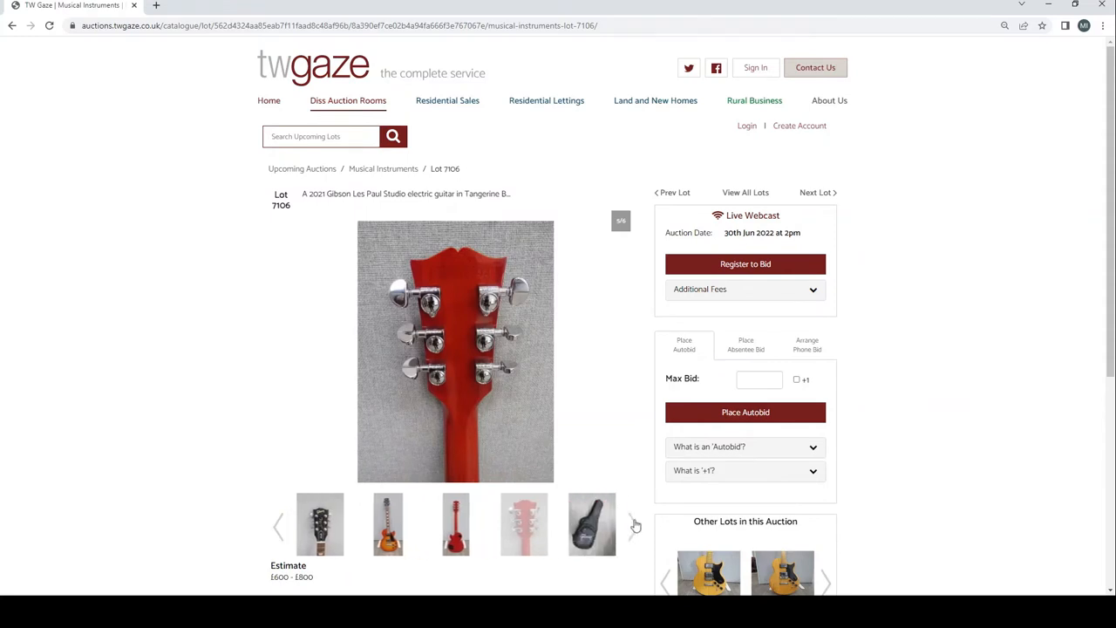
click(816, 192)
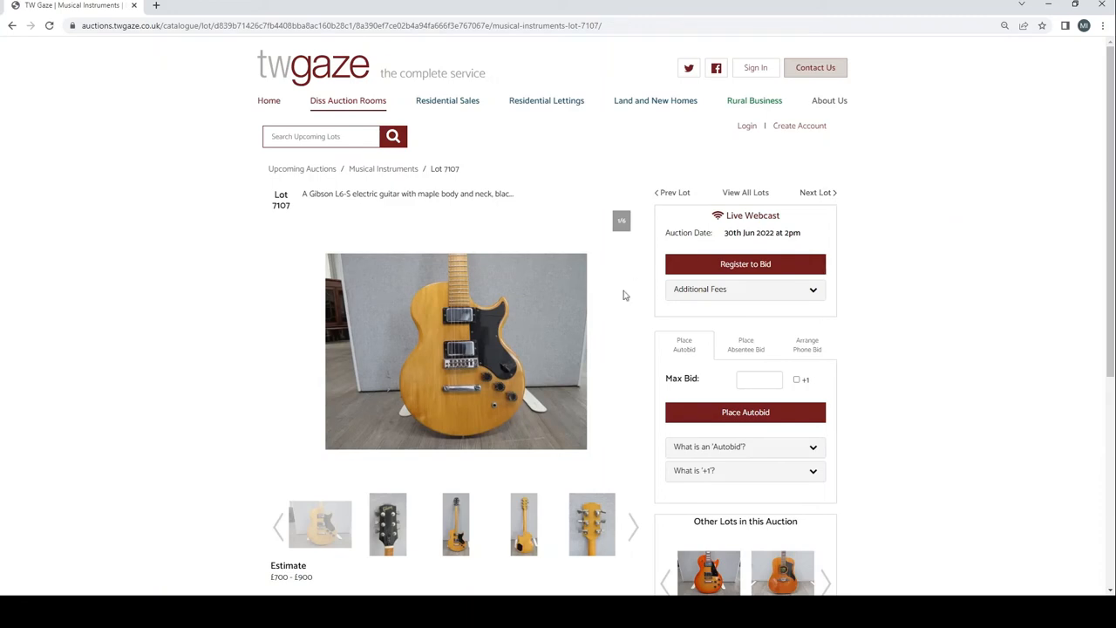
mouse_move(425, 467)
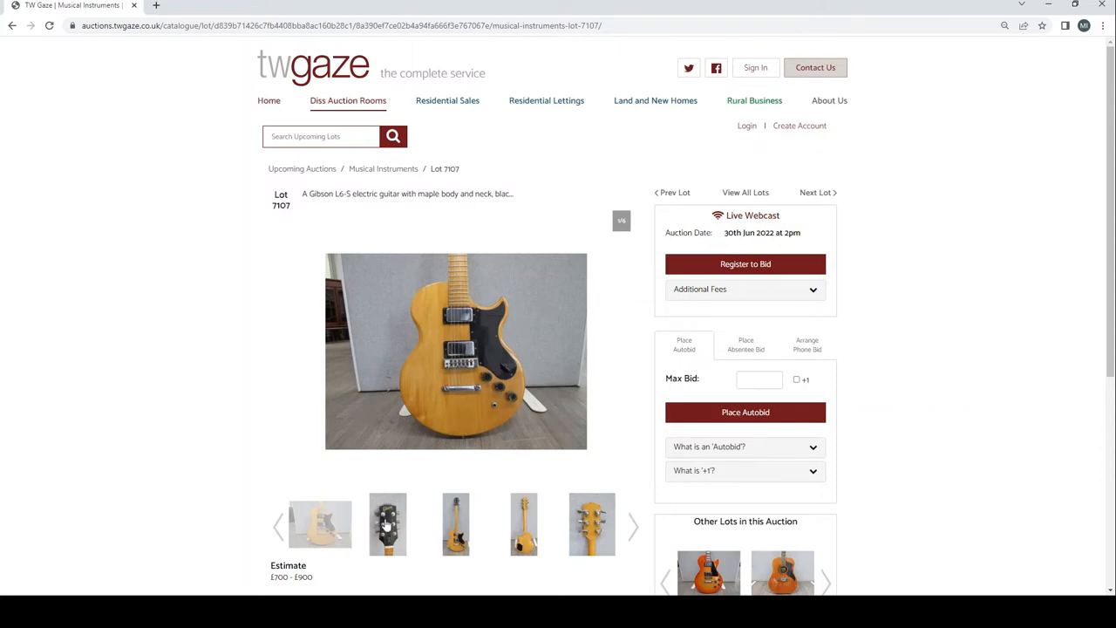
click(456, 523)
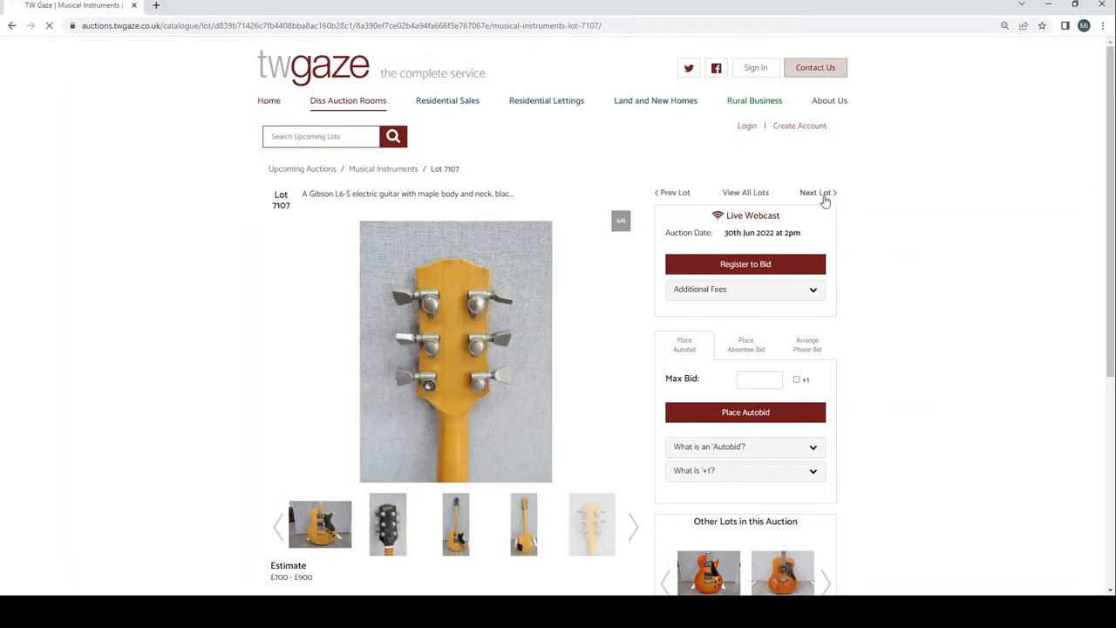
click(816, 192)
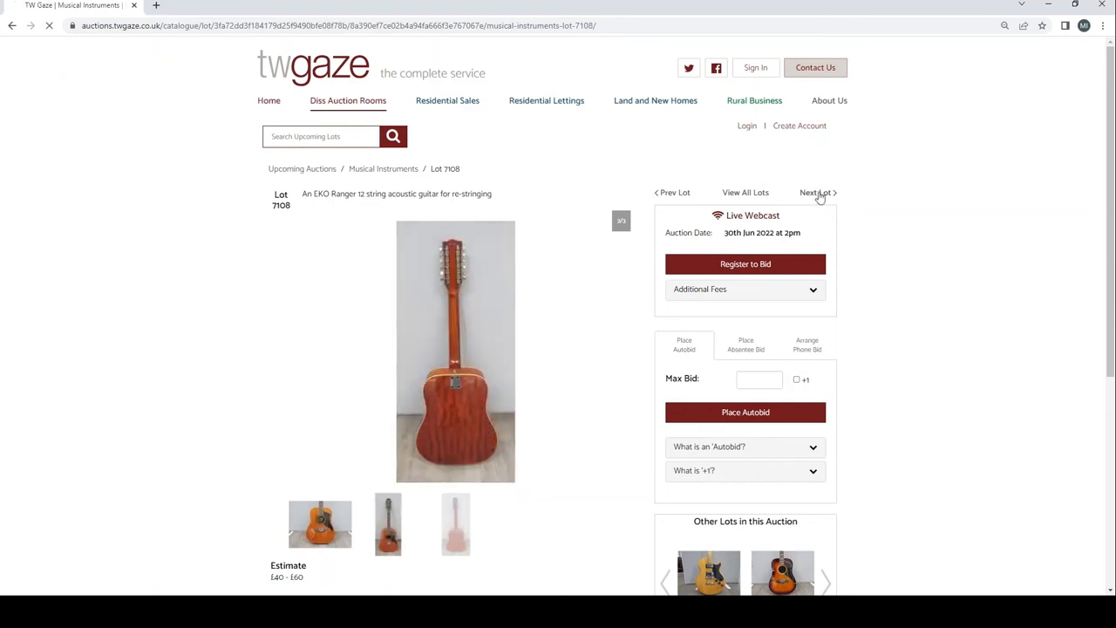
Move to lot 7109, view the sunburst EKO acoustic's back and headstock, then reach the Fender amplifier lot 7110
click(816, 192)
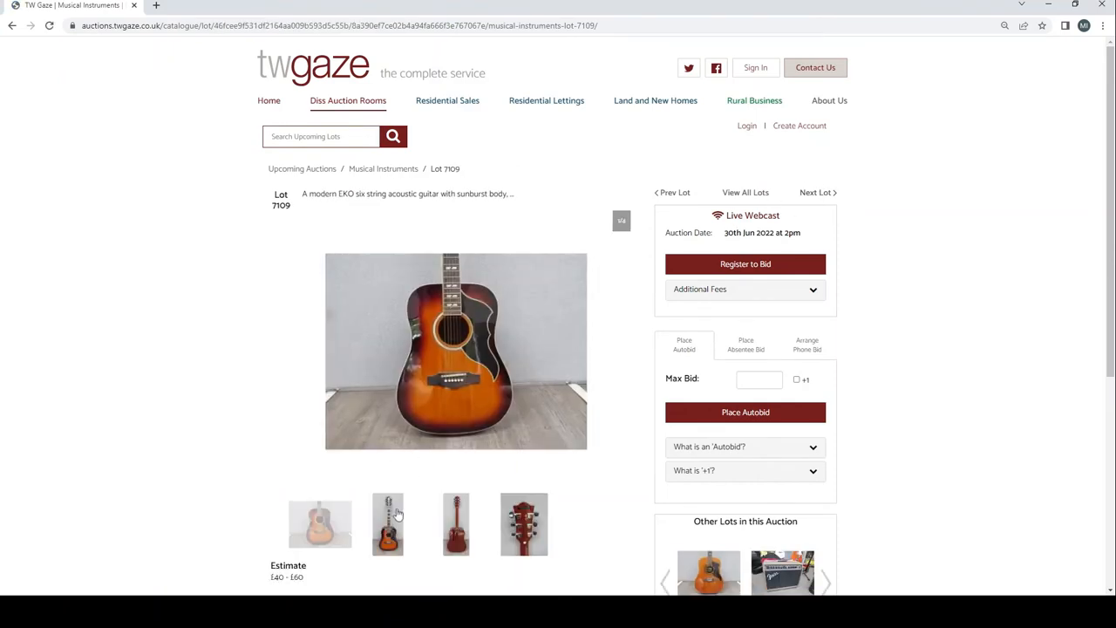
click(523, 523)
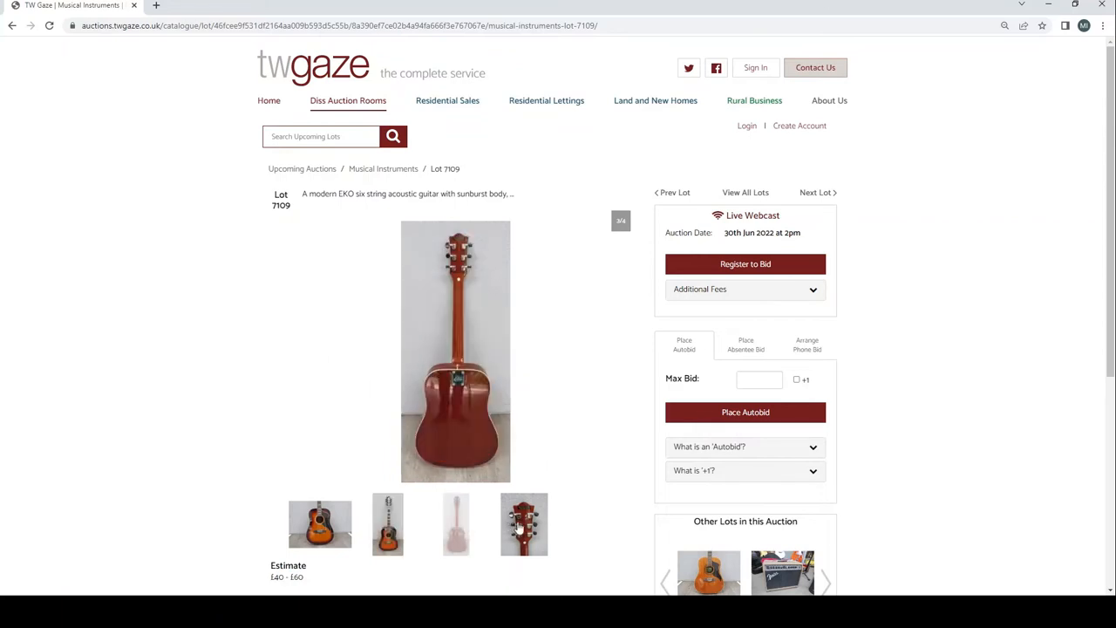
click(523, 523)
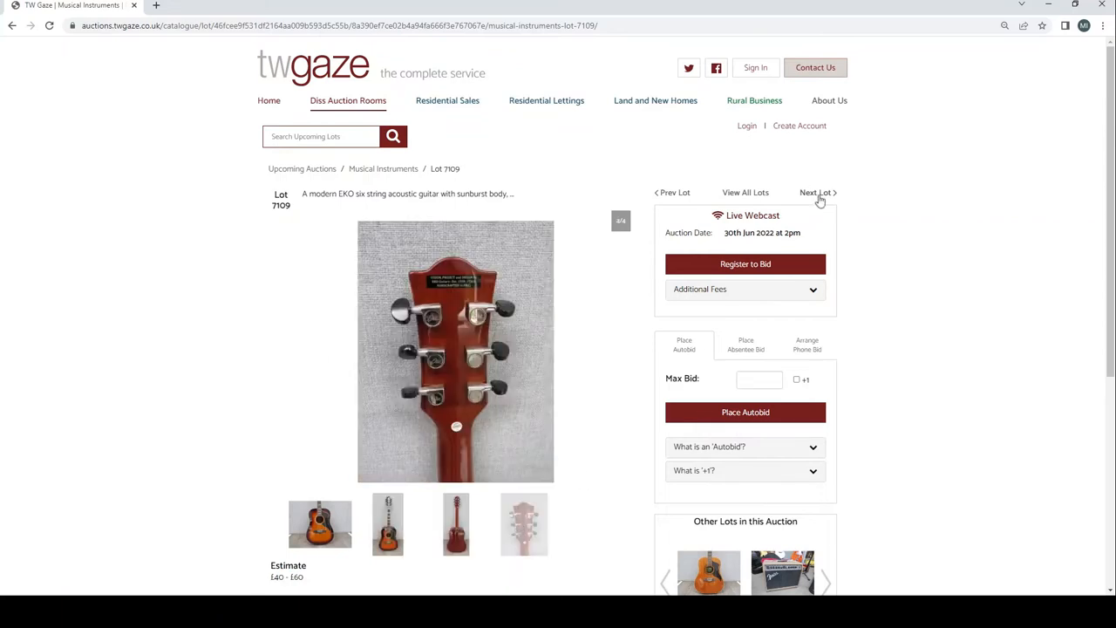
click(816, 192)
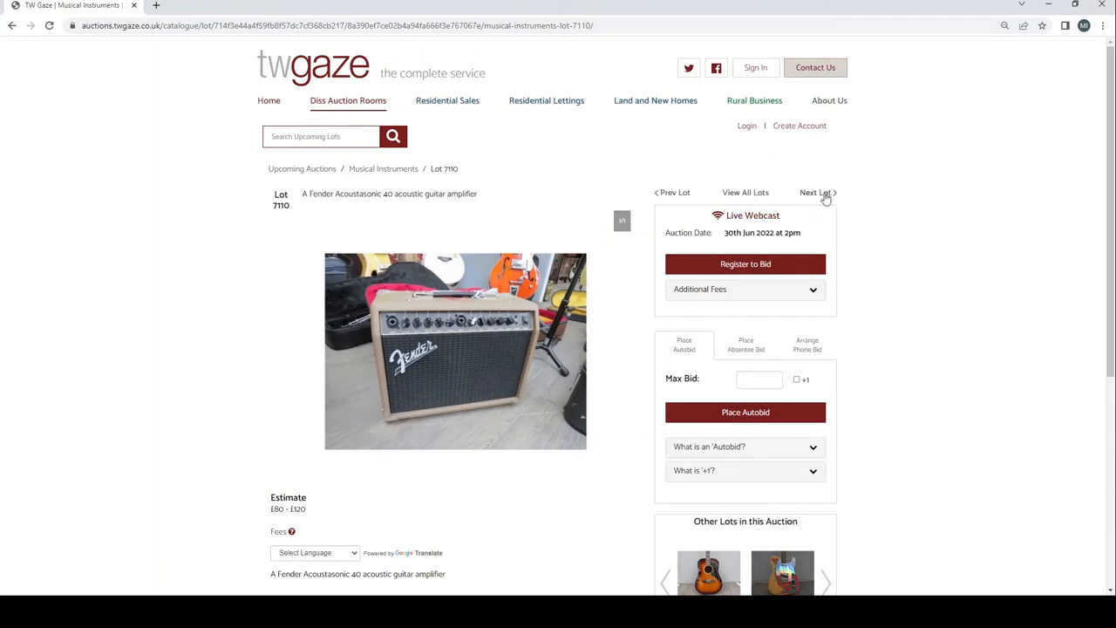
Advance to lot 7111, view the Fender telecaster's neck plate and extra photos, then move to lot 7112
click(816, 192)
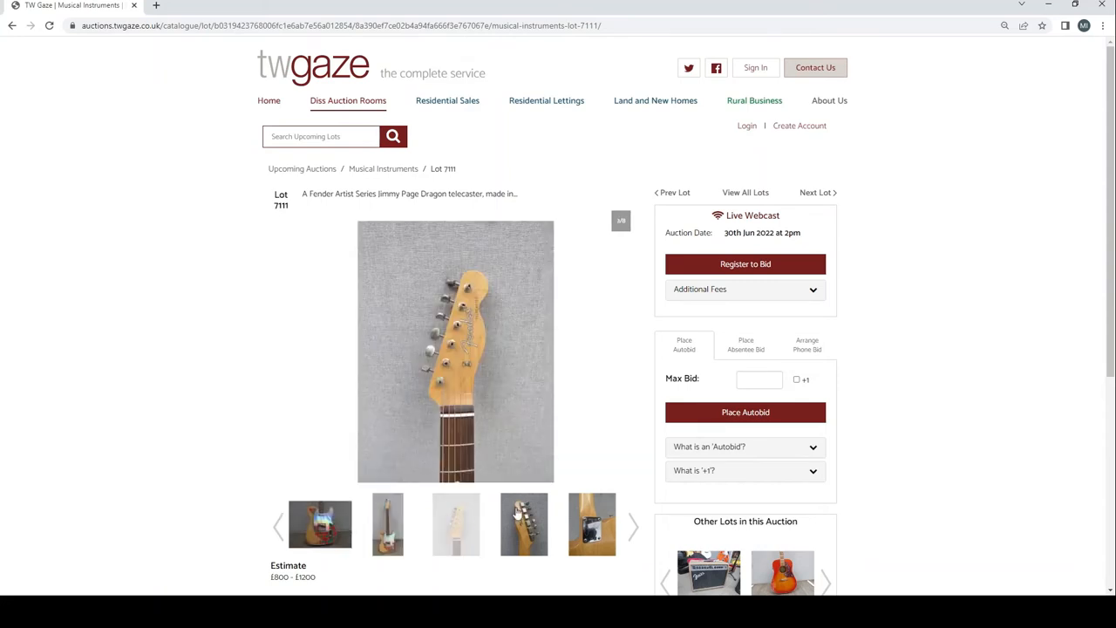
click(591, 524)
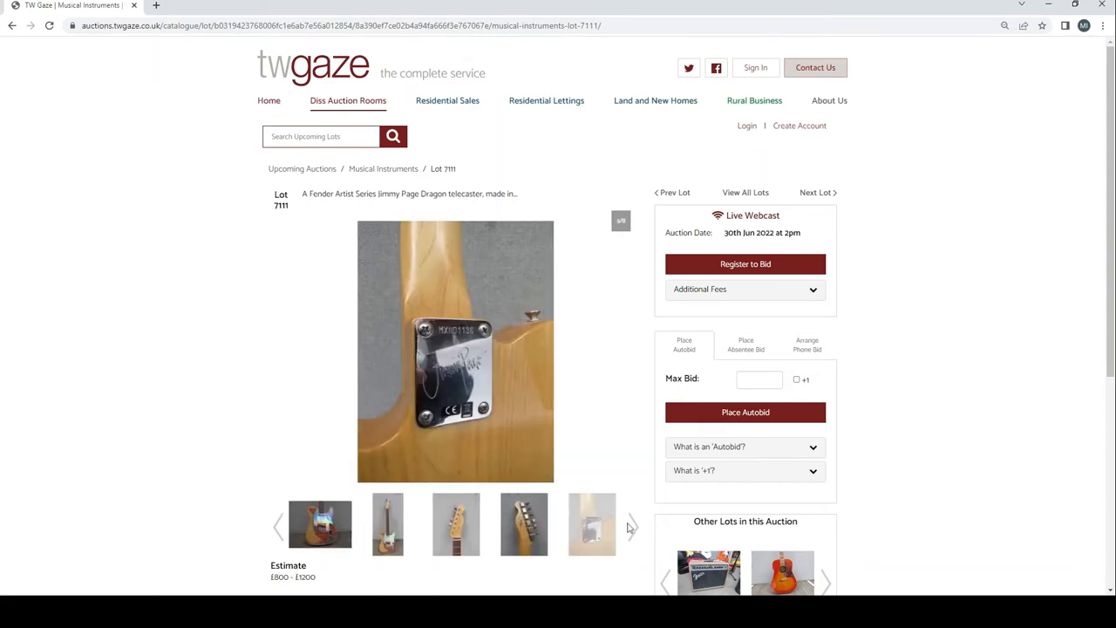
click(631, 526)
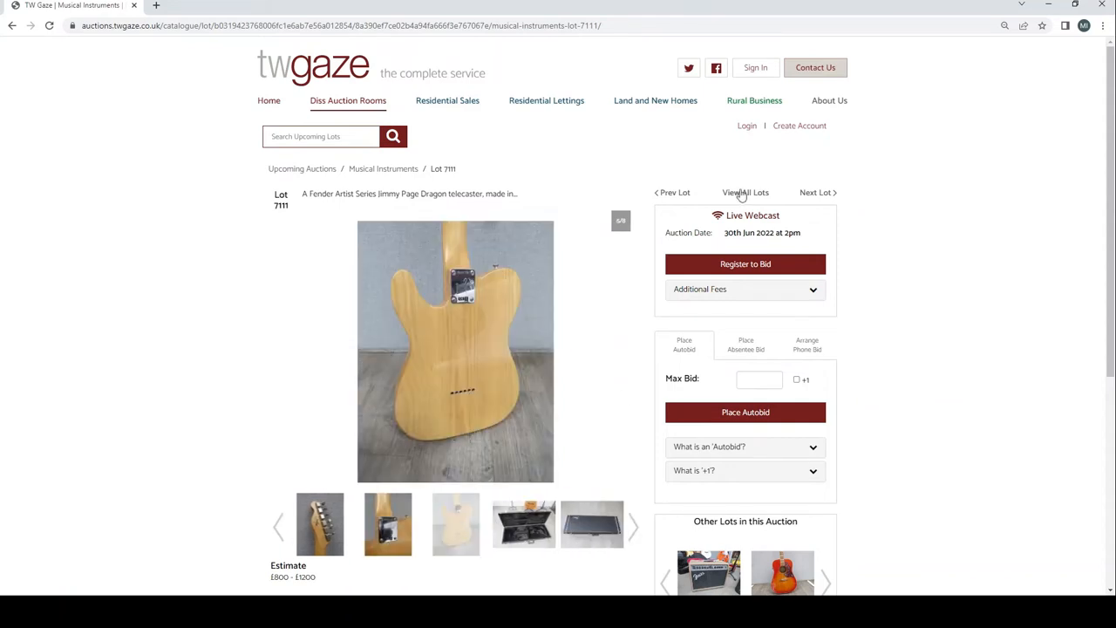
click(814, 191)
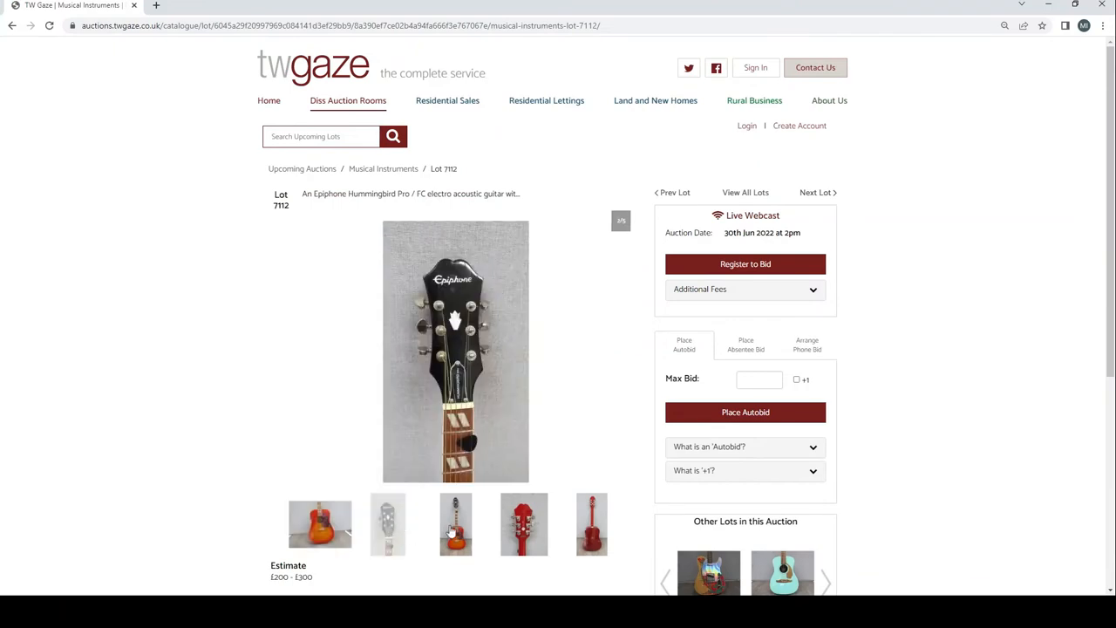
View the red Epiphone's headstock and back photos on lot 7112, then move to the Fender lot 7113
click(591, 523)
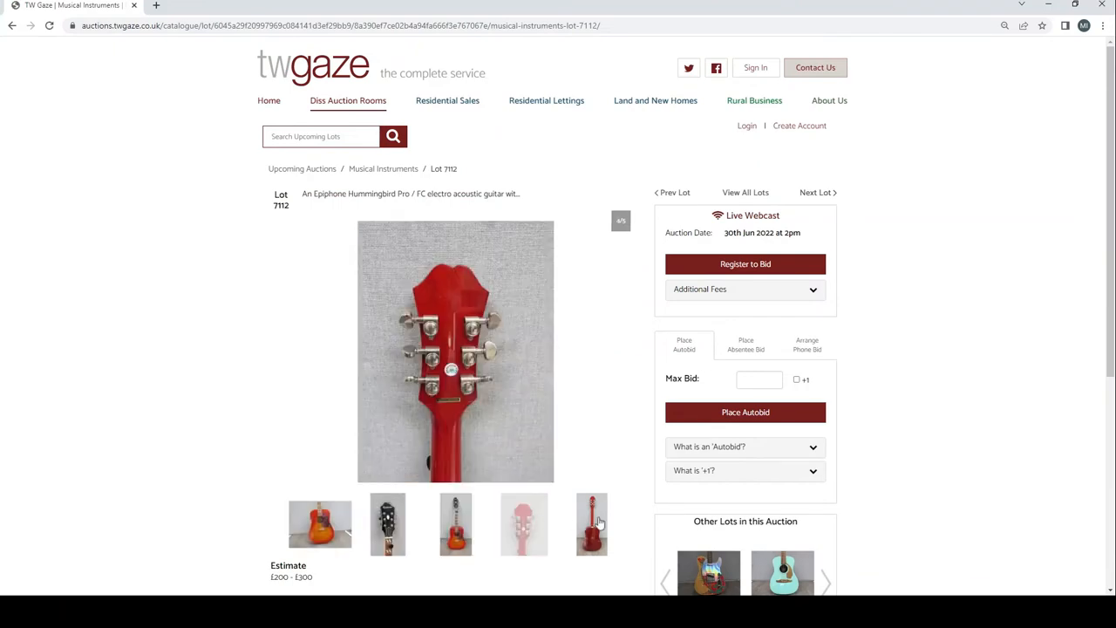
click(592, 523)
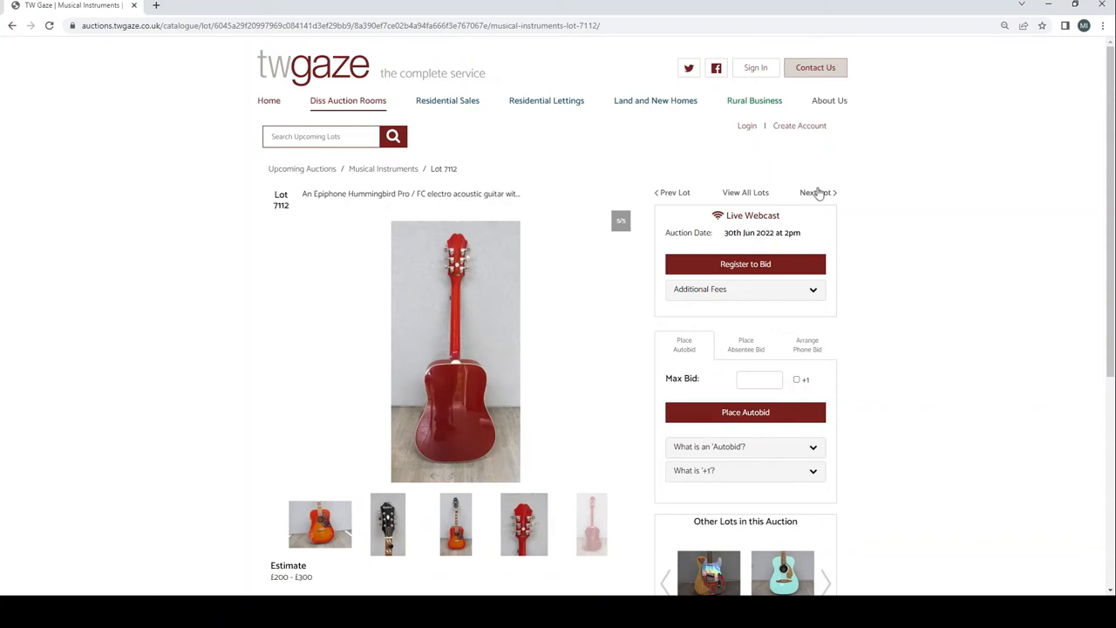
click(816, 191)
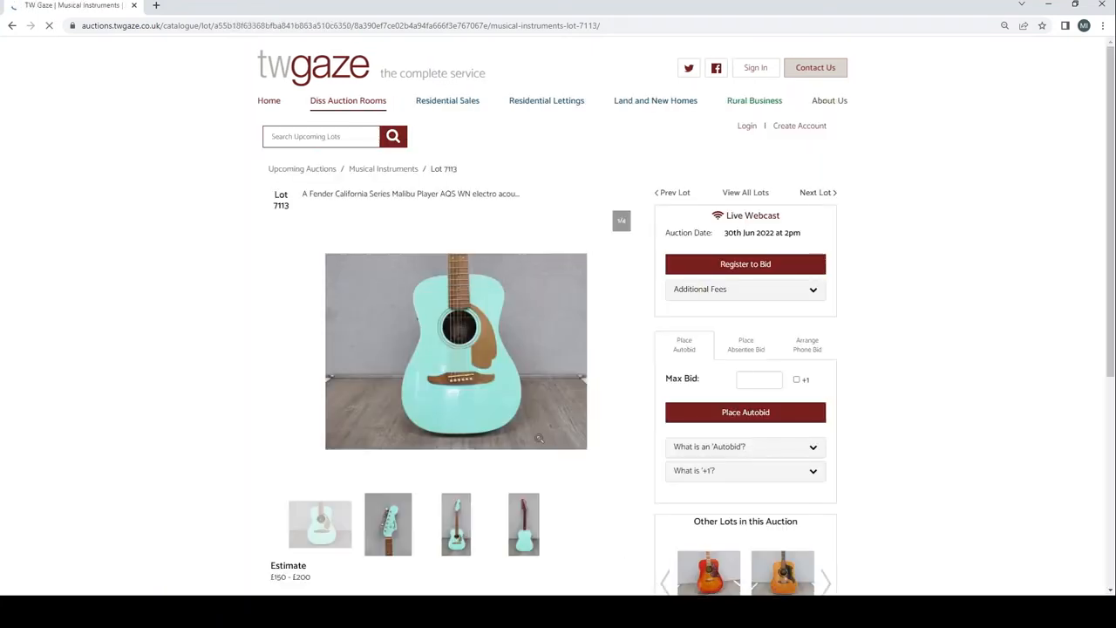
Browse the Fender (7113) and EKO Ranger (7114) photos, then advance to the Orange Crush amplifier, lot 7115
click(456, 523)
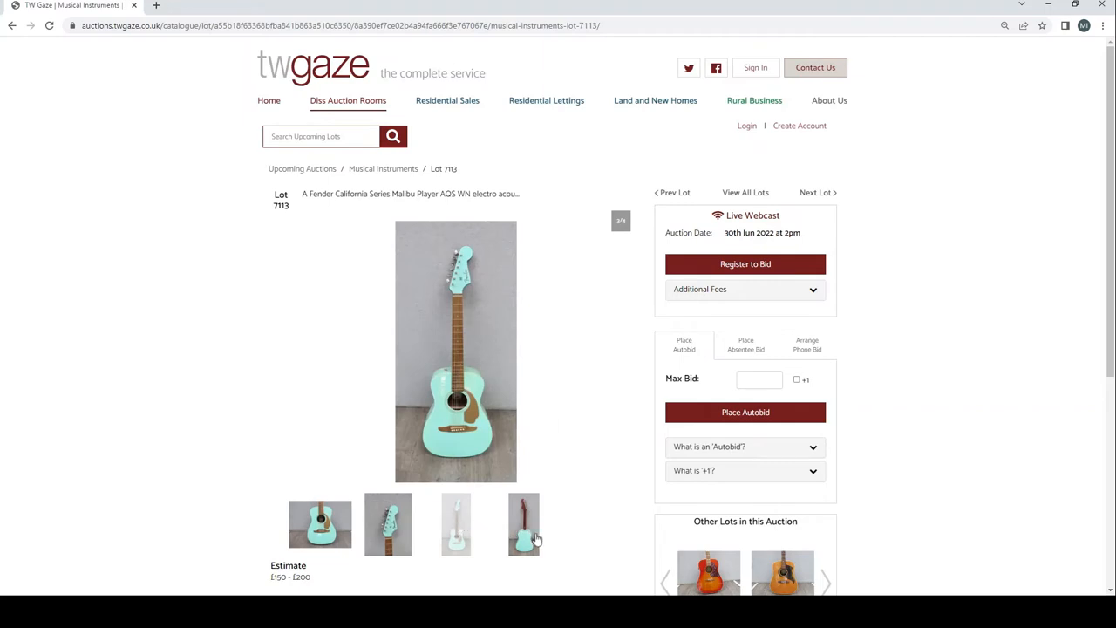
click(523, 523)
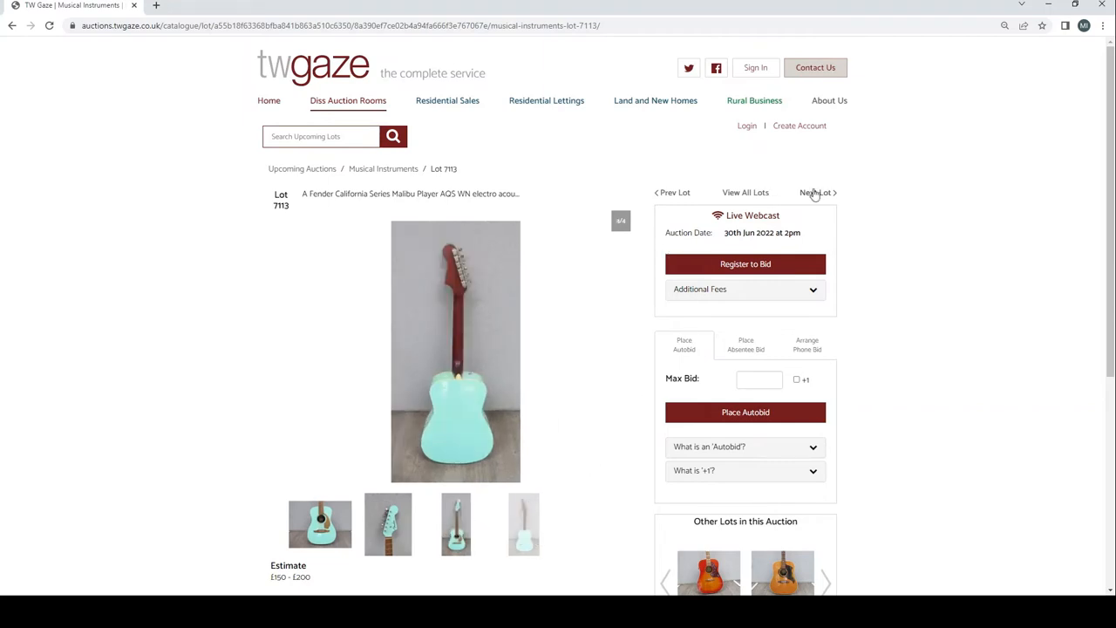
click(816, 192)
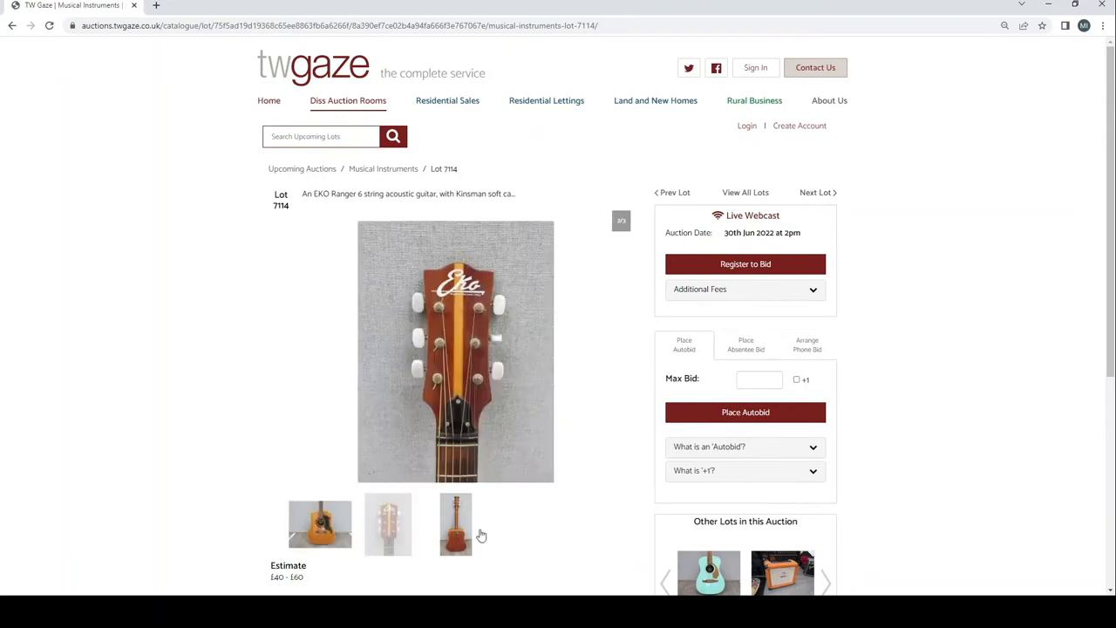
click(455, 523)
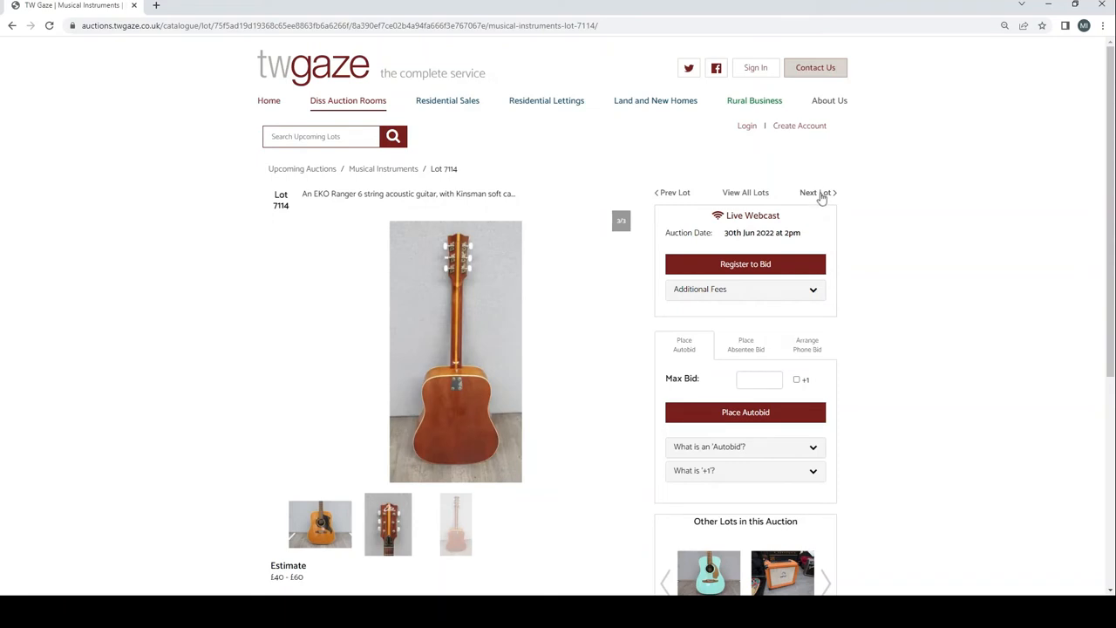
click(816, 191)
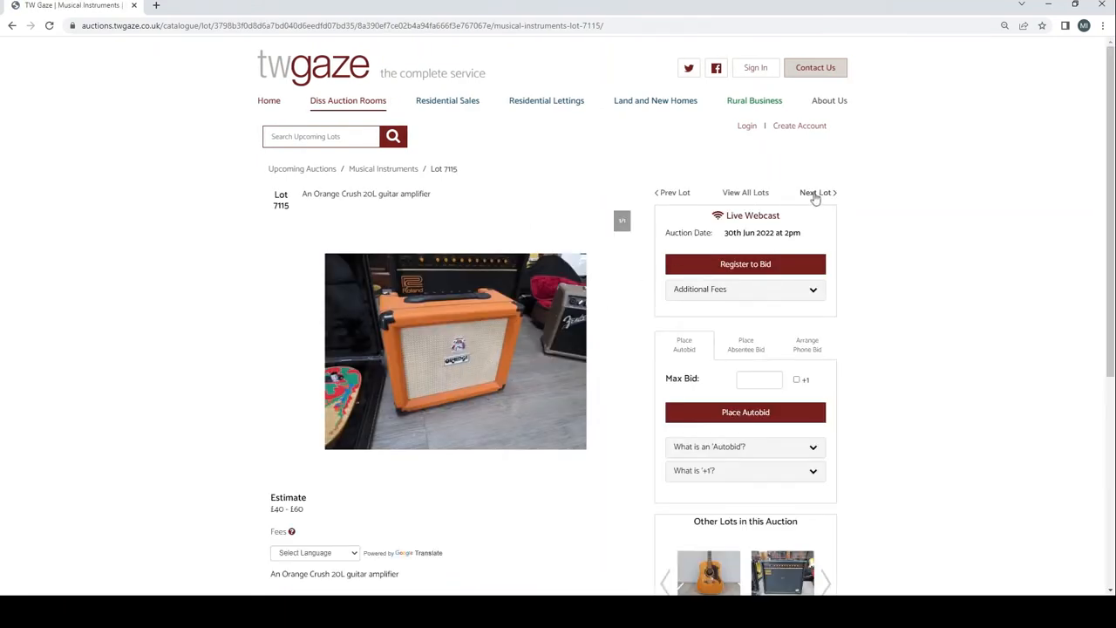
Step through the Roland, Marshall Code and Fender Blues Junior amplifier lots 7116–7118 to the Boss BF-3 Flanger, lot 7119
click(816, 192)
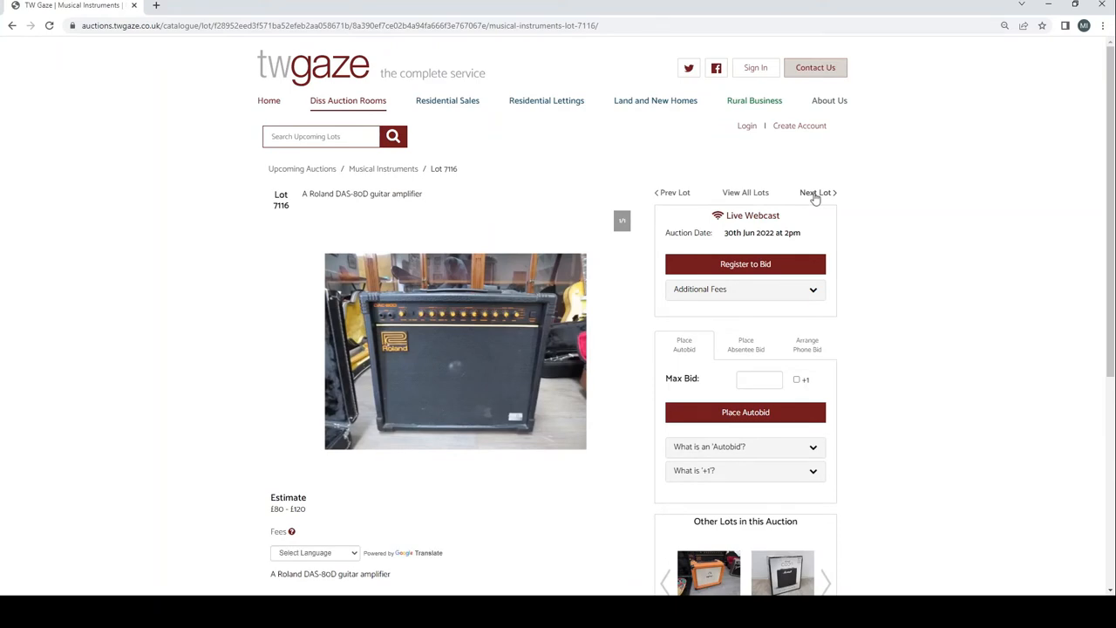
click(816, 192)
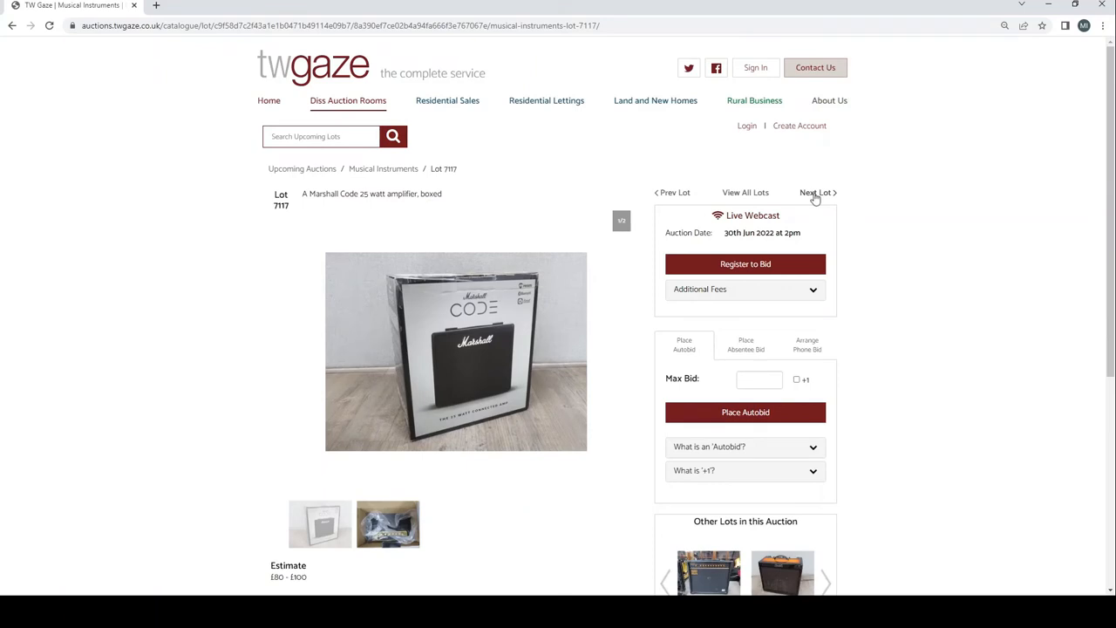
click(814, 192)
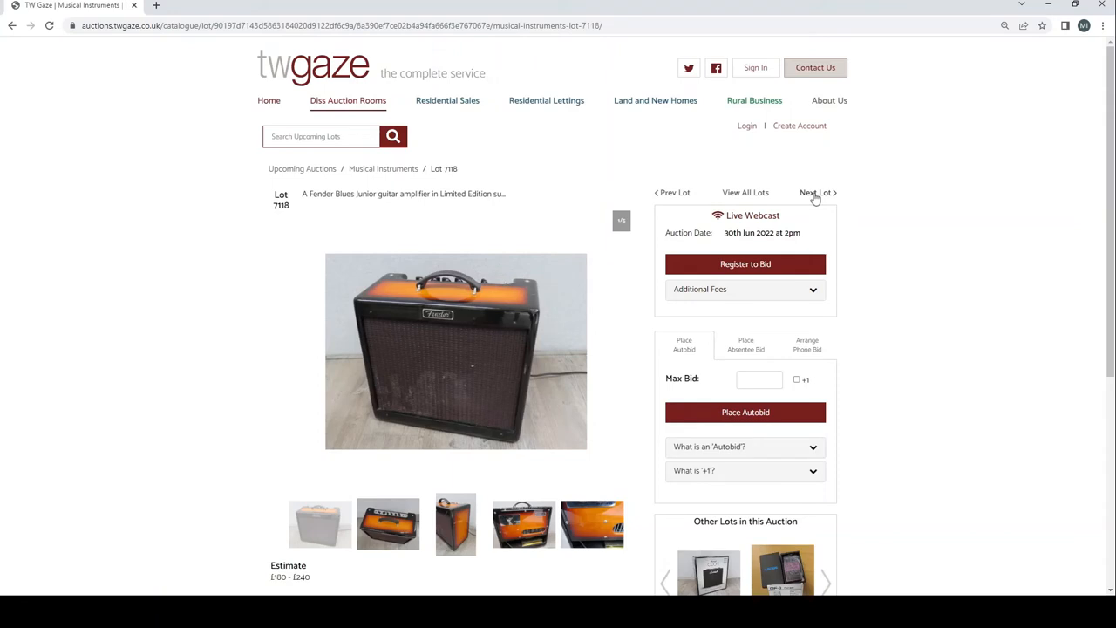
click(816, 192)
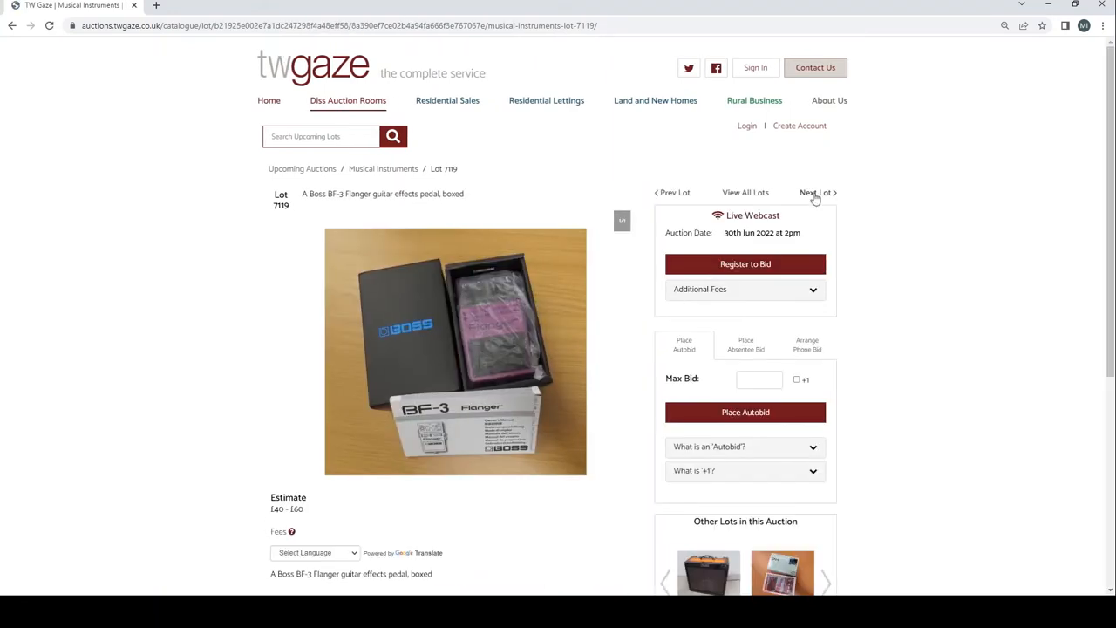
Step through the Boss pedal, BeatBuddy and Cry Baby wah lots 7120–7127 to the Asmuse pedal power lot 7128
click(816, 192)
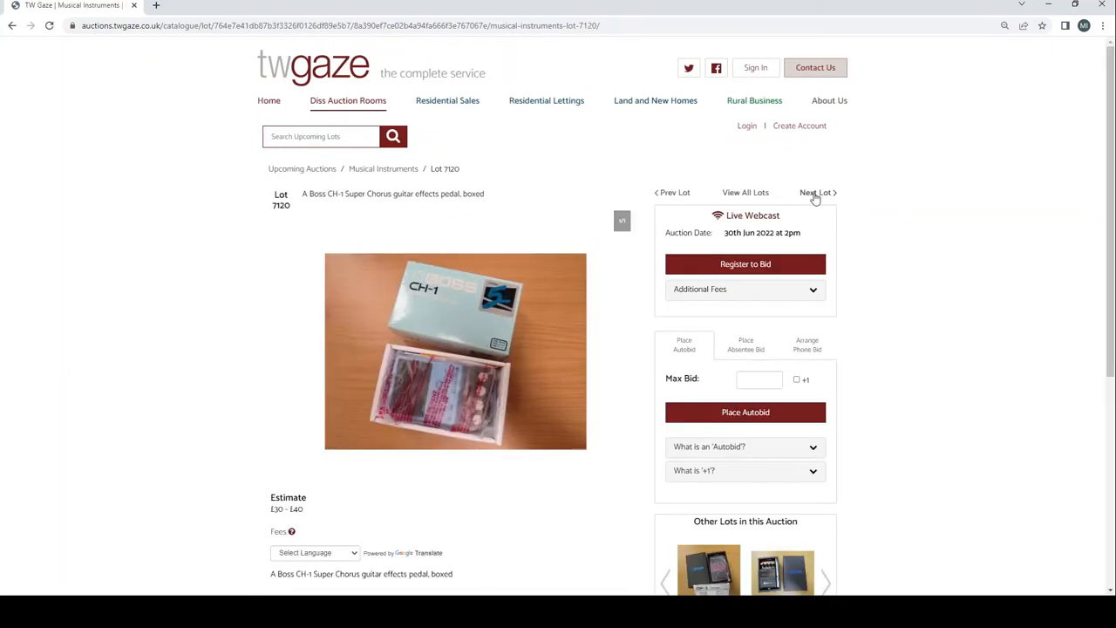
click(816, 191)
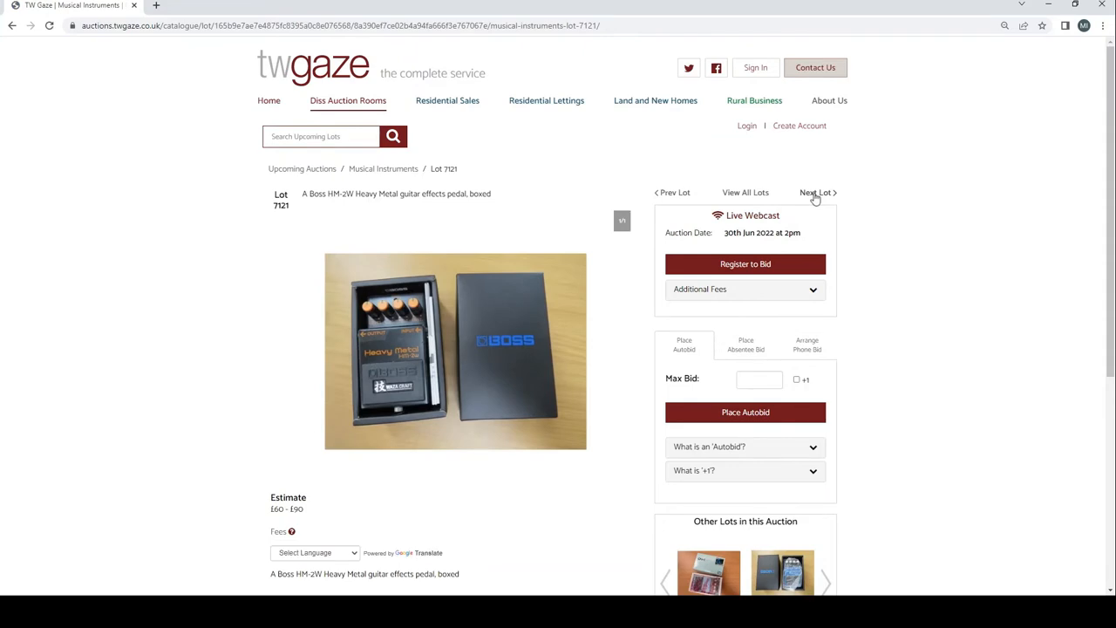
click(816, 192)
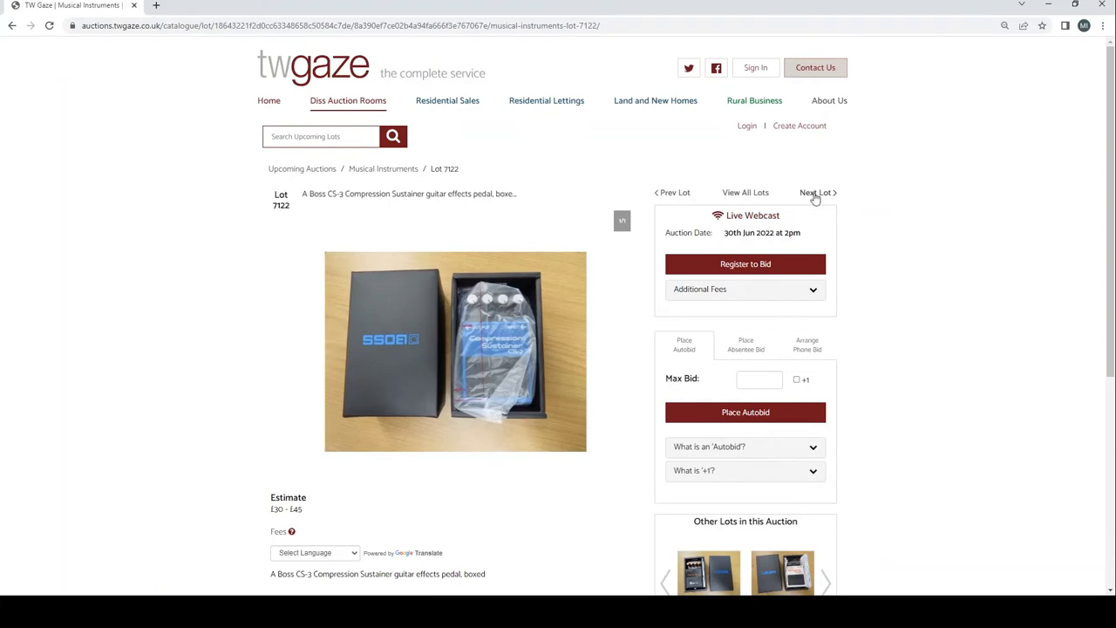
click(816, 192)
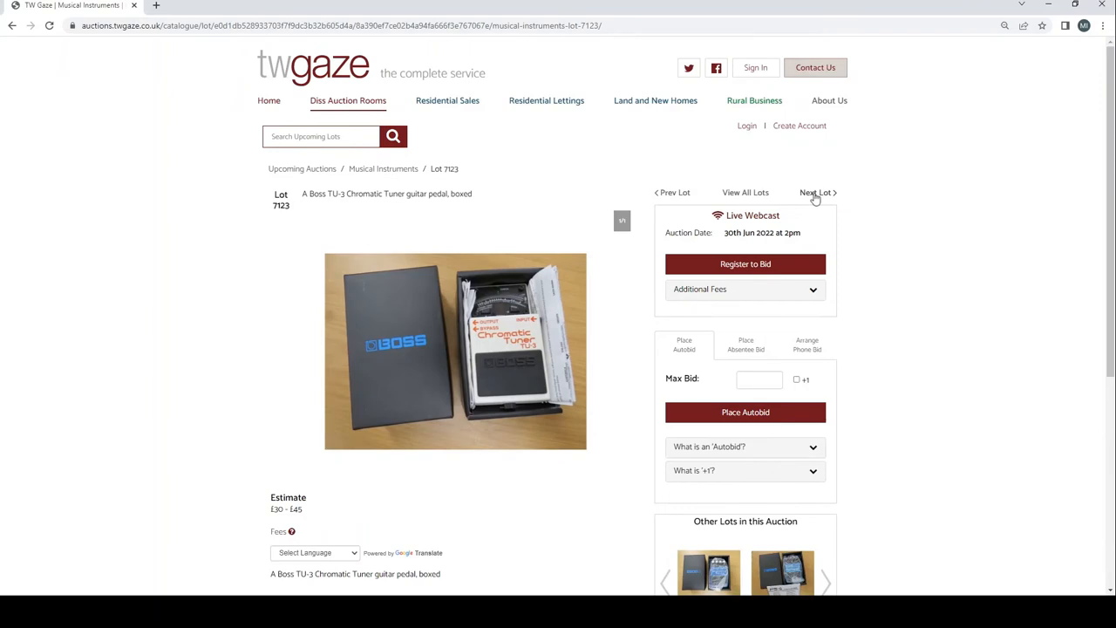
click(816, 192)
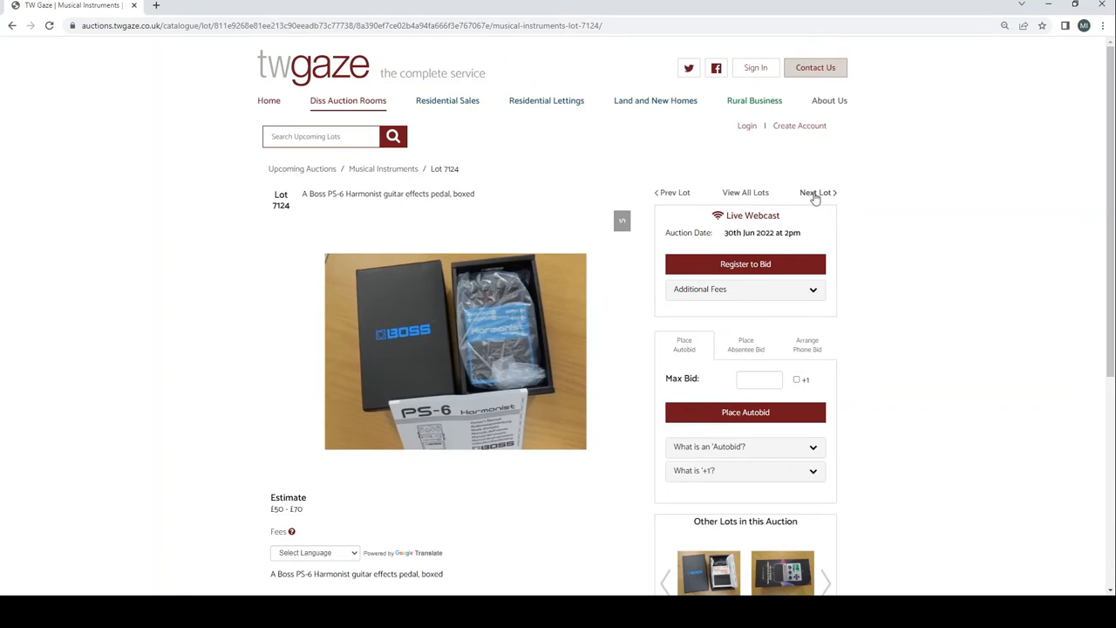
click(816, 192)
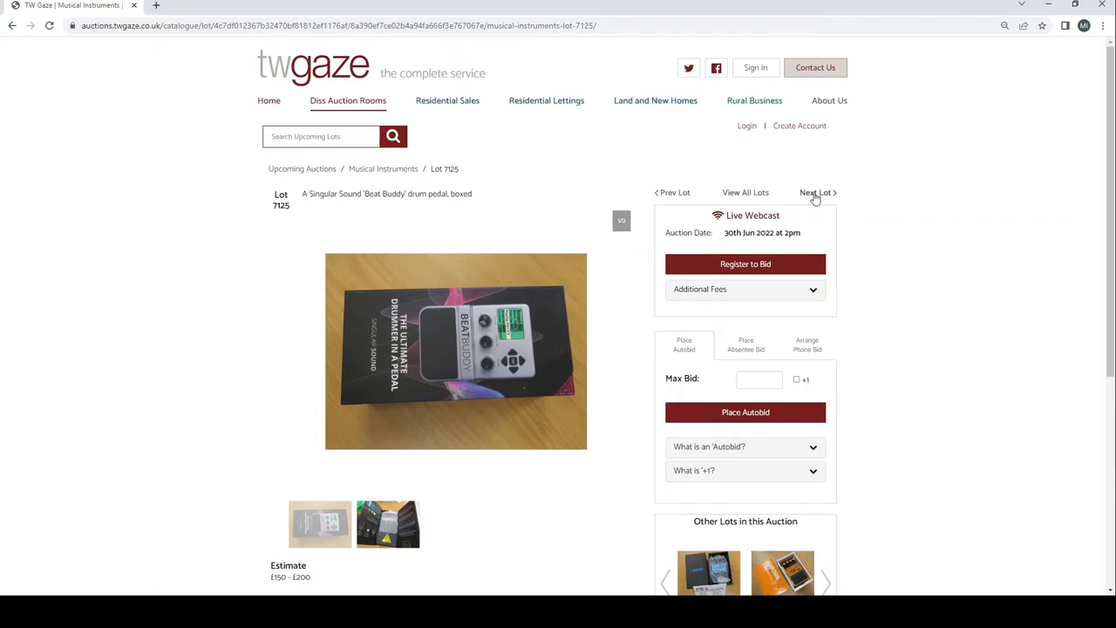
click(816, 192)
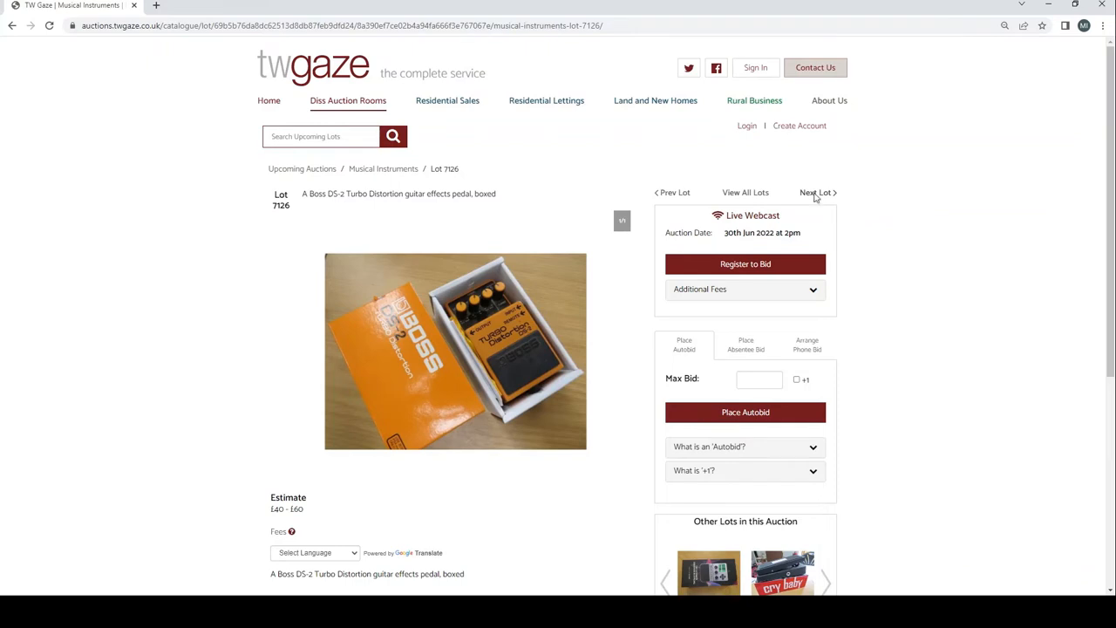
click(814, 192)
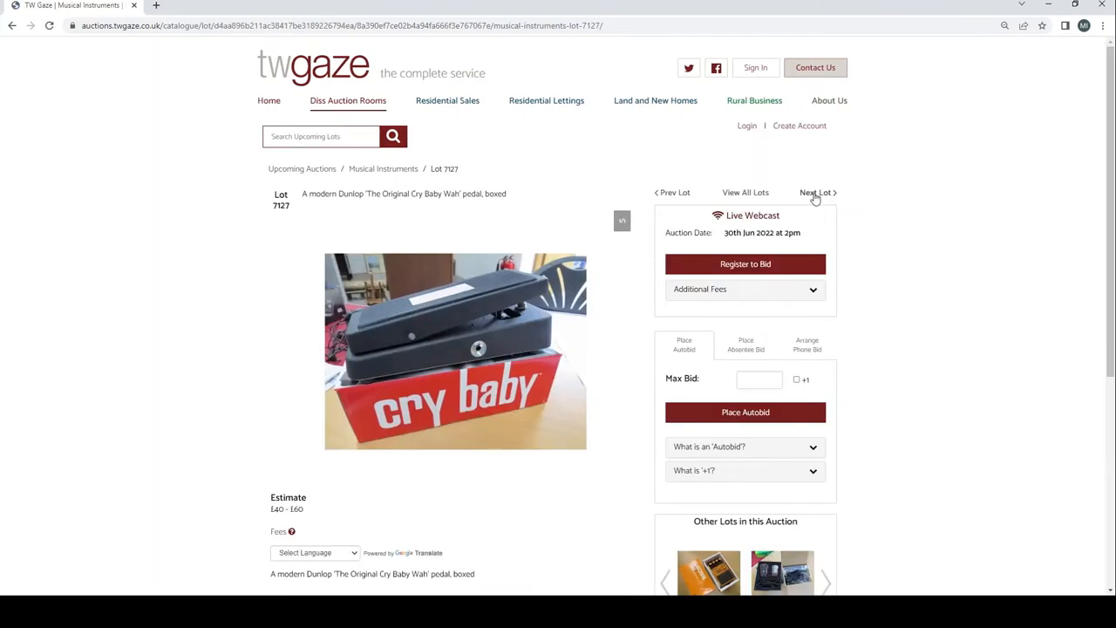
click(816, 191)
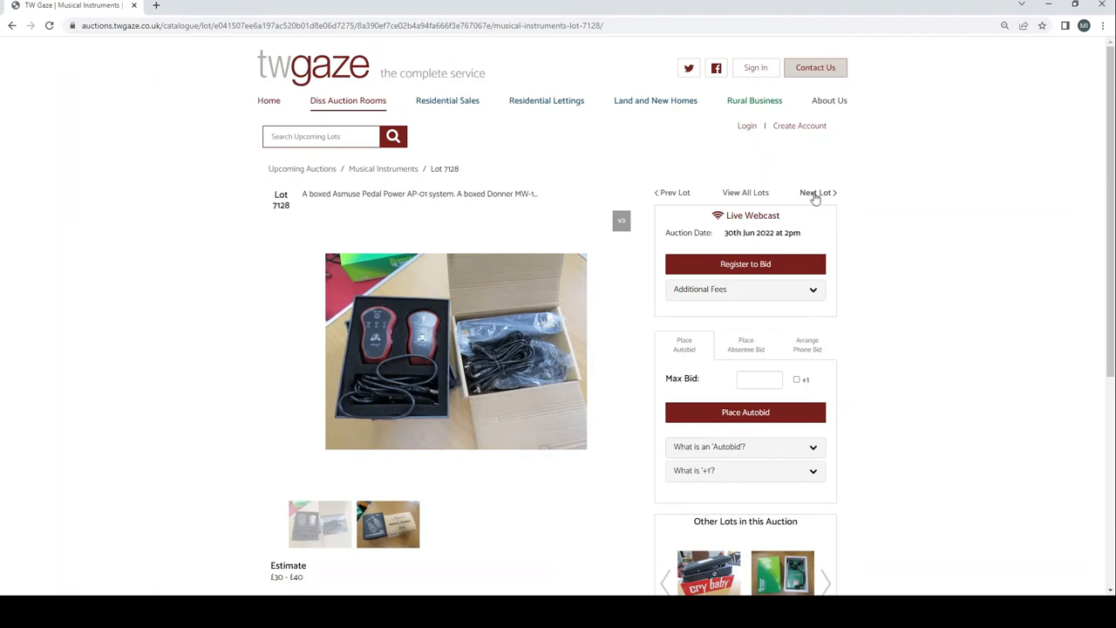
Read lot 7128's details further down the page, then move to the Ibanez Tube Screamer TS-808, lot 7129
scroll(down, 3)
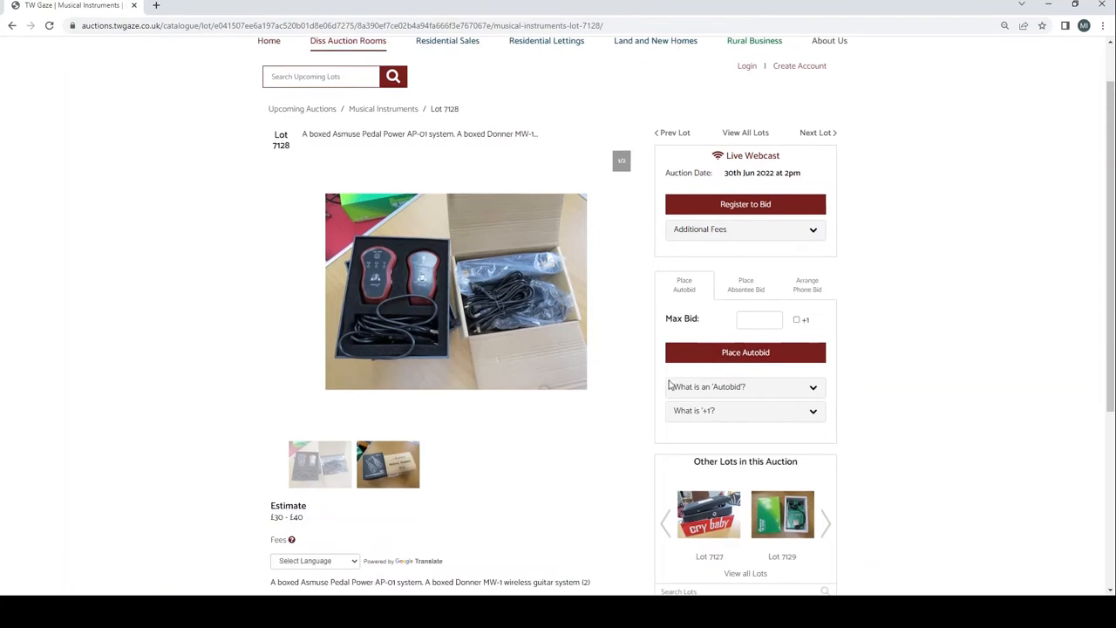
scroll(down, 3)
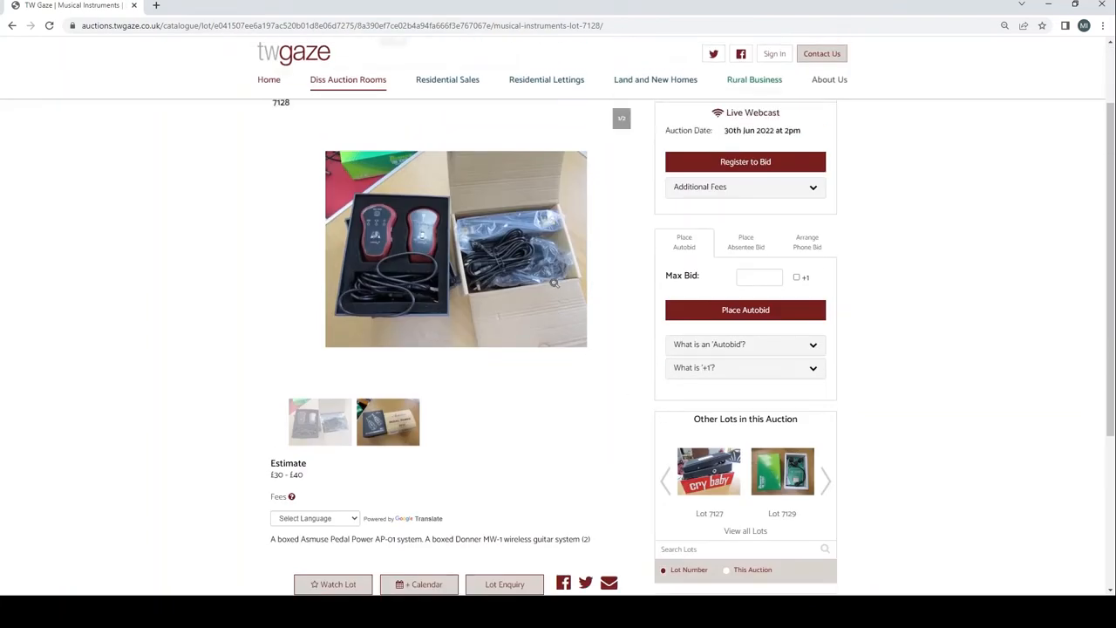
scroll(up, 3)
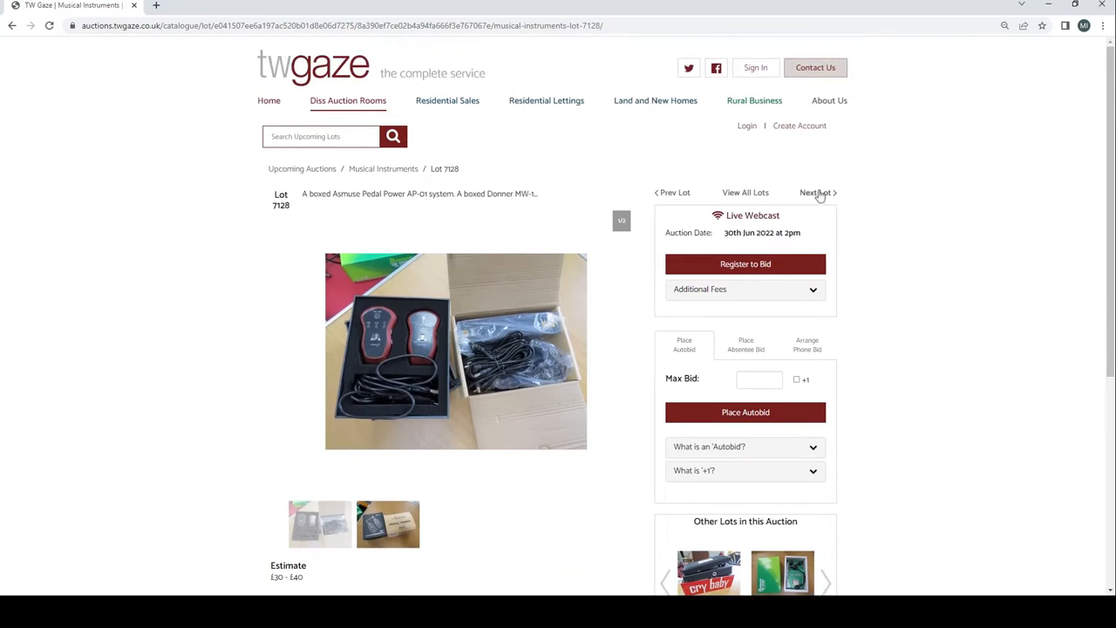
click(816, 192)
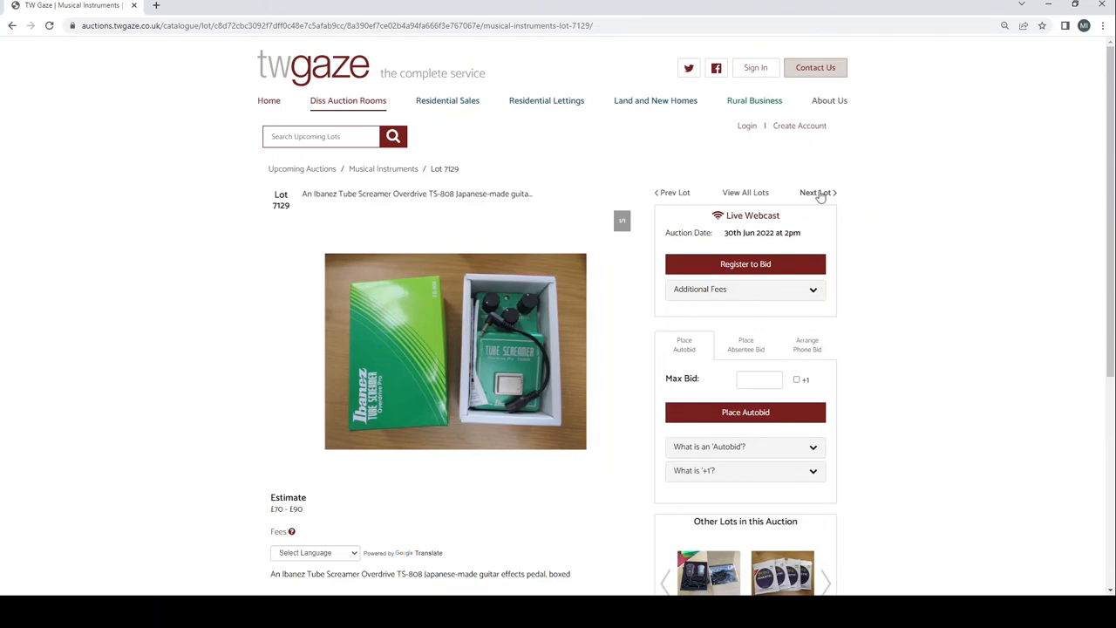
Step through the Martin, Ernie Ball and mixed string lots and guitar accessories (7130–7134) to the Tascam DP-03SD, lot 7135
click(816, 192)
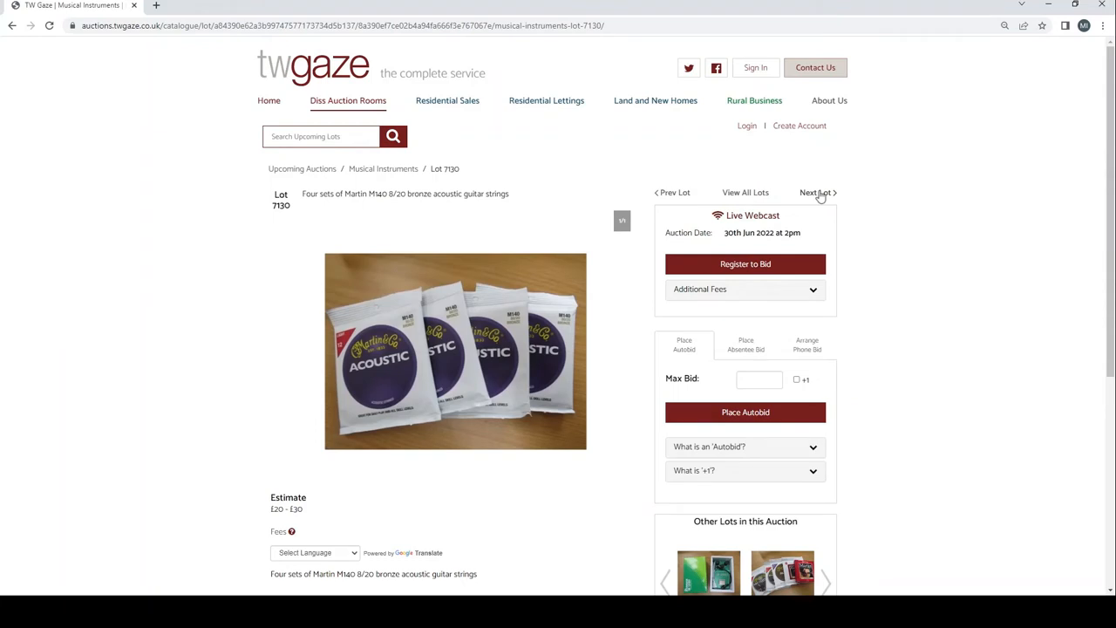
click(816, 192)
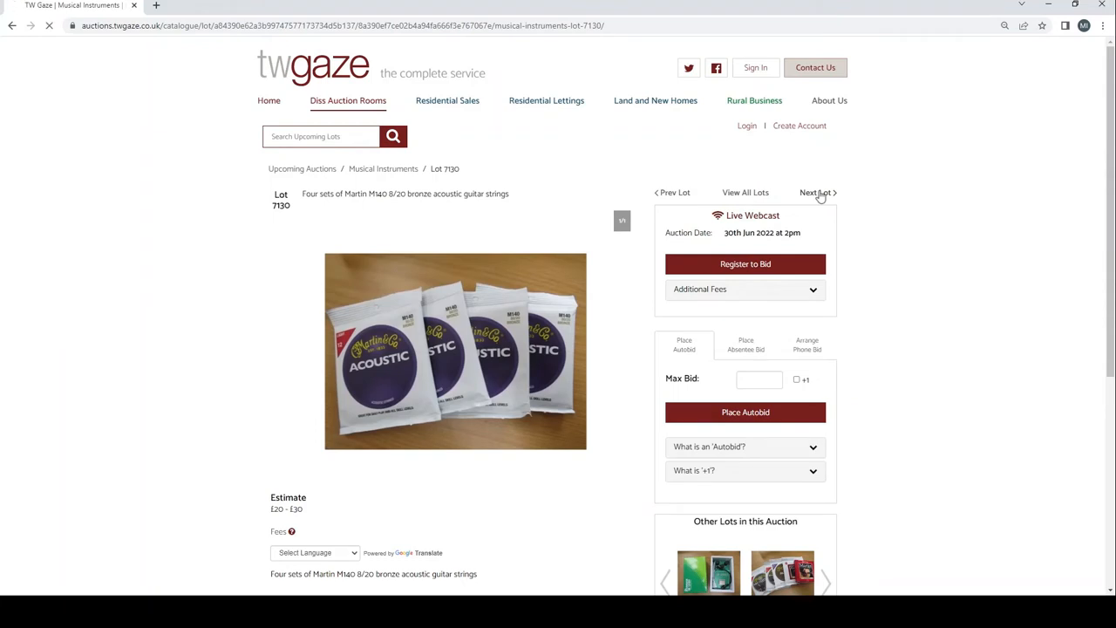
click(816, 192)
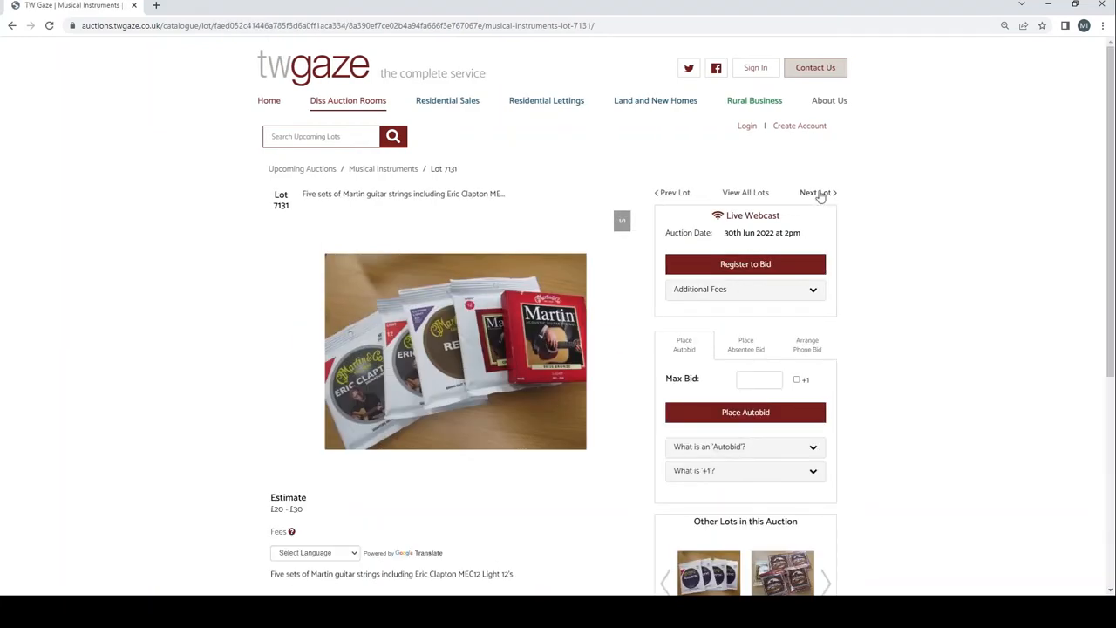
click(816, 191)
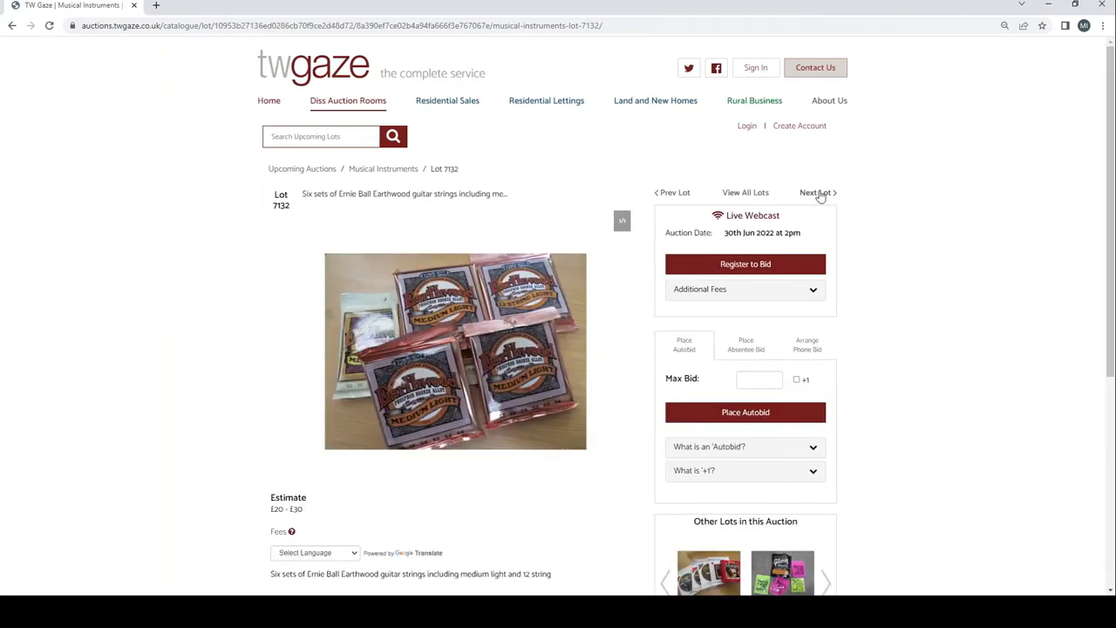
click(816, 192)
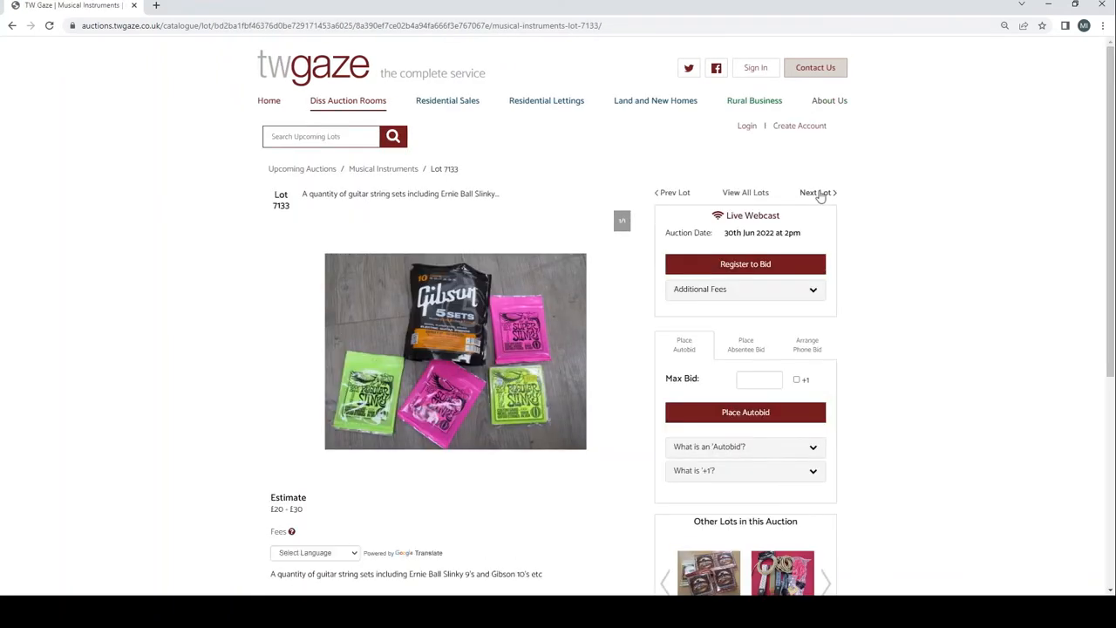
click(816, 192)
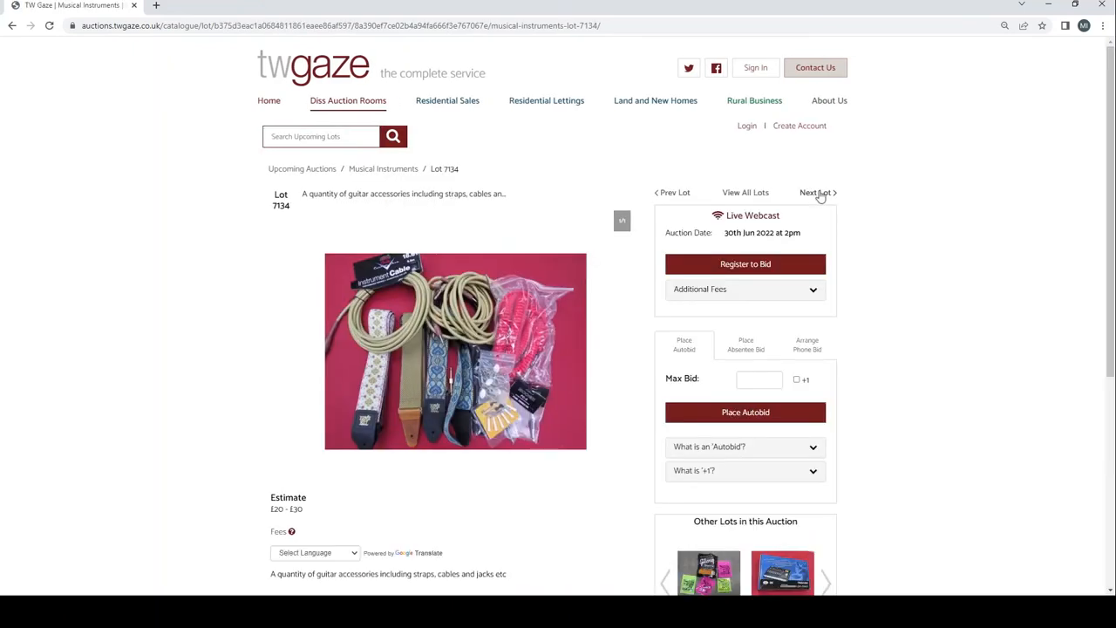
click(816, 192)
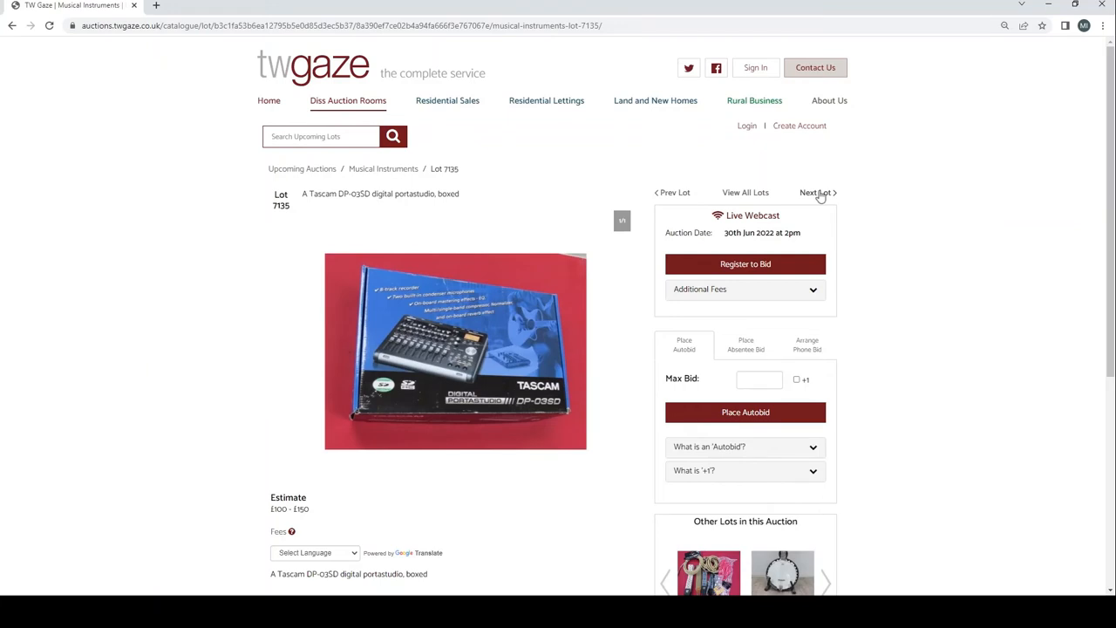
View the Washburn banjo's back on lot 7136, then pass the Paisen ukulele lot to reach the Epiphone Riviera, lot 7138
click(816, 192)
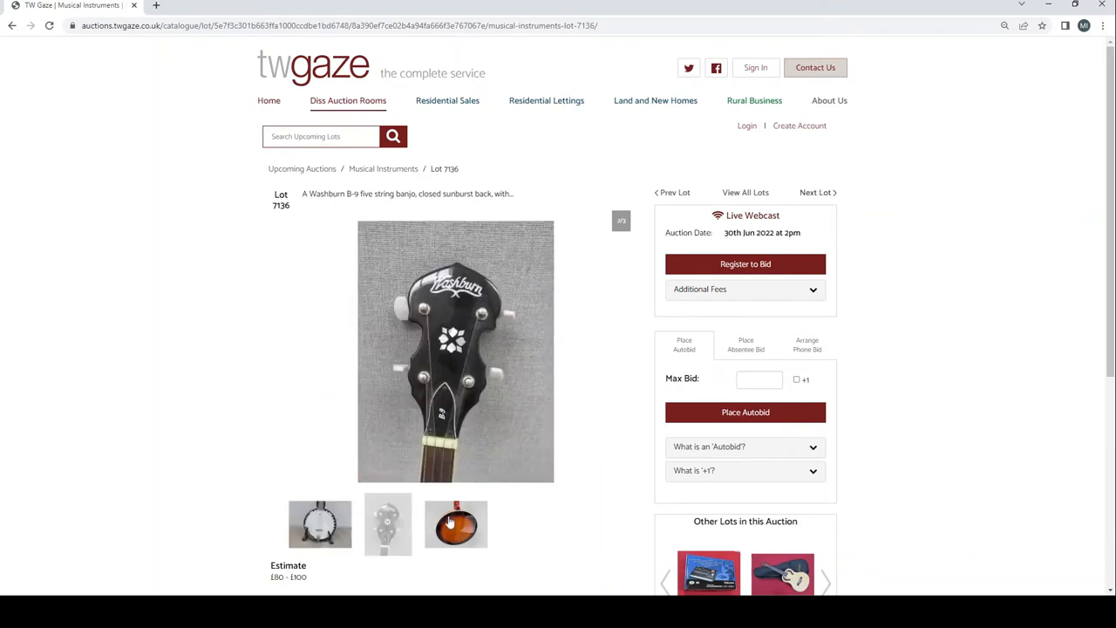
click(455, 523)
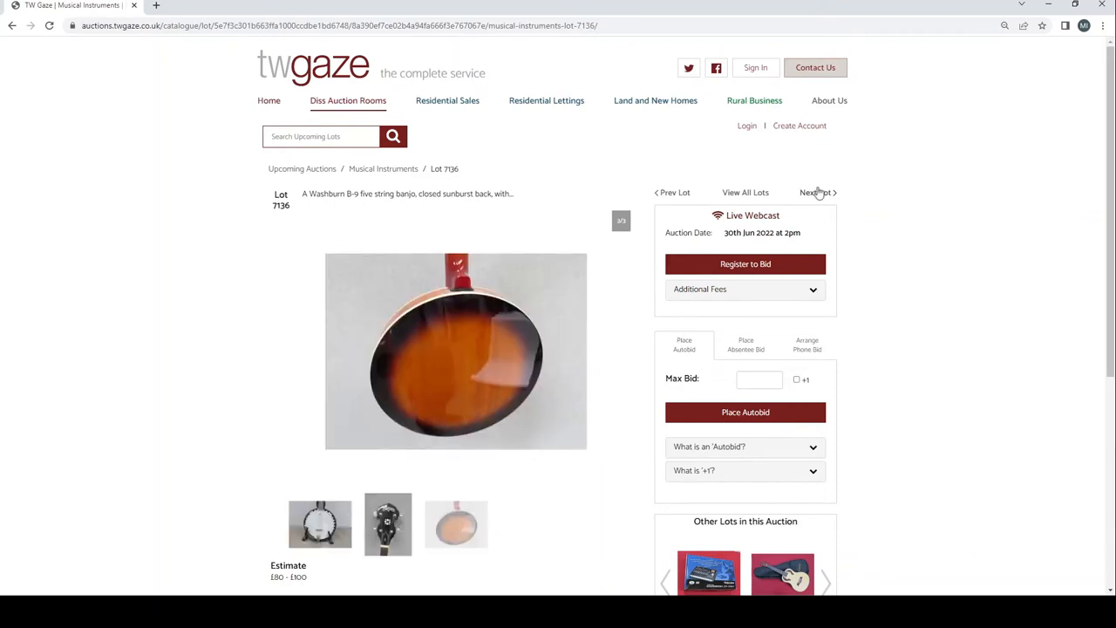
click(816, 192)
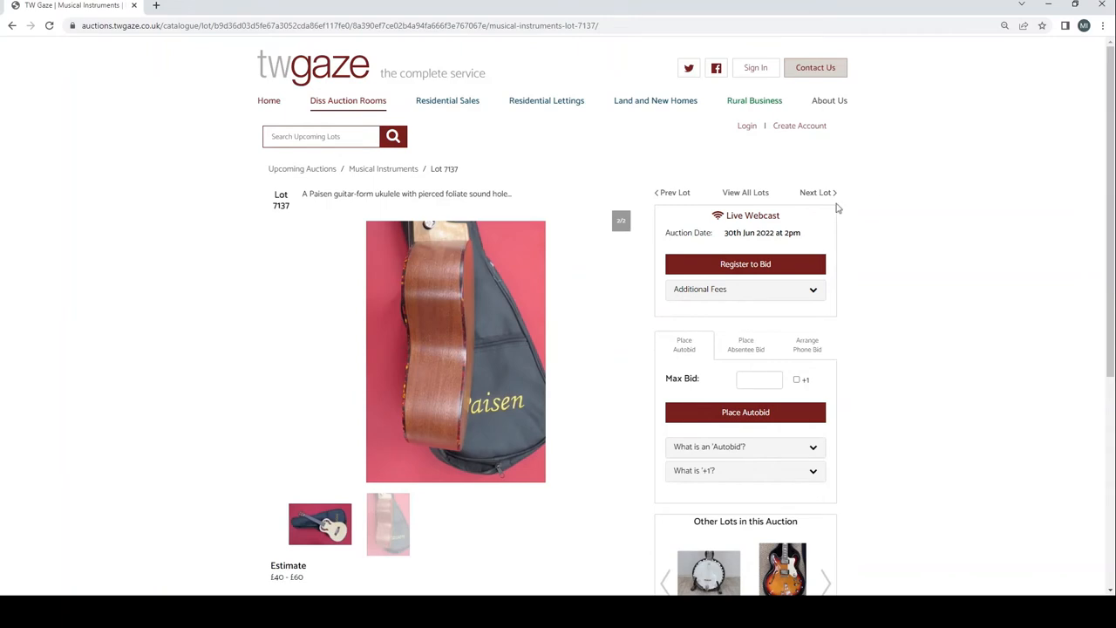
click(816, 192)
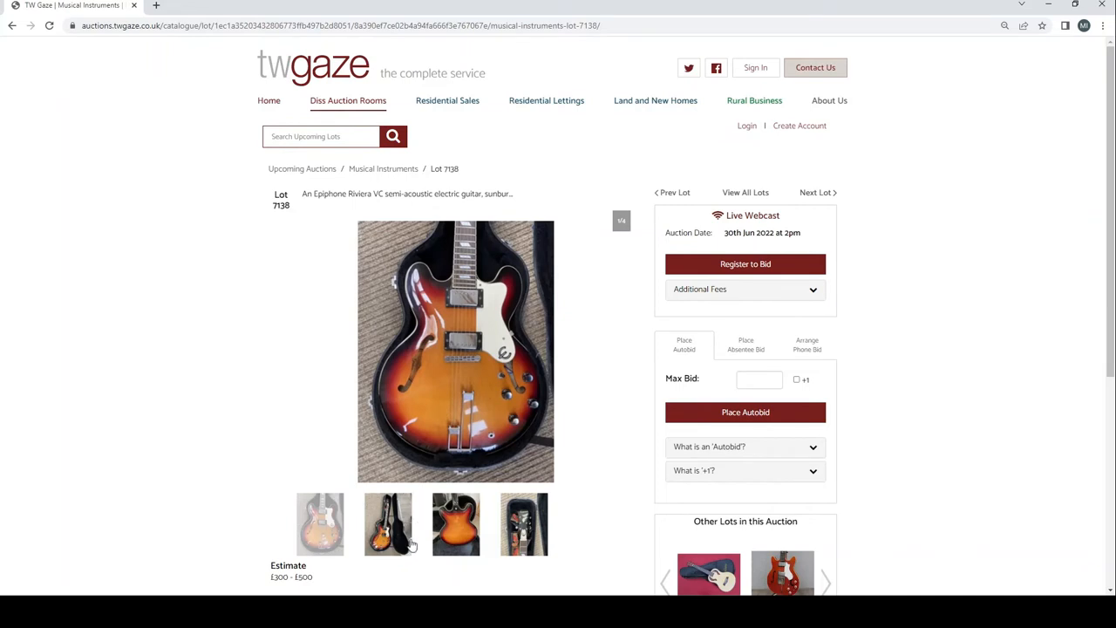
View the Epiphone Riviera's back and in-case photos, then on lot 7139 view the Supro Clermont's headstock and full back
click(455, 523)
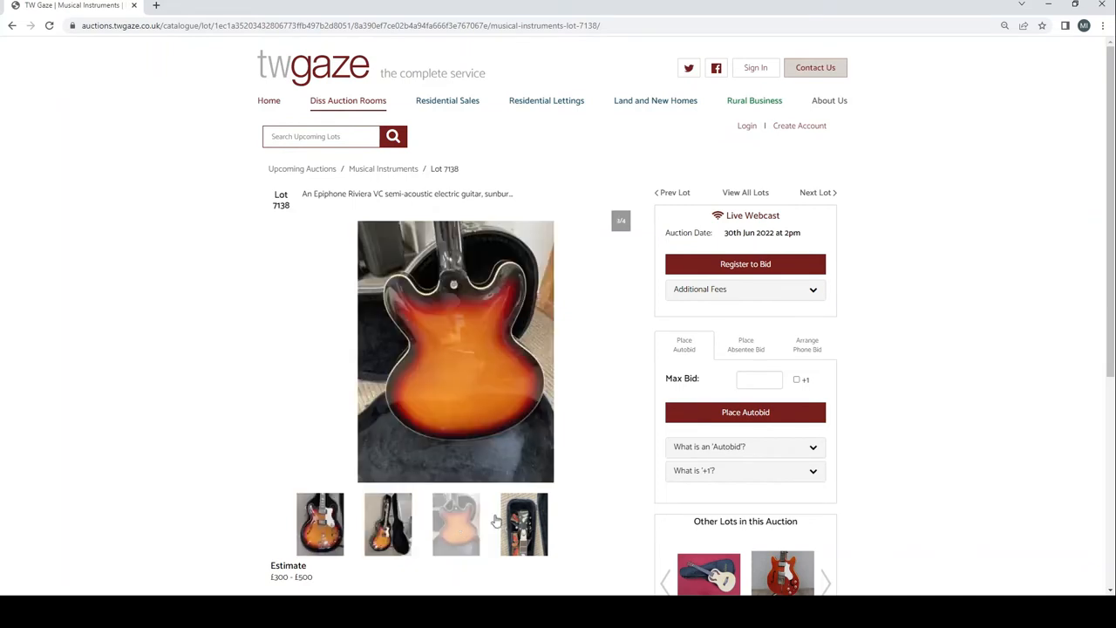
click(523, 523)
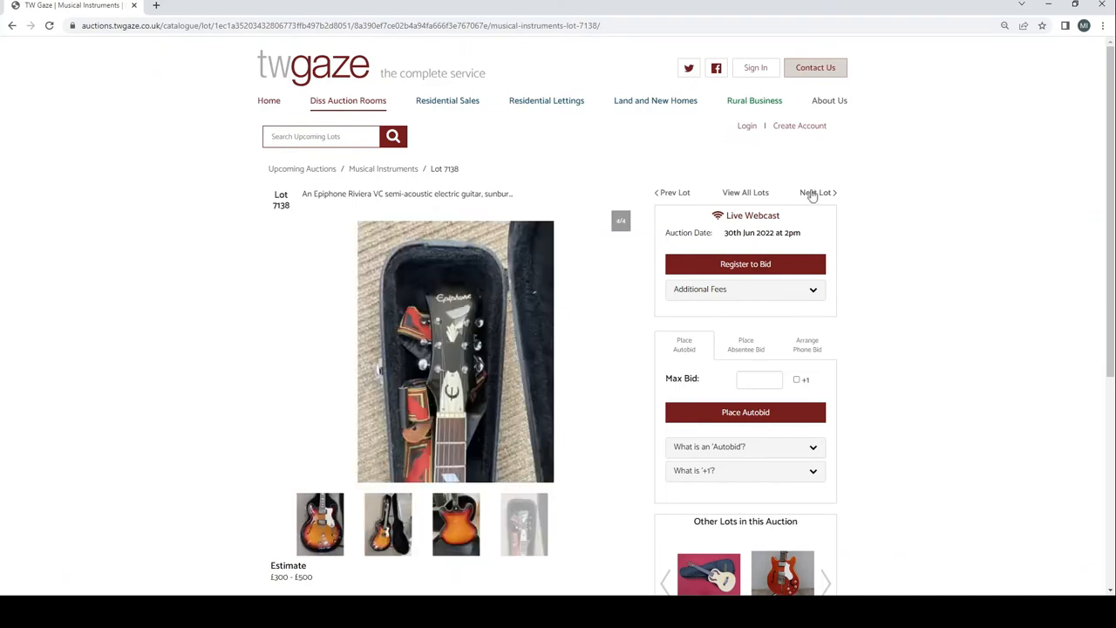
click(816, 192)
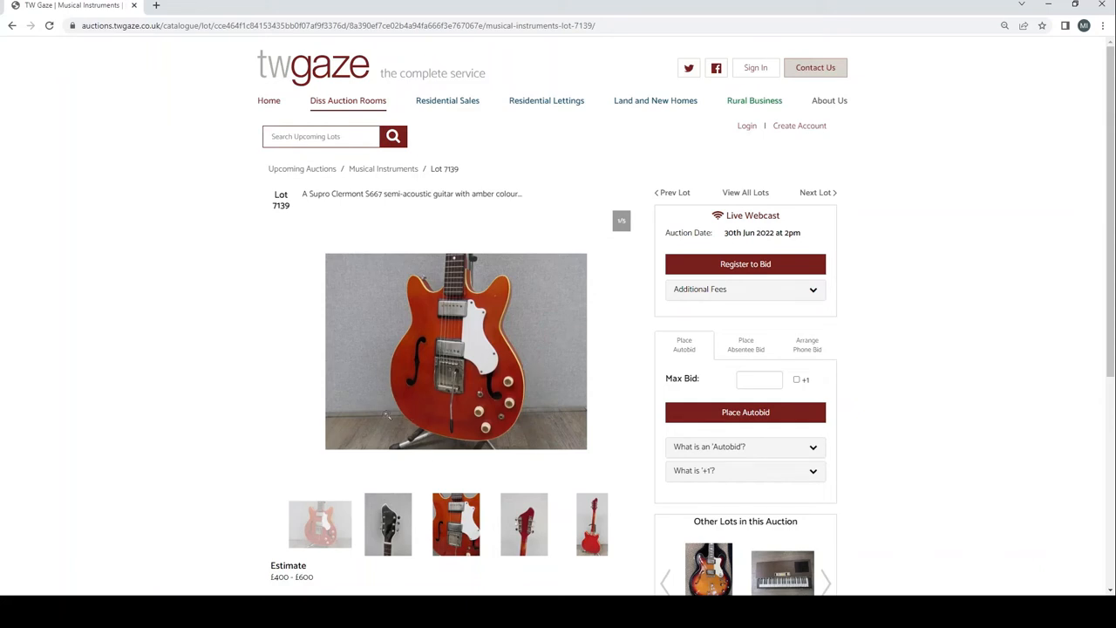
mouse_move(401, 533)
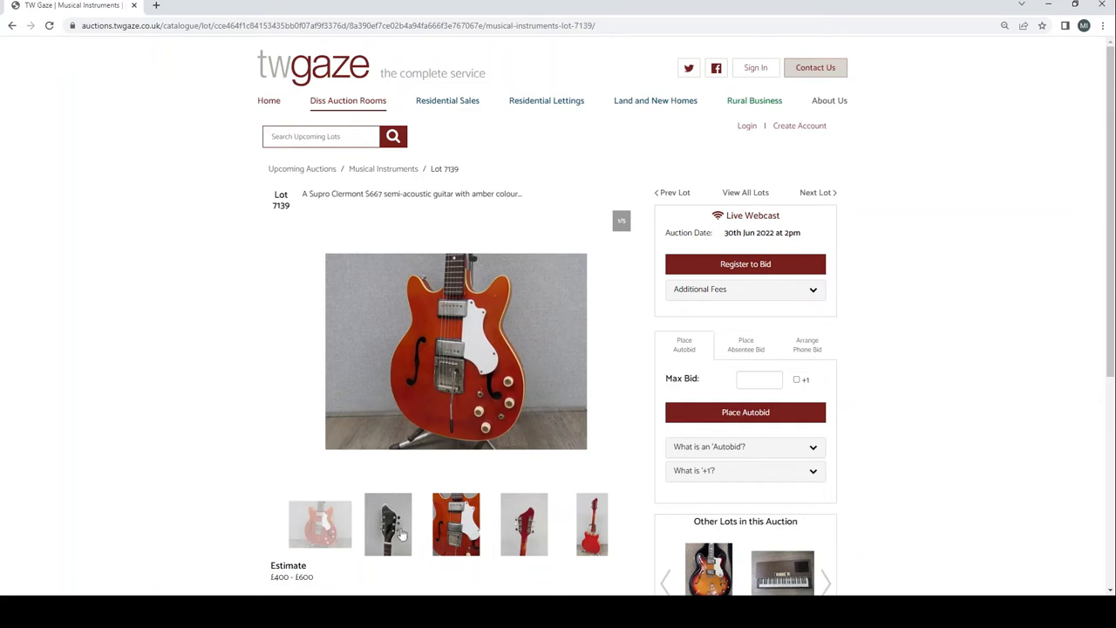
click(455, 523)
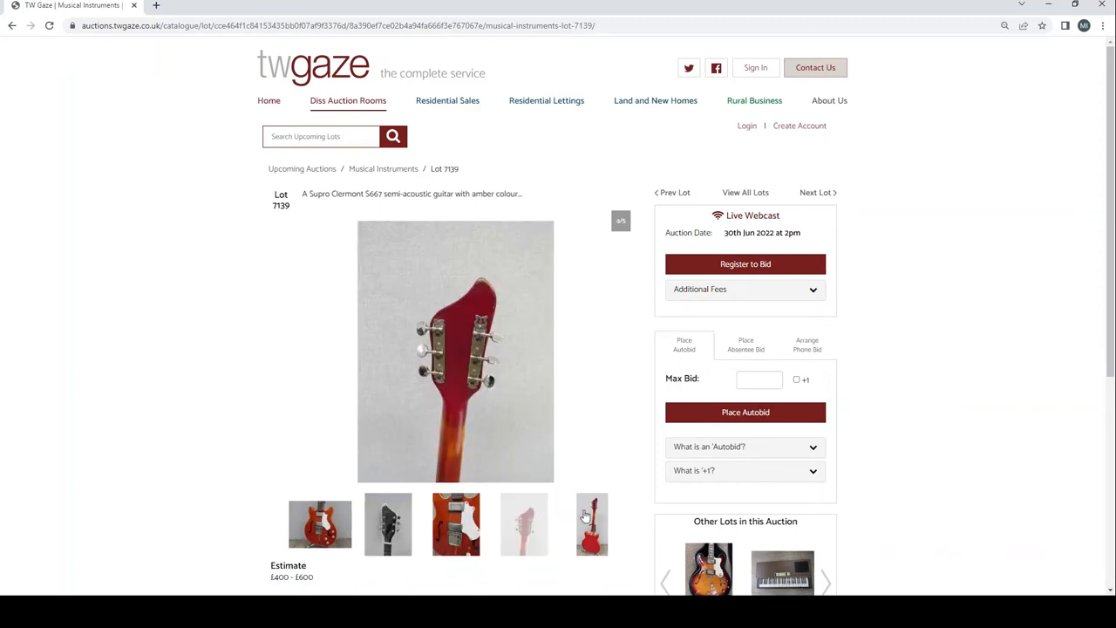
click(591, 523)
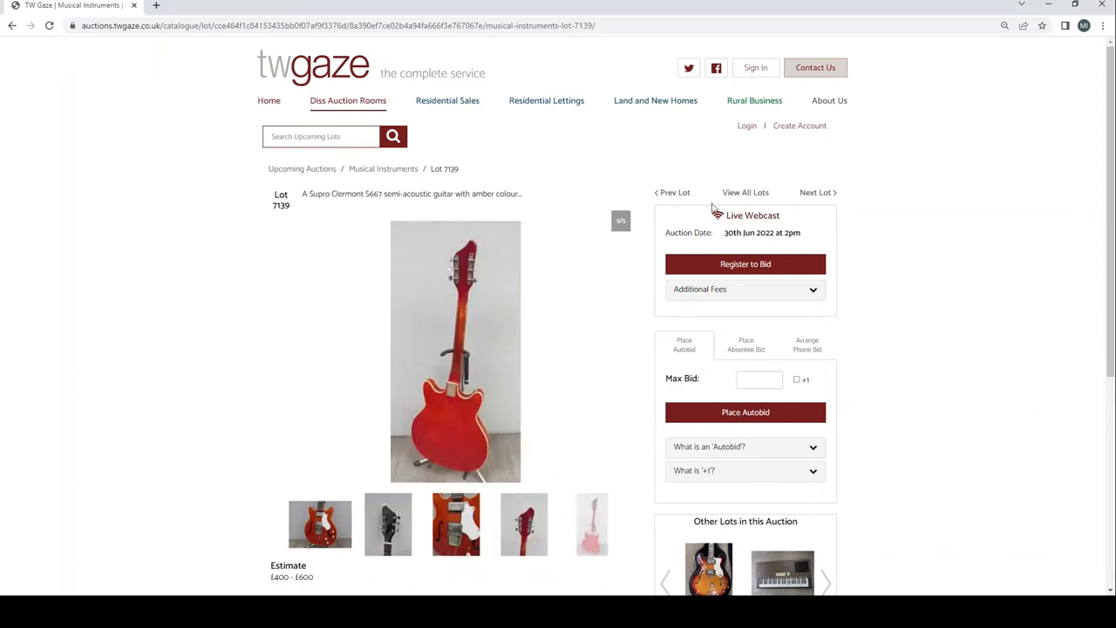
Move to the Gem keyboard lot 7140, view the organ keys close-up, then advance to the melodeon lot 7141
click(816, 192)
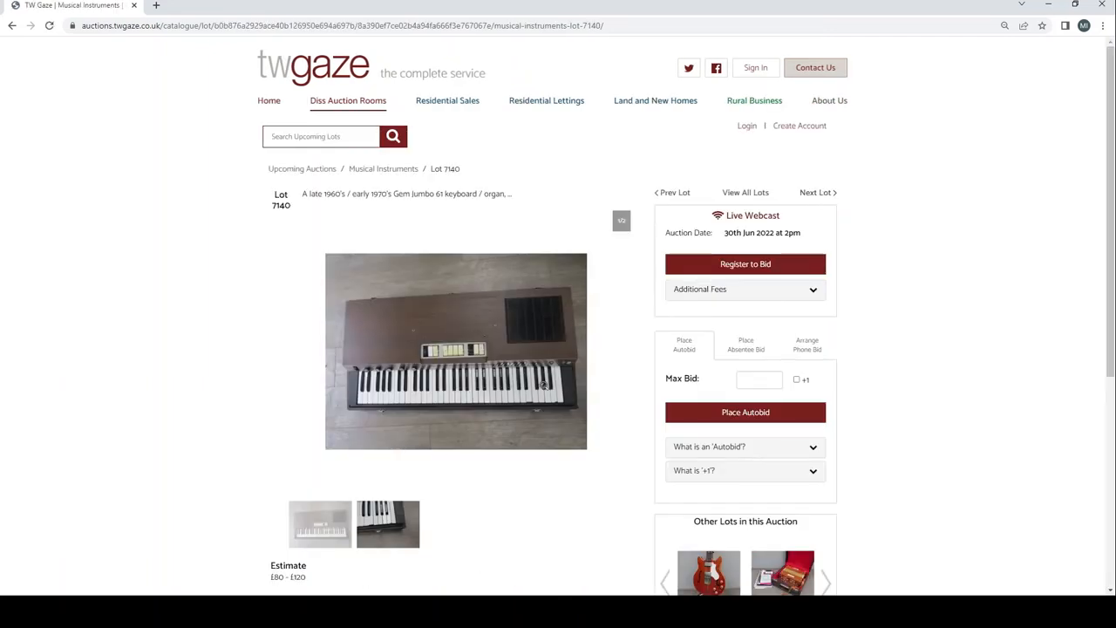
click(388, 523)
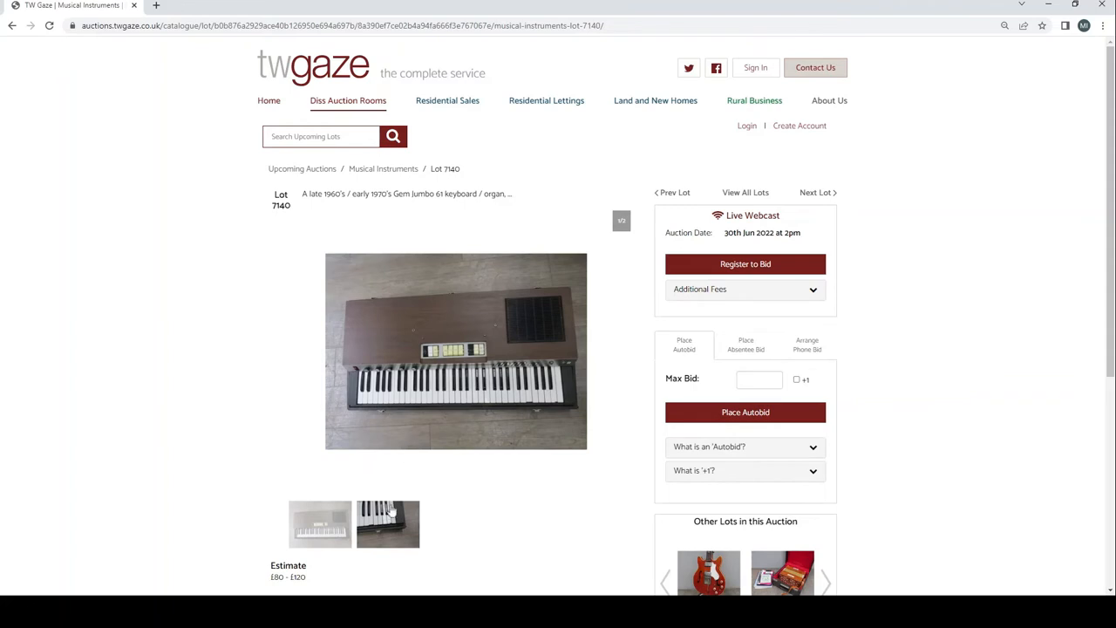
click(387, 523)
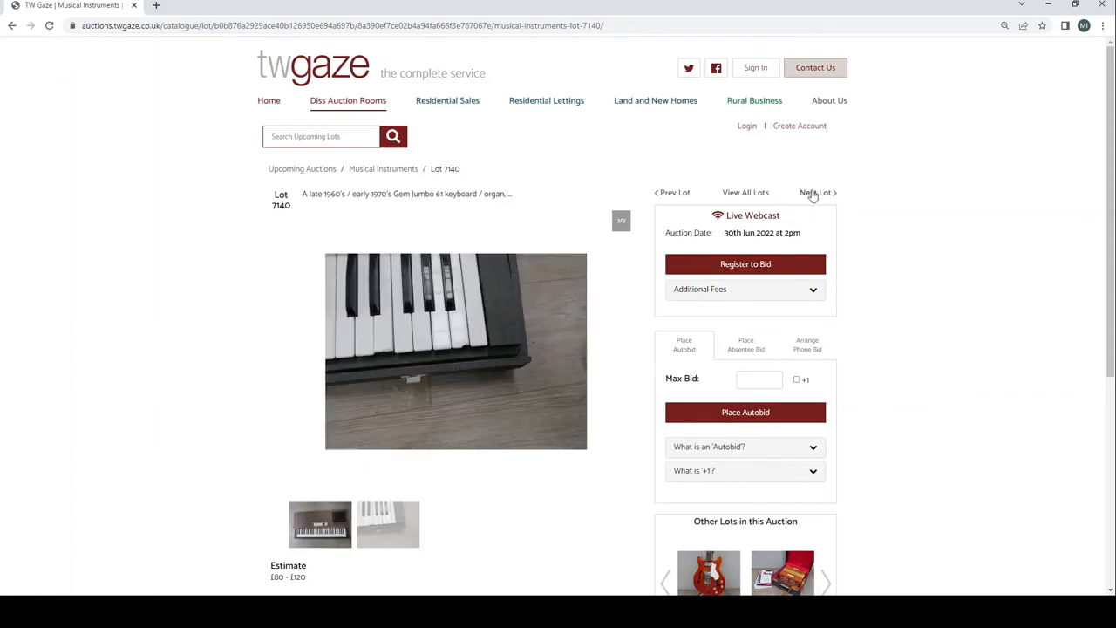
click(816, 192)
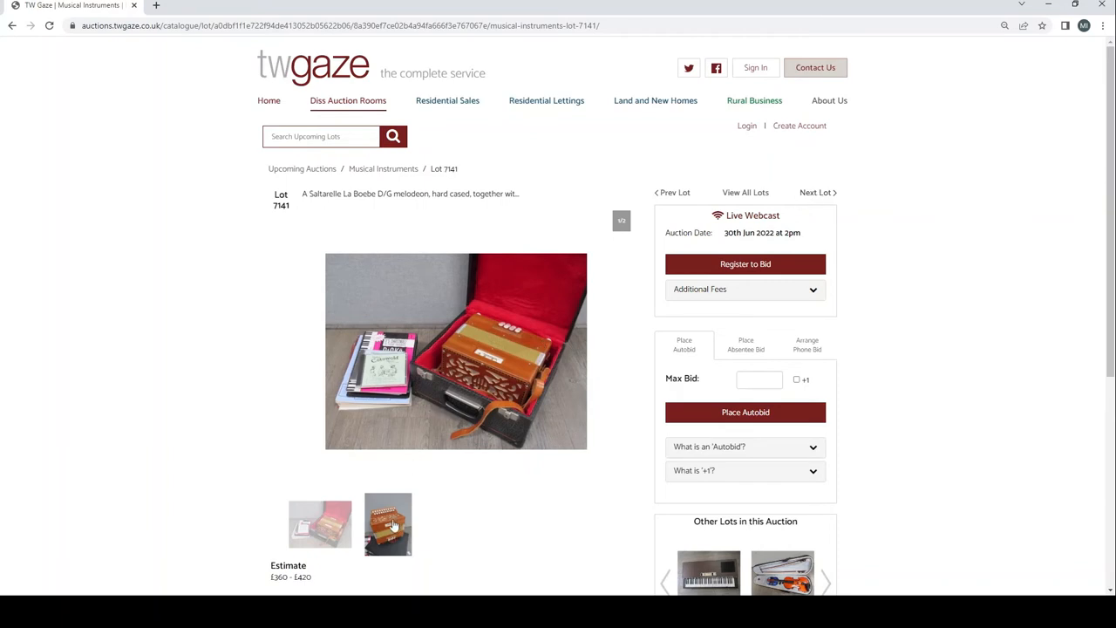
Read the melodeon lot details, view the student violin's bows close-up on lot 7142, then reach the three recorders, lot 7143
scroll(down, 3)
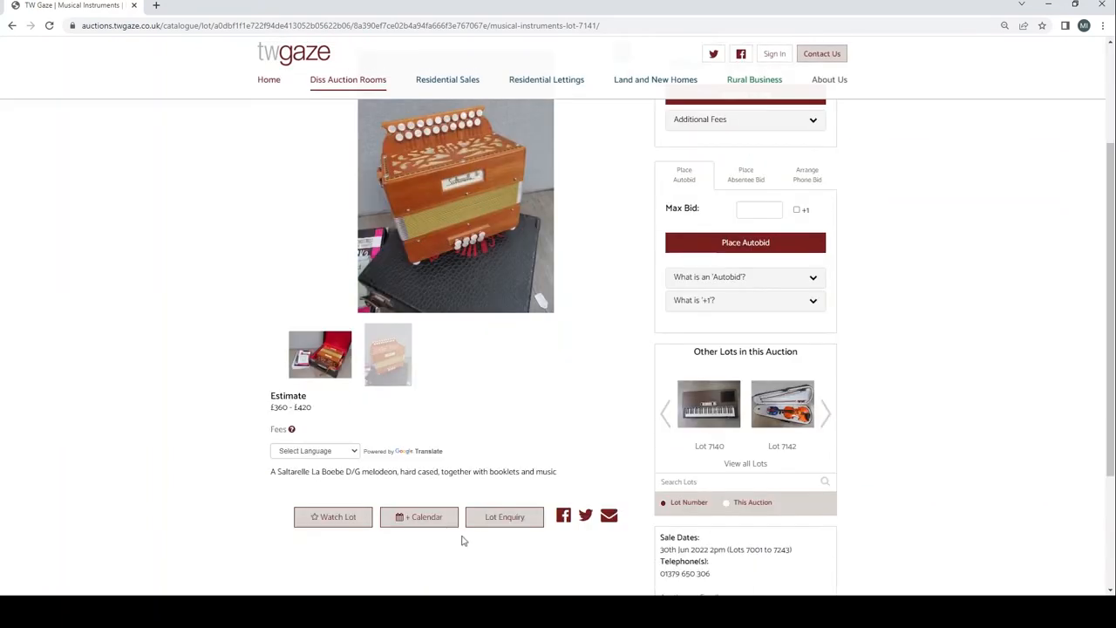
scroll(up, 3)
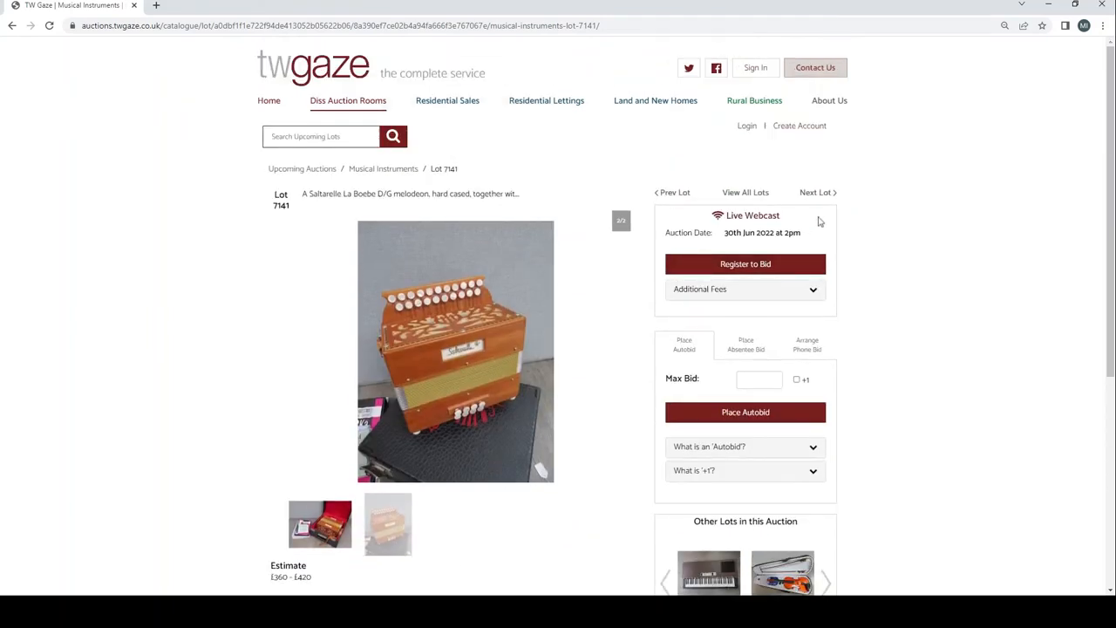
click(816, 191)
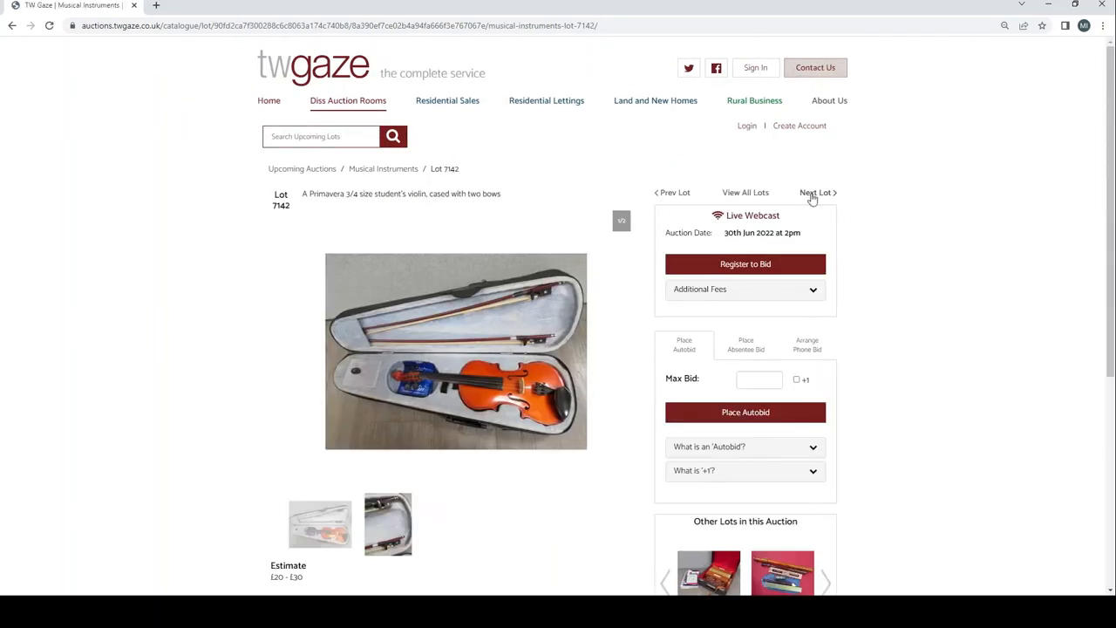
click(387, 523)
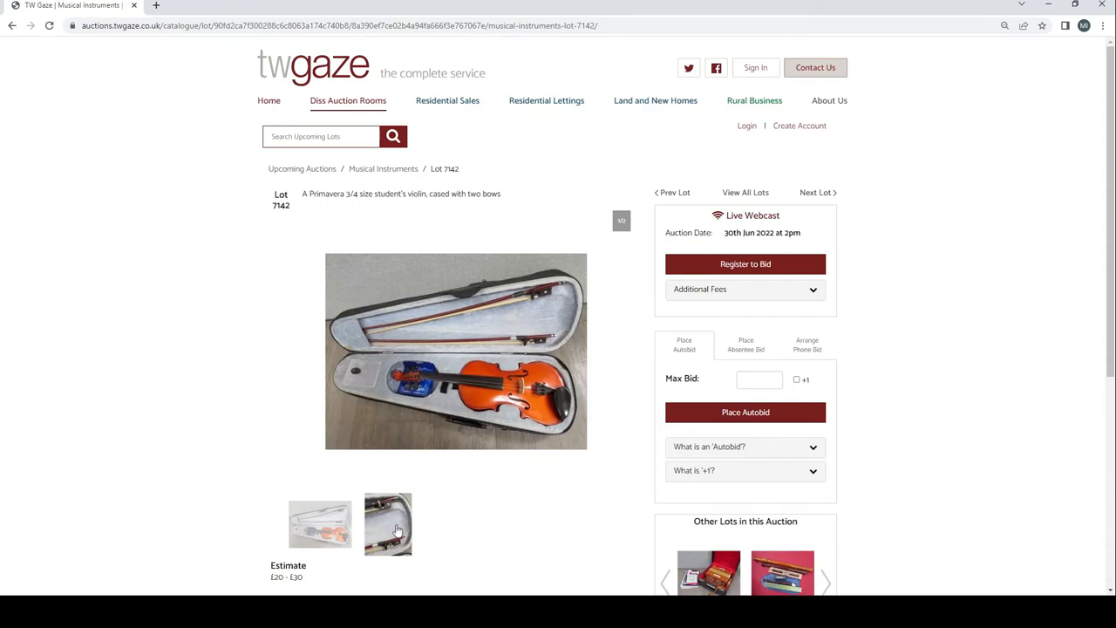
click(387, 523)
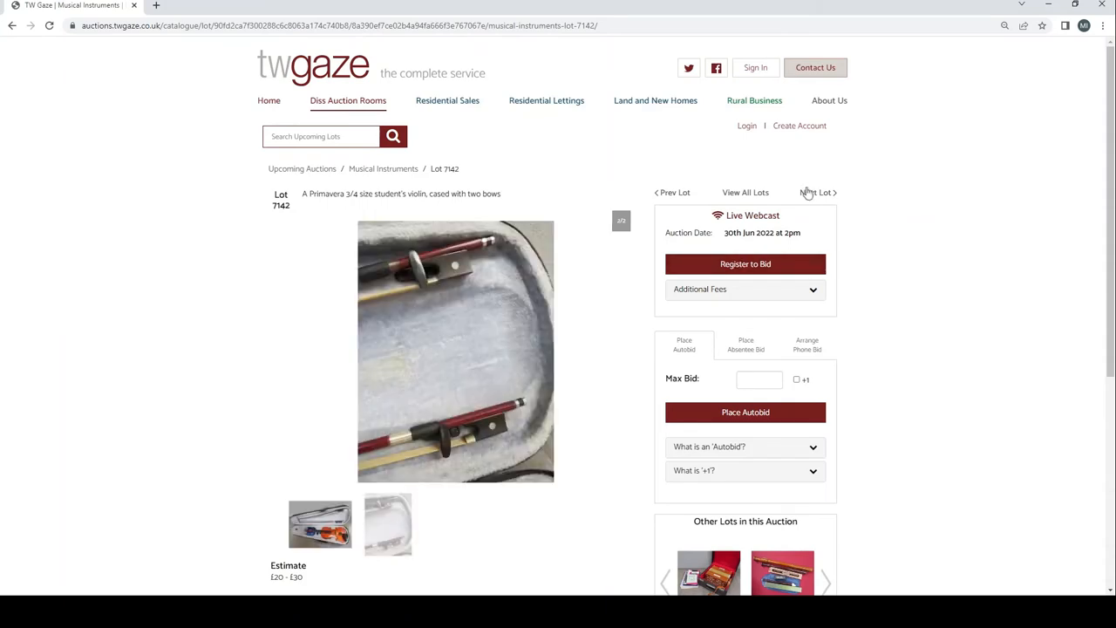
click(816, 191)
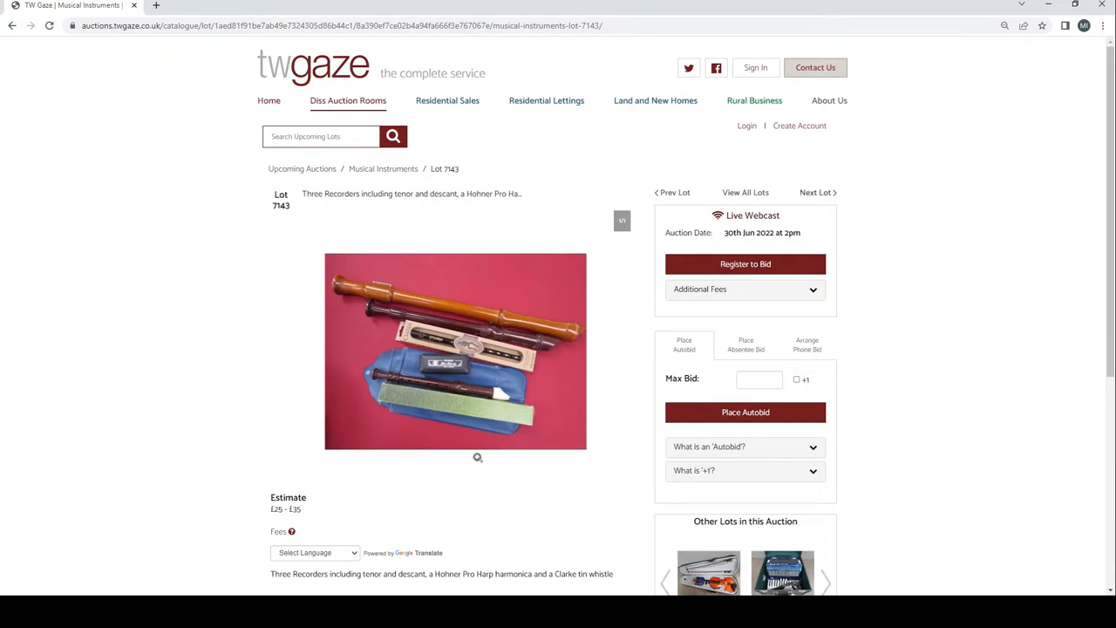
mouse_move(335, 505)
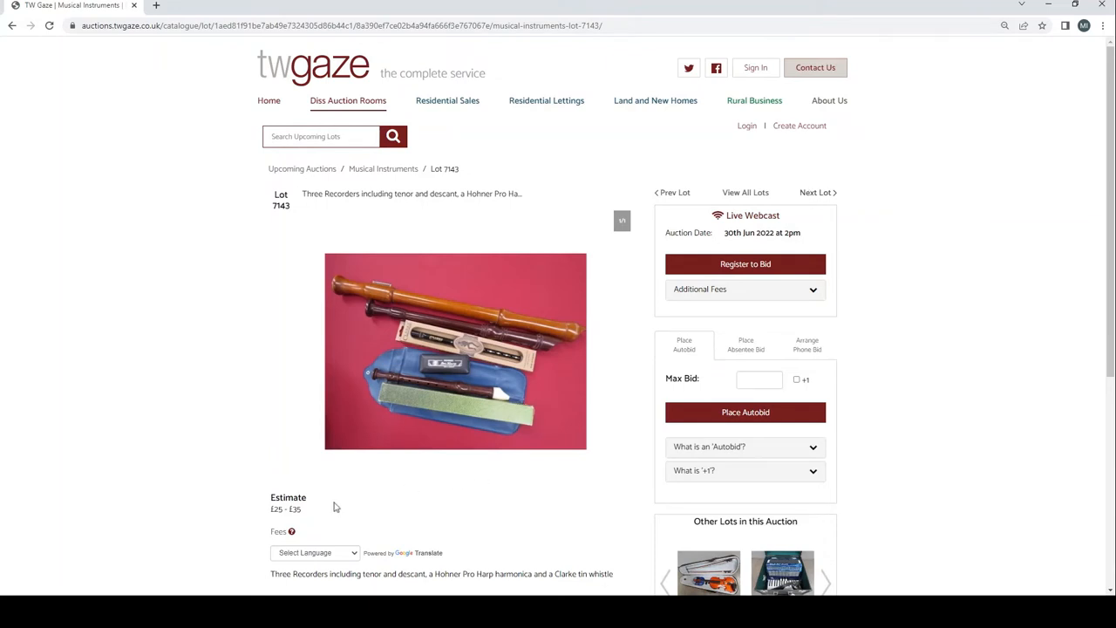
mouse_move(753, 202)
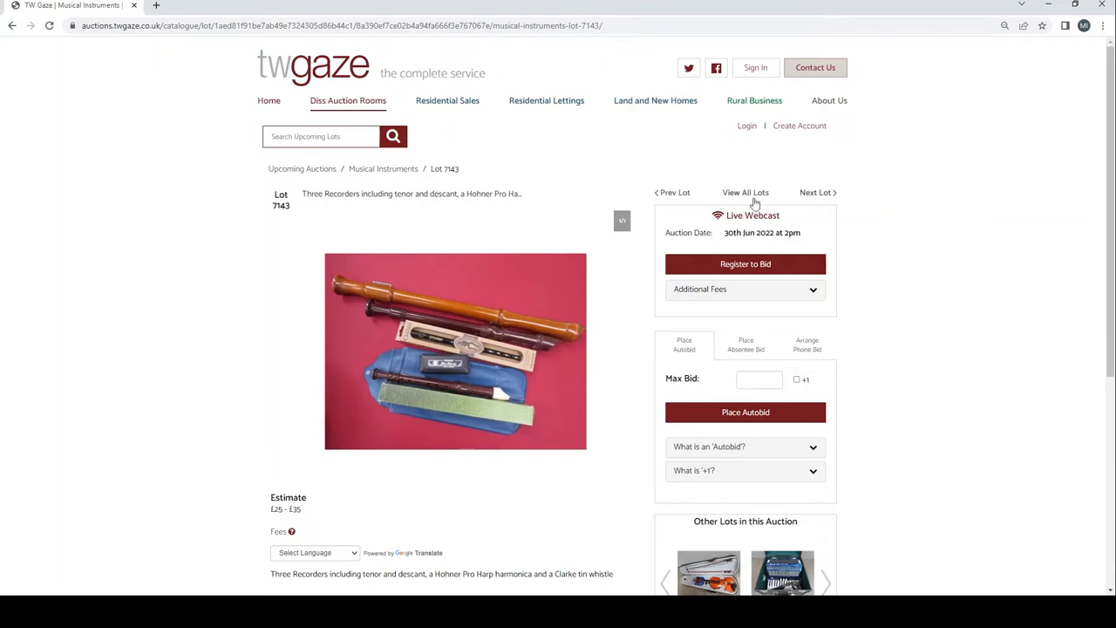
Move to the accordion lot 7144, view it in its open case, then advance to lot 7145
click(816, 192)
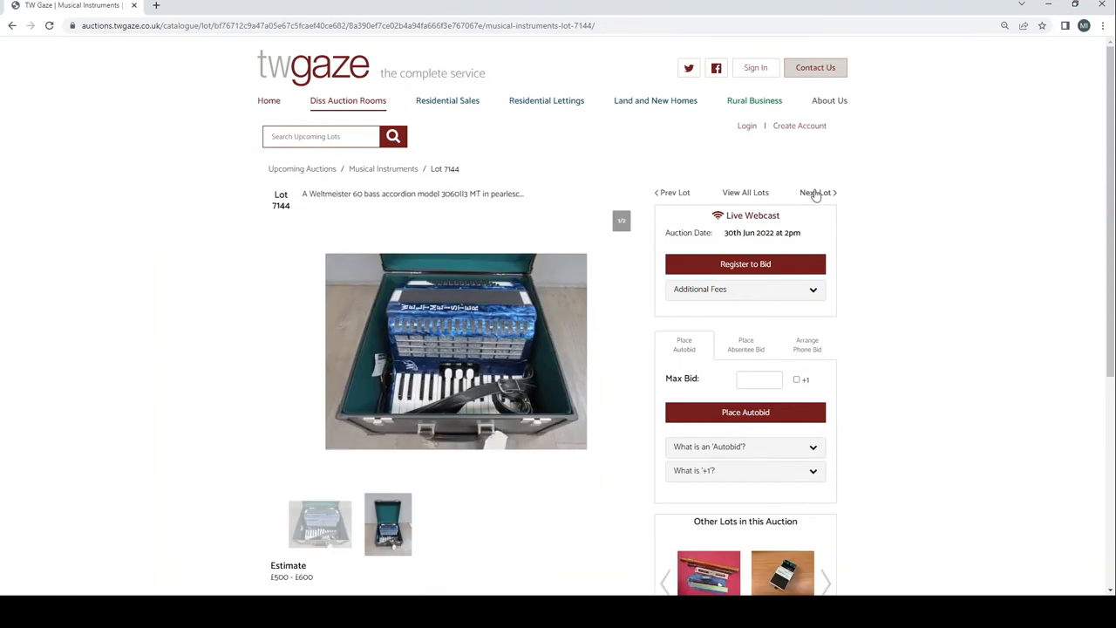
mouse_move(520, 414)
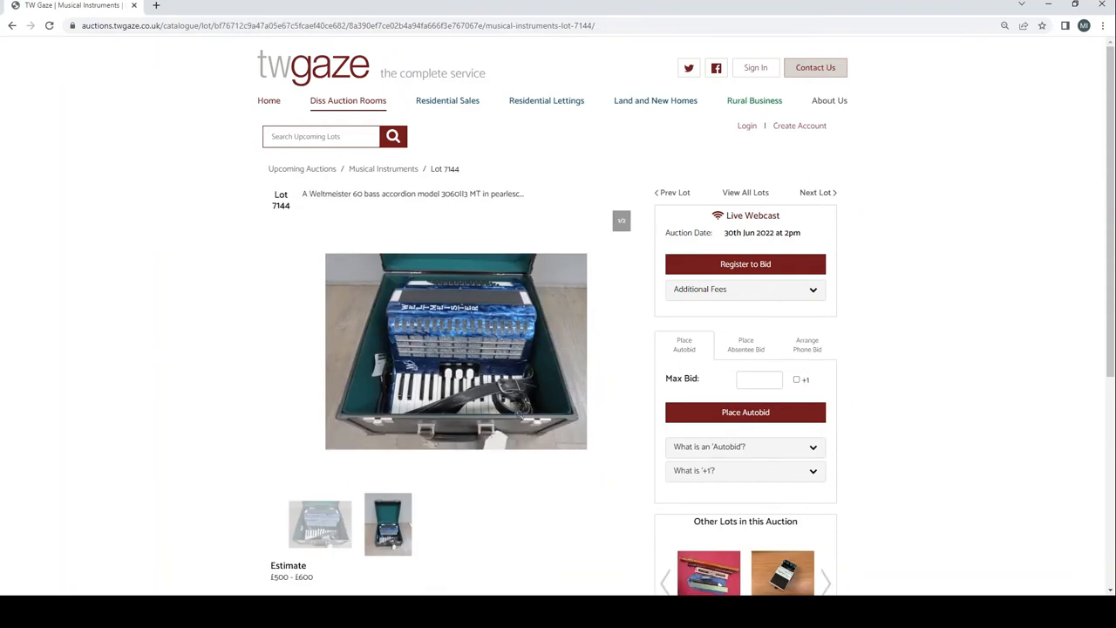
click(387, 523)
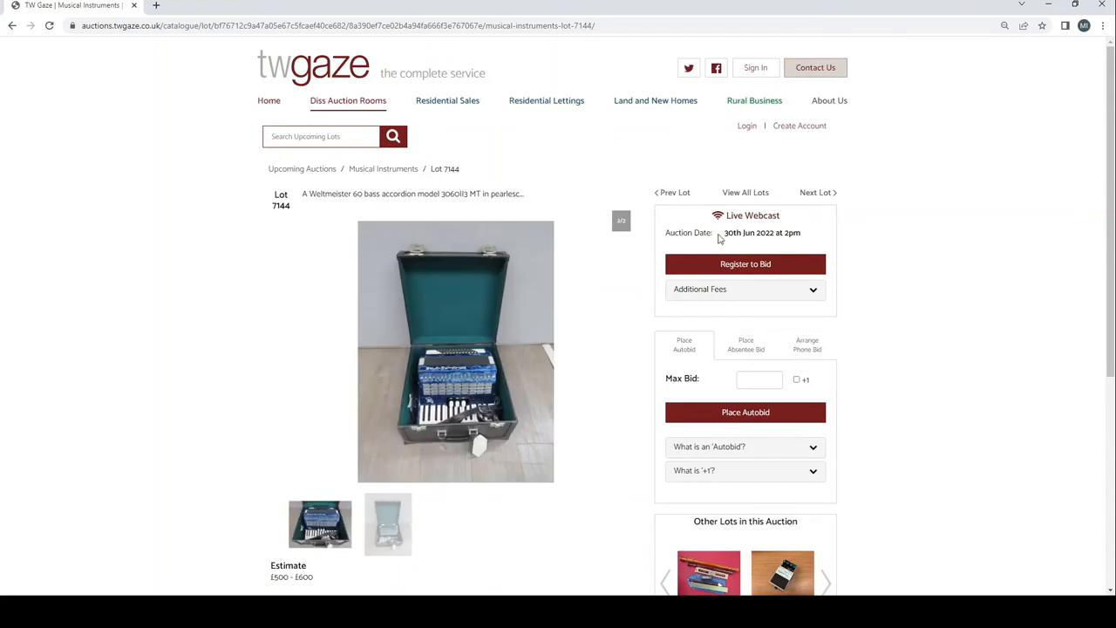
click(816, 192)
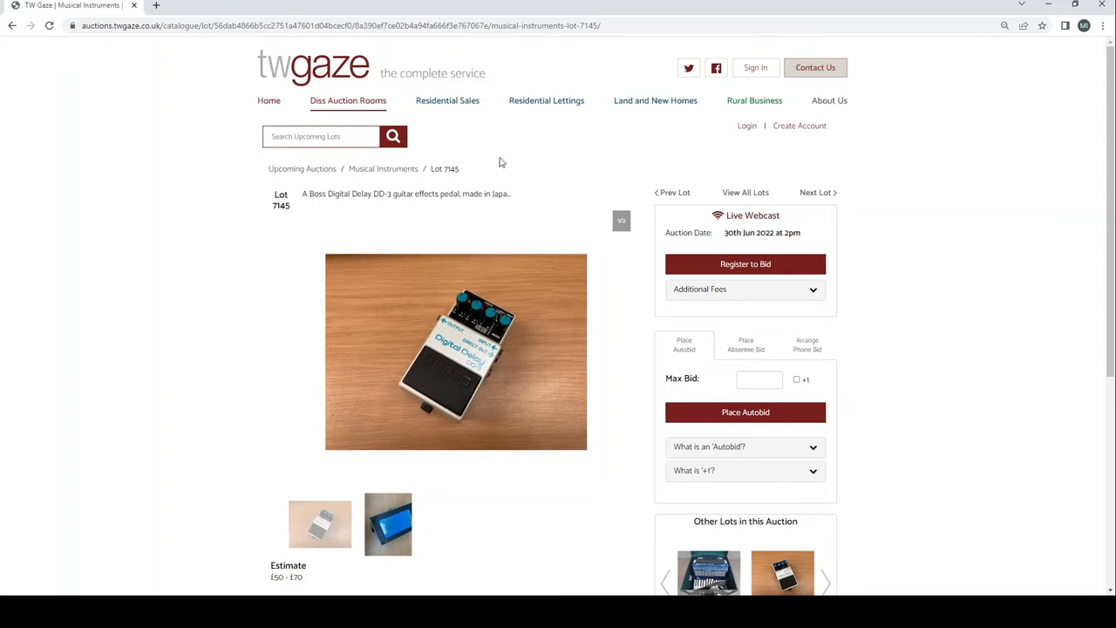
mouse_move(818, 191)
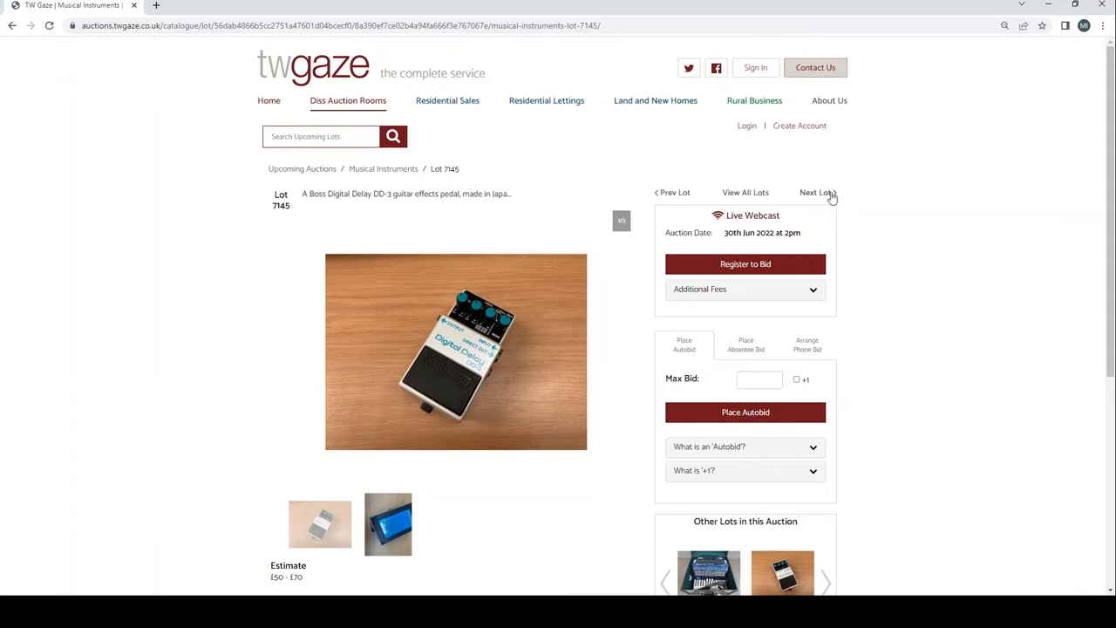
Step through the guitar effects pedal lots 7146–7150 and the Yamaha FB-01 to the Zoom Super Player 8080, lot 7152
click(815, 192)
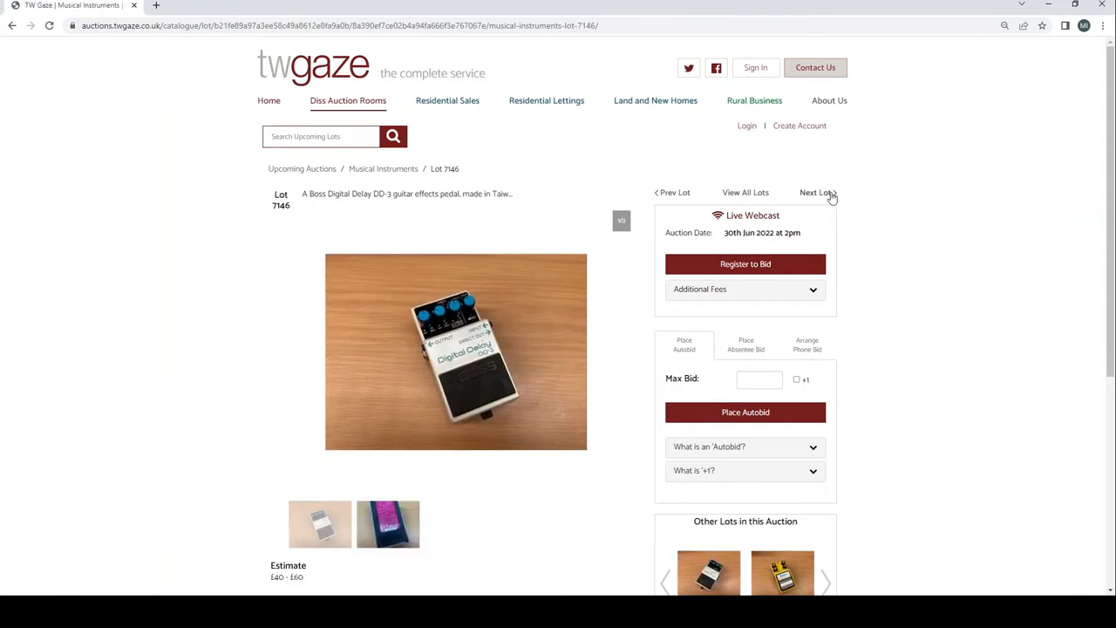
mouse_move(816, 192)
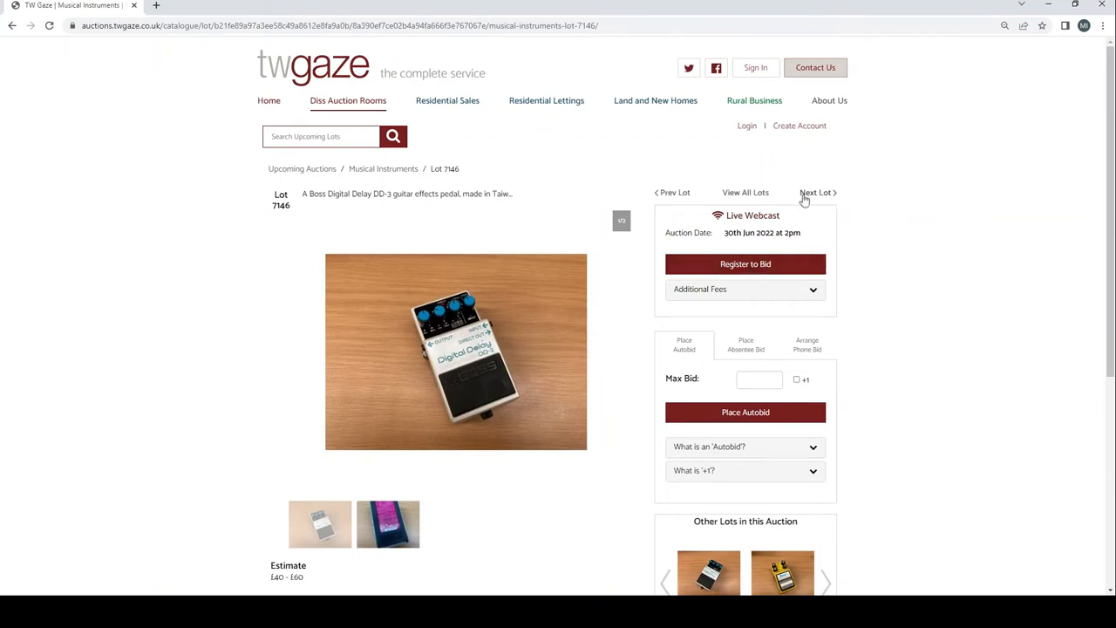
click(816, 192)
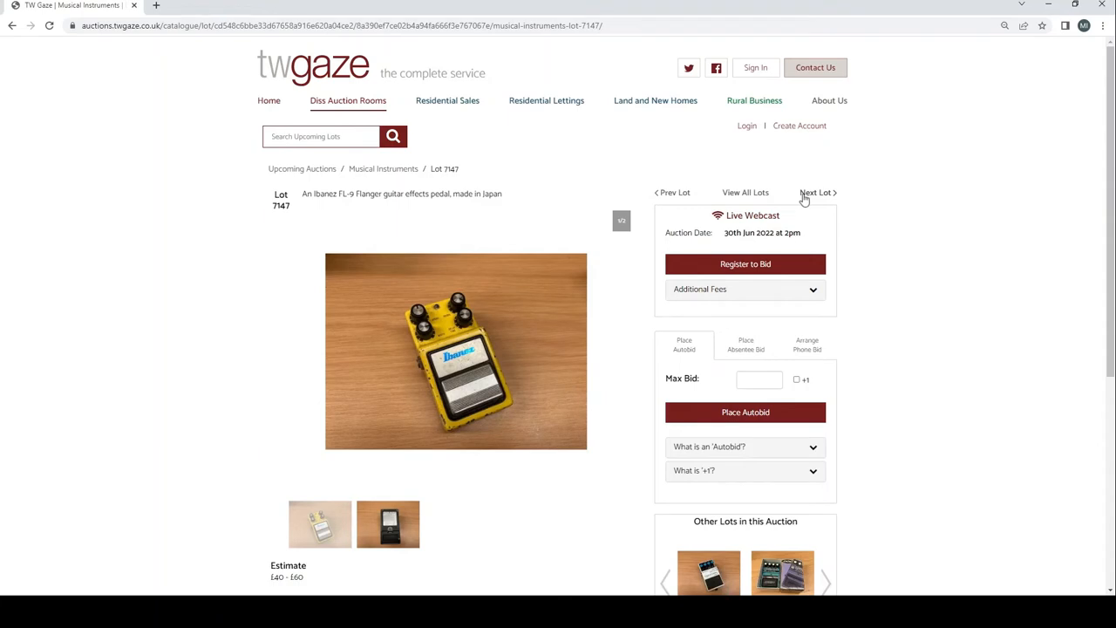
mouse_move(804, 185)
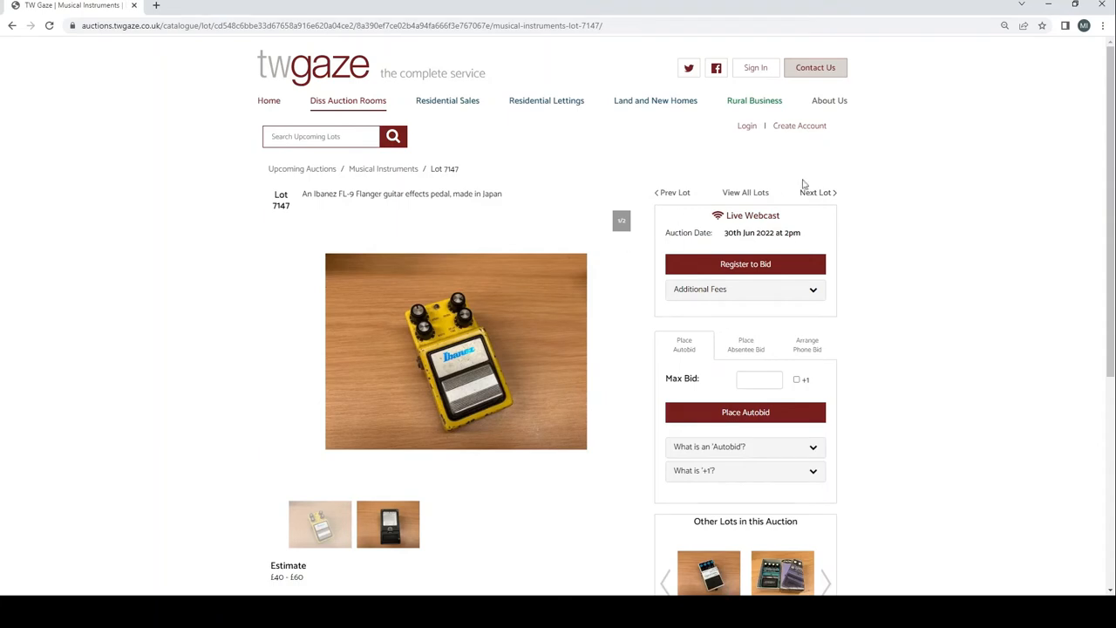
click(816, 192)
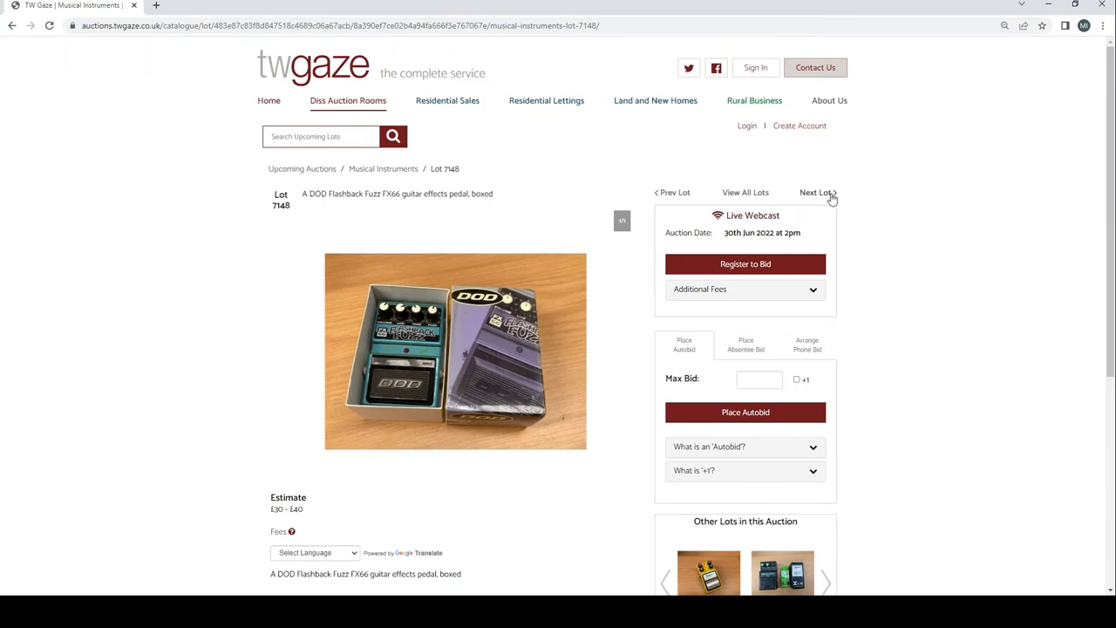
click(816, 191)
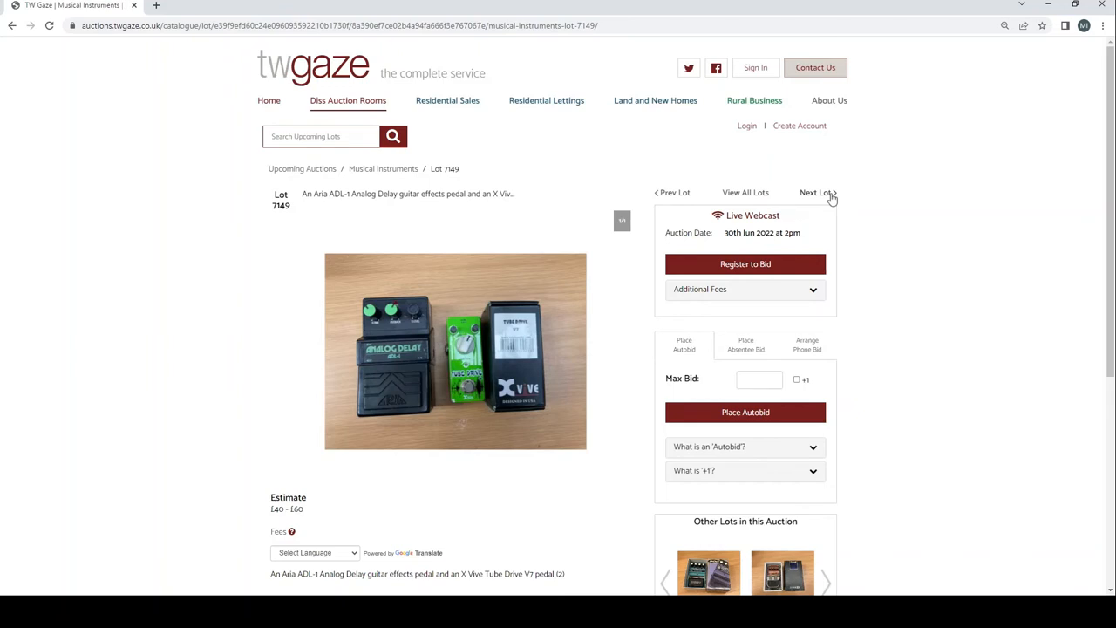
click(816, 192)
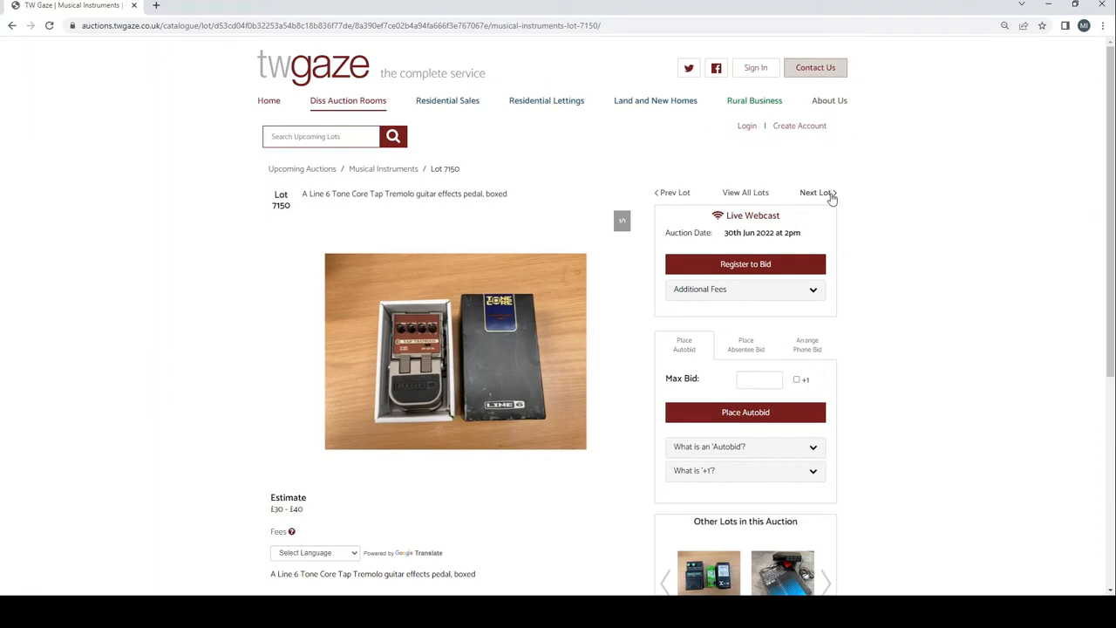
click(816, 192)
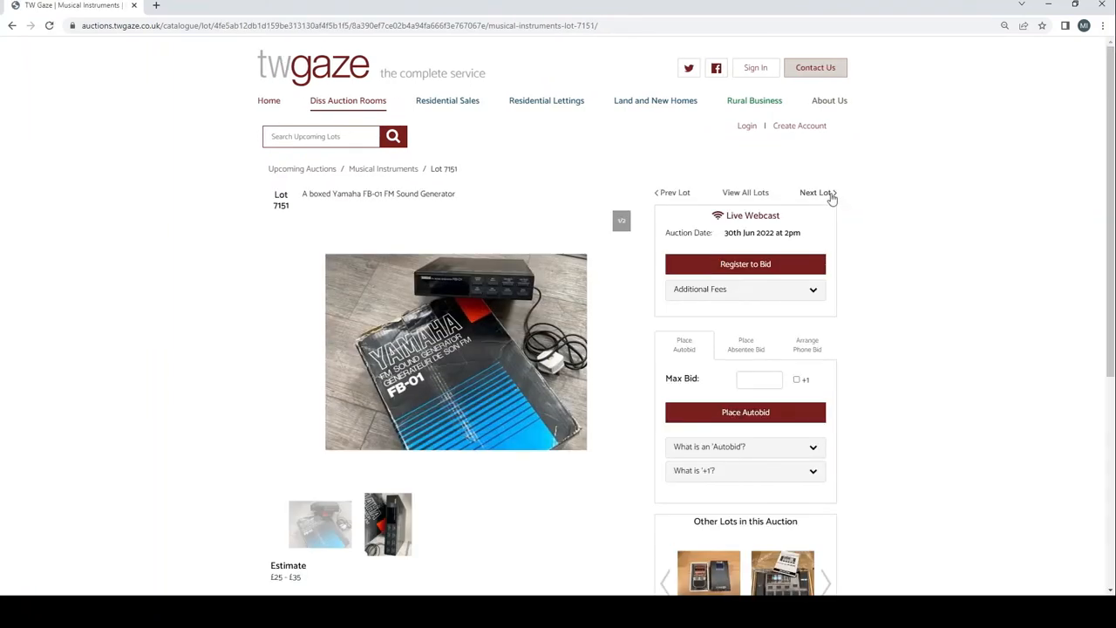
click(816, 192)
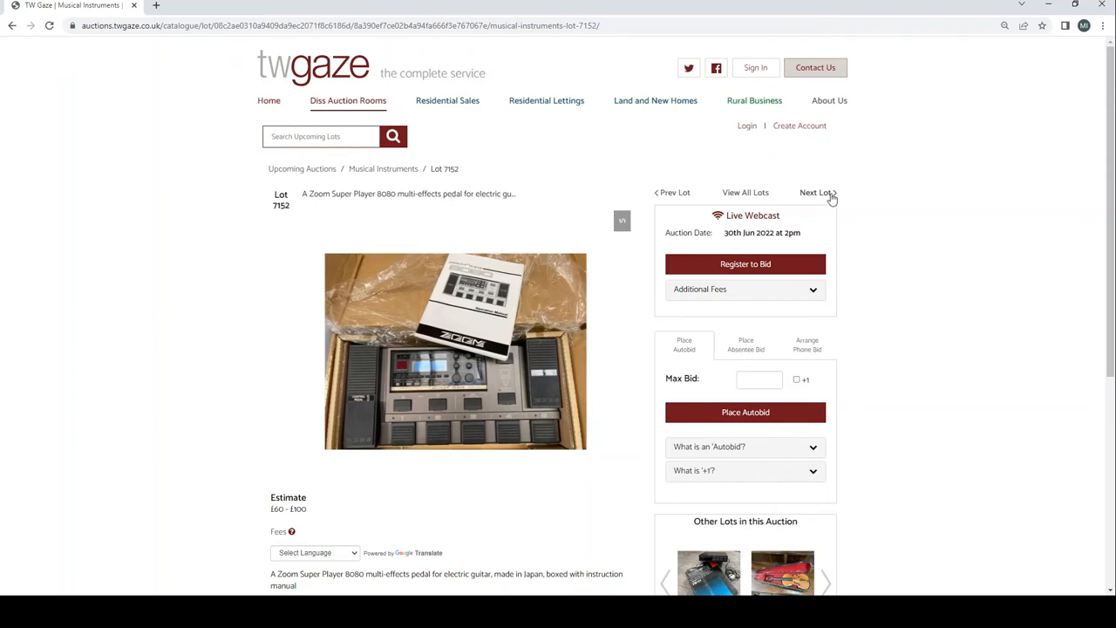
Advance to lot 7153, the late 19th Century violin, and view its front and scroll photos
click(816, 192)
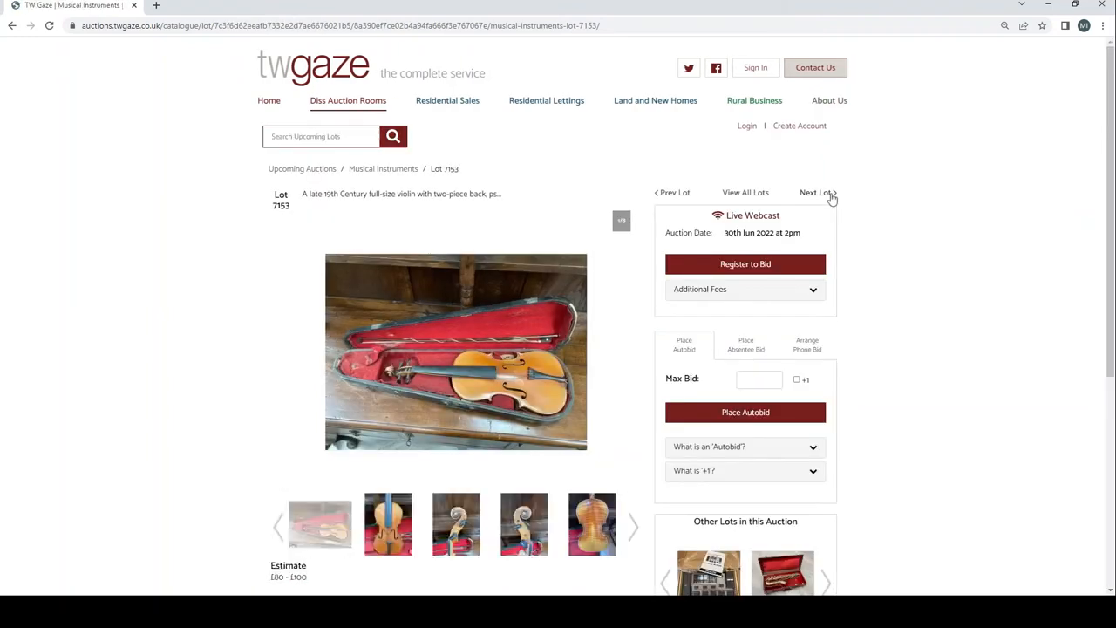
mouse_move(698, 288)
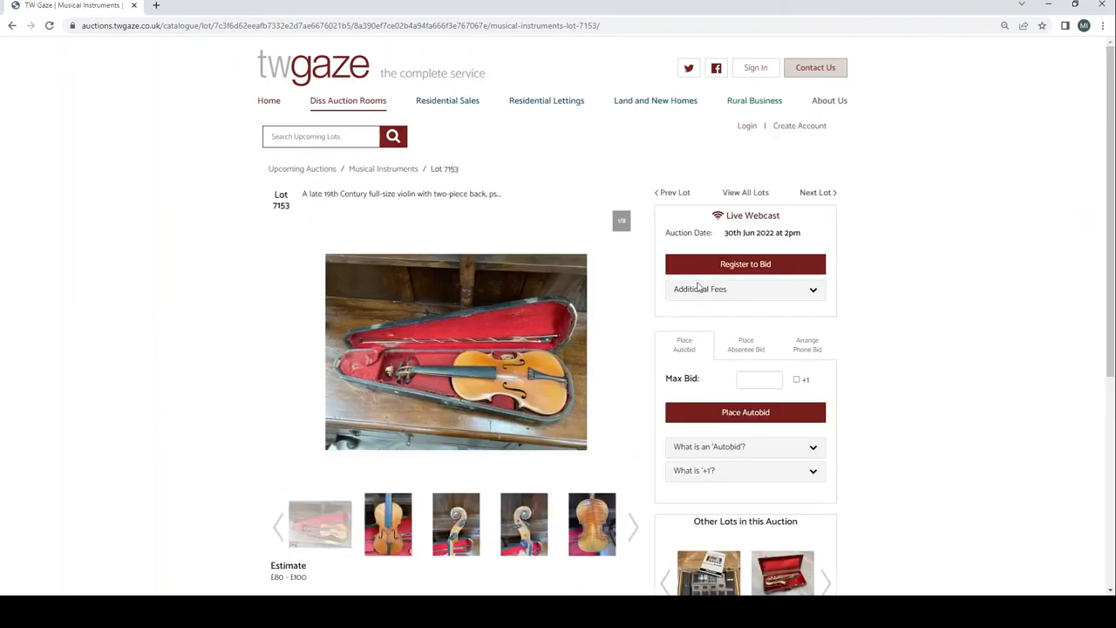
scroll(down, 3)
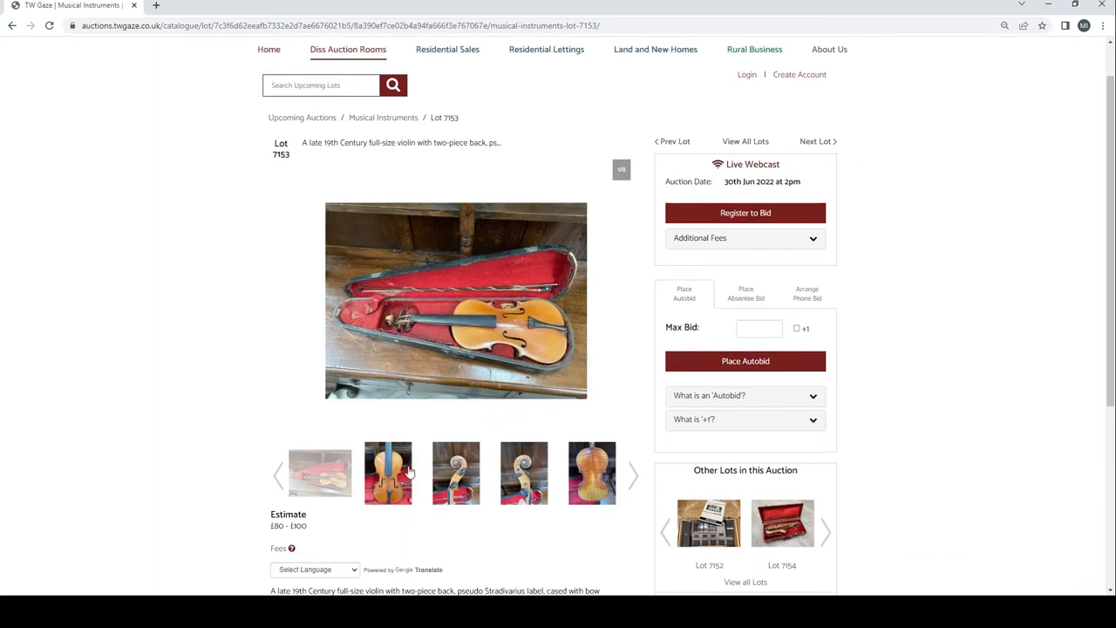
click(387, 473)
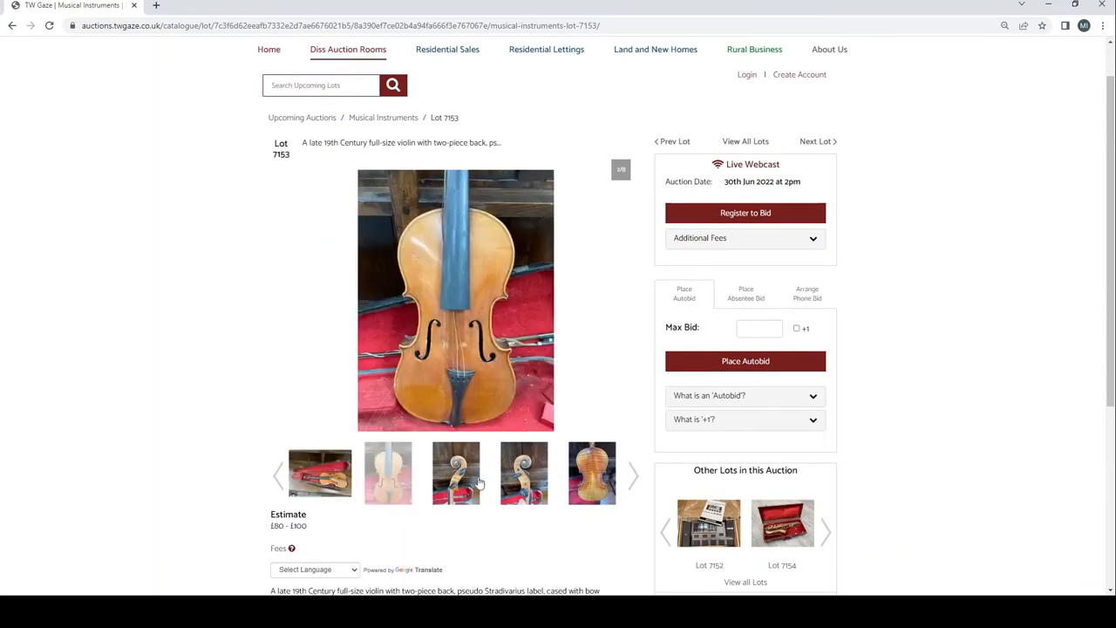
click(523, 473)
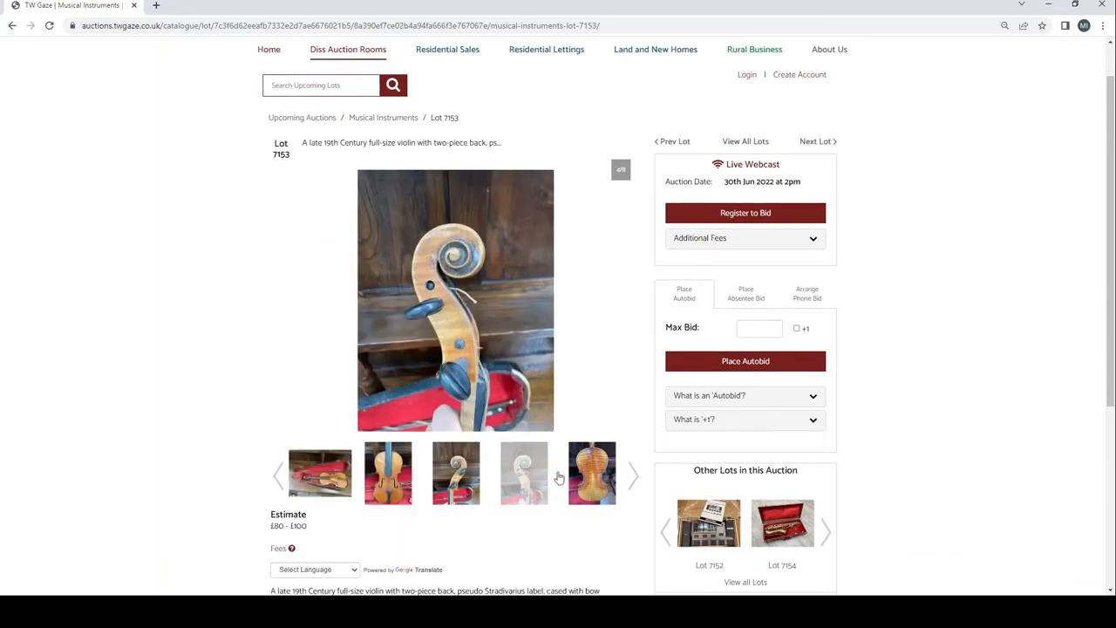
View the violin's side and bow photos, enlarging the bow photo and closing the viewer
click(633, 474)
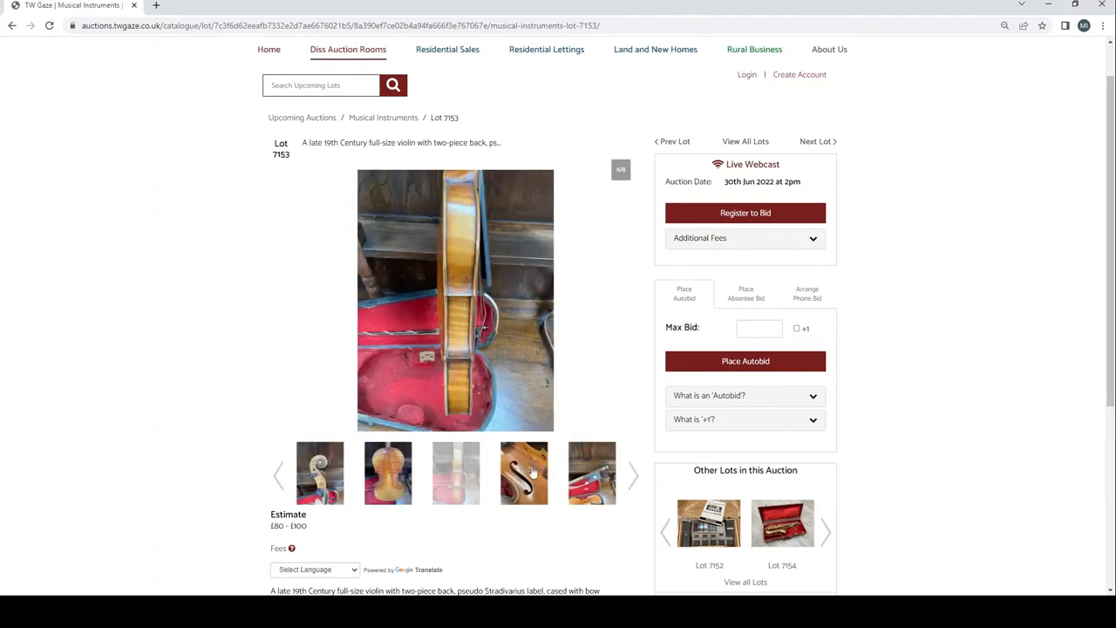
click(593, 472)
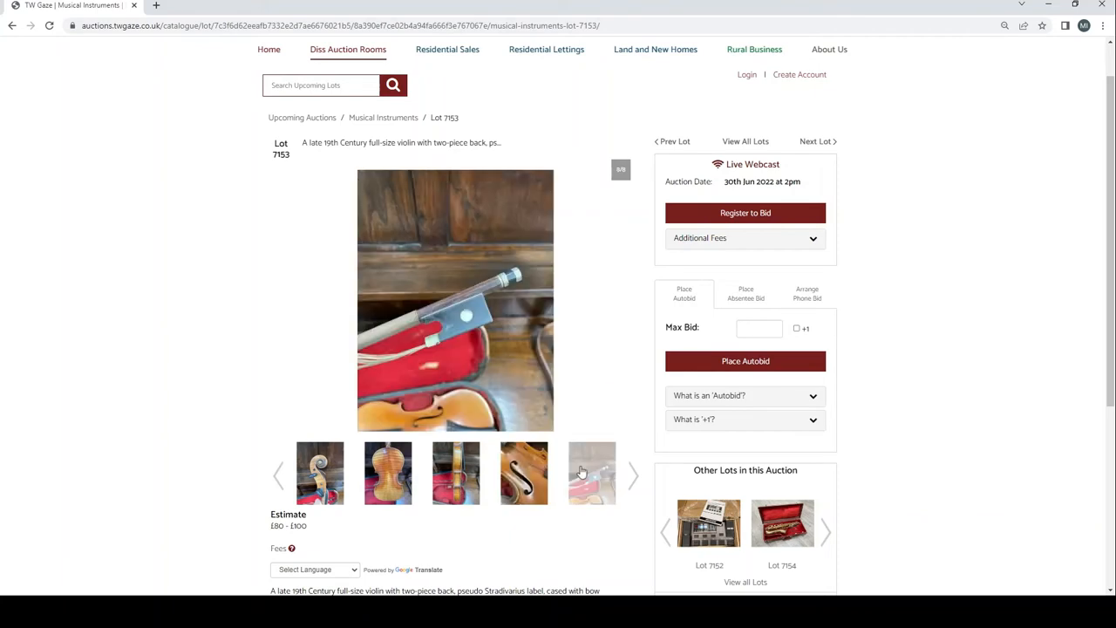
click(453, 300)
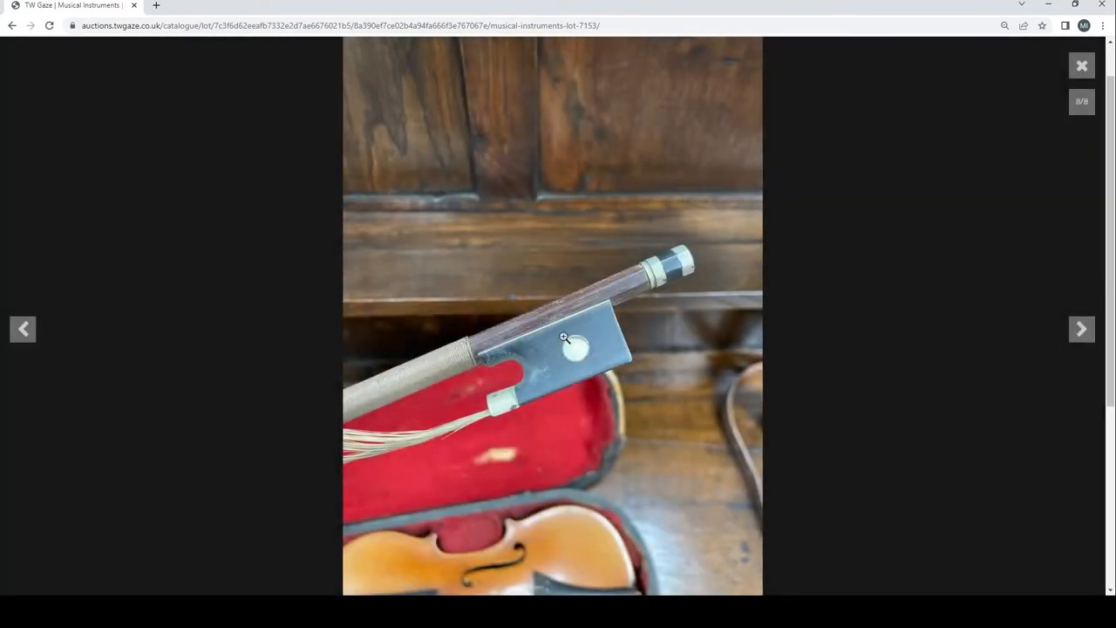
mouse_move(1081, 67)
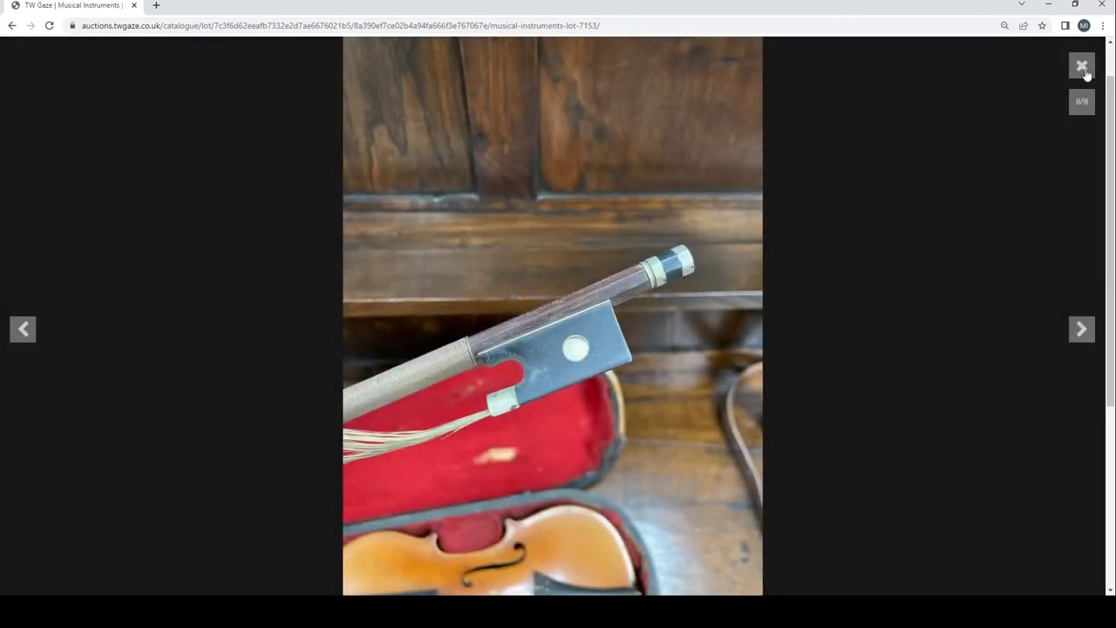
click(1081, 66)
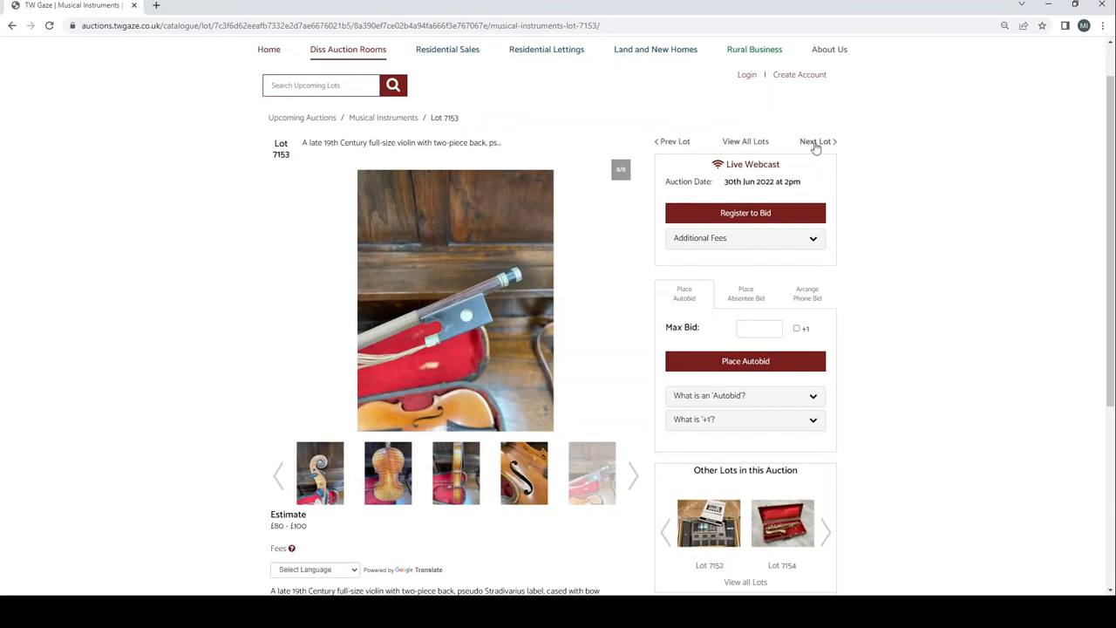
Step through the saxophone, black and cream mandolin lots to the cello lot
click(816, 142)
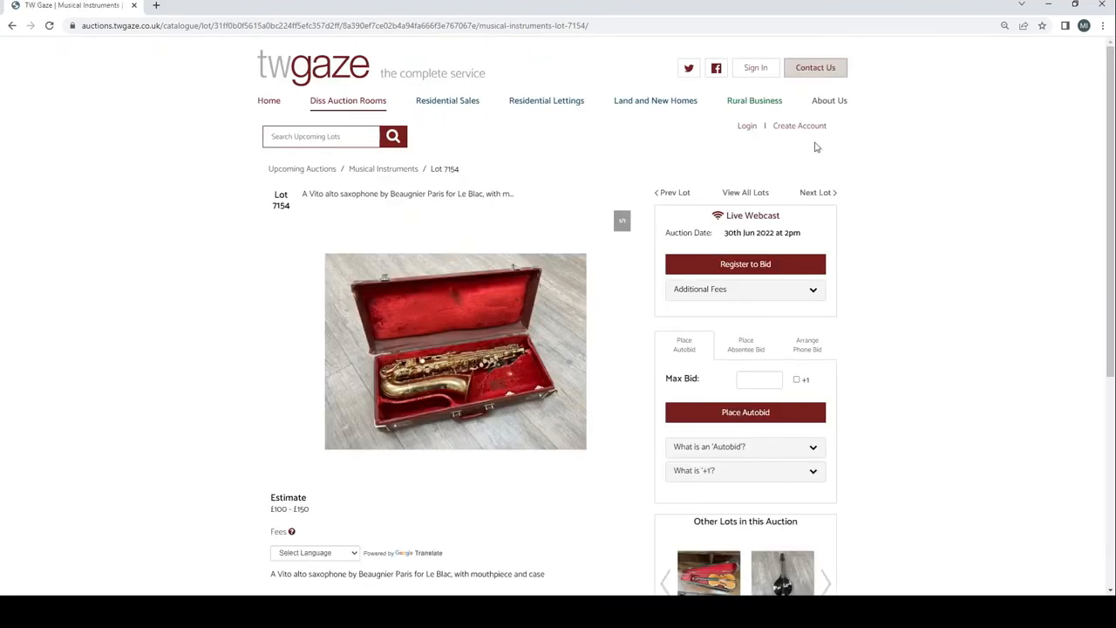
mouse_move(870, 195)
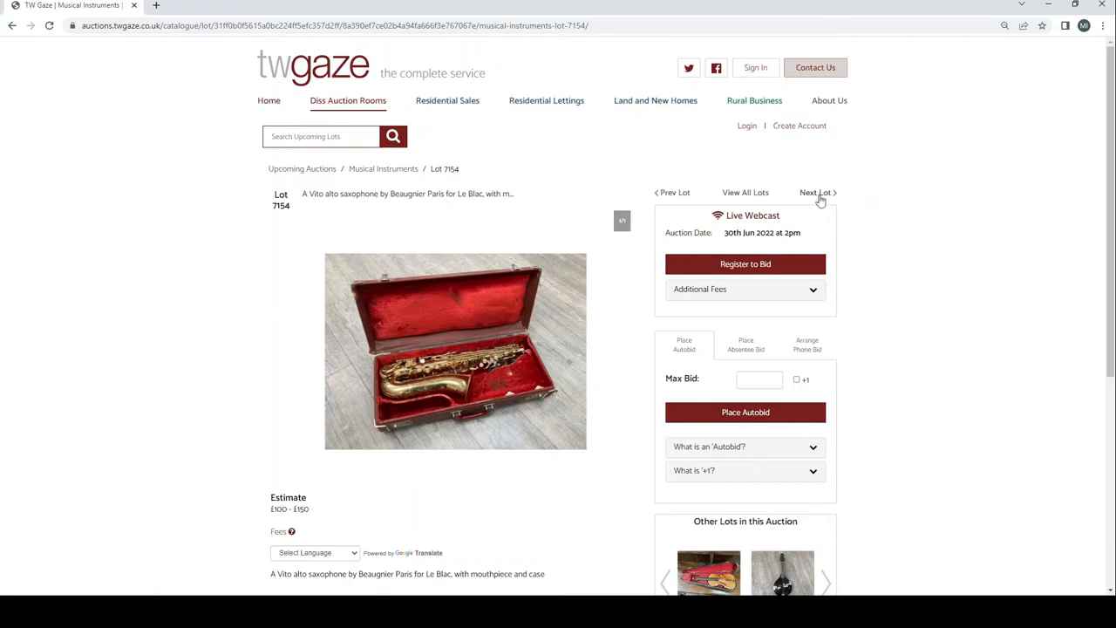
click(816, 192)
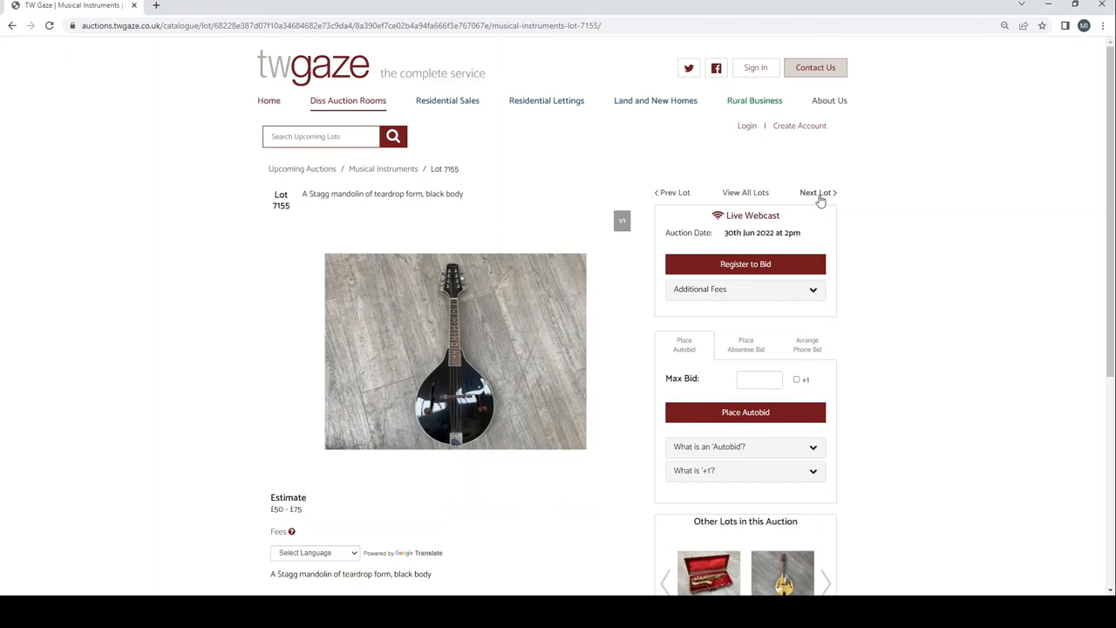
click(816, 191)
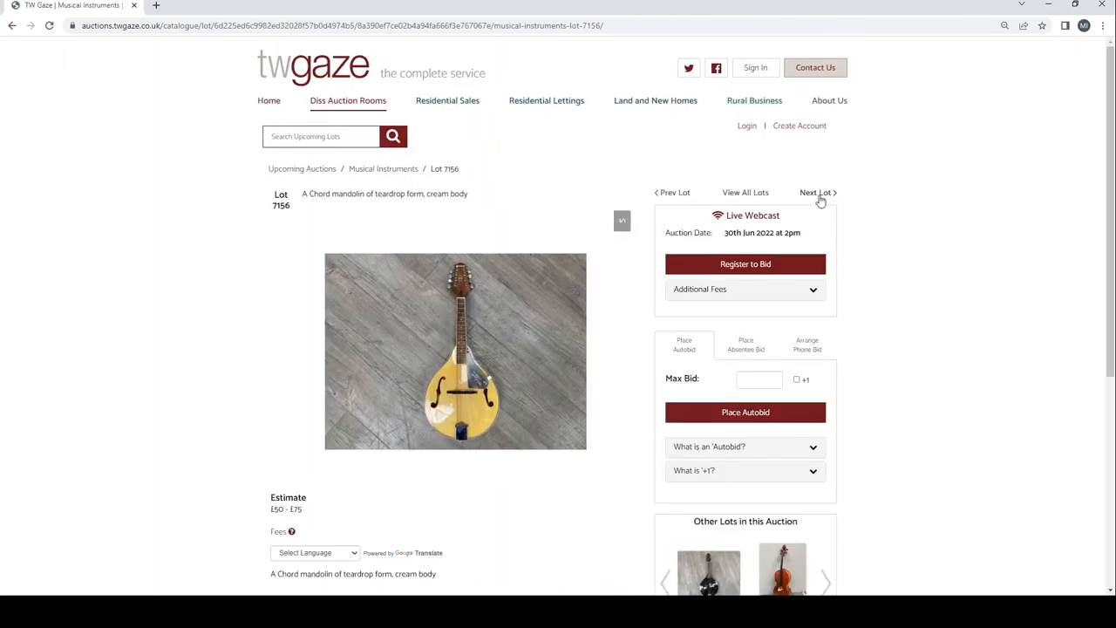
click(816, 192)
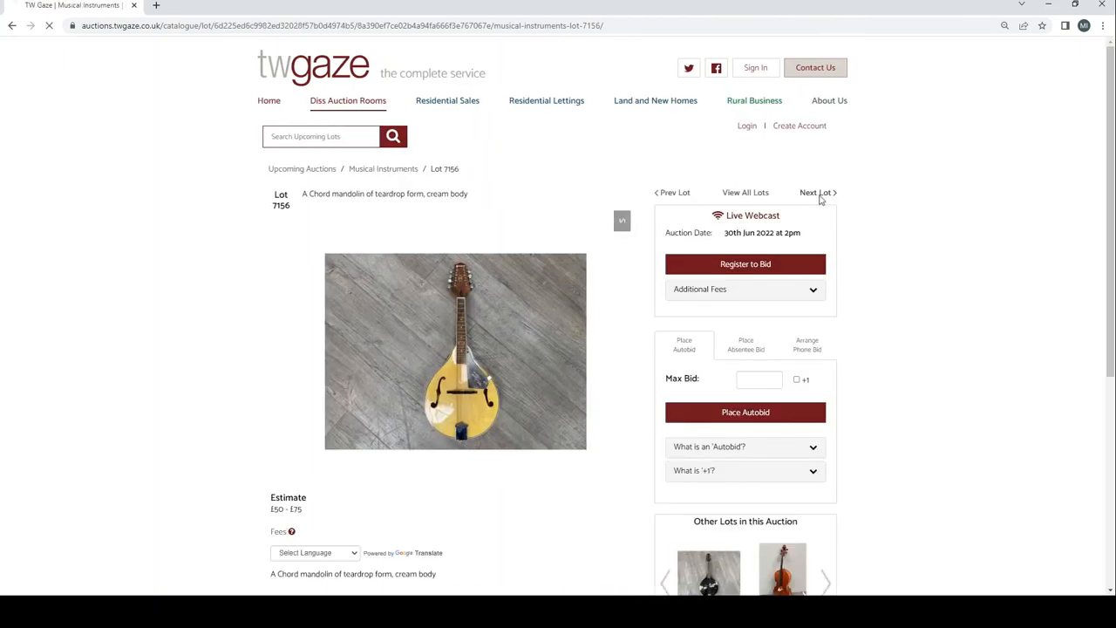
click(817, 192)
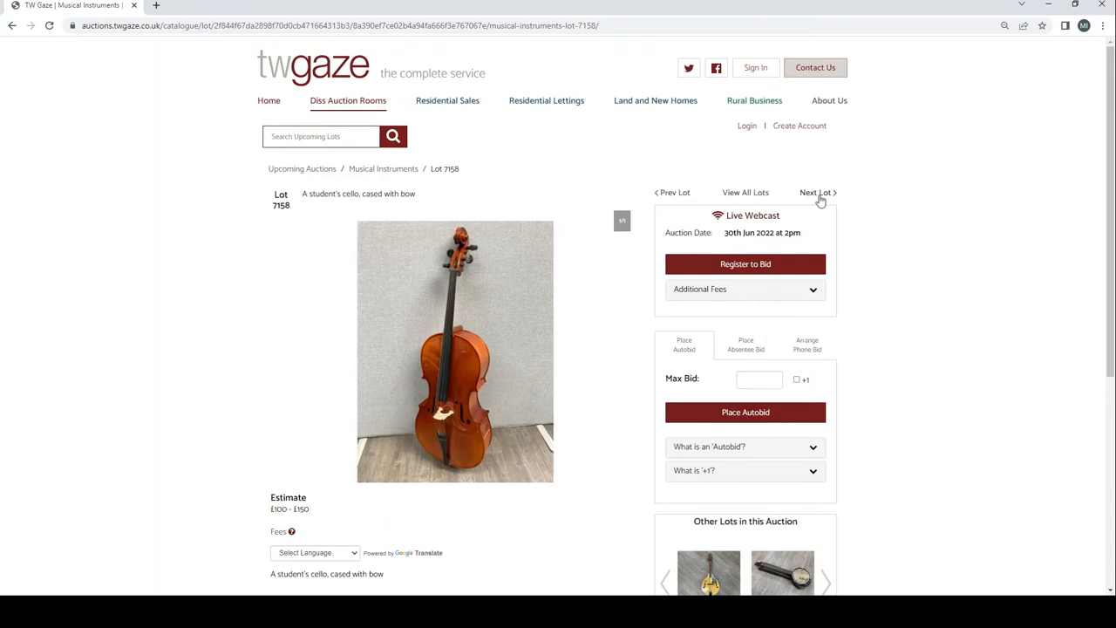
Advance to the banjos lot, view the cased banjo photo, then reach the trombone lot
click(816, 191)
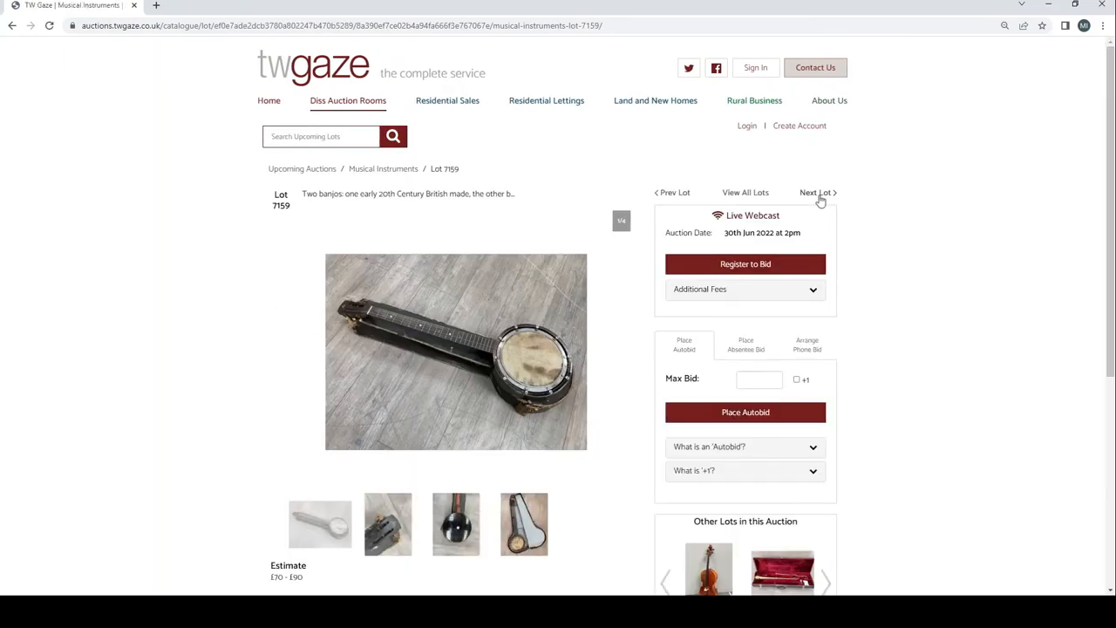
scroll(down, 3)
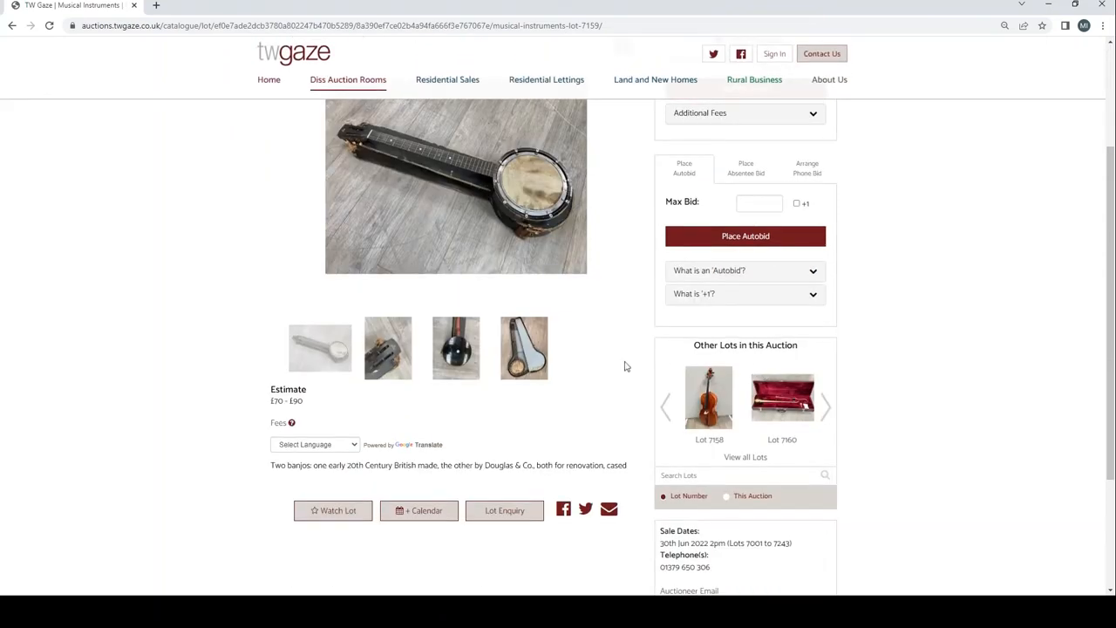
click(387, 347)
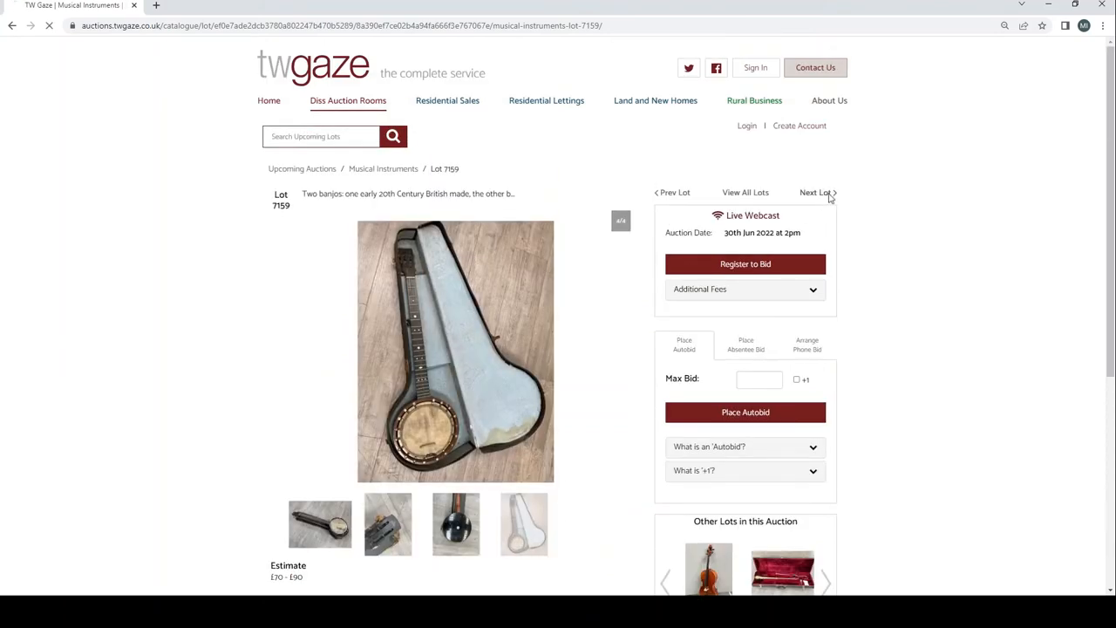
click(816, 192)
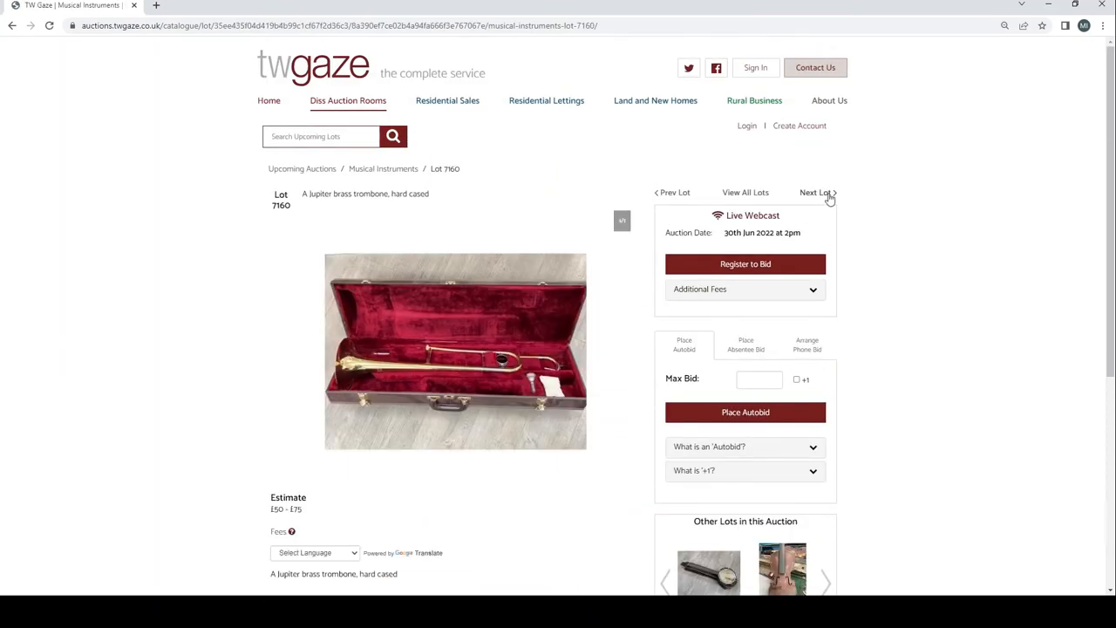
View the violins lot's extra, scroll and bow photos, then reach lot 7162, the banjolin
click(816, 191)
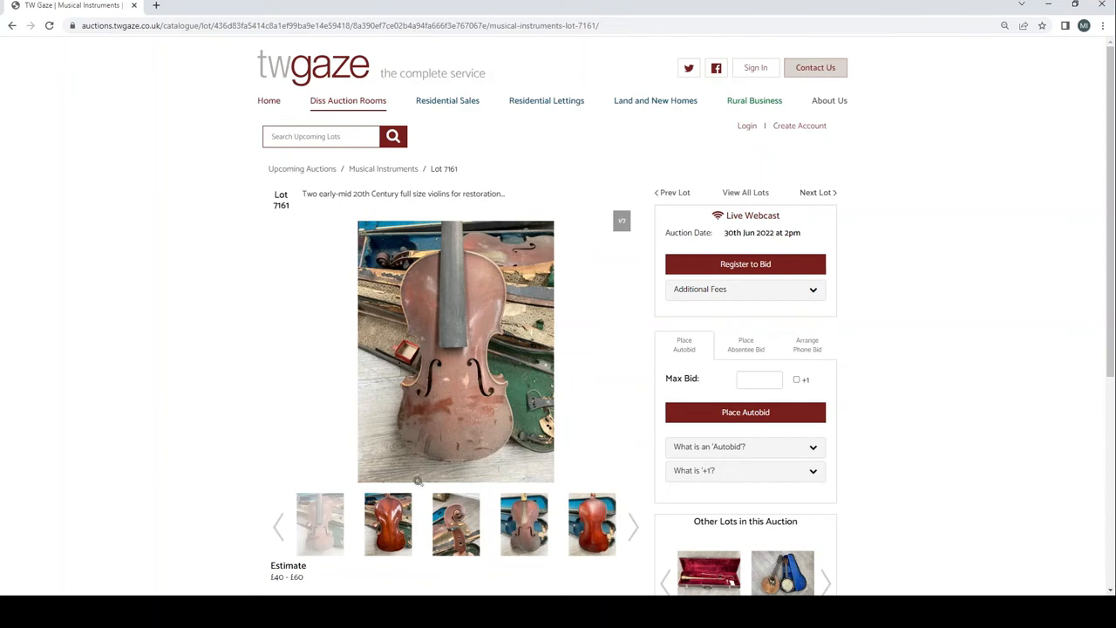
click(455, 523)
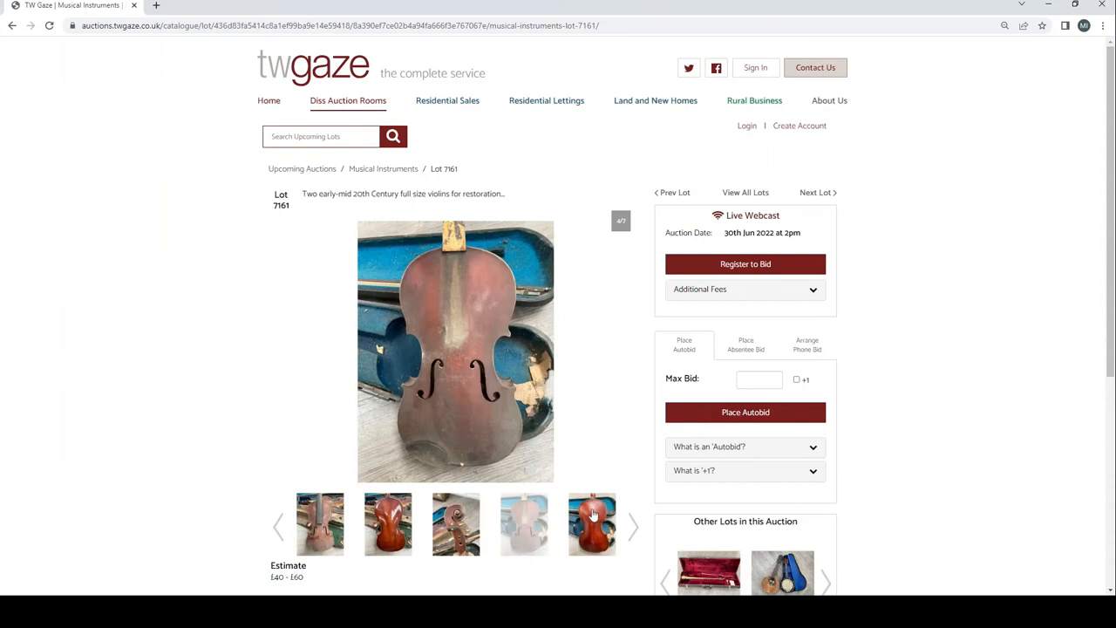
click(632, 526)
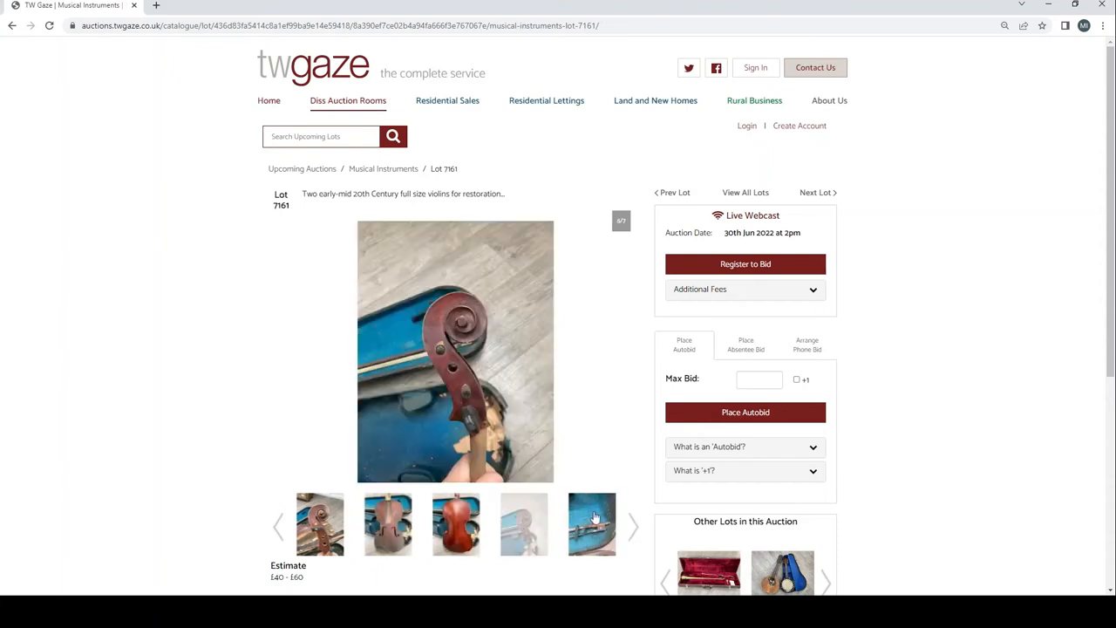
click(591, 523)
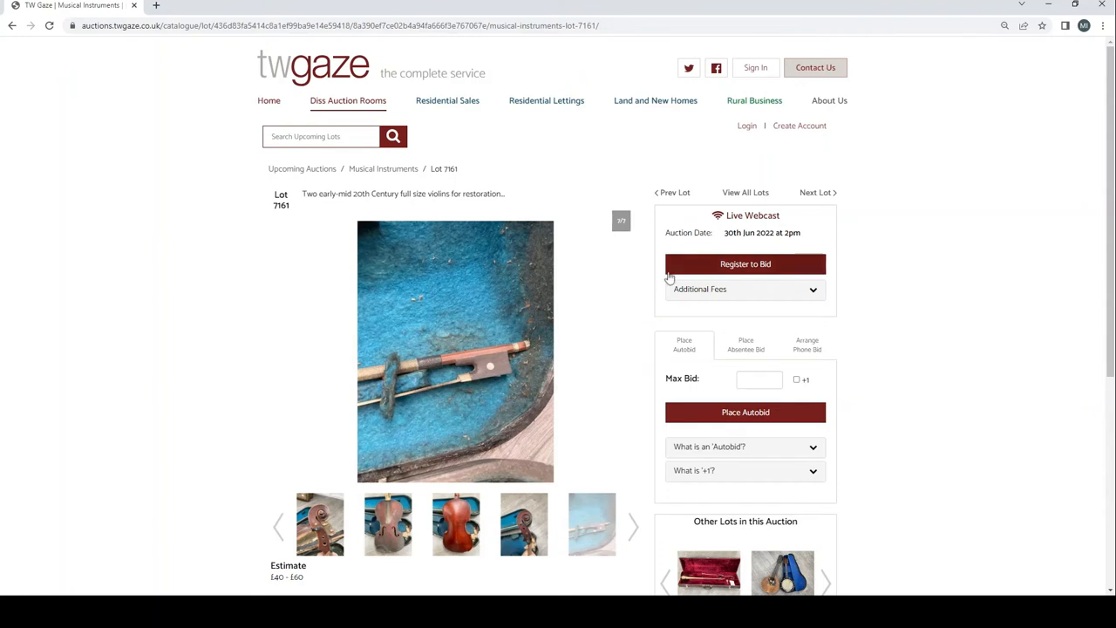
click(816, 191)
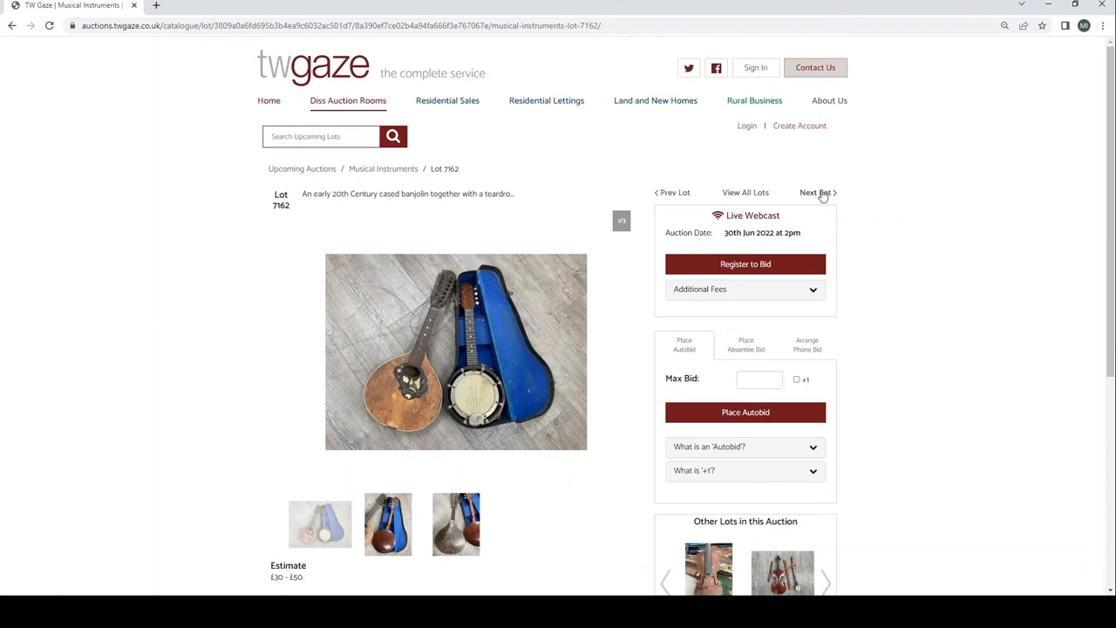
Advance to lot 7163 and show its recorder photo
click(816, 191)
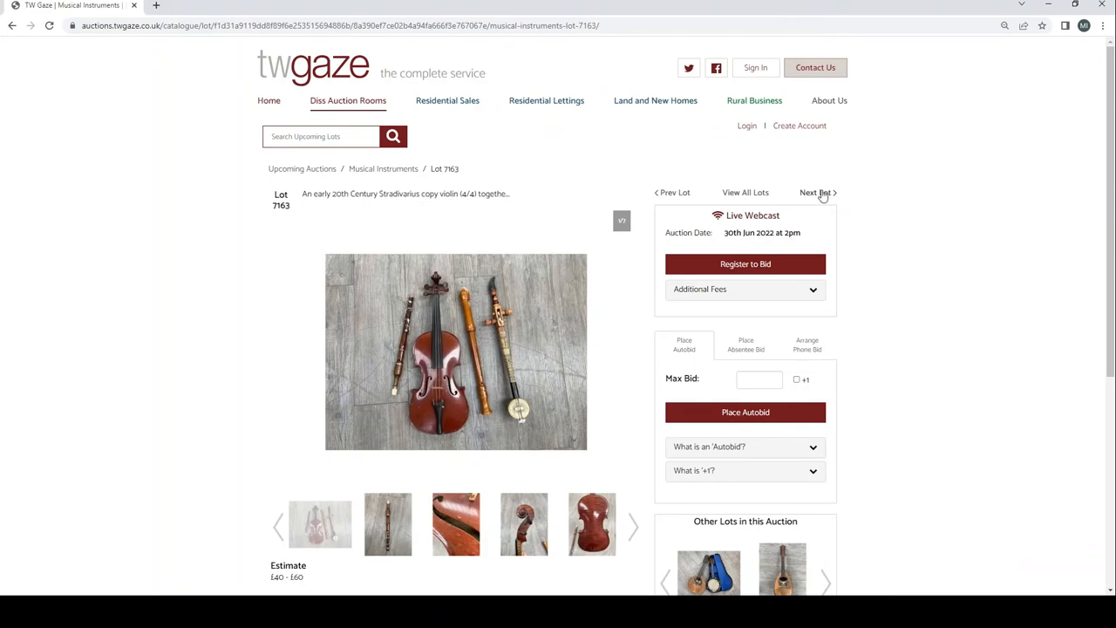
scroll(down, 3)
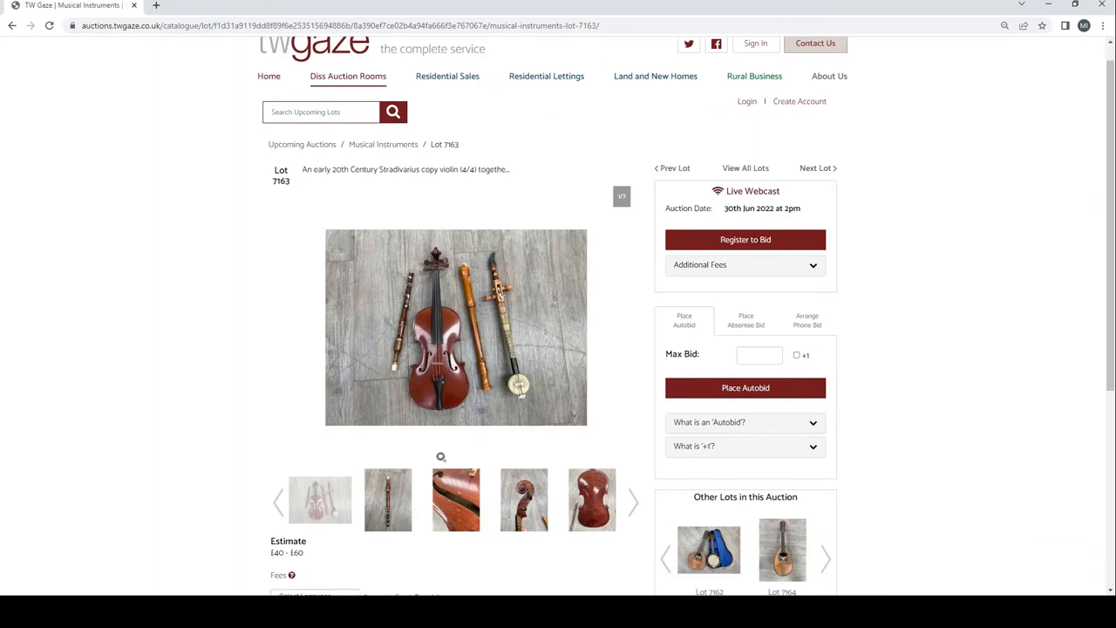
scroll(down, 3)
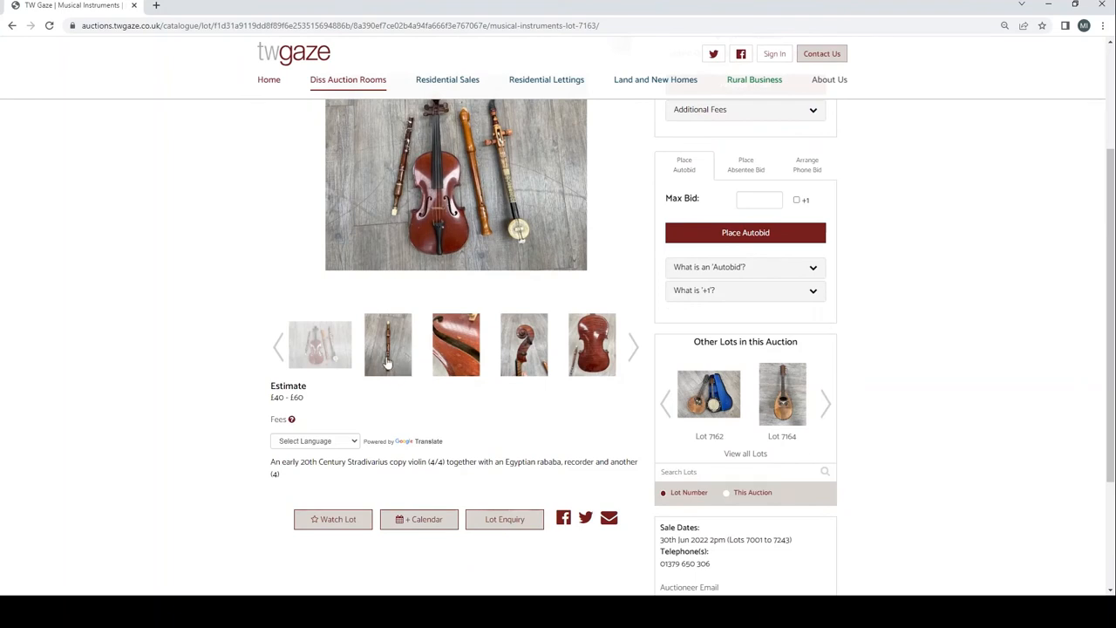
click(387, 345)
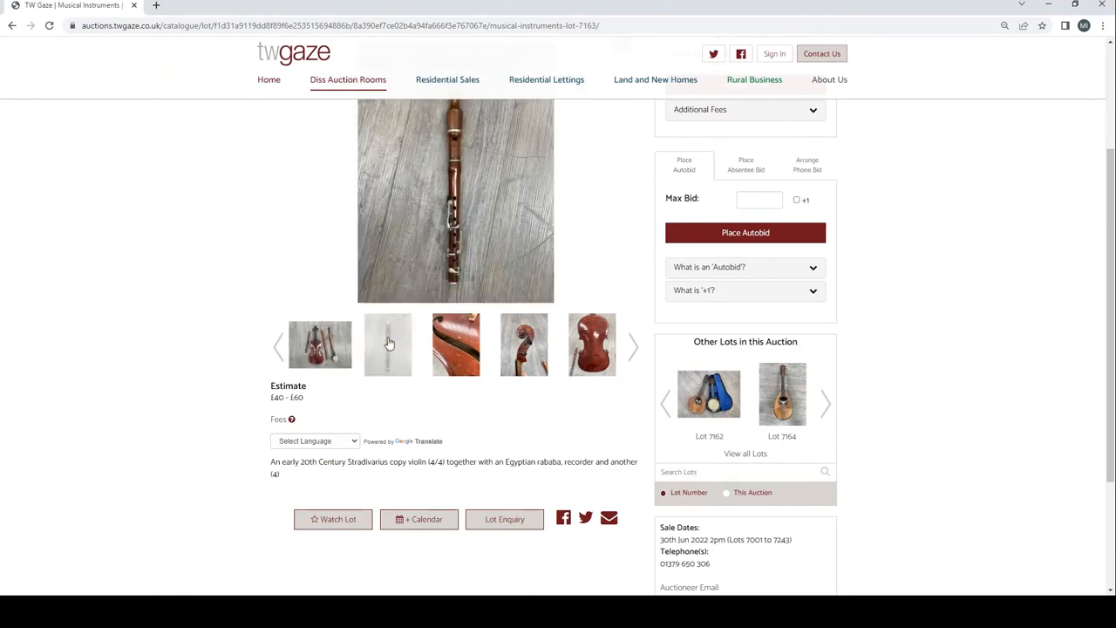
scroll(down, 3)
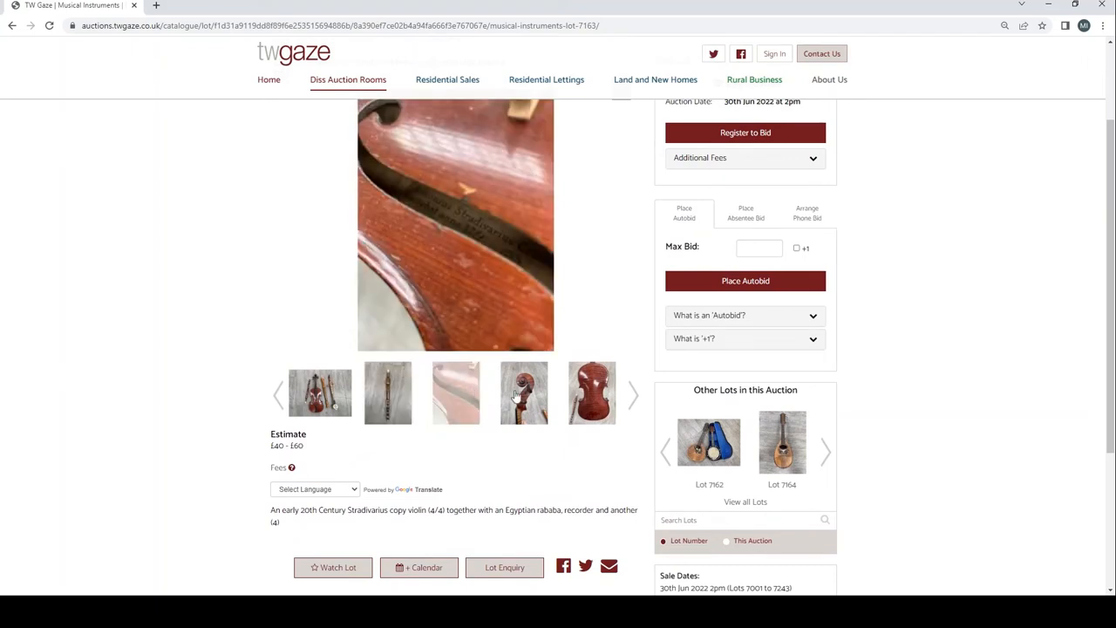
Browse the close-up, rababa and violin photos, then enlarge the group photo of all four instruments
click(591, 392)
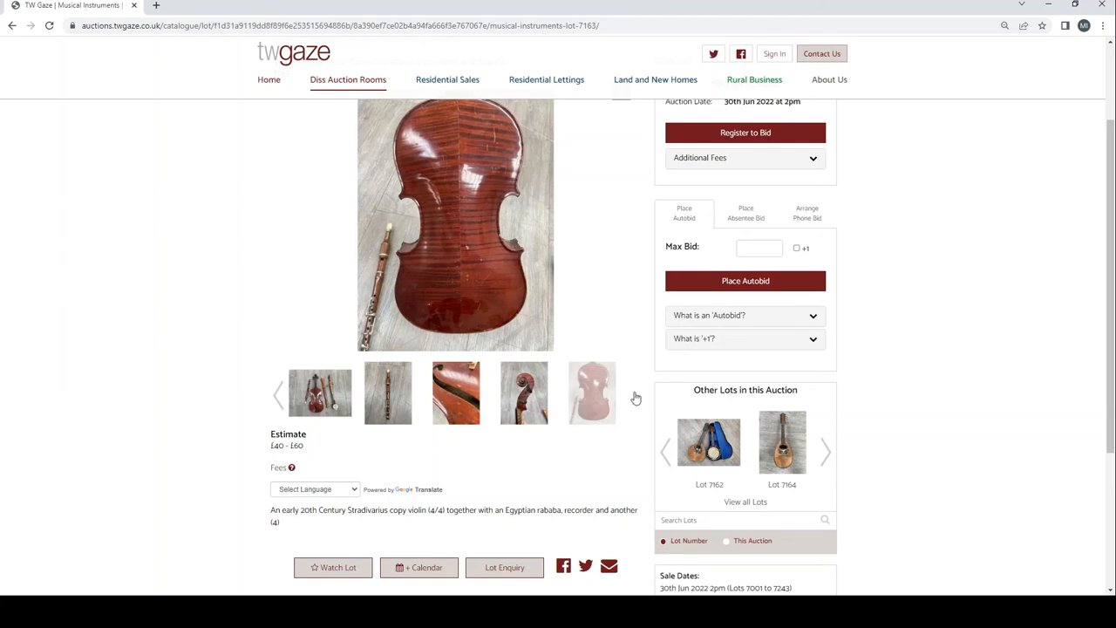
click(632, 394)
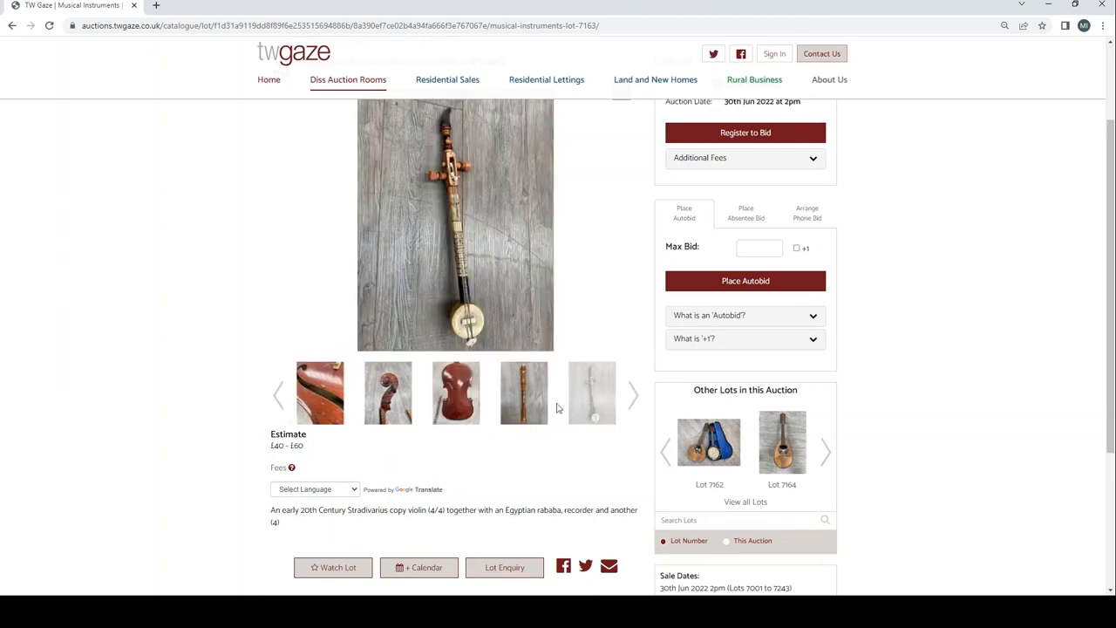
click(523, 392)
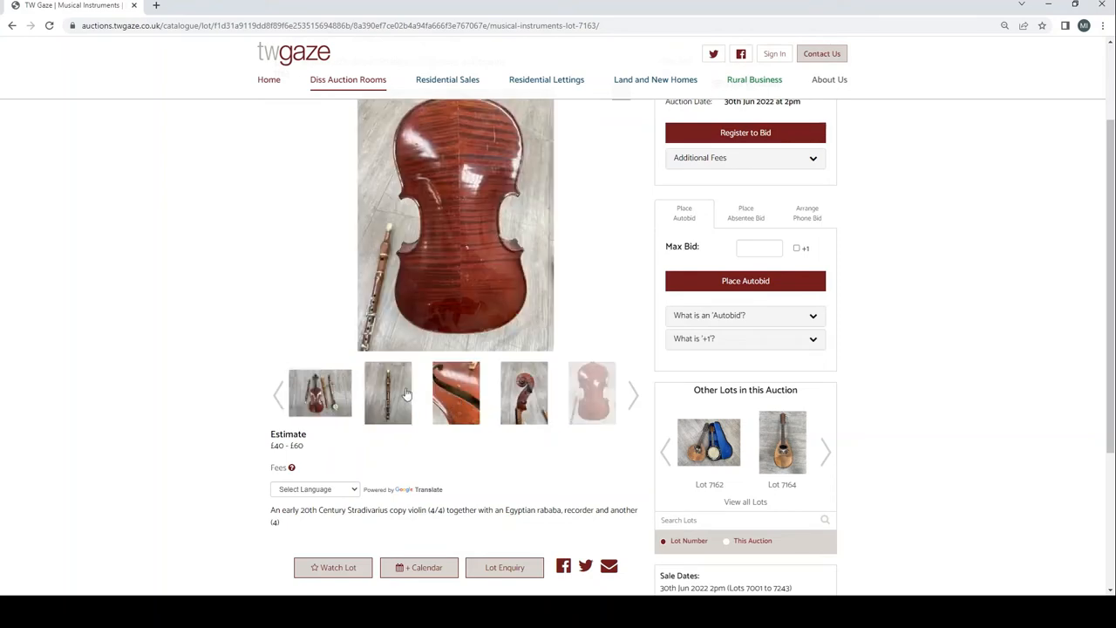
click(319, 394)
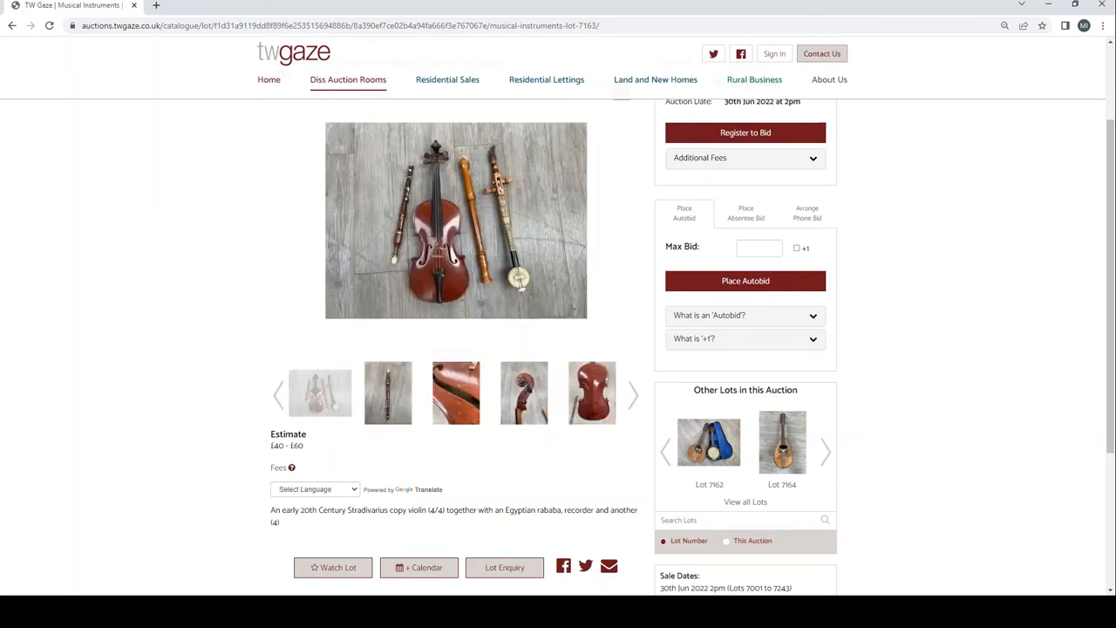
click(455, 220)
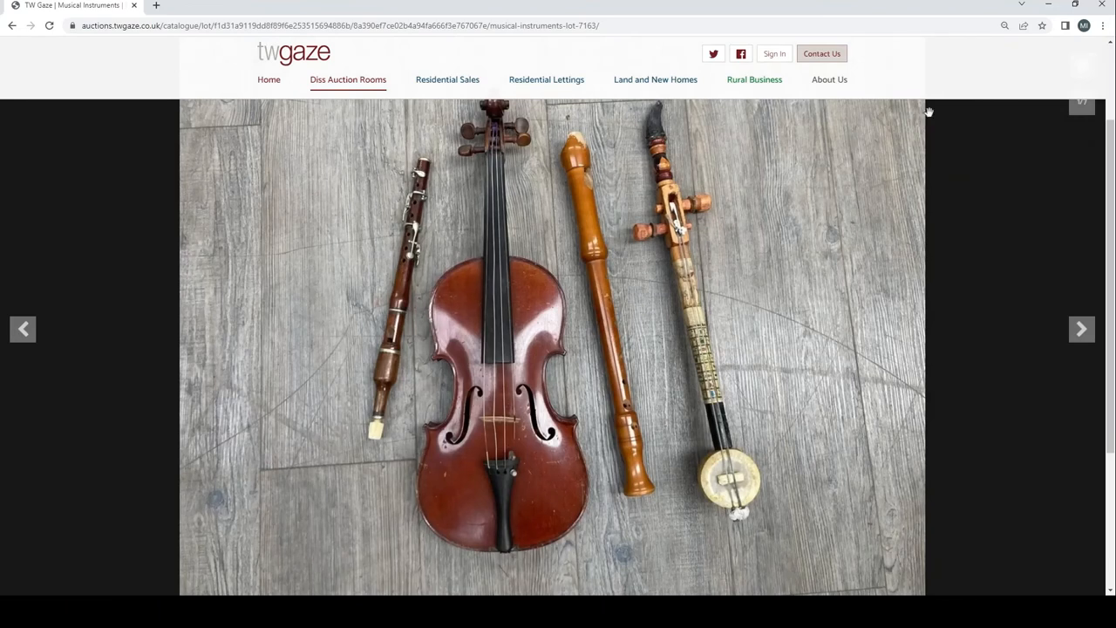
mouse_move(921, 327)
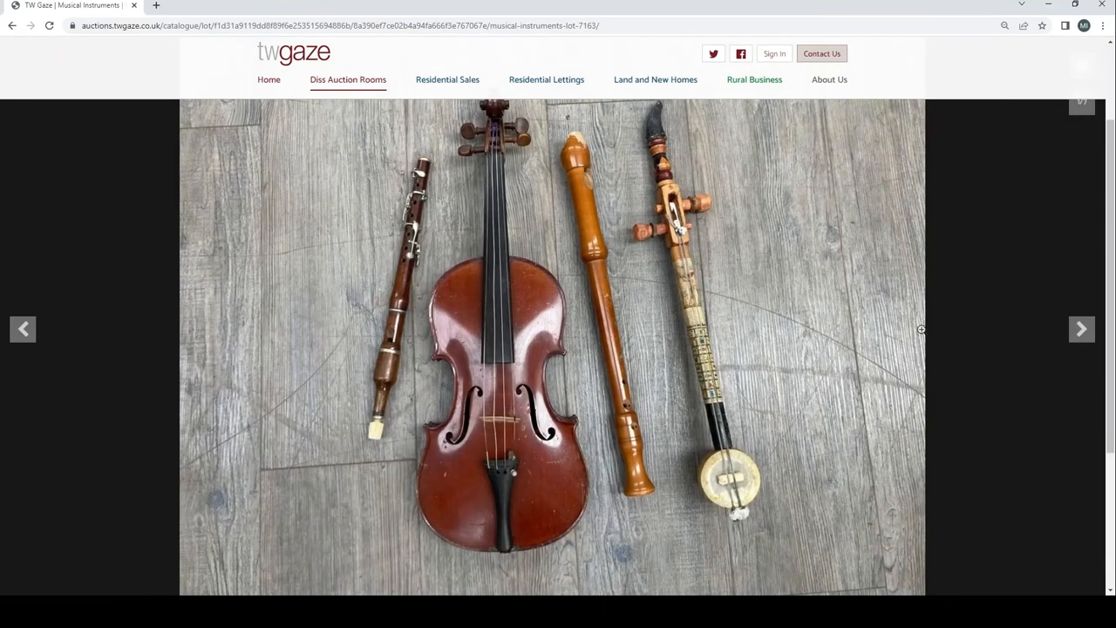
mouse_move(1046, 133)
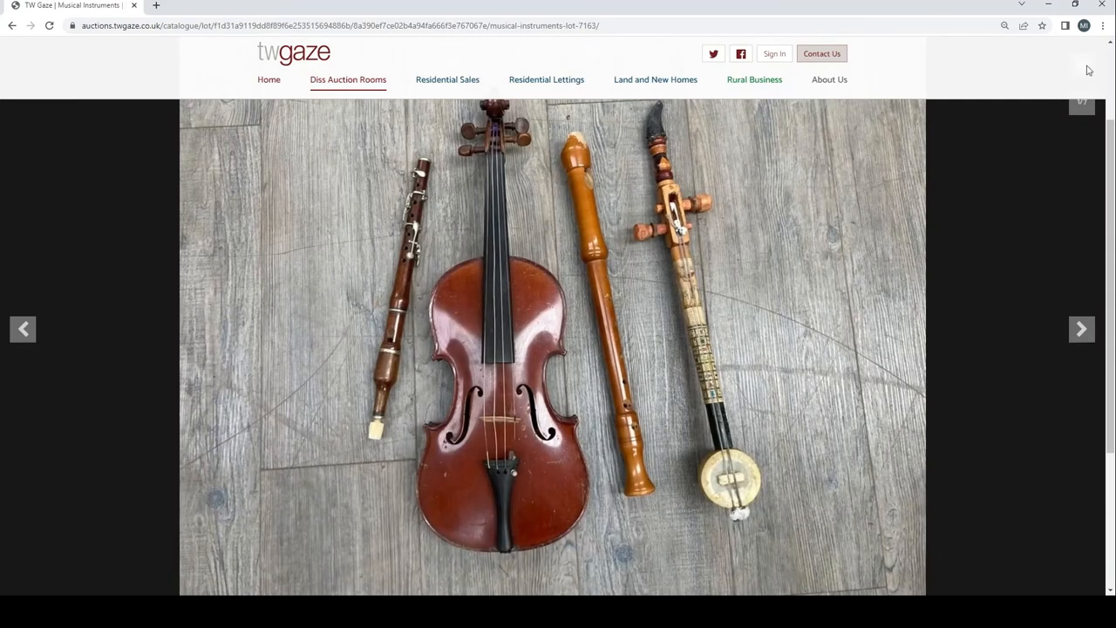
Step to the next enlarged photo of lot 7163, then leave the photo viewer
click(1081, 328)
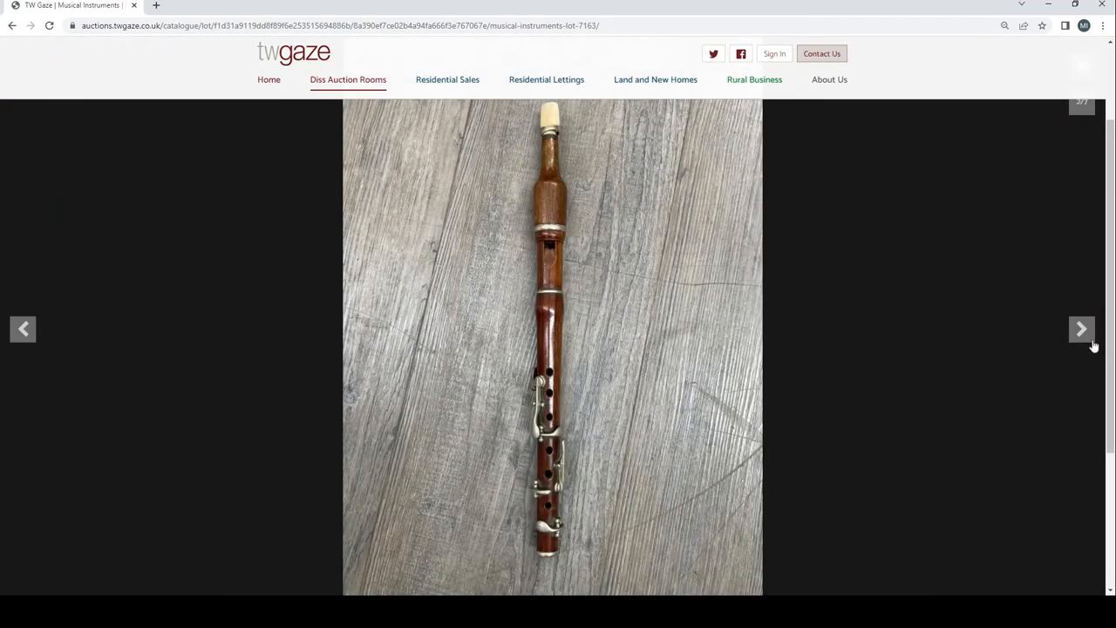
click(12, 27)
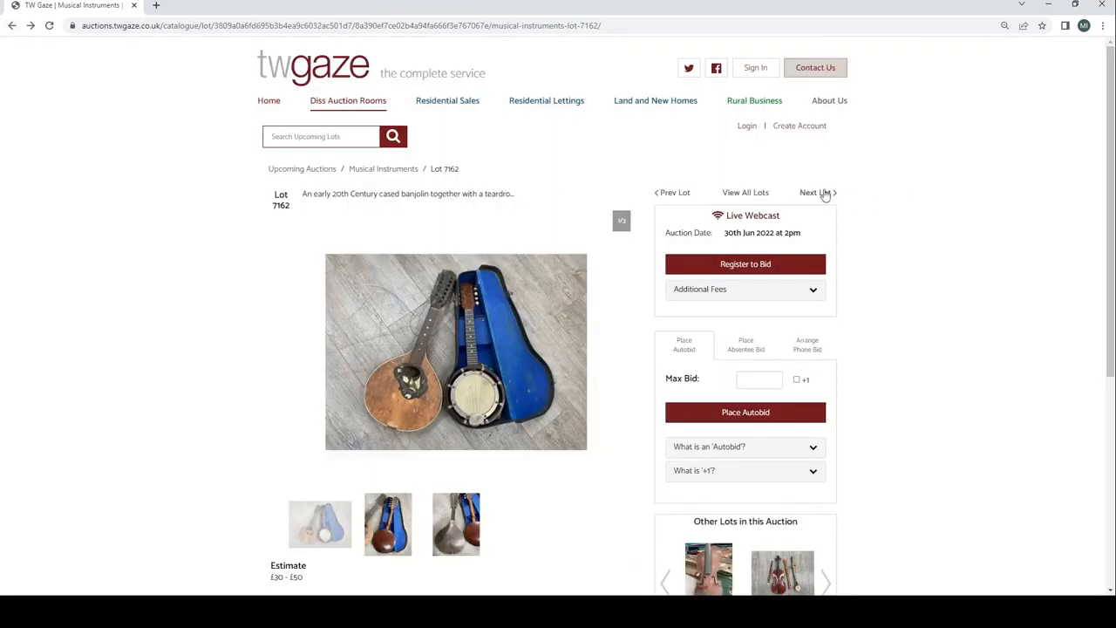
Advance to the mandolin lot and view its close-up and back photos
click(812, 192)
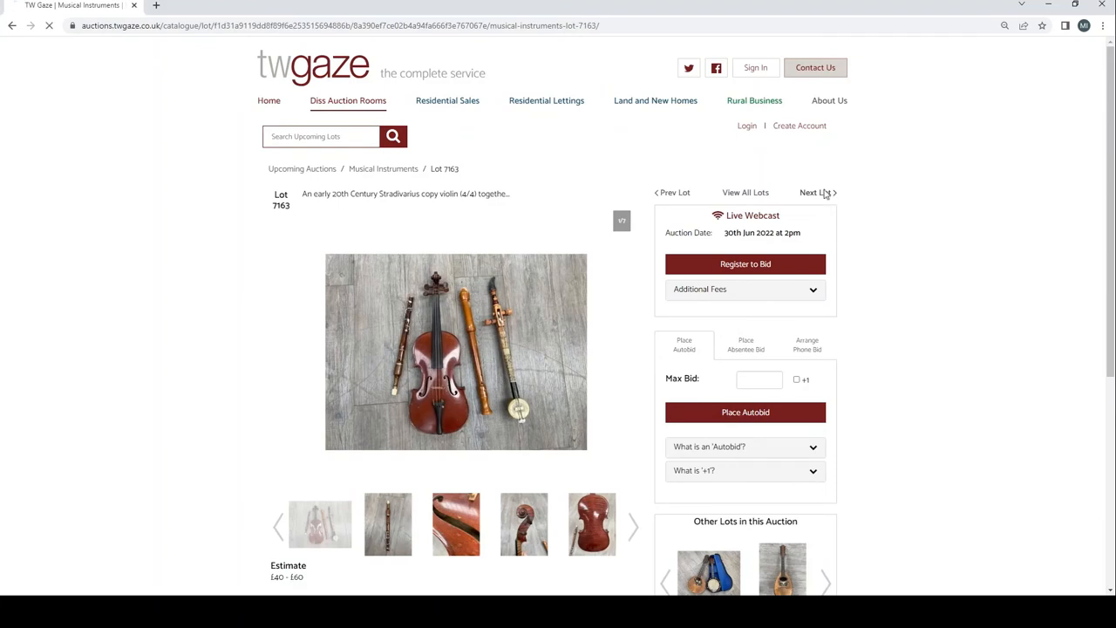
click(812, 192)
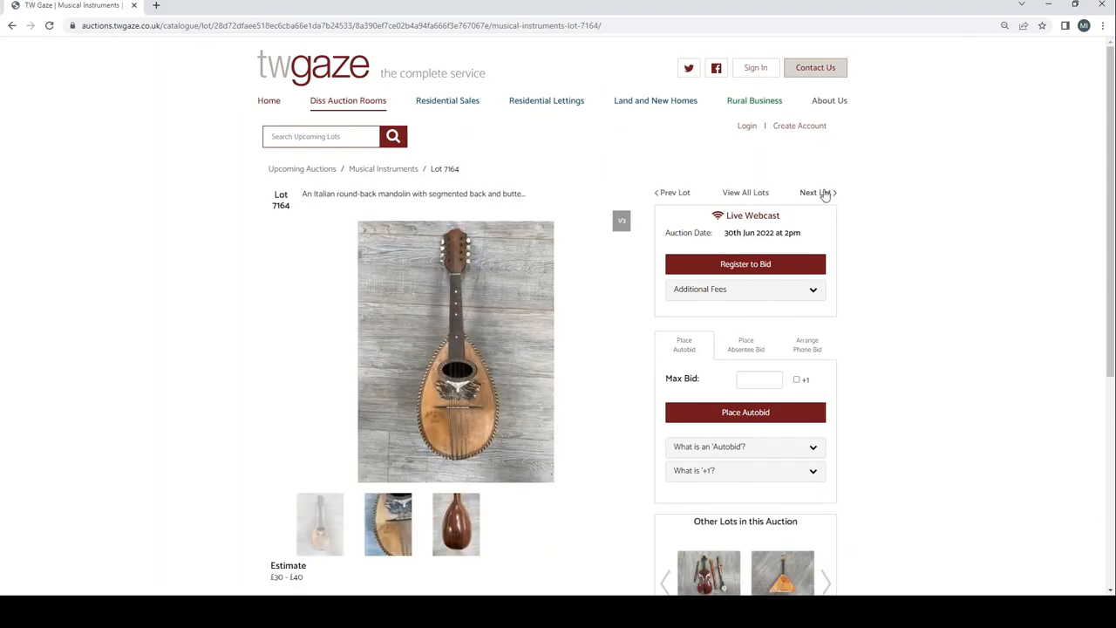
mouse_move(488, 462)
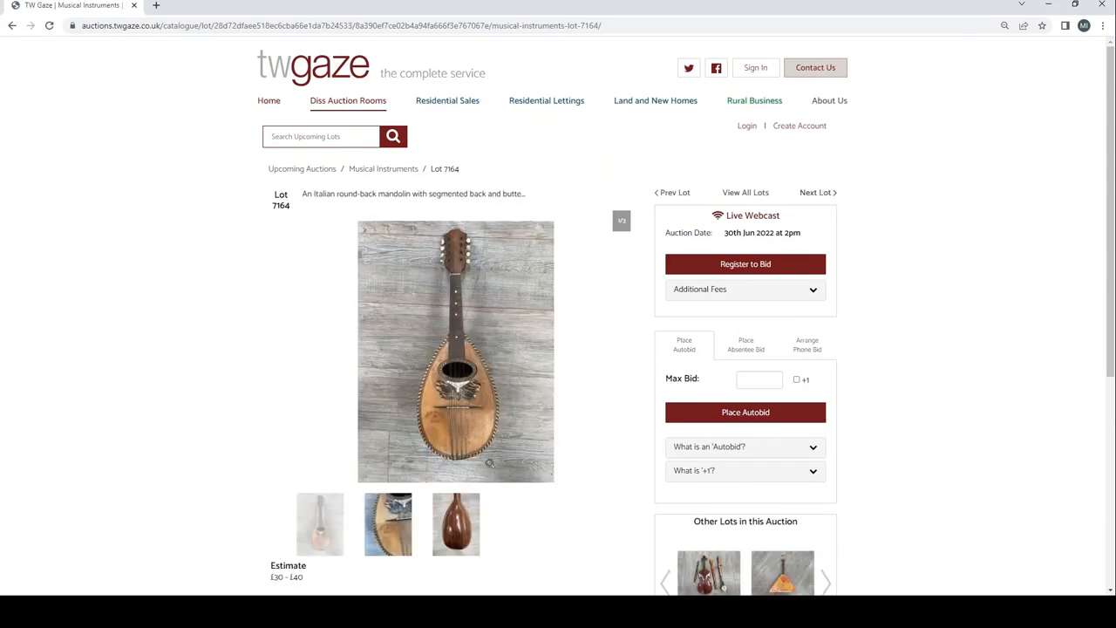
click(455, 523)
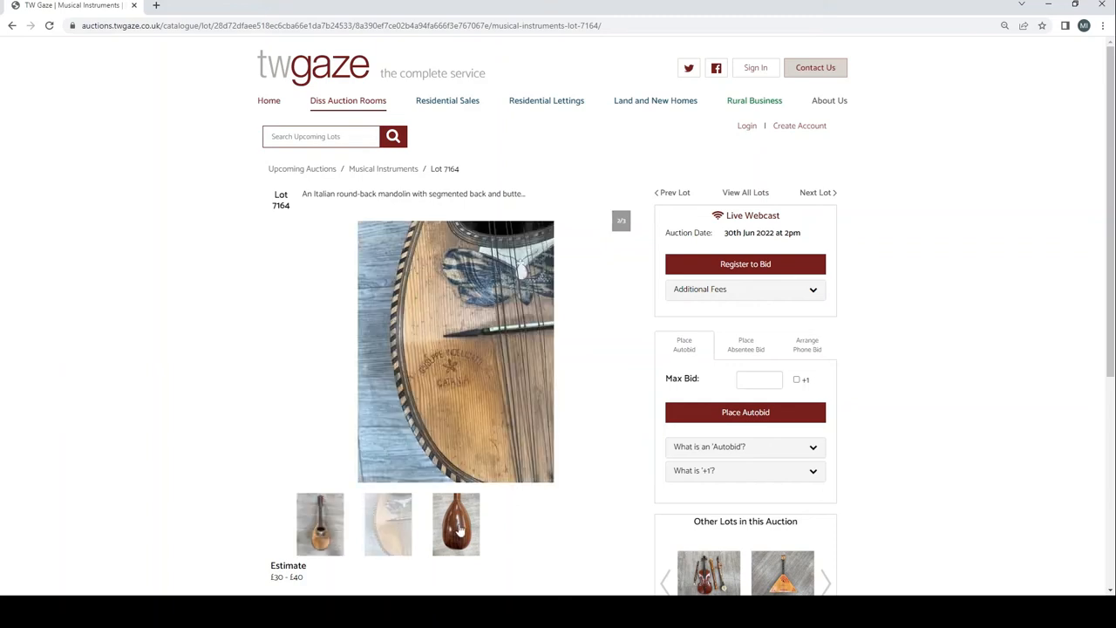
click(455, 523)
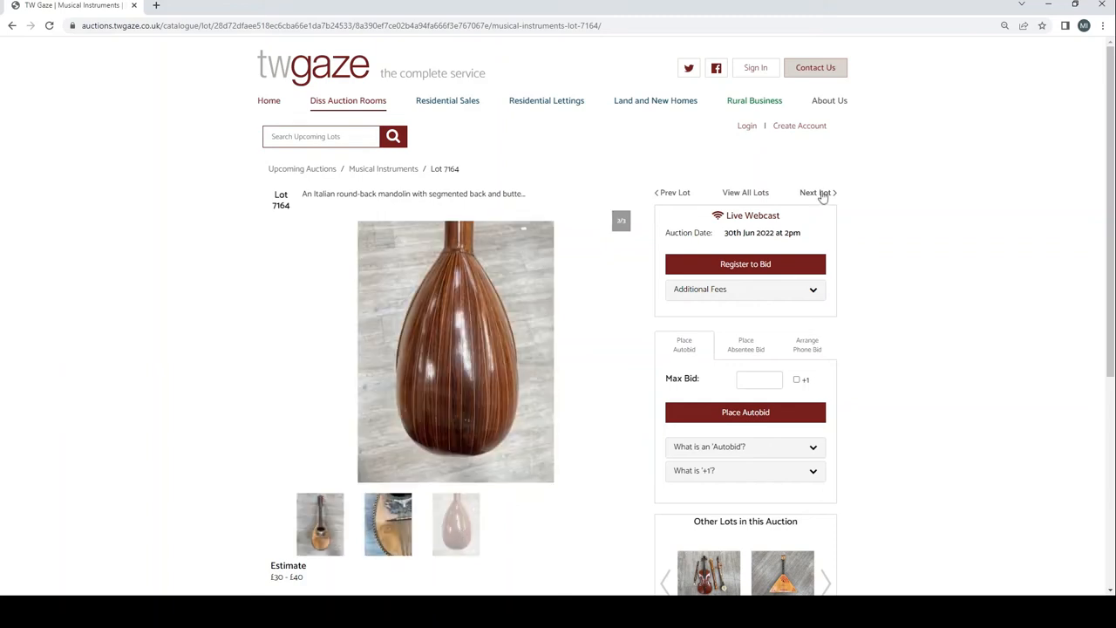
Step through the balalaika and lots 7166–7169
click(816, 192)
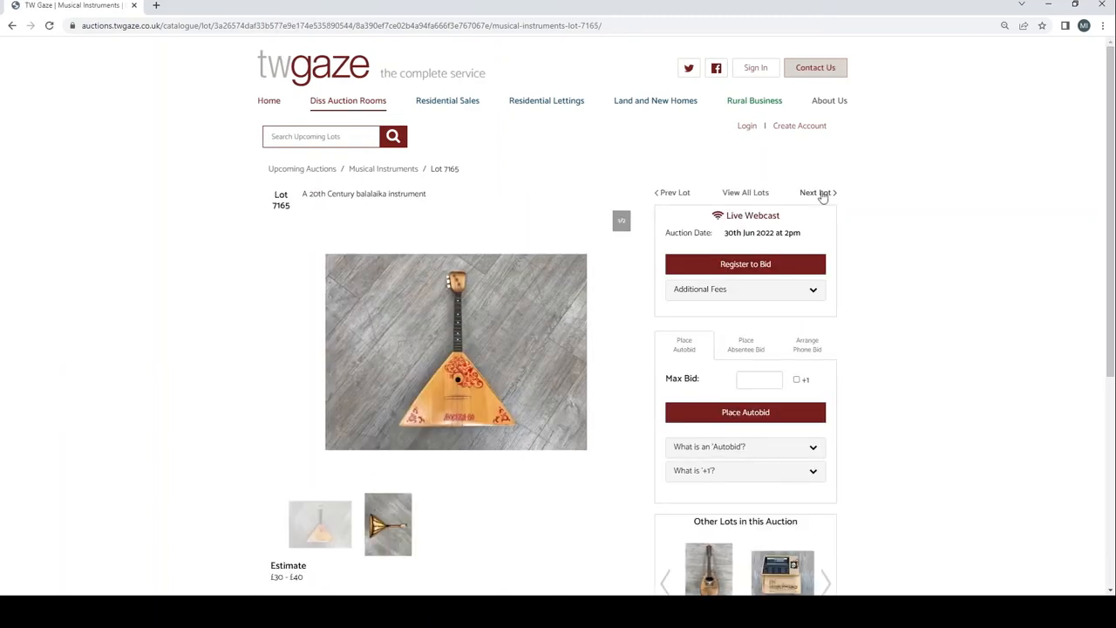
click(814, 192)
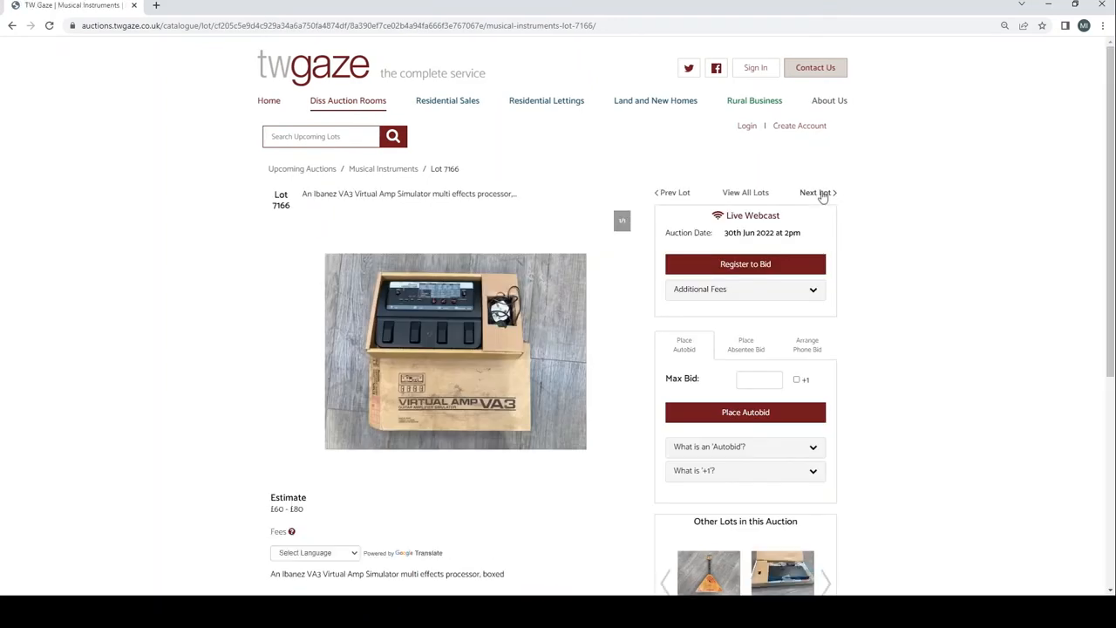
click(814, 192)
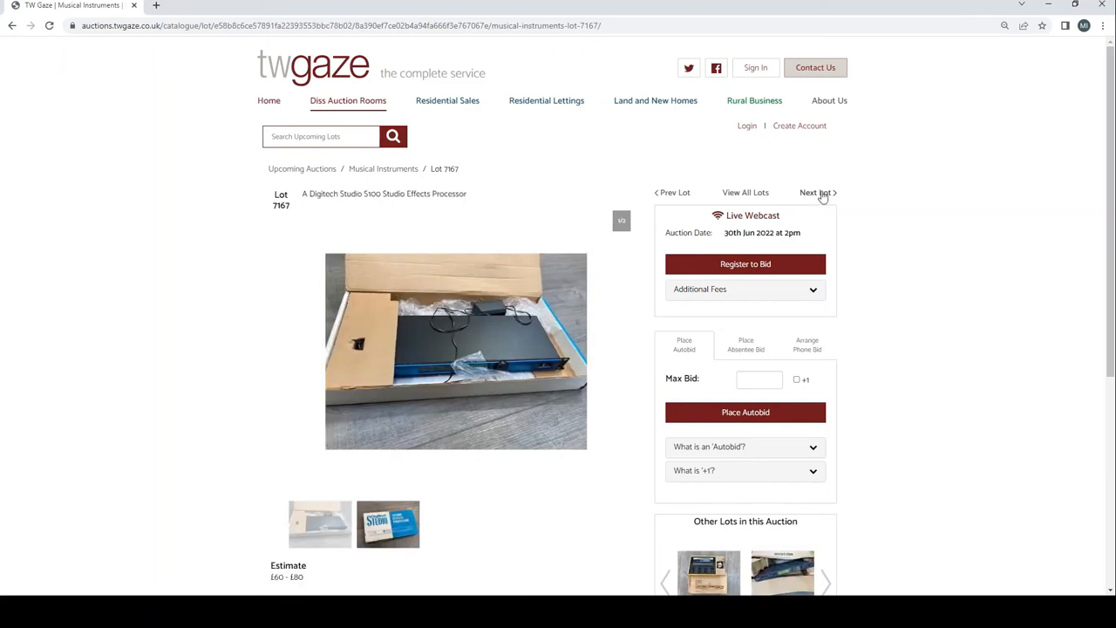
click(816, 192)
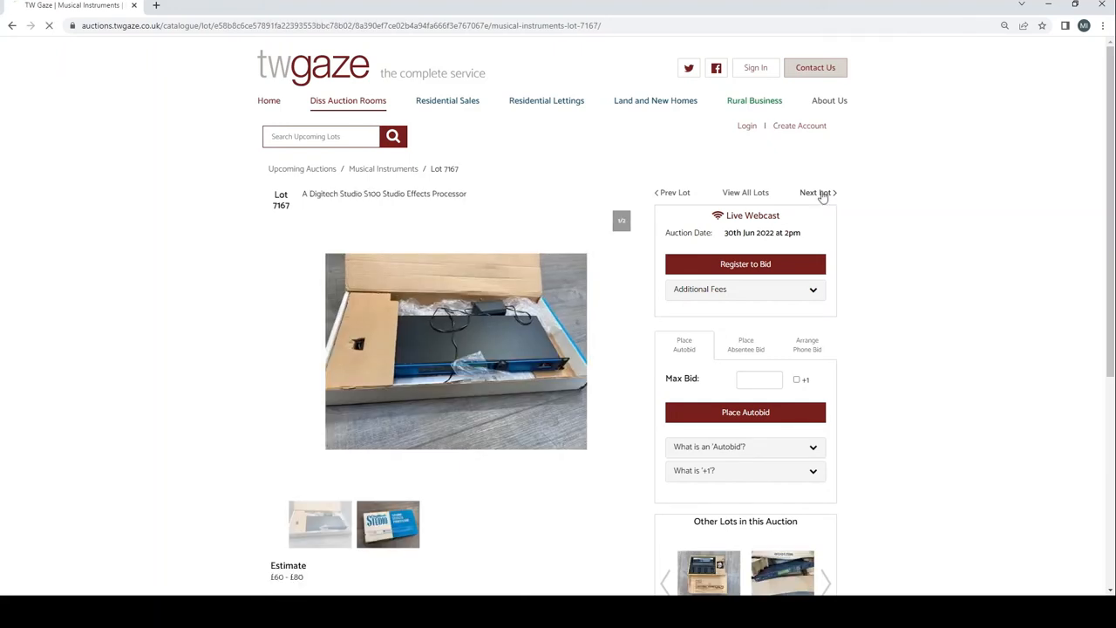
click(815, 192)
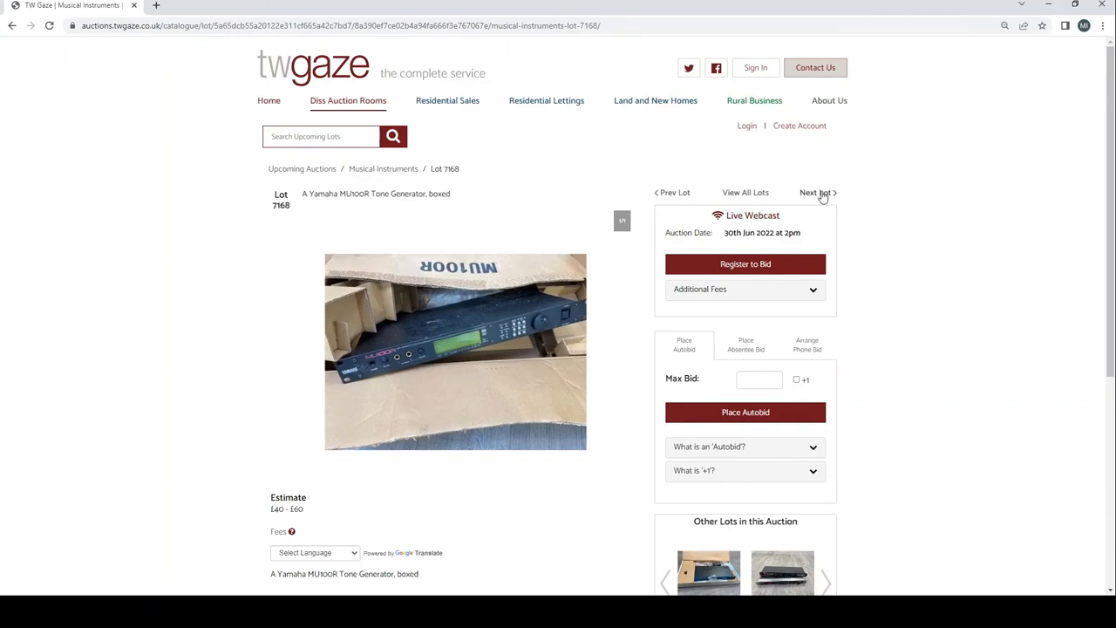
click(816, 191)
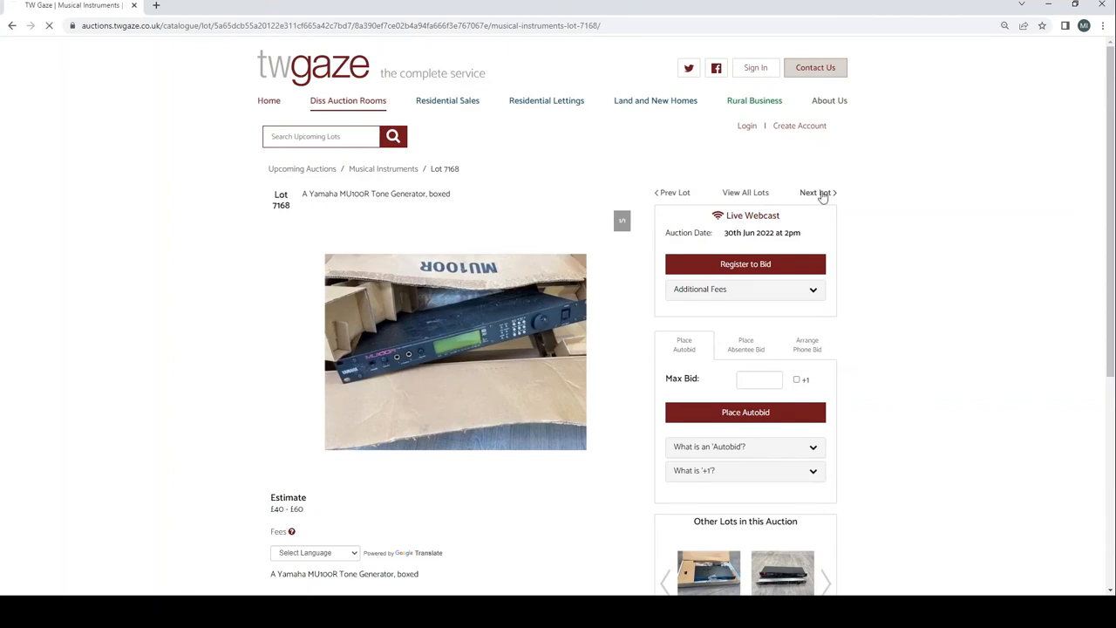
click(816, 191)
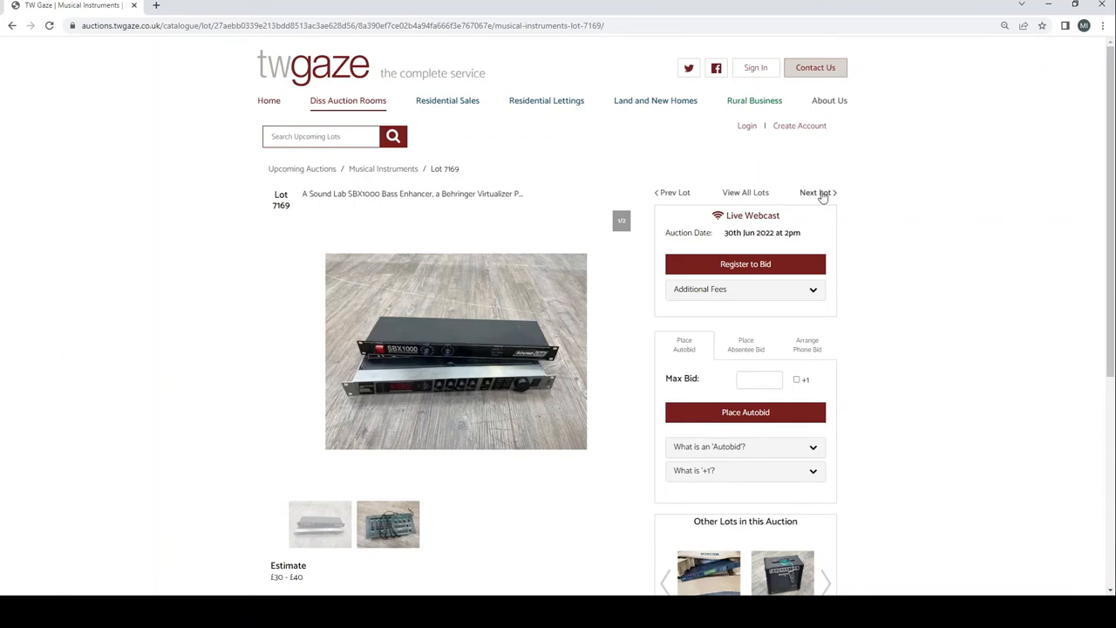
Step through the guitar amplifier, mixing desk, Tyros keyboard, lot 7173 and drum equipment lots
click(816, 192)
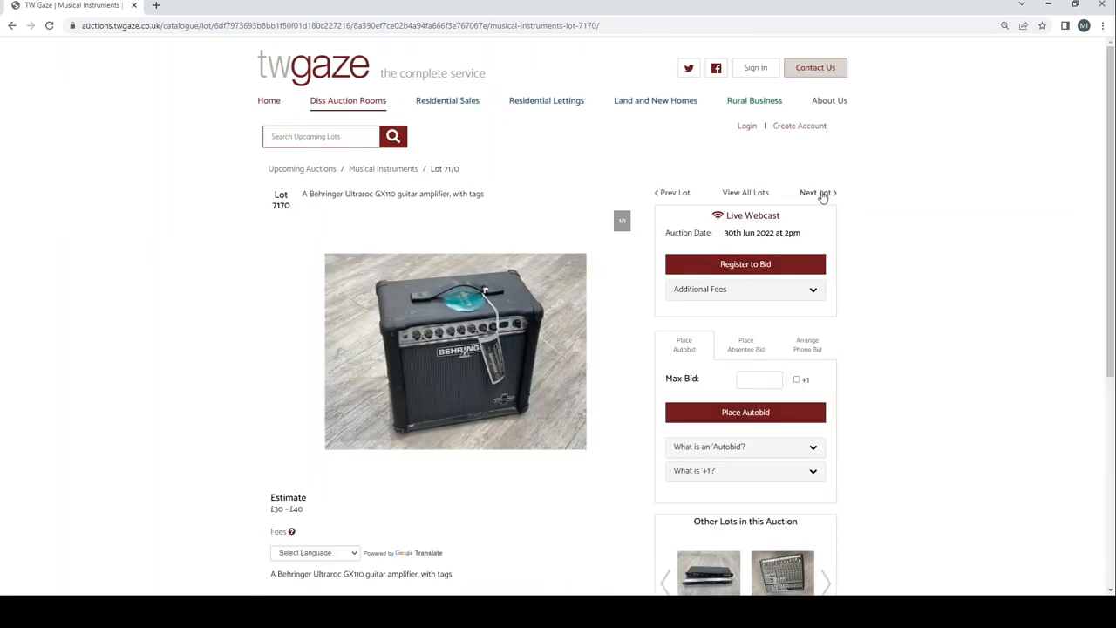
click(812, 192)
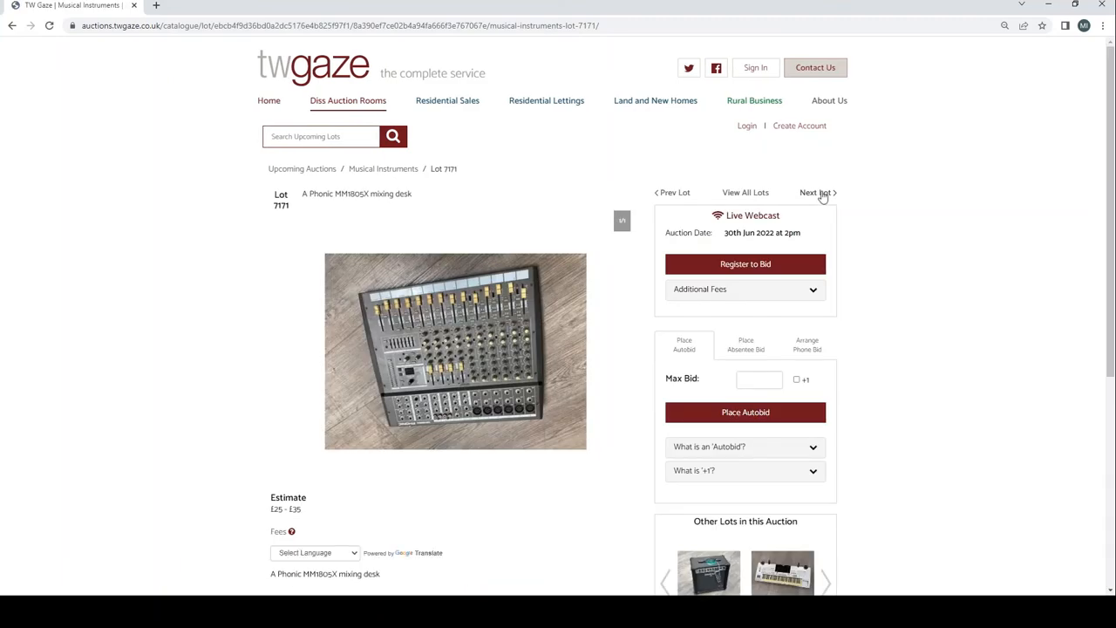
click(816, 191)
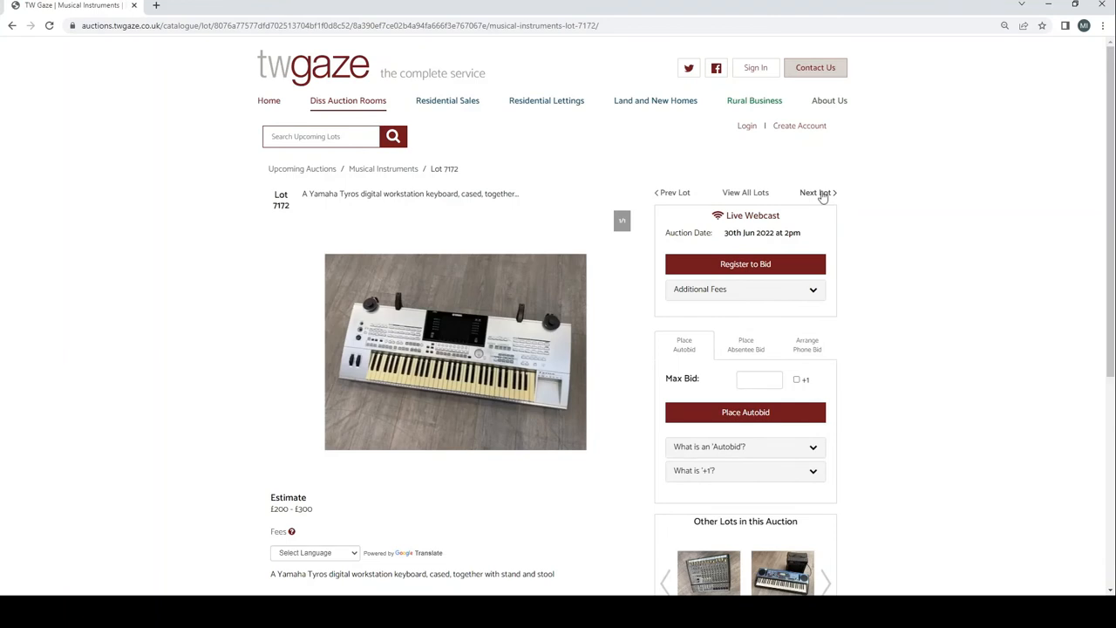
click(816, 192)
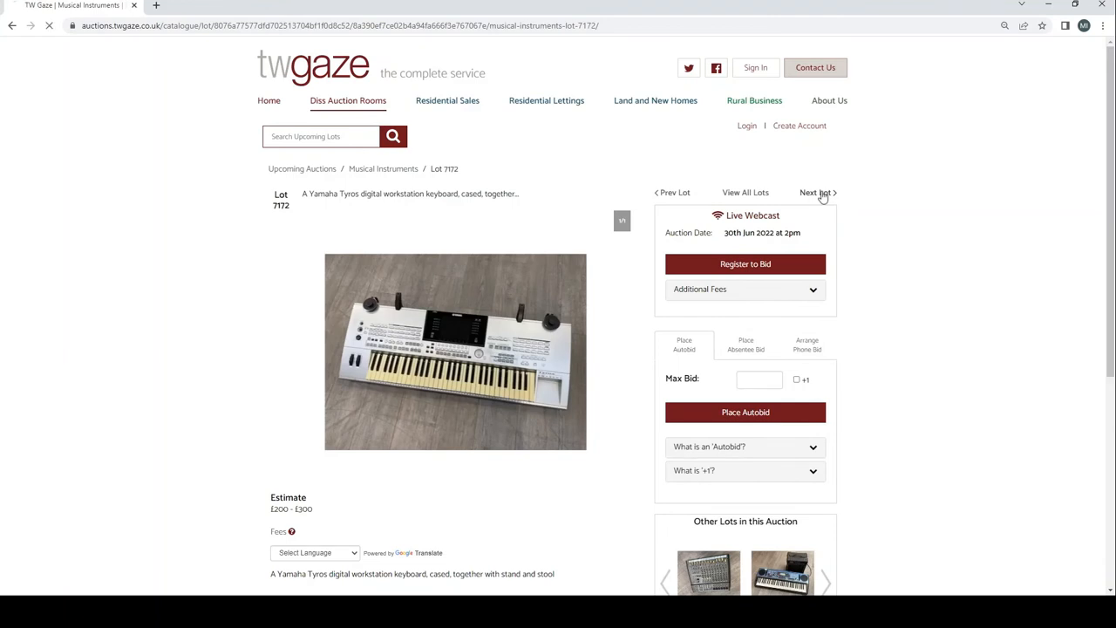
click(816, 192)
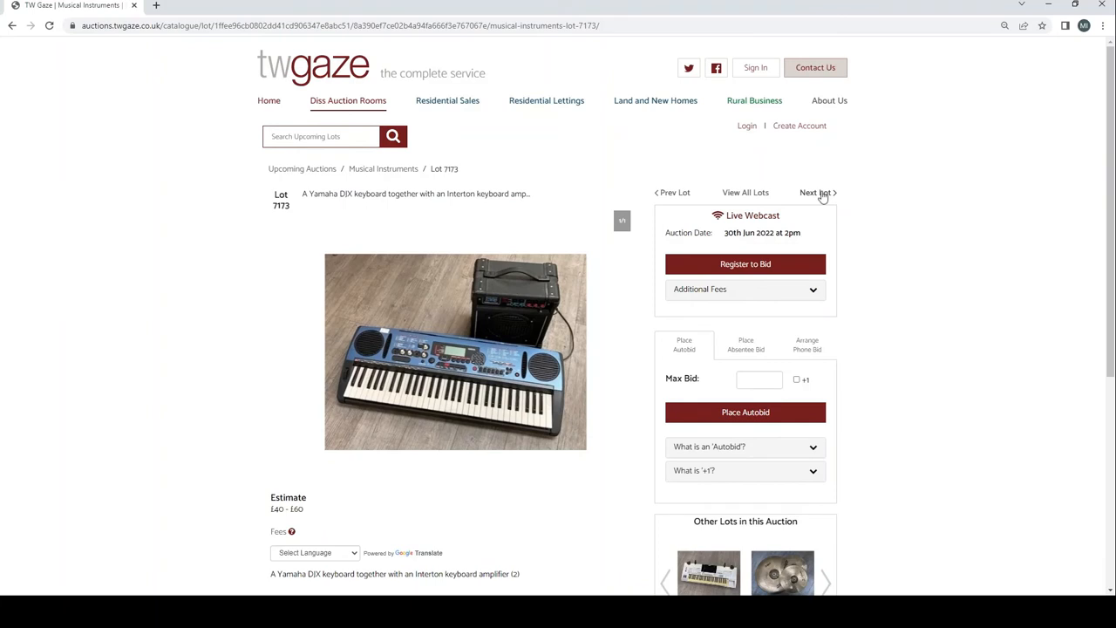
click(816, 192)
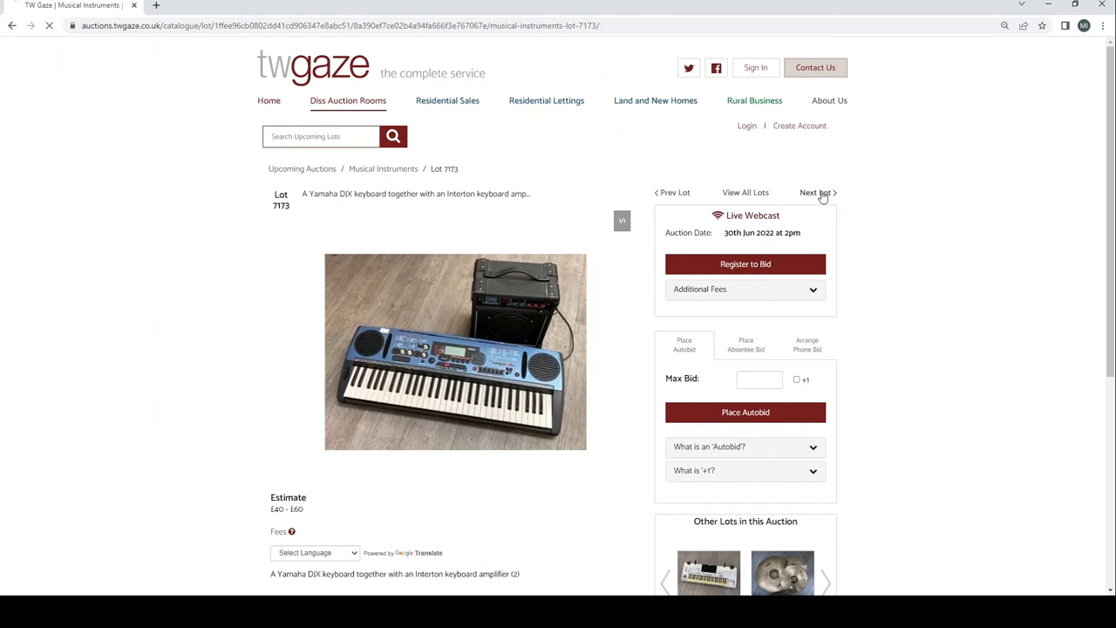
click(816, 192)
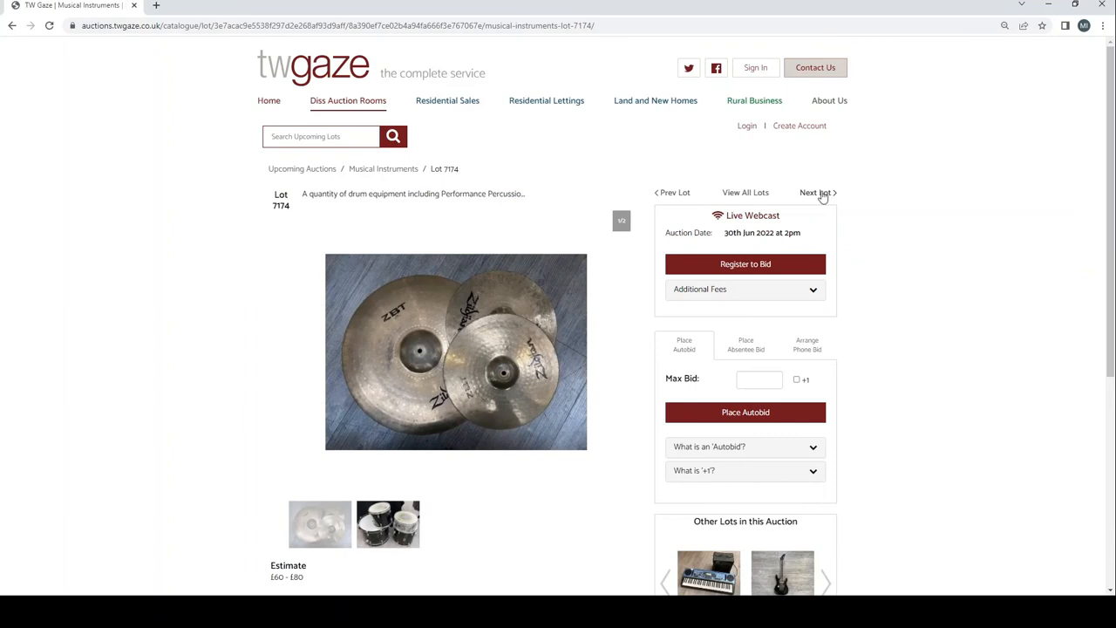
mouse_move(321, 574)
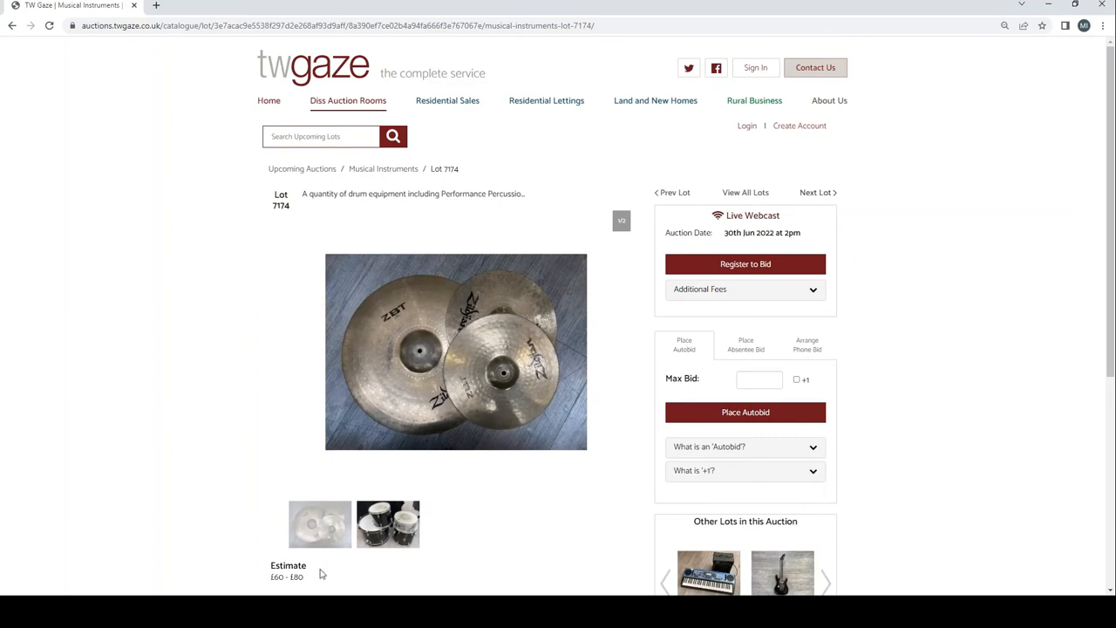
scroll(down, 3)
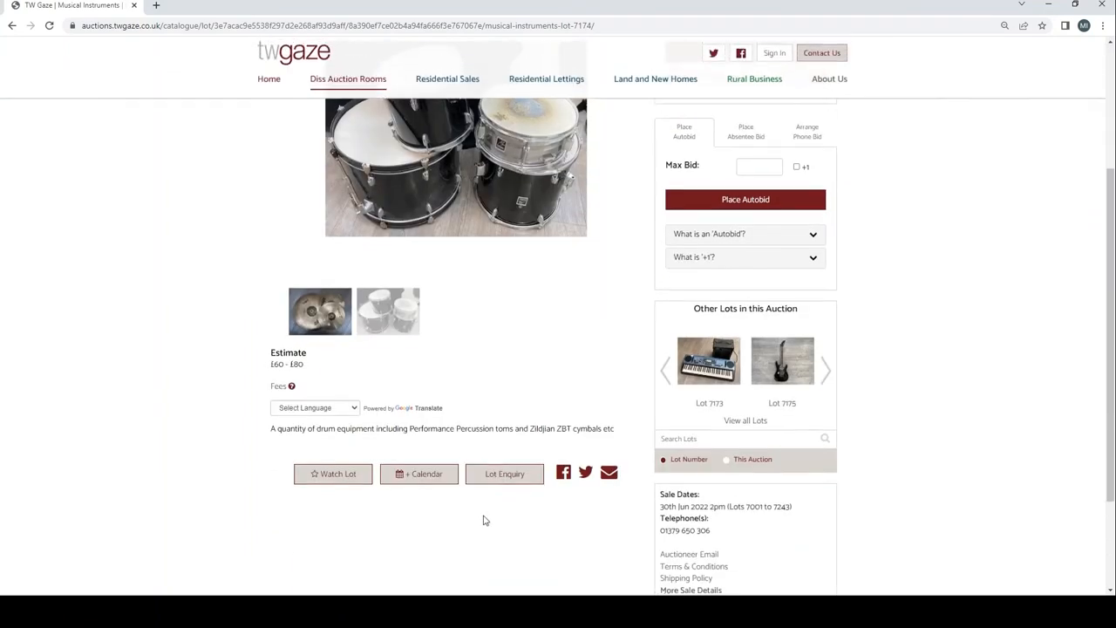
scroll(up, 3)
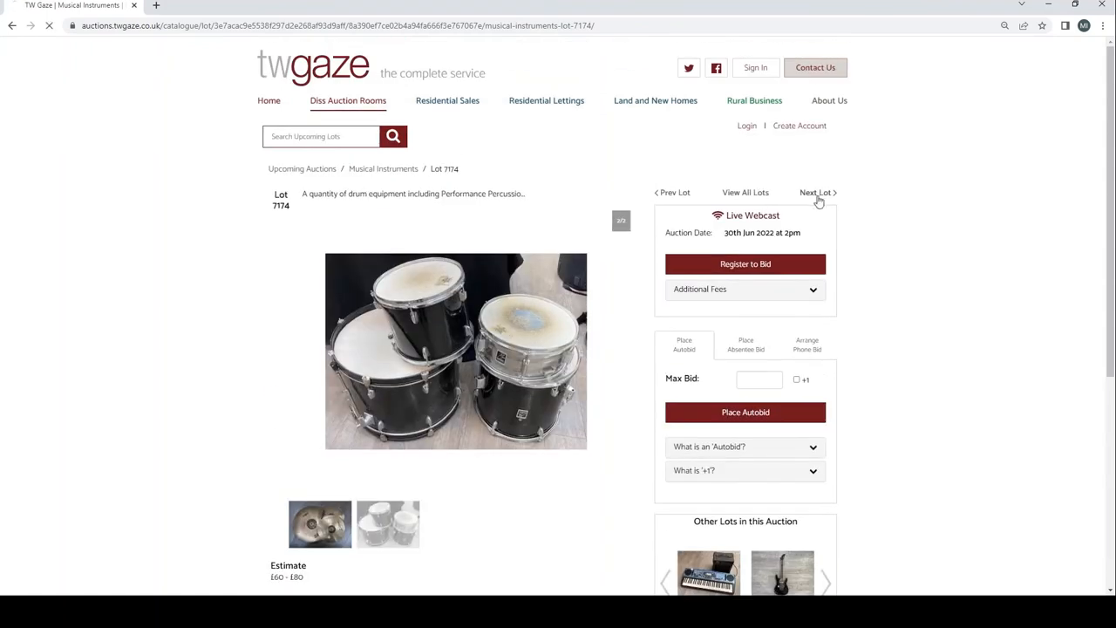
View the Aria Pro II guitar's extra and rear photos, then pass lots 7176–7178
click(816, 191)
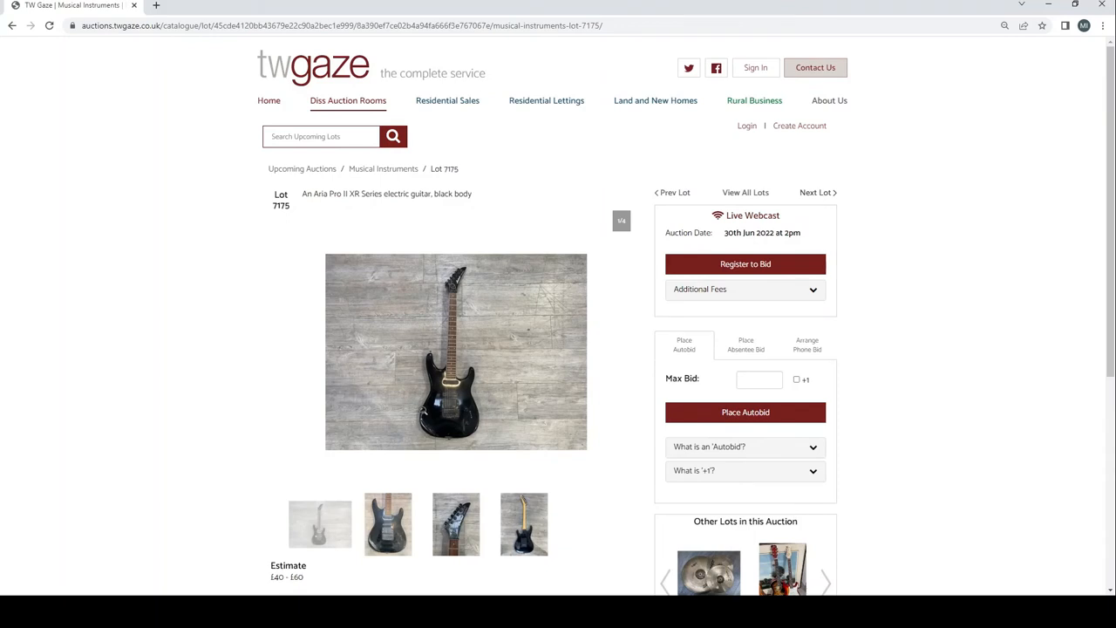
click(455, 523)
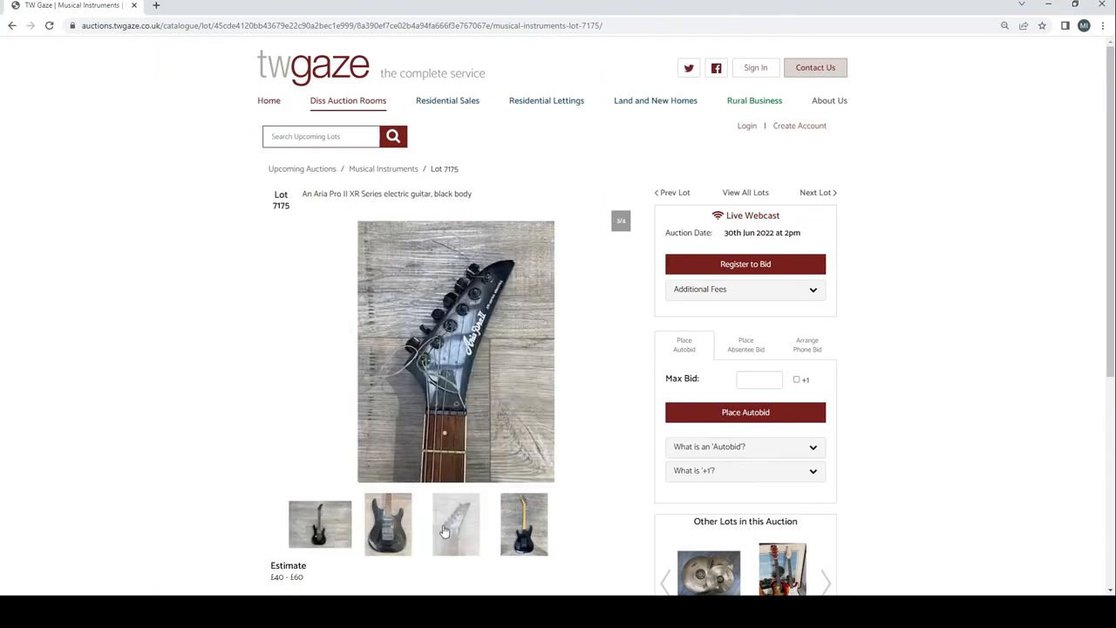
click(523, 523)
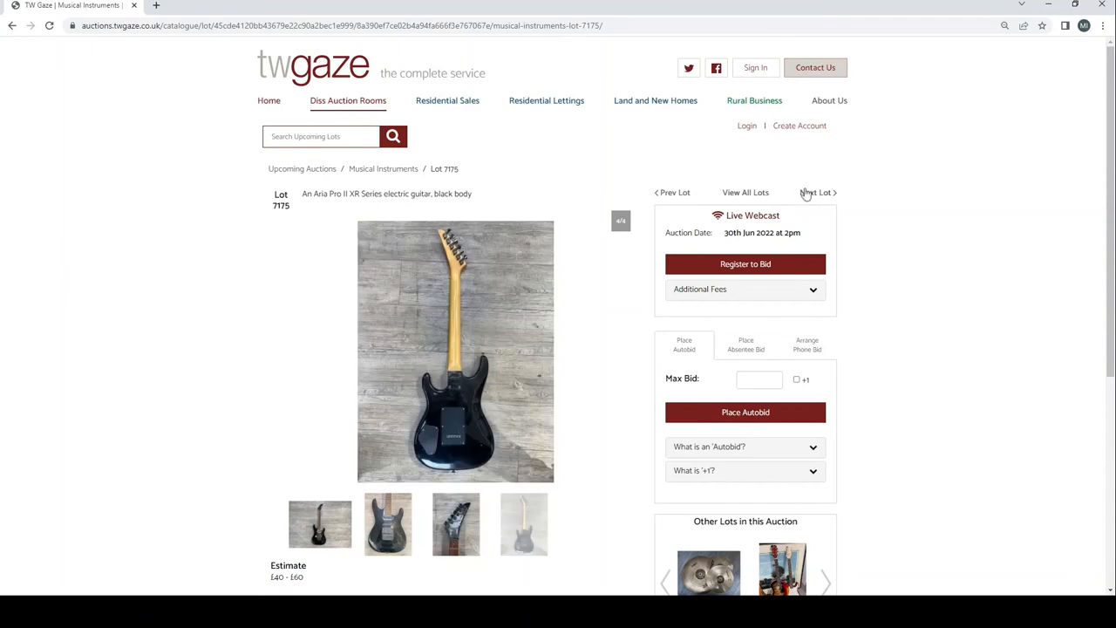
click(816, 192)
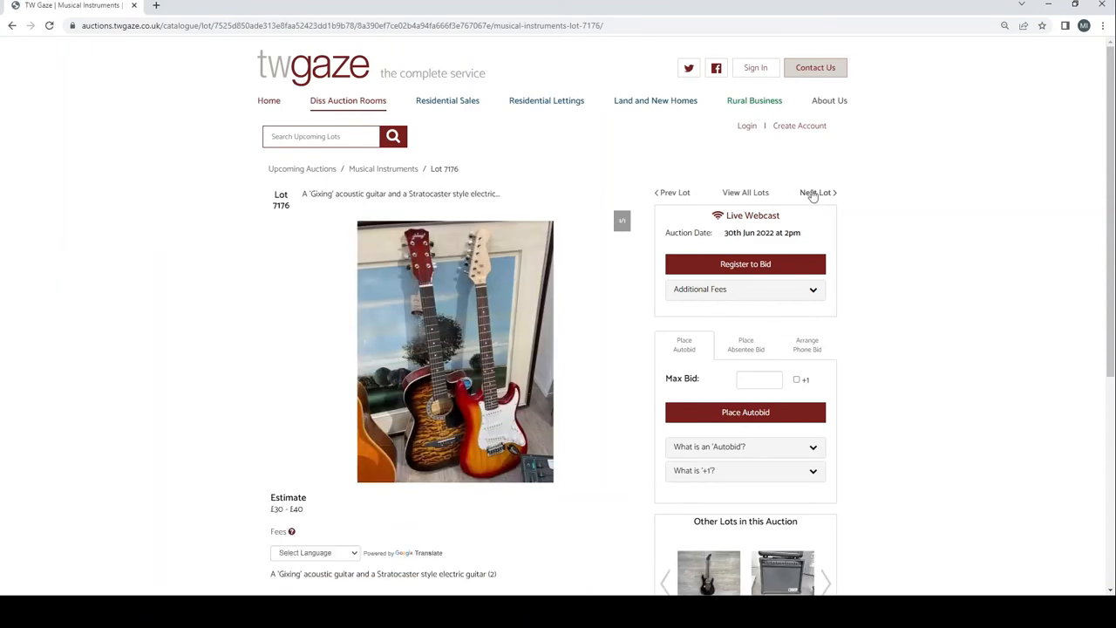
click(816, 192)
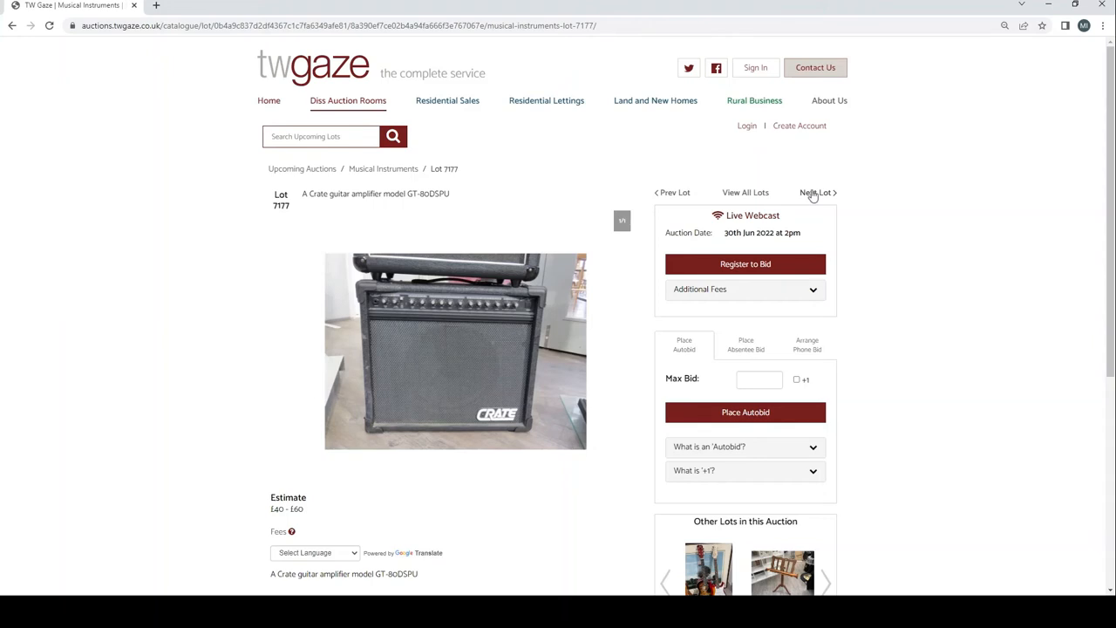
click(816, 192)
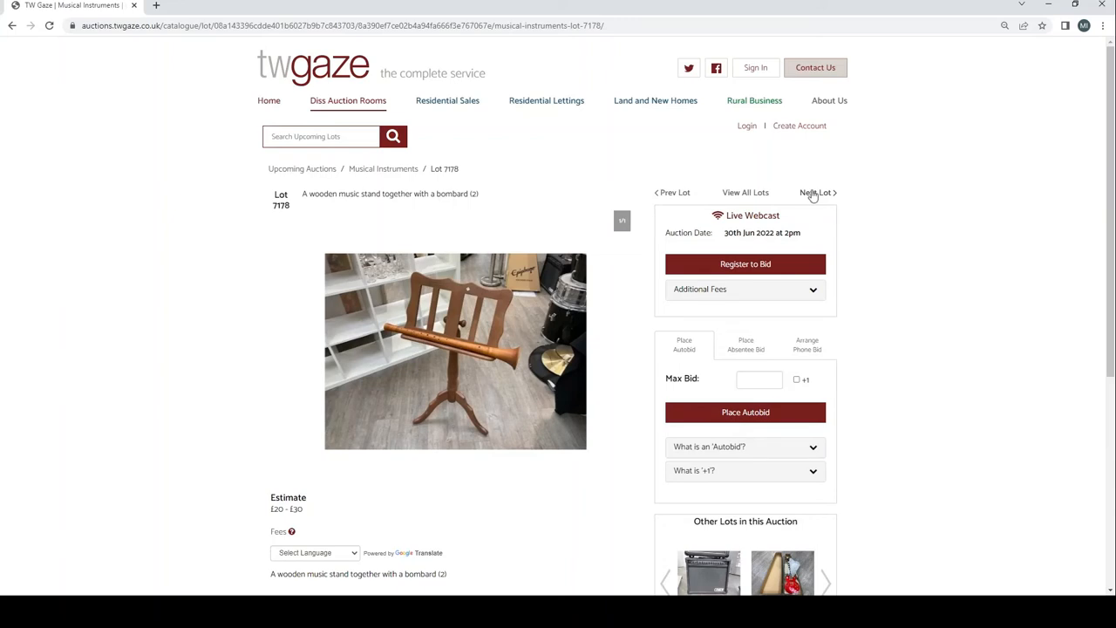
View the Epiphone 7179's headstock and rear photos and the EKO Ranger 7180's rear photo, then move on
click(816, 192)
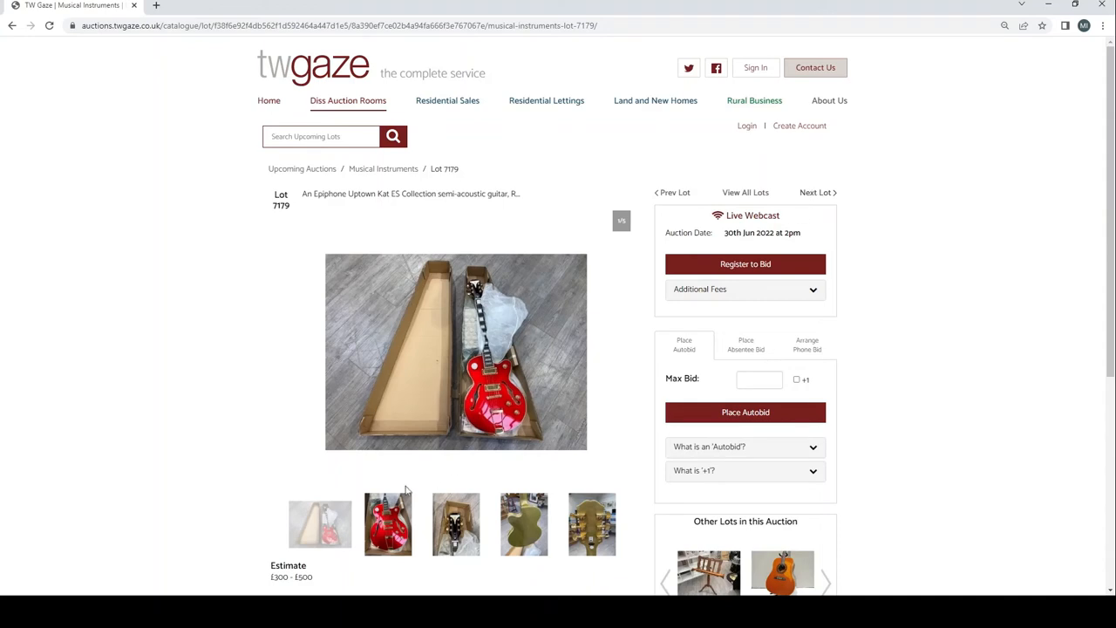
click(455, 524)
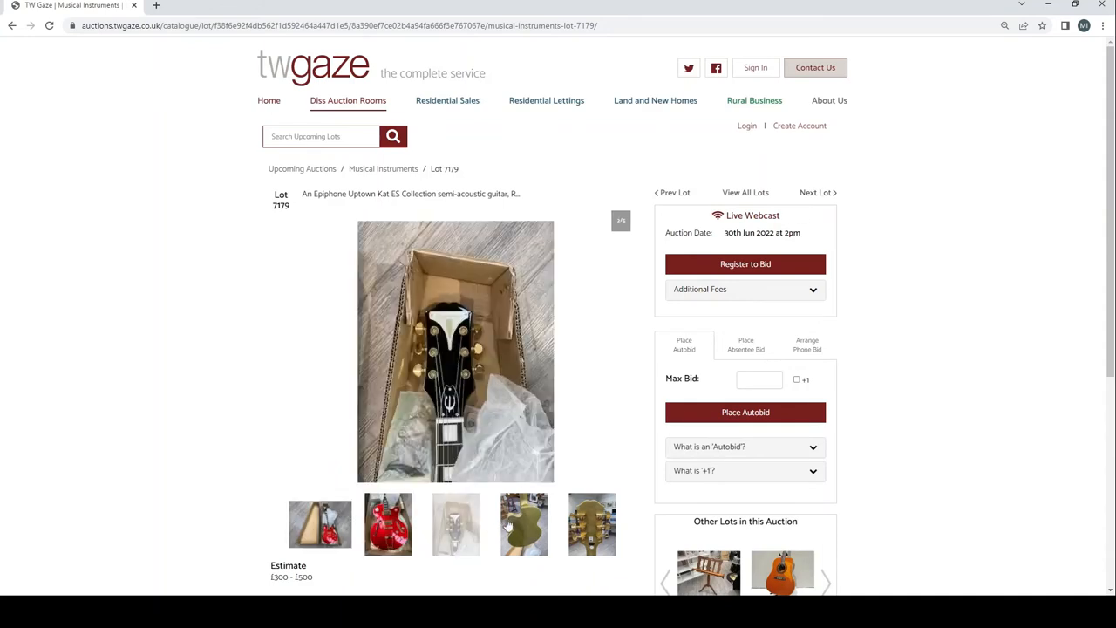
click(591, 523)
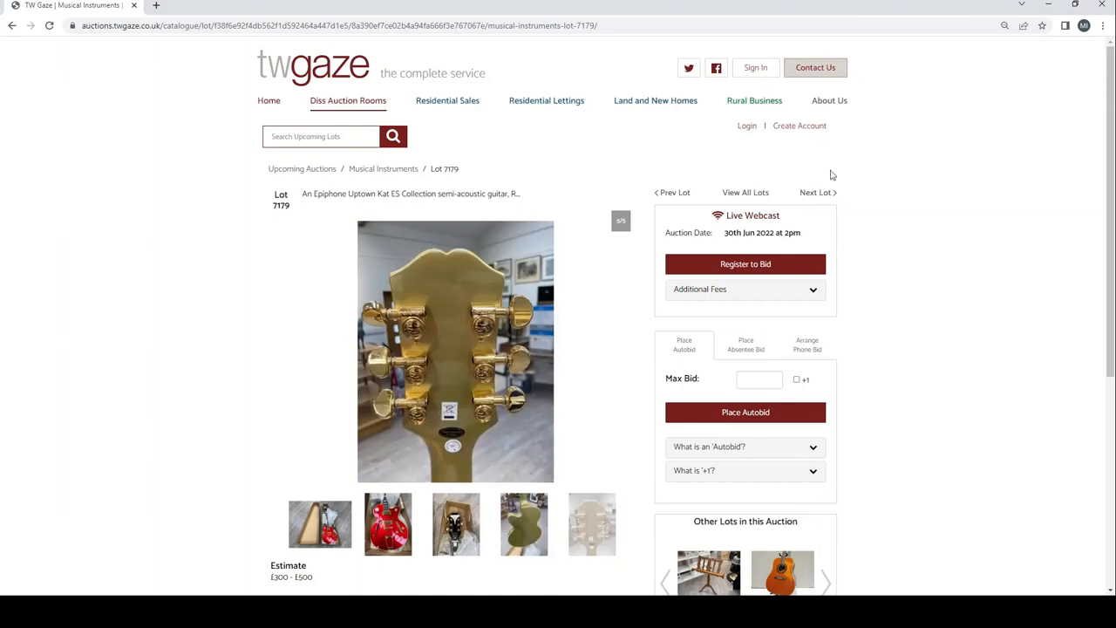
click(814, 191)
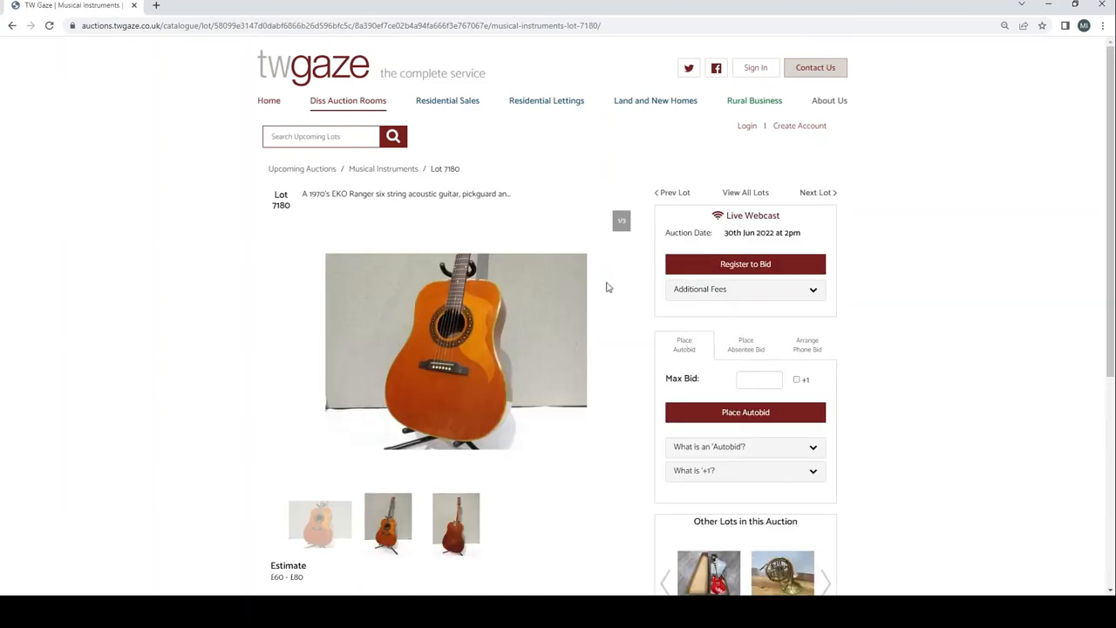
mouse_move(314, 506)
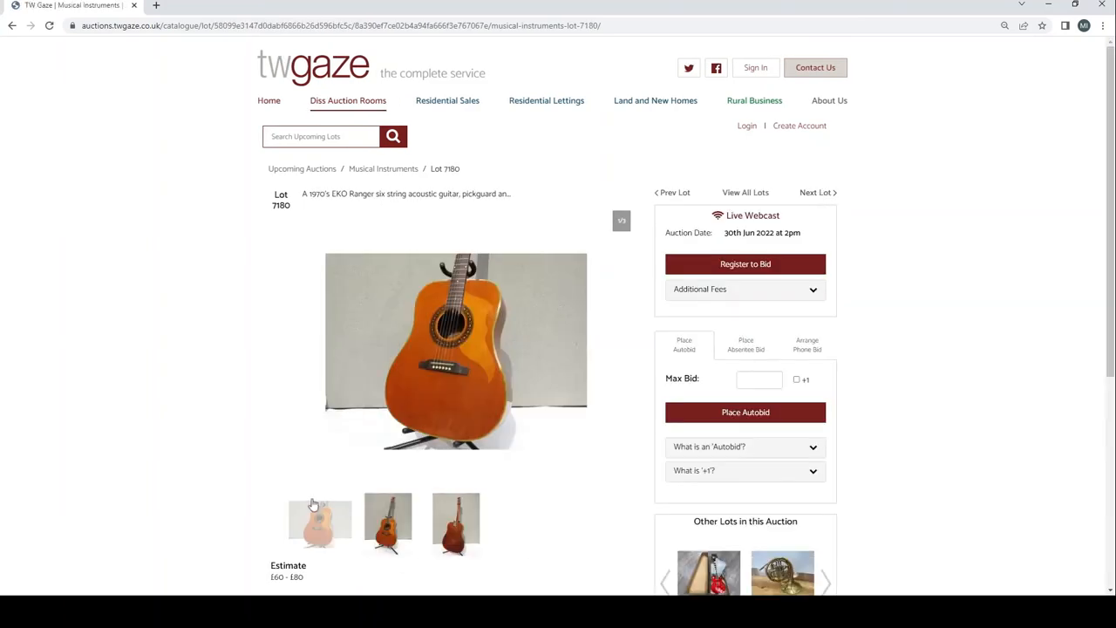
click(455, 523)
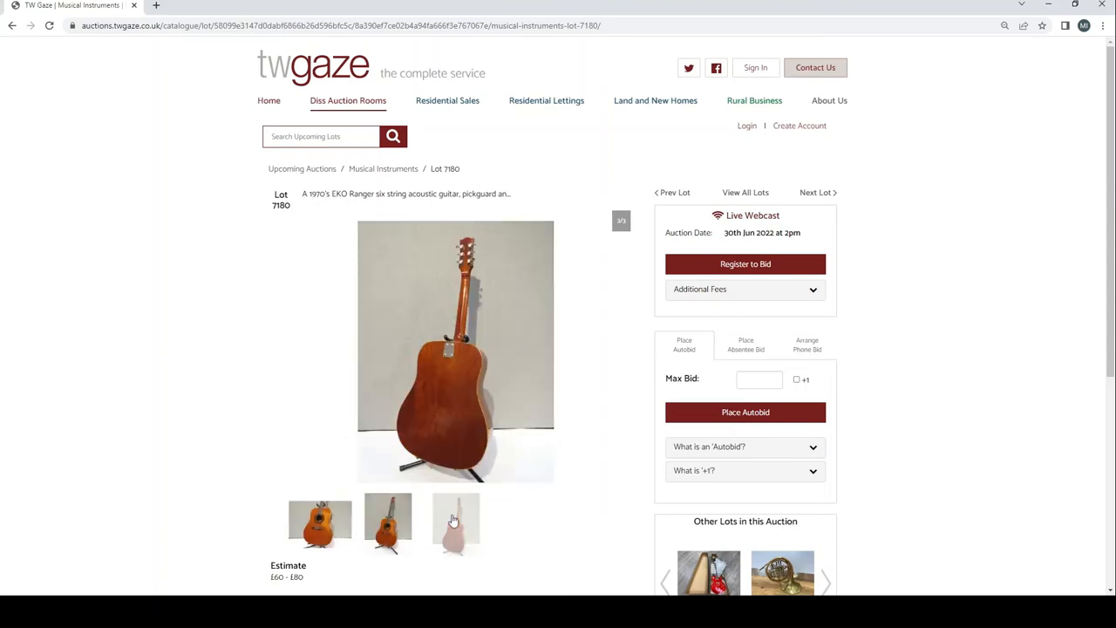
click(814, 192)
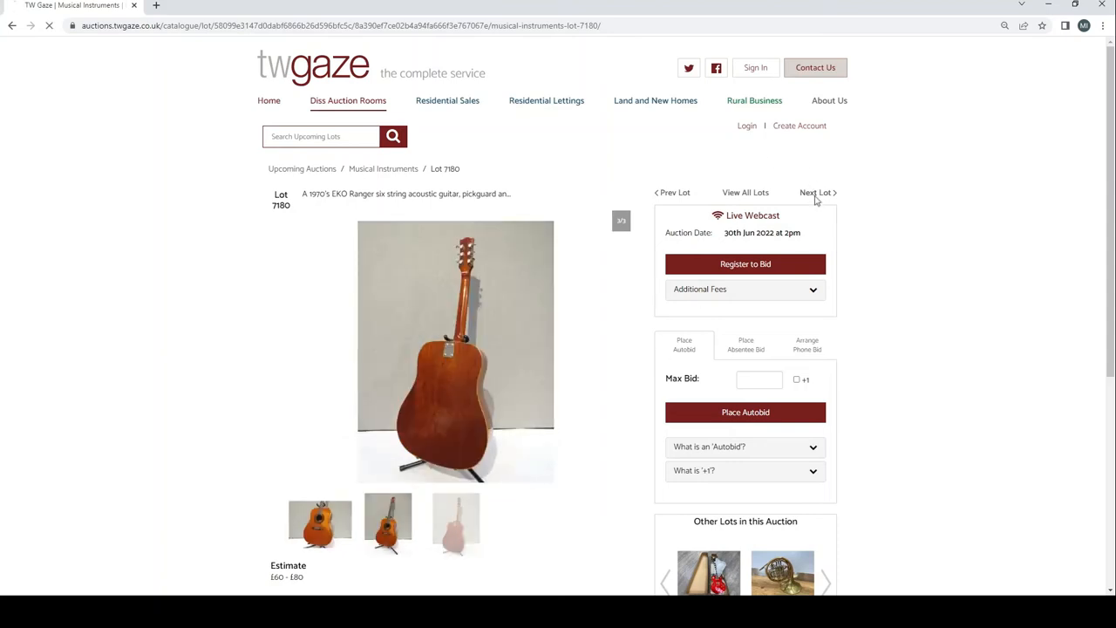
Step through brass lots 7181–7185: French horn, trombone, Melody Maker cornet, Besson trombone and cornet
click(816, 192)
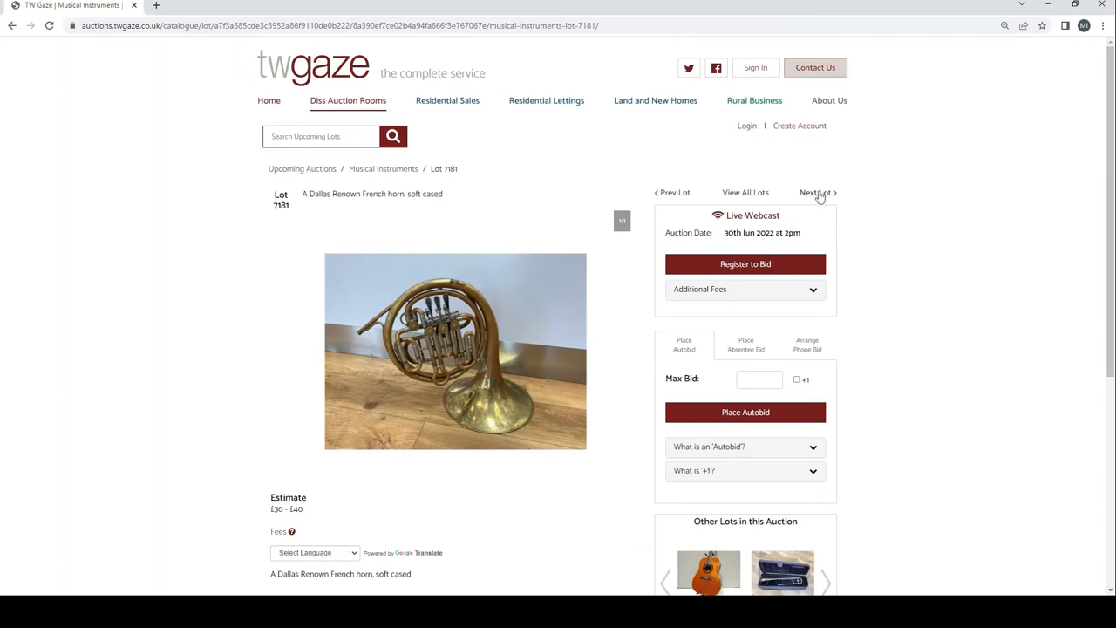
click(814, 192)
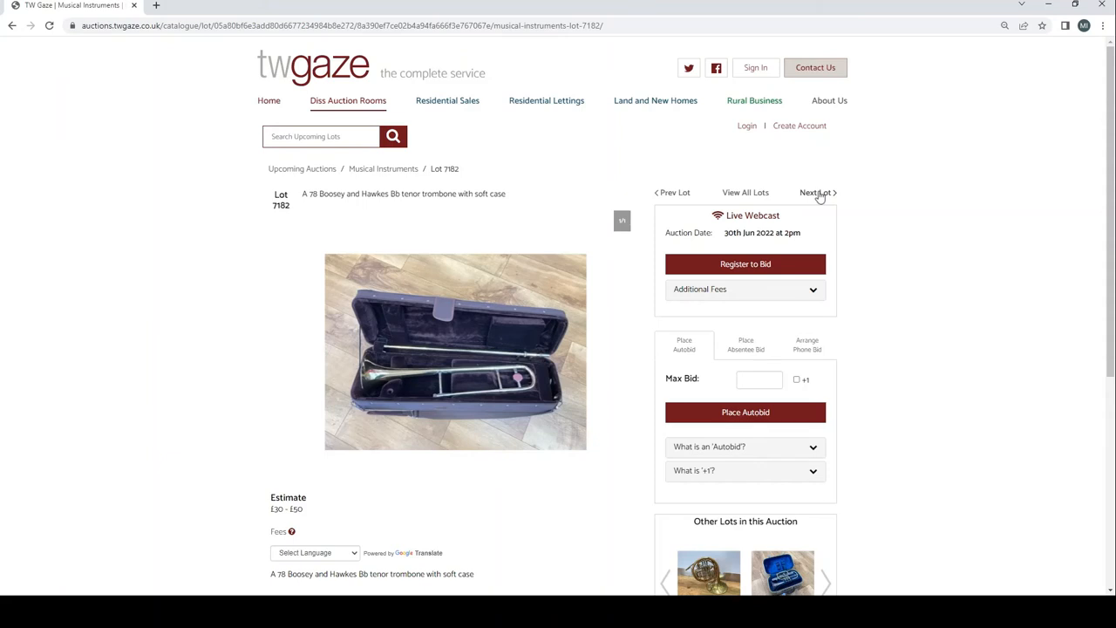
click(816, 191)
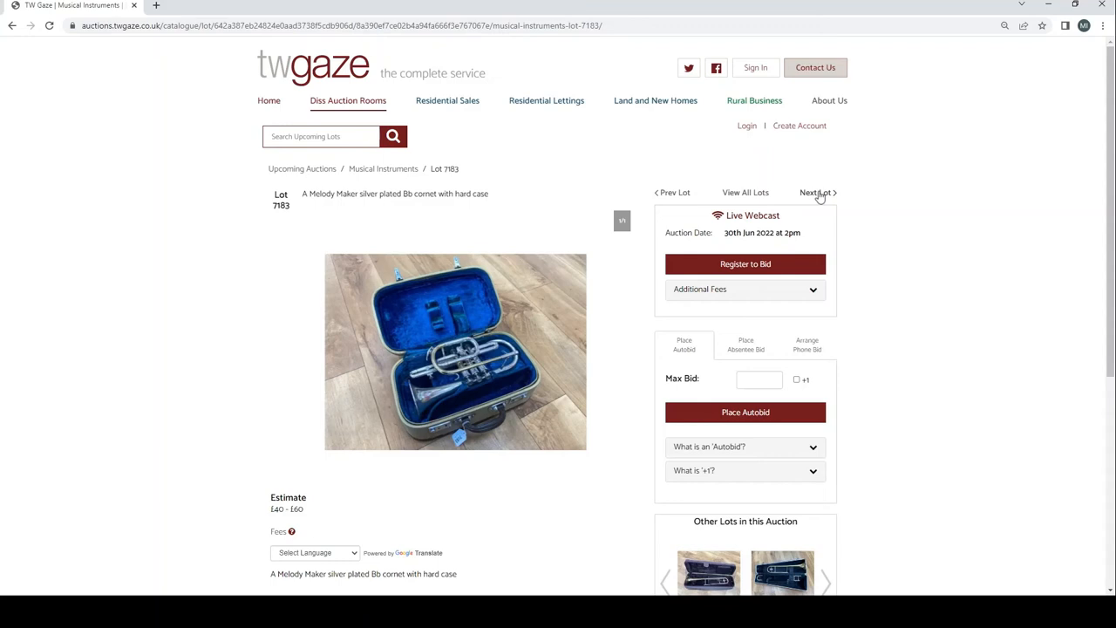
click(816, 192)
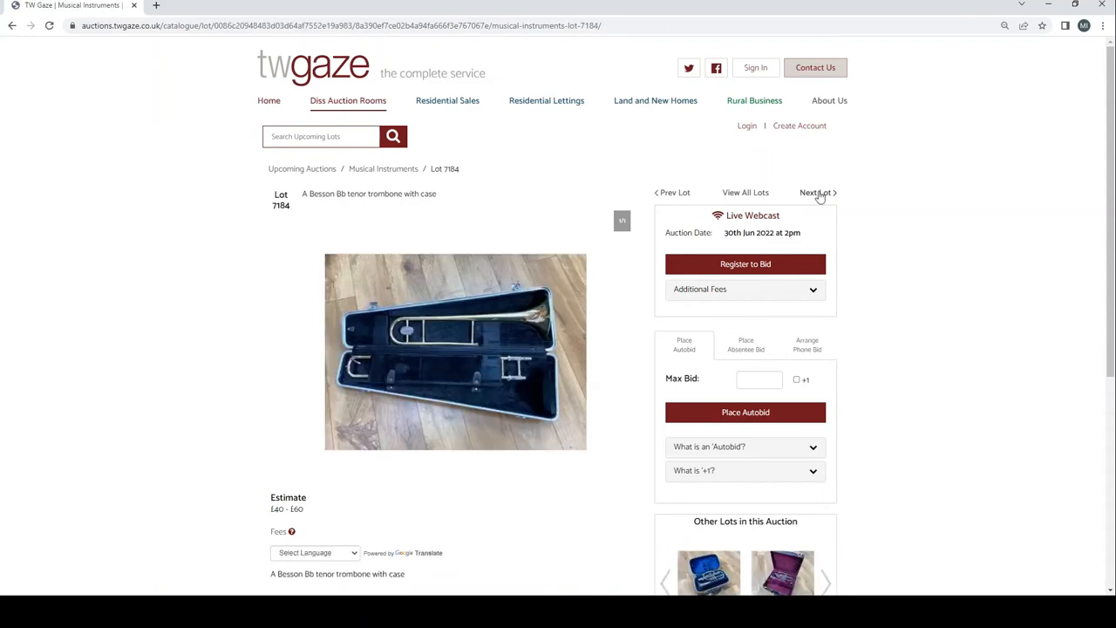
click(816, 192)
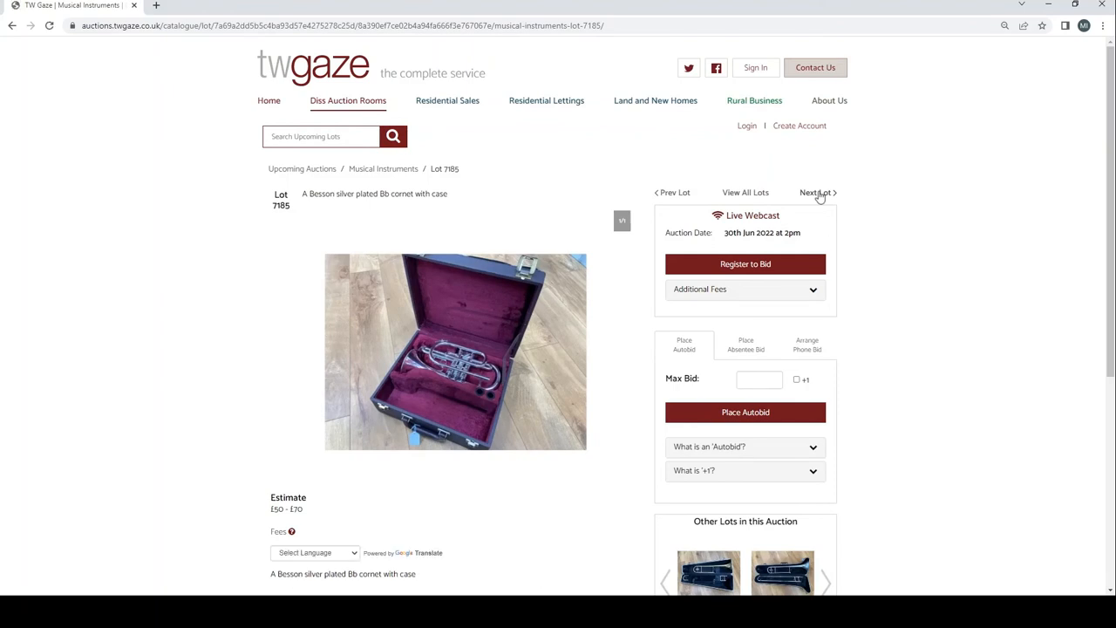
Continue past the Boosey and Hawkes trombone and Marshall amp head to lot 7188, the Boss GT-6 pedal
click(816, 192)
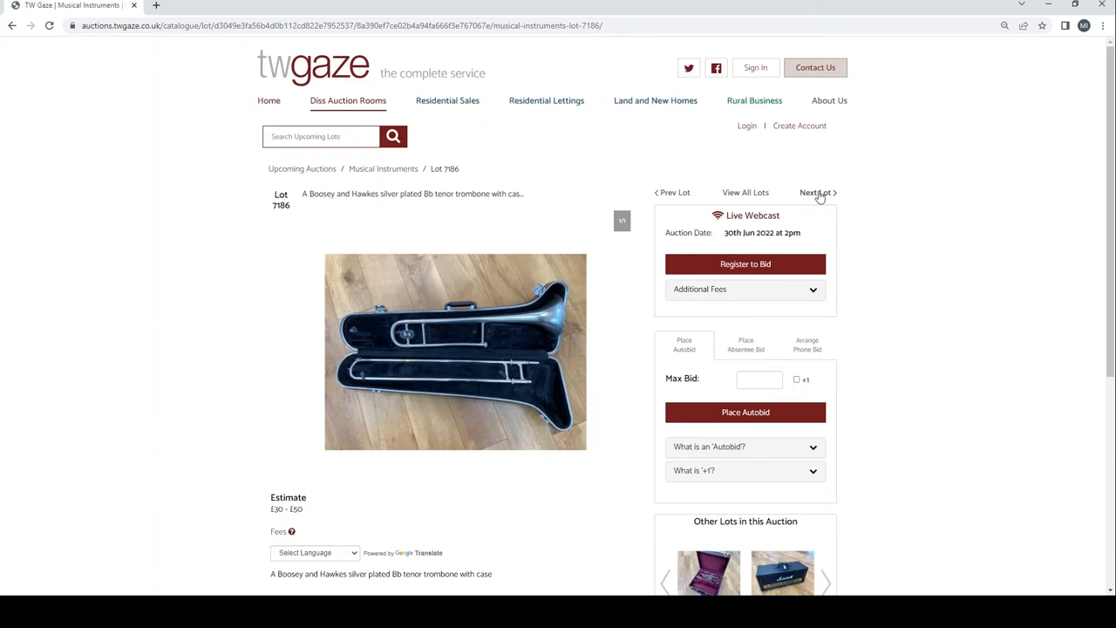
click(816, 192)
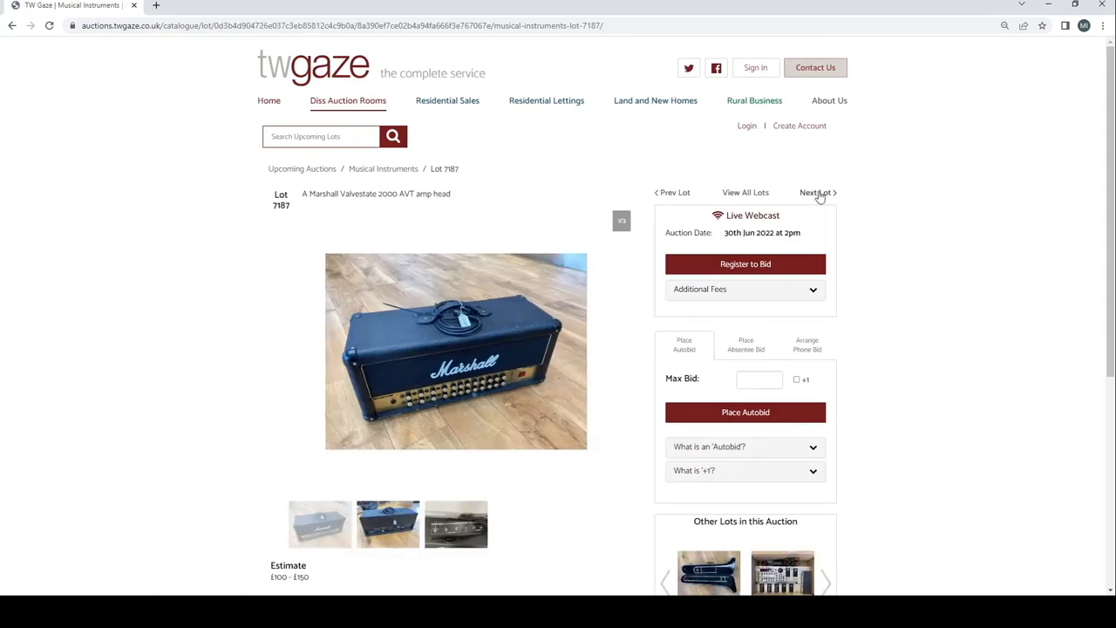
click(816, 192)
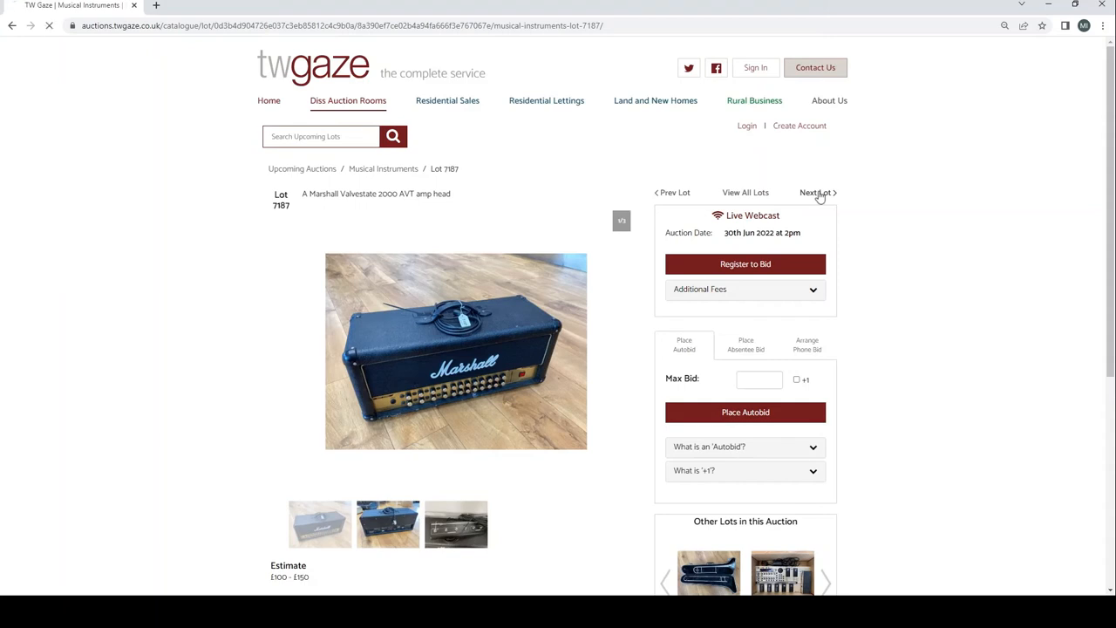
click(816, 192)
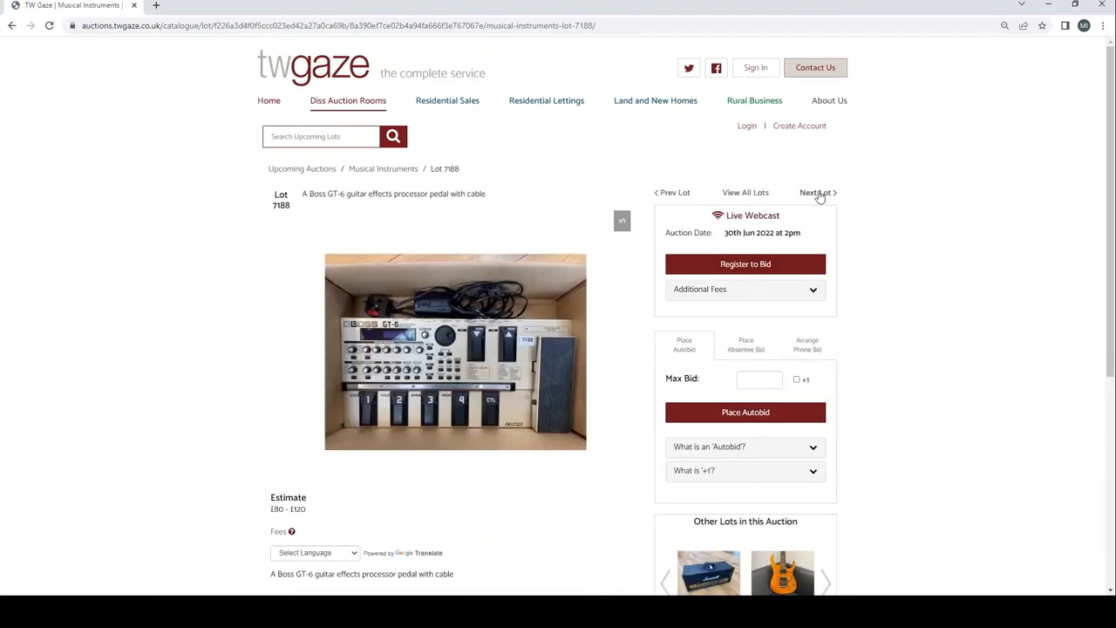
View the Ibanez 7189 headstock photo, pass the Washburn 7190, and view the Aria Mac 7191 headstock
click(816, 191)
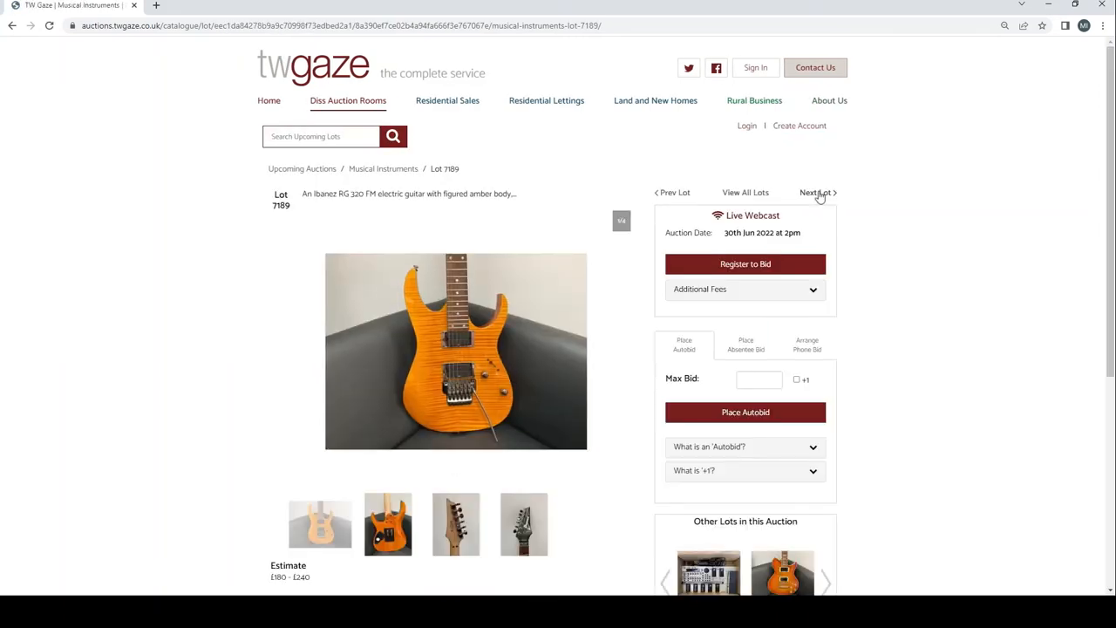
mouse_move(394, 506)
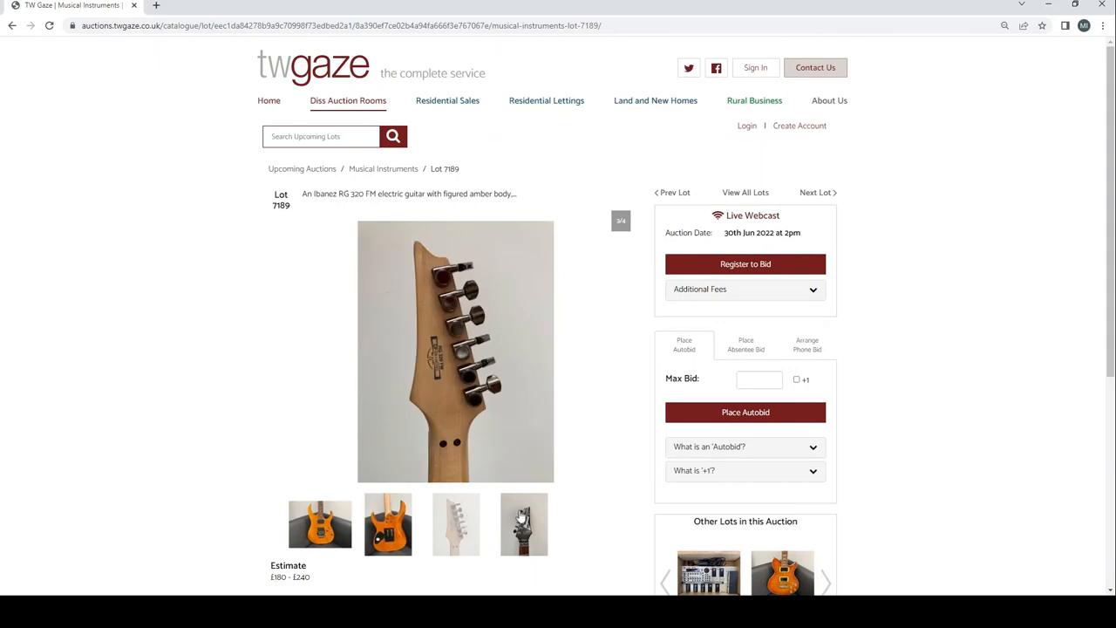
click(523, 523)
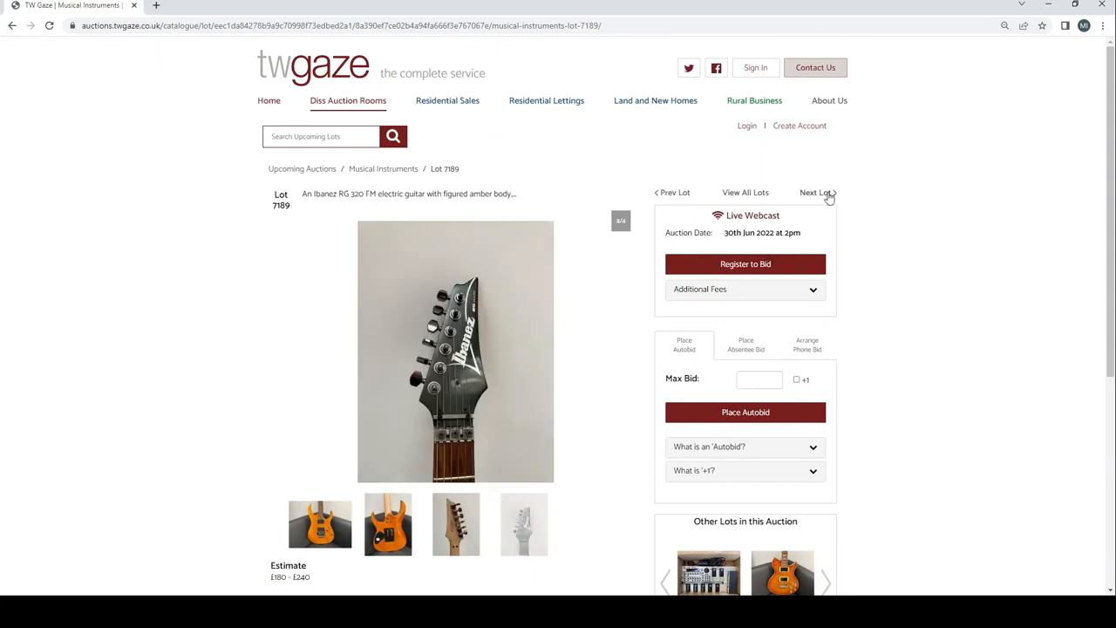
click(814, 192)
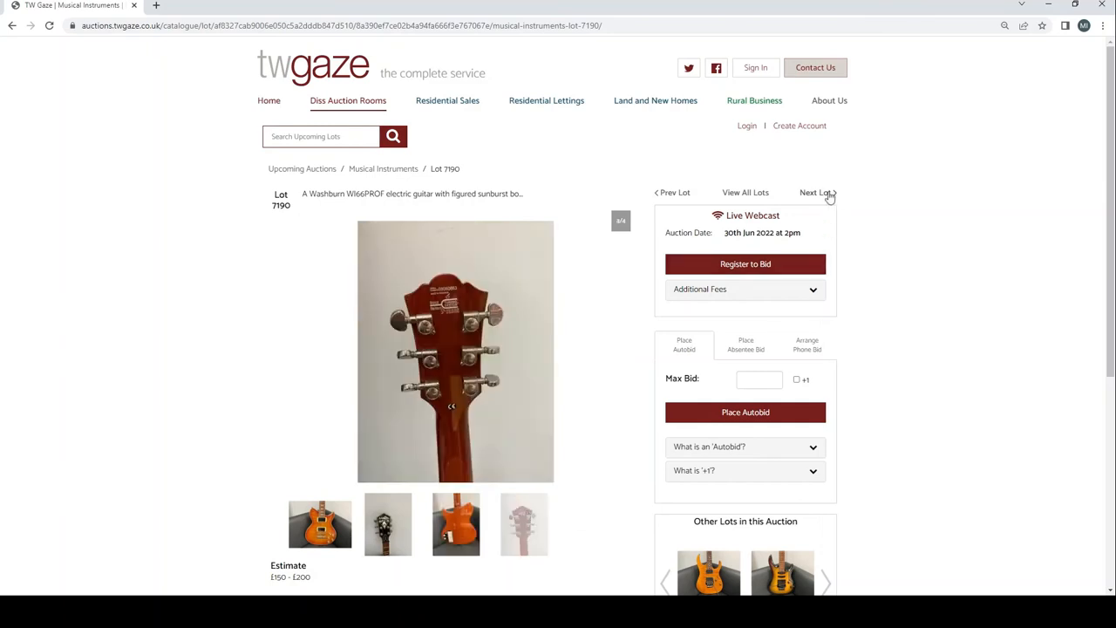
click(816, 192)
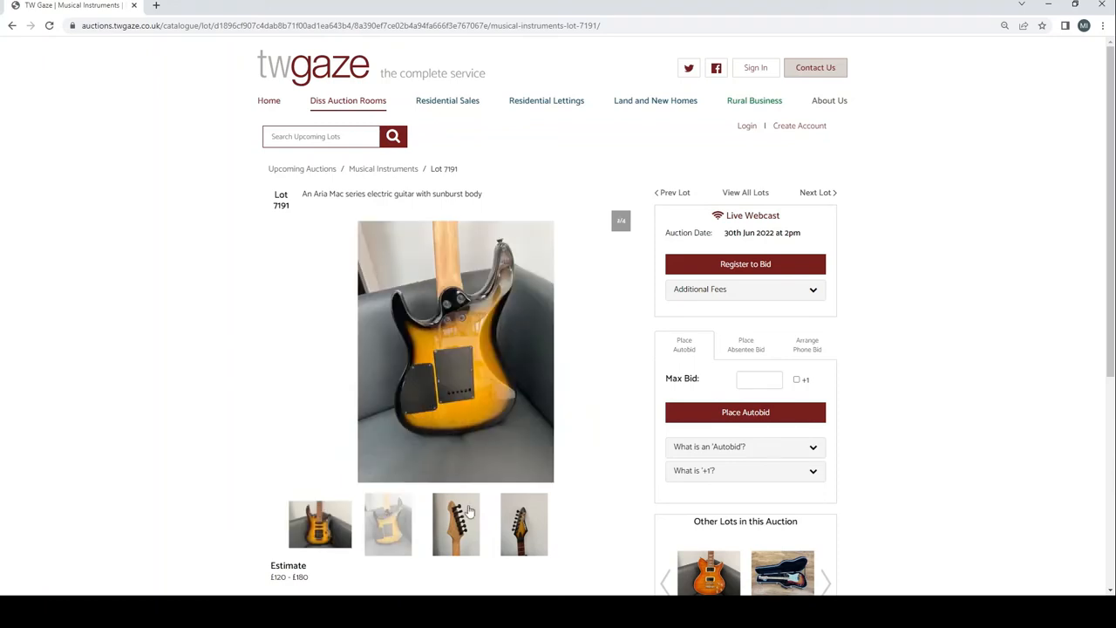
click(455, 523)
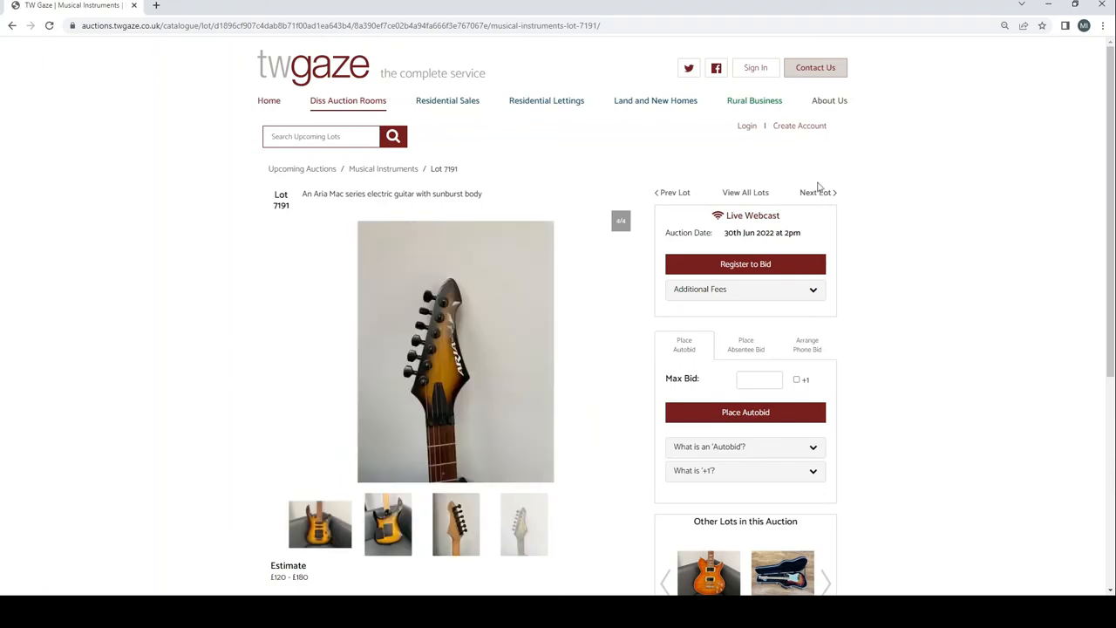
Browse the Fender Stratocaster 7192's extra photos, then reach lot 7193, the Carlsbro speakers
click(813, 192)
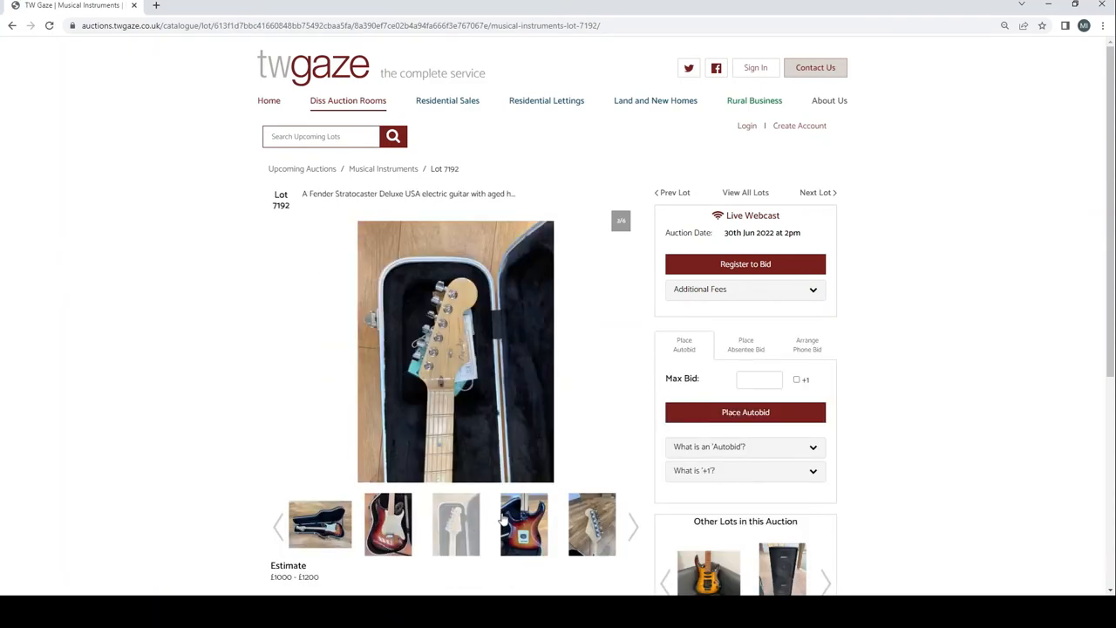
click(591, 523)
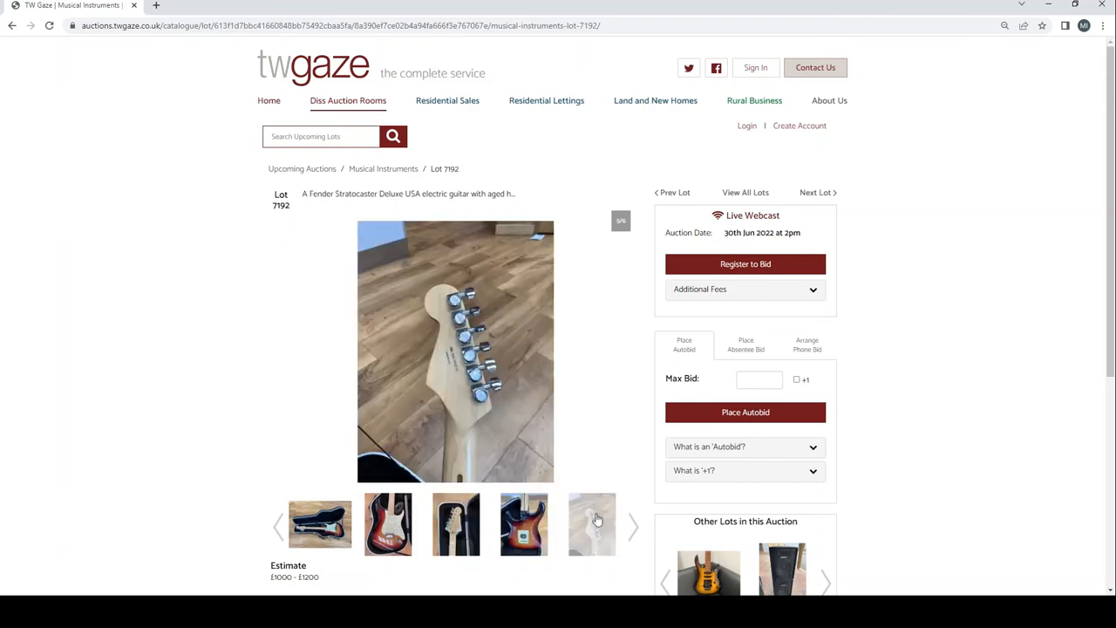
click(633, 523)
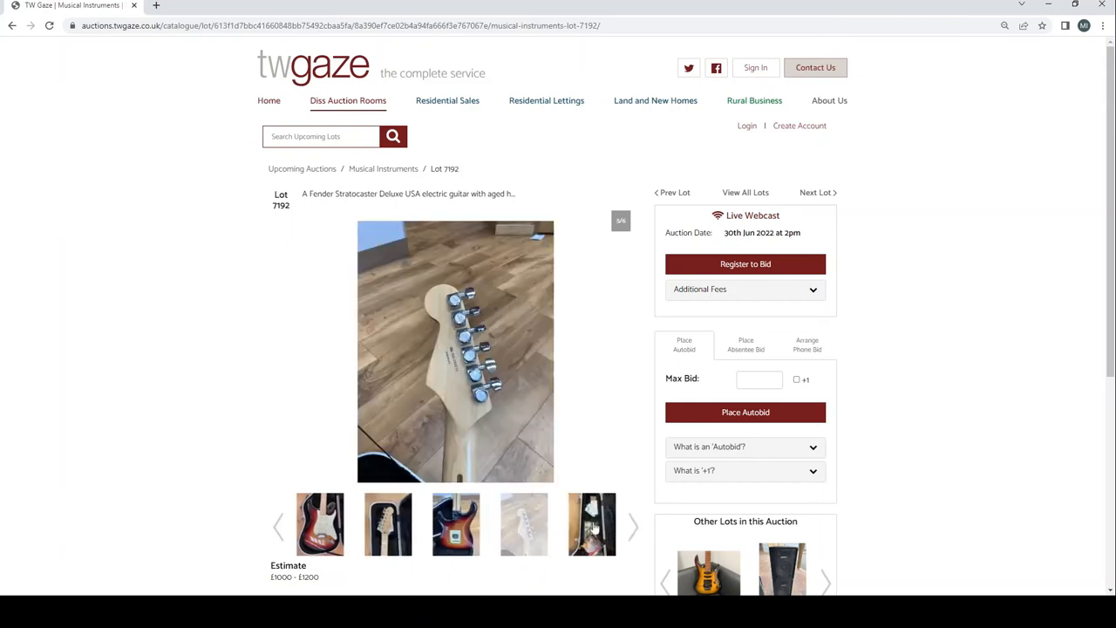
click(816, 192)
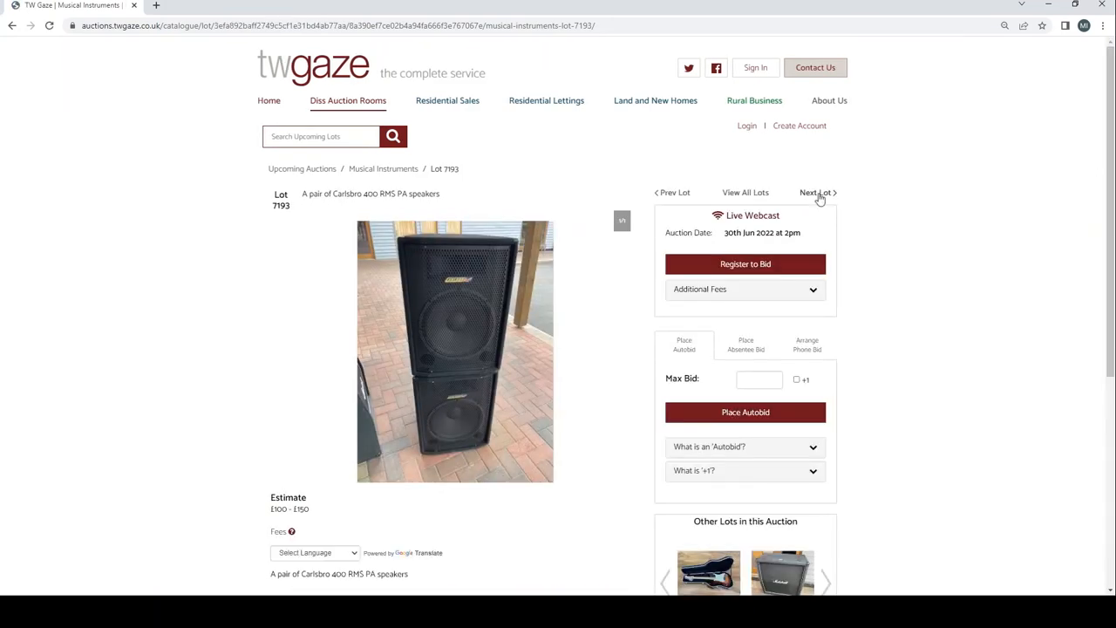
Step through the Marshall speaker cab, recorder and following lots to the TOA speakers
click(816, 192)
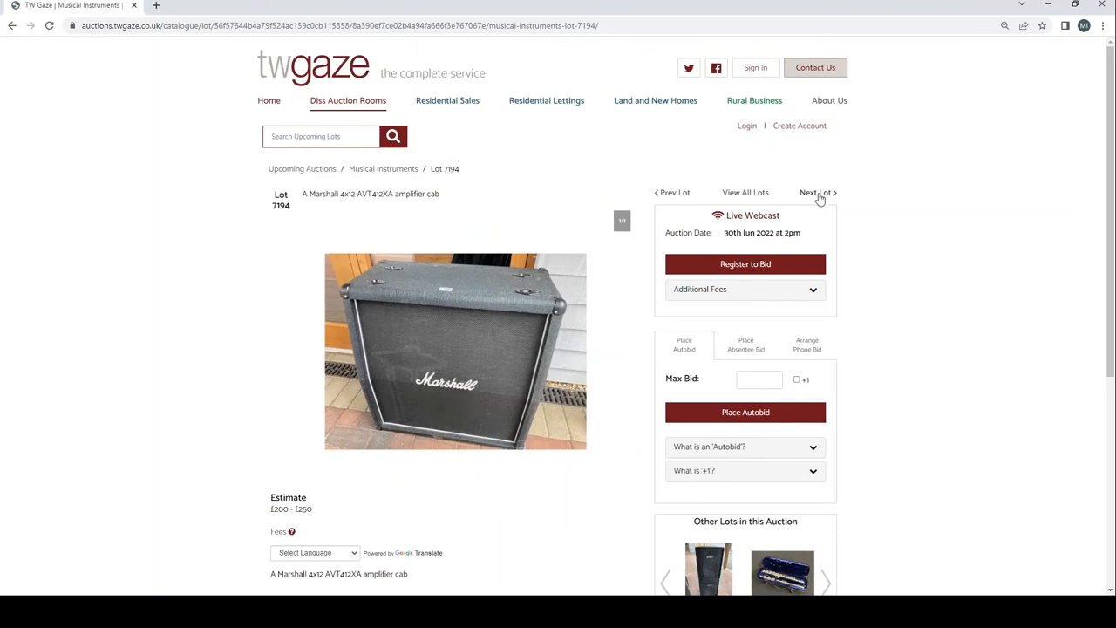
click(816, 192)
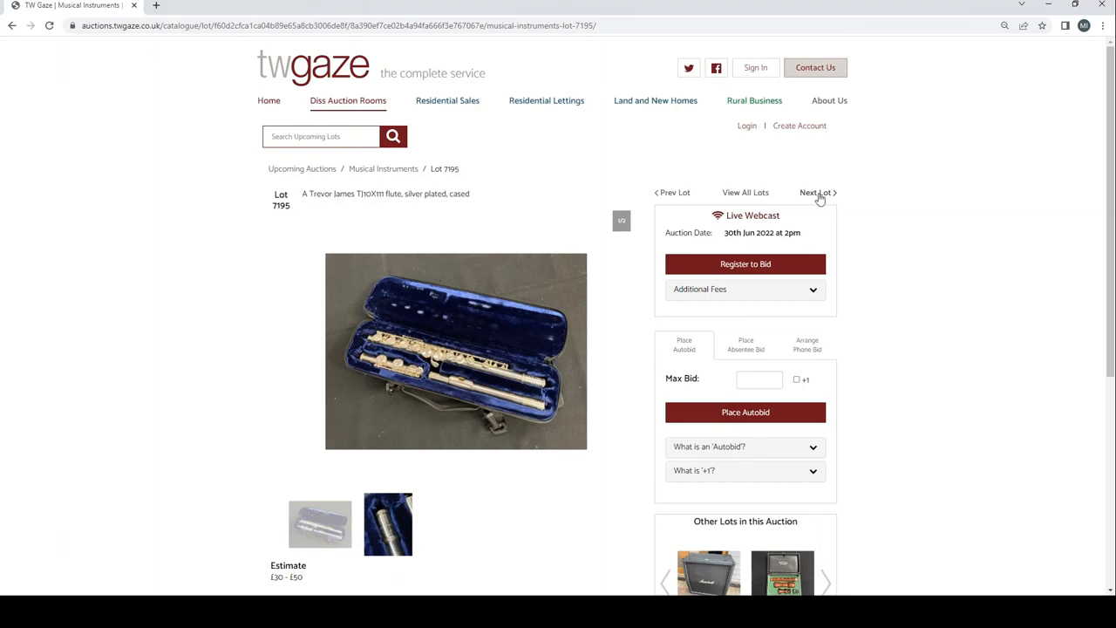
click(816, 192)
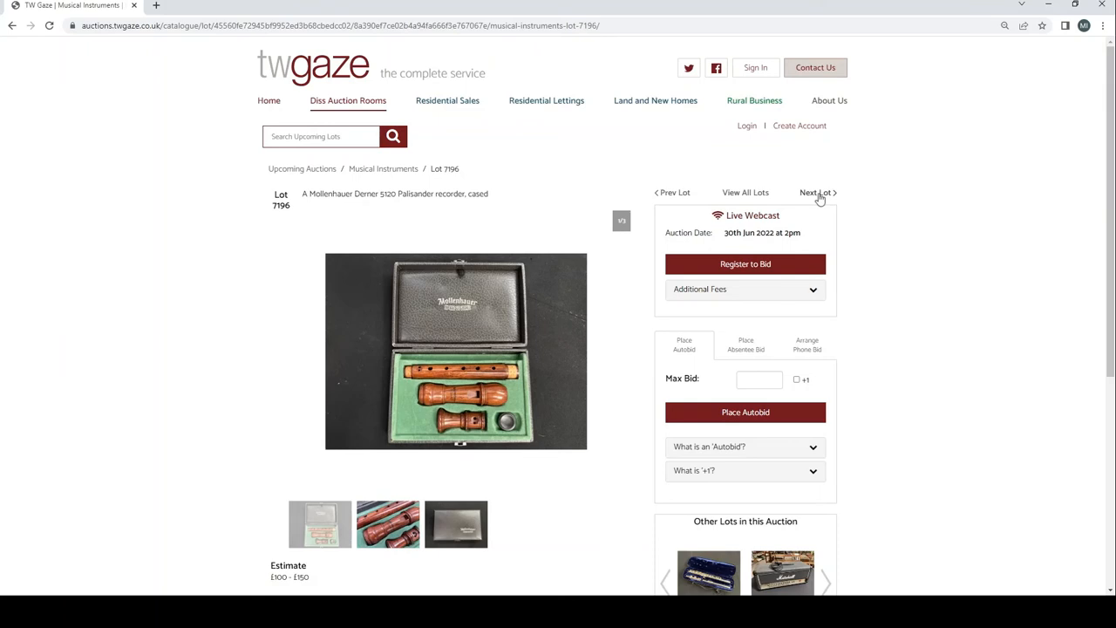
click(816, 192)
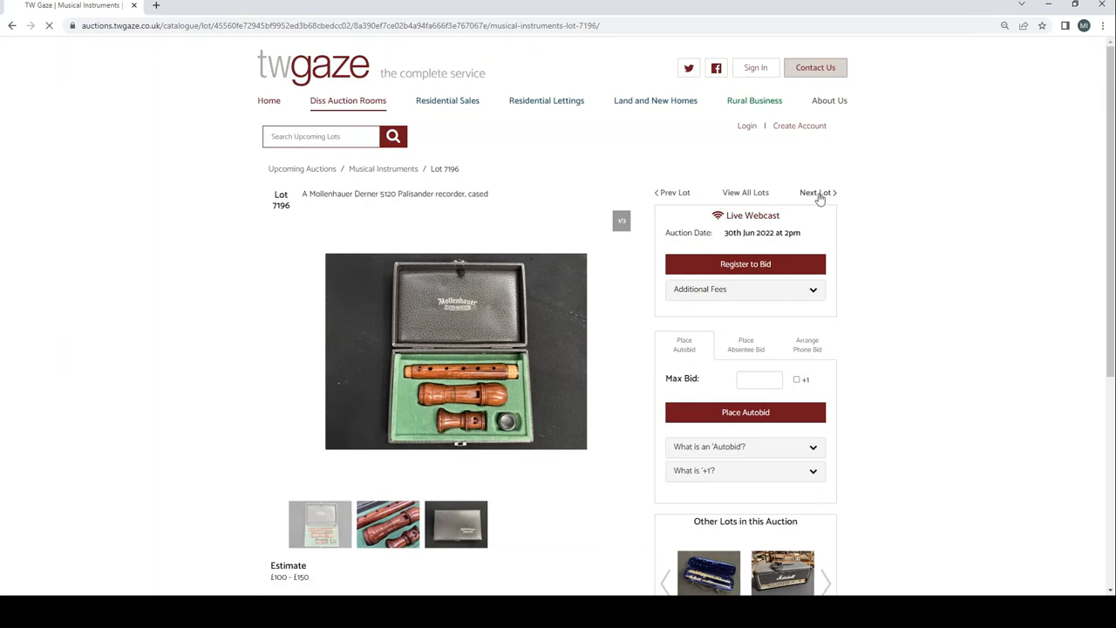
click(816, 192)
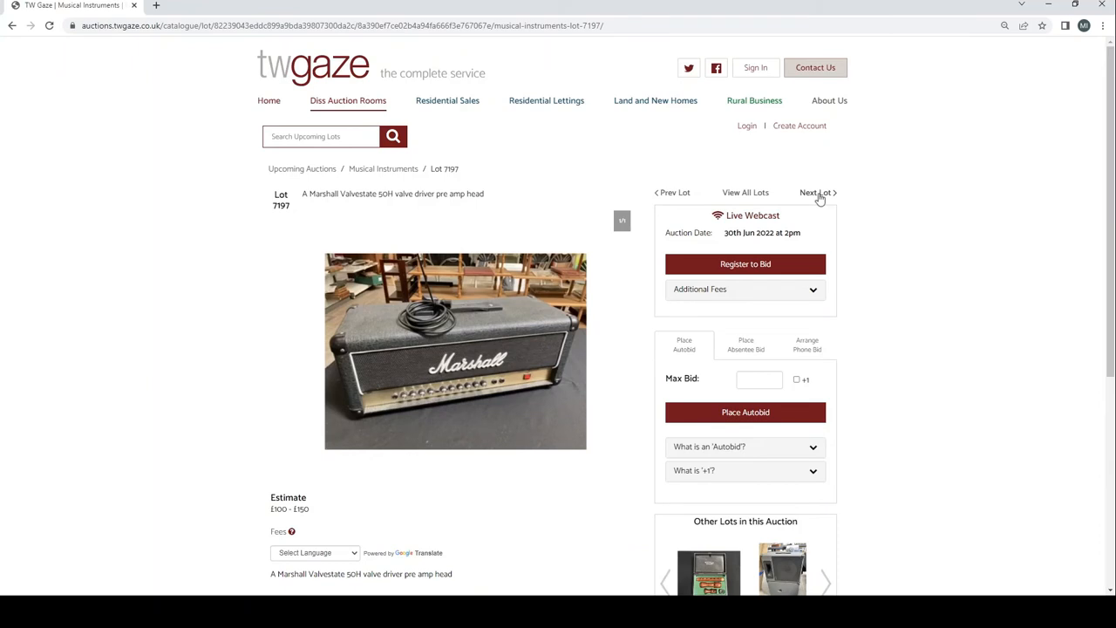
click(816, 192)
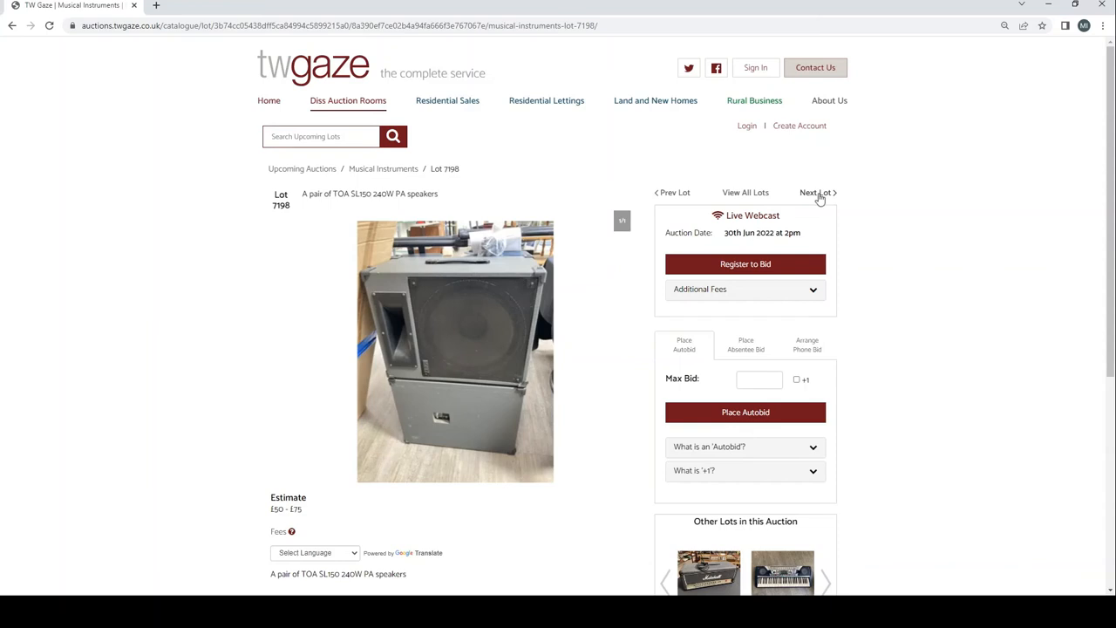
Continue past the Yamaha keyboards, digital piano and clarinet to lot 7203, the cased Bagpipes
click(816, 192)
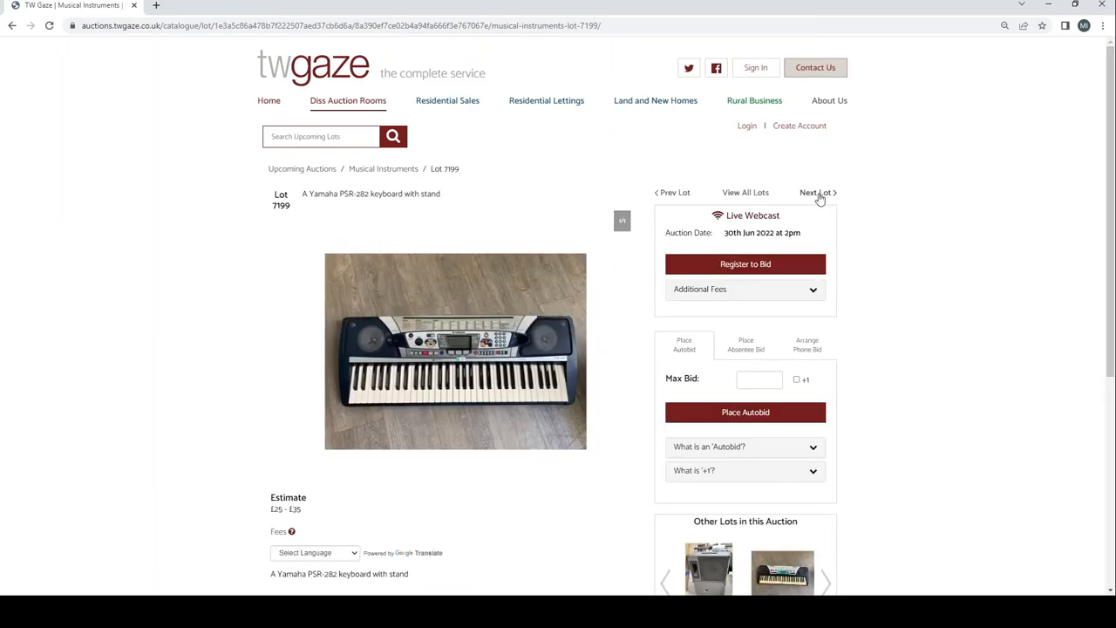
click(816, 192)
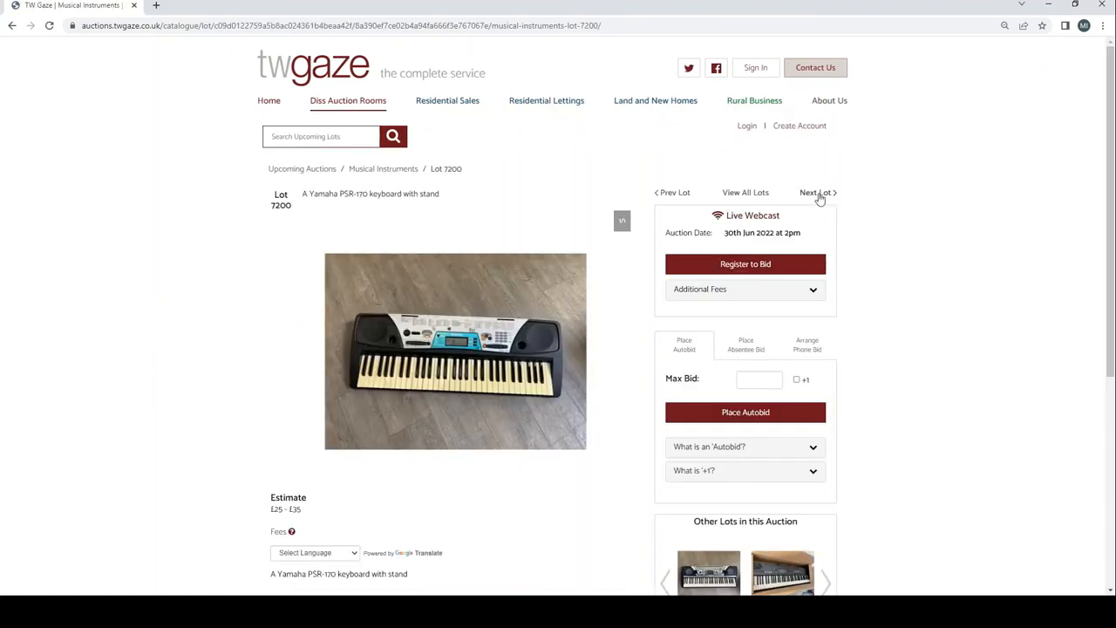
click(816, 192)
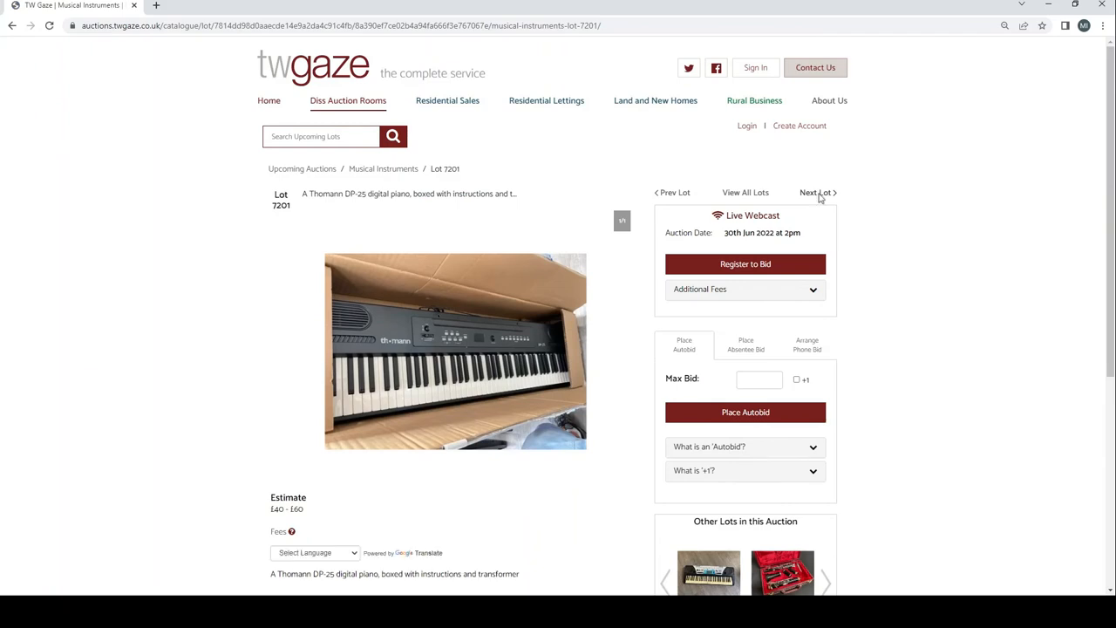
click(816, 191)
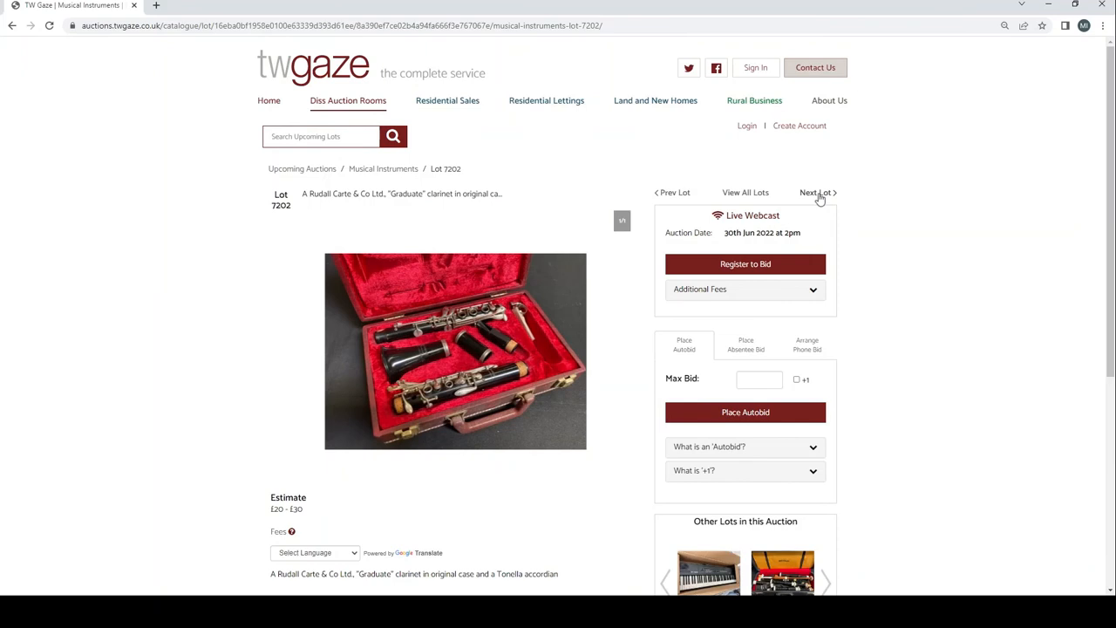
click(816, 192)
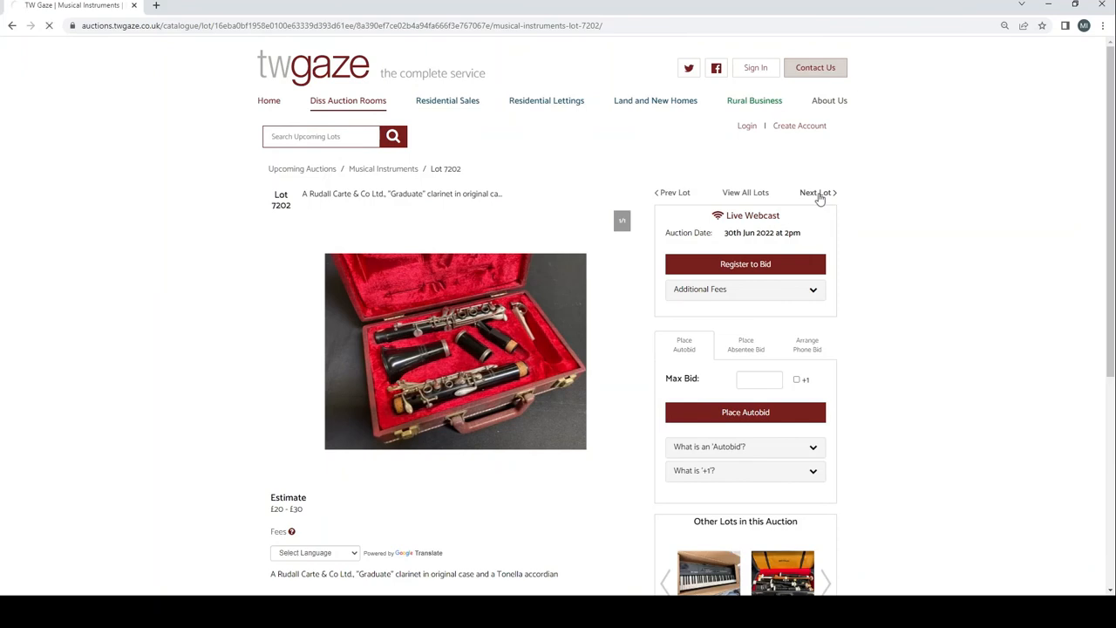
click(816, 192)
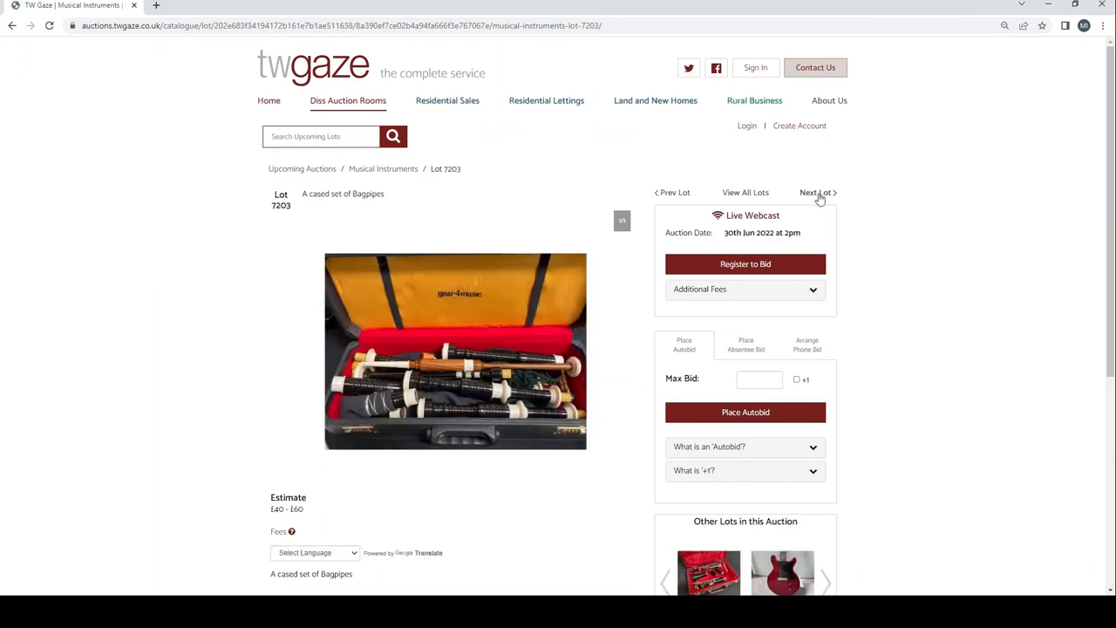
Advance to the Tokai guitar lot and view its headstock and extra photos
click(816, 192)
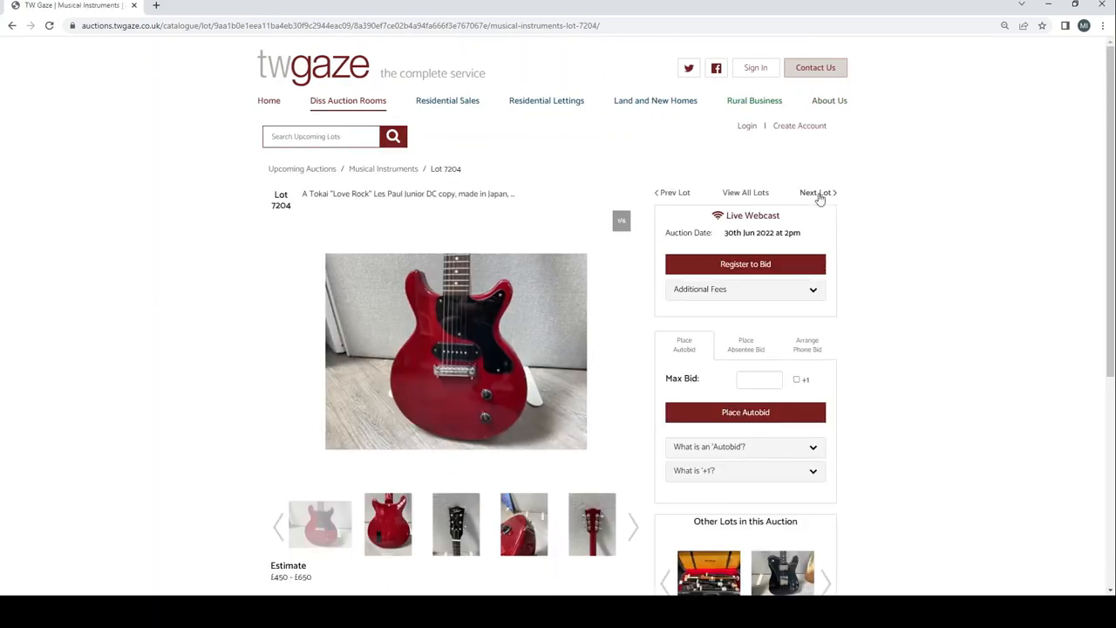
mouse_move(393, 513)
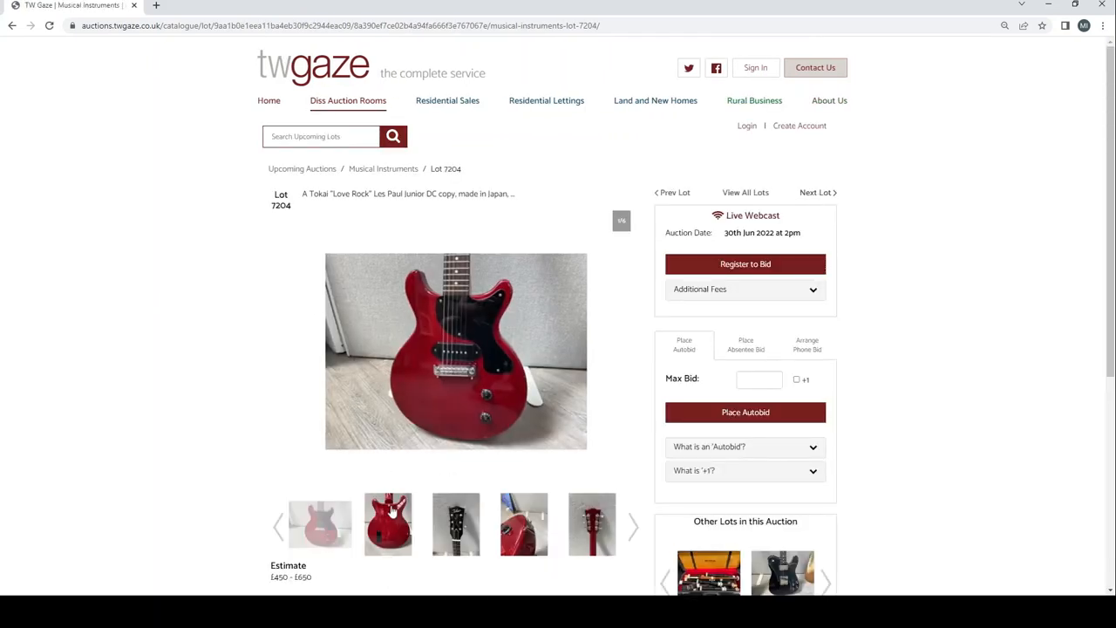
click(455, 523)
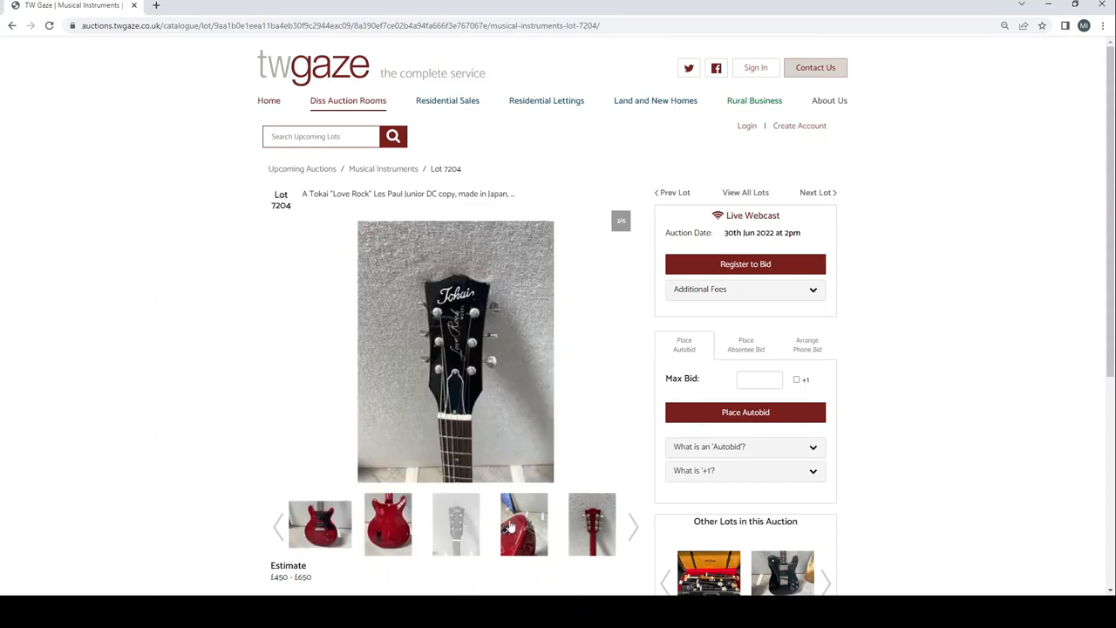
click(632, 527)
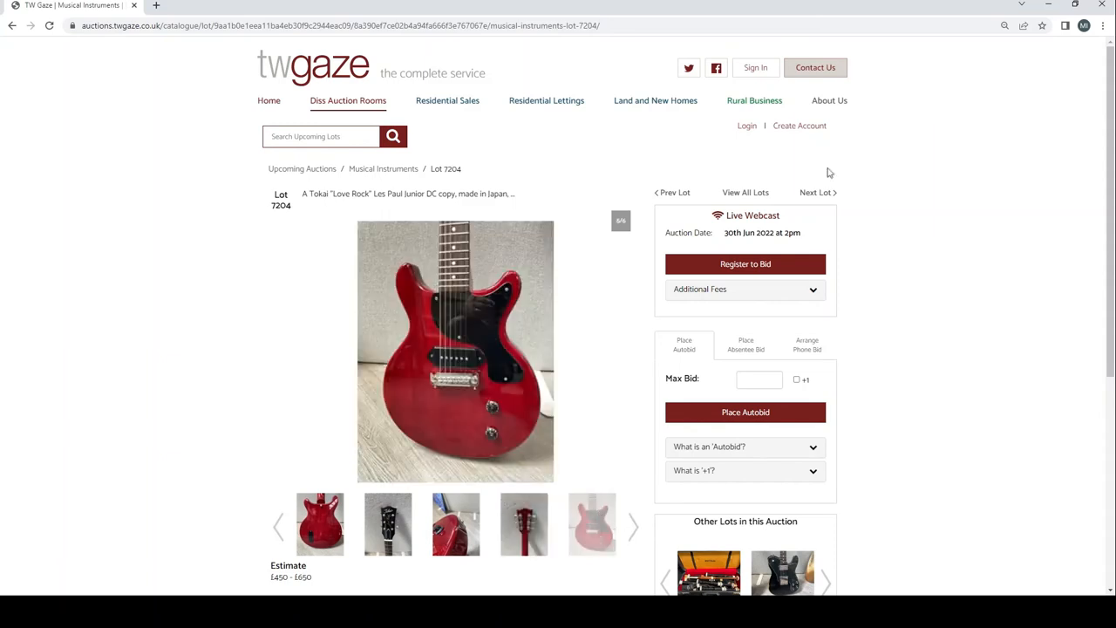
Reach lot 7205, the Fender Telecaster, and view its back and another photo
click(816, 192)
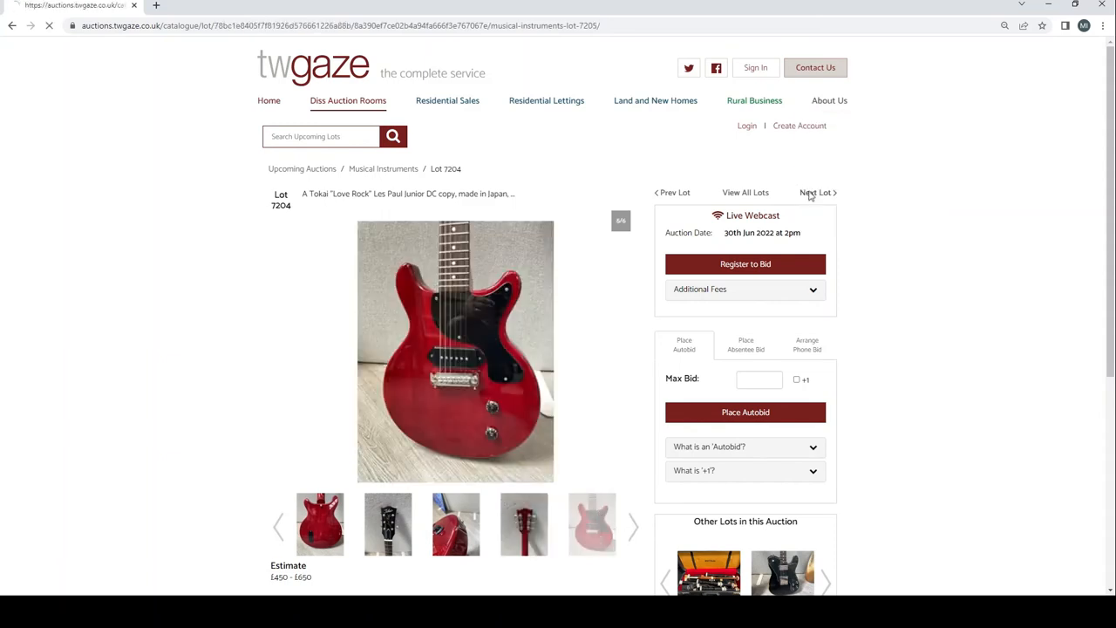
click(816, 192)
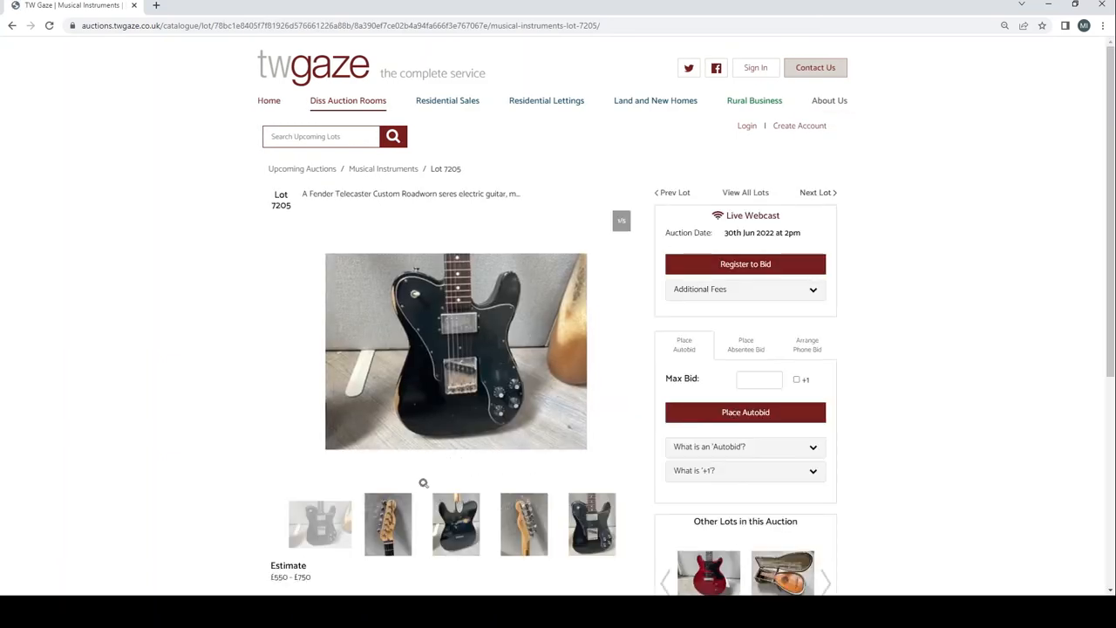
click(455, 523)
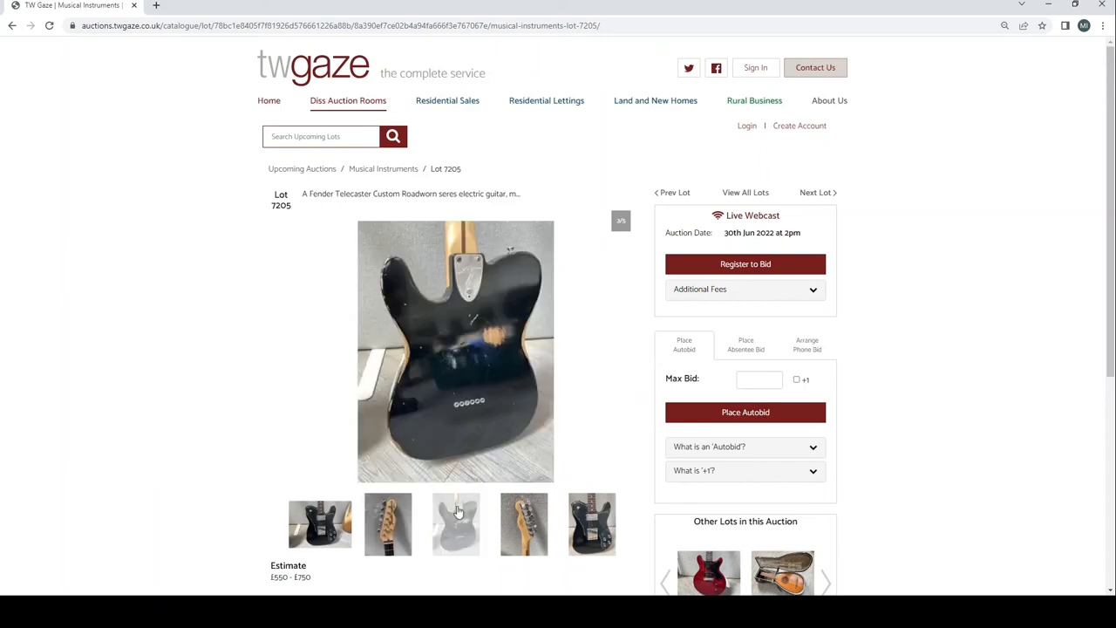
click(591, 523)
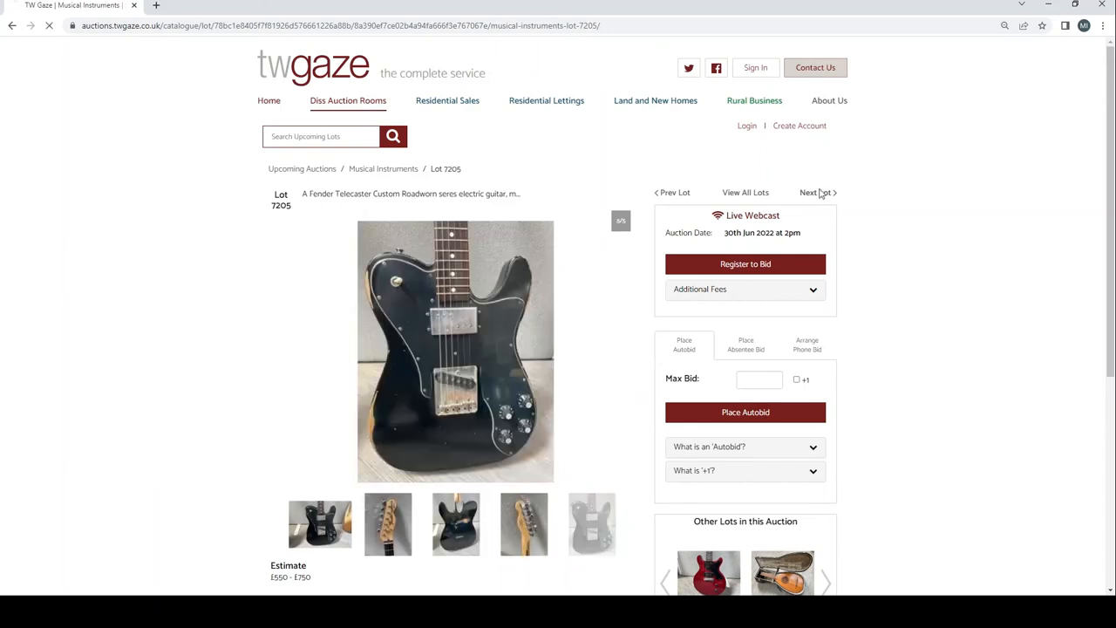
Advance to the lute lot and view its close-up, pegbox and back photos
click(816, 192)
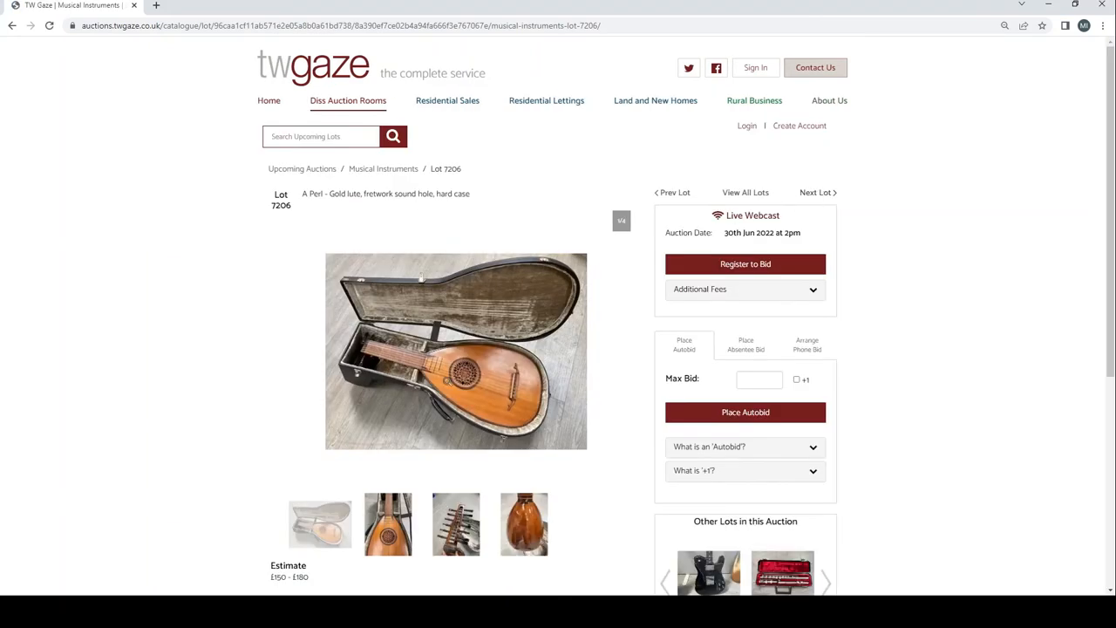
click(387, 523)
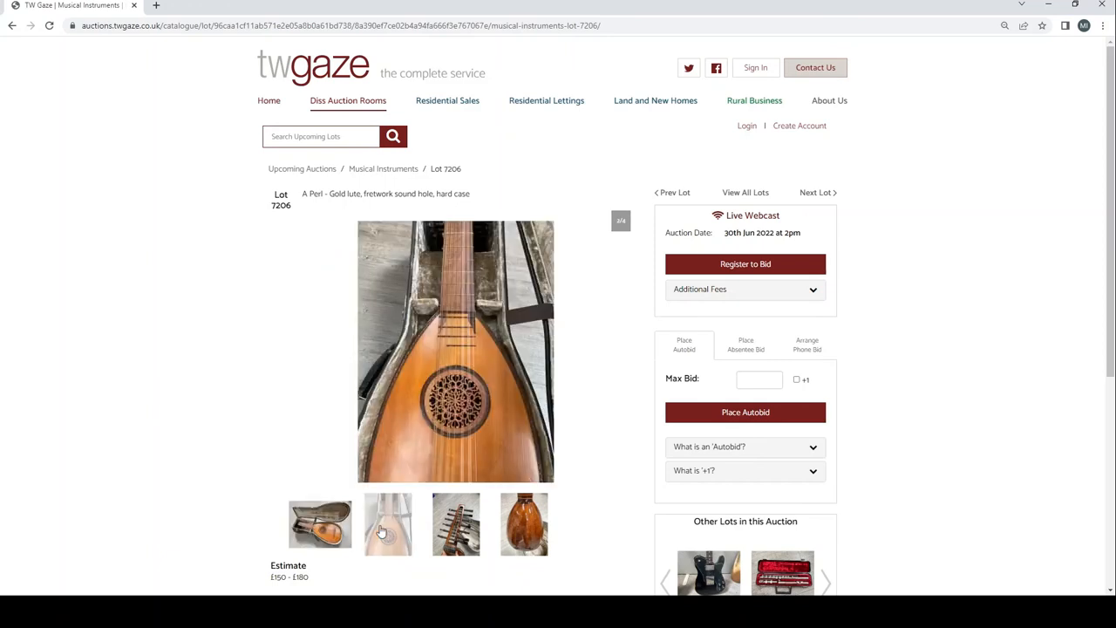
click(455, 523)
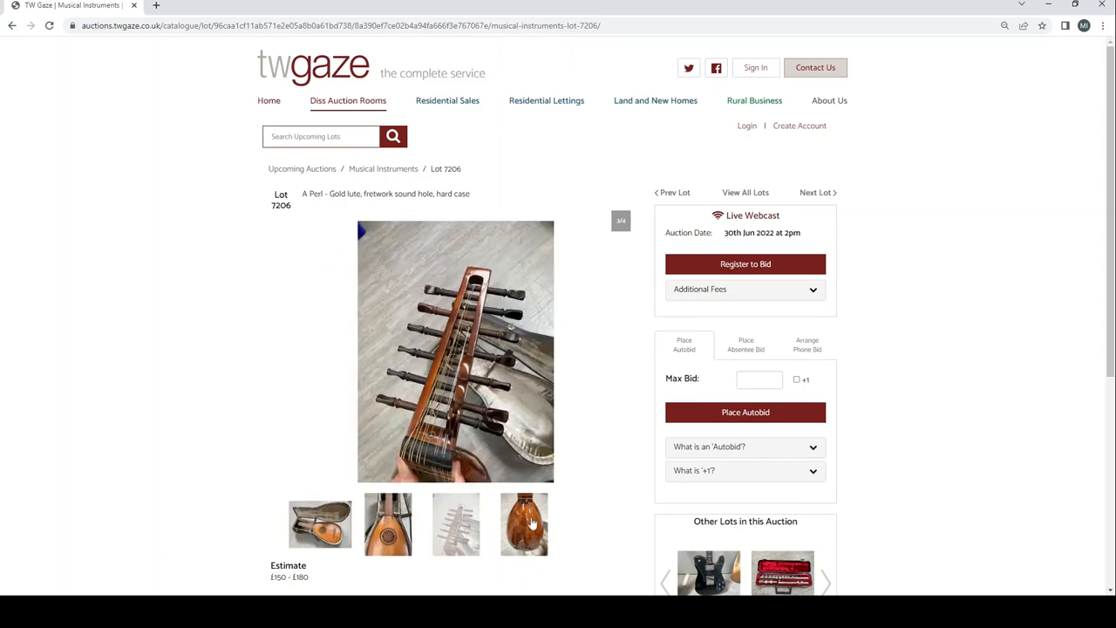
click(524, 524)
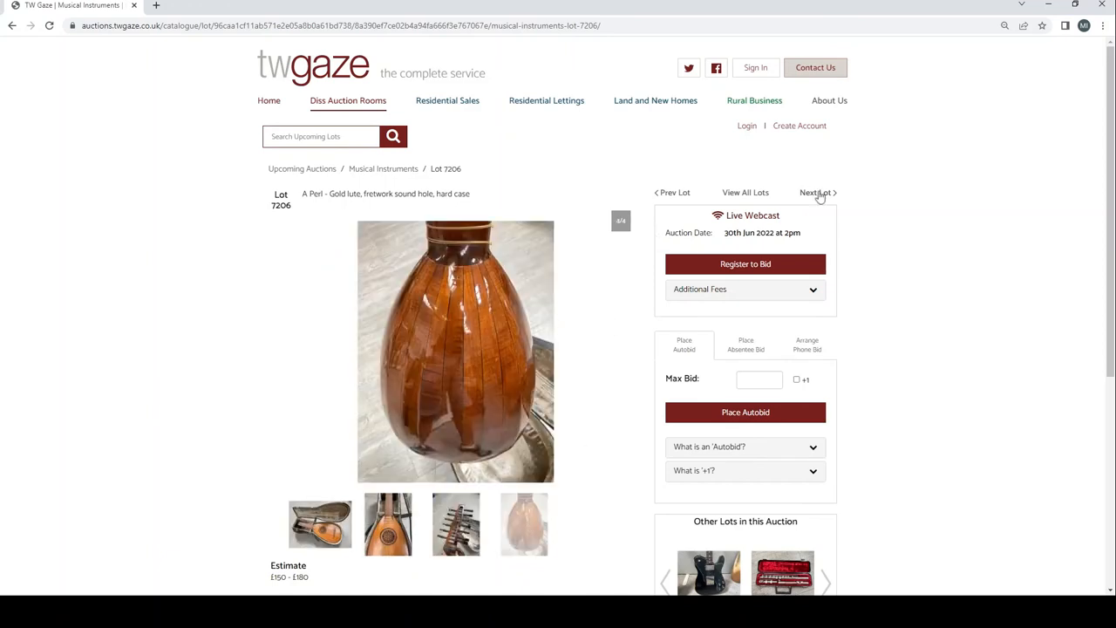
Pass the Besson flute, view the classical guitar's extra photo, and reach lot 7209, the mandolin
click(816, 192)
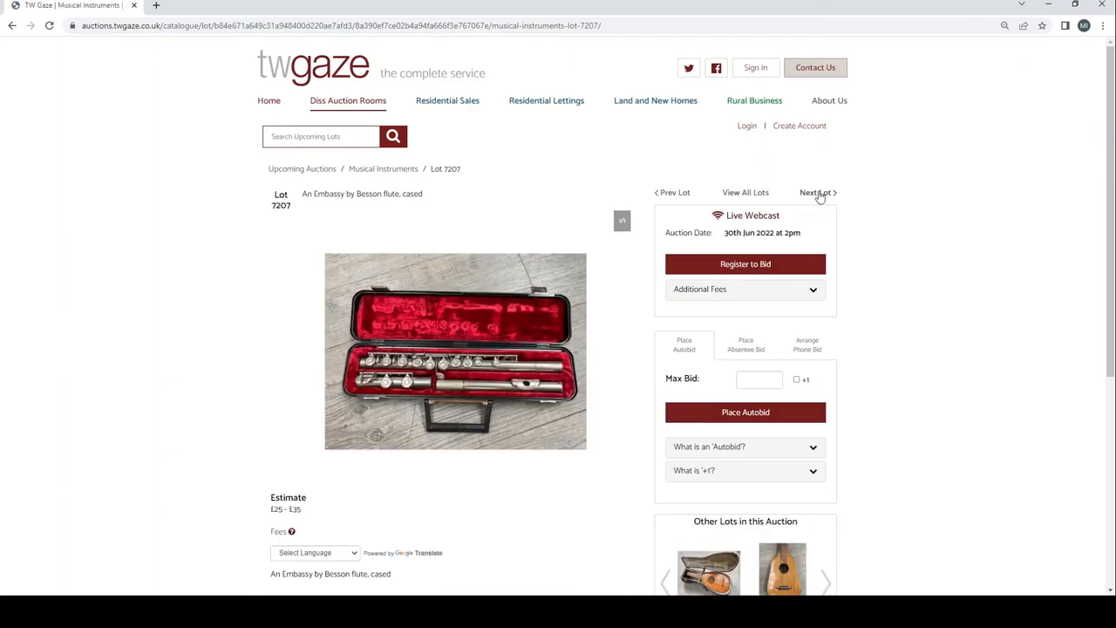
click(816, 192)
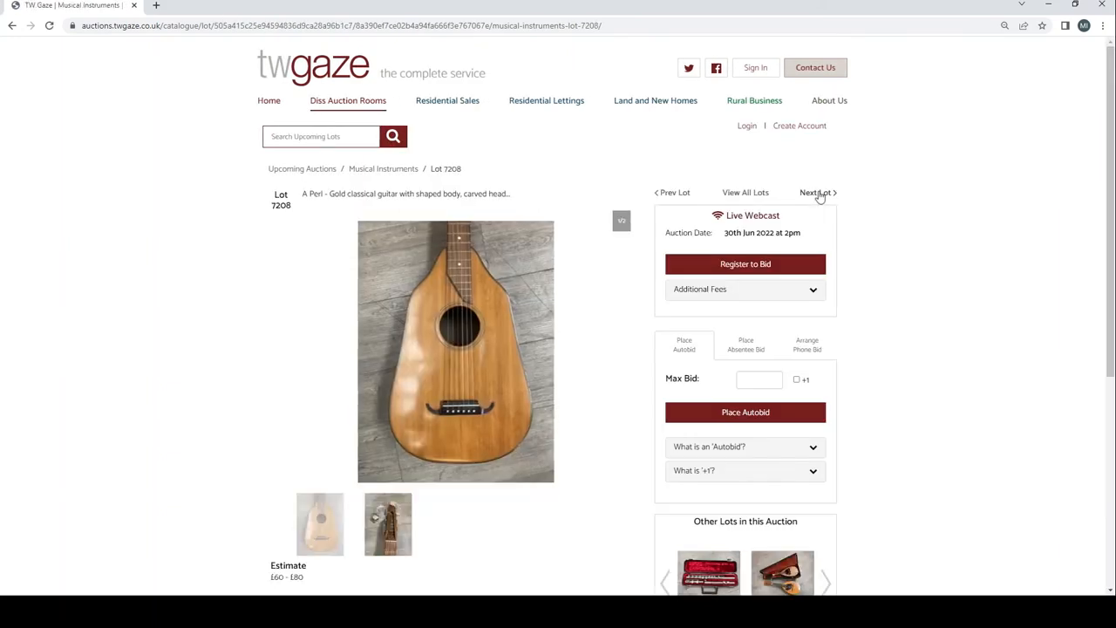
mouse_move(388, 523)
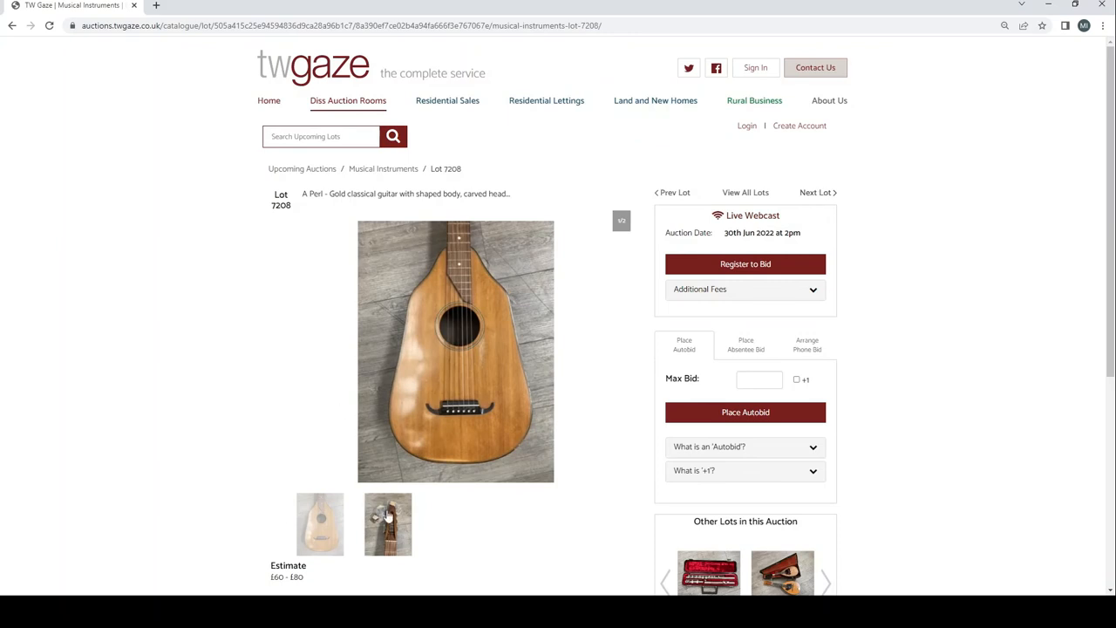
click(387, 523)
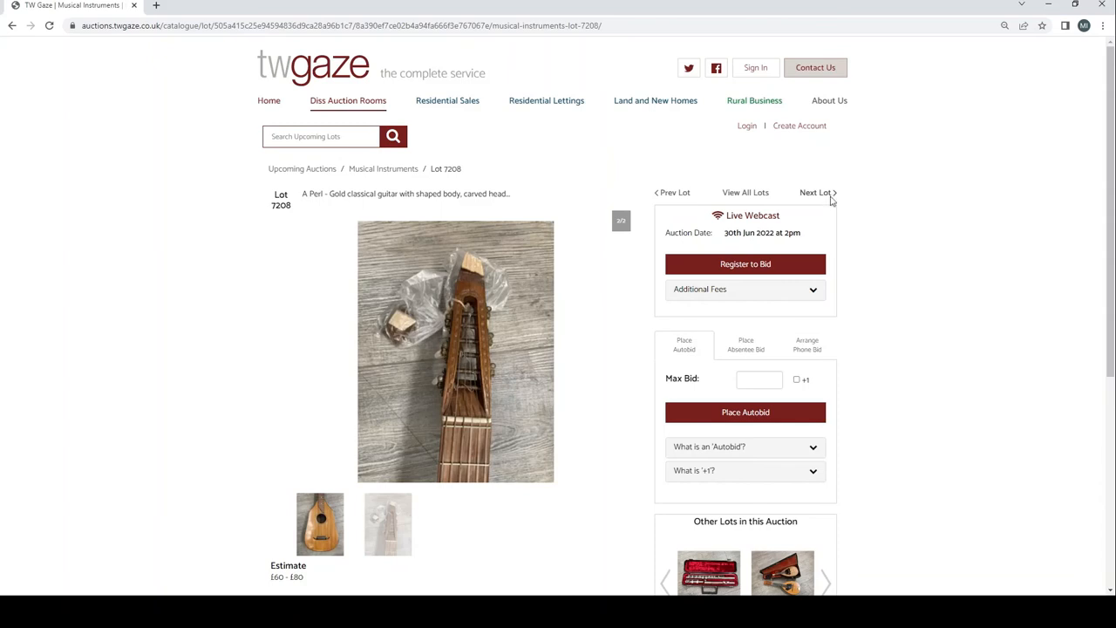
click(816, 192)
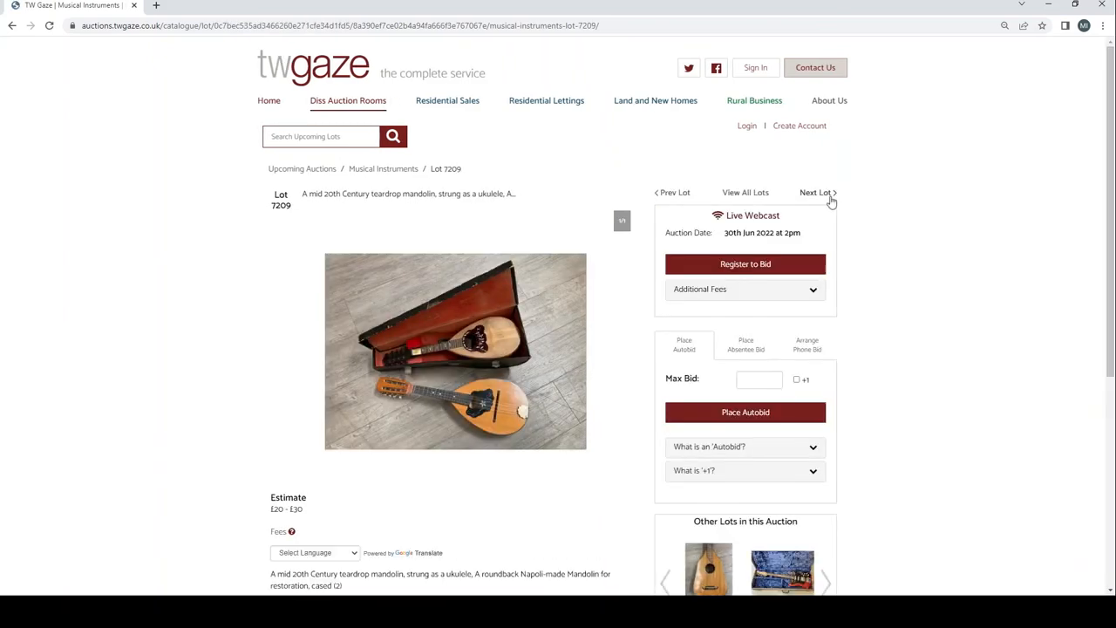
View the Burns Vibra Artist guitar lot's close-up and headstock photos, then the soprano recorder lot
click(816, 192)
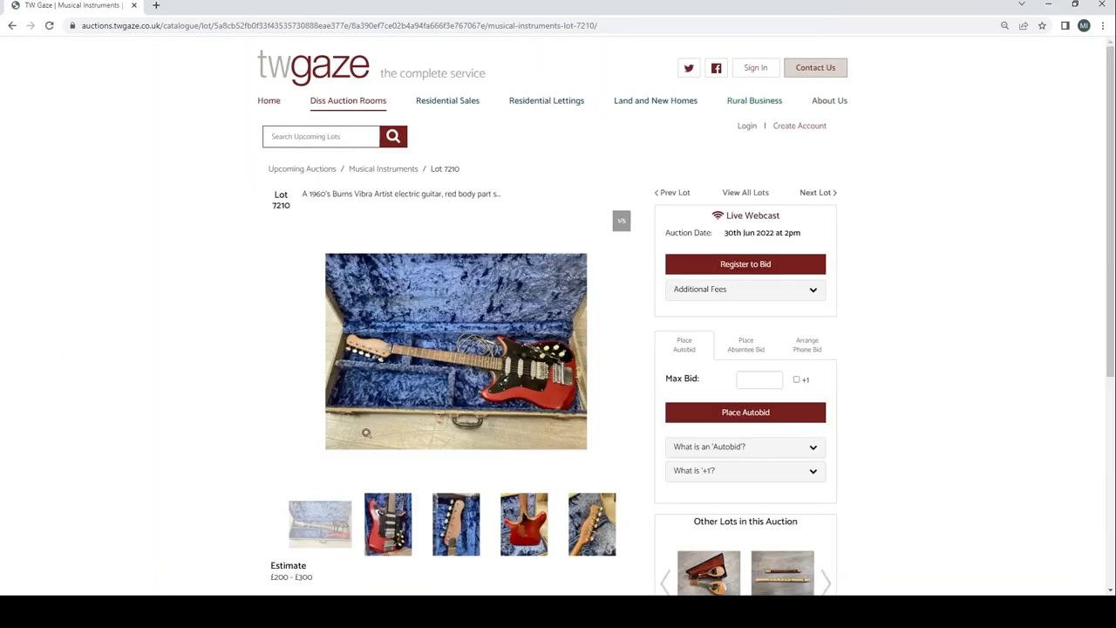
click(387, 523)
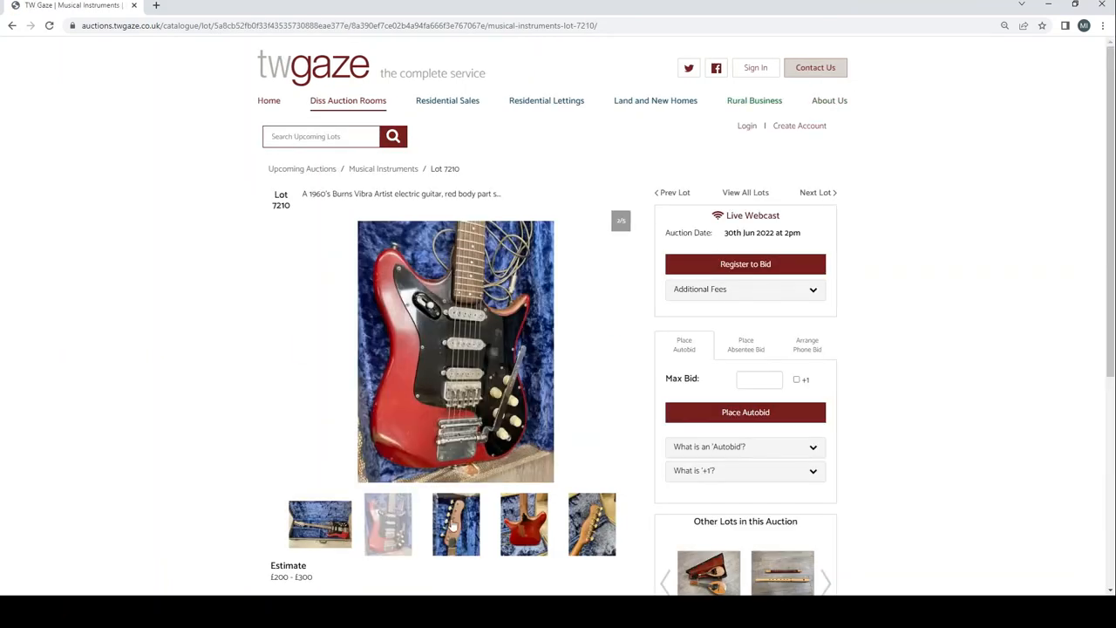
click(593, 524)
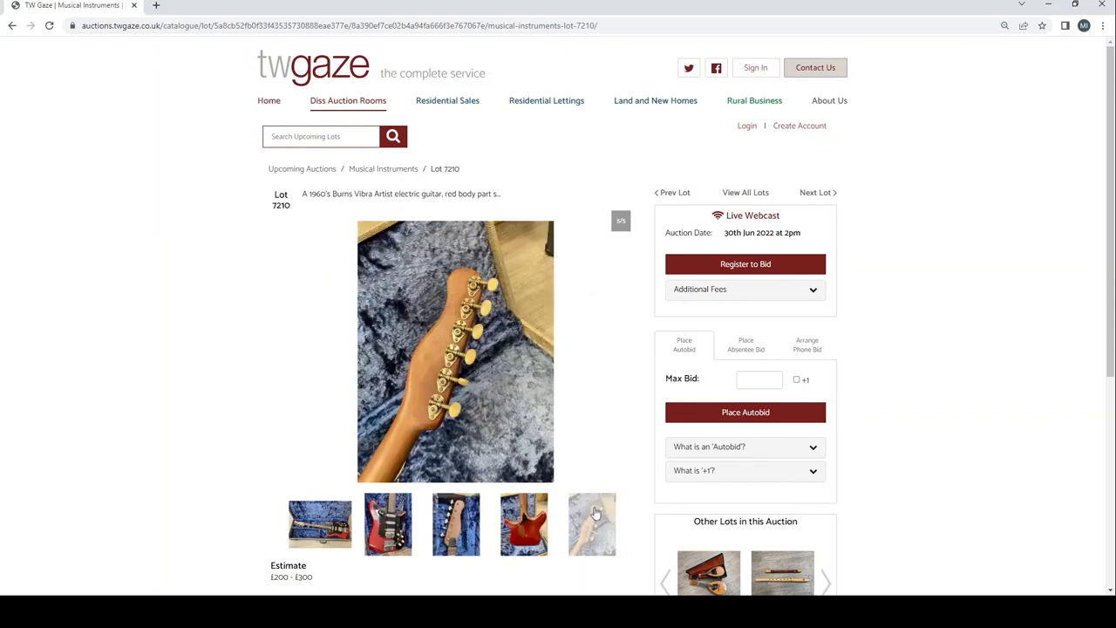
click(816, 192)
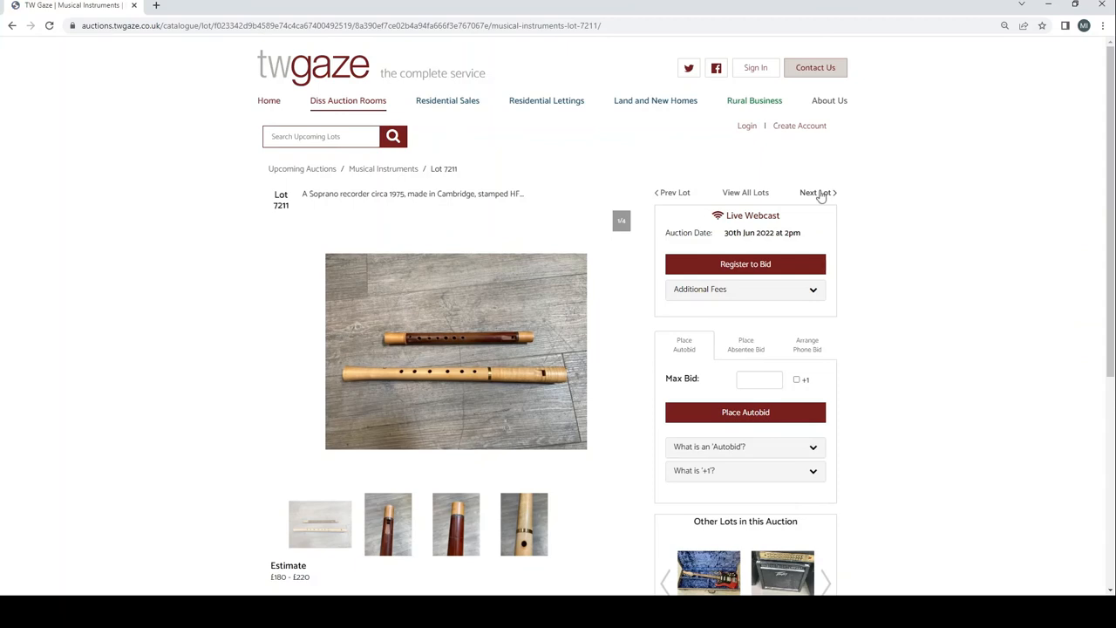
mouse_move(634, 399)
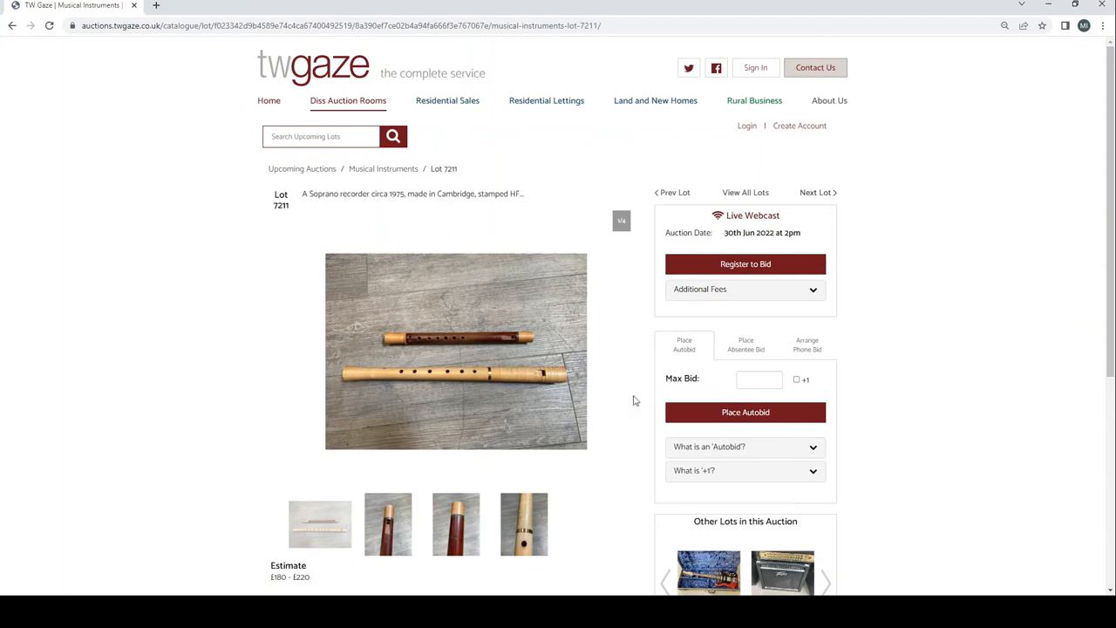
Scroll the recorder lot's details and move on to lot 7212, the Peavey Bandit 112 amplifier
scroll(down, 3)
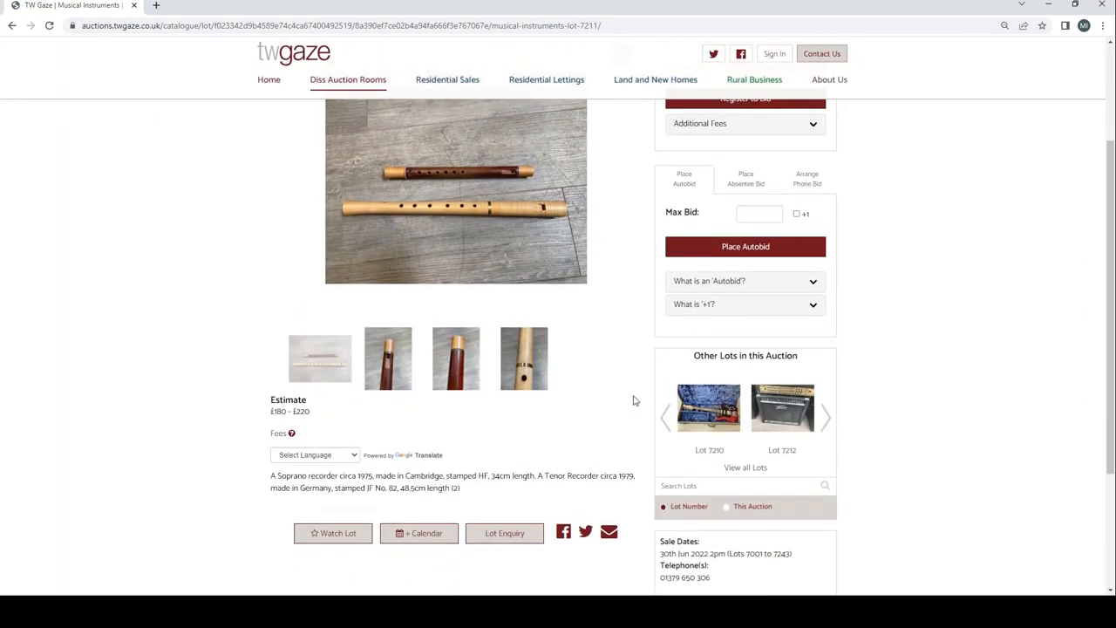
scroll(up, 3)
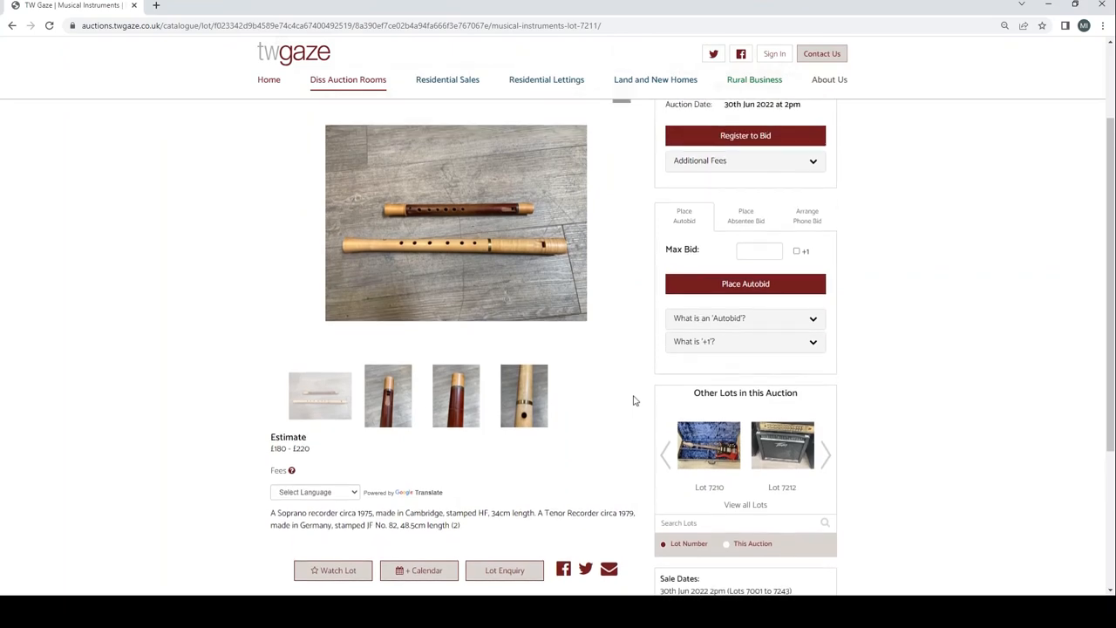
scroll(up, 3)
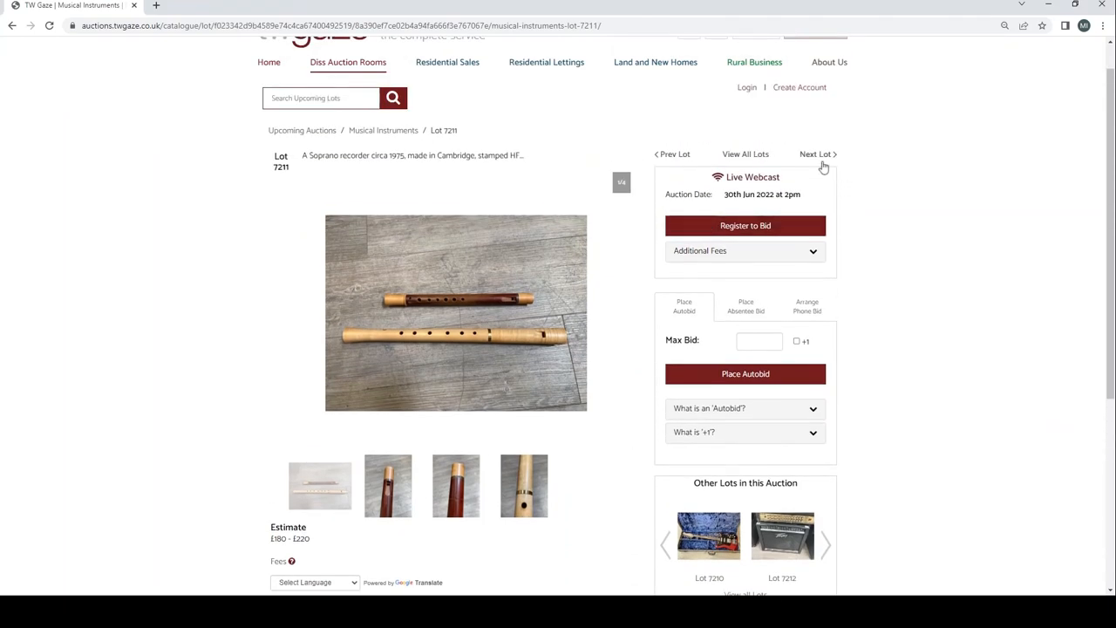
click(816, 153)
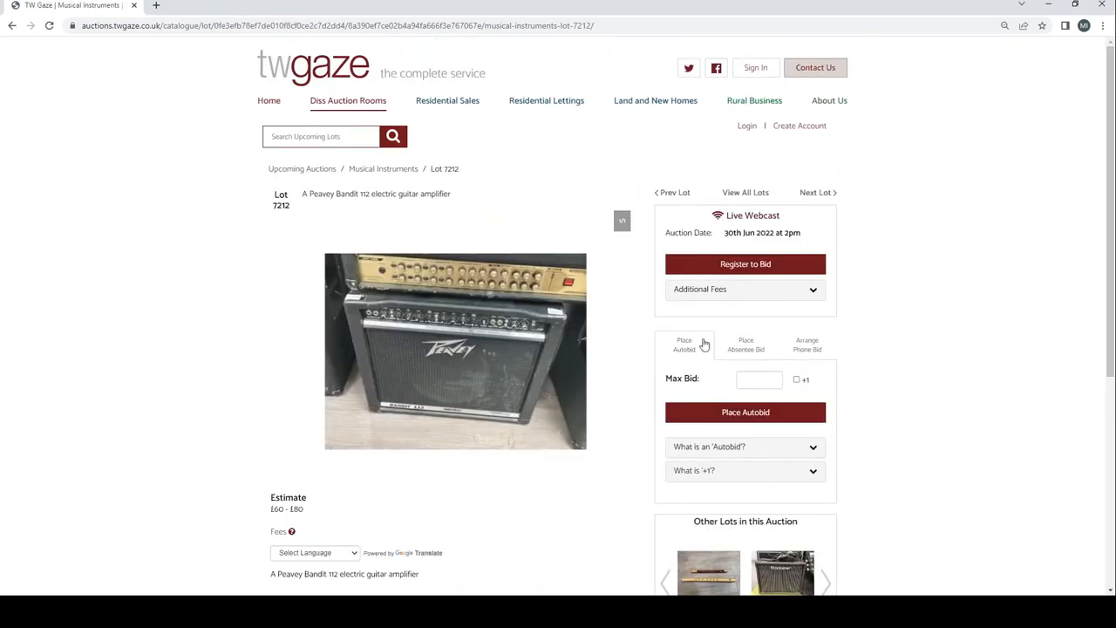
scroll(down, 3)
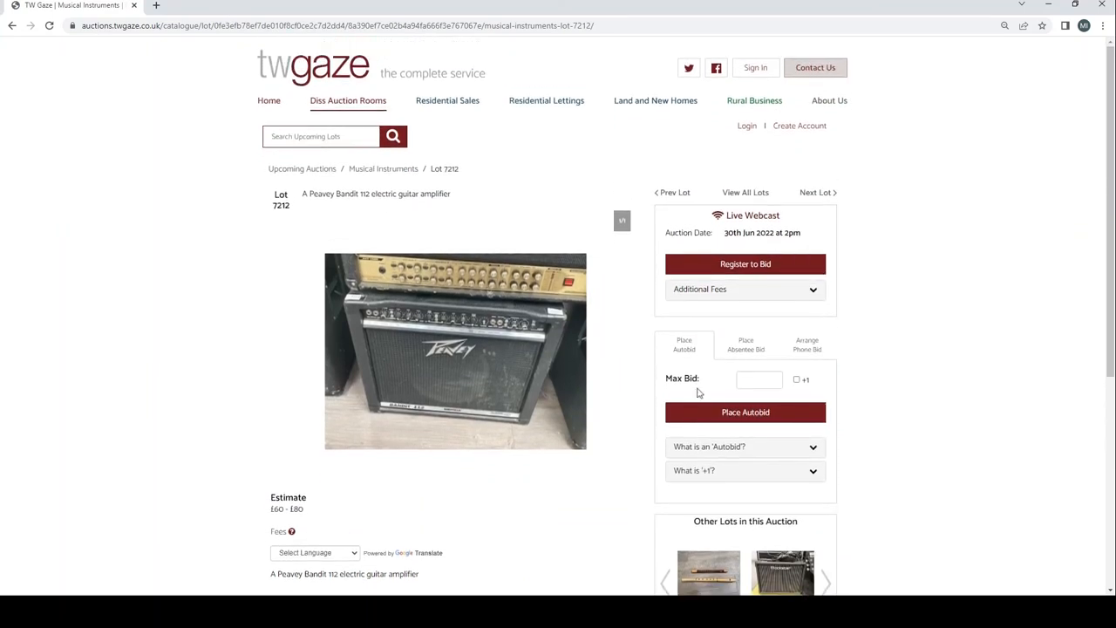
Browse lots 7213–7215: Blackstar amp, the 12-string guitar's back and headstock photos, the Pilgrim banjo
click(816, 192)
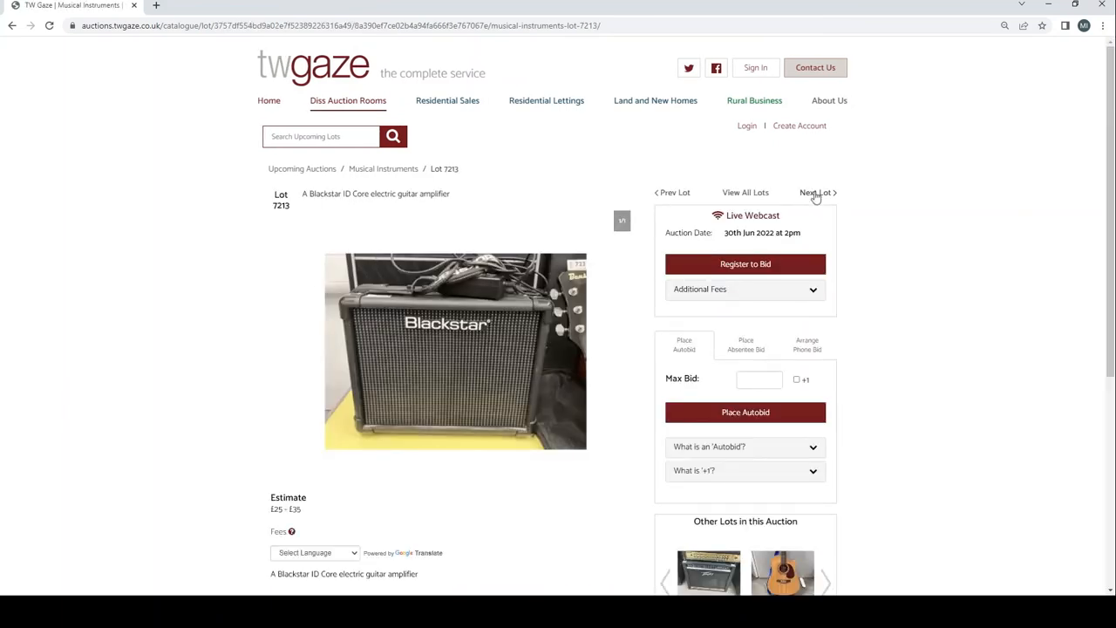
click(816, 192)
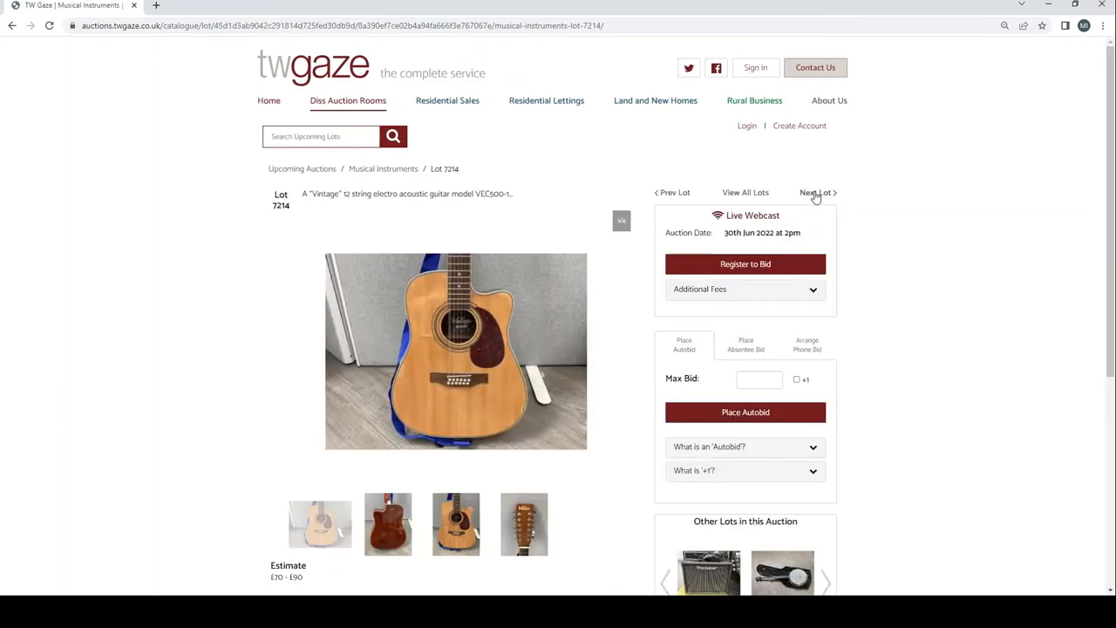
click(387, 523)
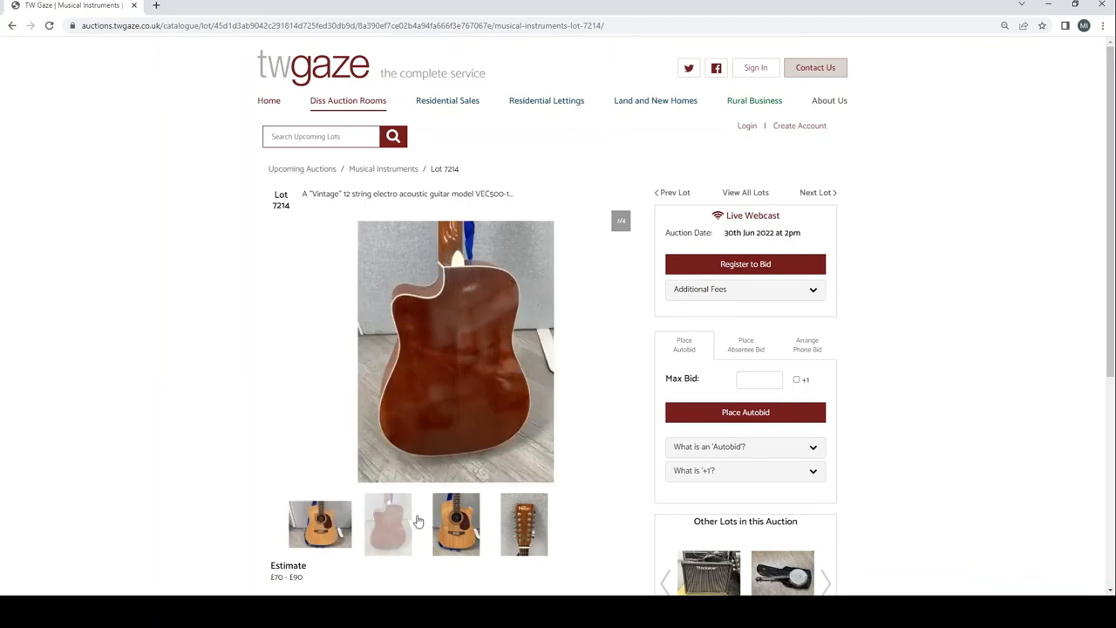
click(523, 523)
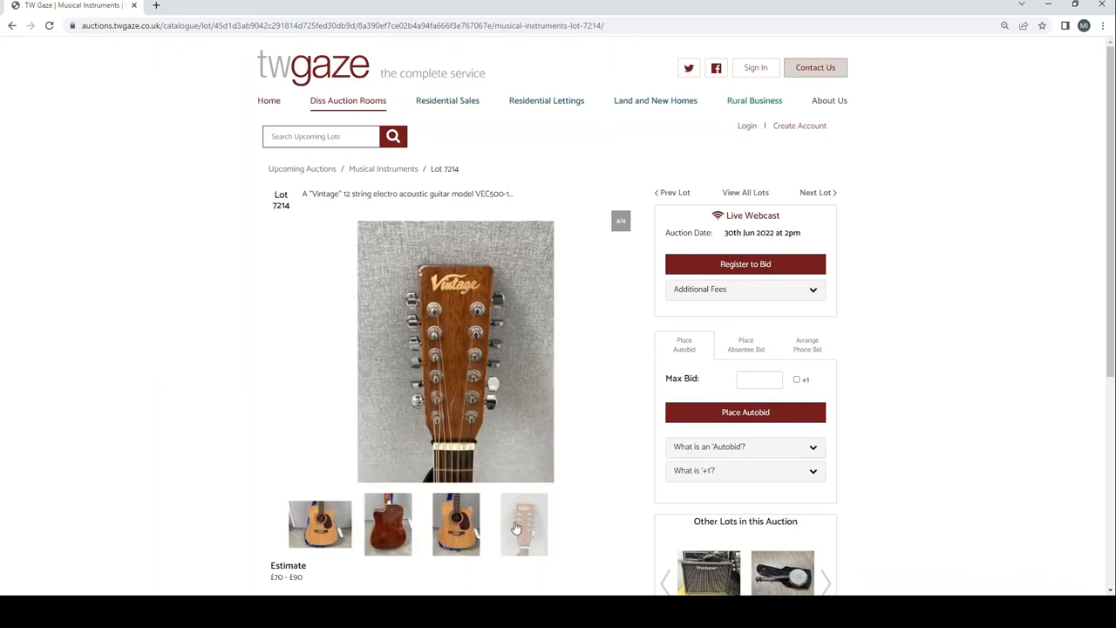
click(816, 192)
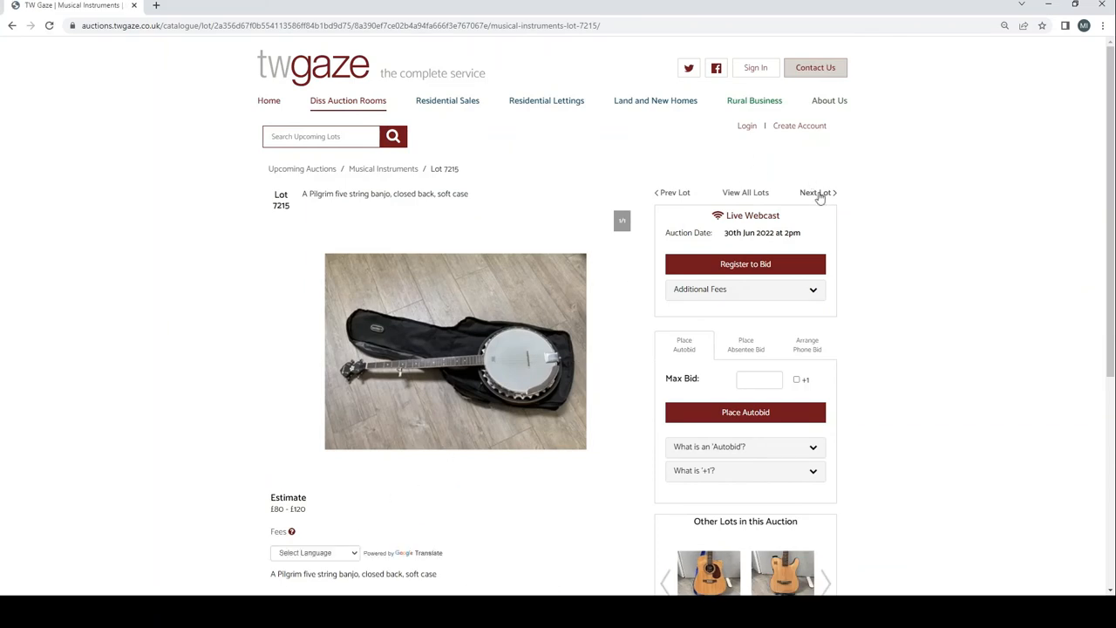
Browse the Ridgewood and Yamaha acoustic lots with their alternate photos, reaching lot 7218, the Aria Pro II
click(816, 191)
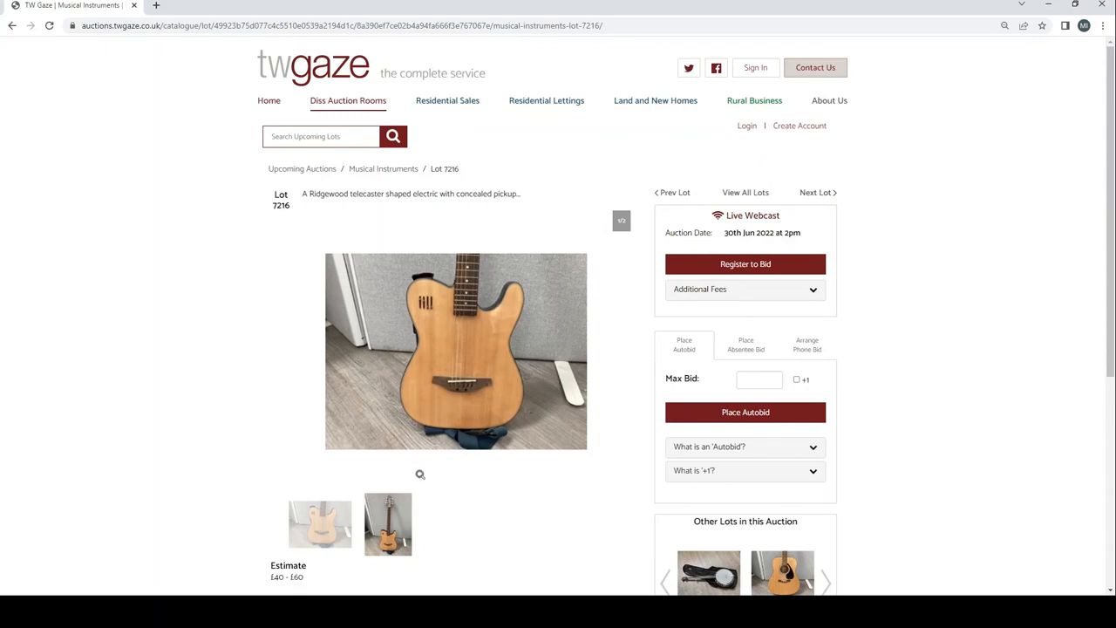
click(387, 523)
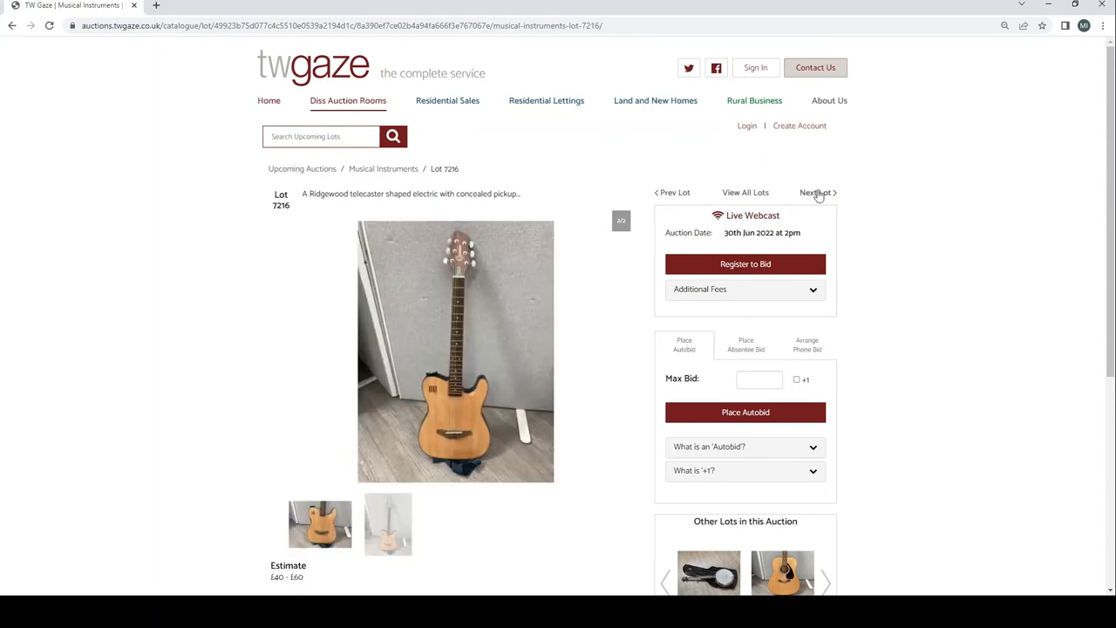
click(816, 192)
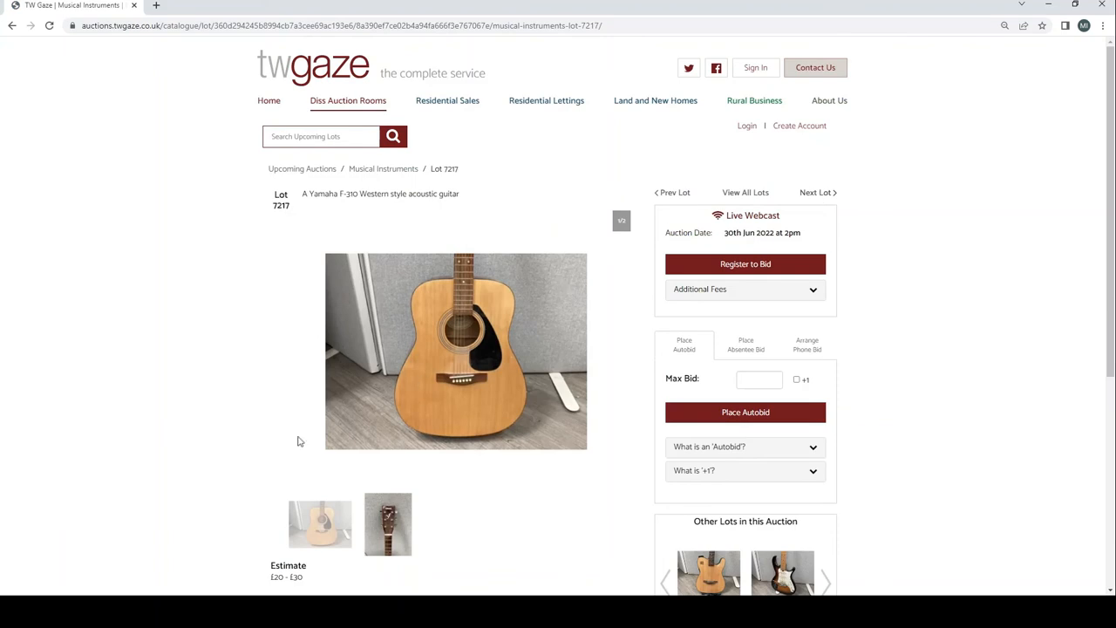
click(387, 523)
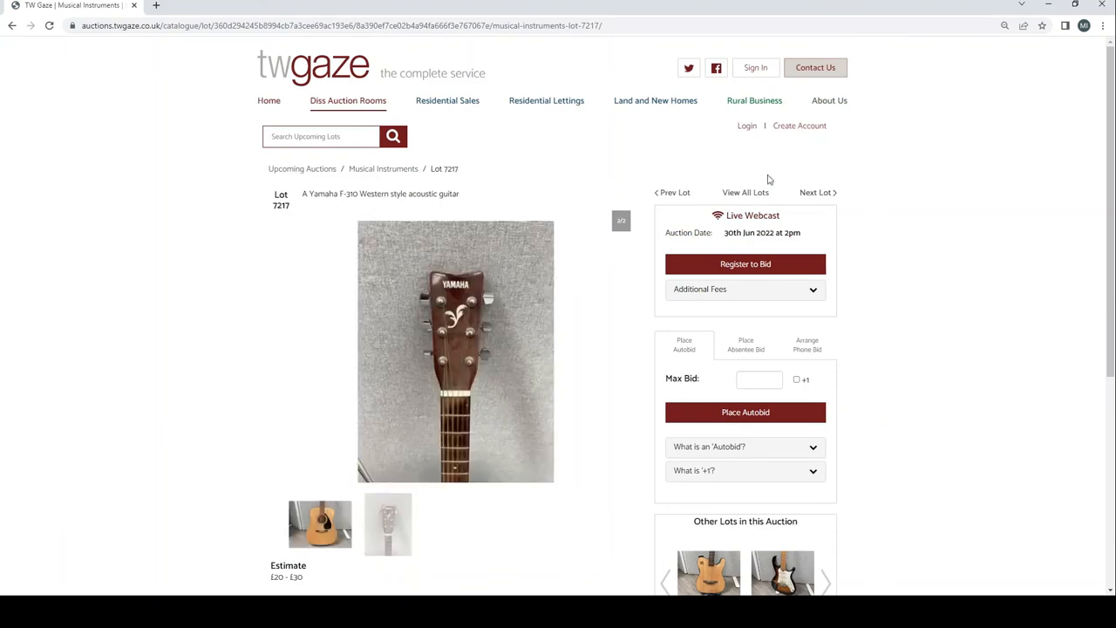
click(816, 192)
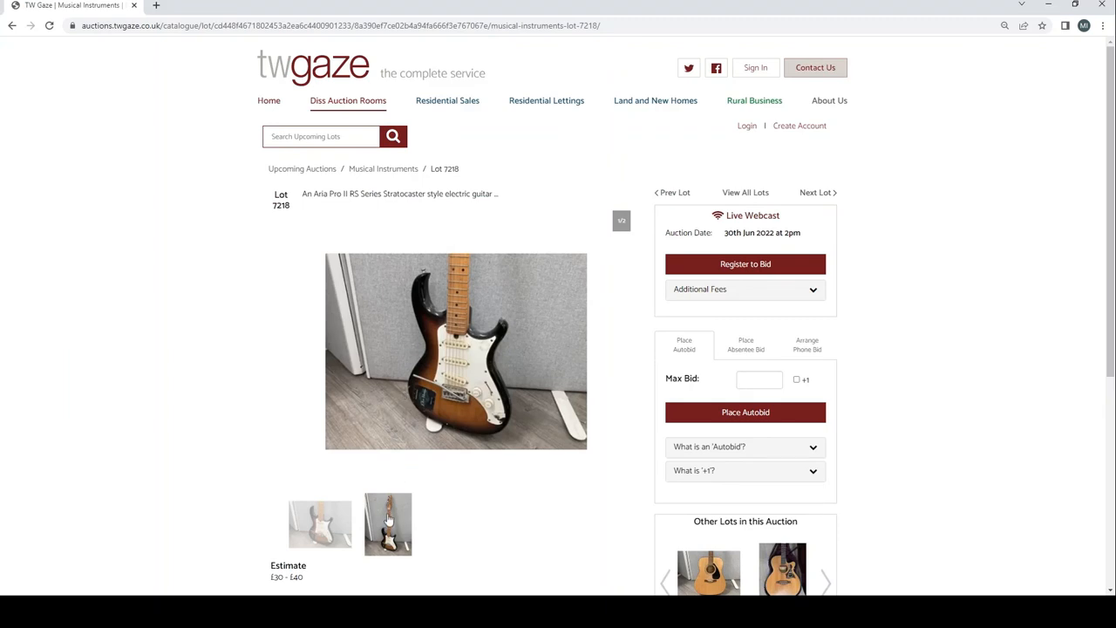
View the Aria's full-length photo, the Tanglewood guitar's back, then lot 7220's guitar equipment box
click(387, 524)
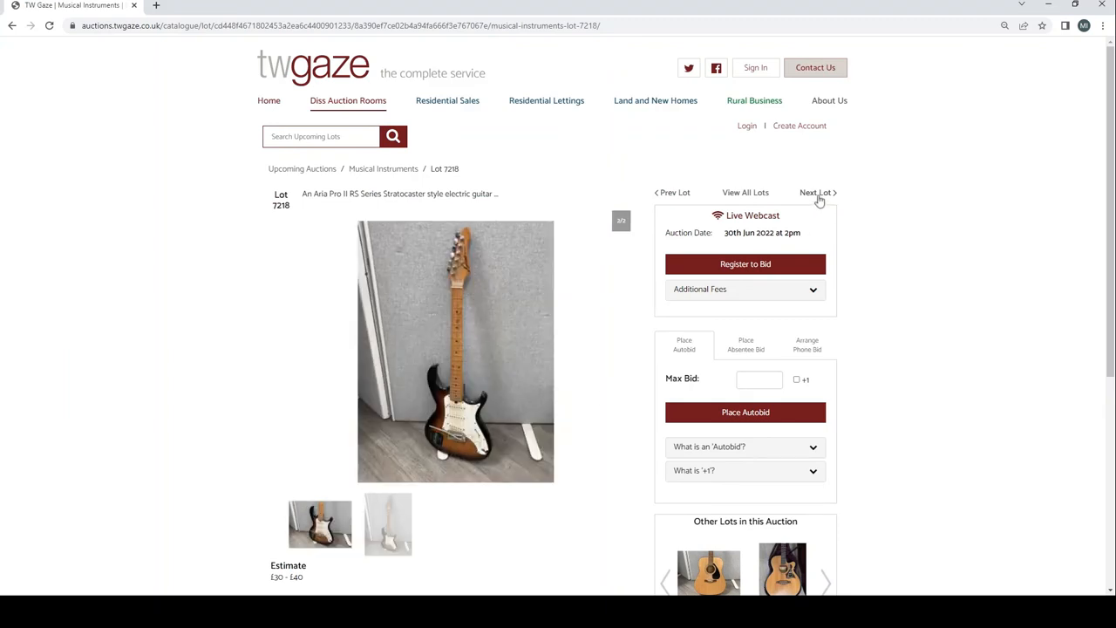
click(816, 191)
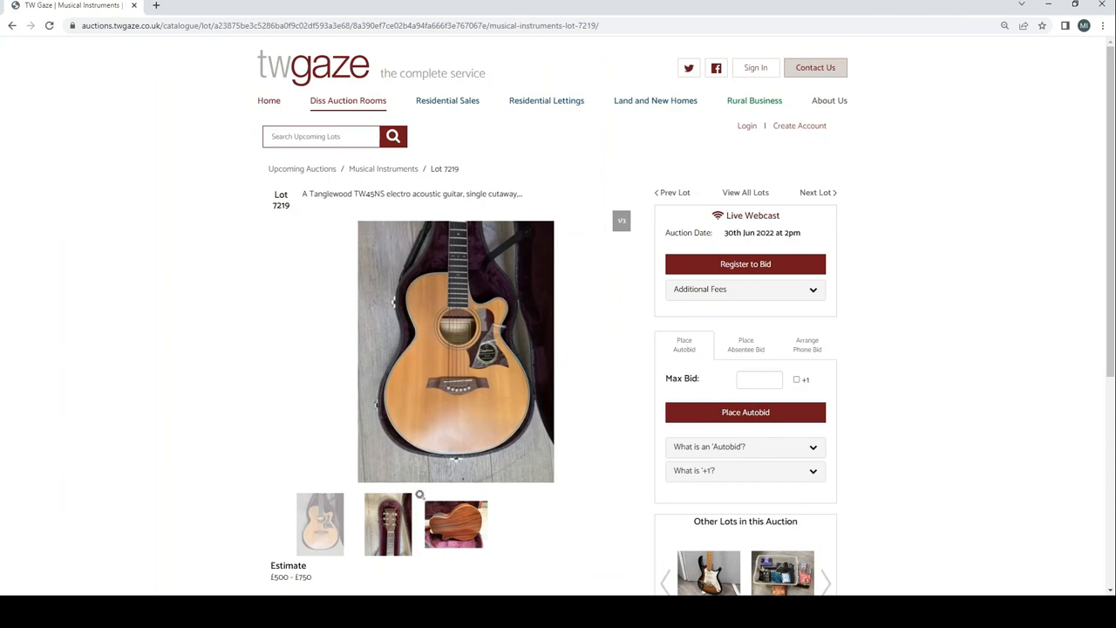
click(387, 524)
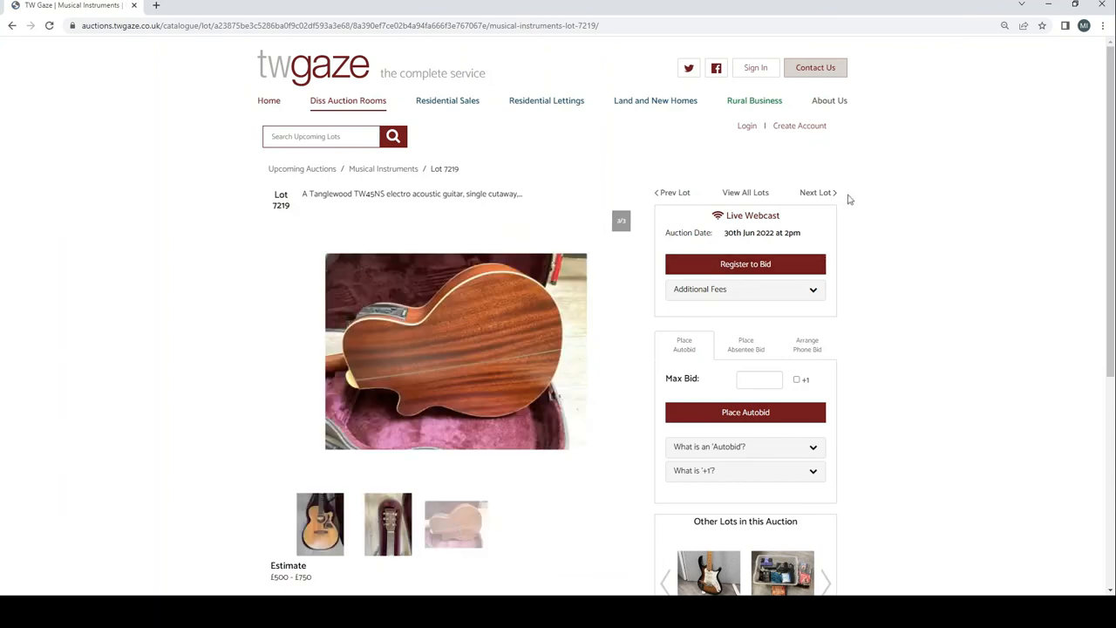
click(816, 192)
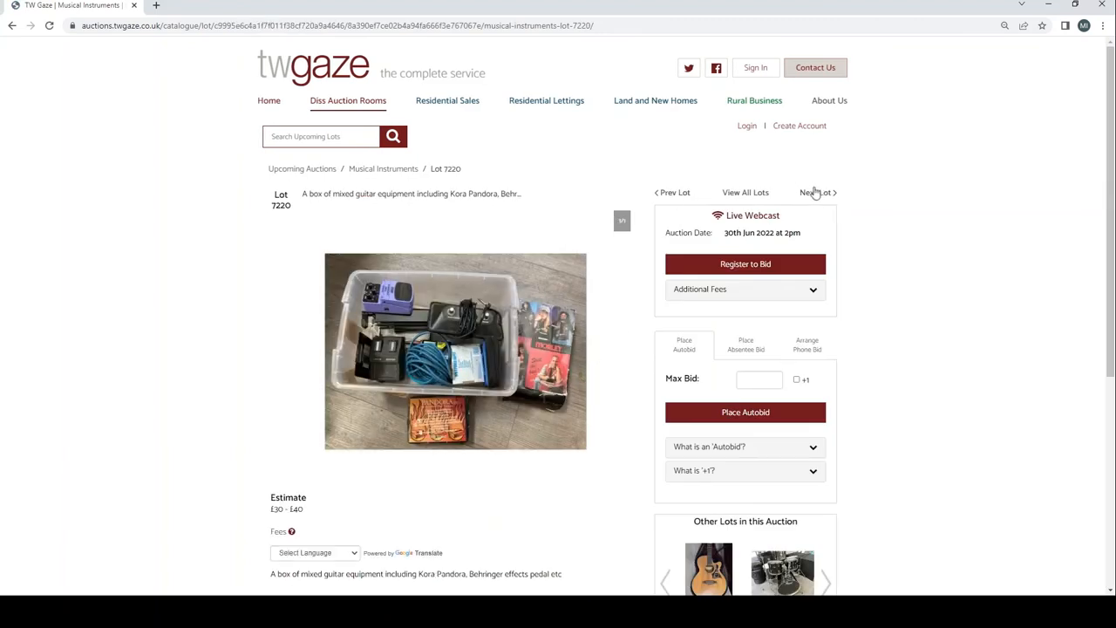
Pass the Pearl drum kit lot to lot 7222, the Epiphone Masterbilt, showing the photo of its back
click(816, 192)
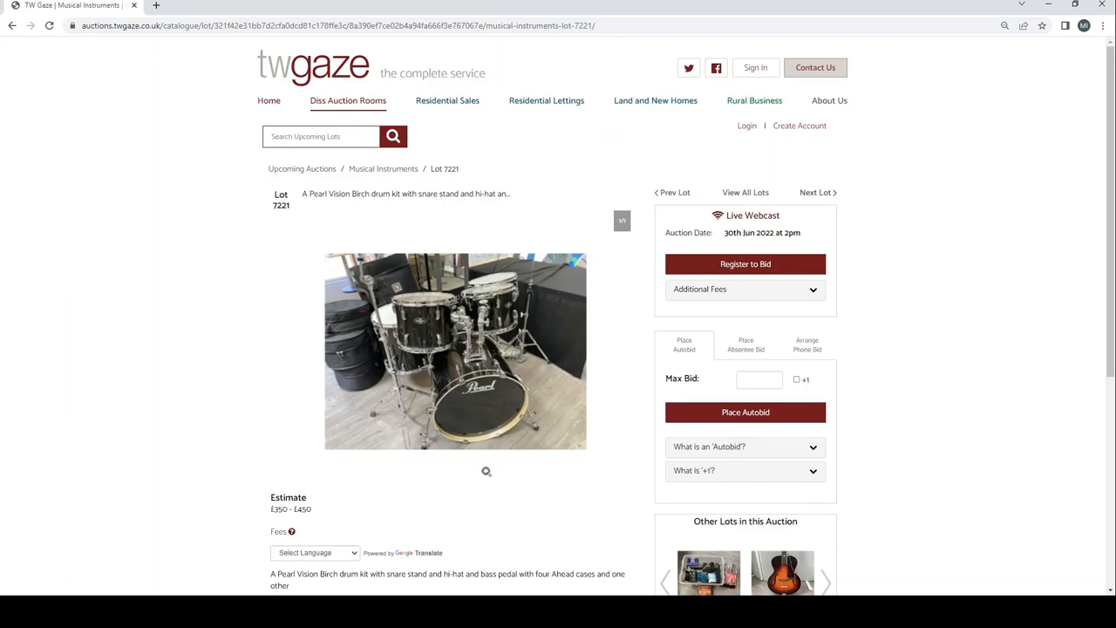
mouse_move(764, 279)
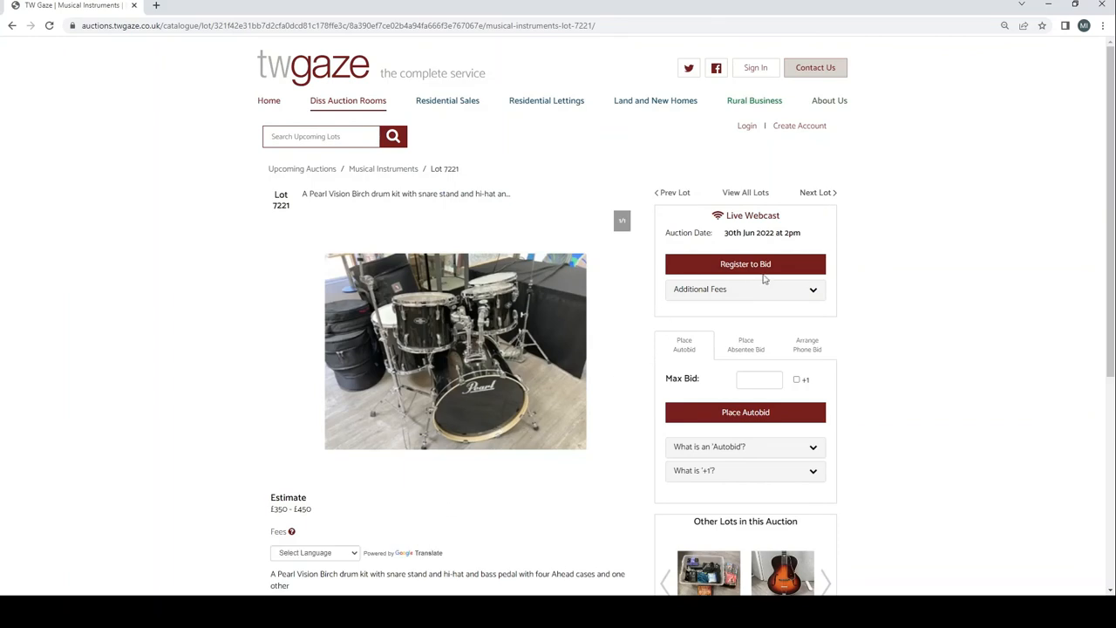
click(816, 192)
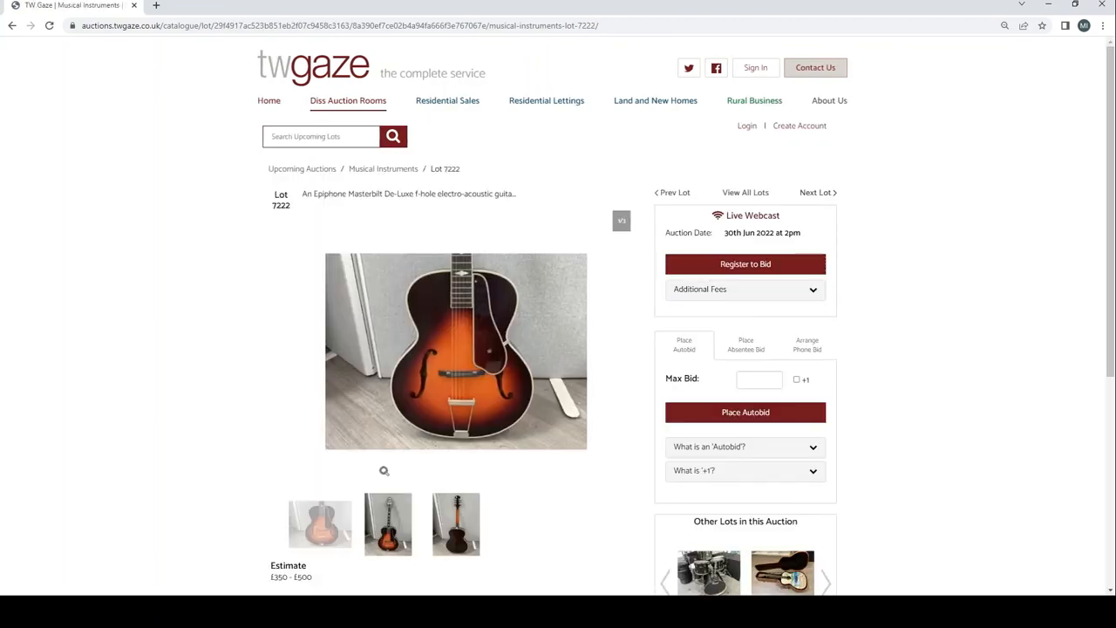
click(456, 523)
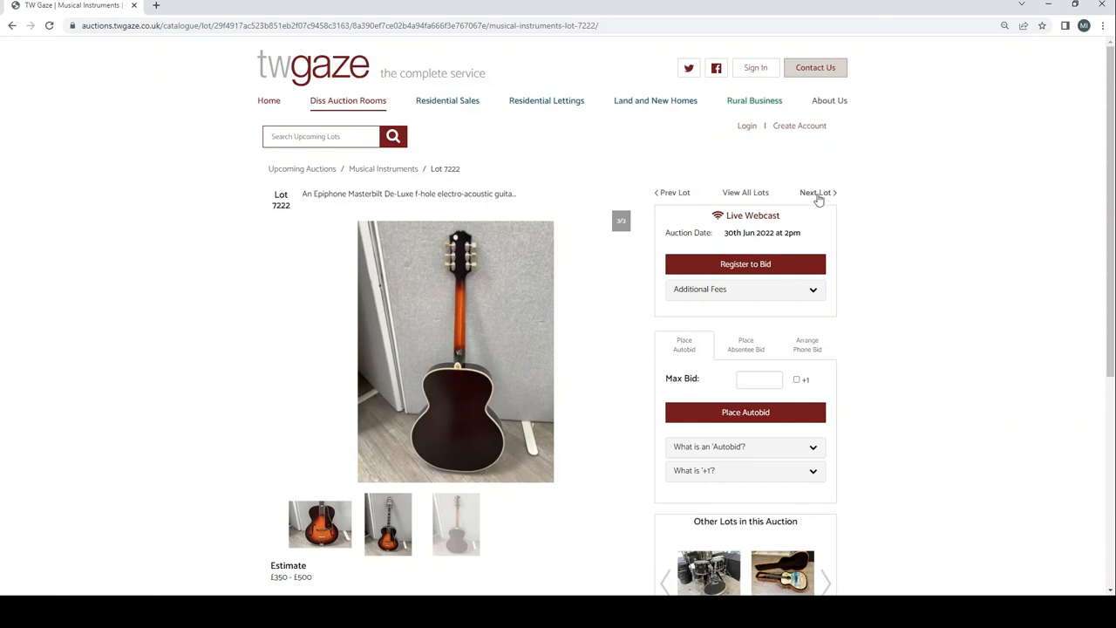
Browse lots 7223–7226: painted Martin guitar, Squier Bronco bass close-up, Micro POG pedal, folding guitar rack
click(816, 192)
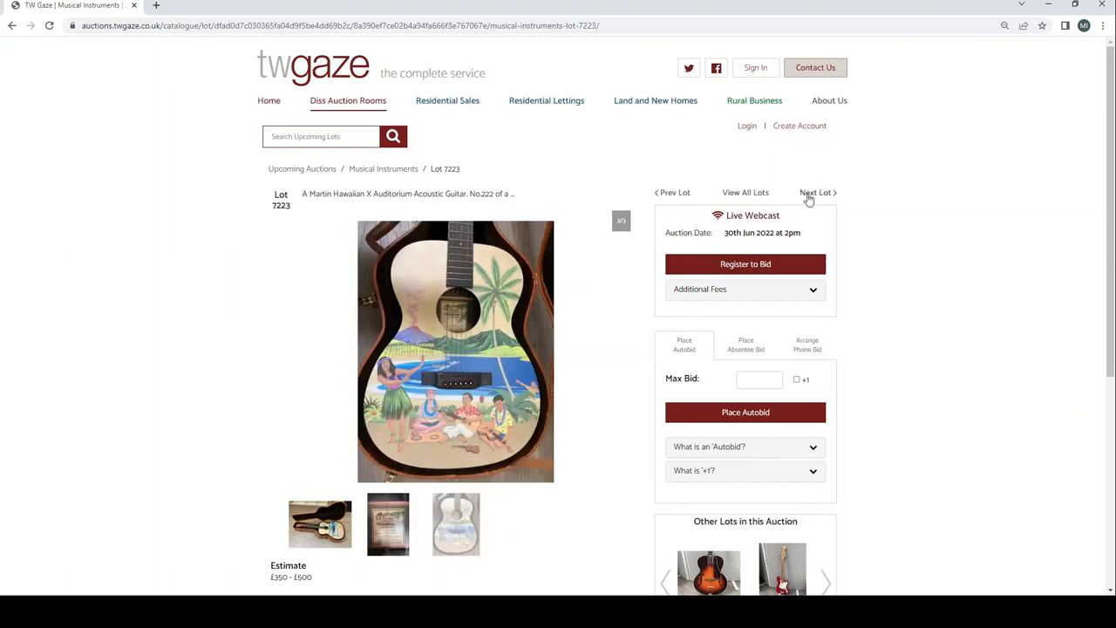
click(816, 192)
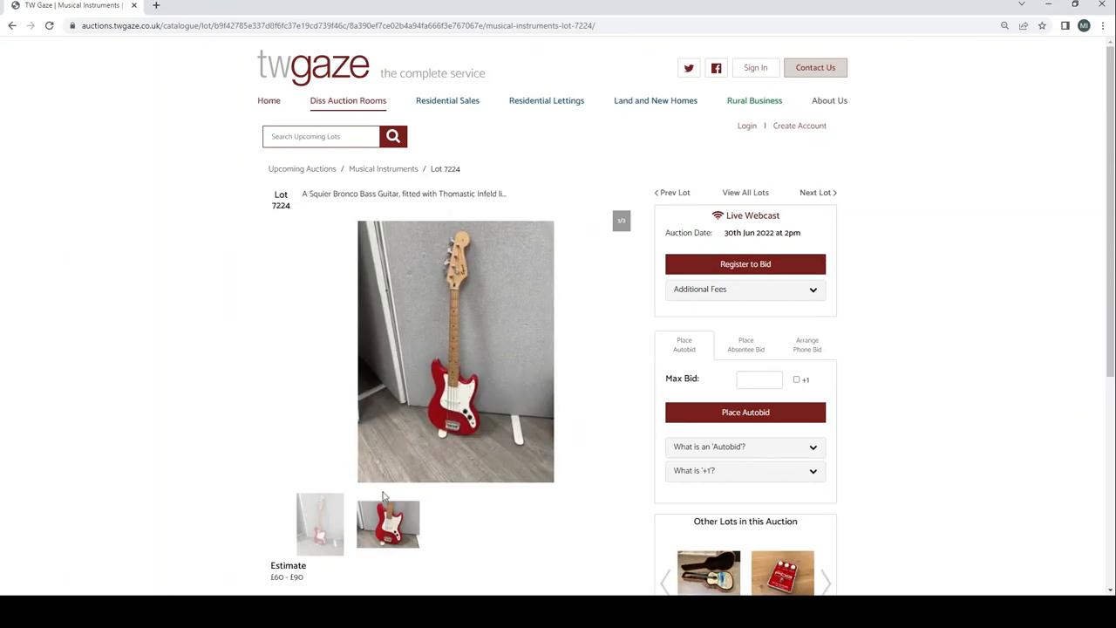
click(387, 523)
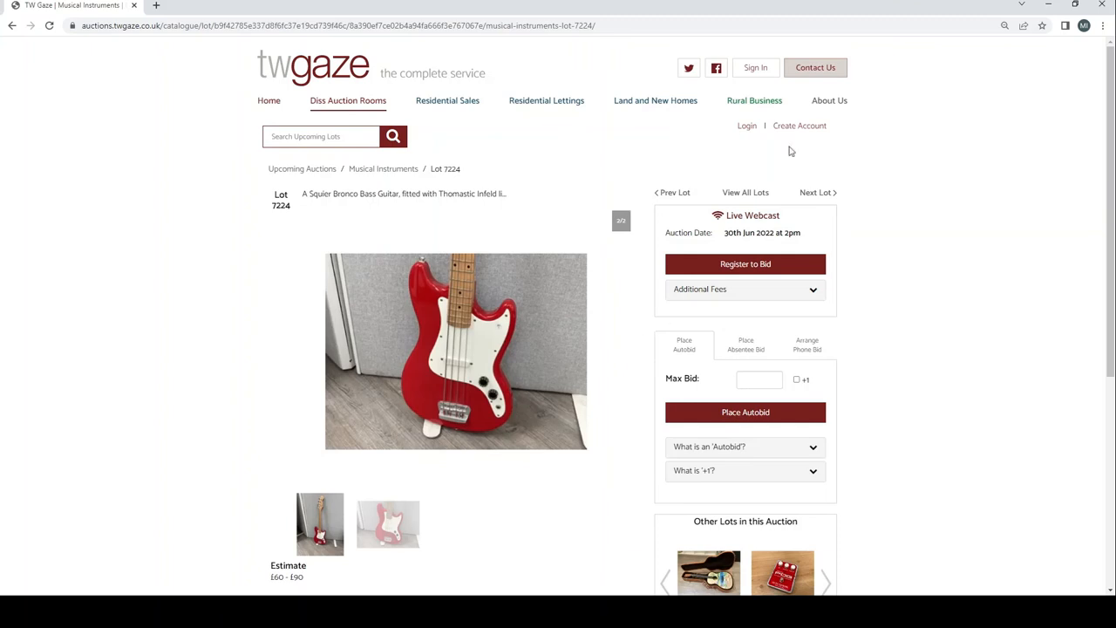
click(816, 192)
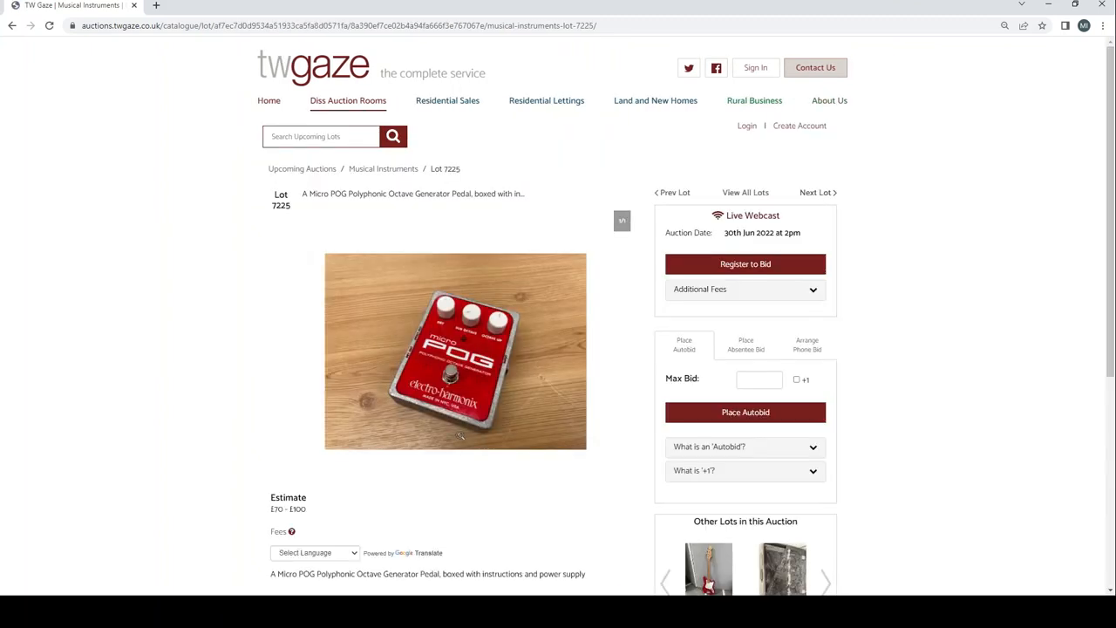
mouse_move(514, 498)
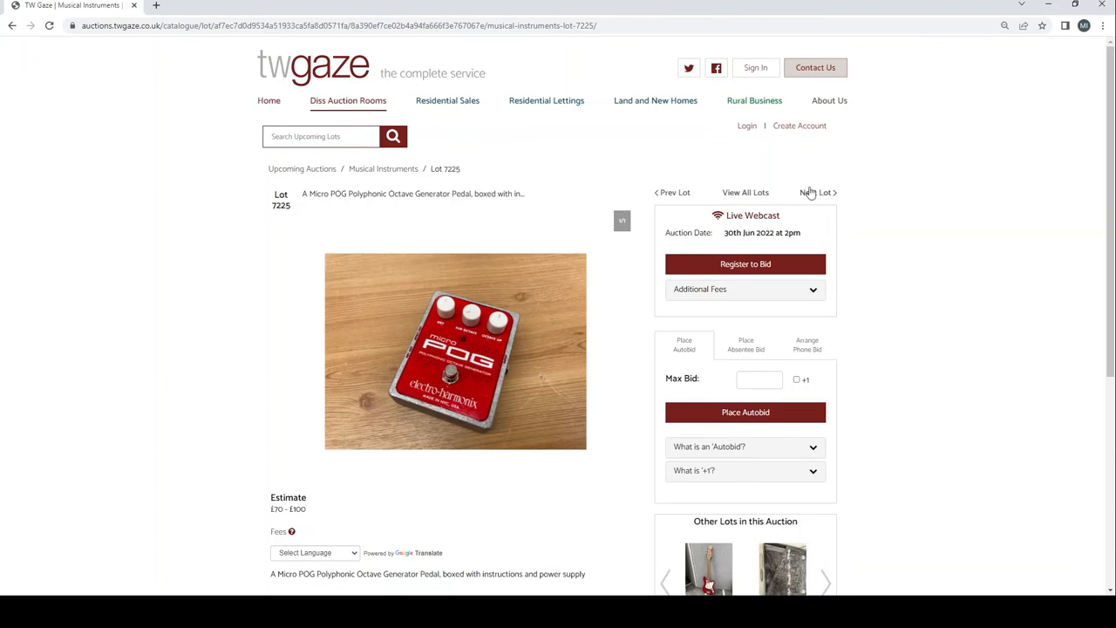
click(814, 191)
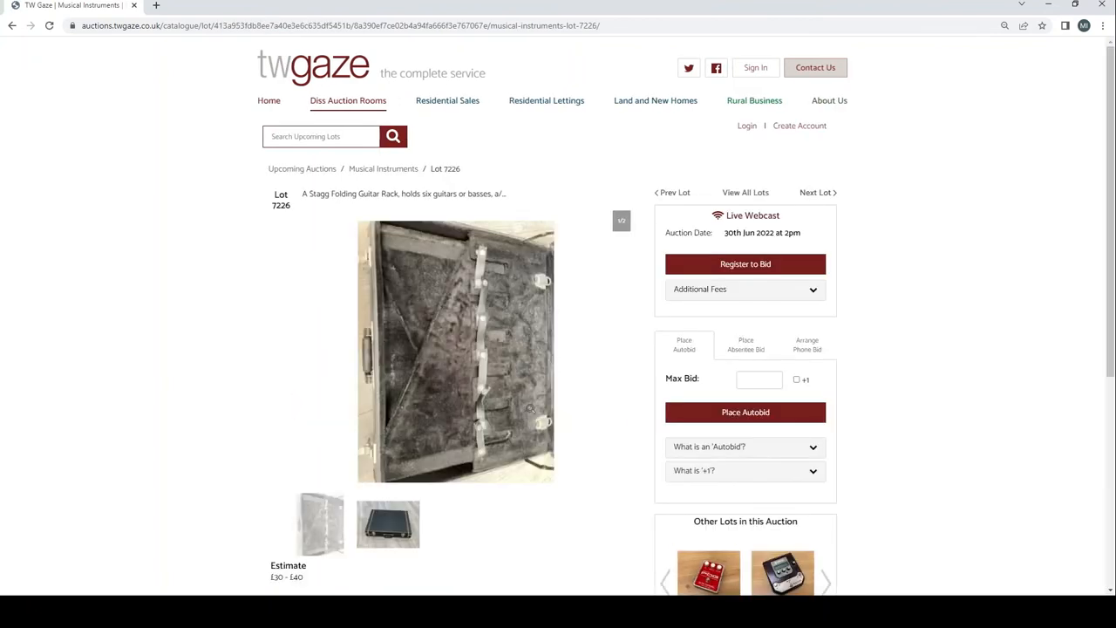
mouse_move(812, 191)
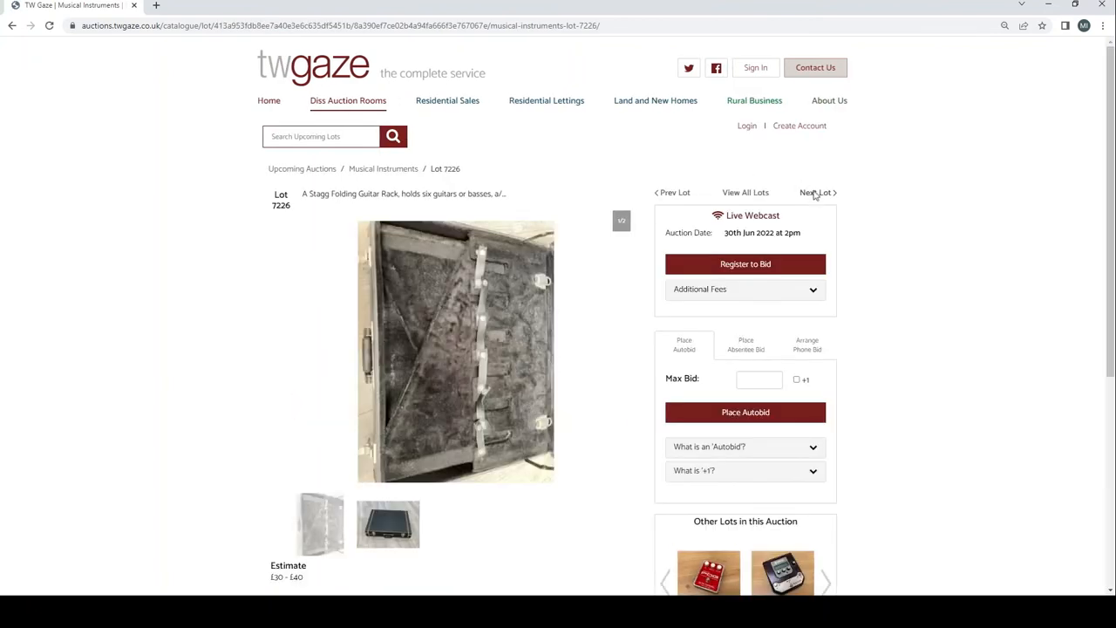
Step through the Yamaha effects processor and lots 7228–7230, viewing the Fender resonator guitar's back
click(816, 192)
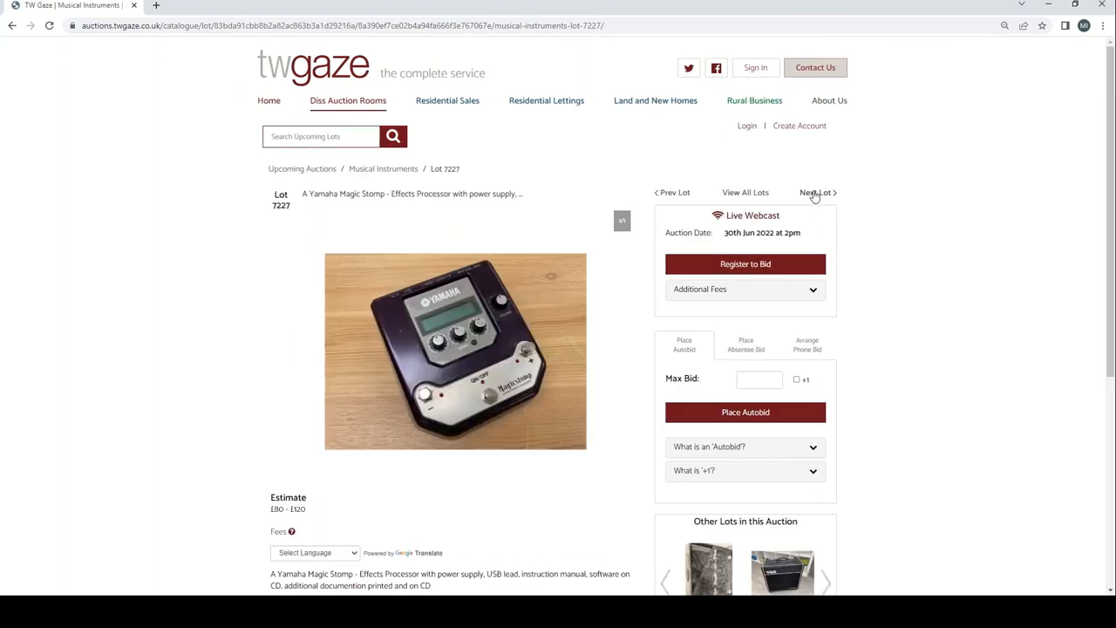
click(816, 192)
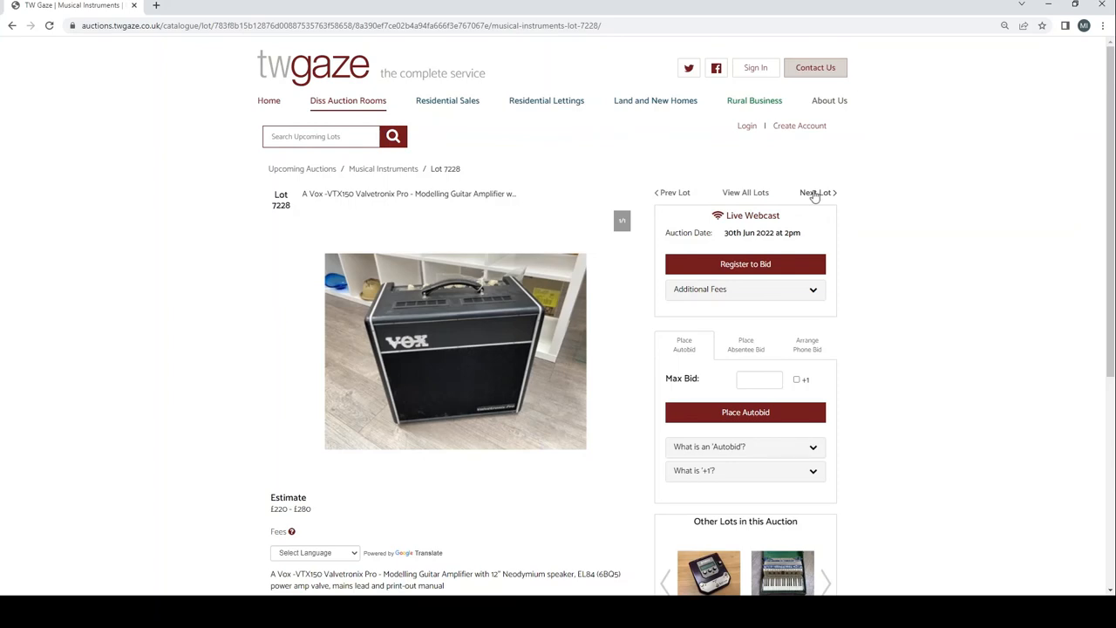
click(816, 192)
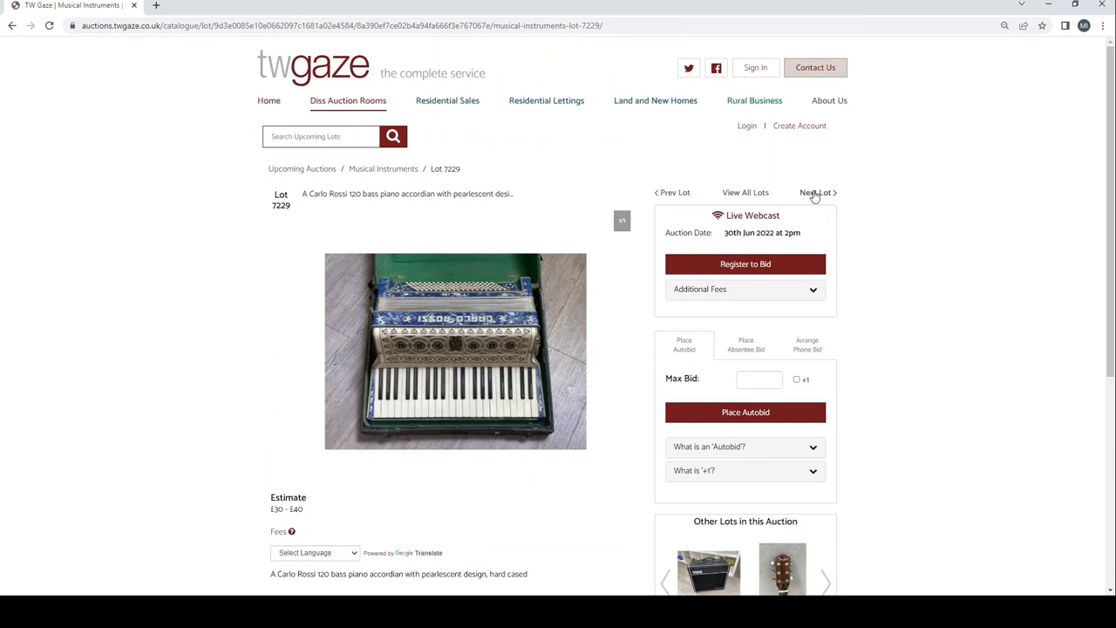
click(816, 192)
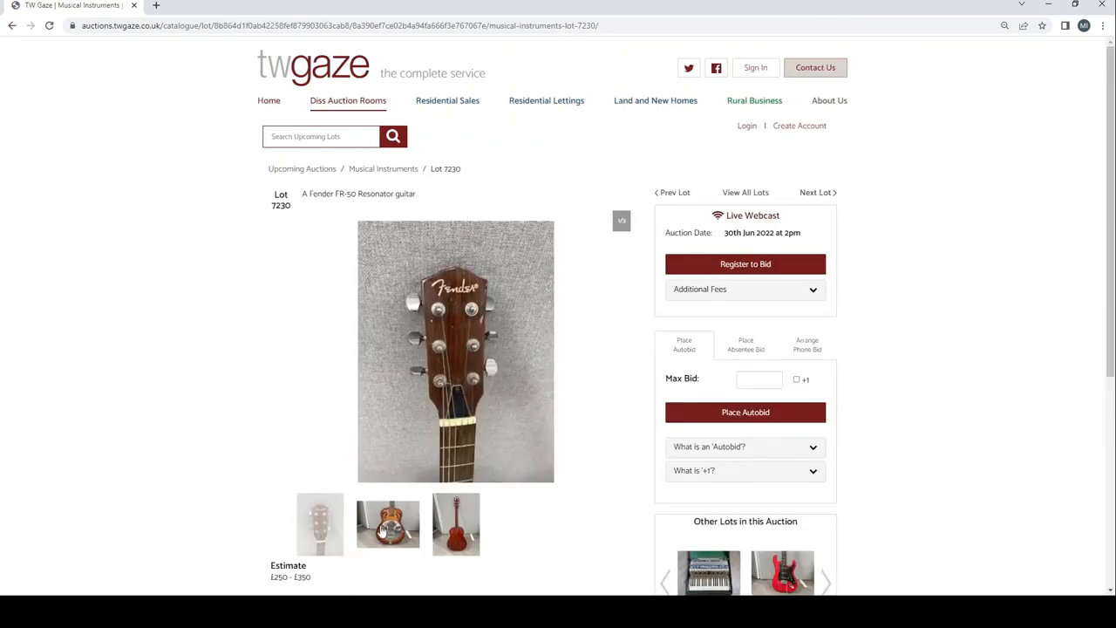
click(455, 523)
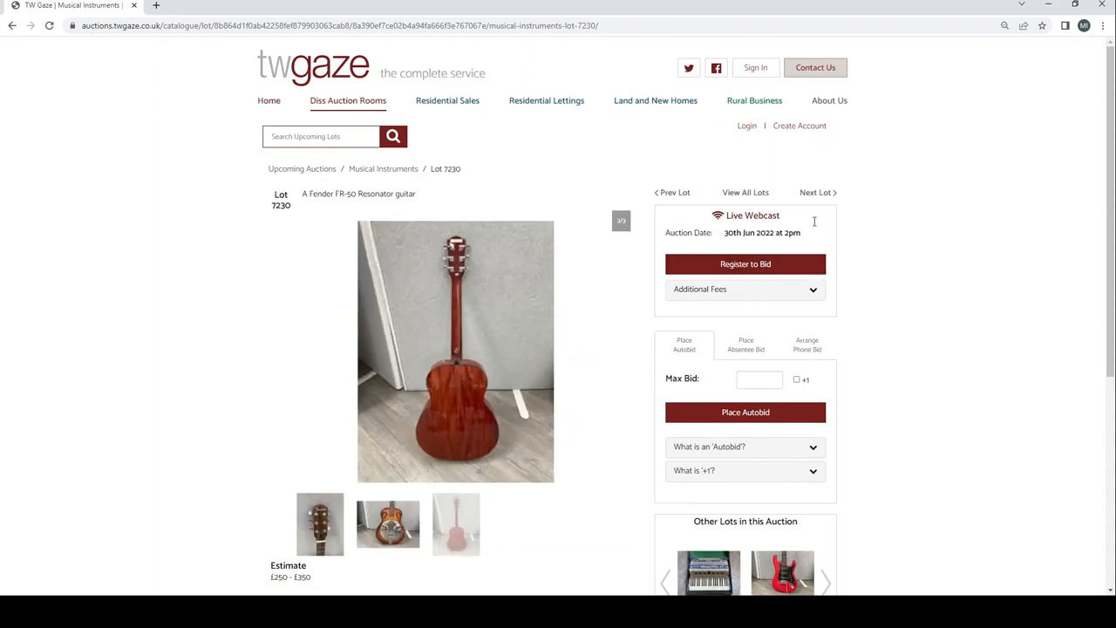
Browse the red Satellite, black Les Paul-style and Squier Stratocaster lots' photos, reaching lot 7234's second cymbal photo
click(816, 192)
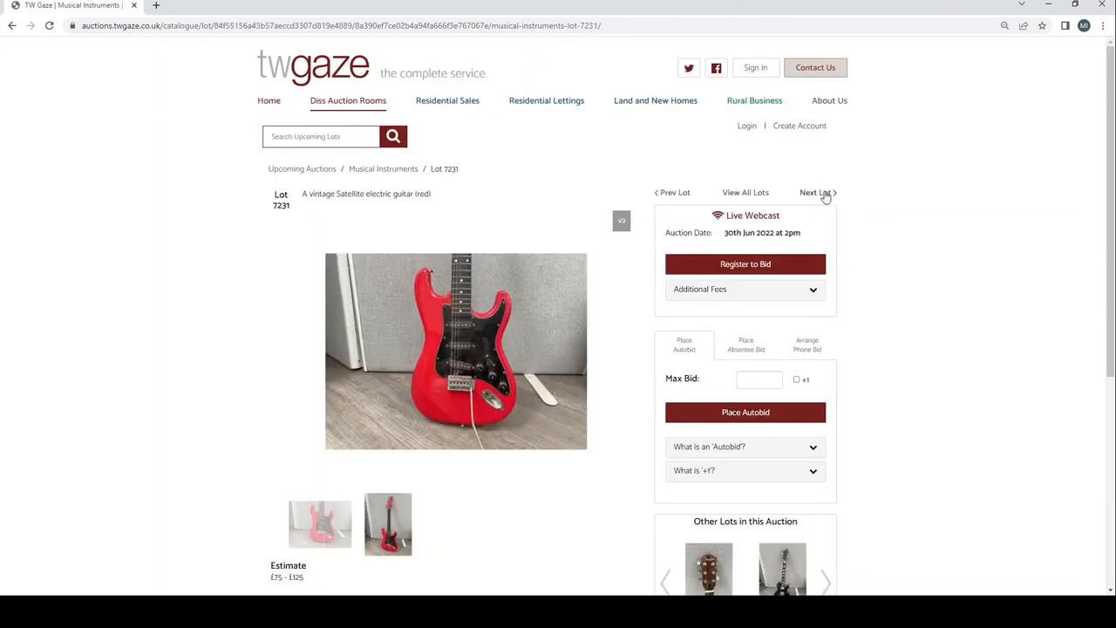
click(387, 523)
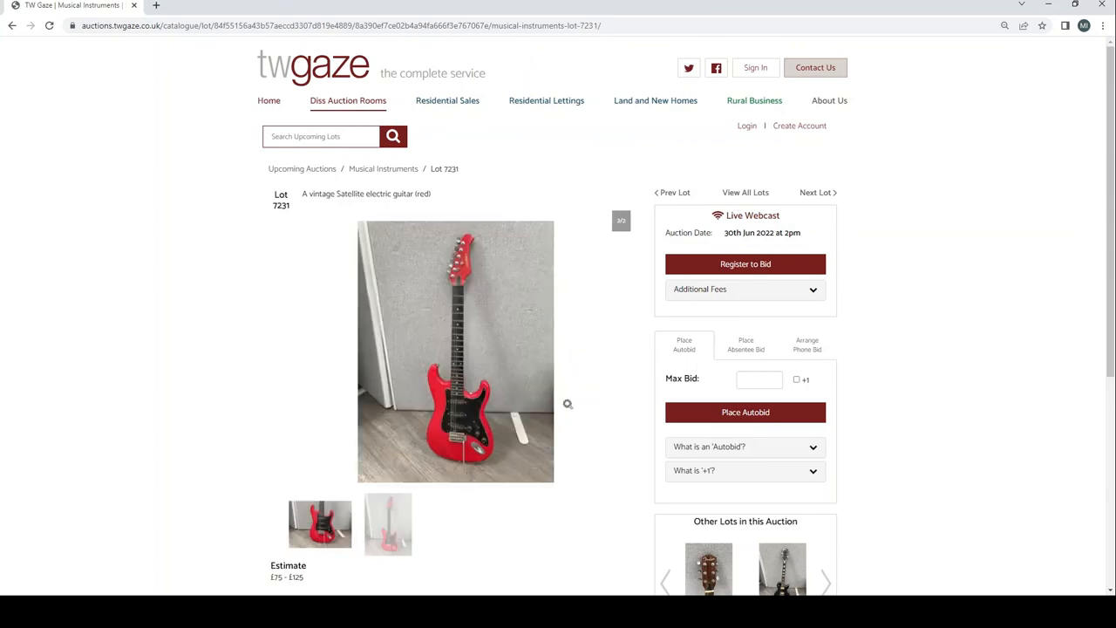
click(816, 192)
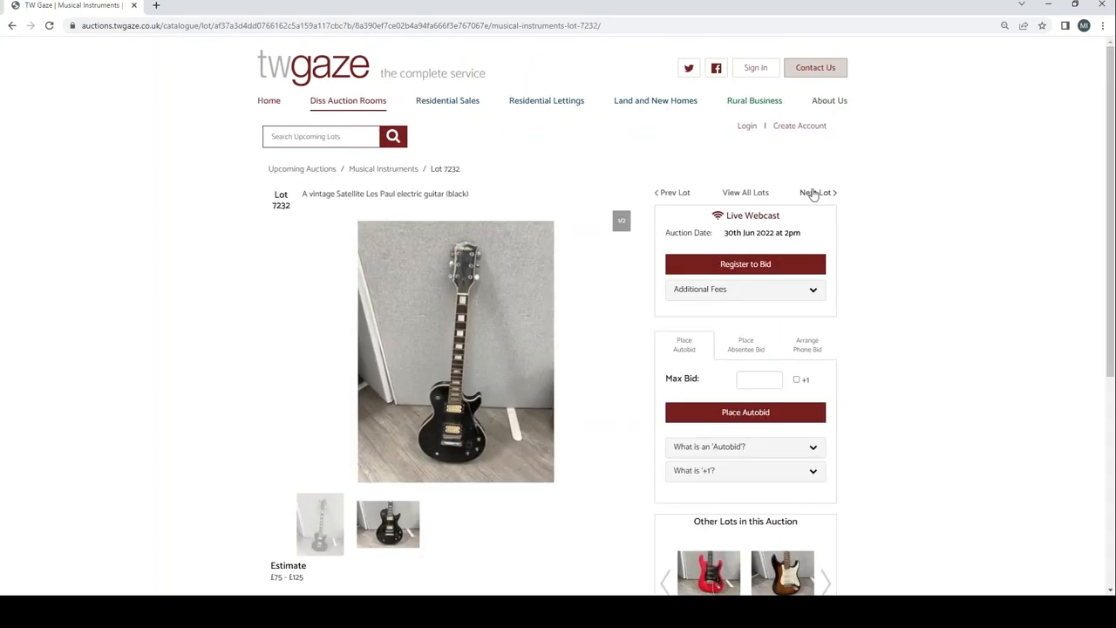
click(387, 524)
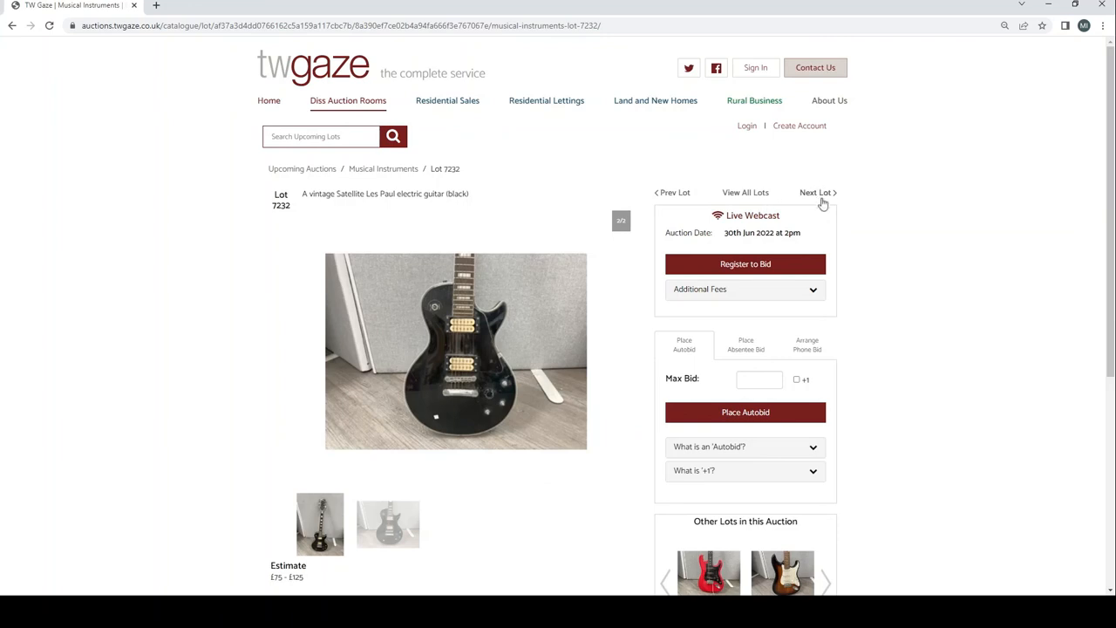
click(816, 192)
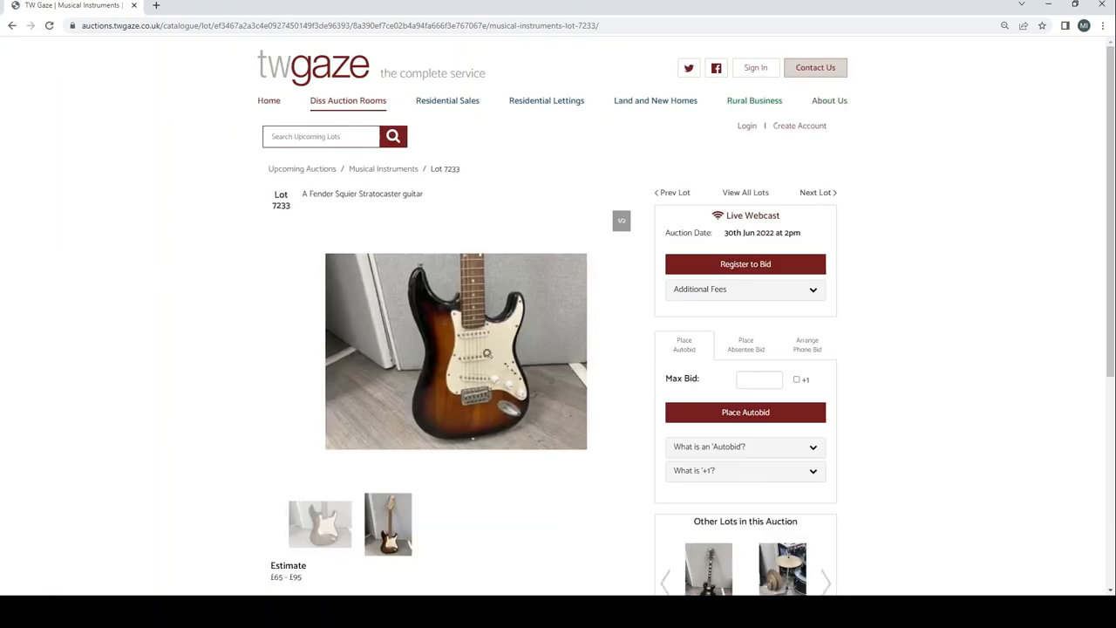
mouse_move(397, 520)
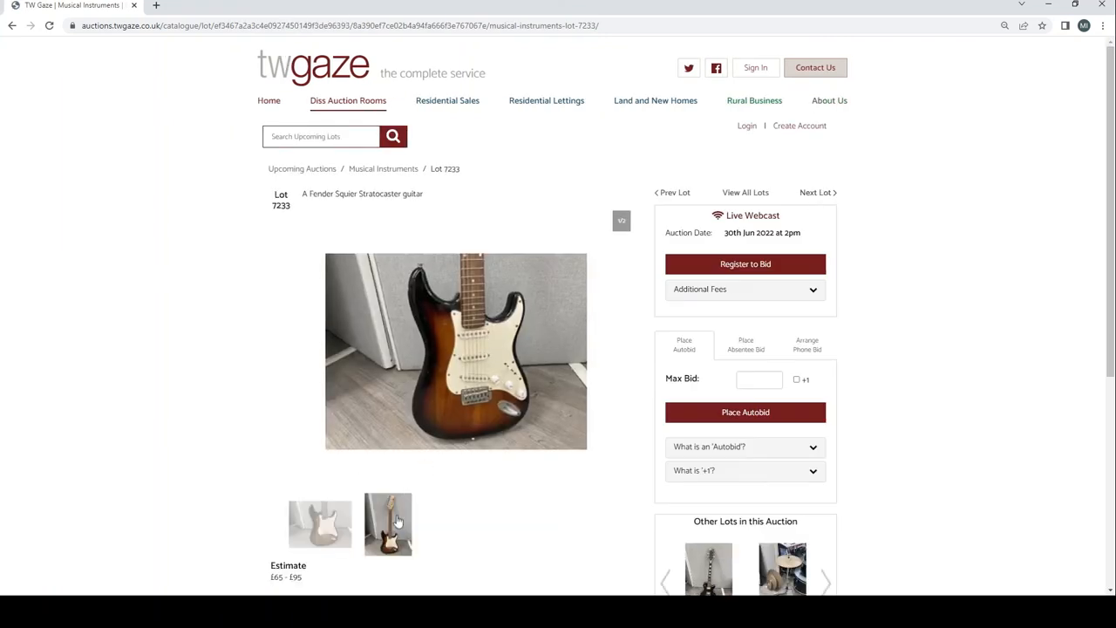
click(387, 523)
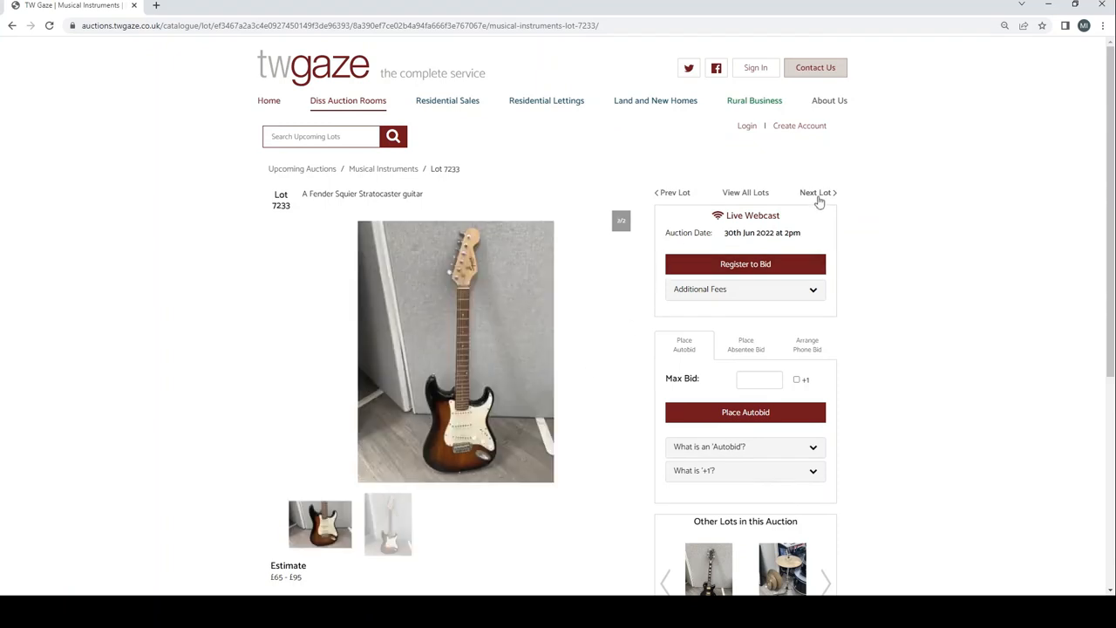
click(816, 192)
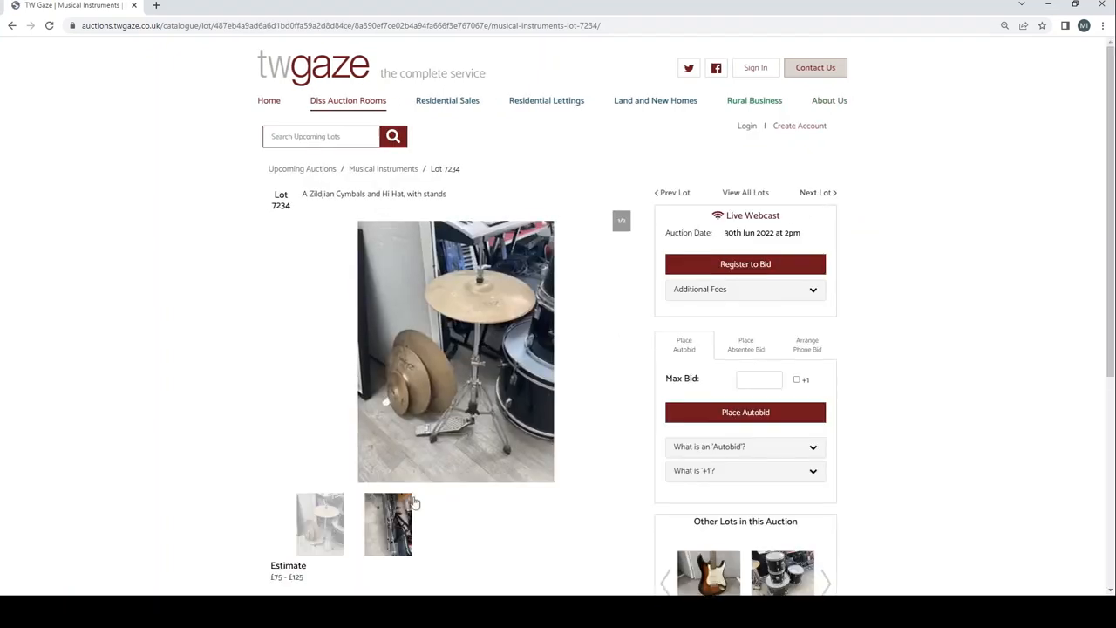
click(387, 523)
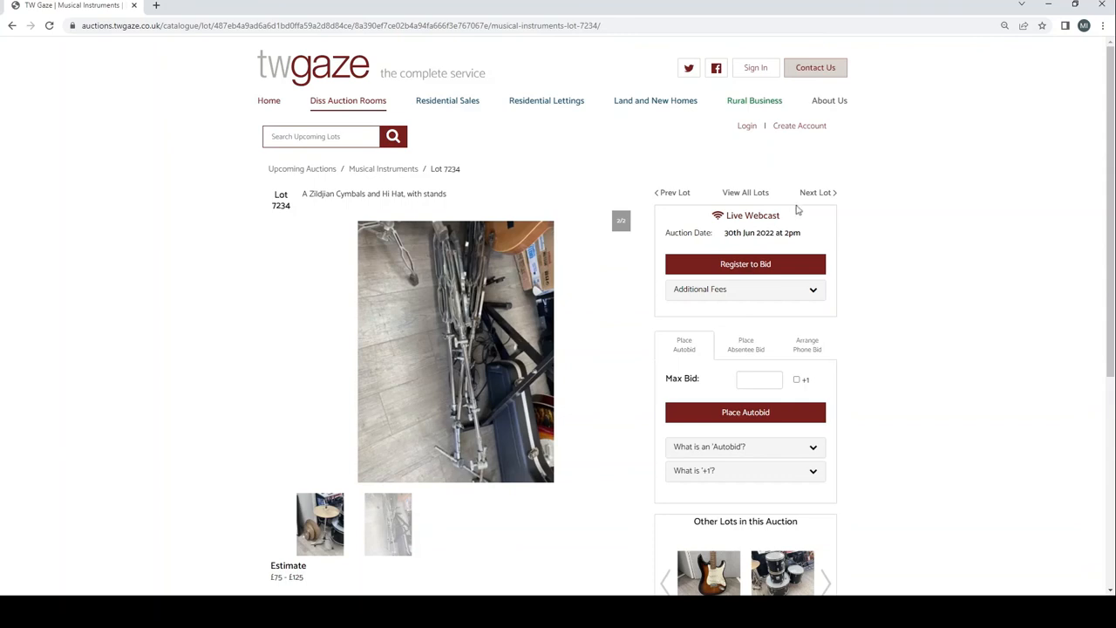
Browse the drum kit, EKO Parlour and Benson guitar lots with alternate photos, reaching lot 7238, the Marshall amp
click(816, 191)
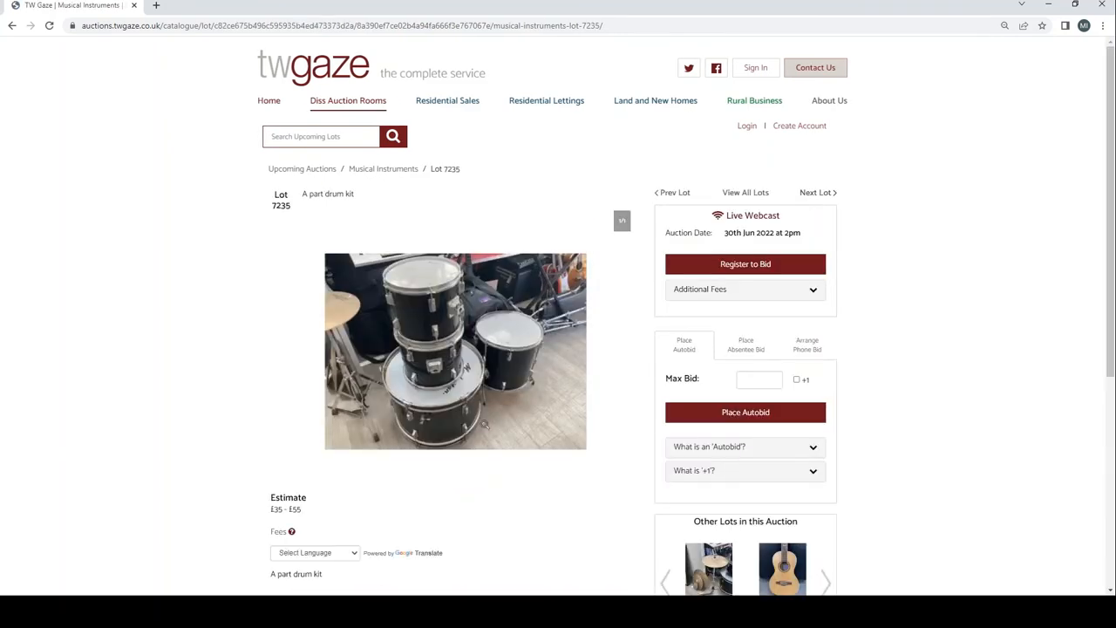
mouse_move(811, 192)
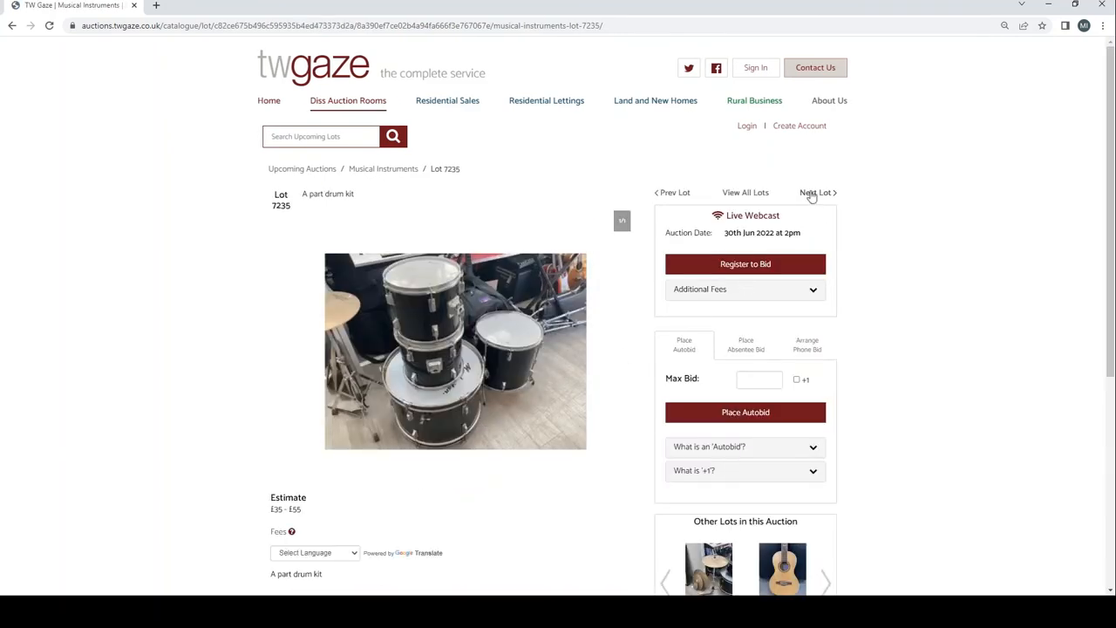
click(816, 192)
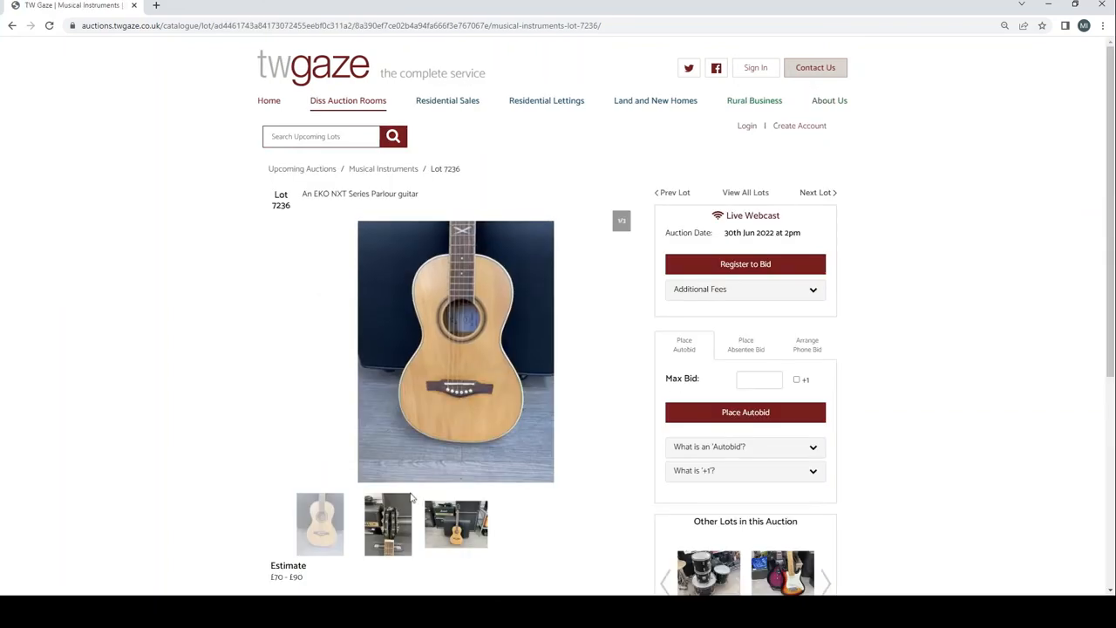
click(387, 523)
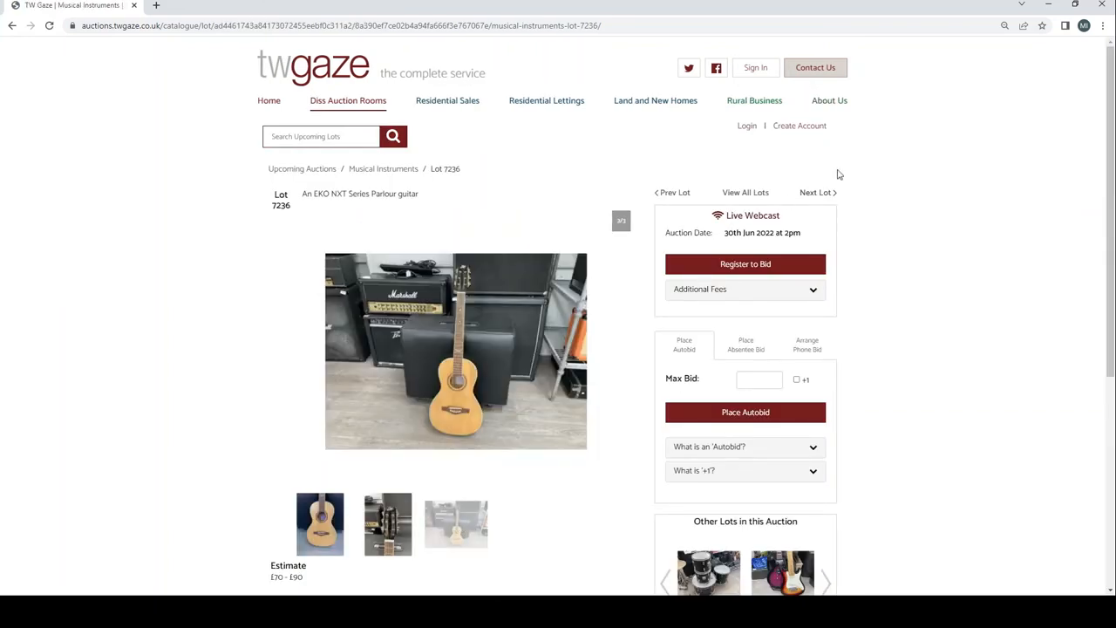
click(814, 191)
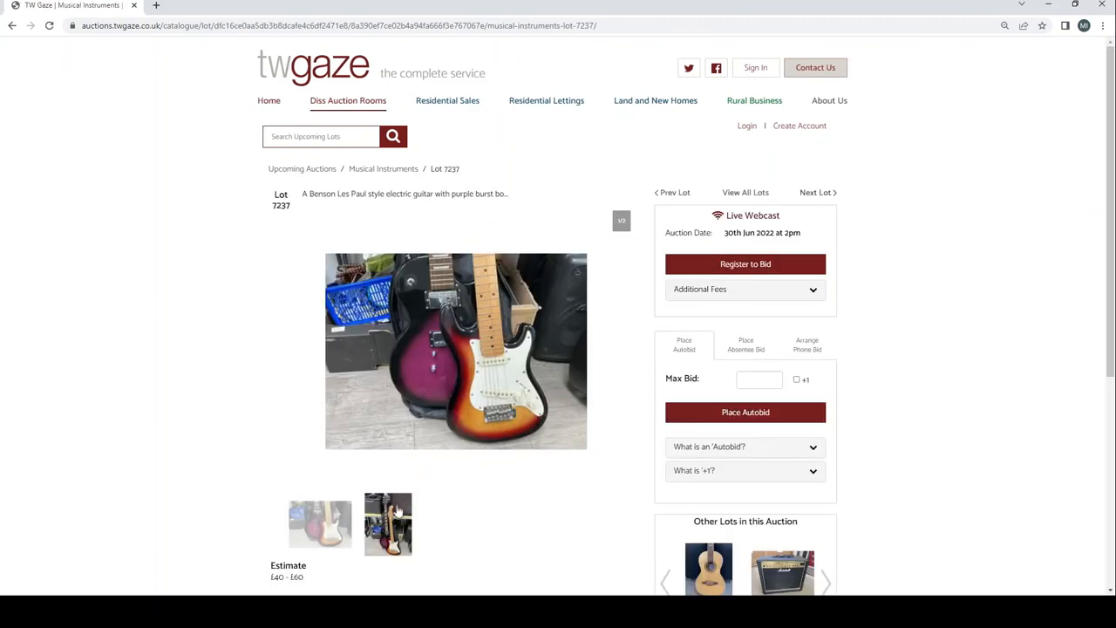
click(388, 523)
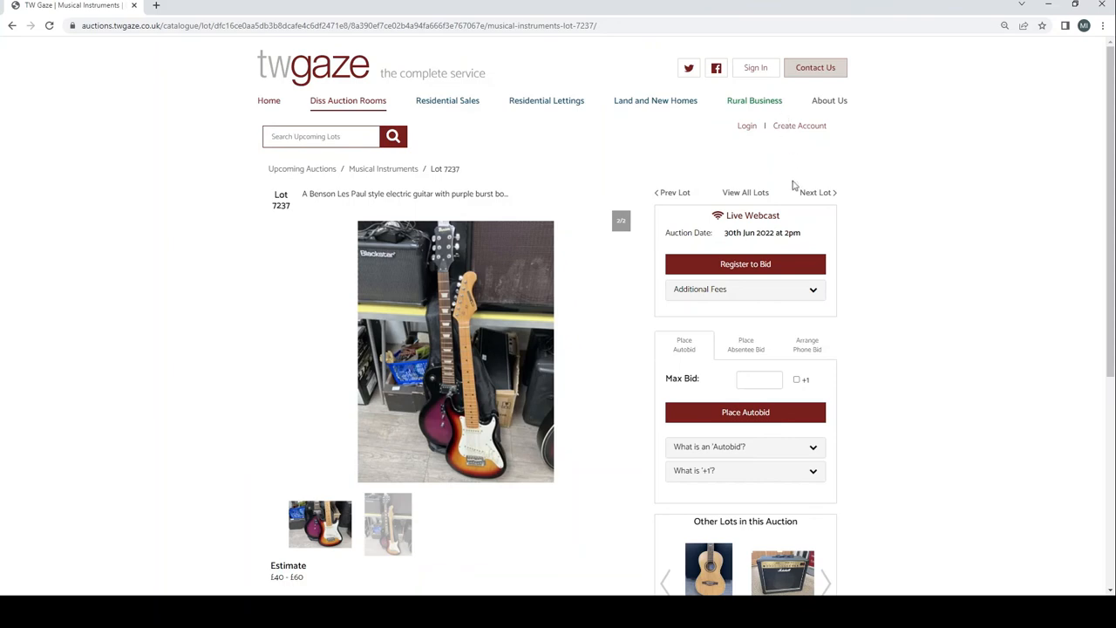
click(816, 192)
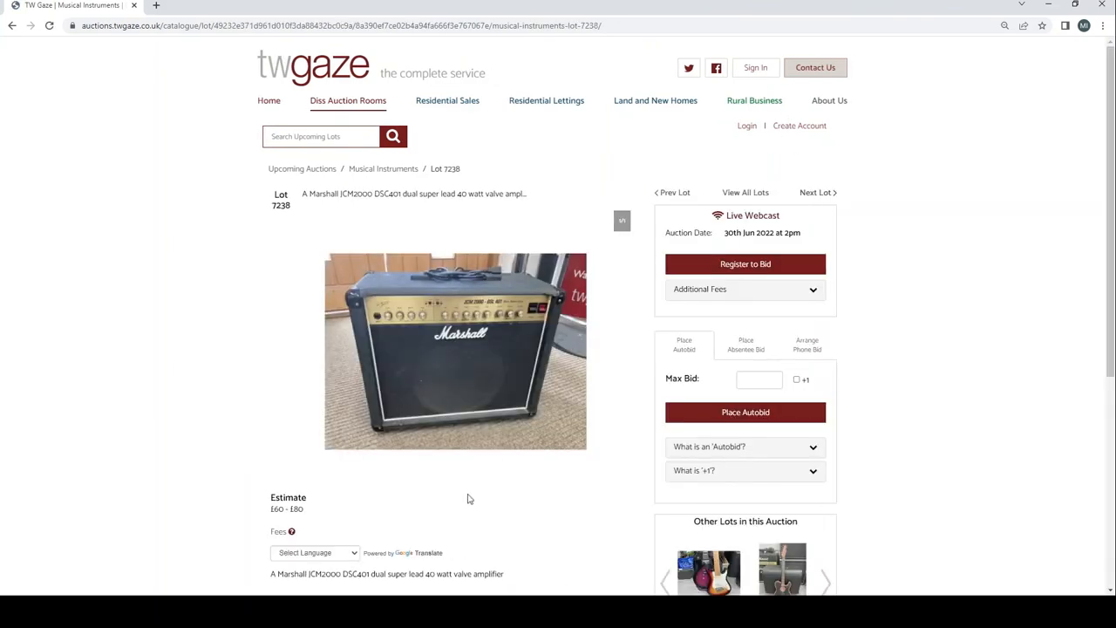
mouse_move(443, 538)
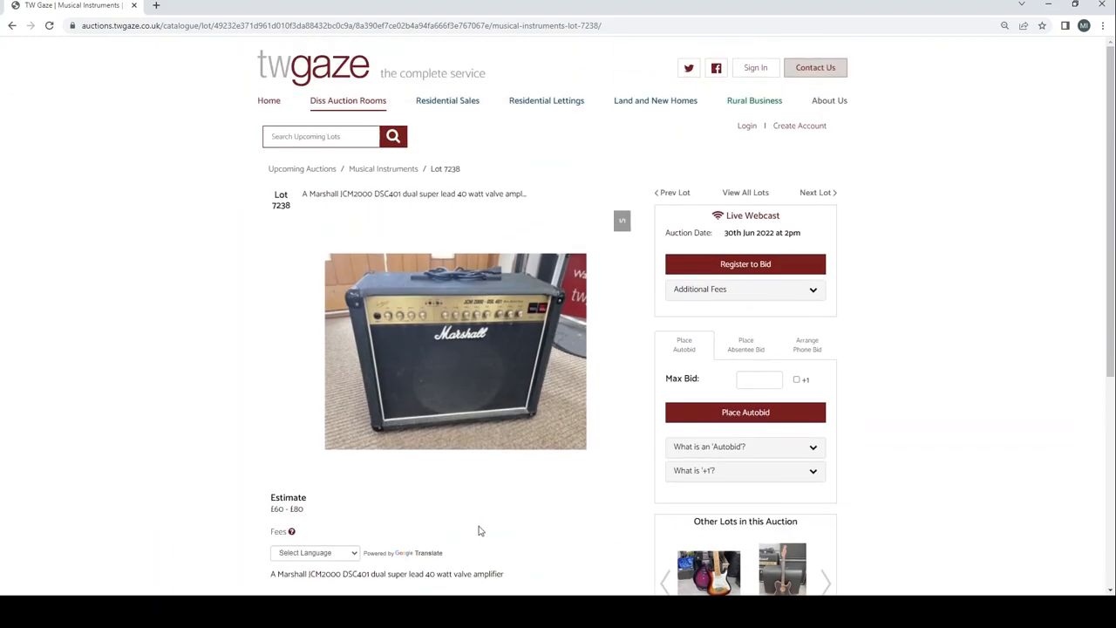
mouse_move(548, 206)
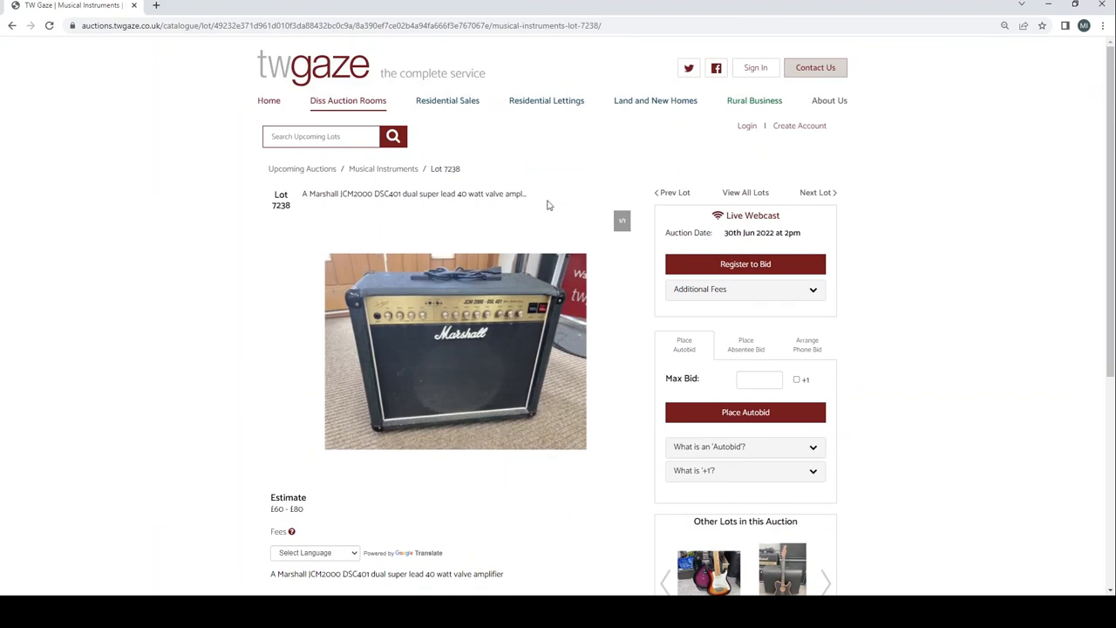
mouse_move(830, 171)
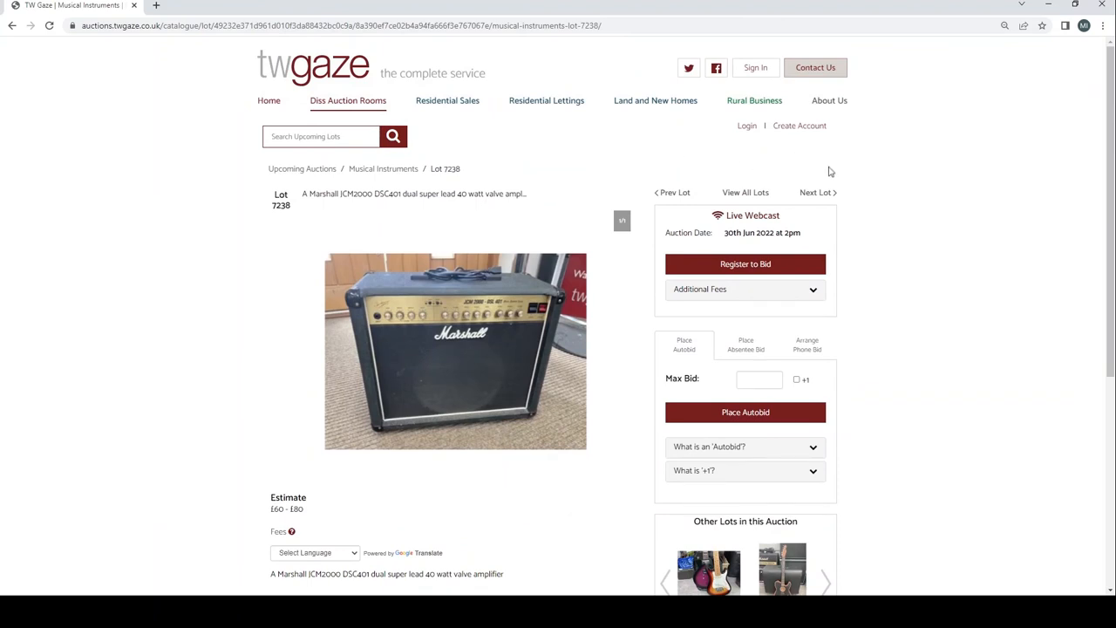
mouse_move(827, 195)
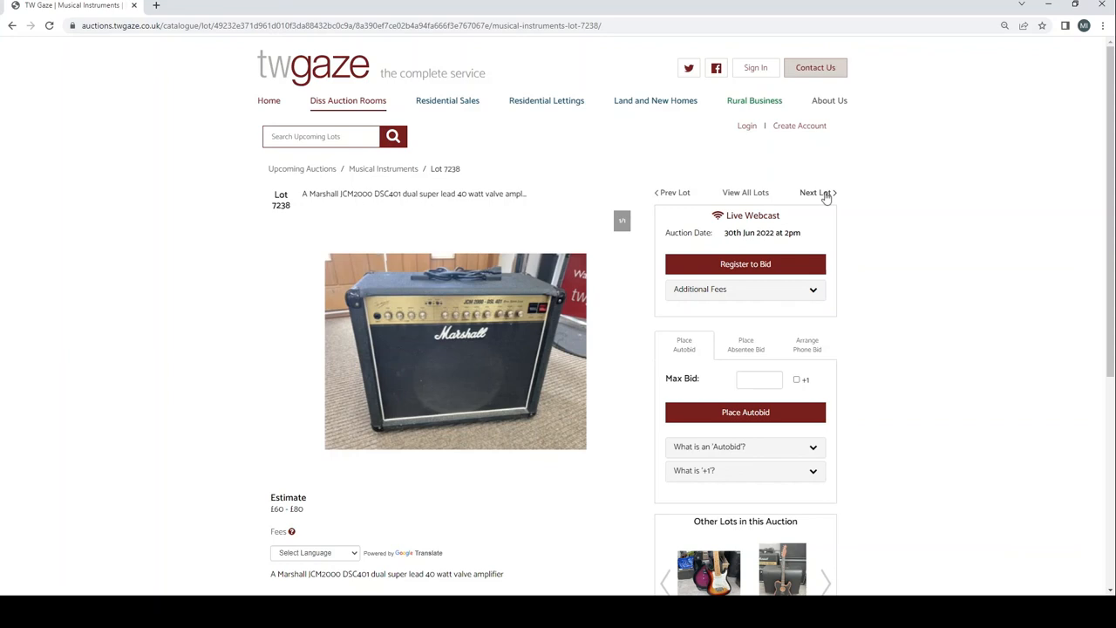
Move on to lot 7239 and scroll through its description and estimate
click(816, 192)
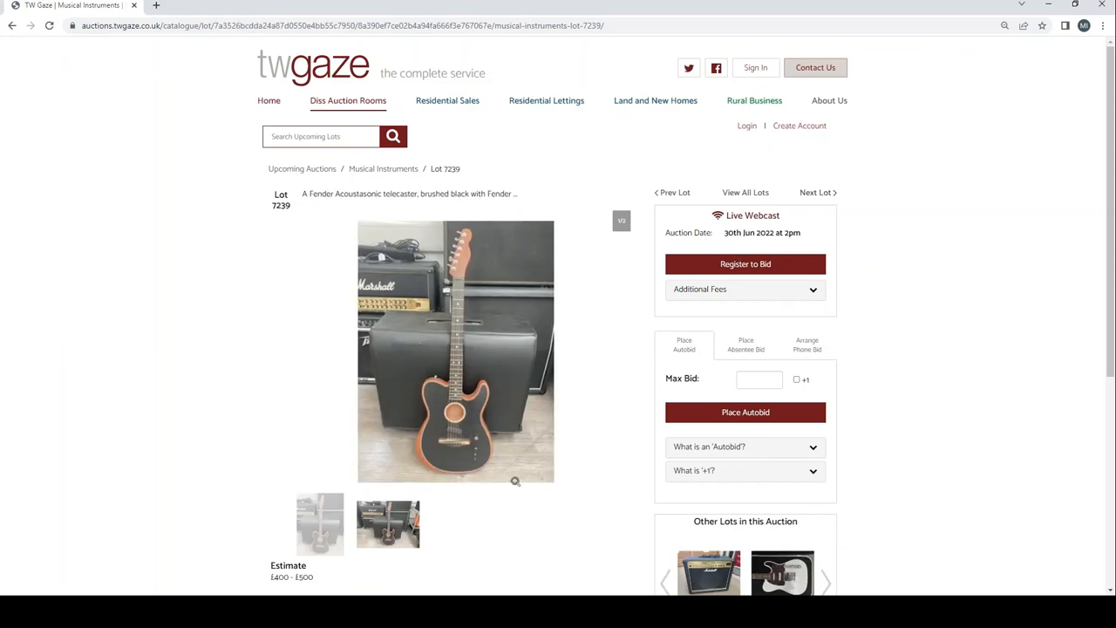
scroll(down, 3)
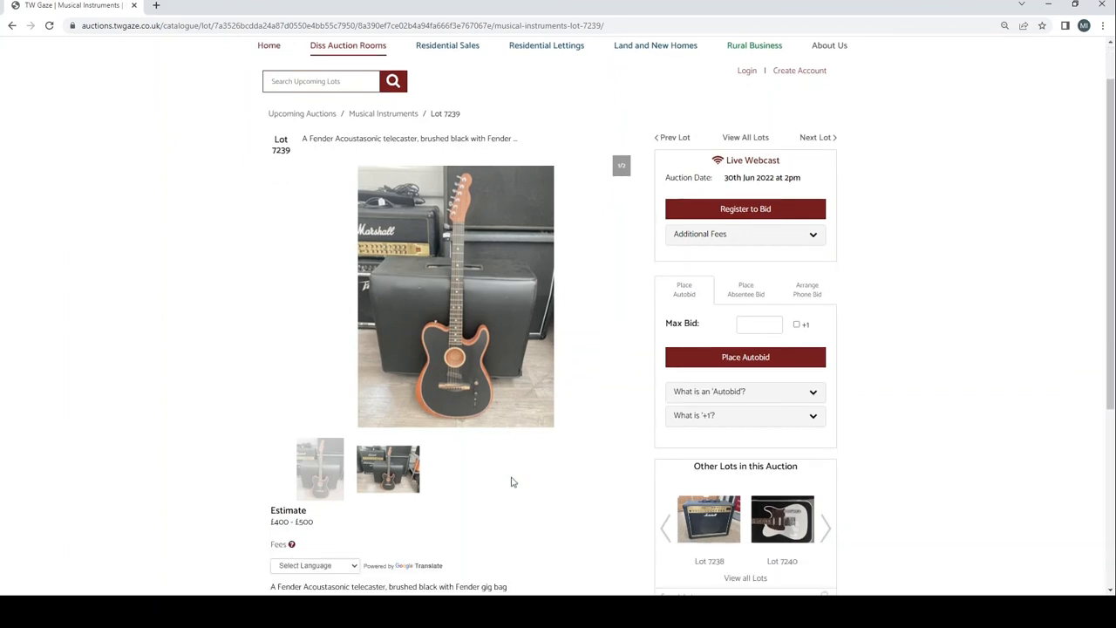
scroll(down, 3)
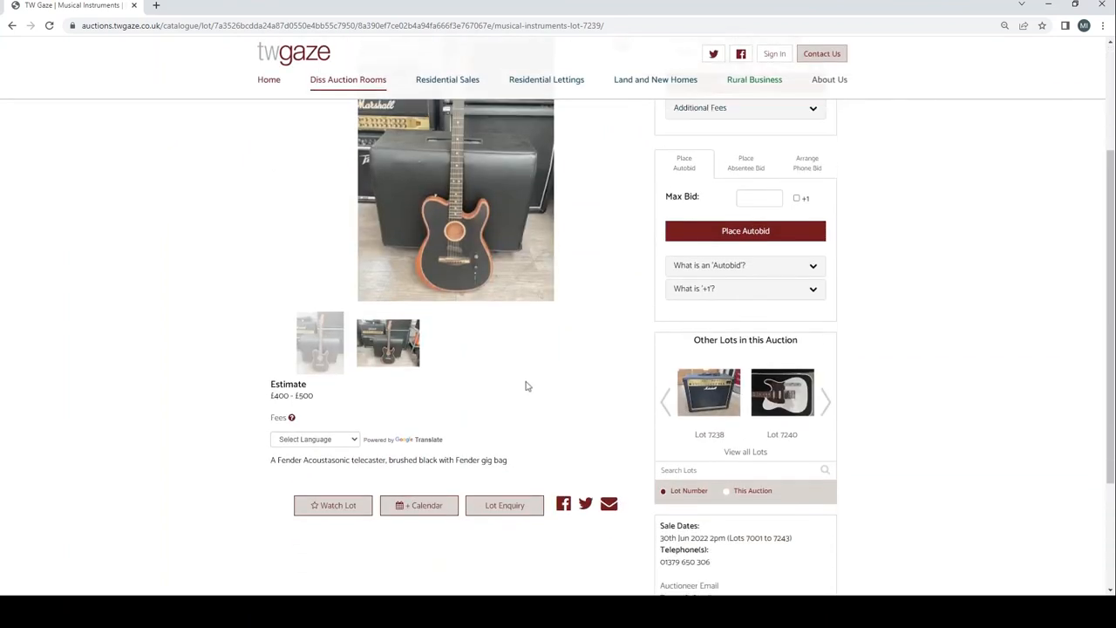
scroll(up, 3)
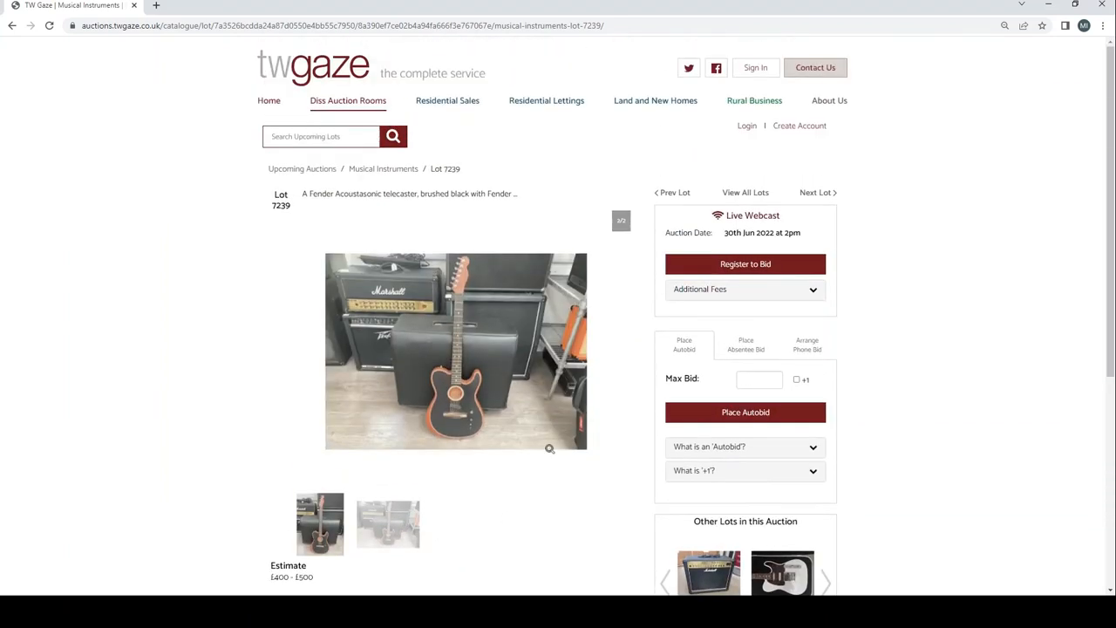
Advance to lot 7240, the Fender Telecaster, and scroll through its details
click(816, 192)
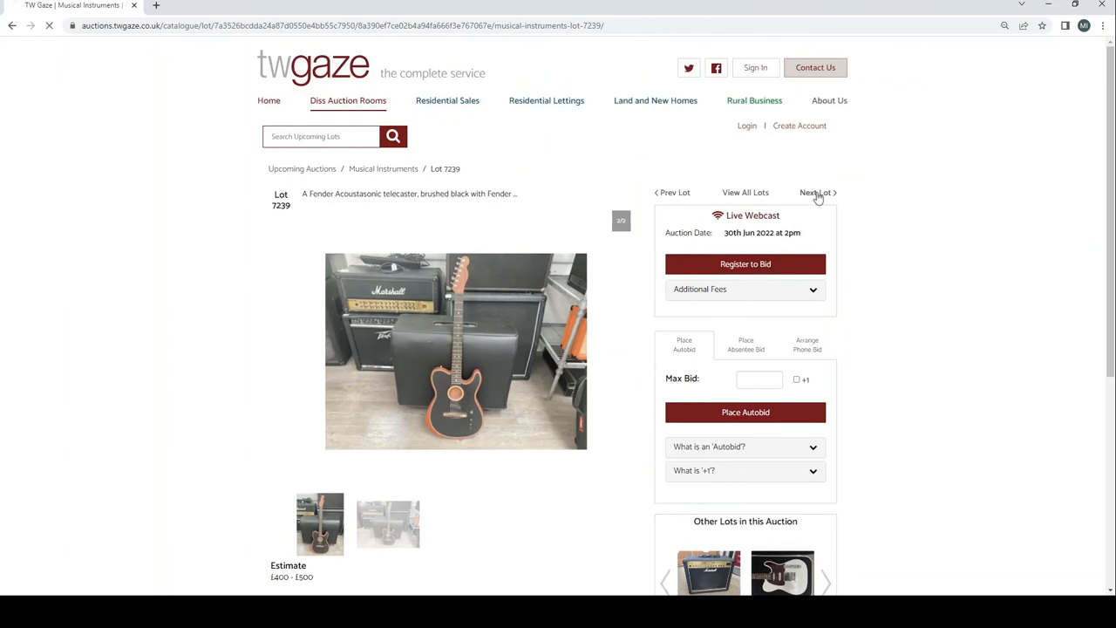
click(816, 192)
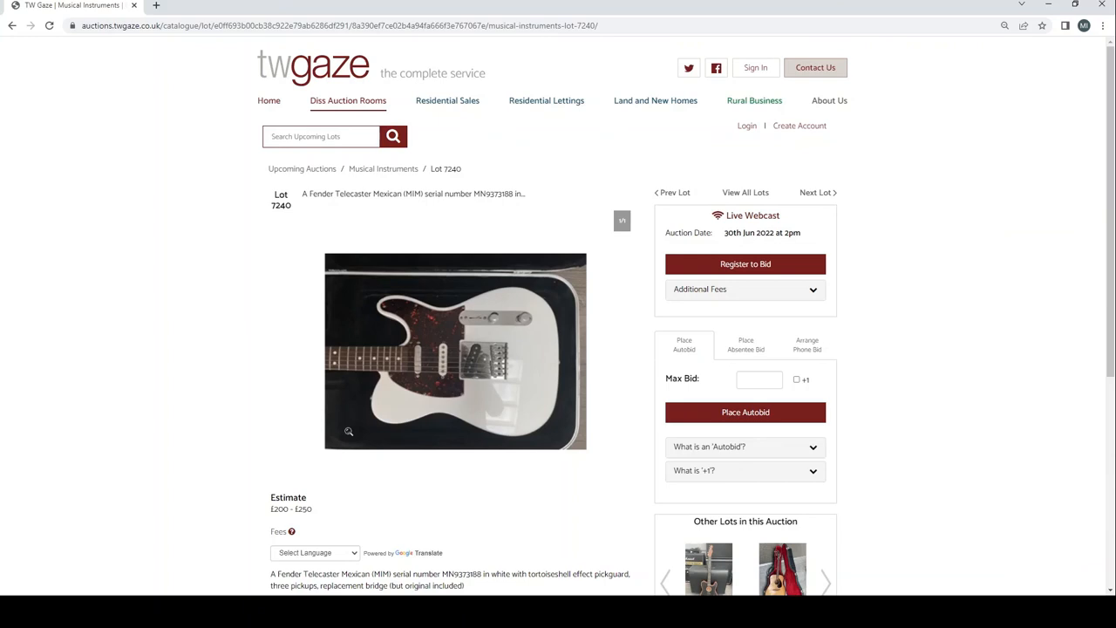
scroll(down, 3)
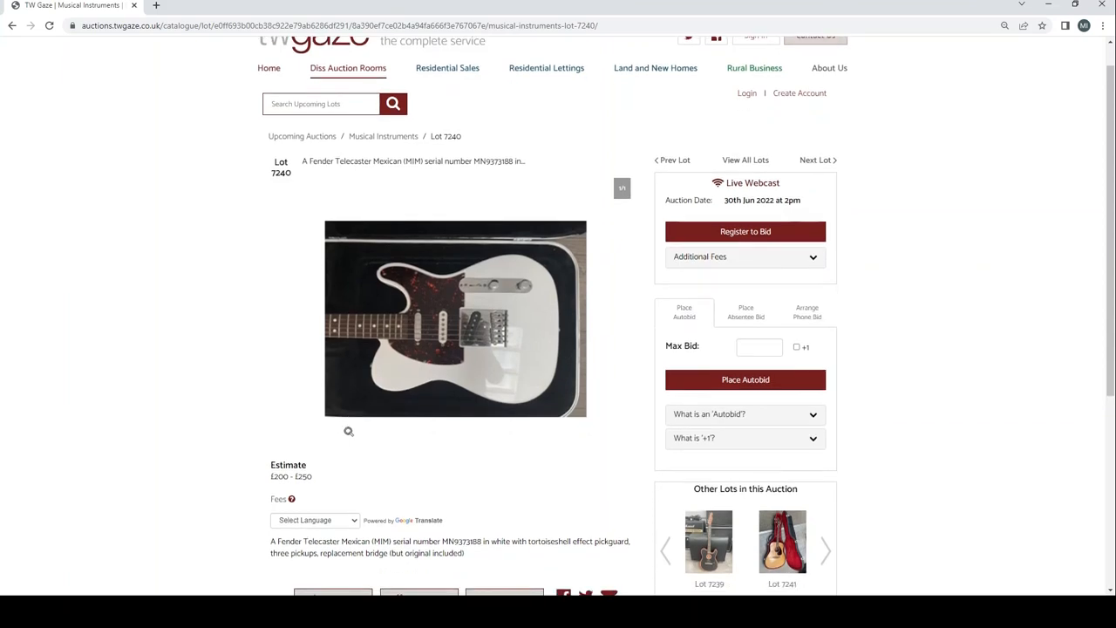
scroll(down, 3)
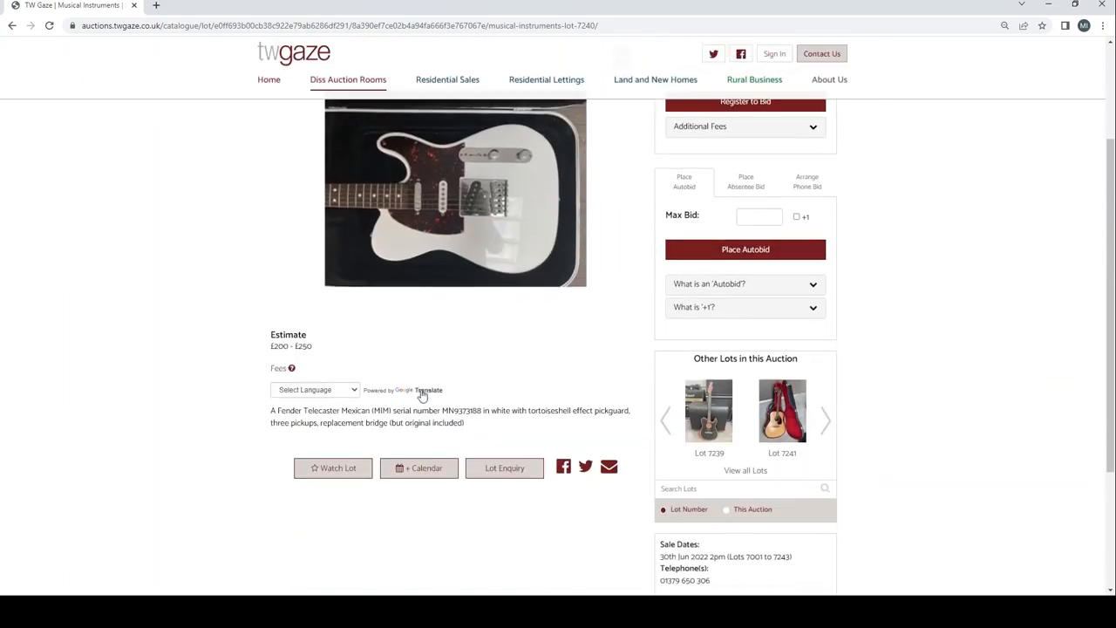
mouse_move(453, 329)
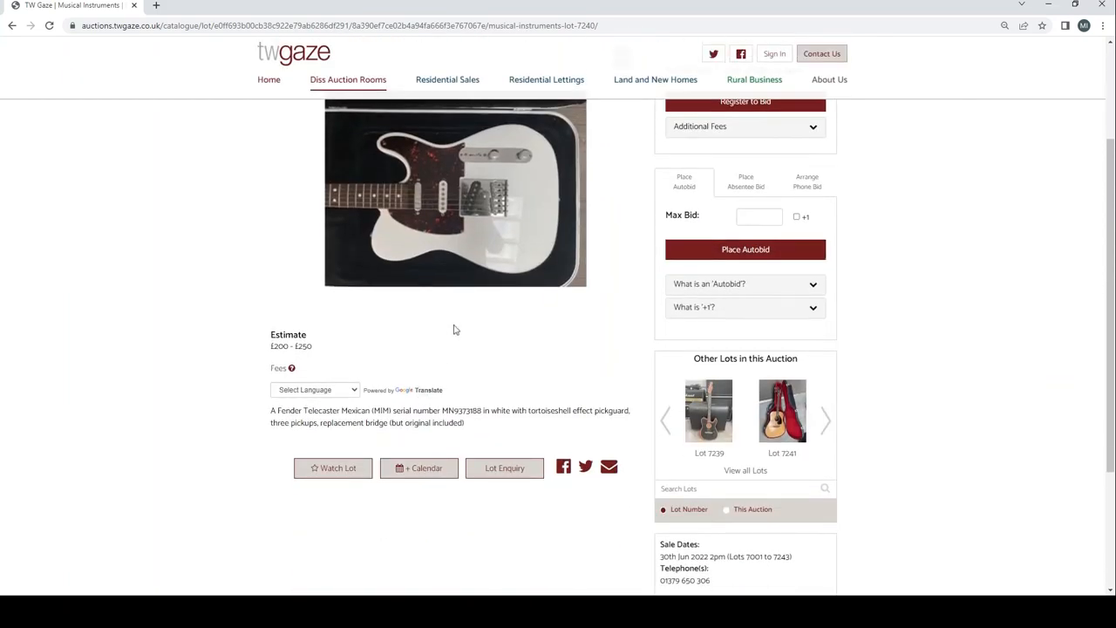
scroll(up, 3)
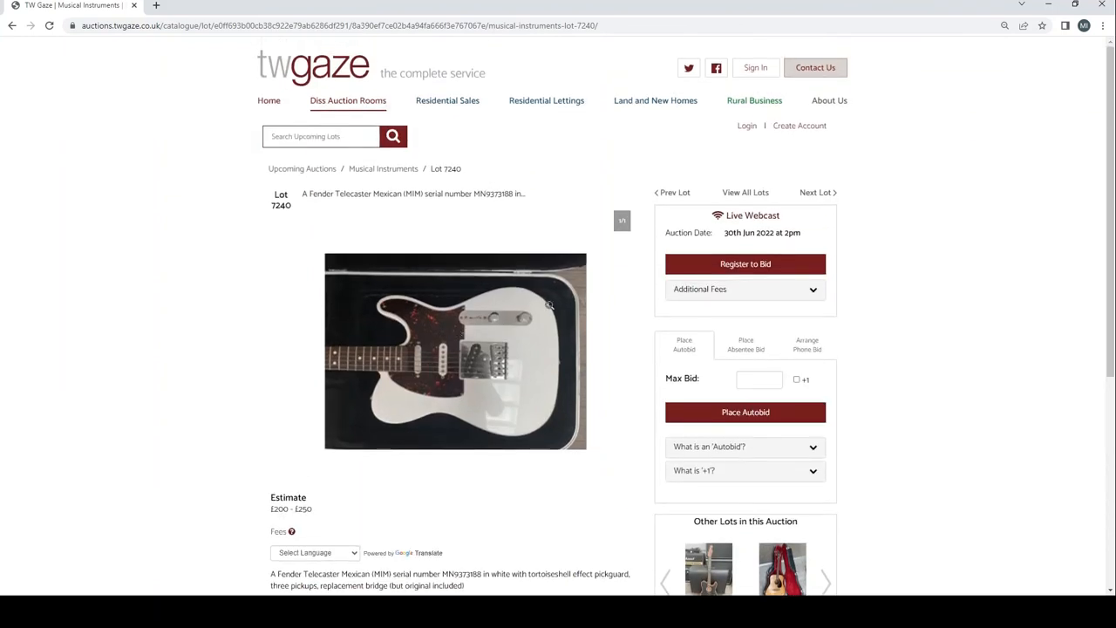
View lot 7241, the Yamaha FG acoustic, then lot 7242, the Burns Marquee guitar, scrolling to its estimate
click(816, 192)
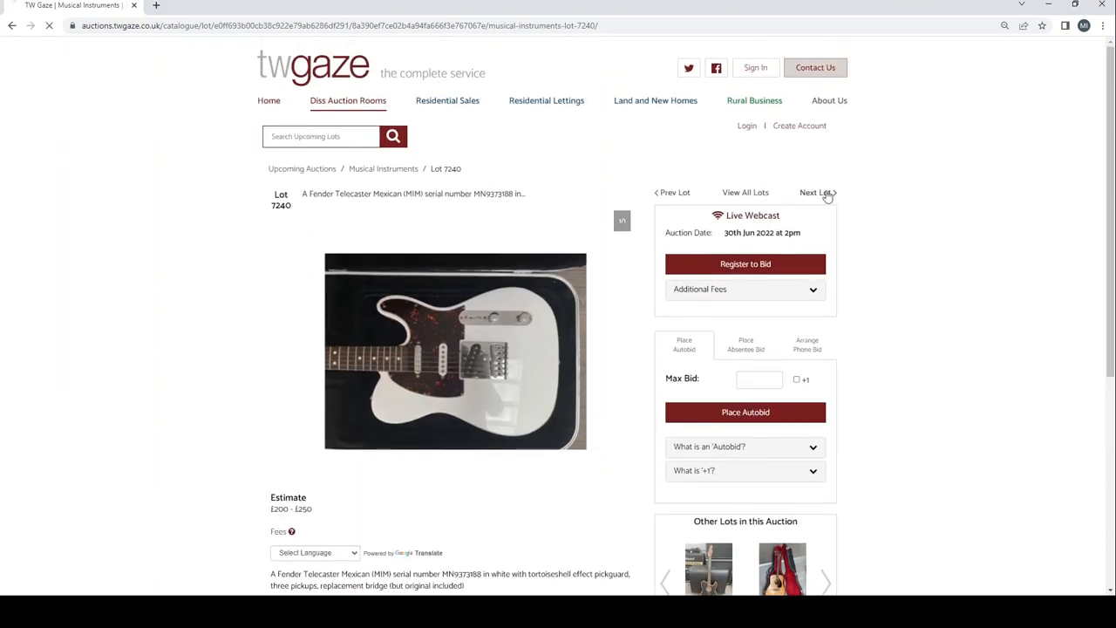
click(816, 192)
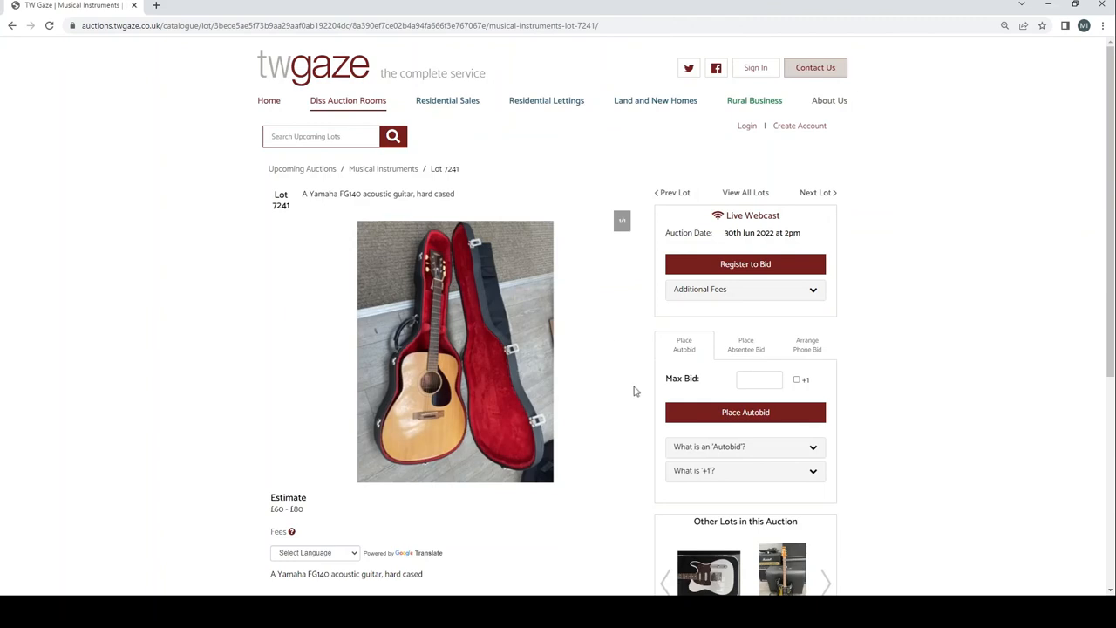
scroll(down, 3)
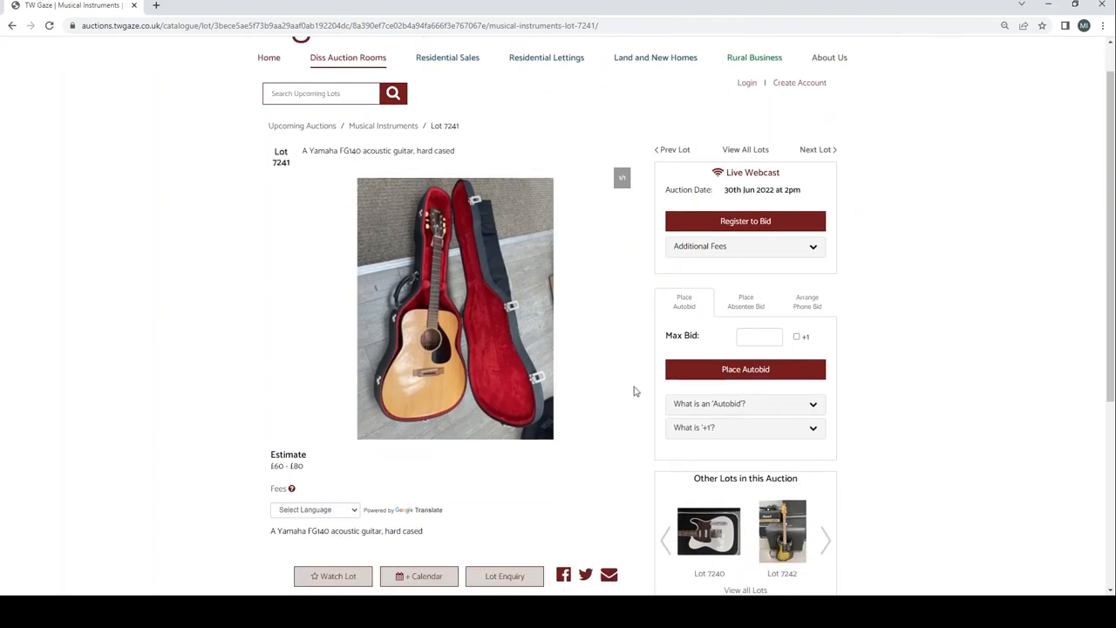
scroll(up, 3)
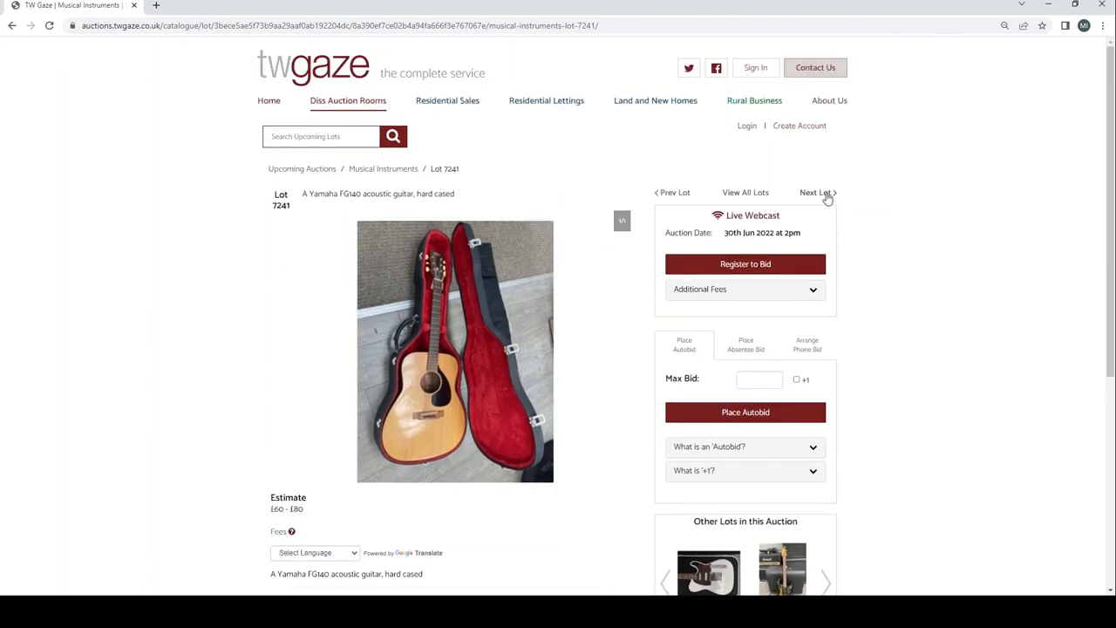
click(816, 191)
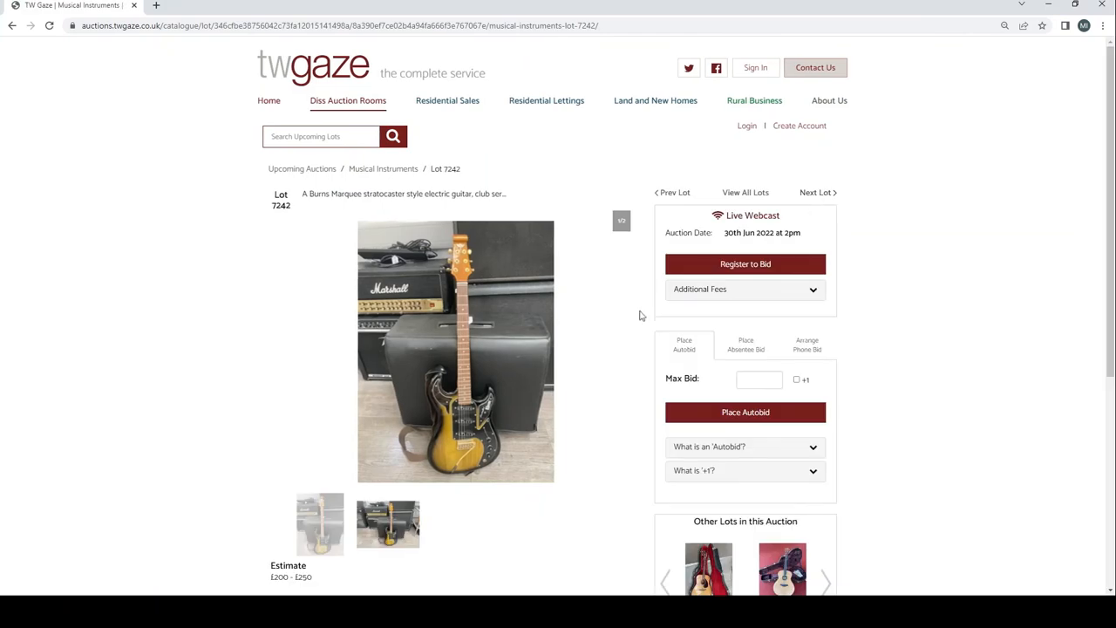
scroll(down, 3)
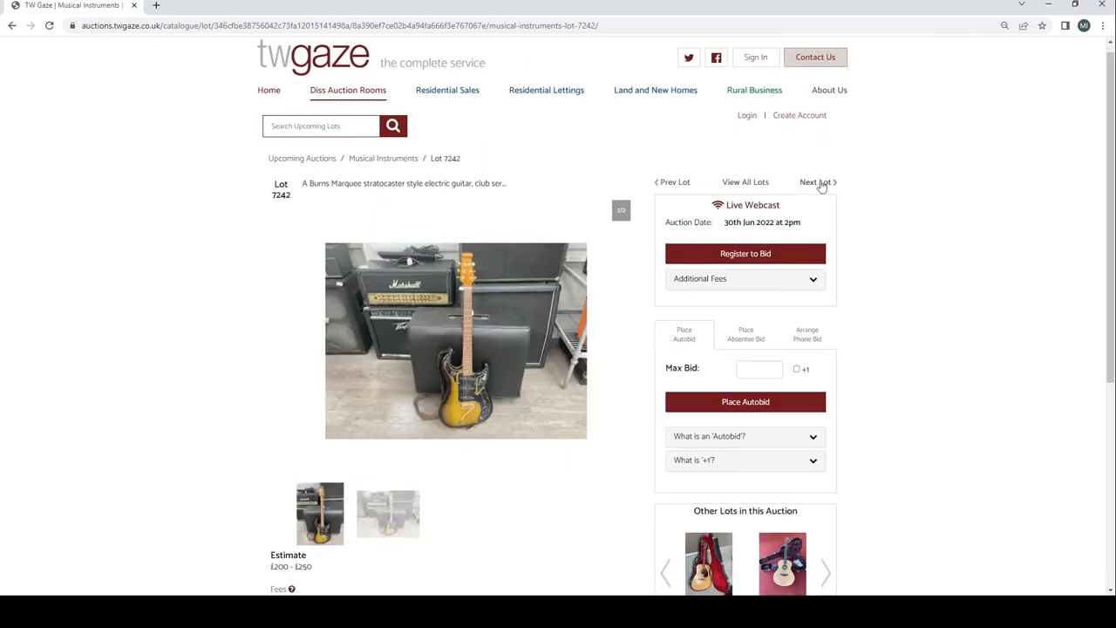
View lot 7243, the Taylor Grand Symphony acoustic, and its estimate, then wrap round to lot 7001, the Replex tape delay
click(816, 182)
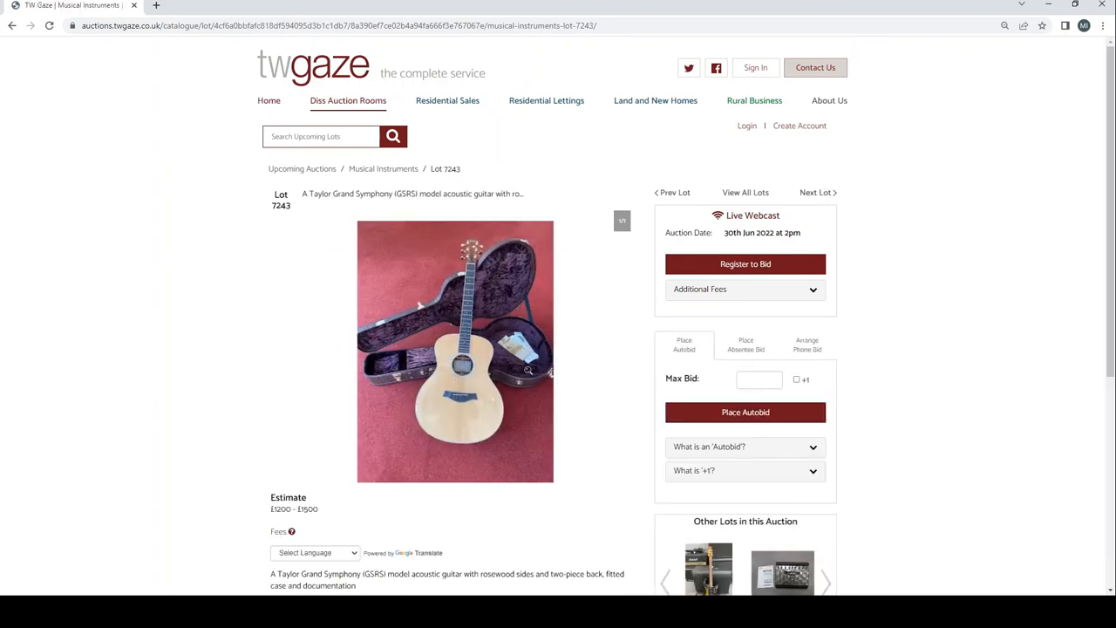
scroll(down, 3)
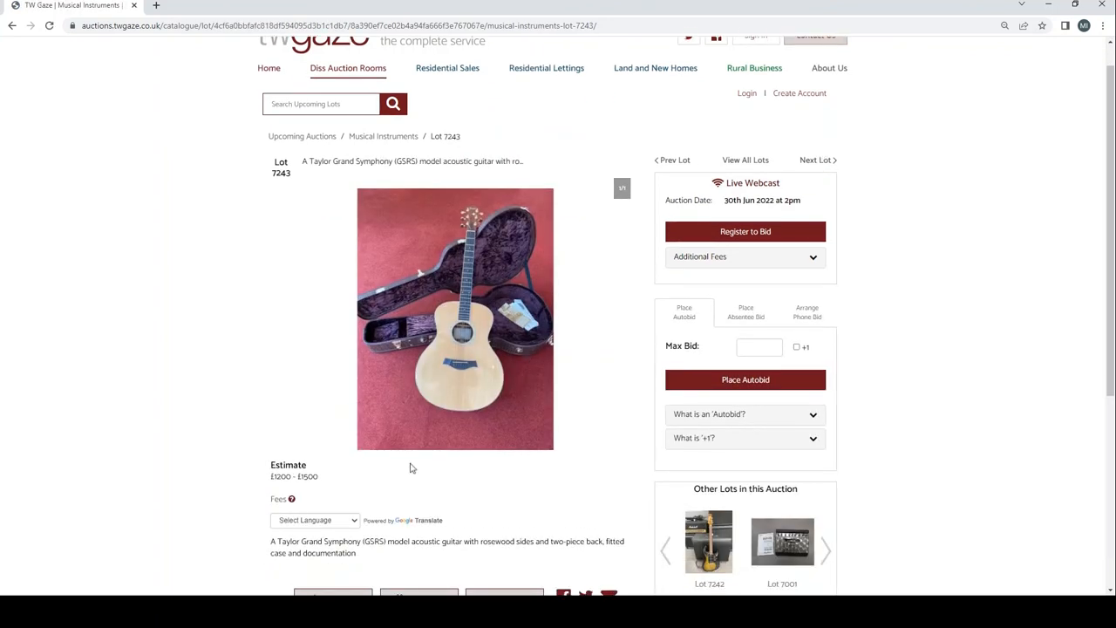
mouse_move(636, 268)
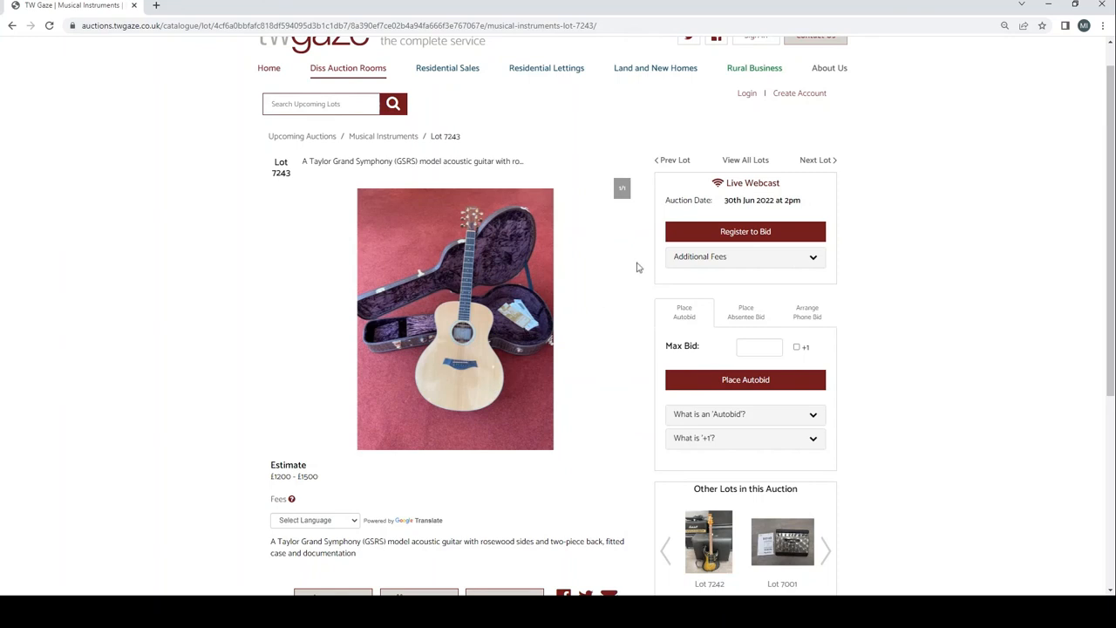
mouse_move(810, 160)
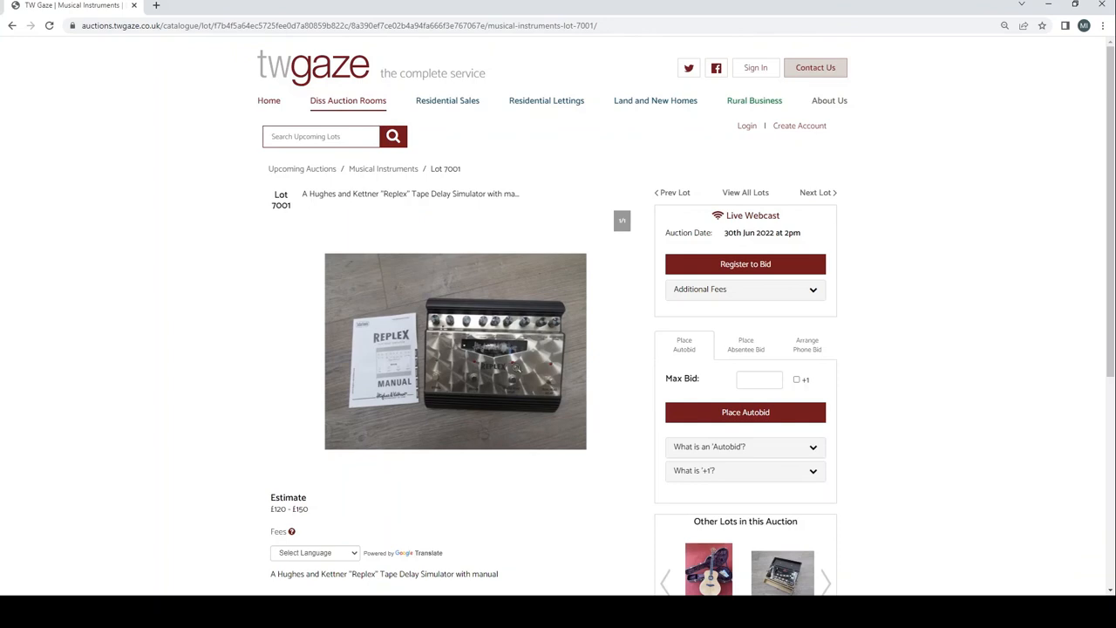
click(816, 192)
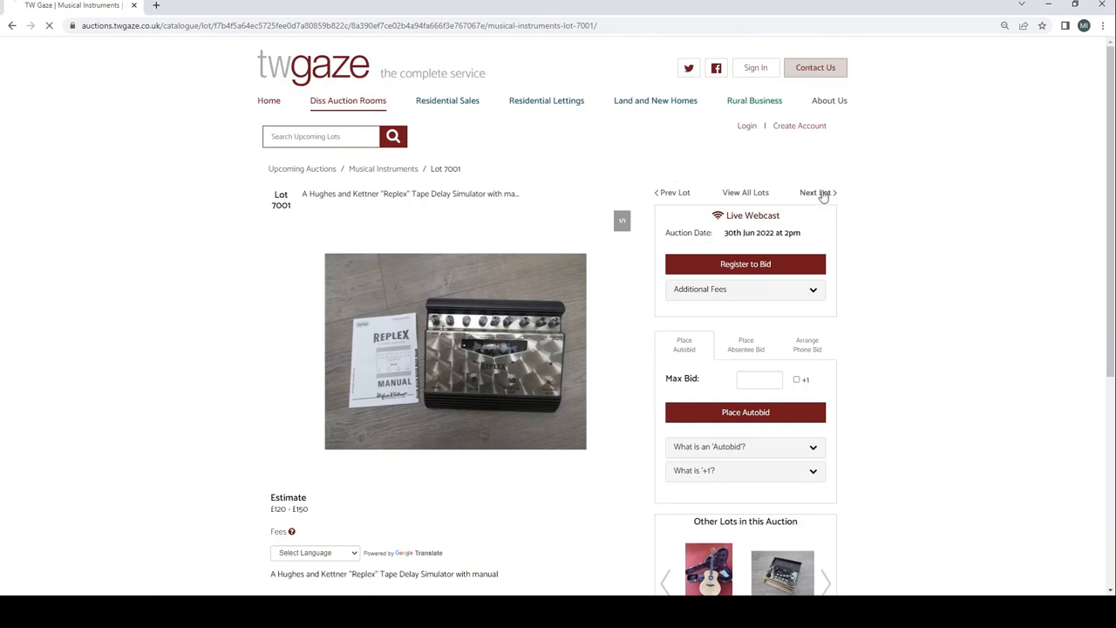
click(816, 192)
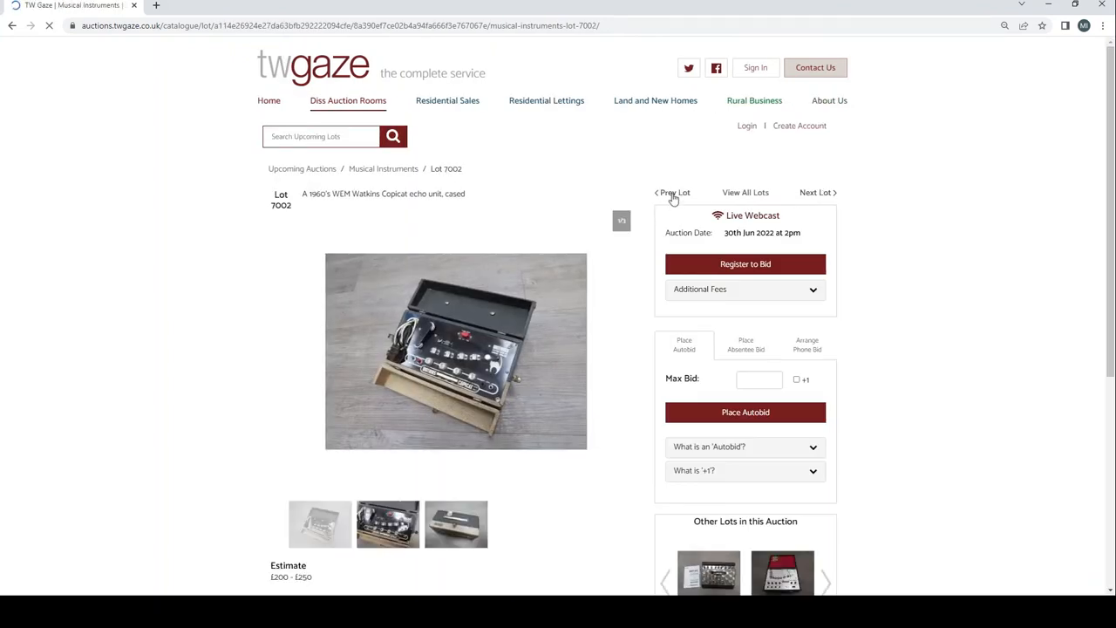
click(673, 192)
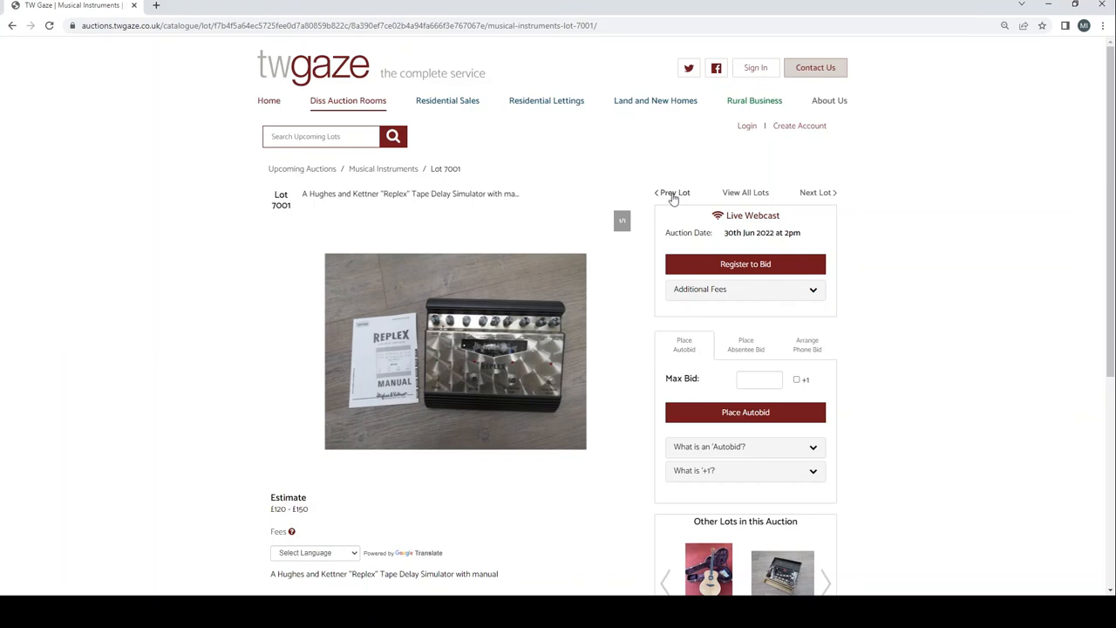
mouse_move(903, 249)
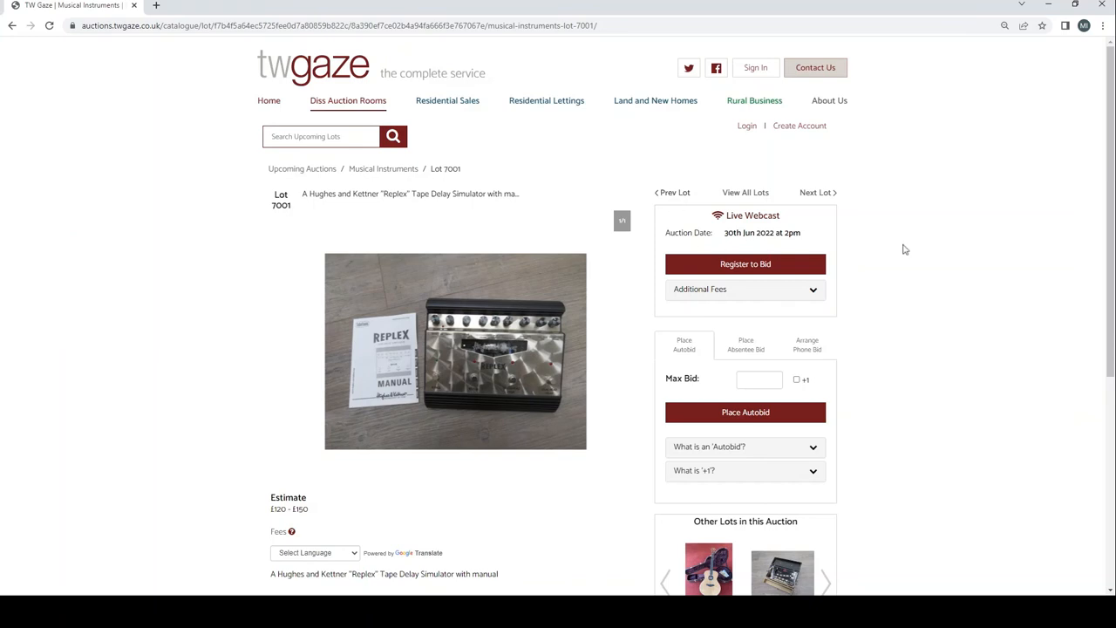